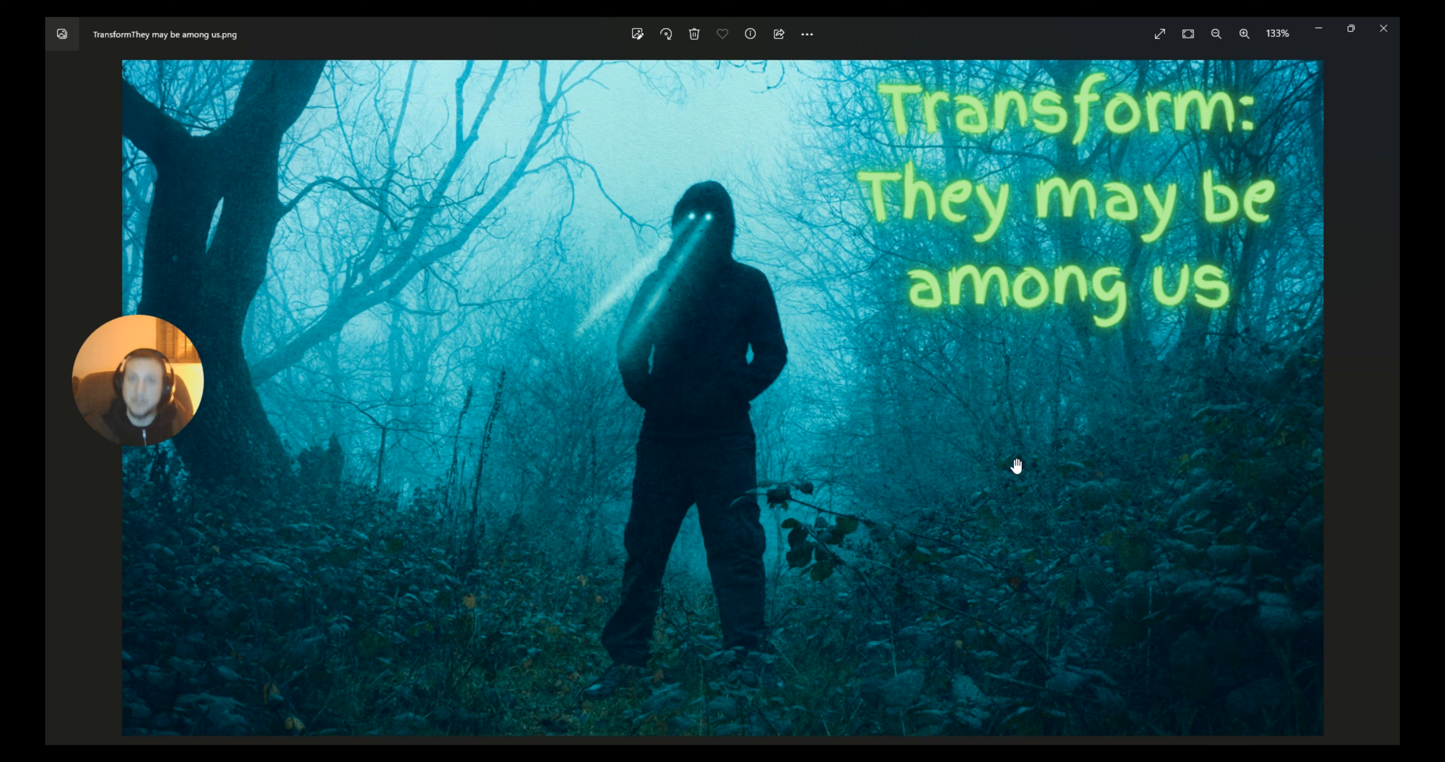
mouse_move(1005, 442)
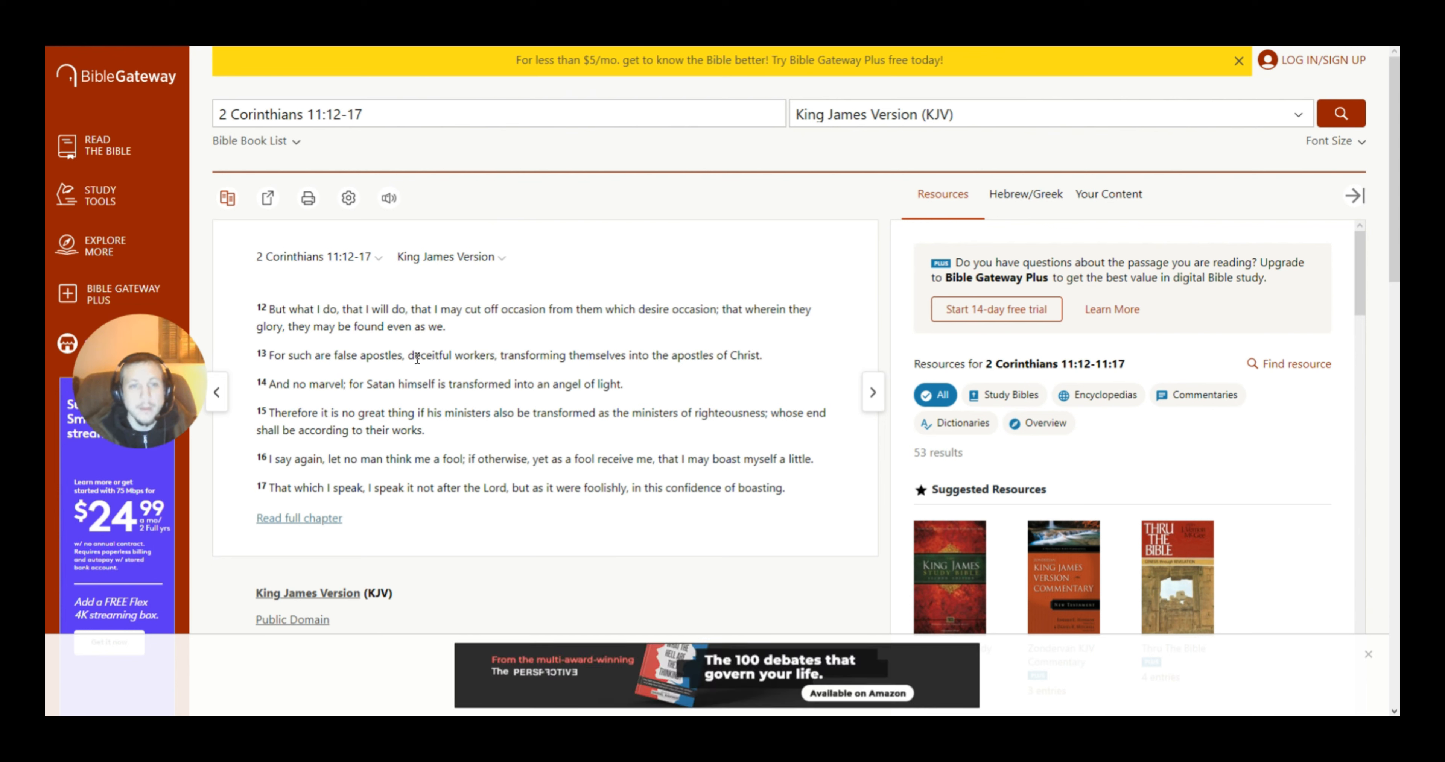
mouse_move(579, 335)
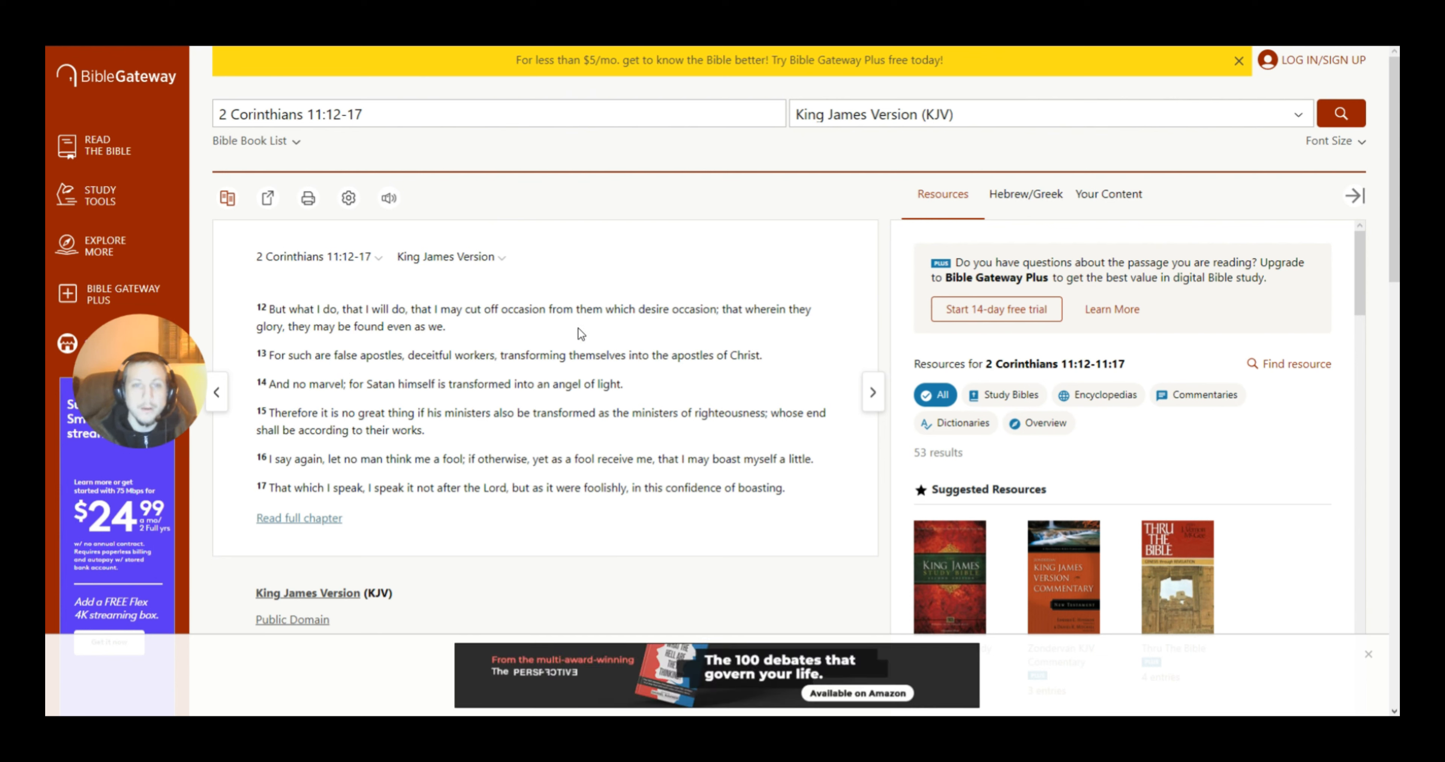
mouse_move(707, 311)
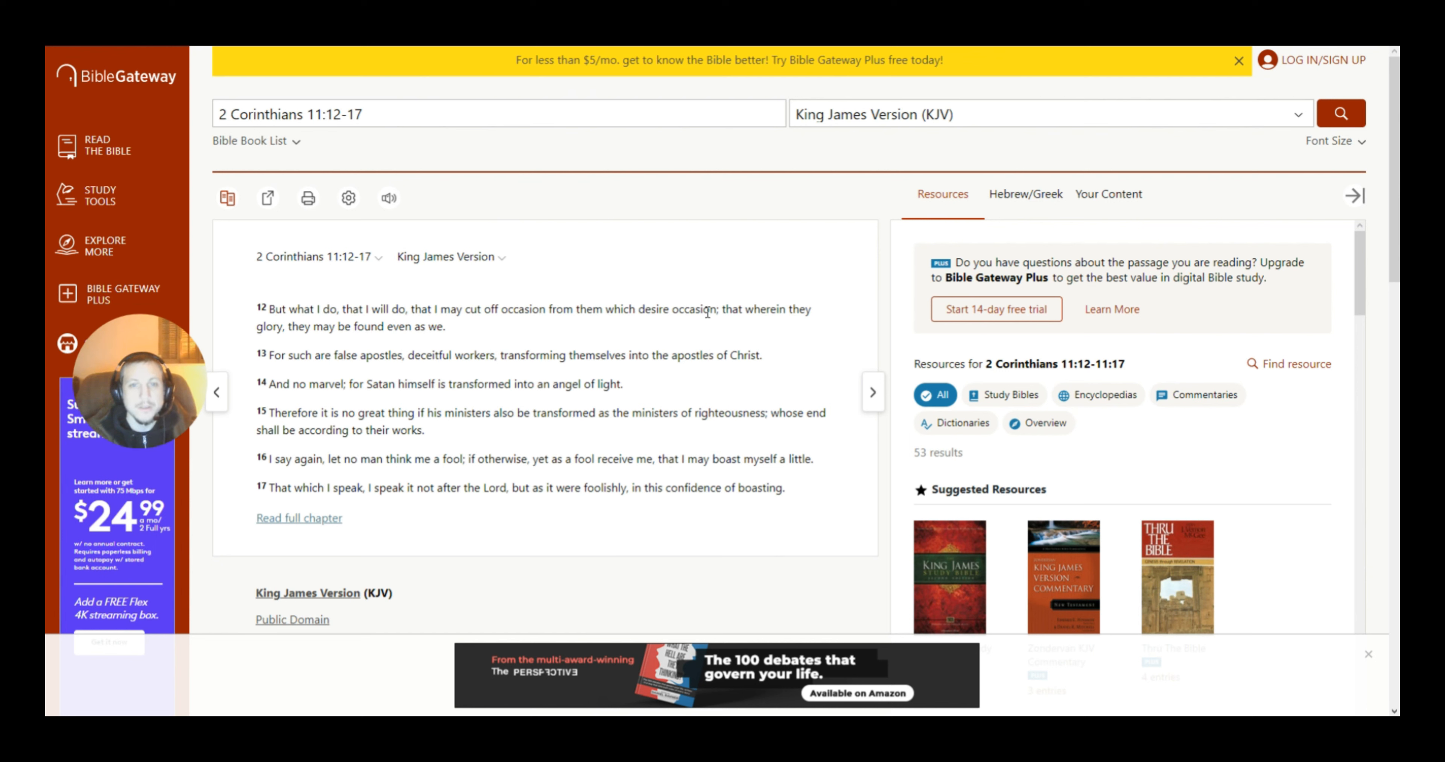
mouse_move(705, 333)
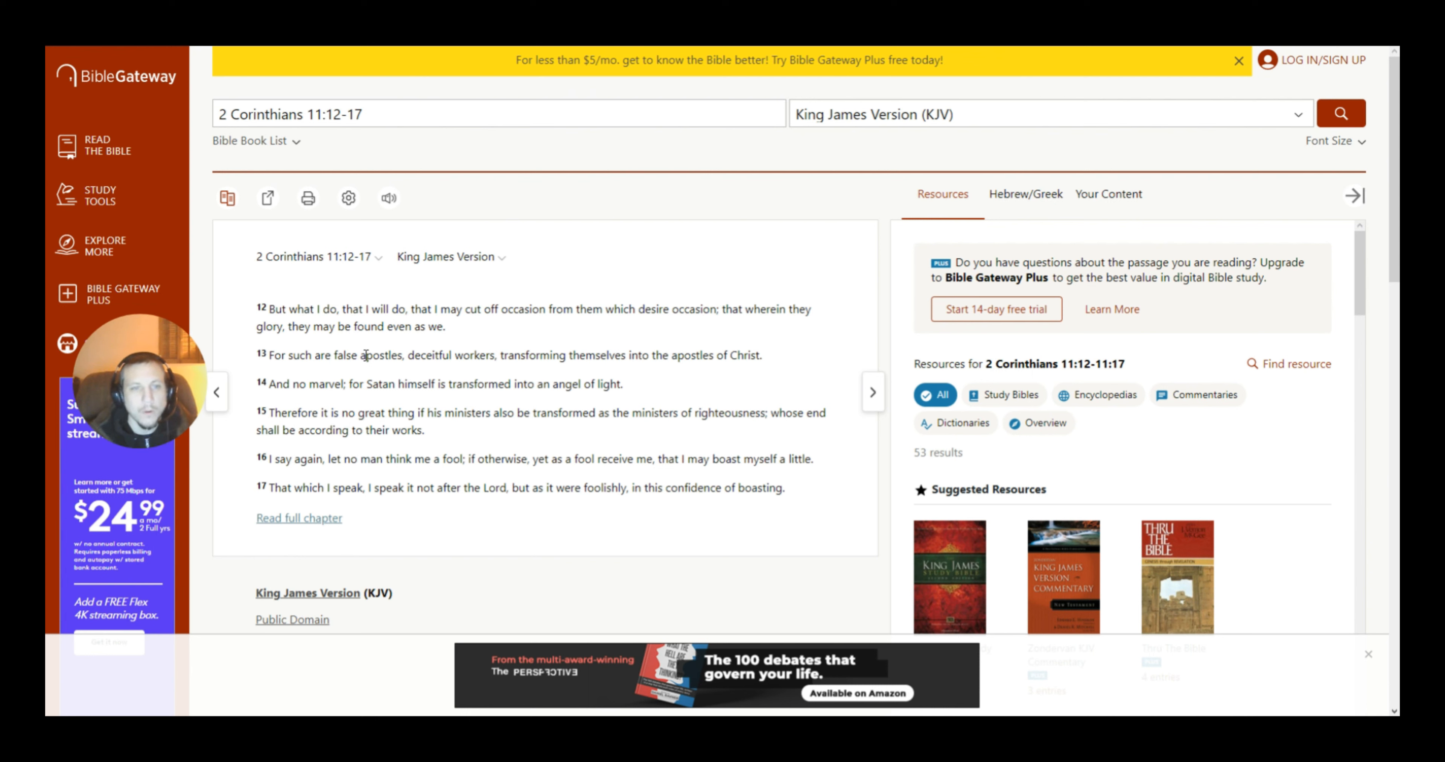
mouse_move(412, 331)
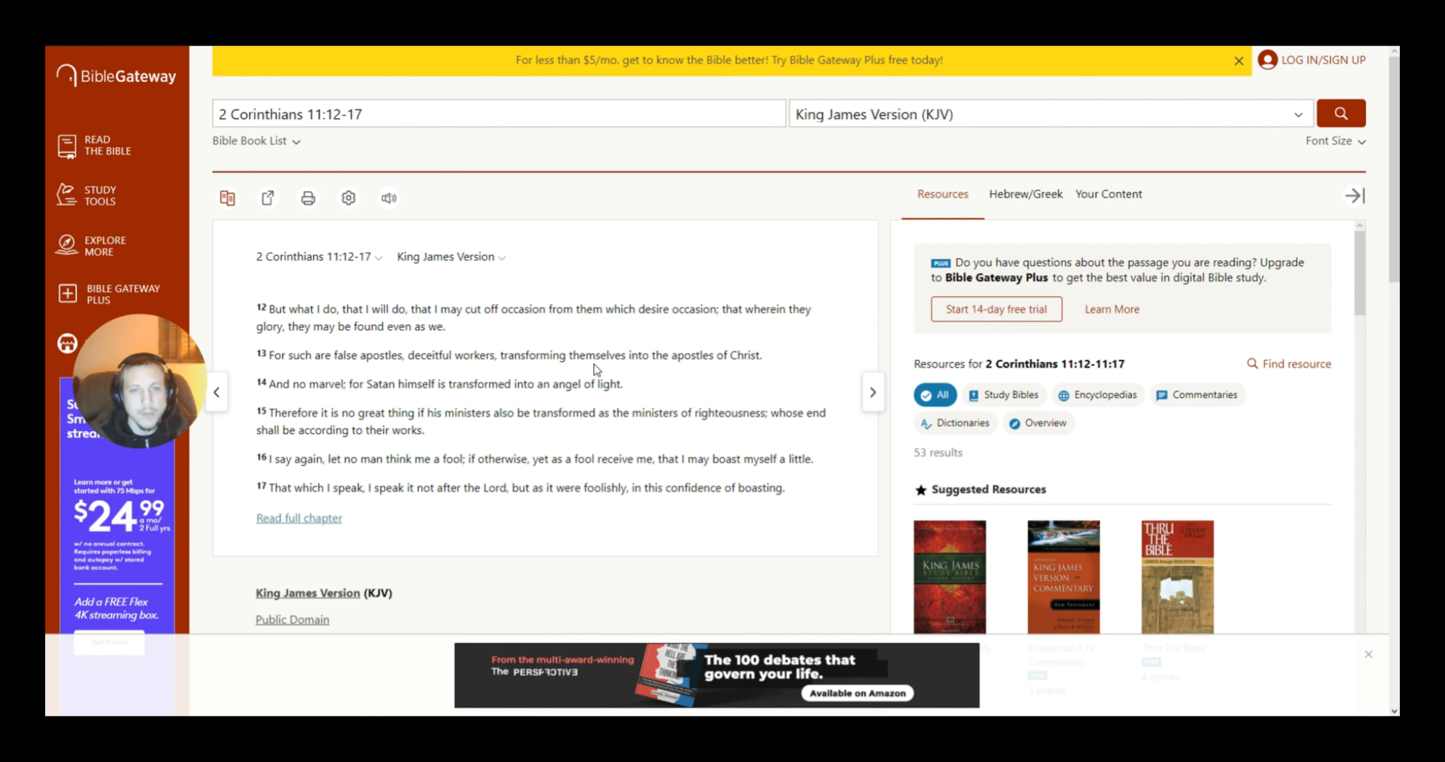
mouse_move(676, 374)
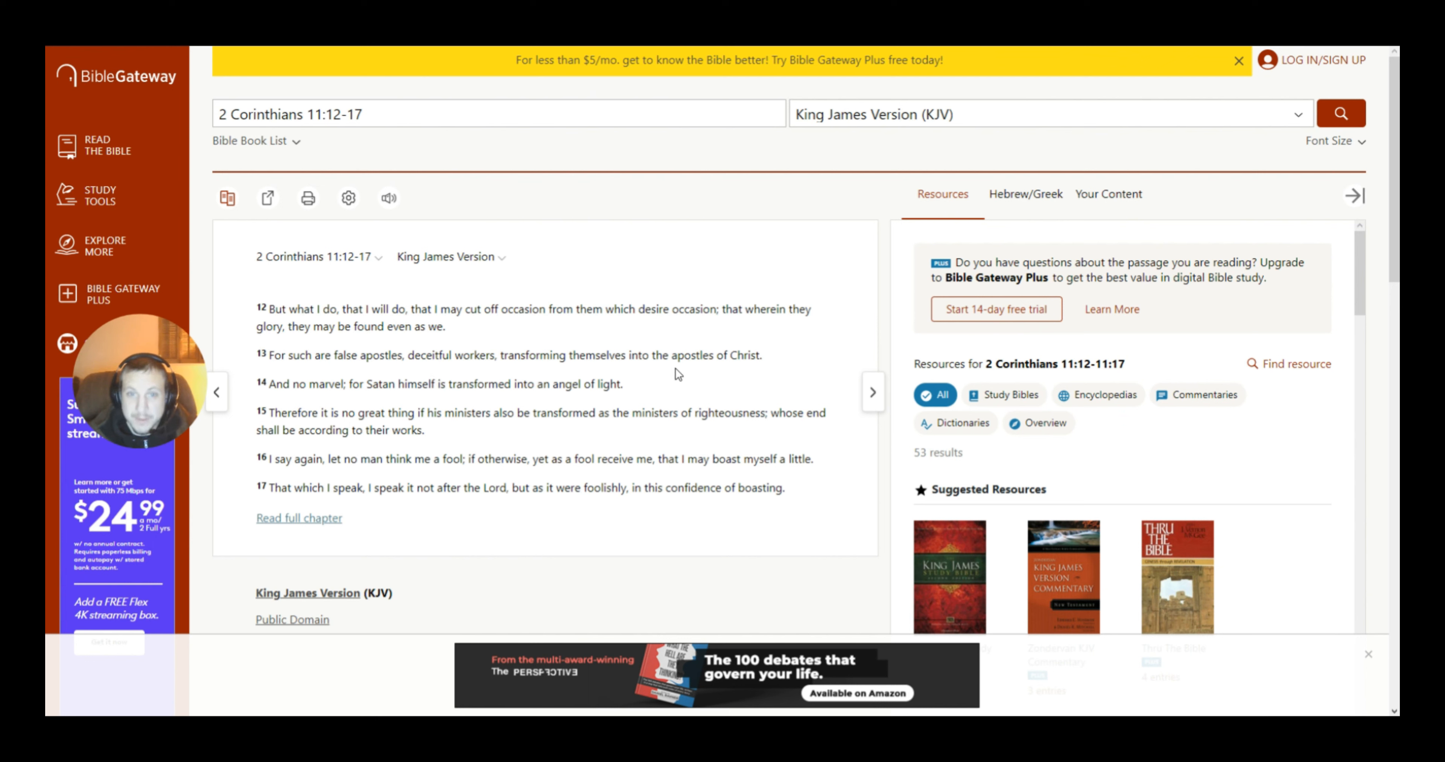
mouse_move(764, 374)
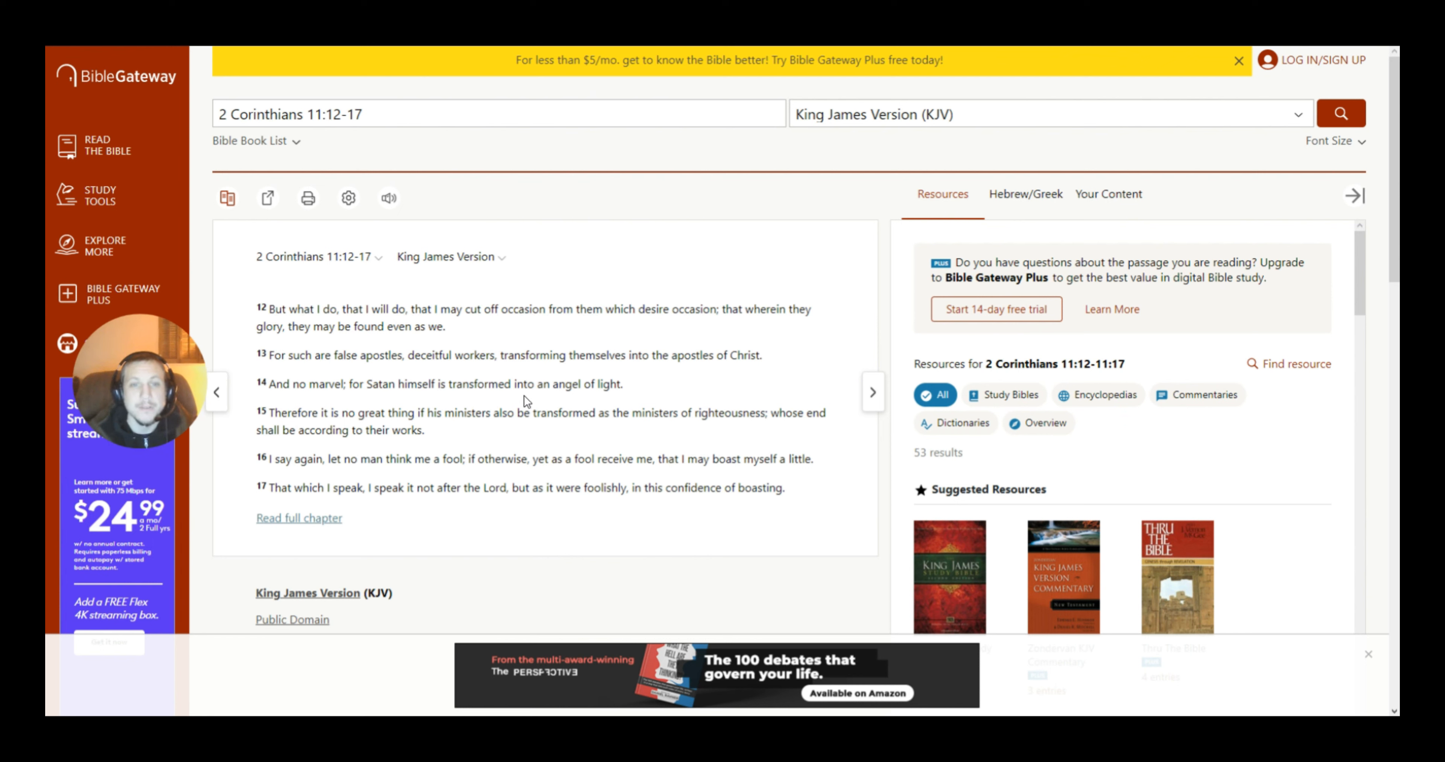
mouse_move(609, 398)
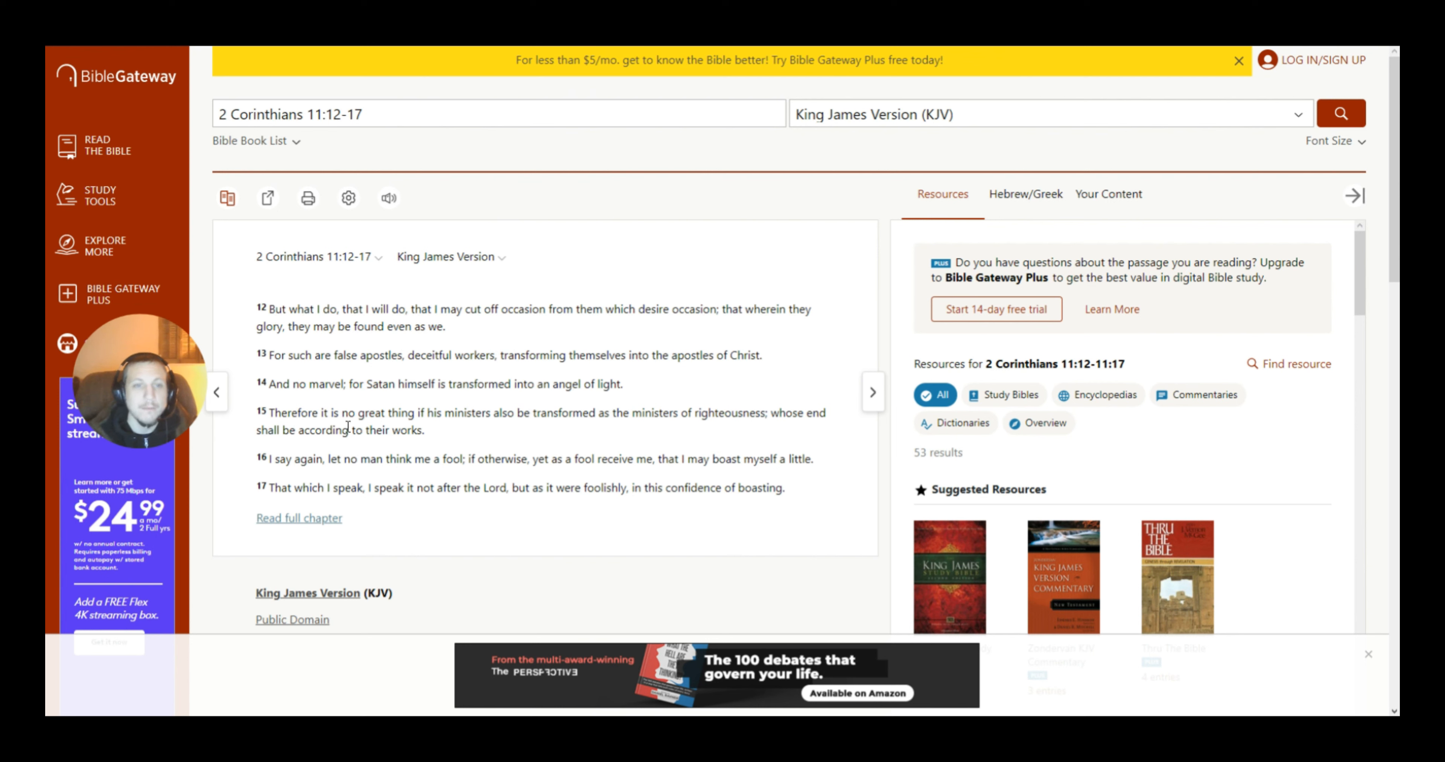
mouse_move(465, 430)
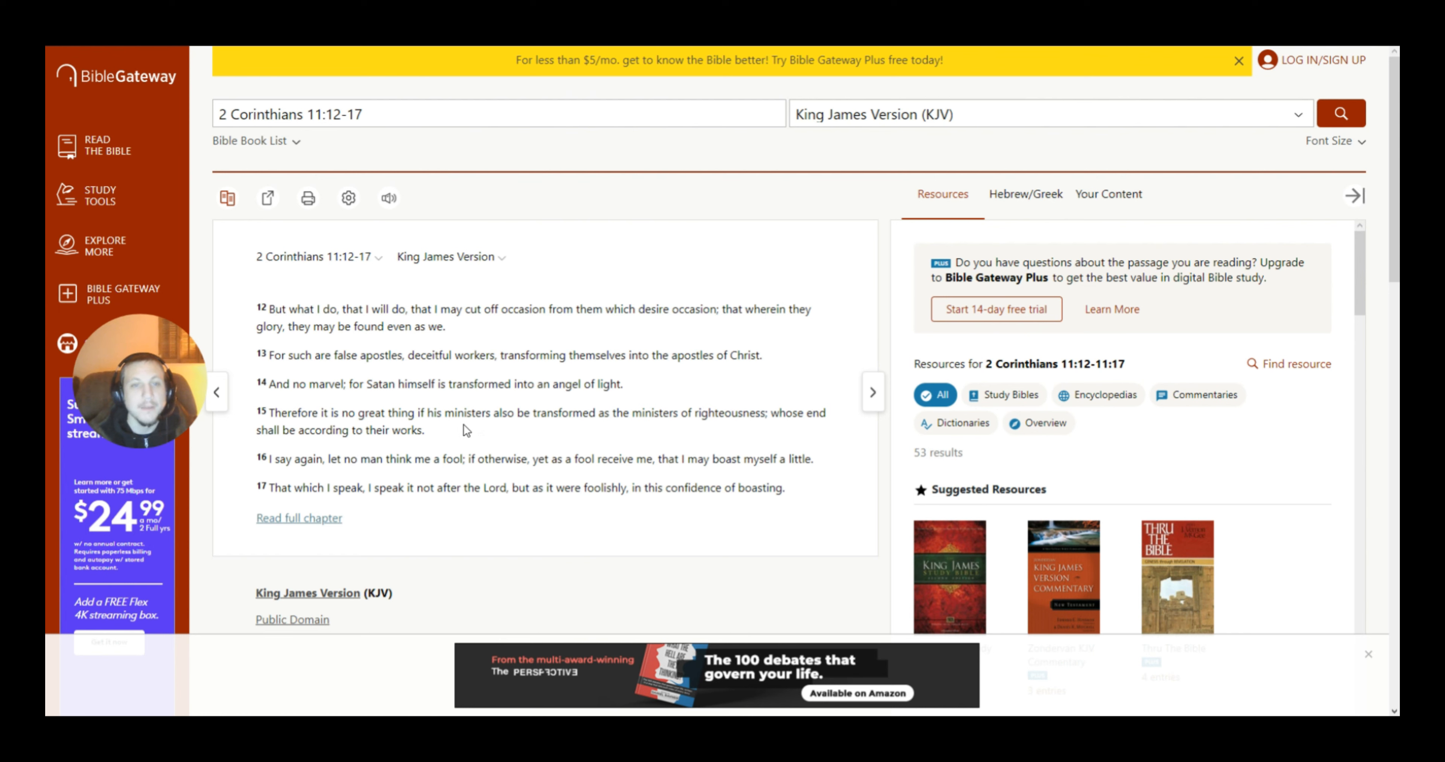
mouse_move(572, 433)
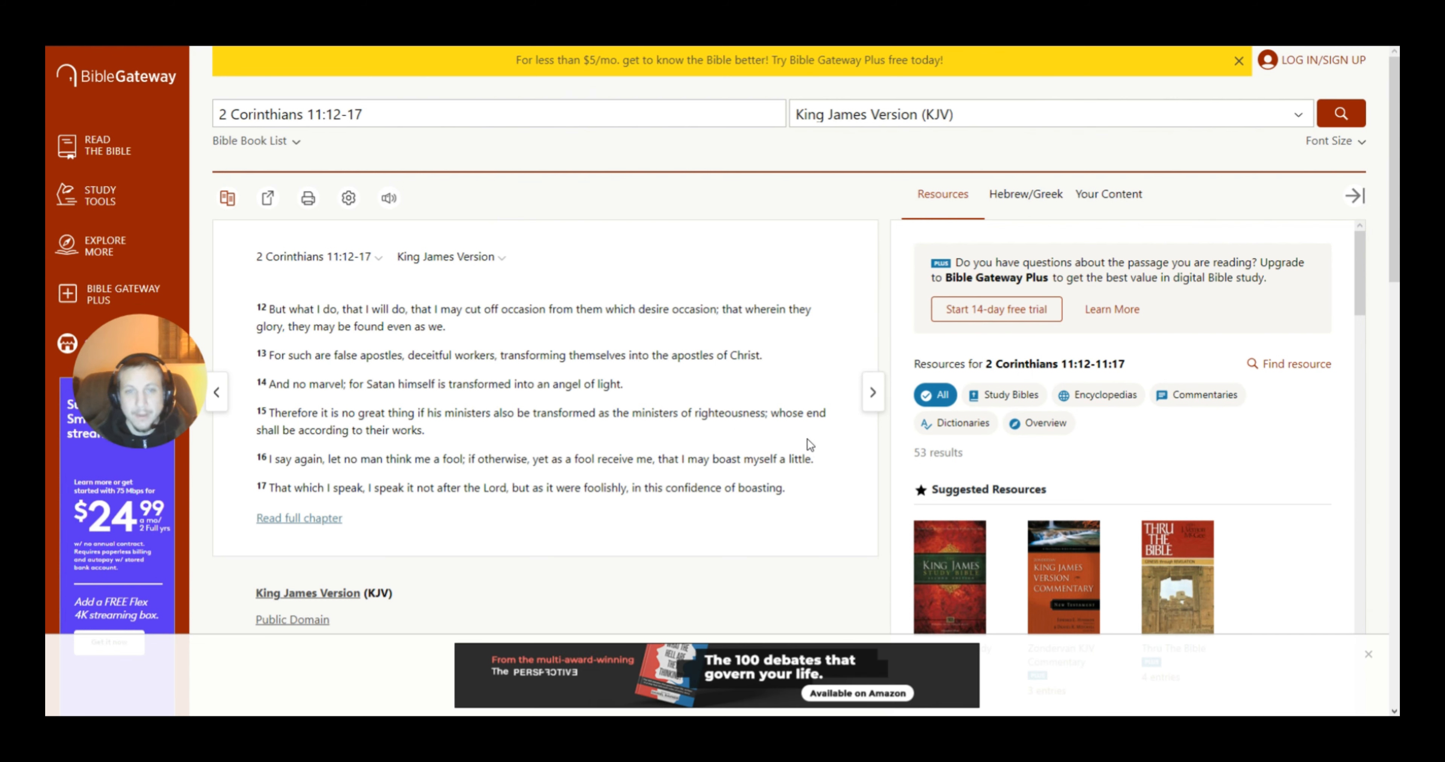
mouse_move(435, 450)
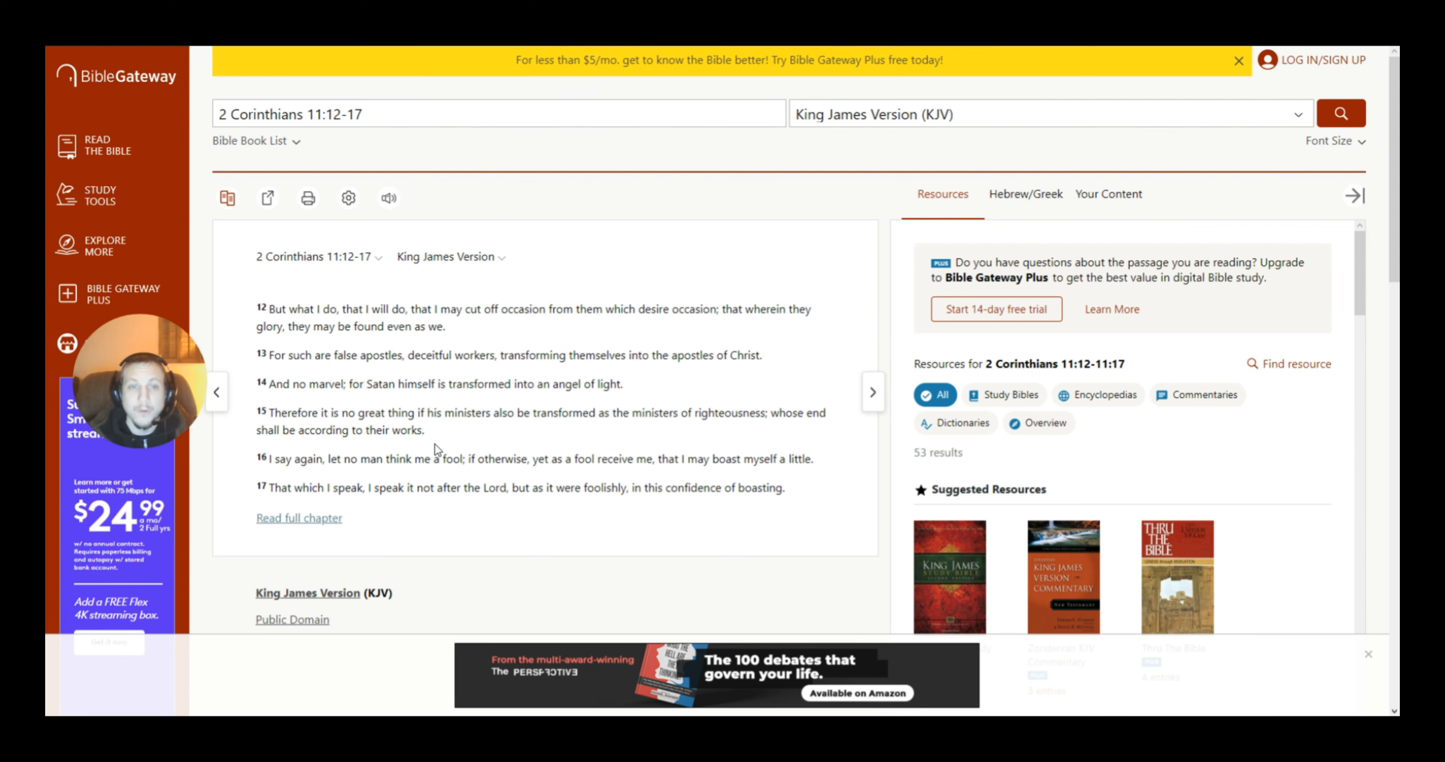
mouse_move(362, 482)
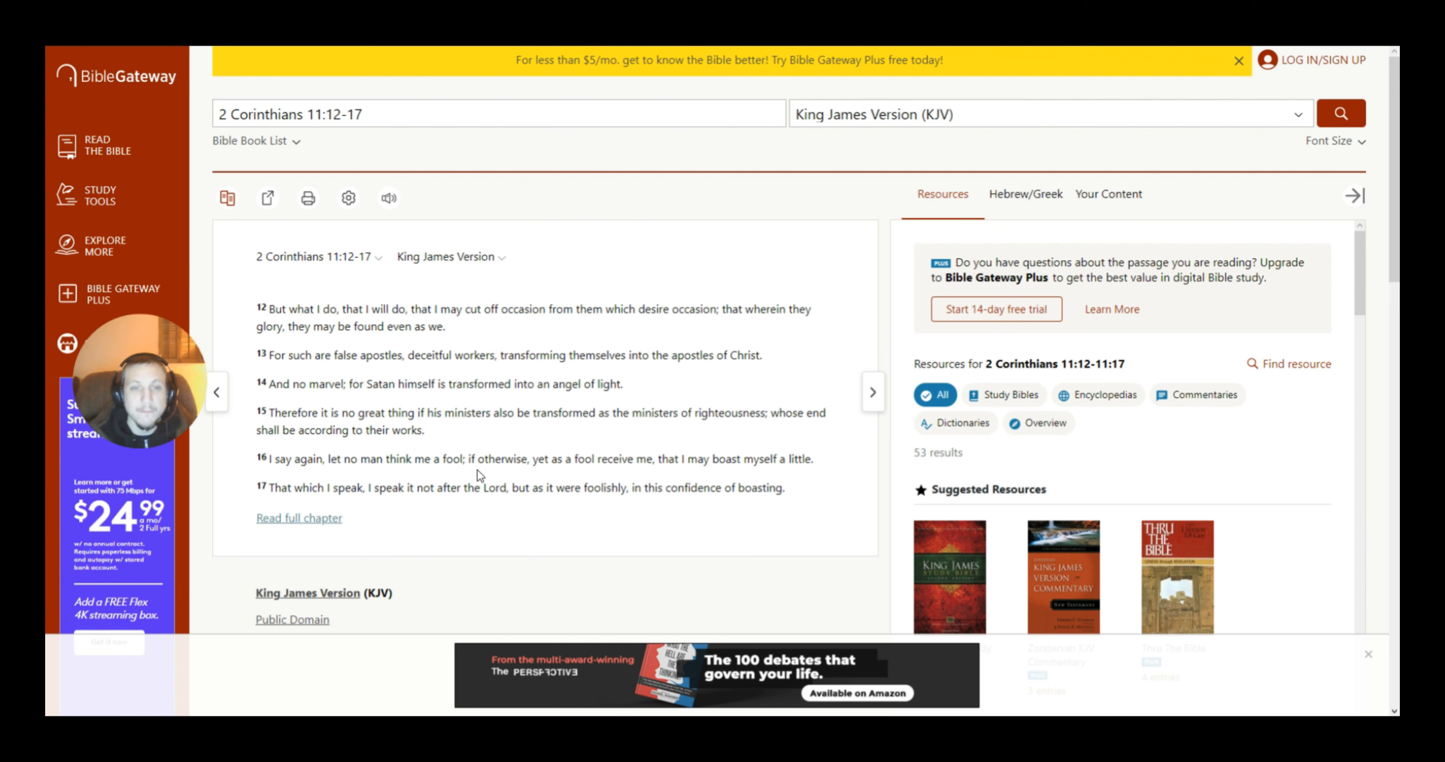
mouse_move(624, 486)
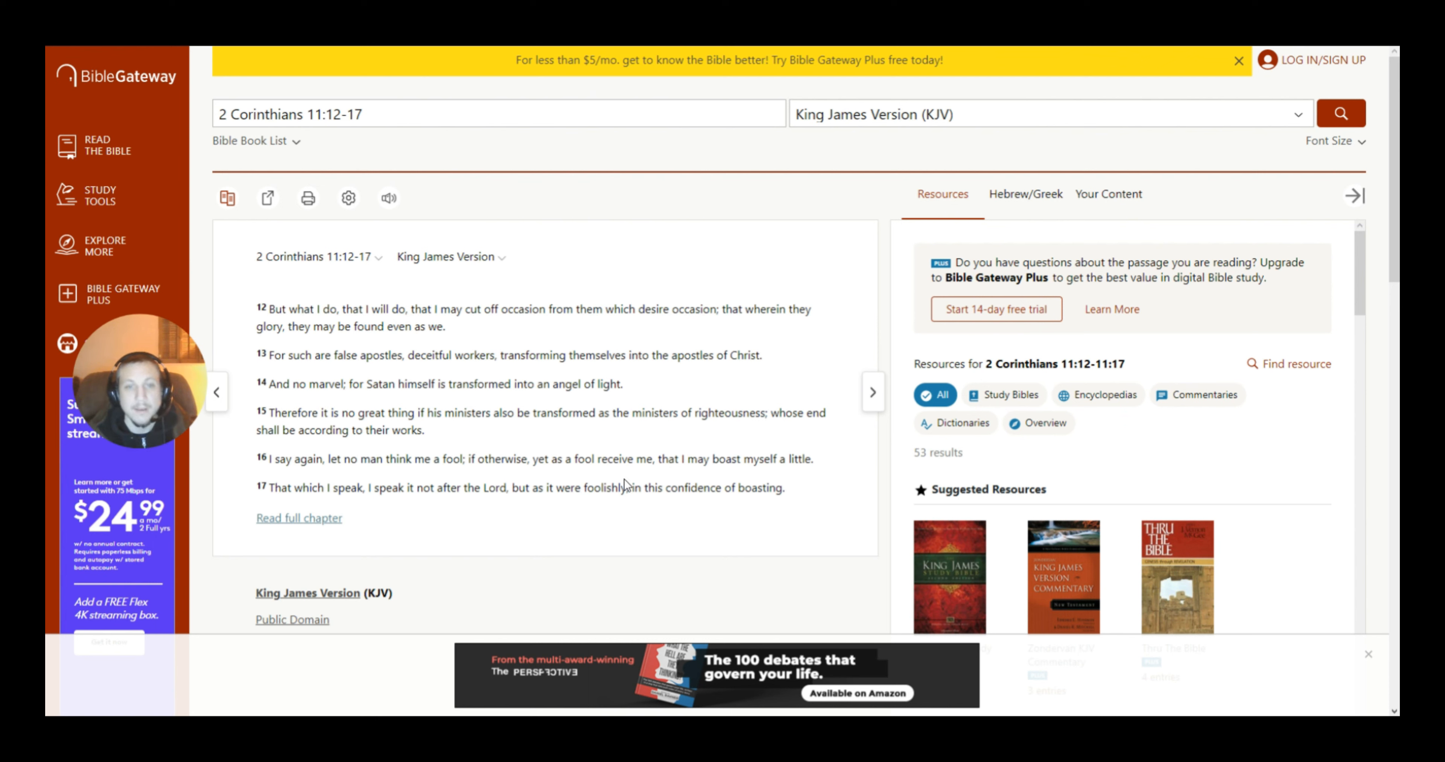
mouse_move(711, 480)
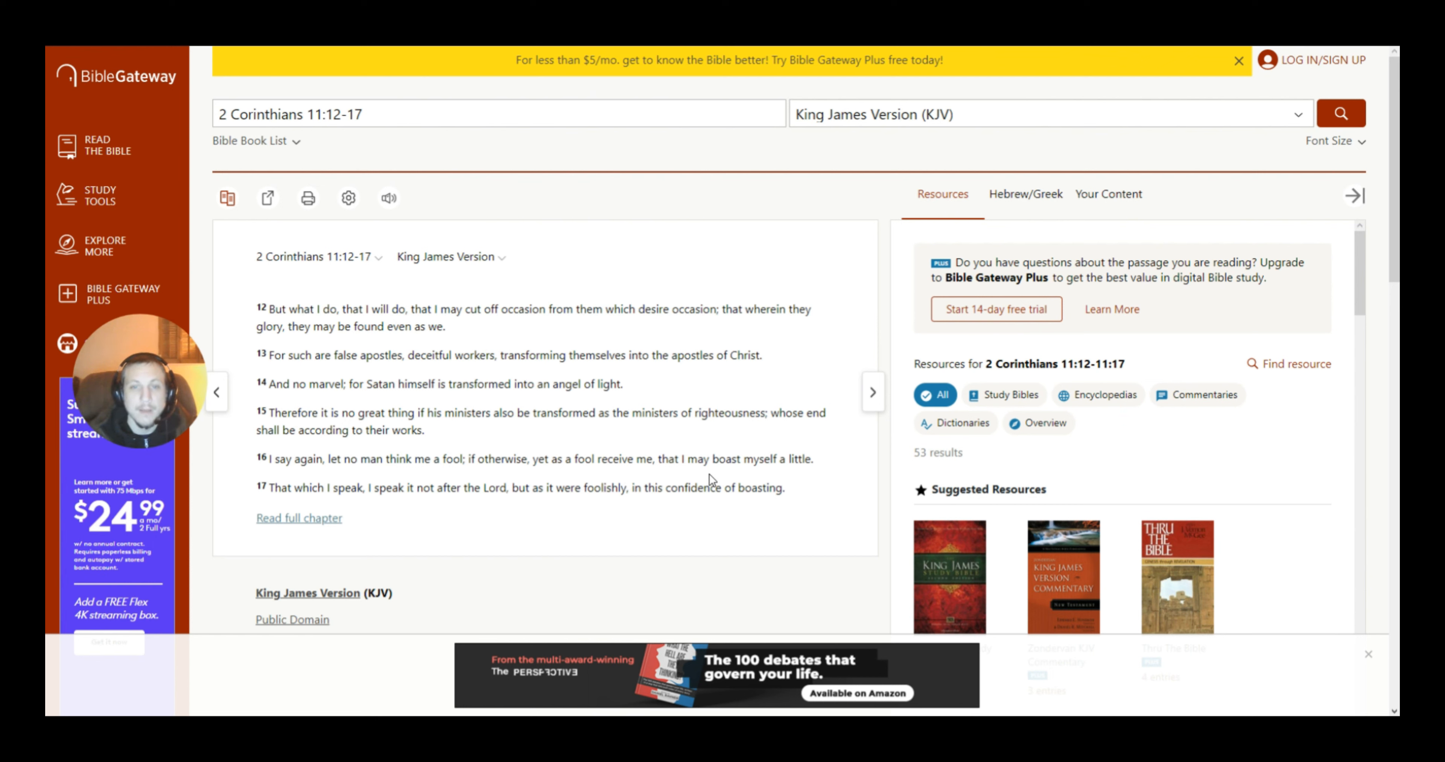
mouse_move(673, 519)
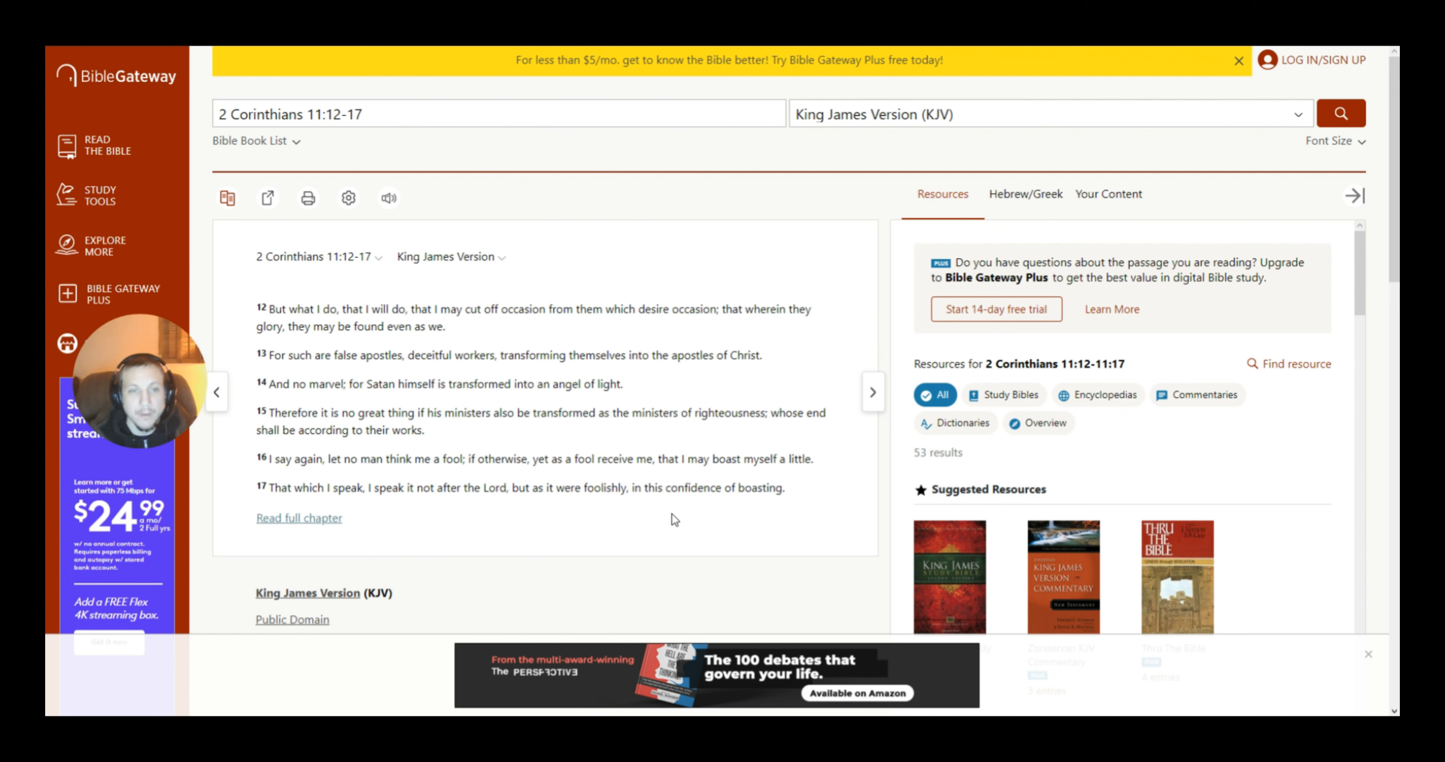
mouse_move(428, 504)
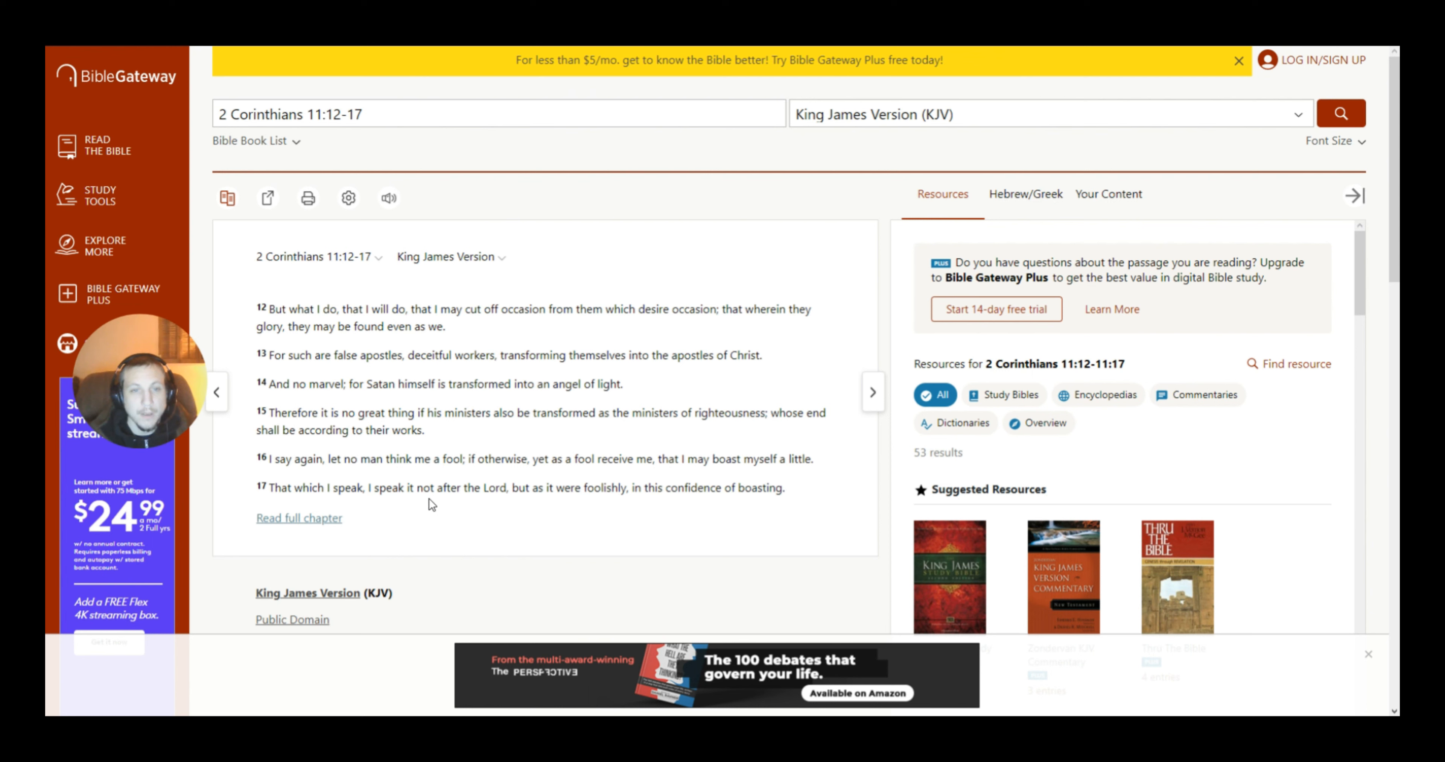
mouse_move(485, 504)
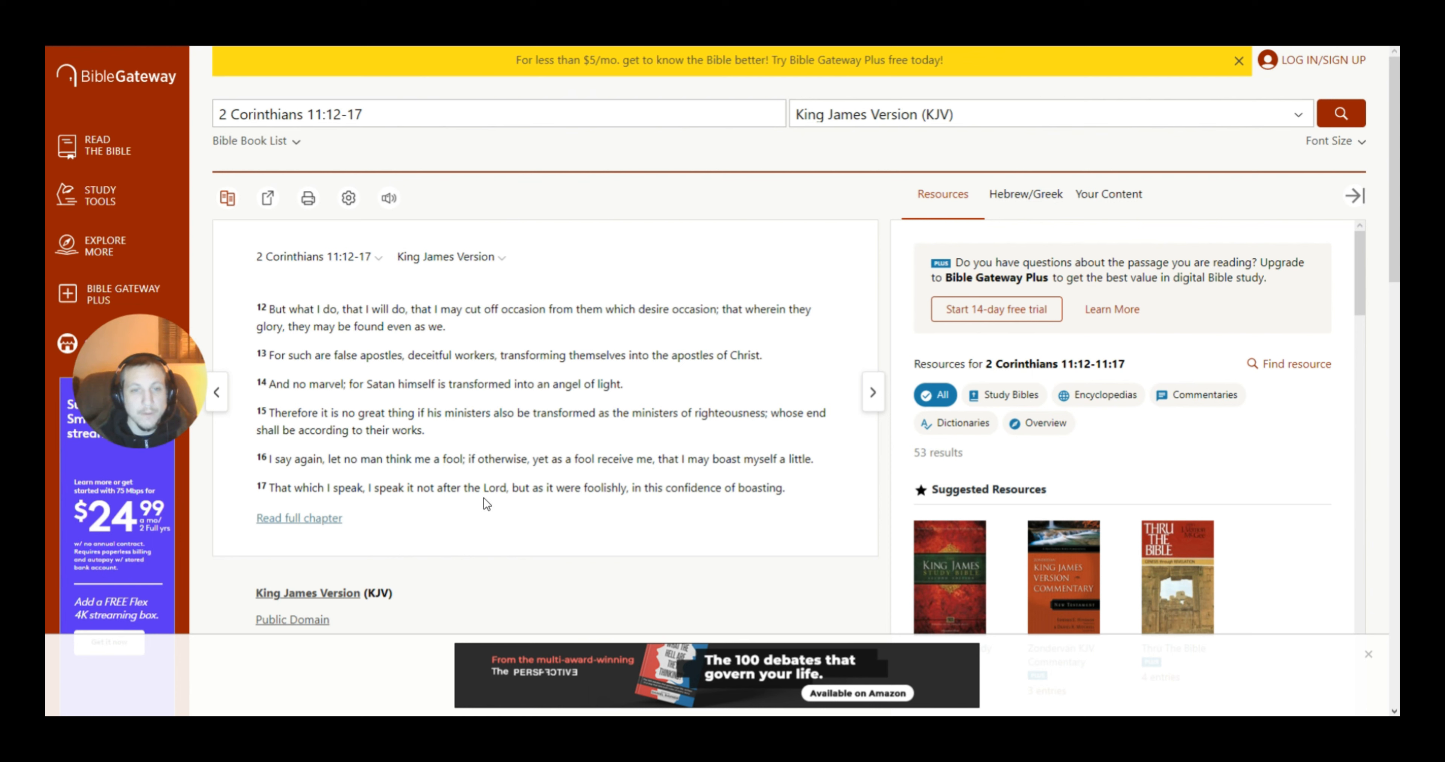
mouse_move(653, 508)
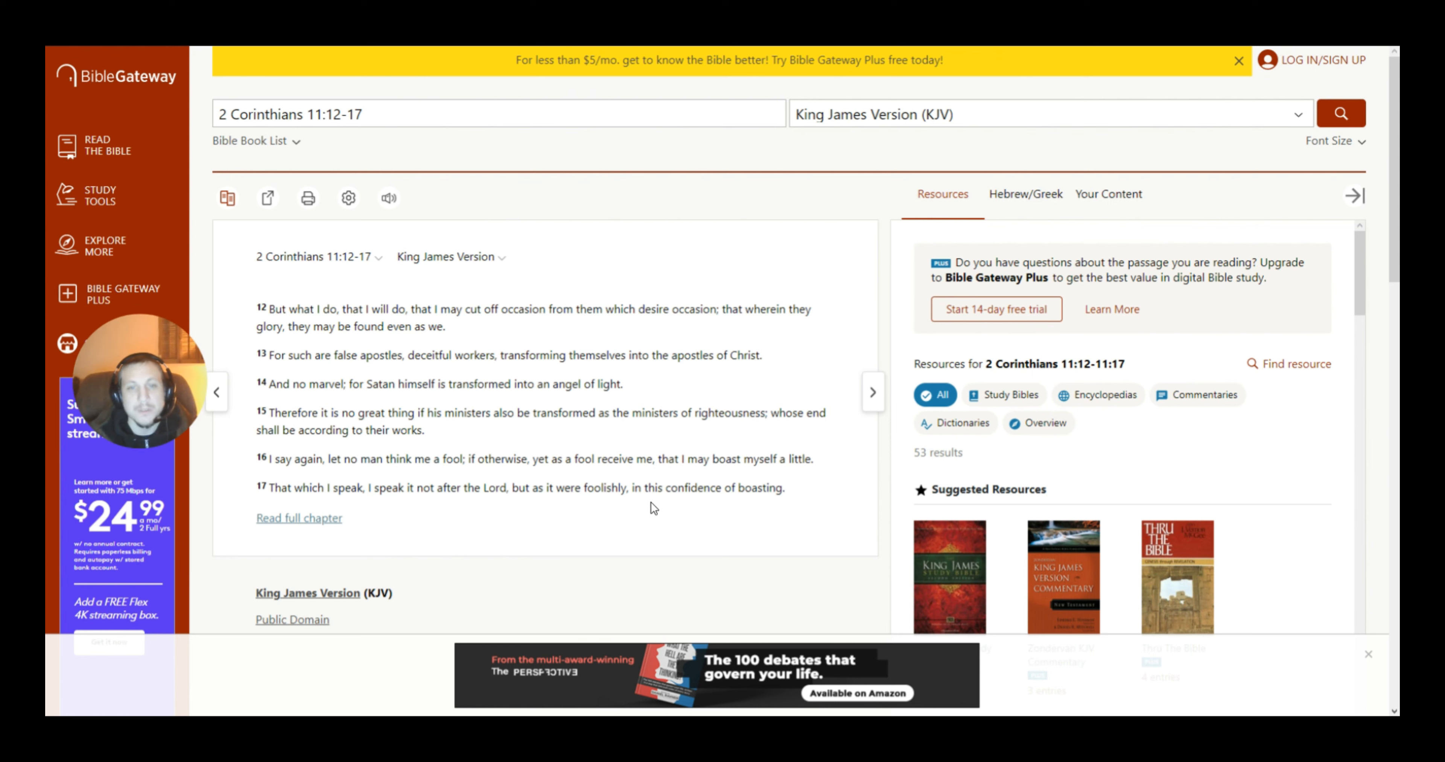
mouse_move(761, 494)
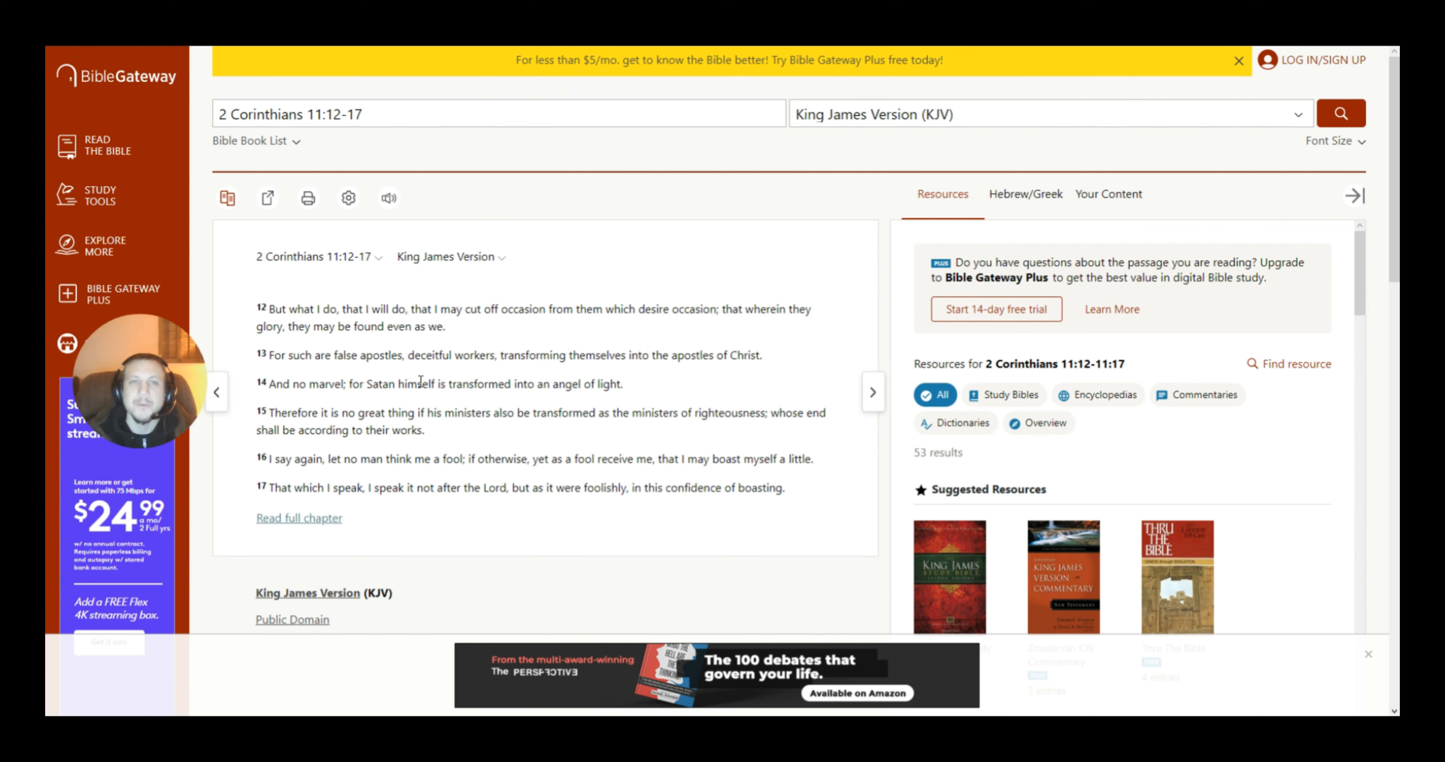
mouse_move(551, 373)
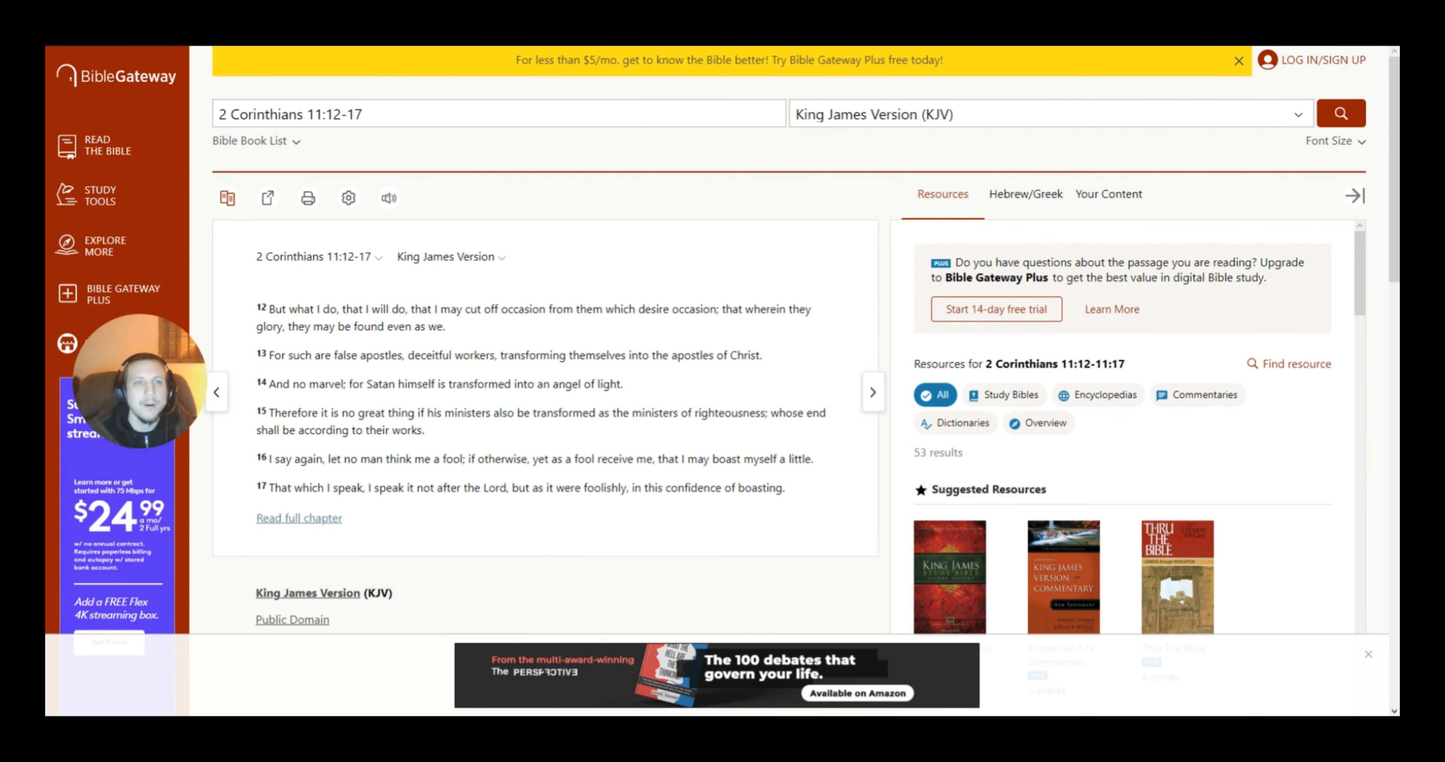
Step: Switch to the Conflict of Adam and Eve tab and read the transgression passage aloud
left_click(197, 56)
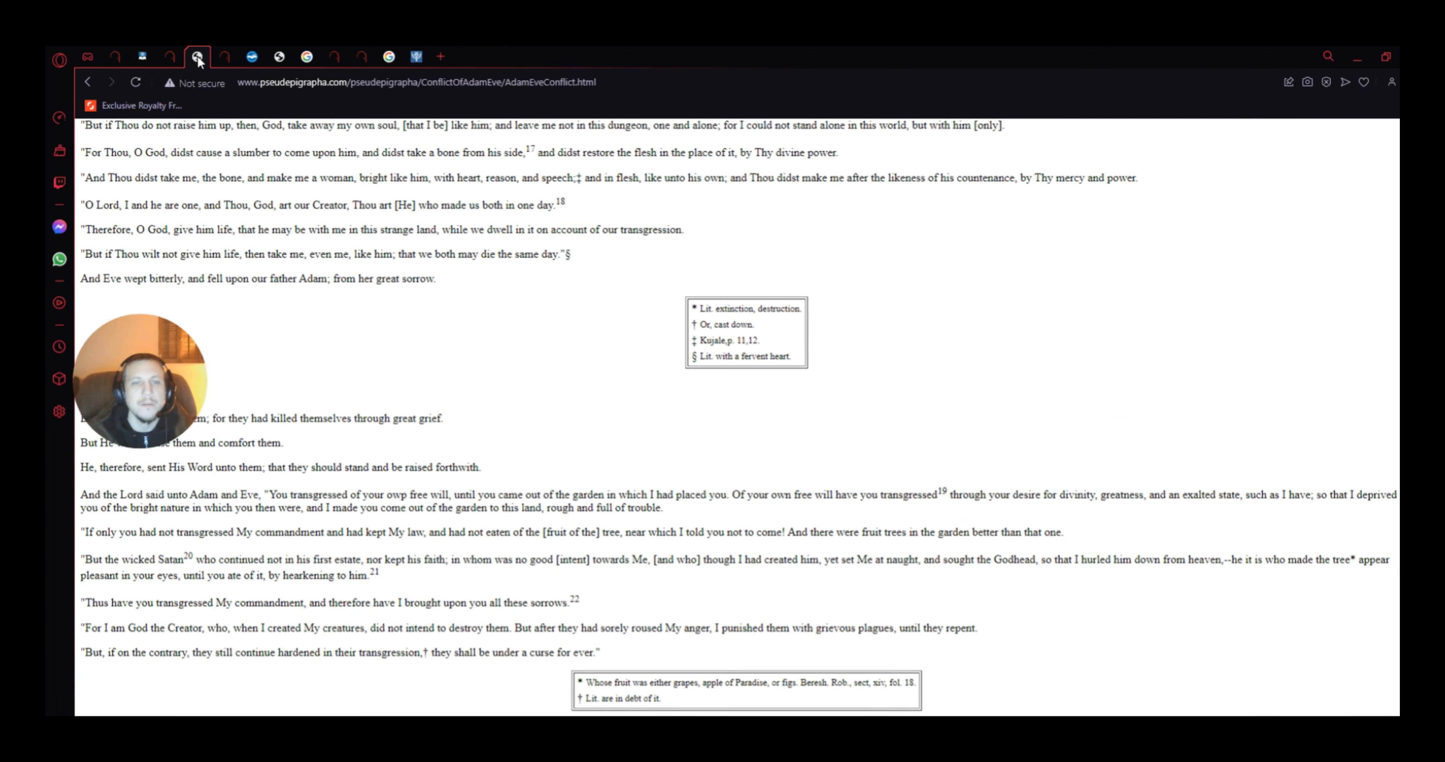
mouse_move(536, 360)
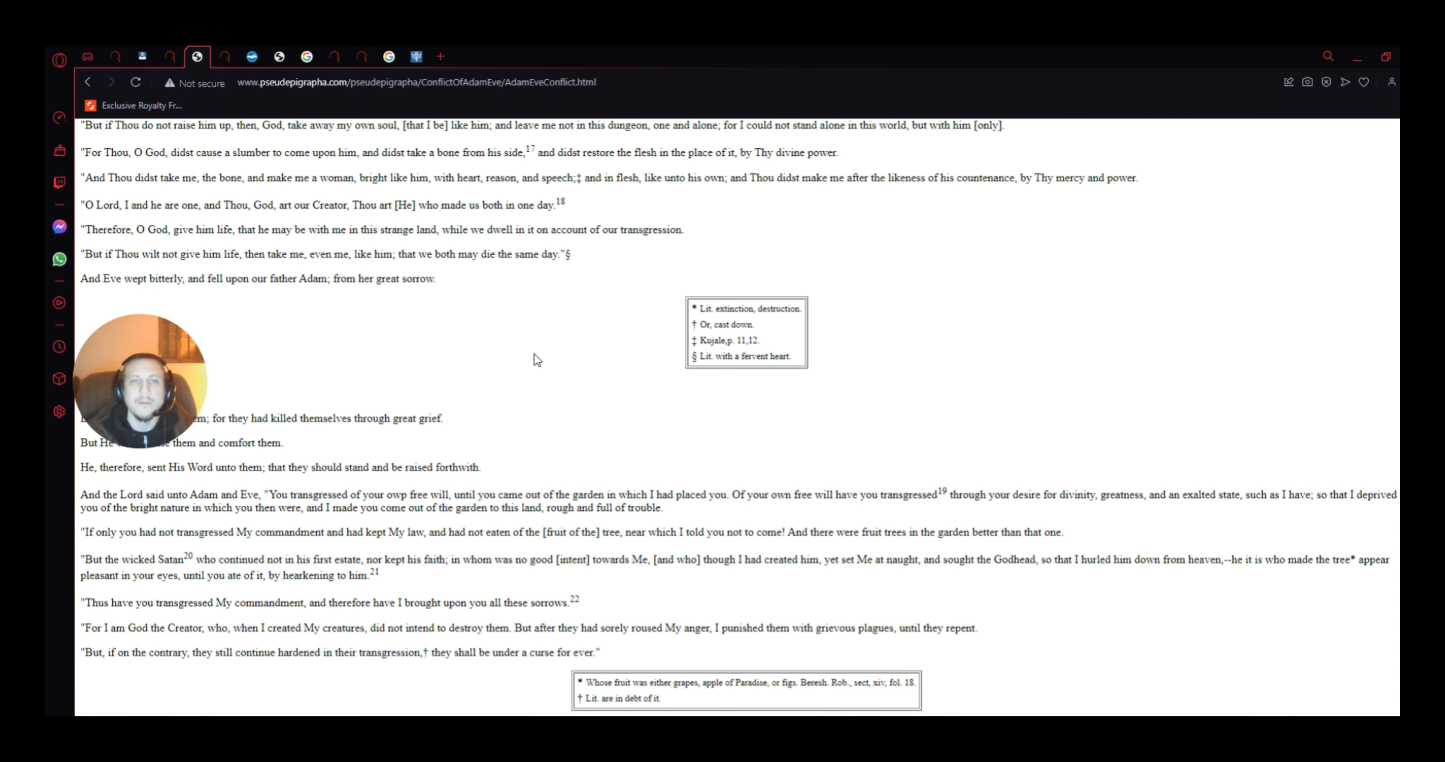
mouse_move(535, 360)
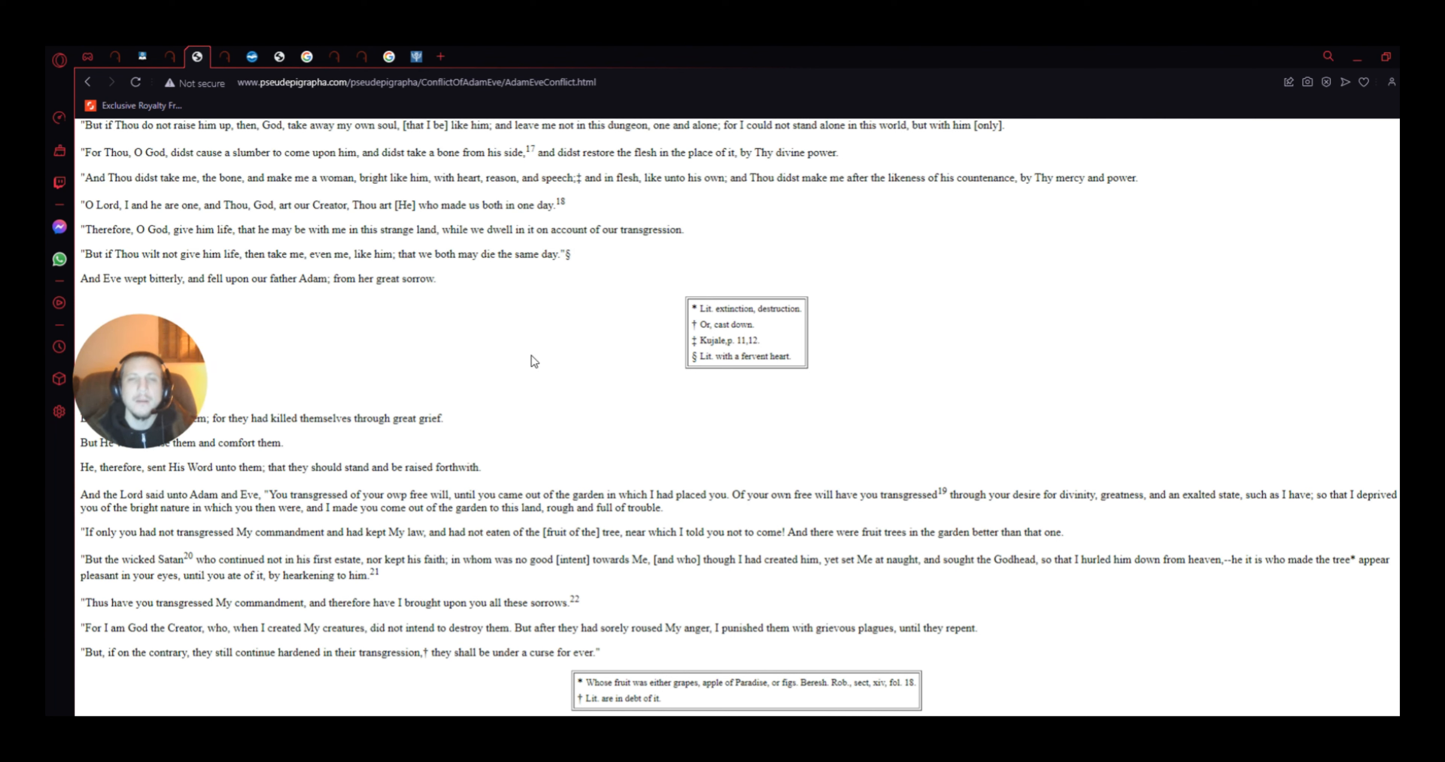
mouse_move(547, 357)
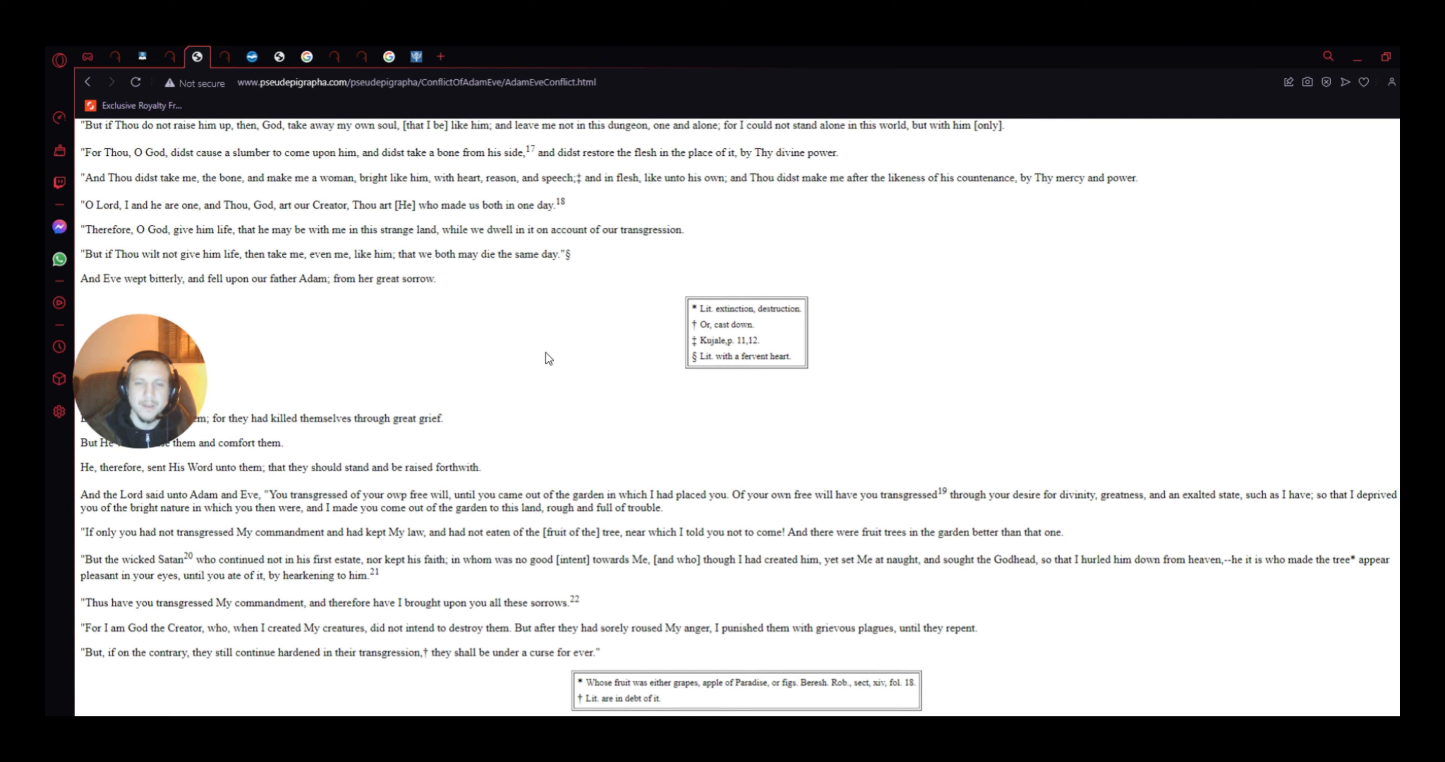
mouse_move(537, 364)
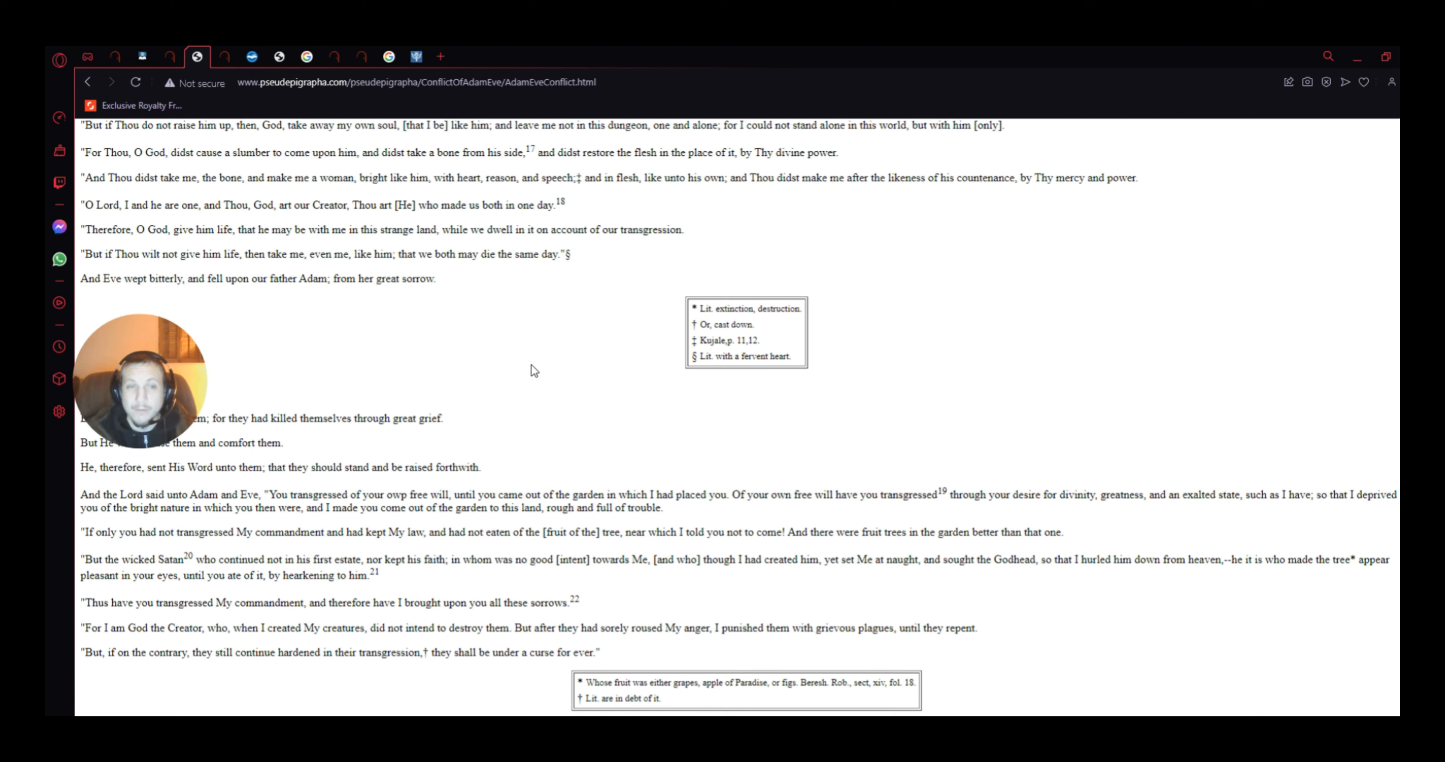
mouse_move(517, 377)
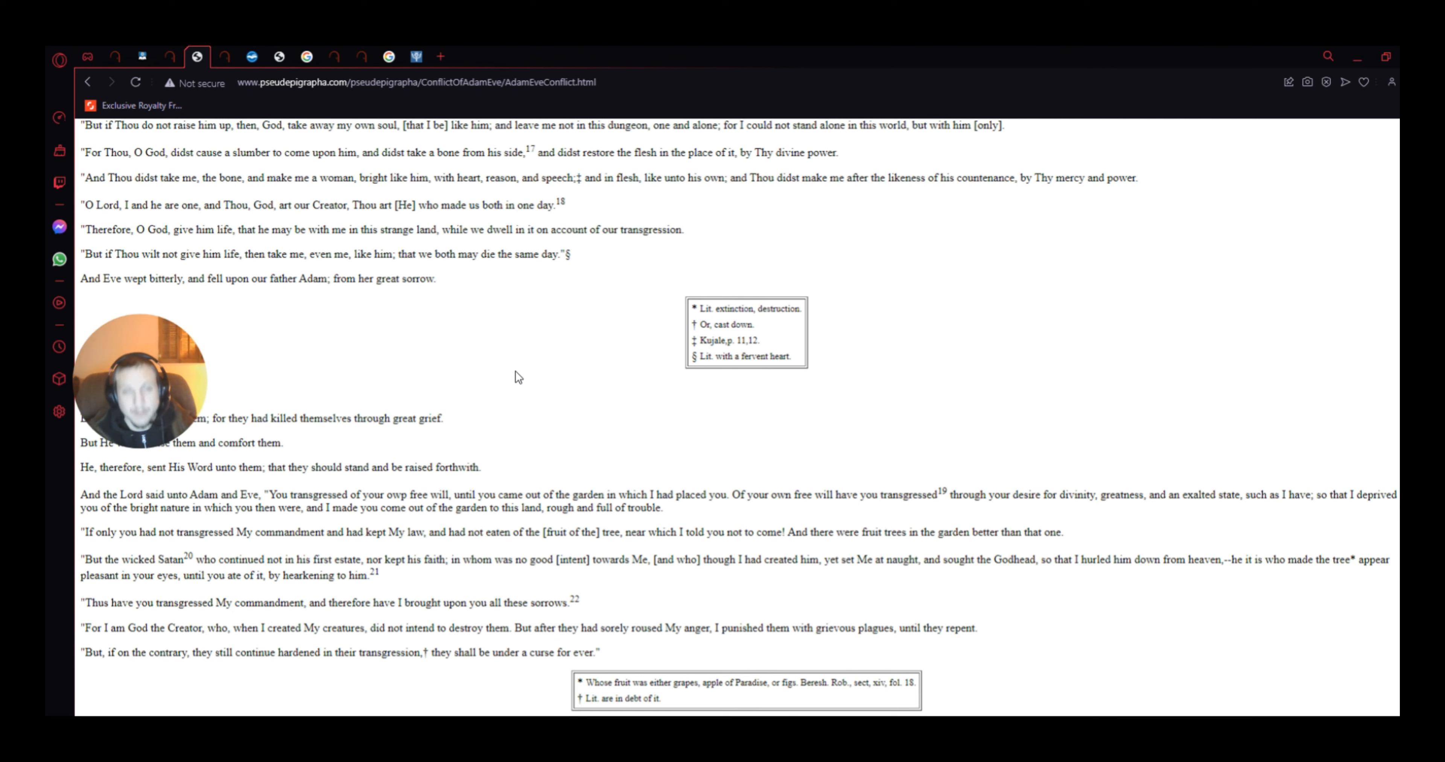
mouse_move(579, 410)
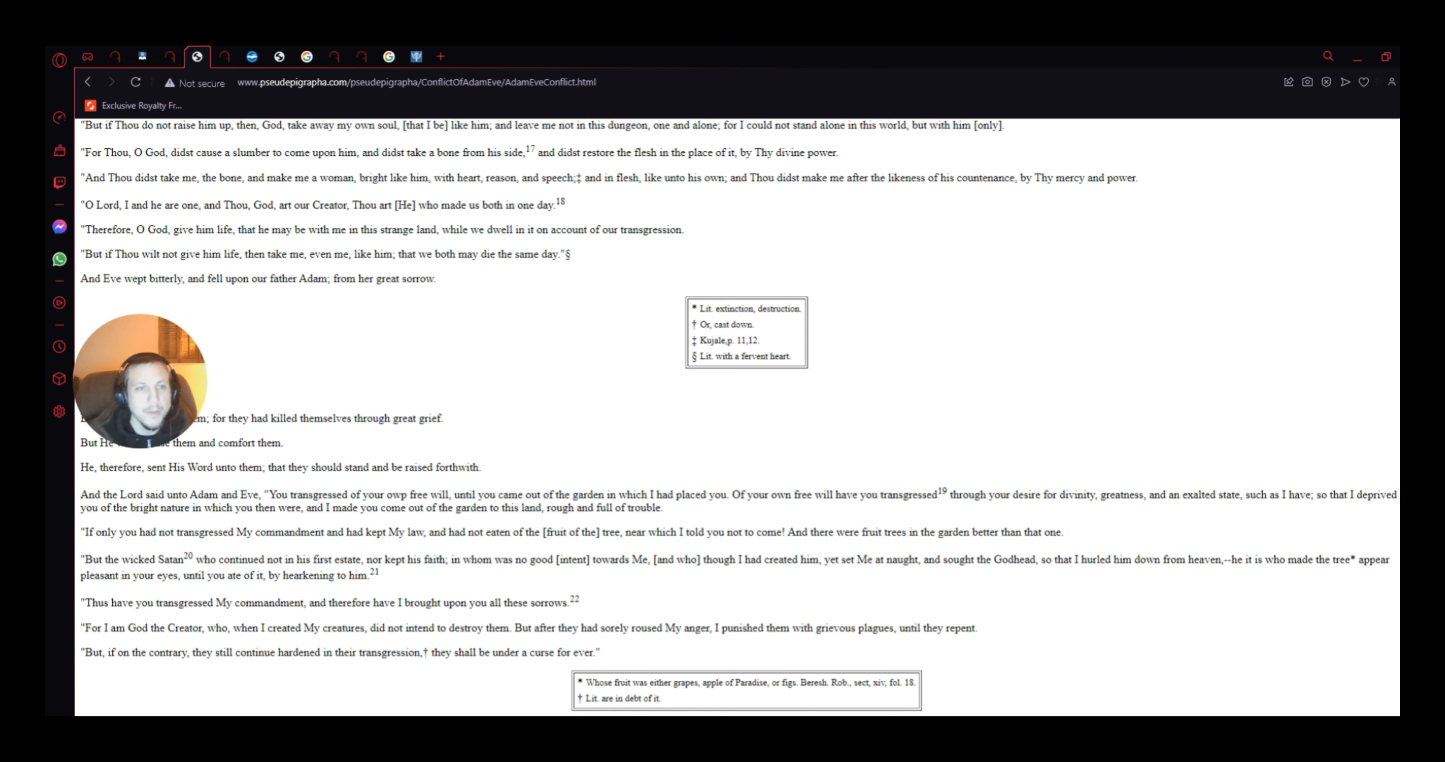
mouse_move(307, 404)
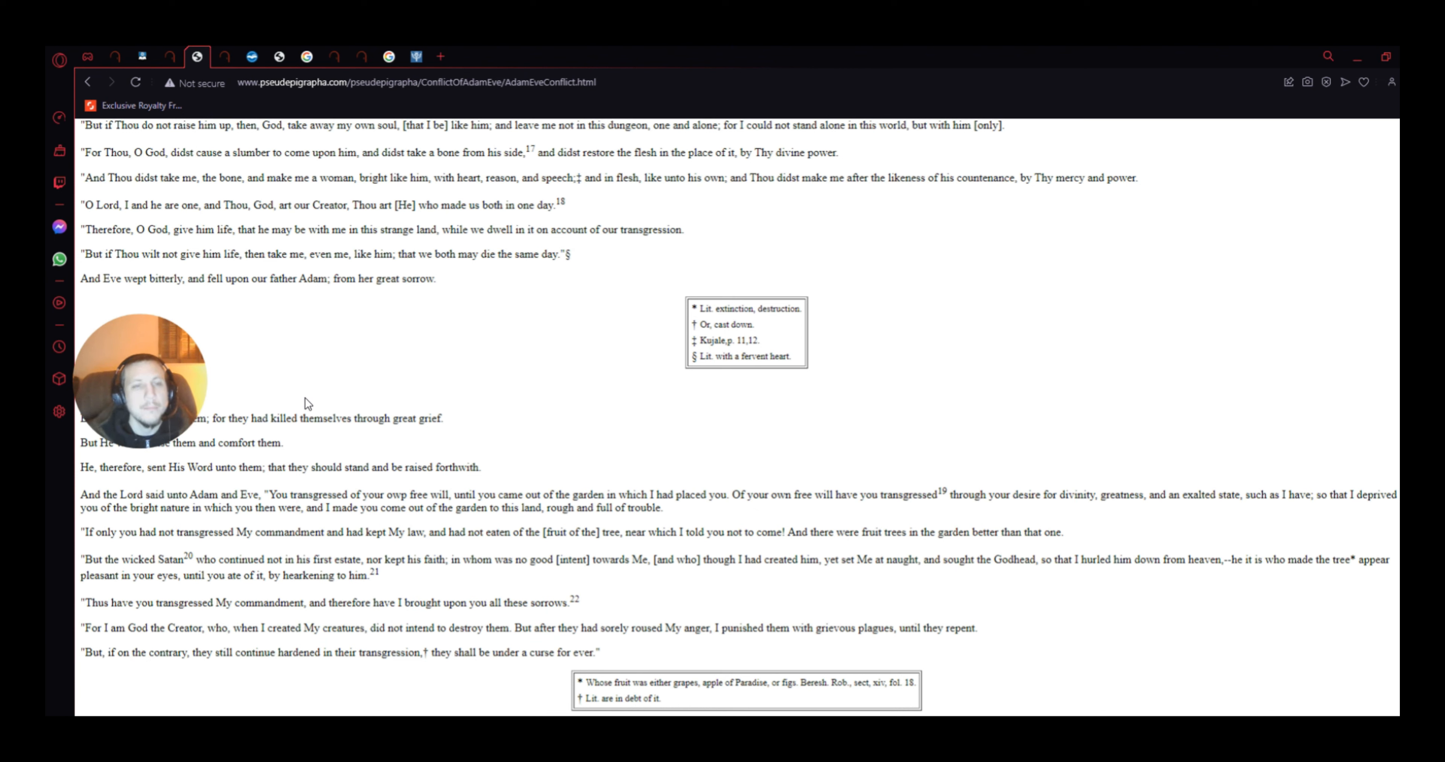
mouse_move(279, 419)
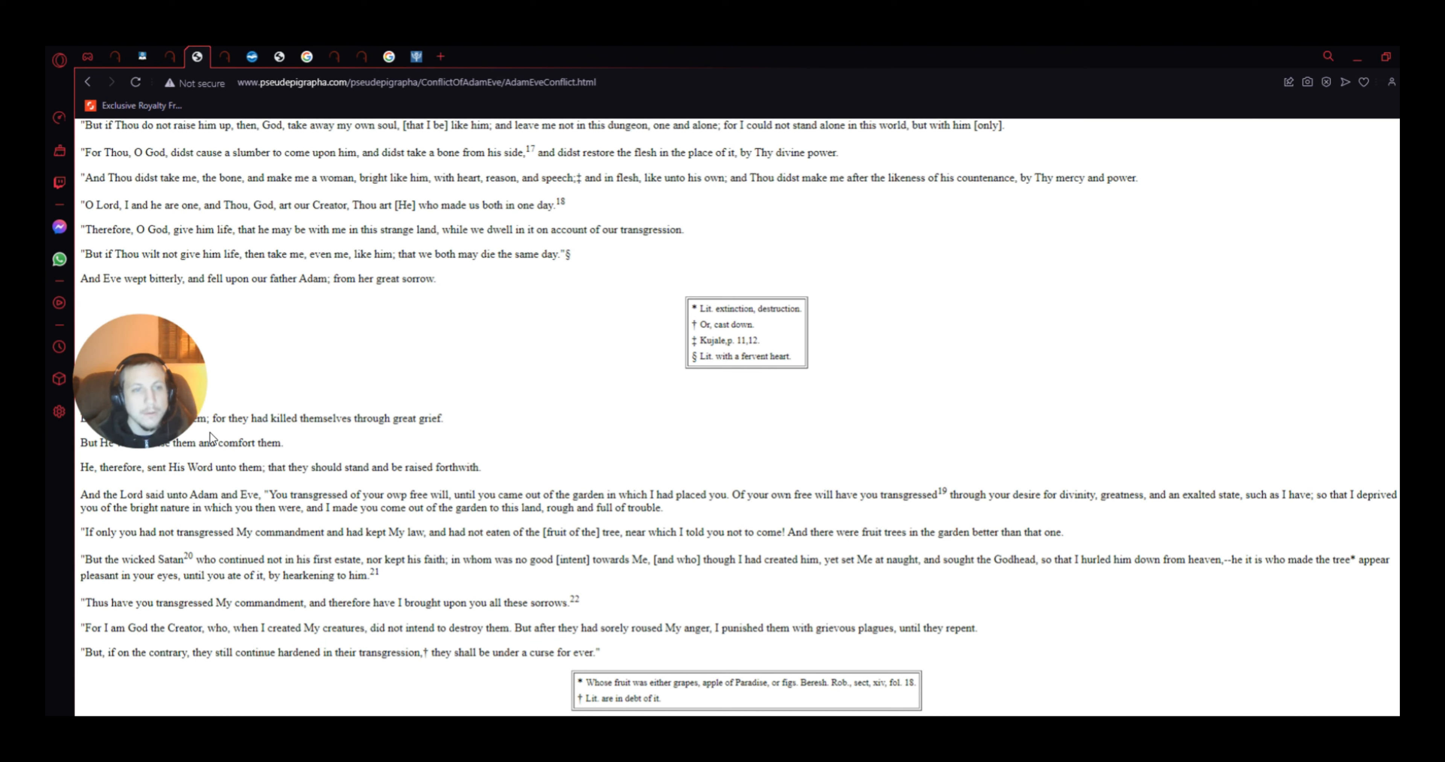
mouse_move(307, 442)
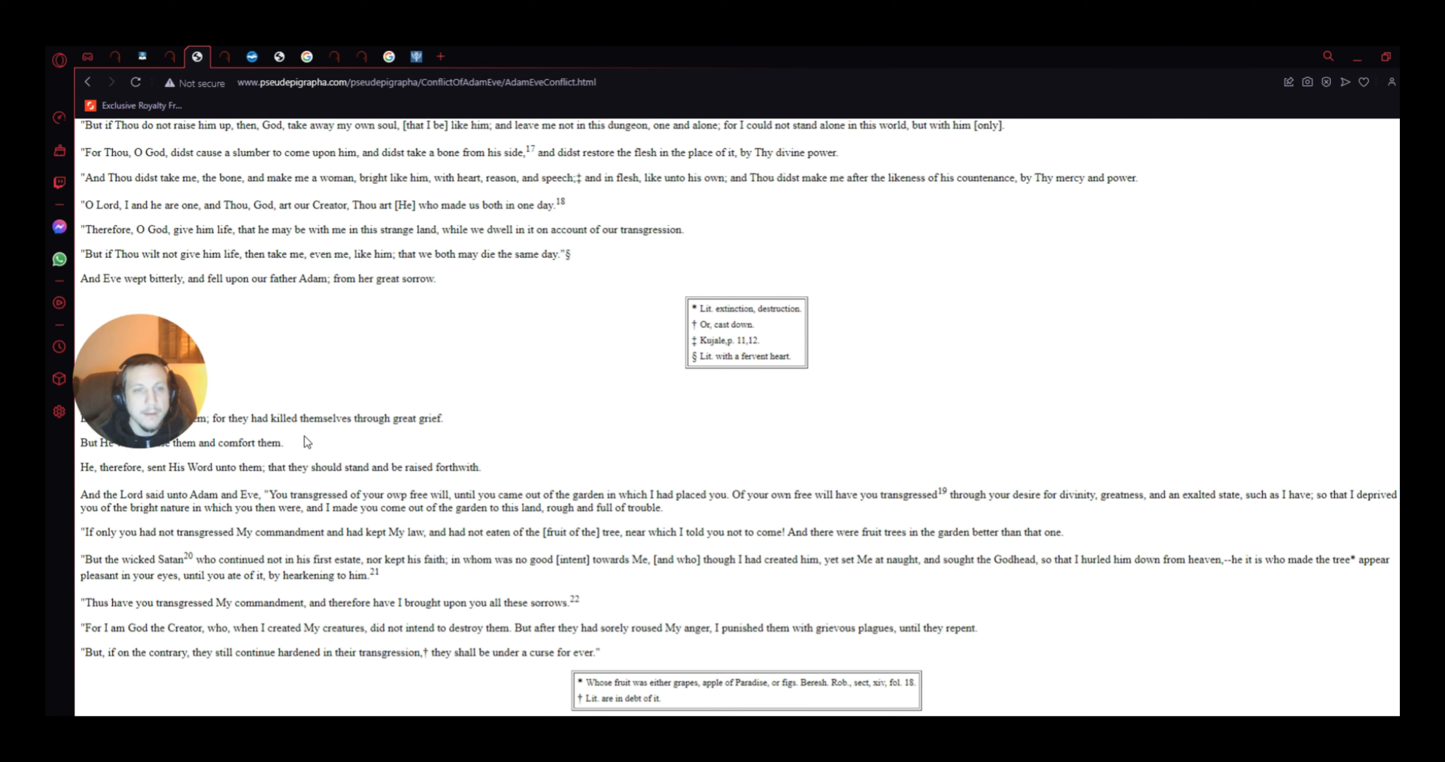
mouse_move(238, 463)
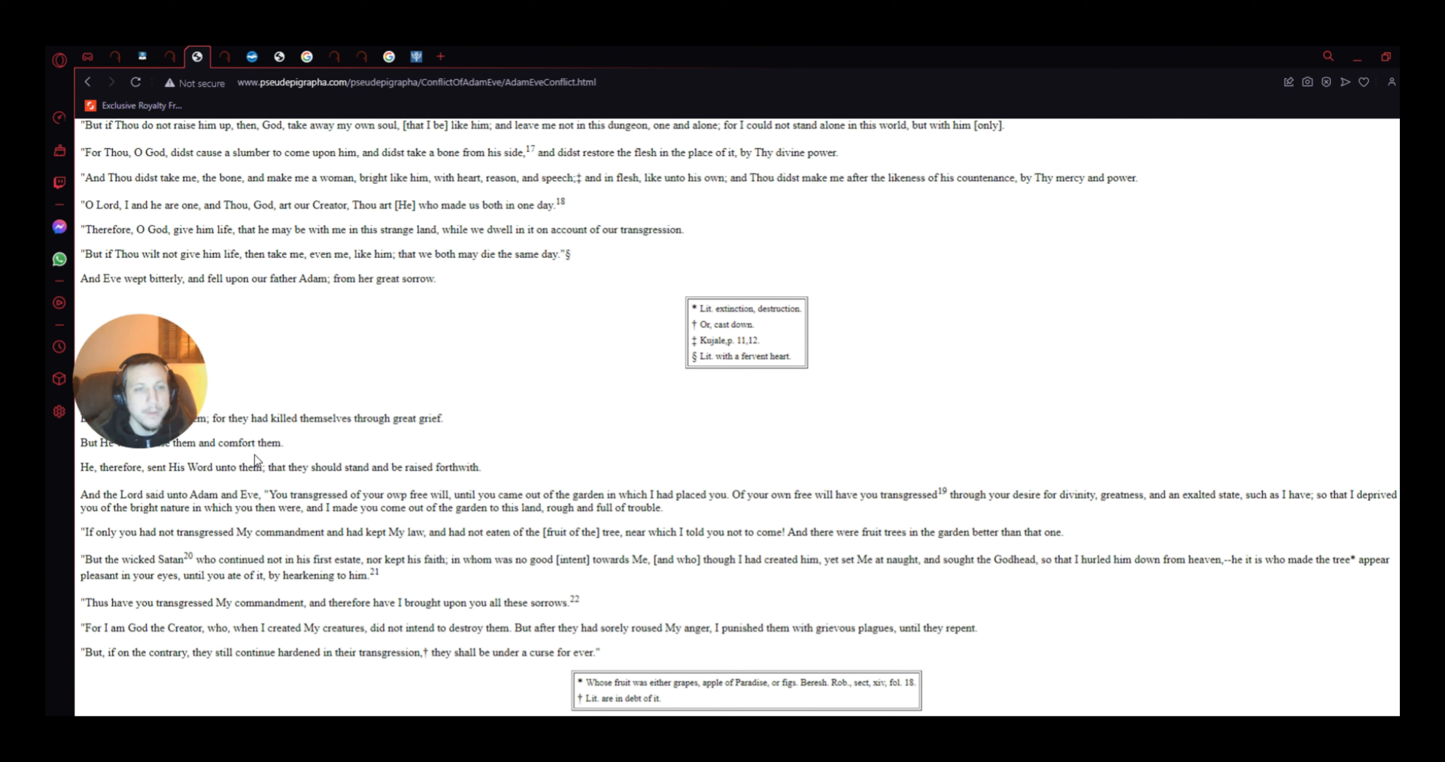
mouse_move(155, 468)
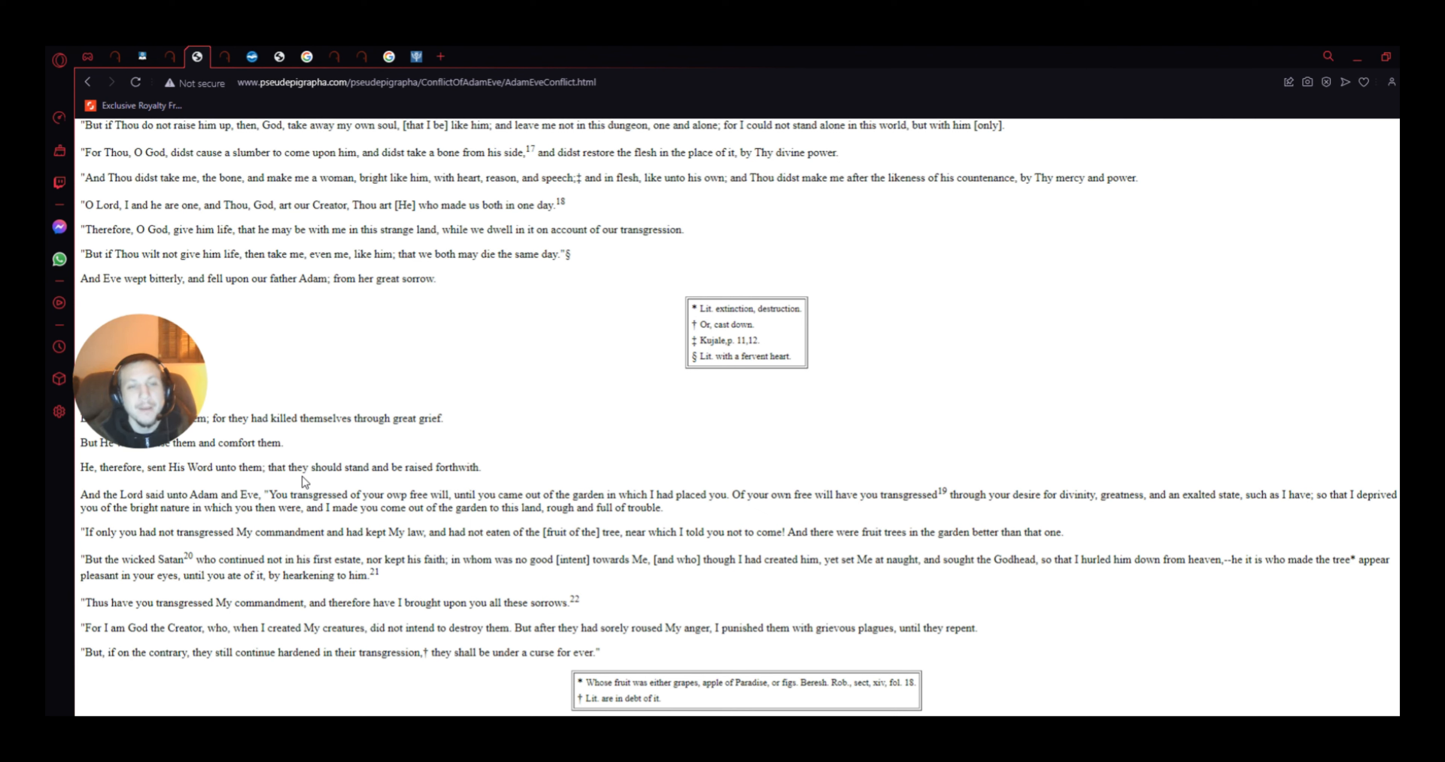
mouse_move(461, 480)
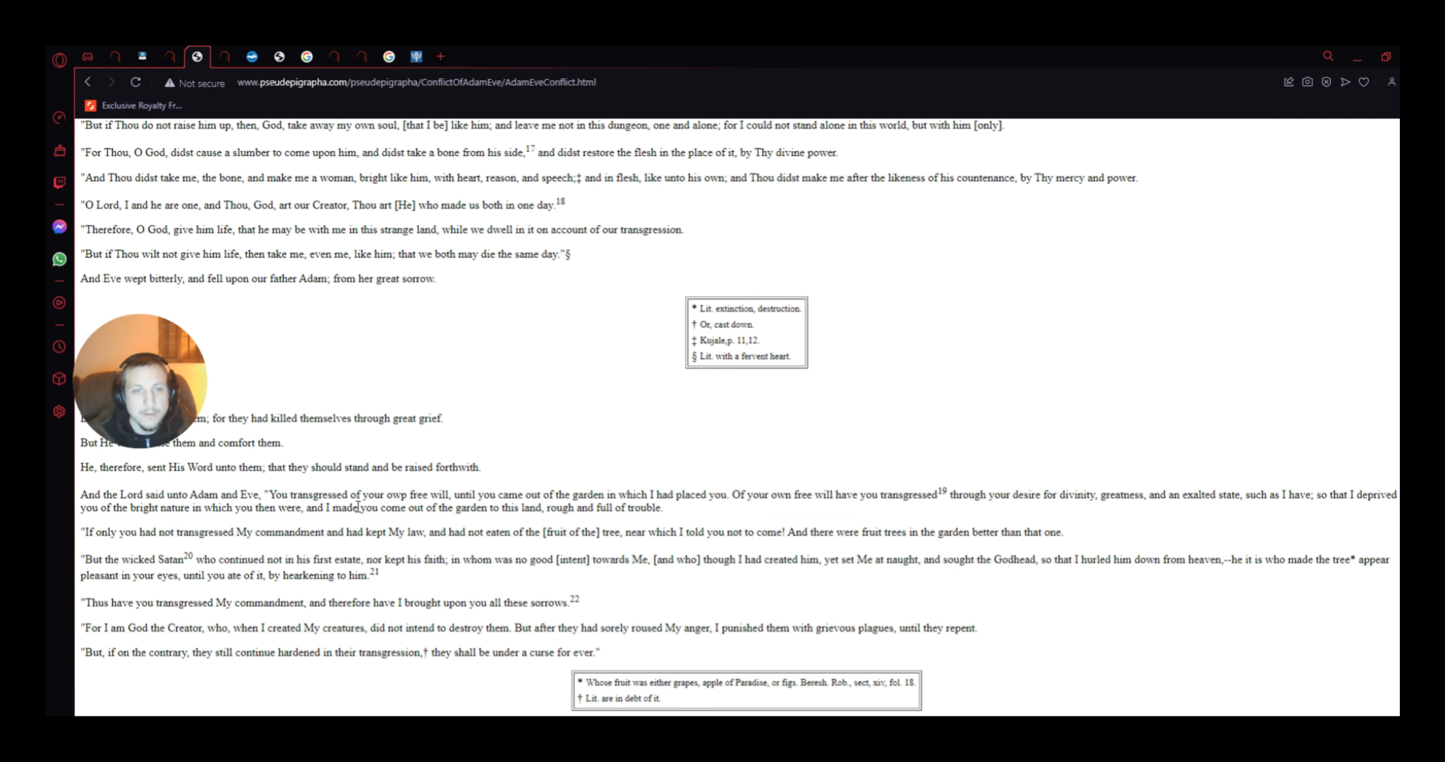
mouse_move(496, 531)
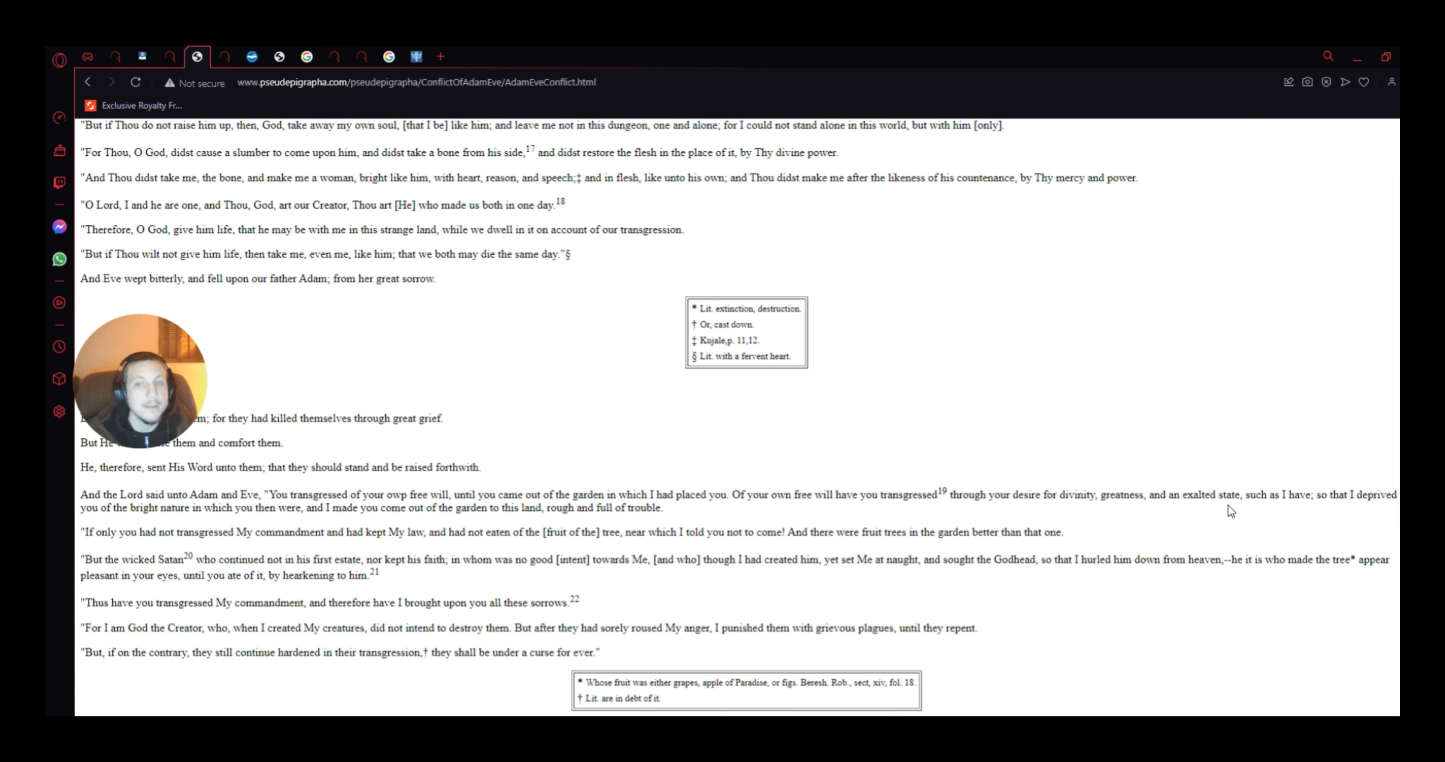
mouse_move(1288, 516)
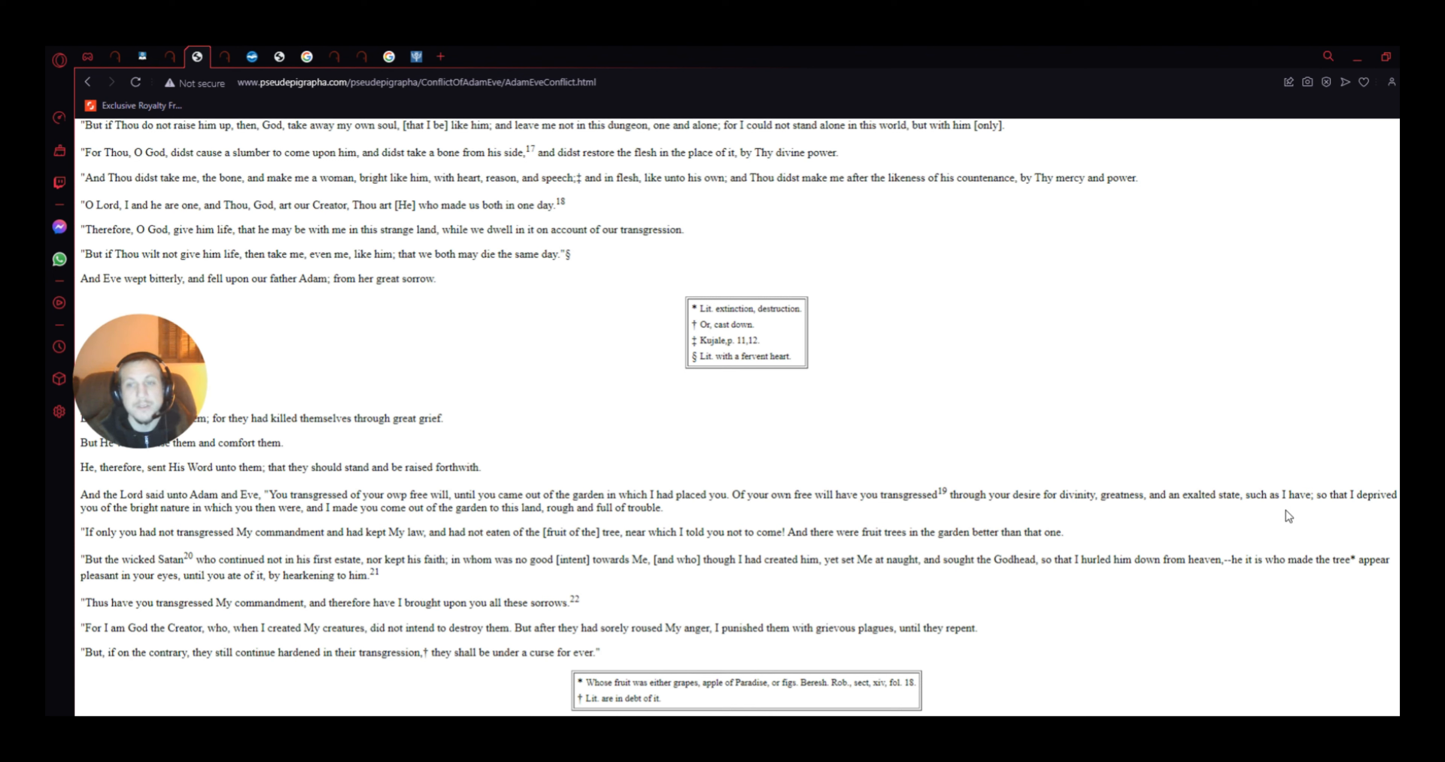
mouse_move(1337, 508)
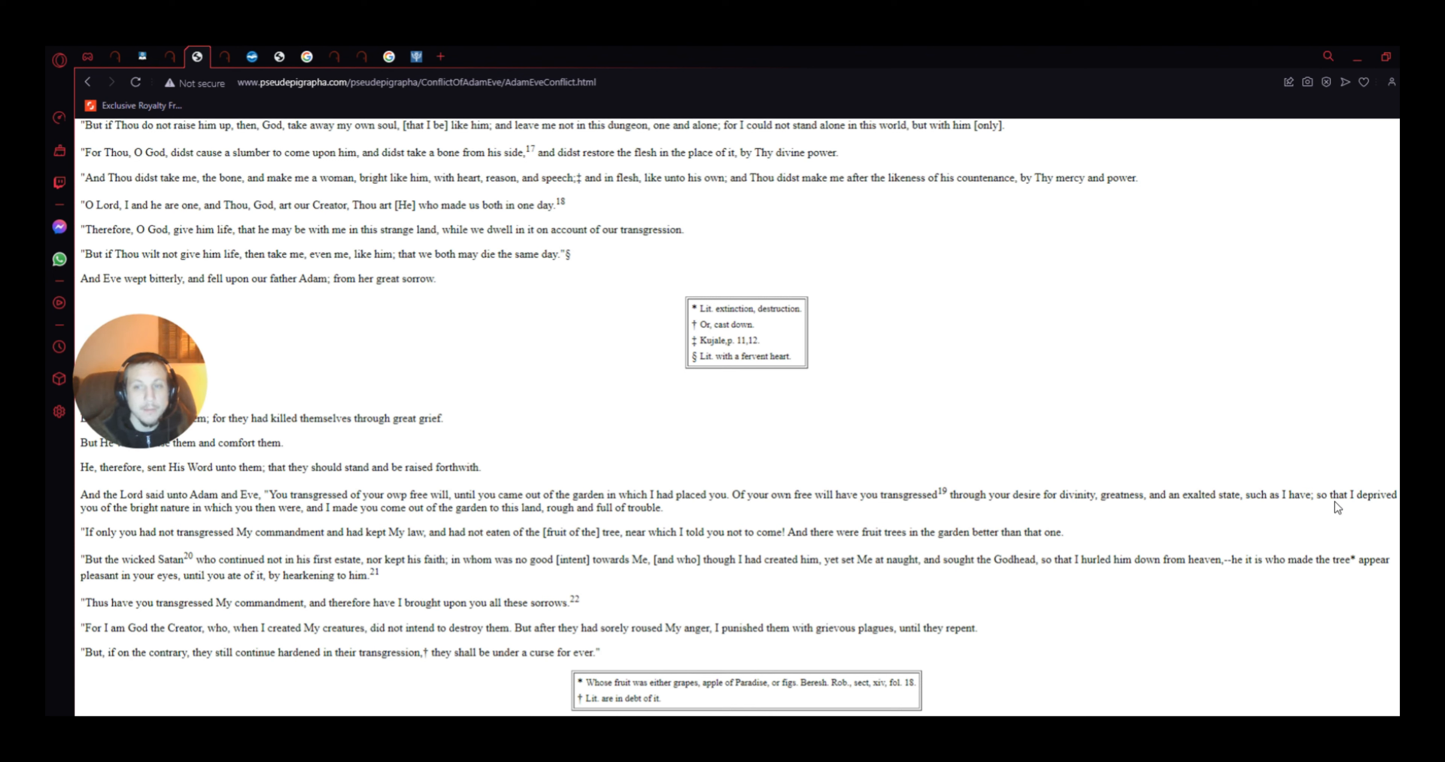
mouse_move(1355, 526)
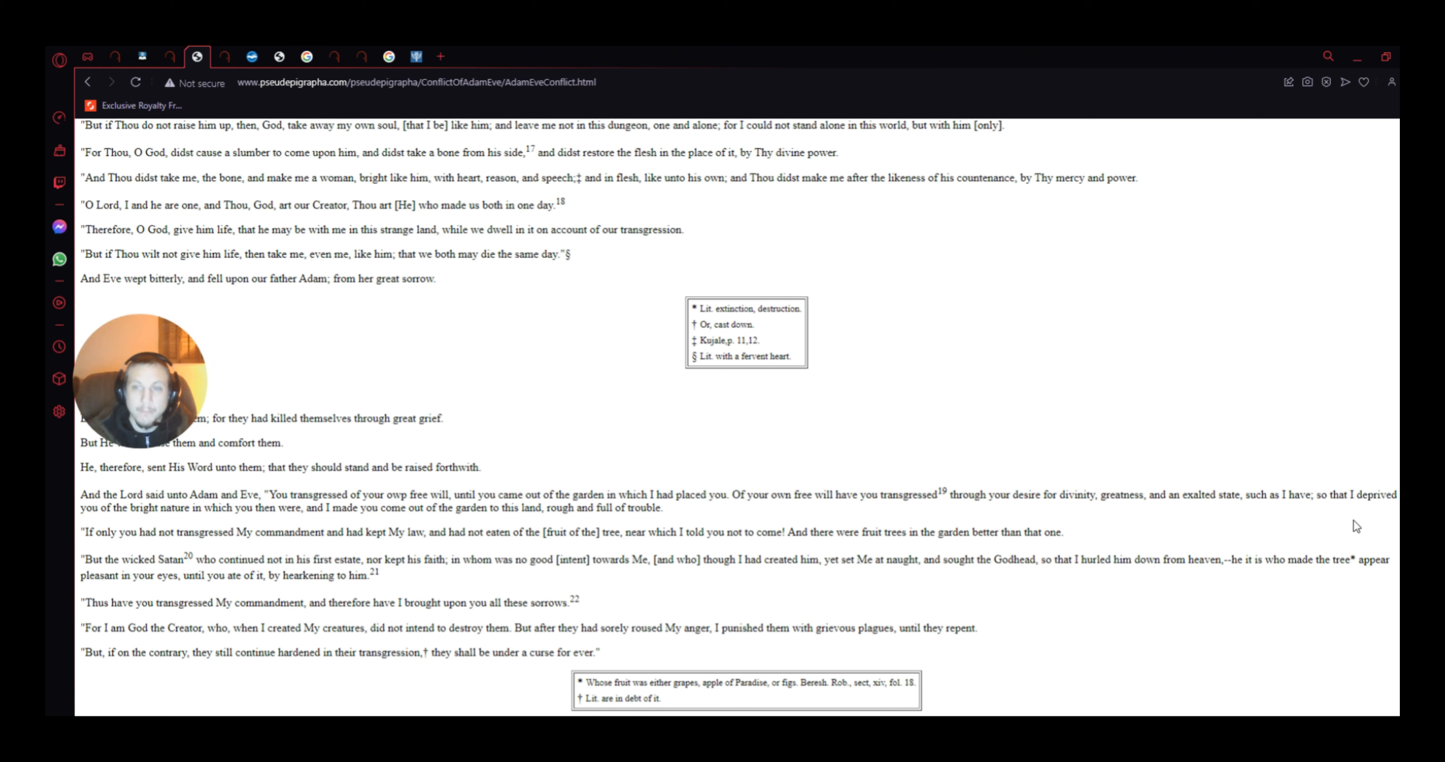
mouse_move(956, 517)
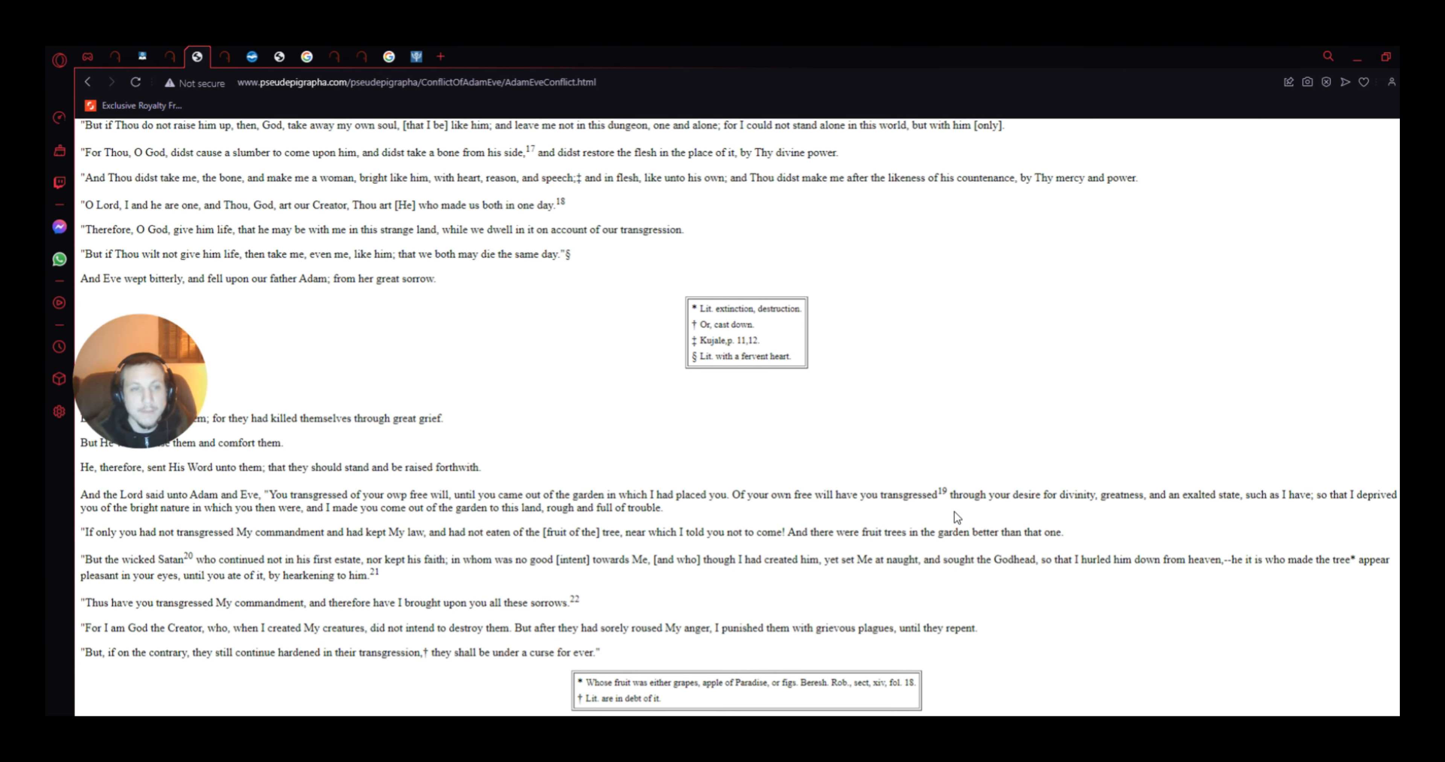
mouse_move(300, 524)
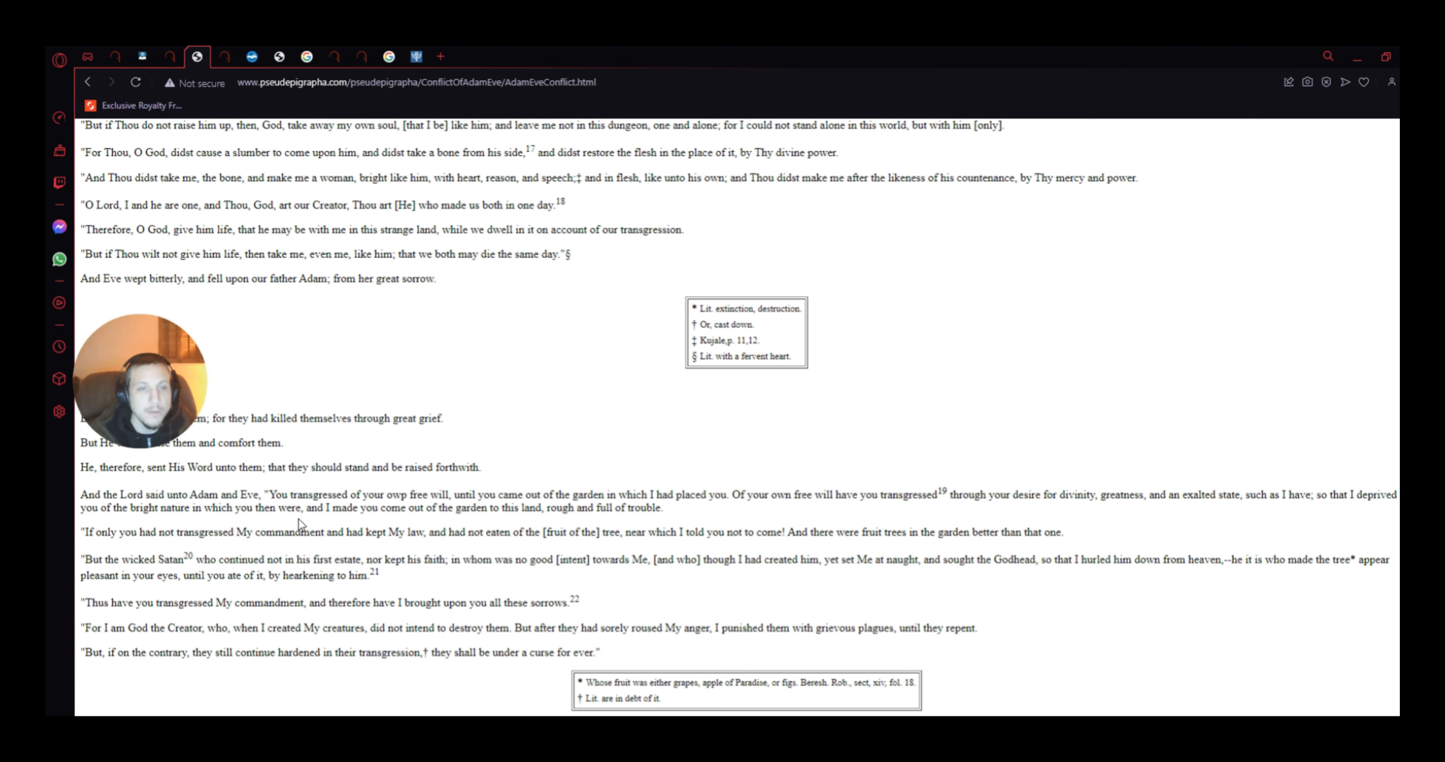
mouse_move(465, 523)
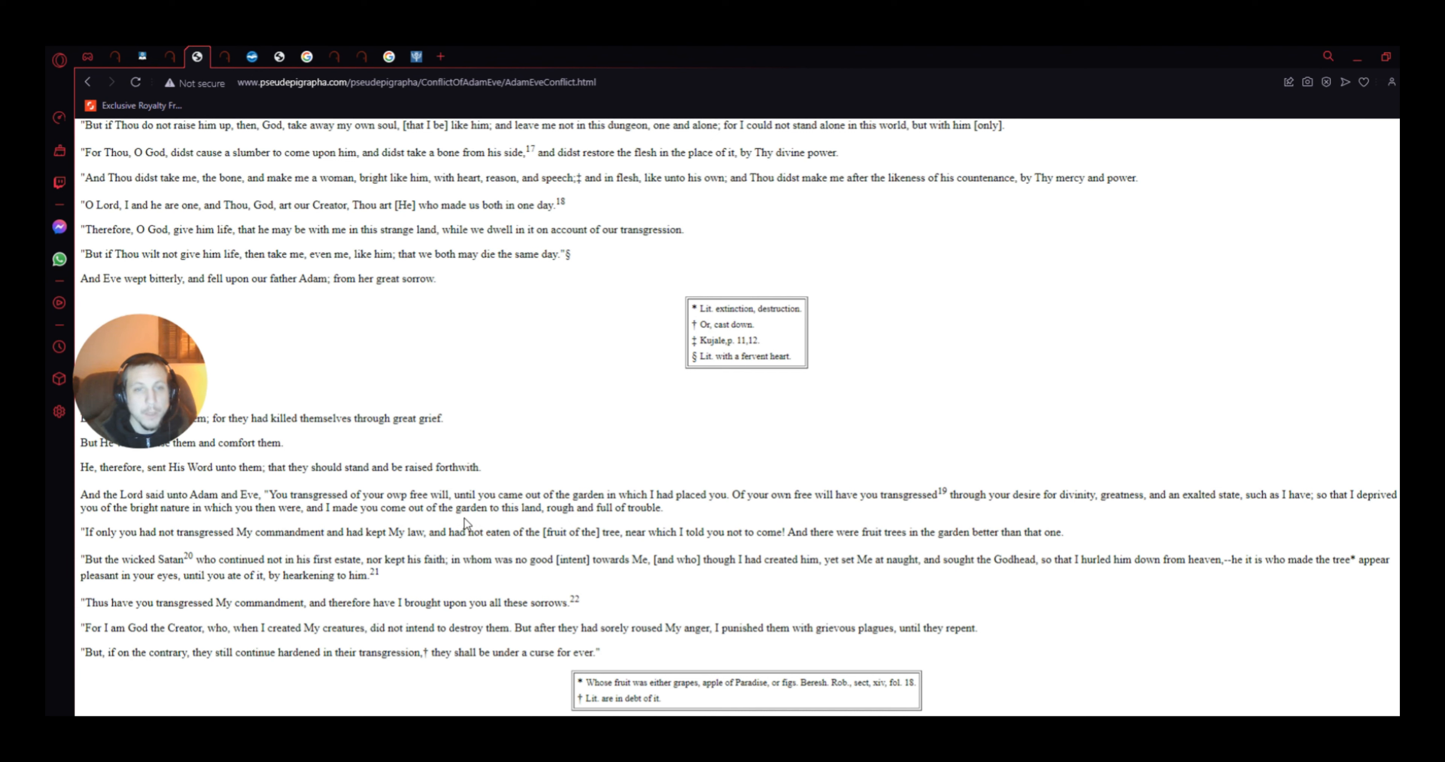
mouse_move(596, 521)
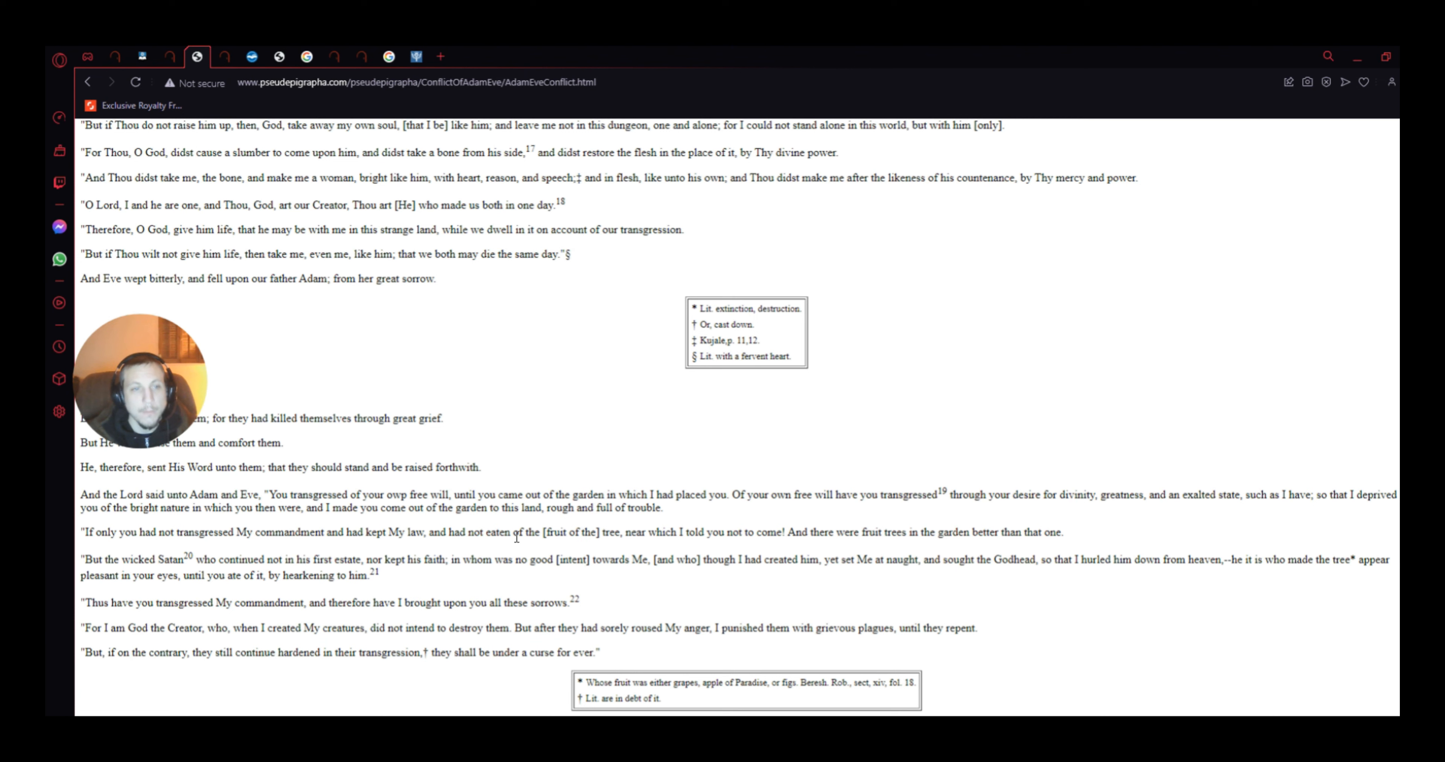
mouse_move(265, 548)
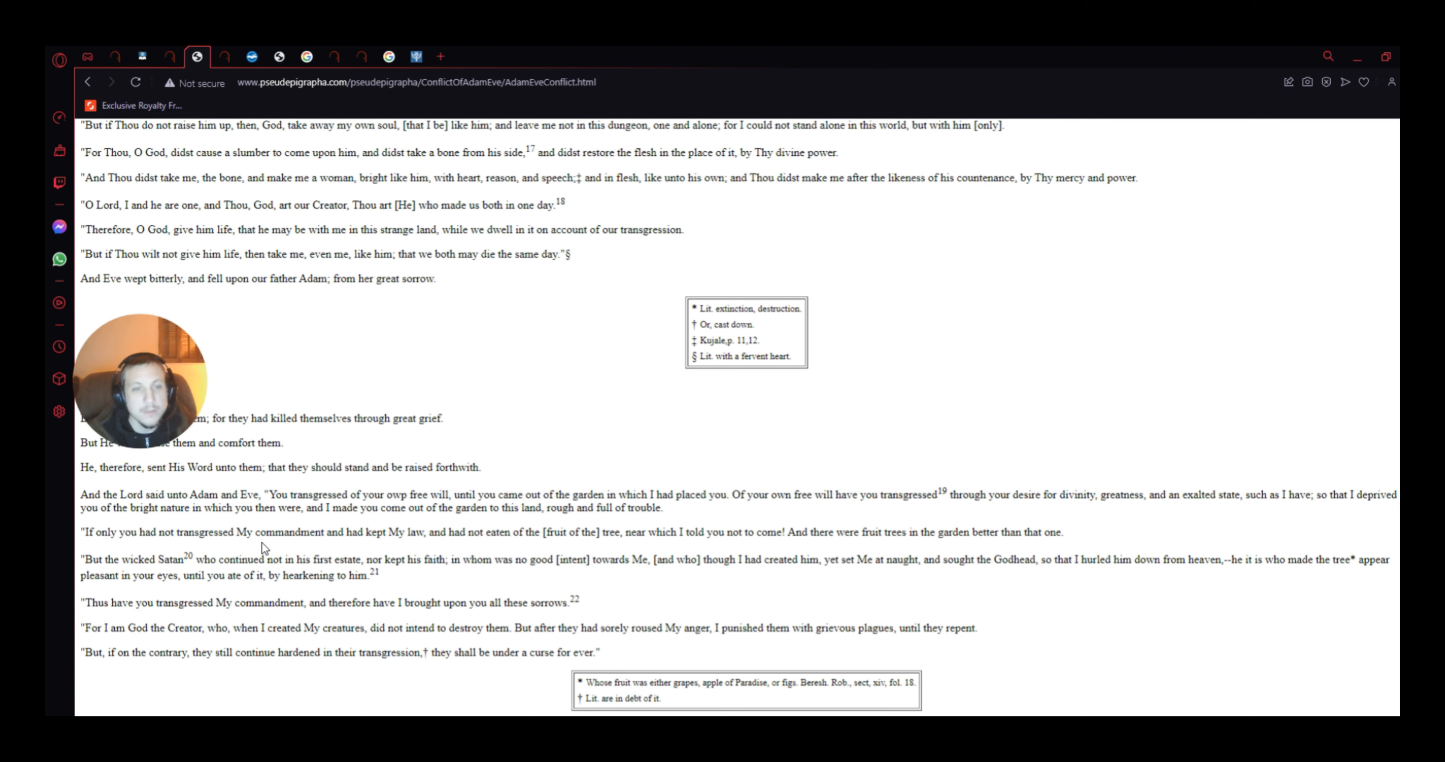
mouse_move(205, 551)
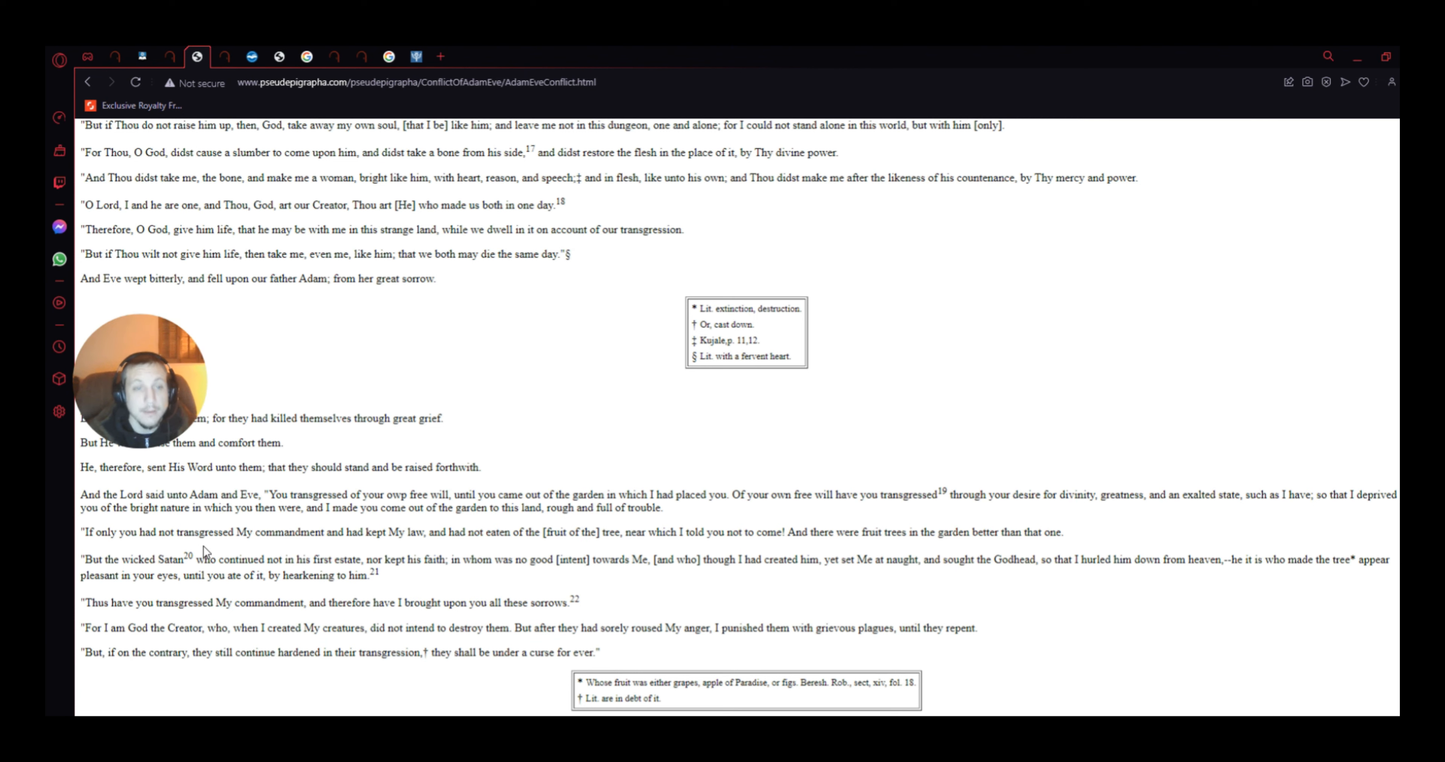
mouse_move(416, 547)
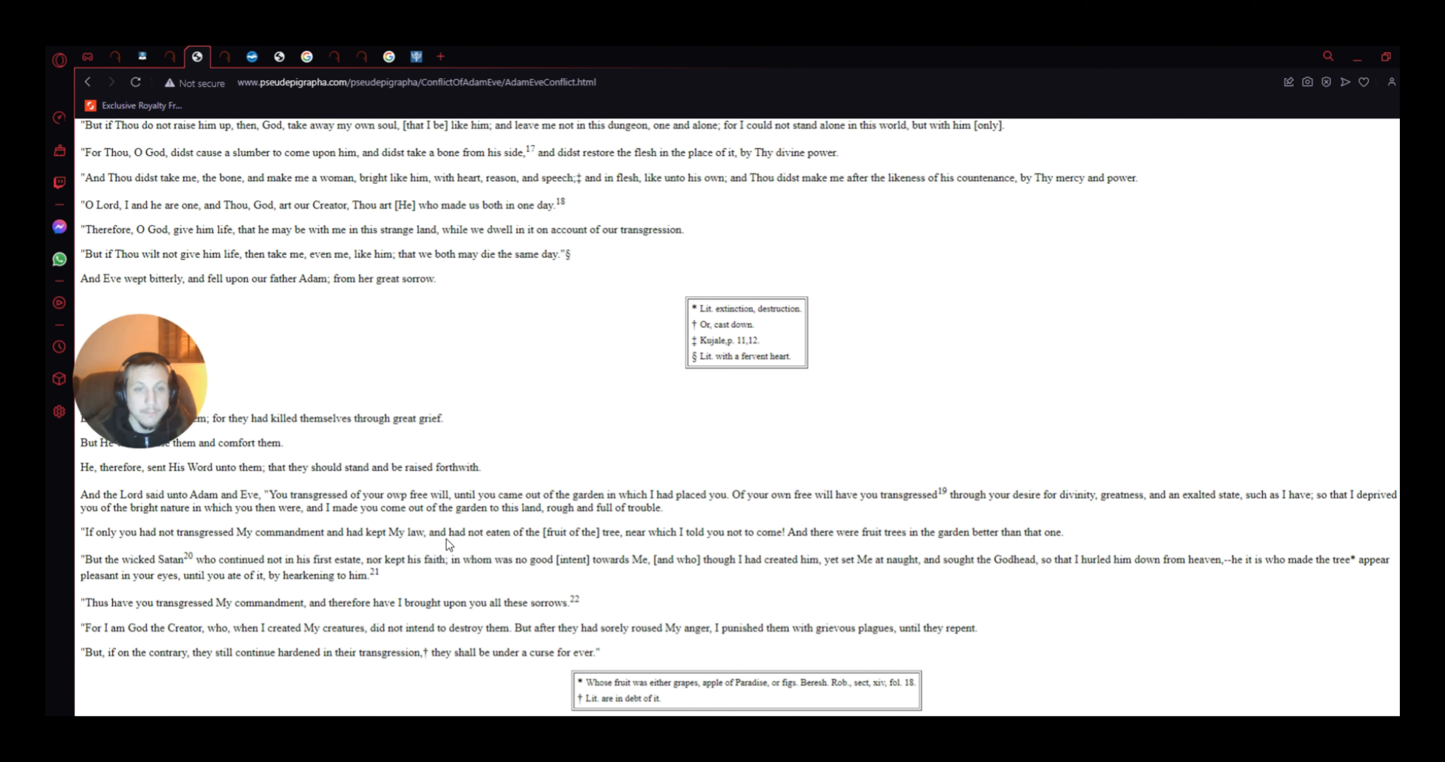
mouse_move(409, 546)
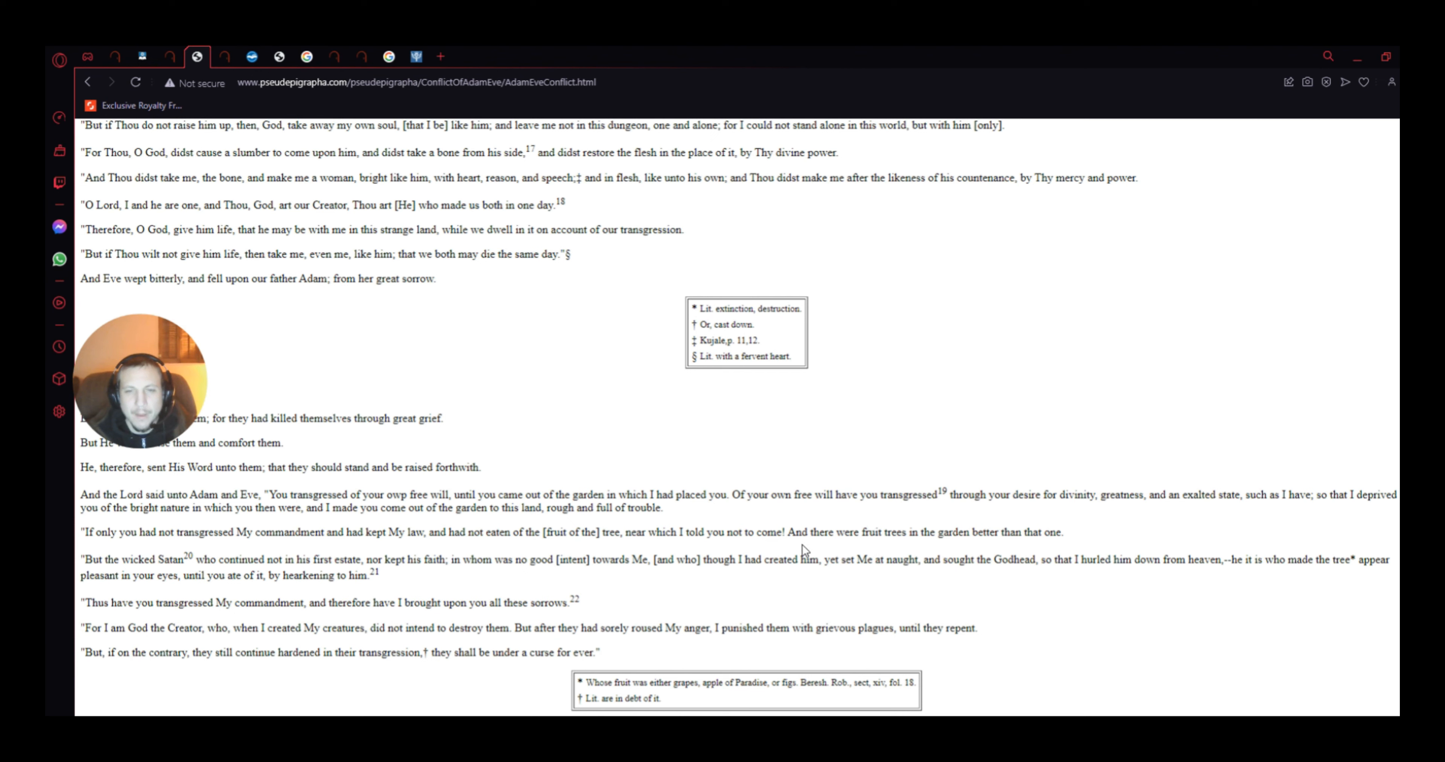
mouse_move(989, 546)
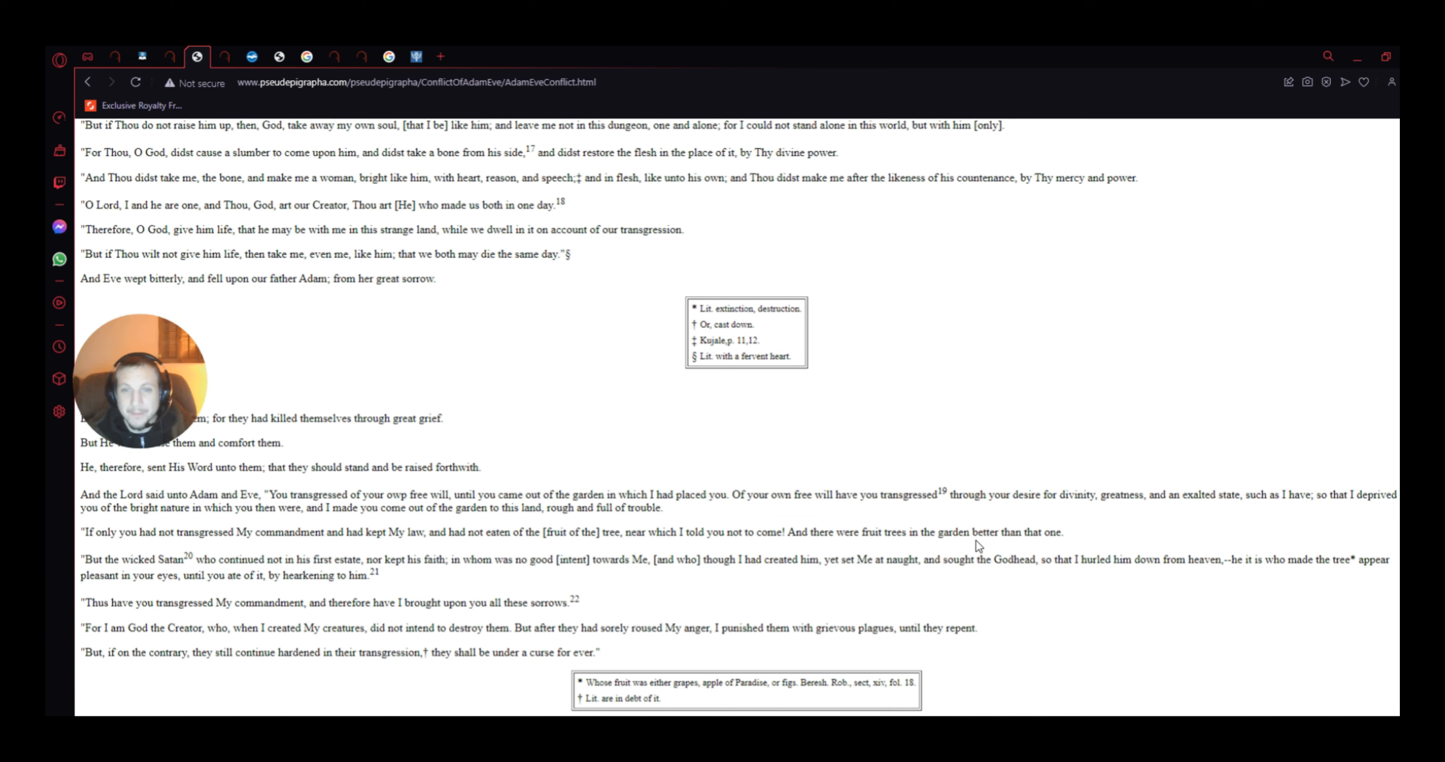
mouse_move(839, 532)
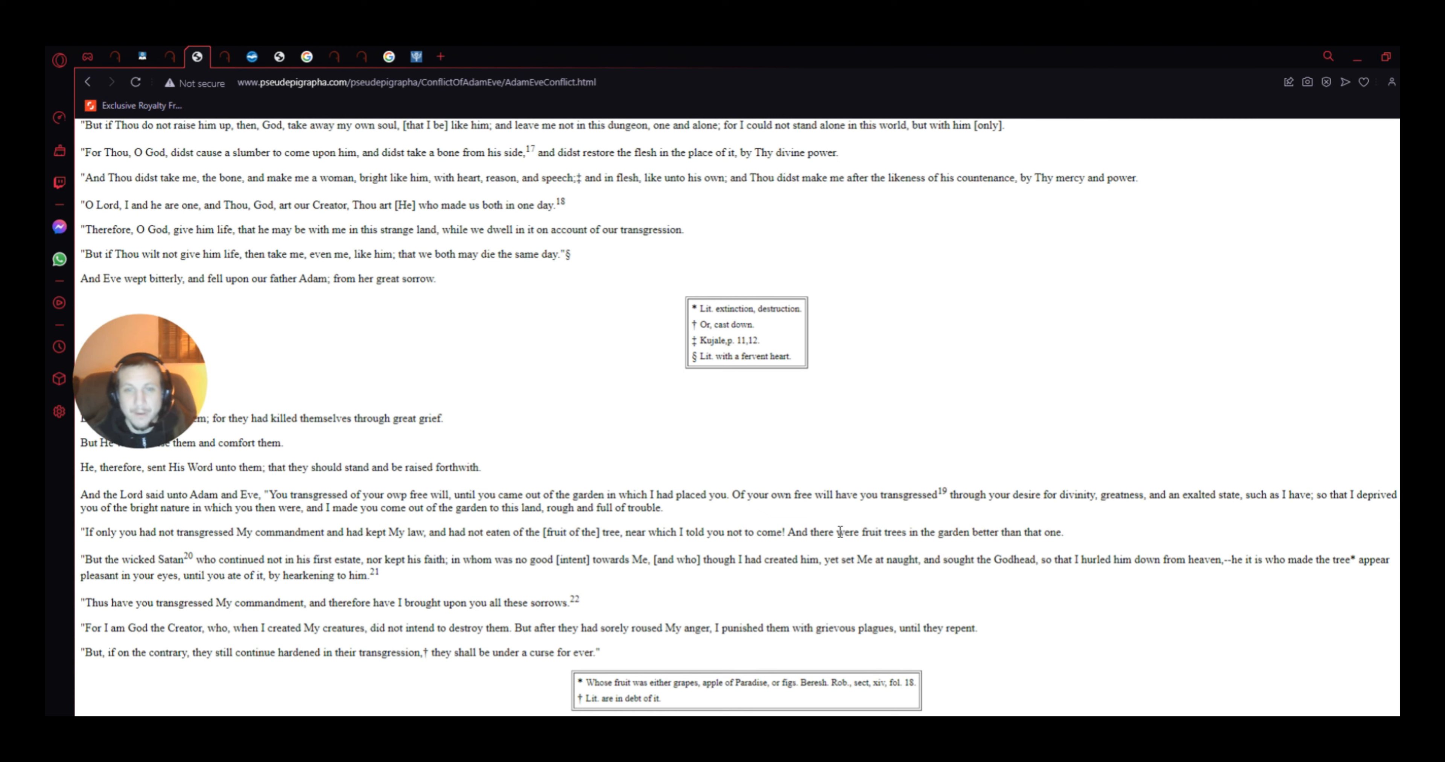
mouse_move(989, 544)
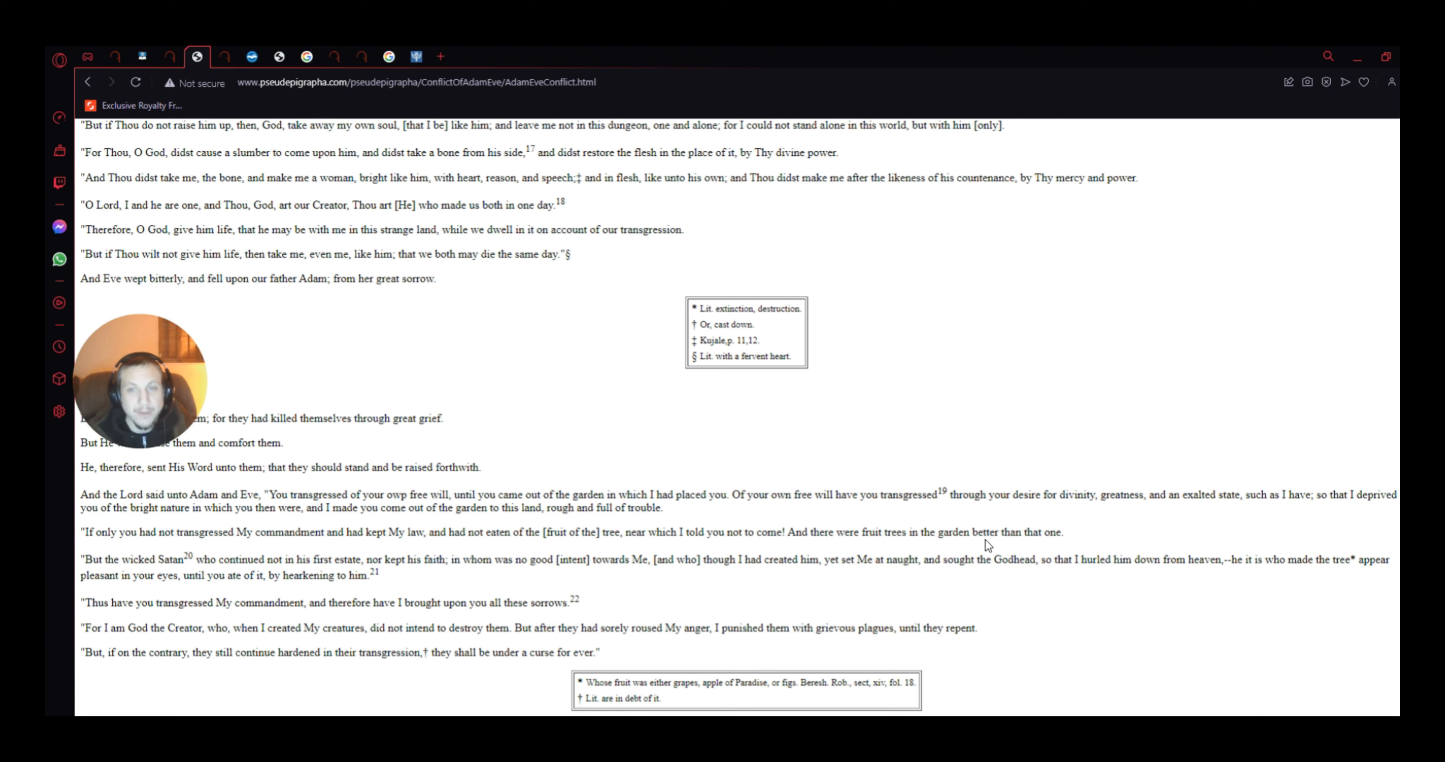
mouse_move(1057, 554)
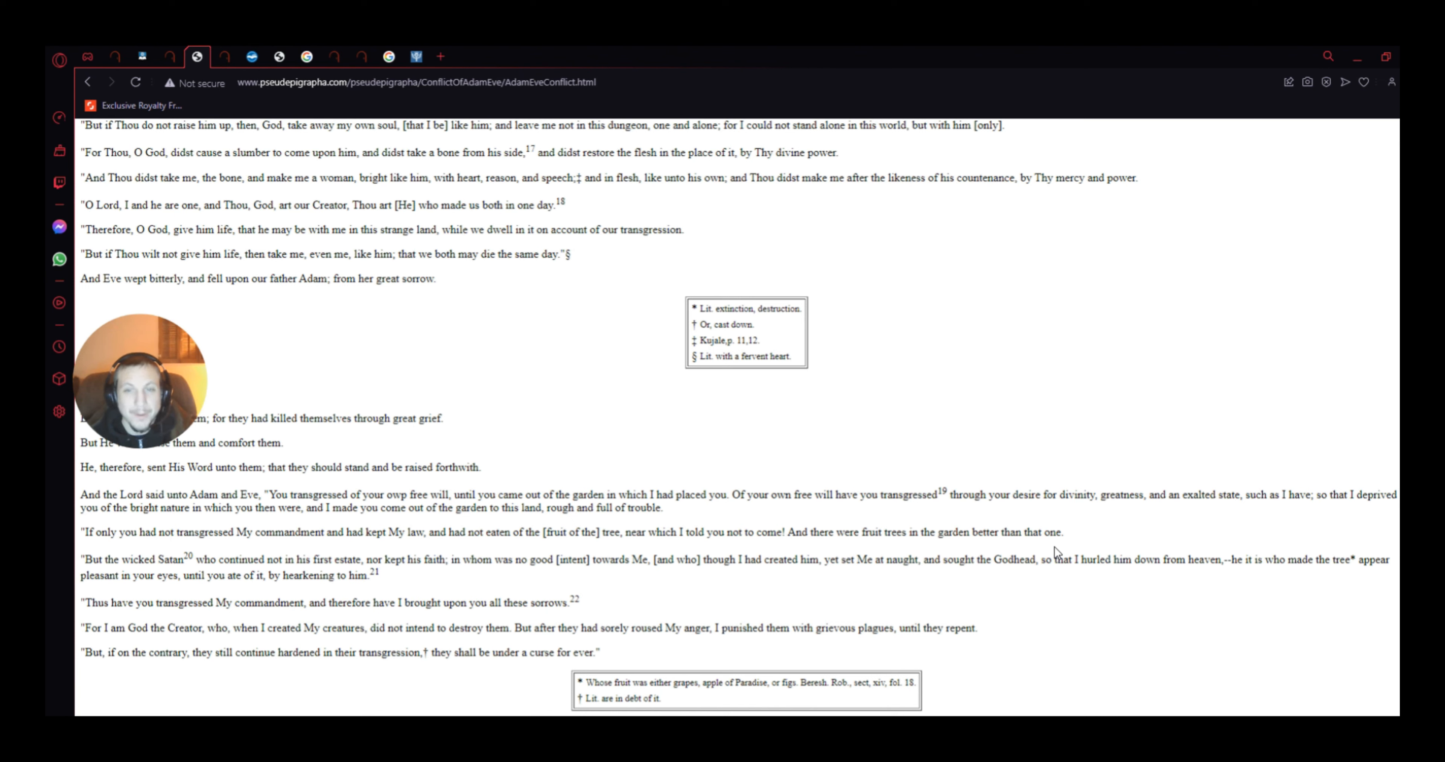
mouse_move(989, 591)
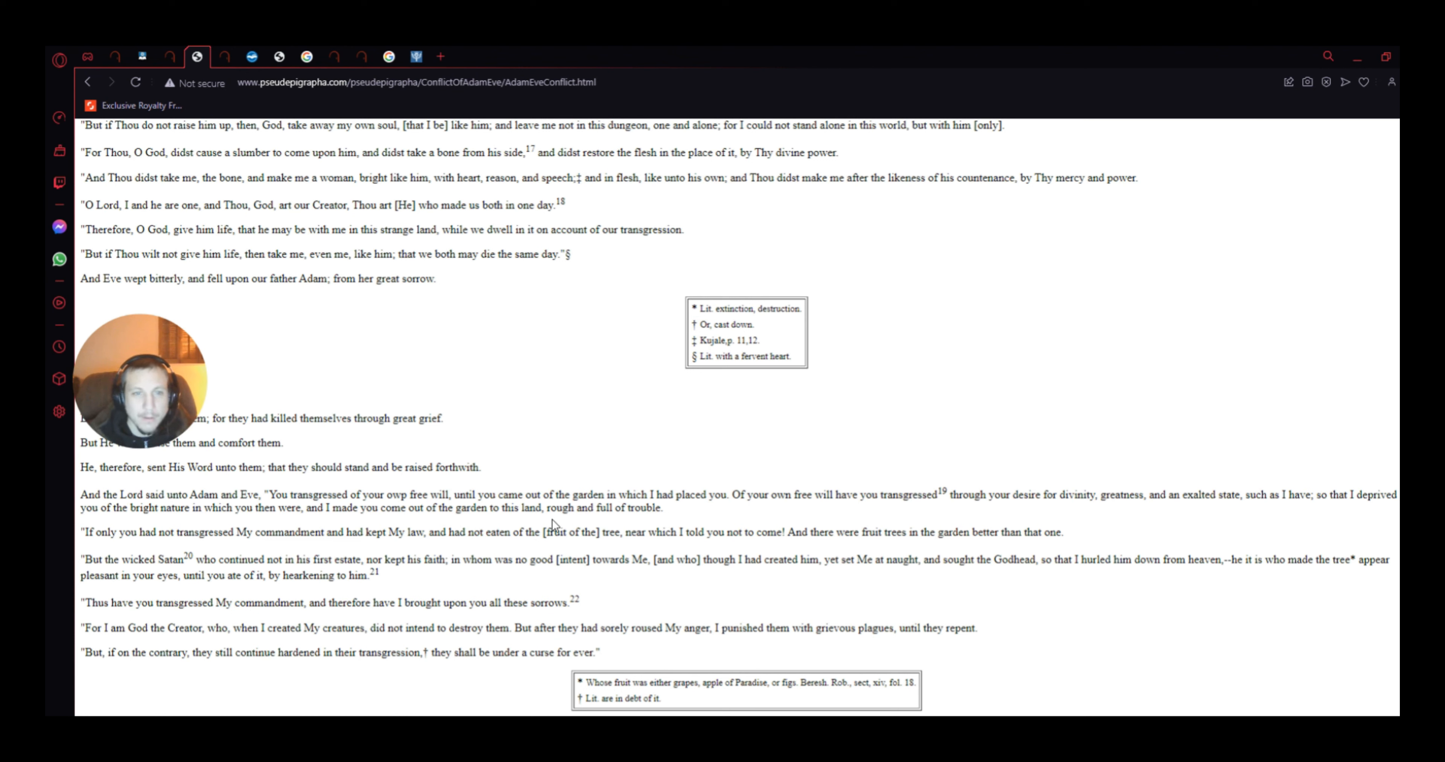
mouse_move(861, 531)
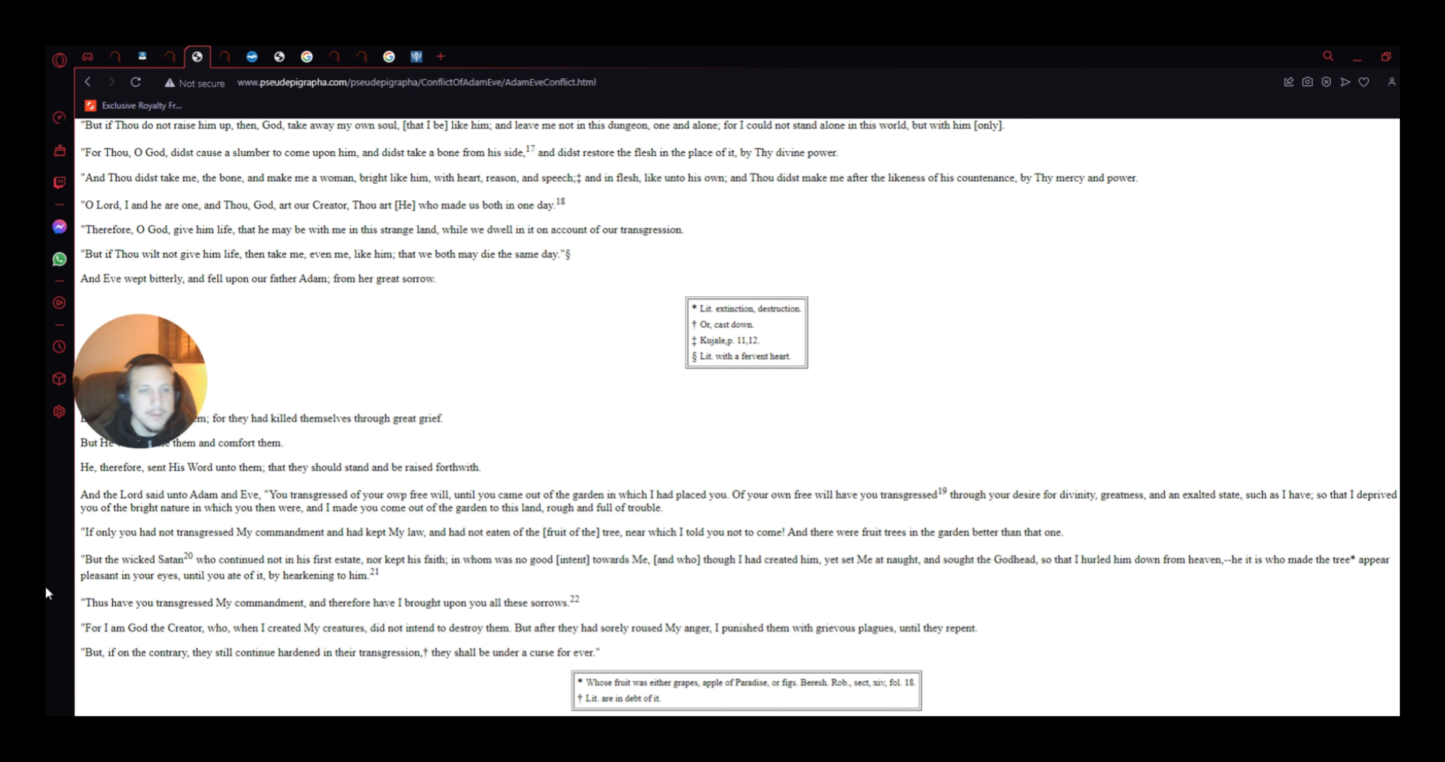
mouse_move(273, 600)
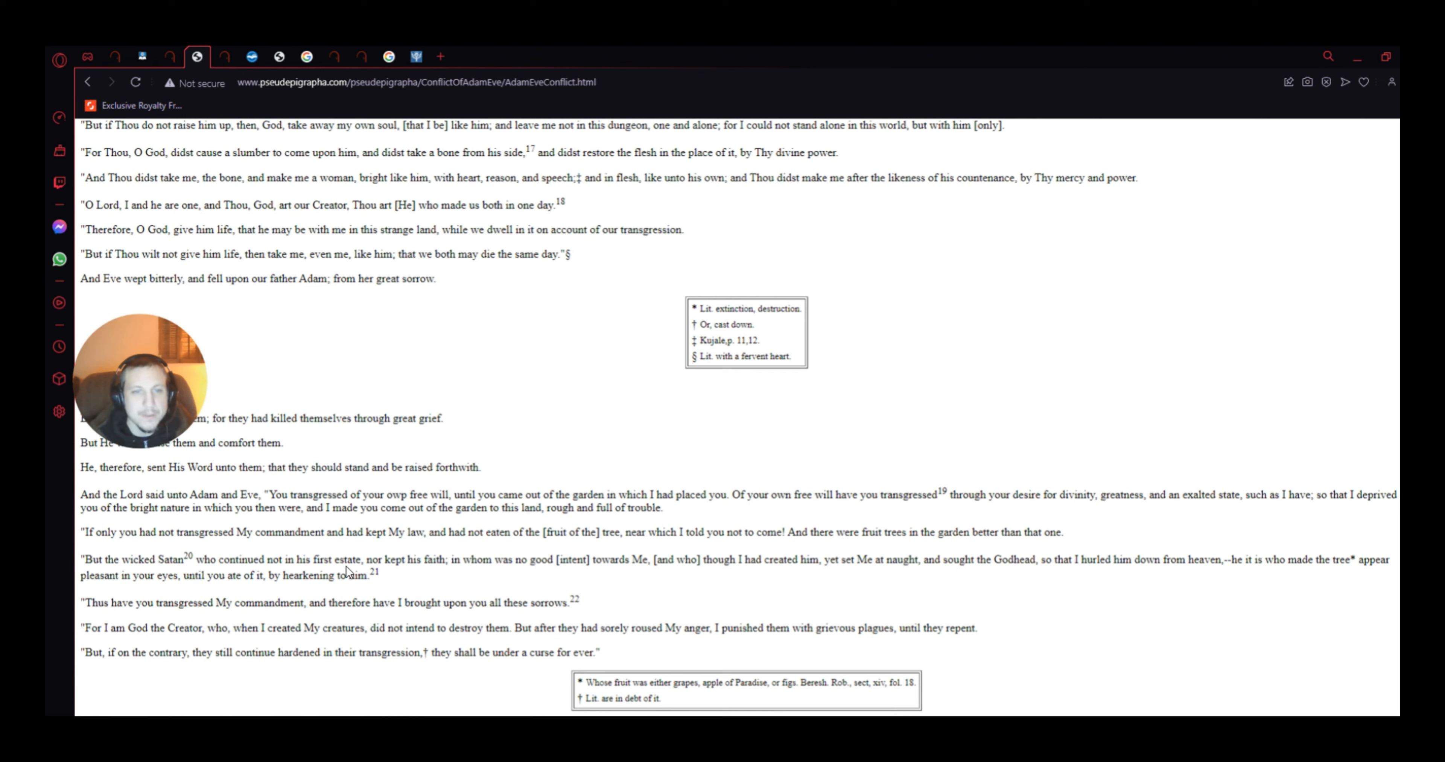
mouse_move(346, 571)
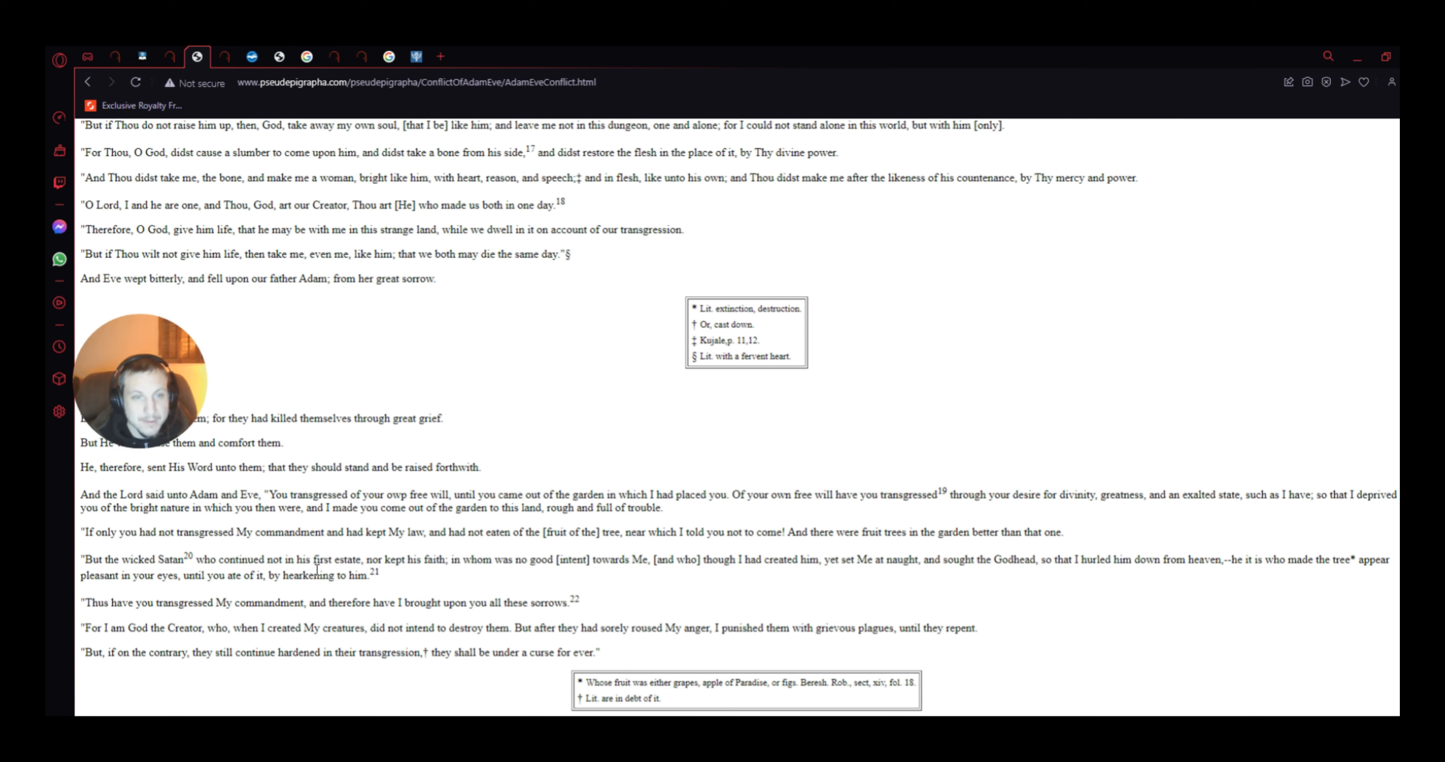
mouse_move(438, 573)
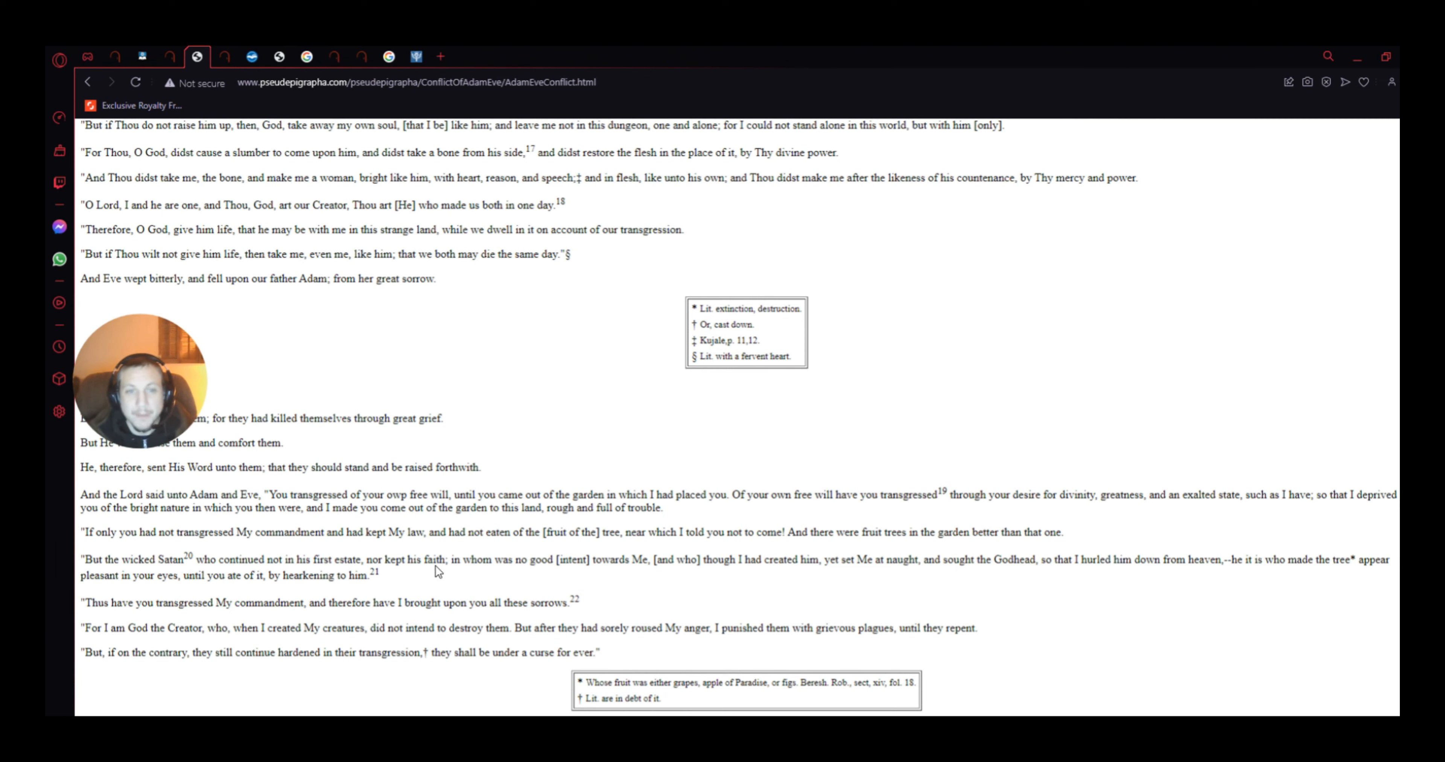
mouse_move(580, 582)
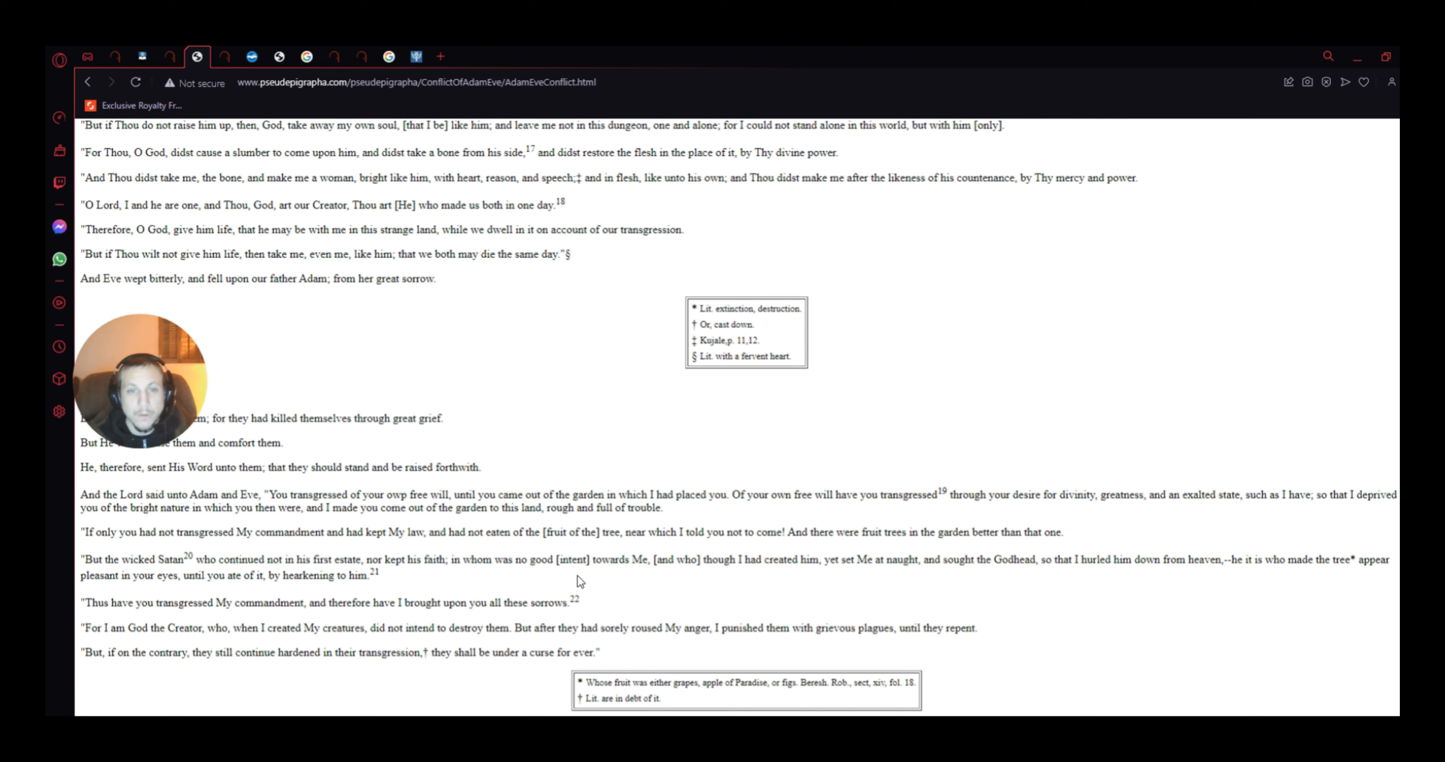
mouse_move(680, 615)
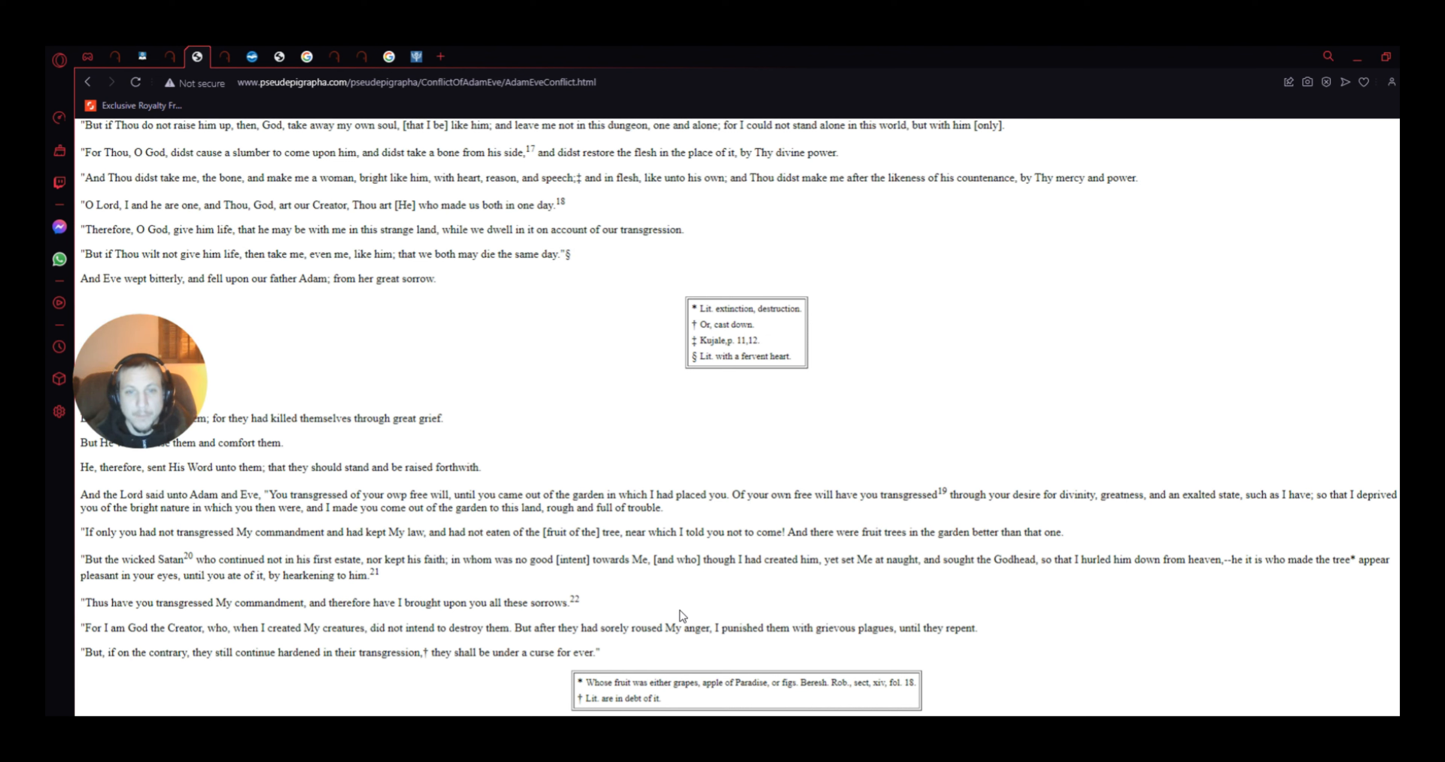
mouse_move(808, 575)
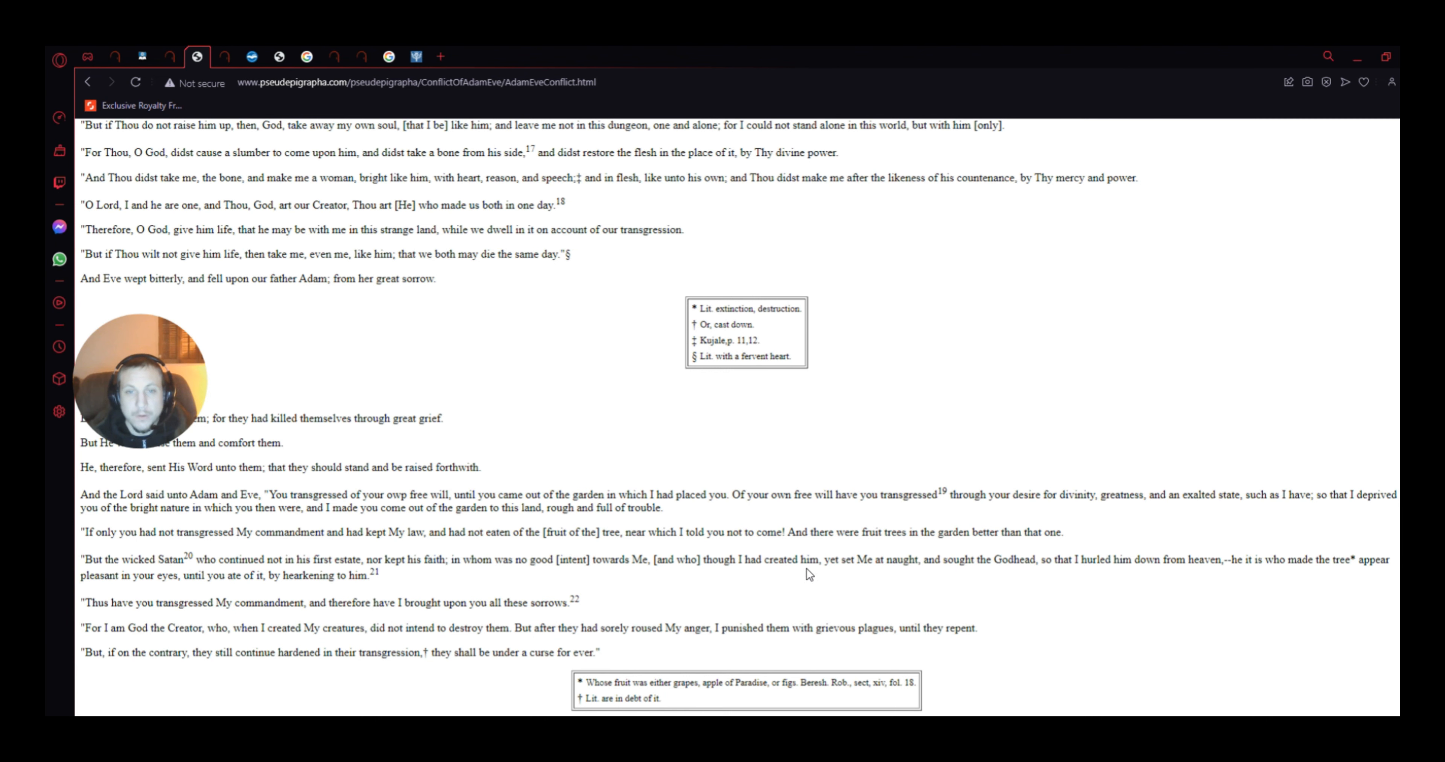
mouse_move(735, 575)
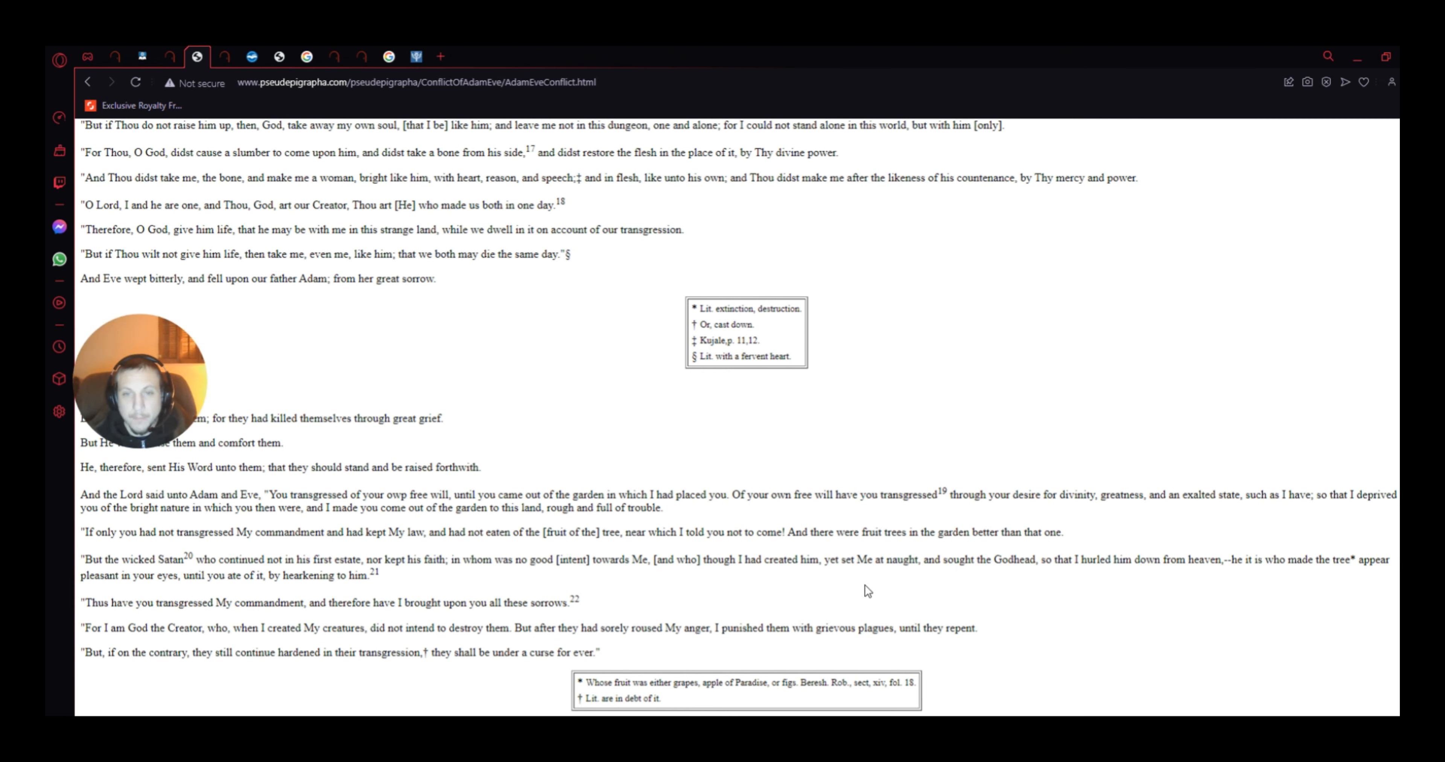
mouse_move(918, 591)
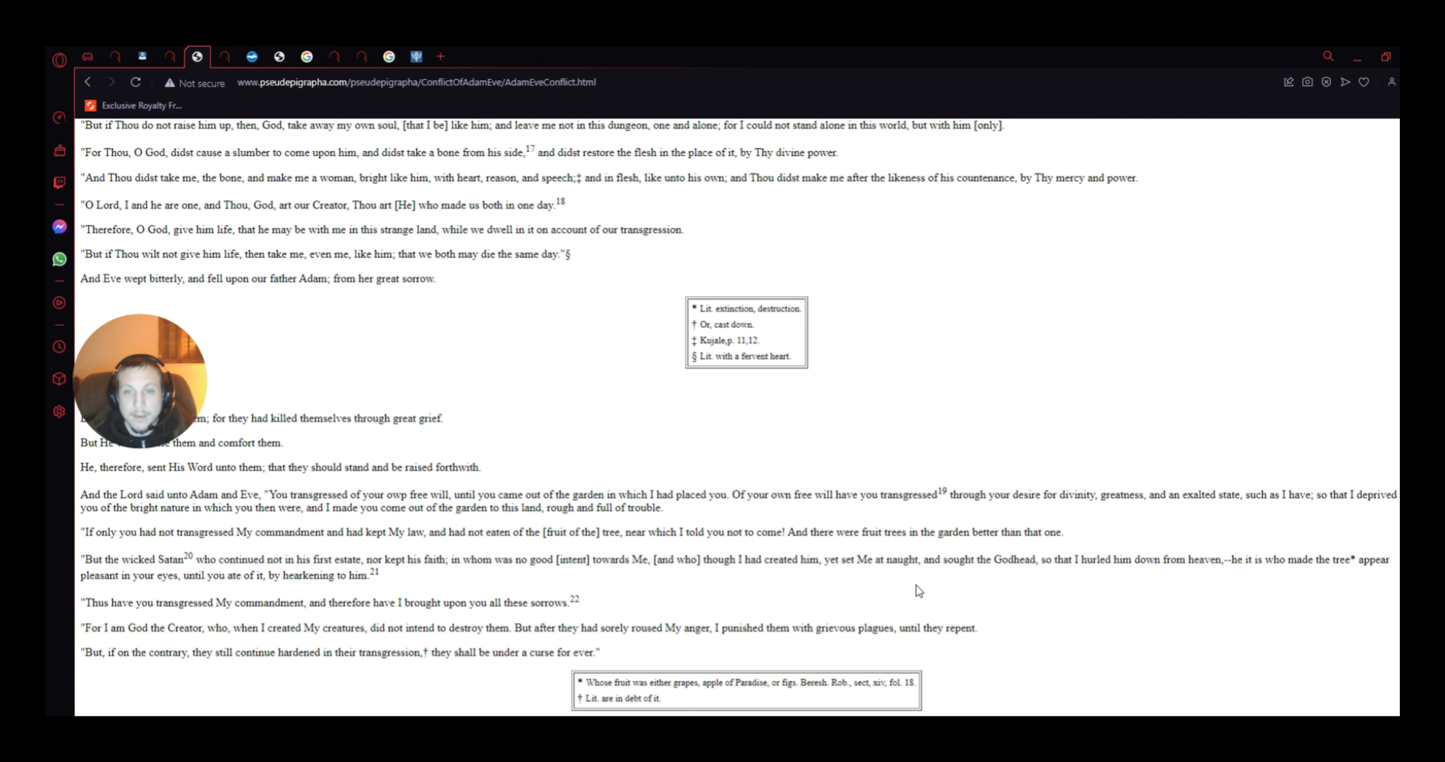
mouse_move(1067, 585)
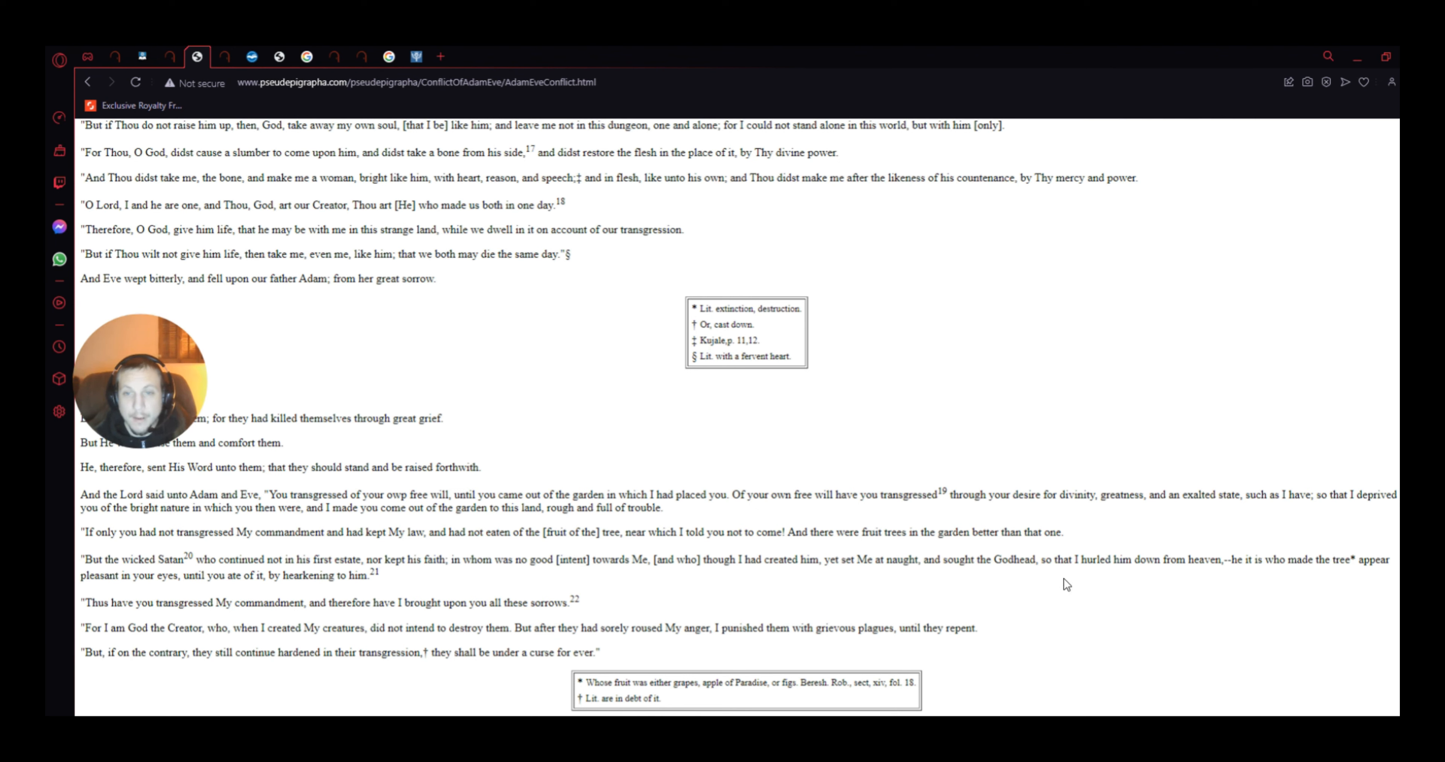
mouse_move(1211, 571)
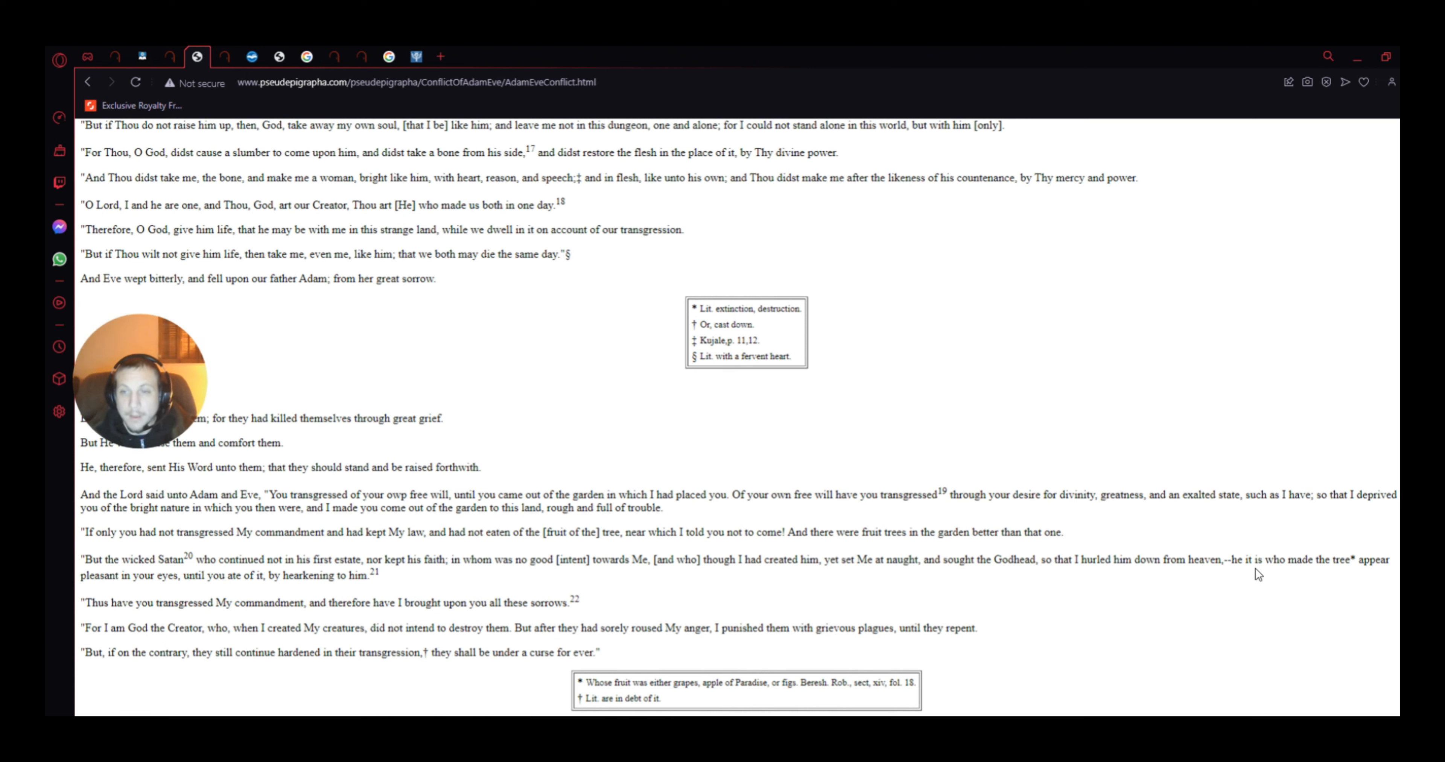
mouse_move(1229, 588)
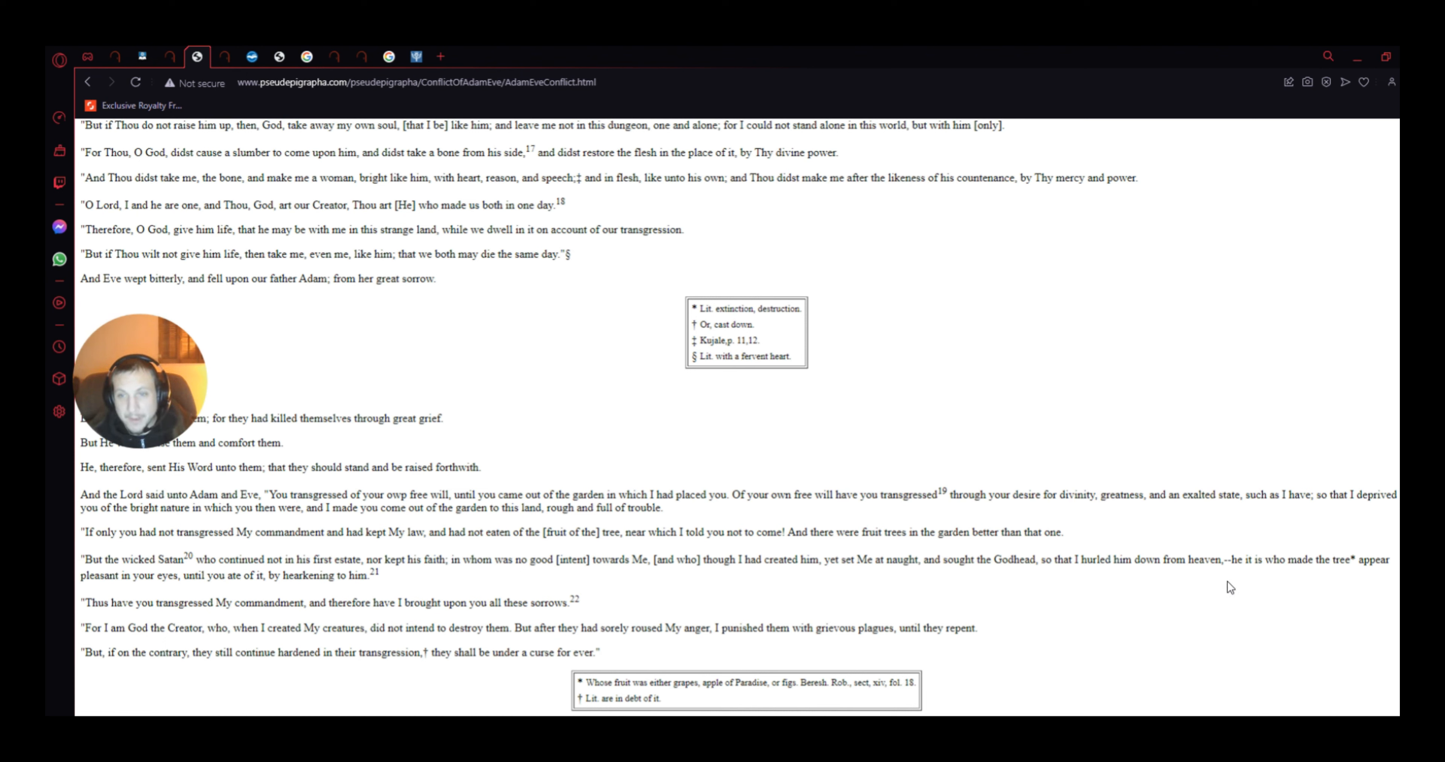
mouse_move(1258, 583)
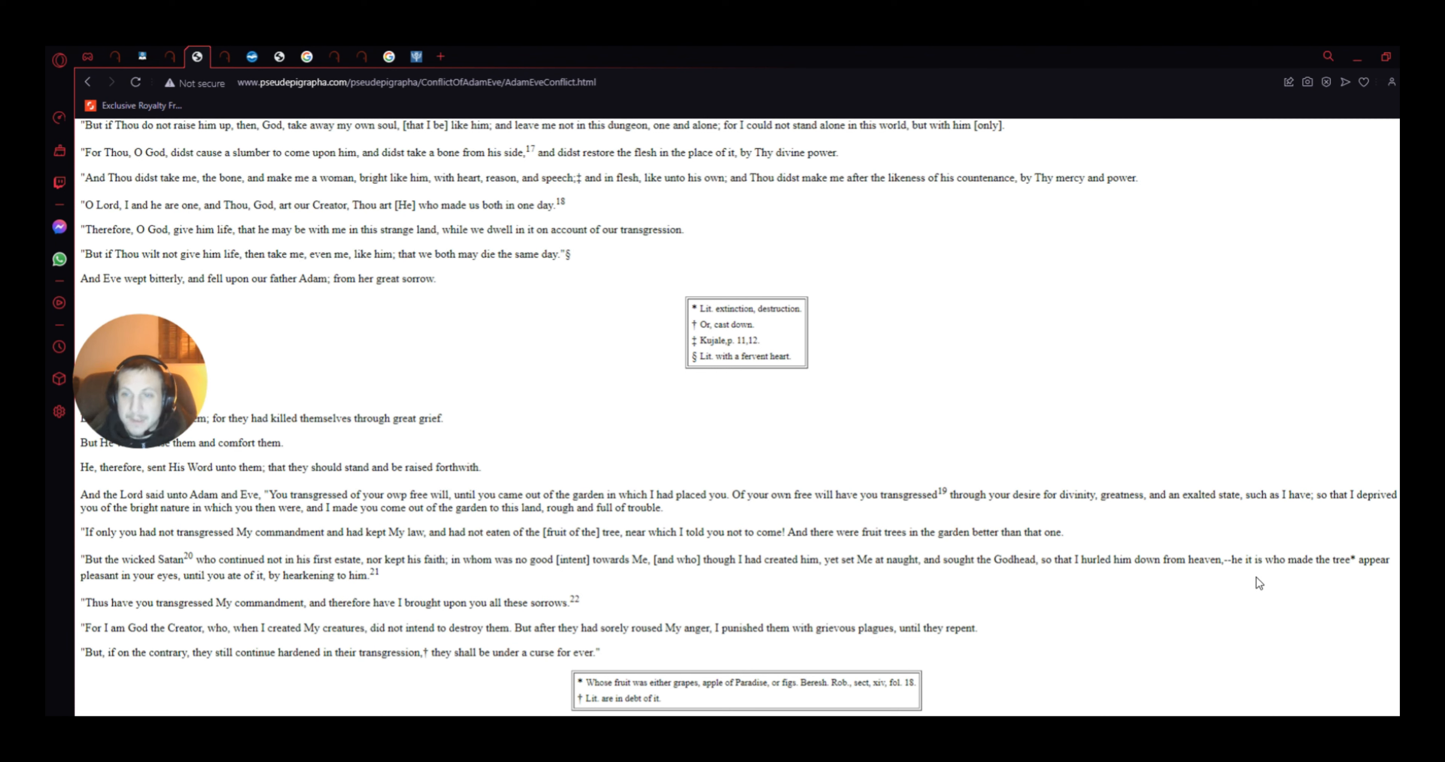
mouse_move(1265, 572)
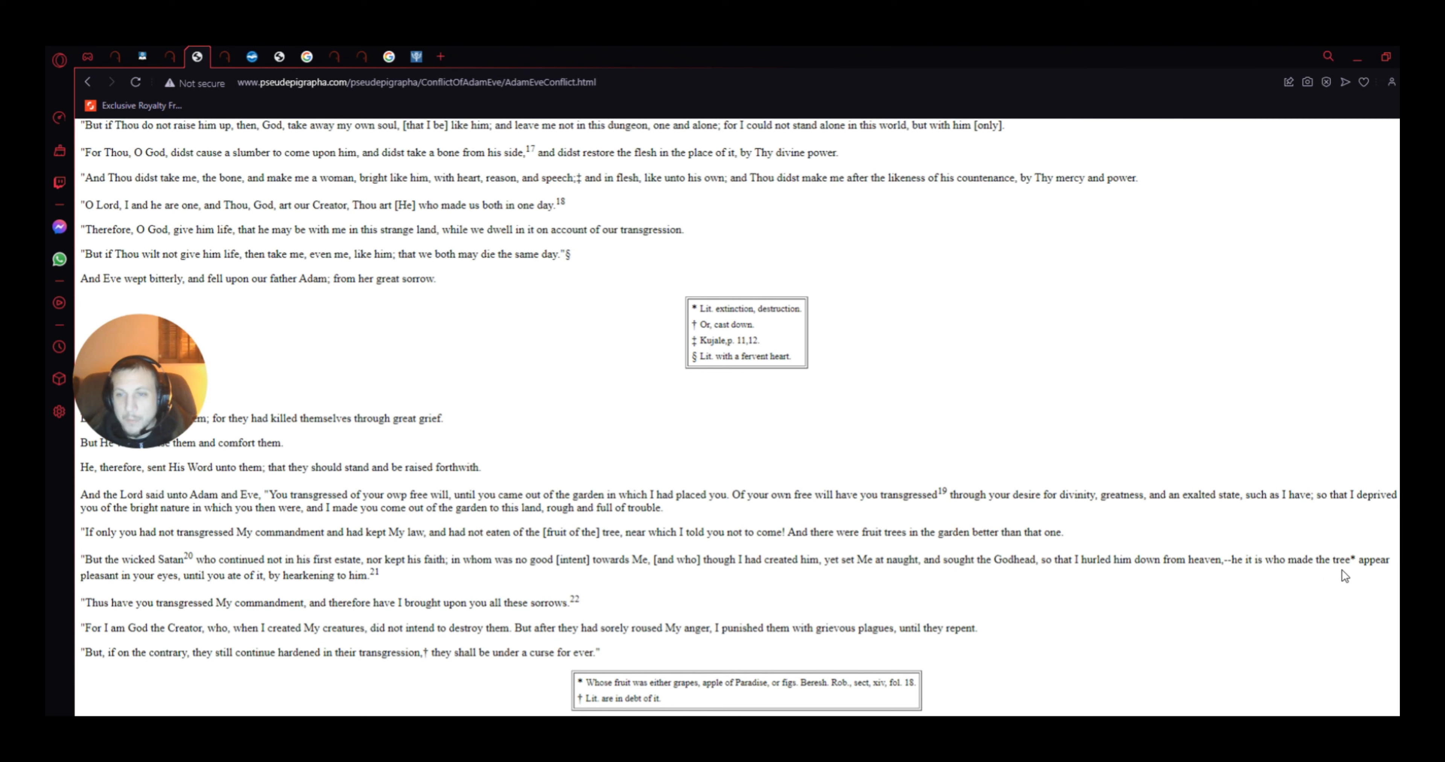
mouse_move(1386, 574)
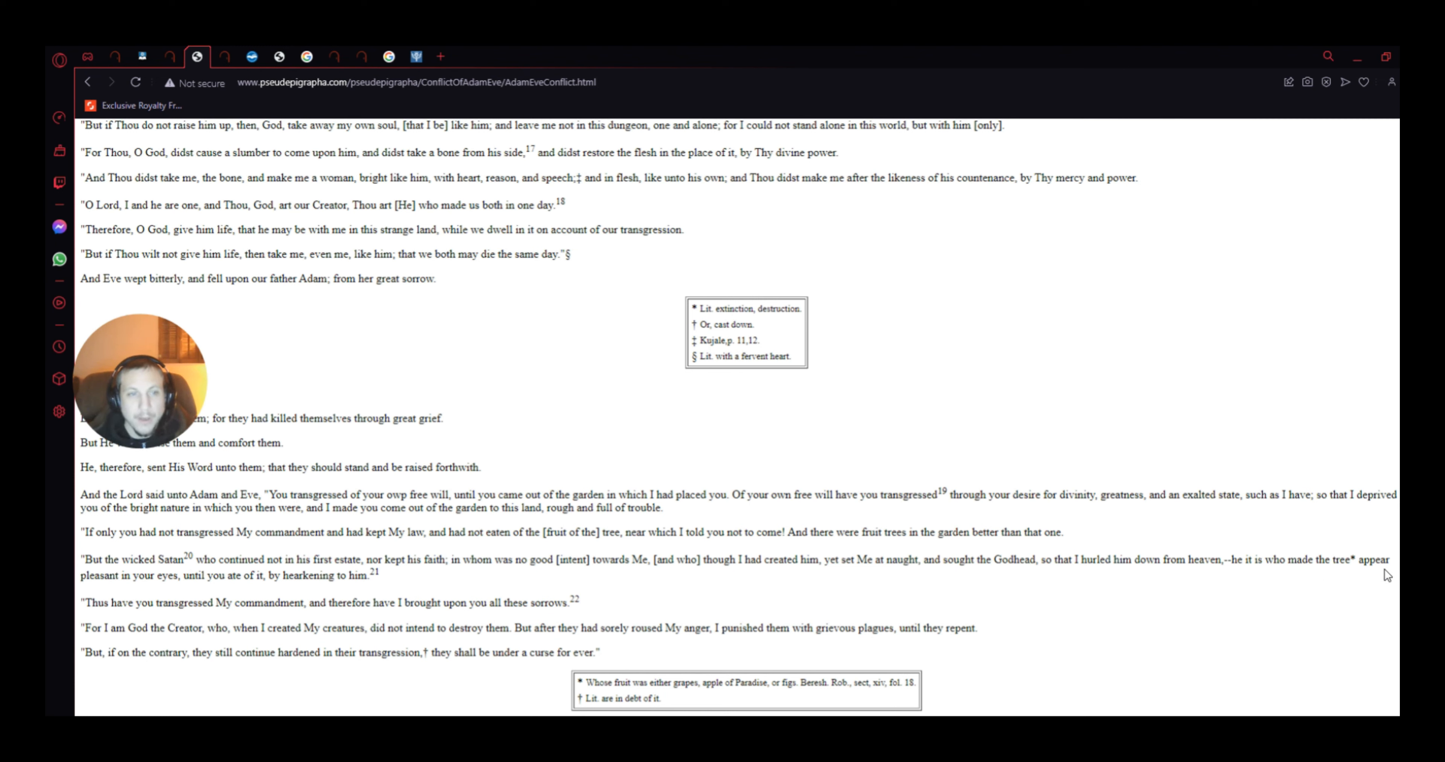
mouse_move(1358, 541)
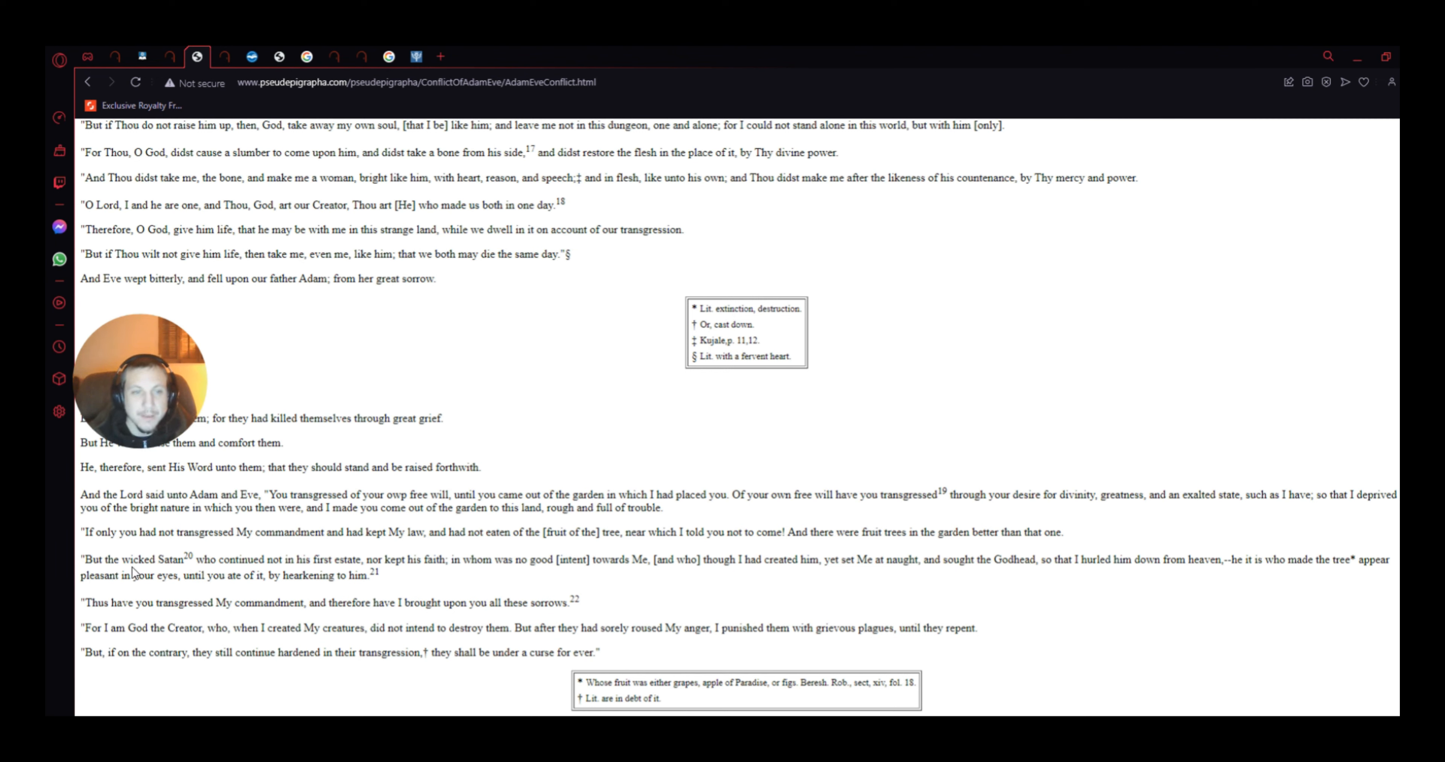
mouse_move(295, 597)
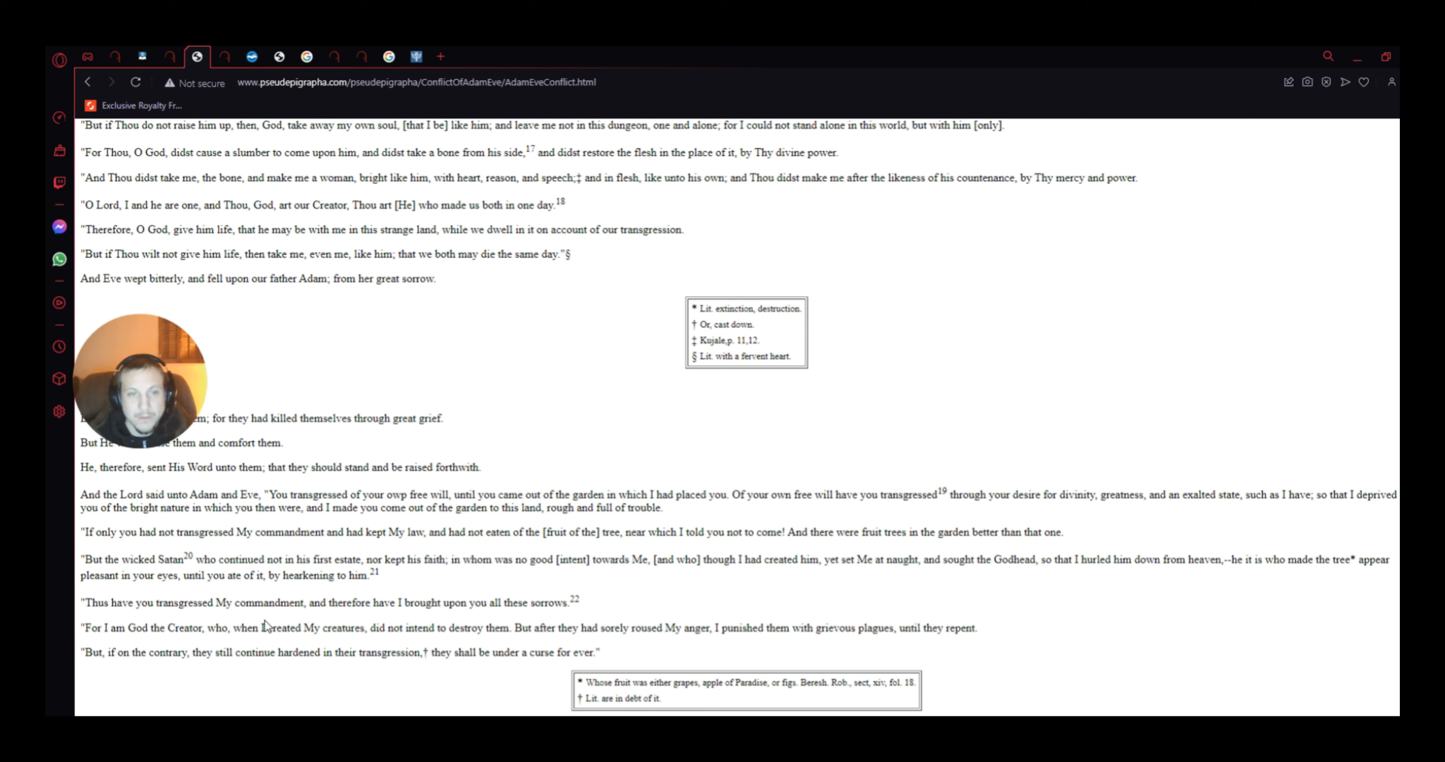
mouse_move(489, 622)
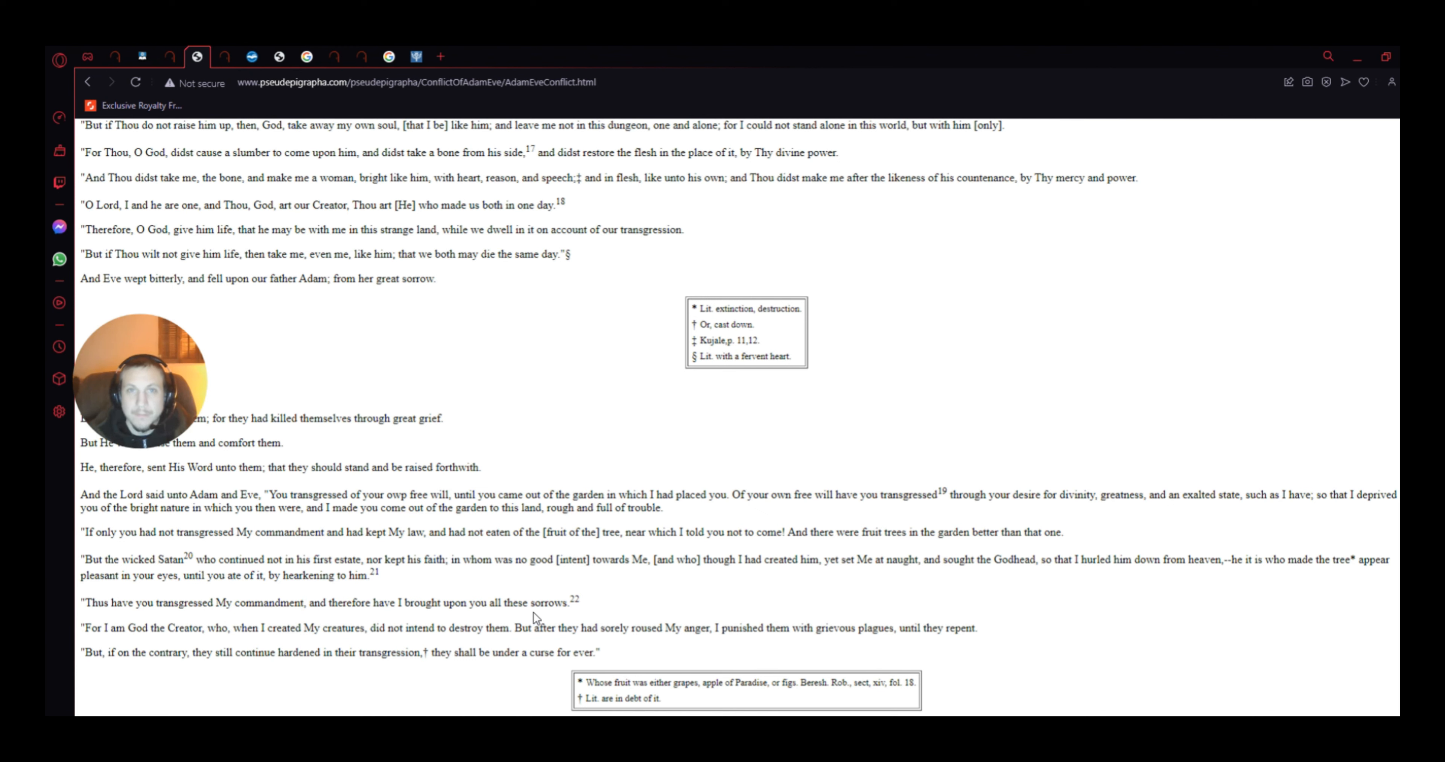
Step: Scroll down past Chapter VII to Chapters IX and X about the garden water
scroll("down", 3)
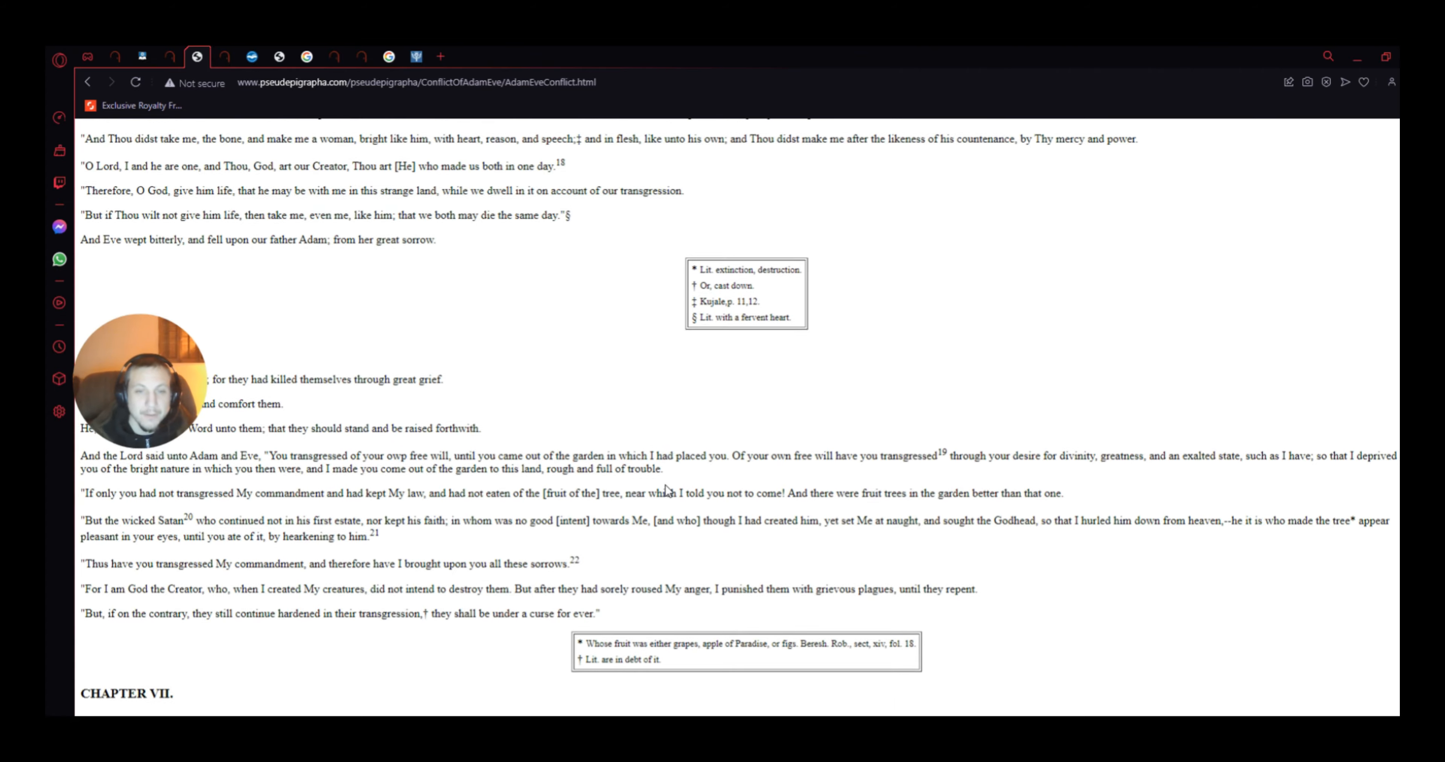
scroll("down", 3)
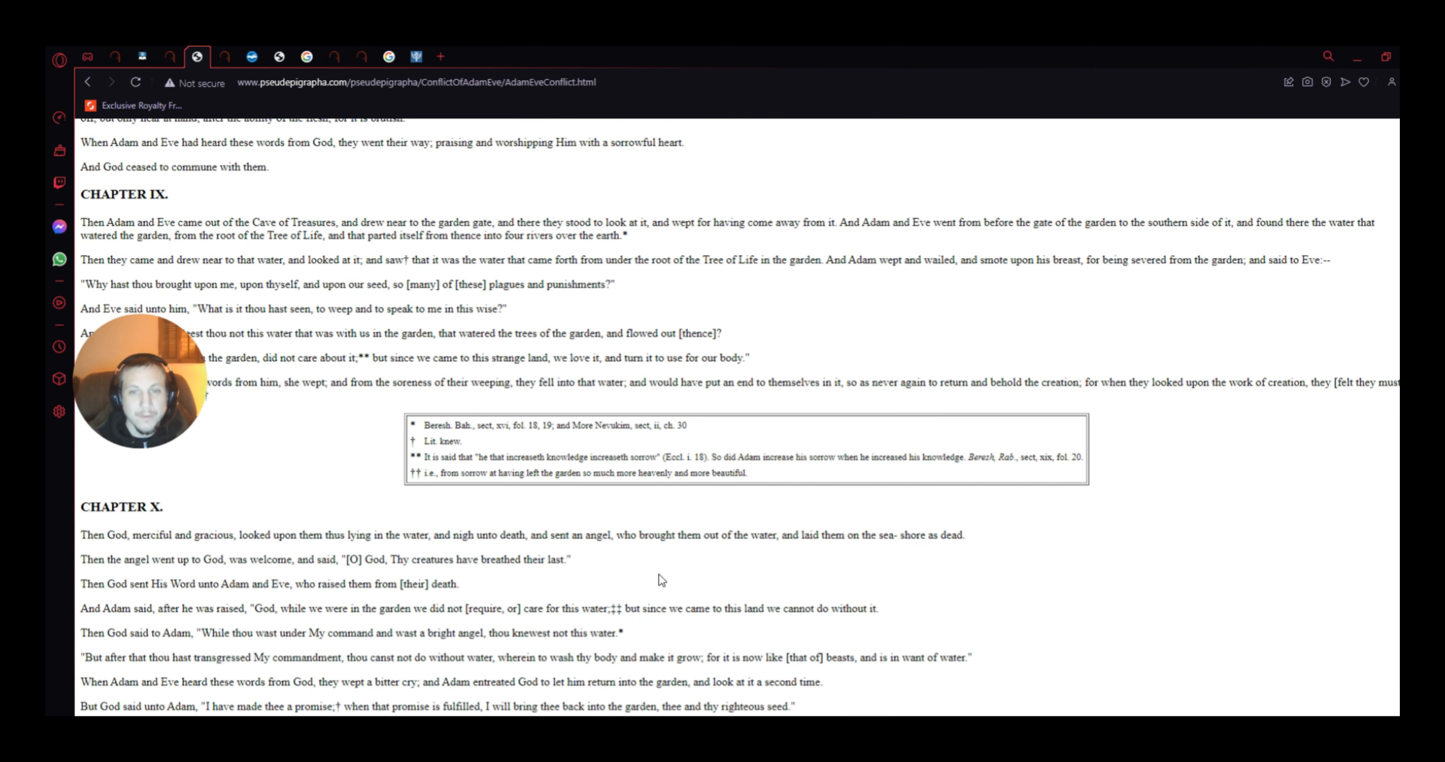
scroll("down", 3)
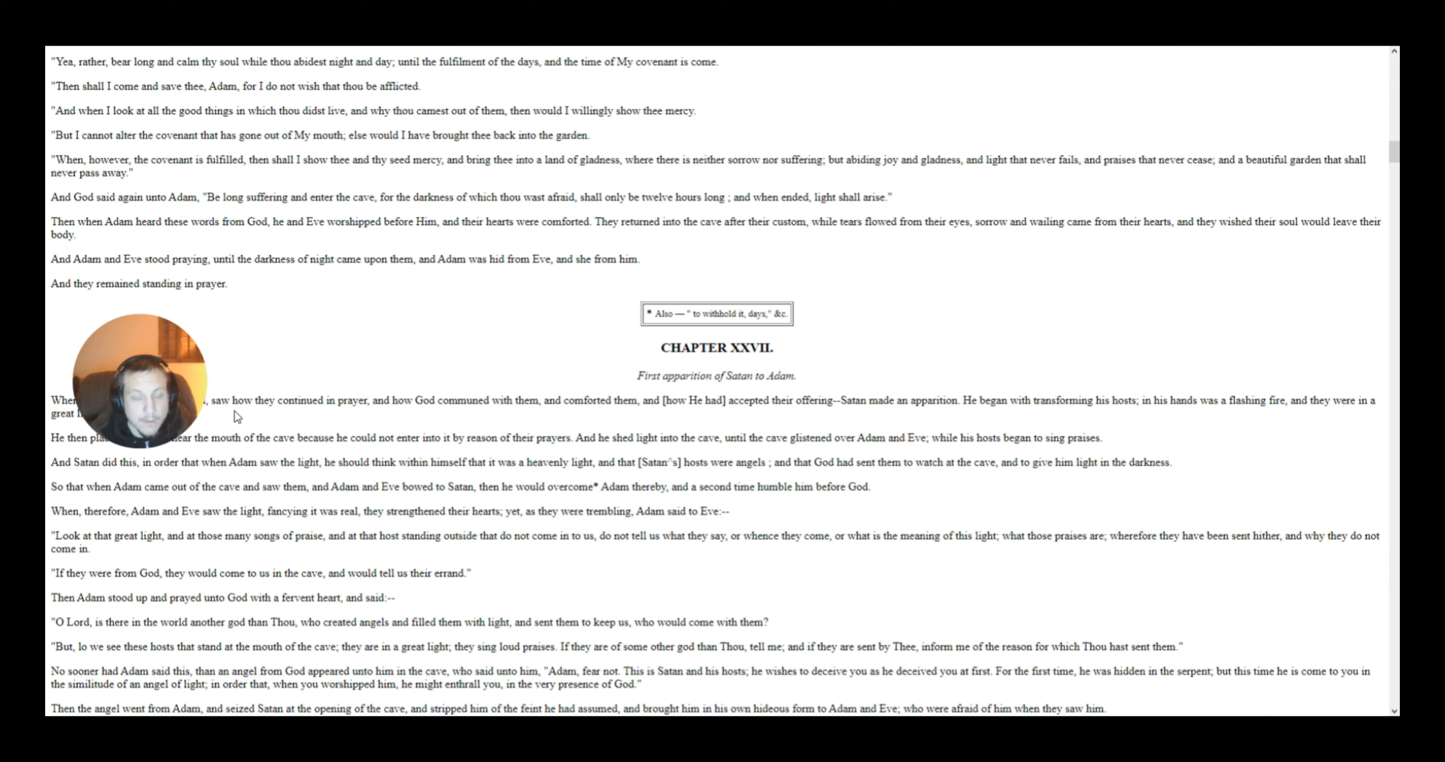
mouse_move(325, 418)
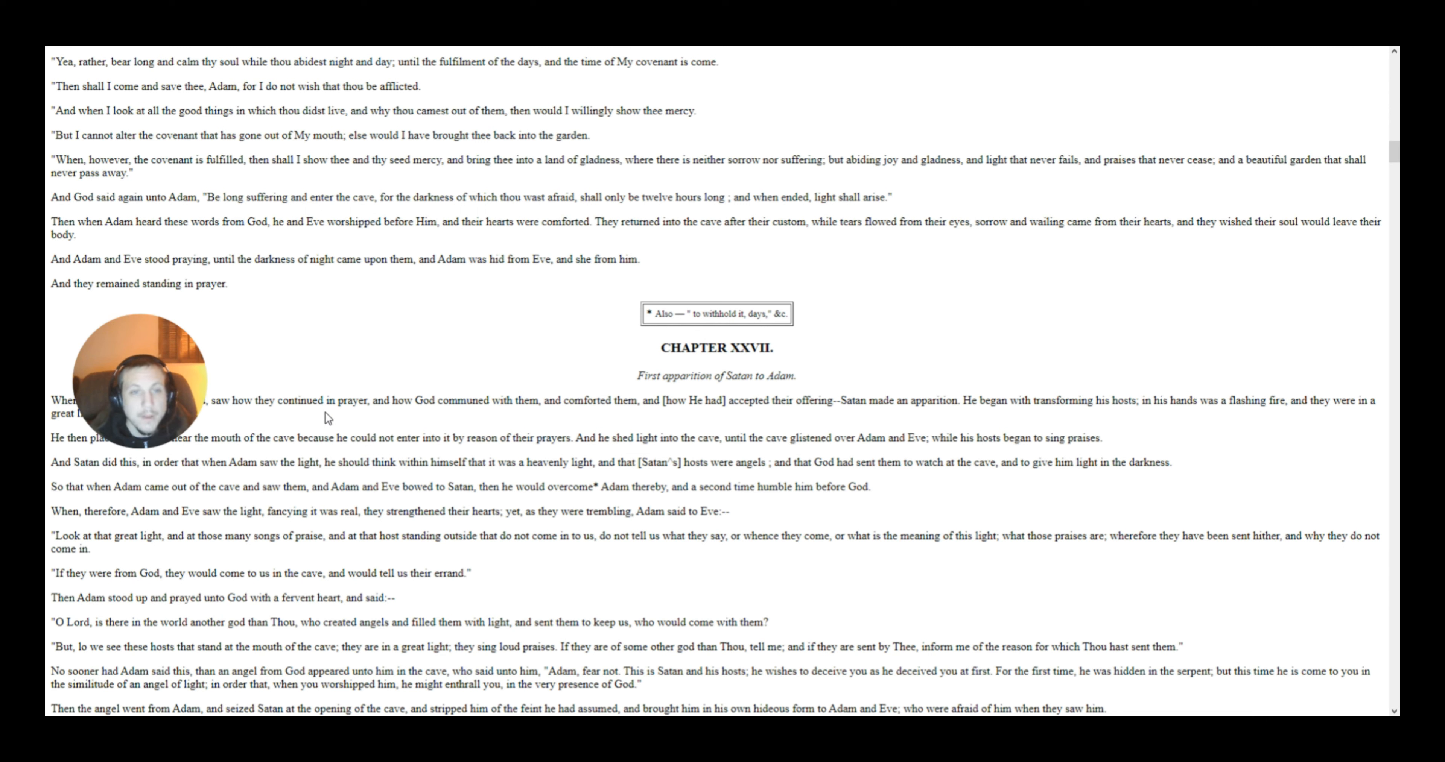
mouse_move(483, 427)
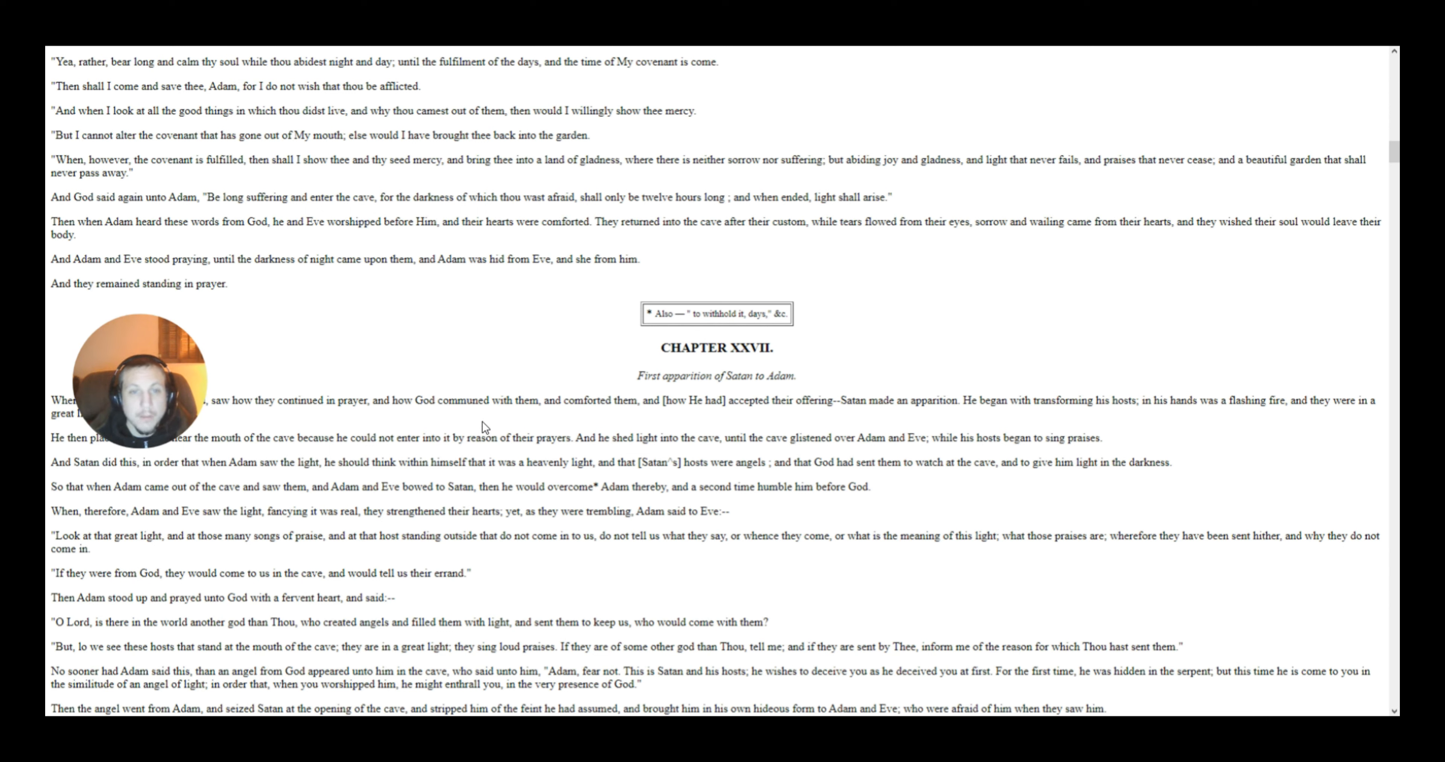
mouse_move(771, 422)
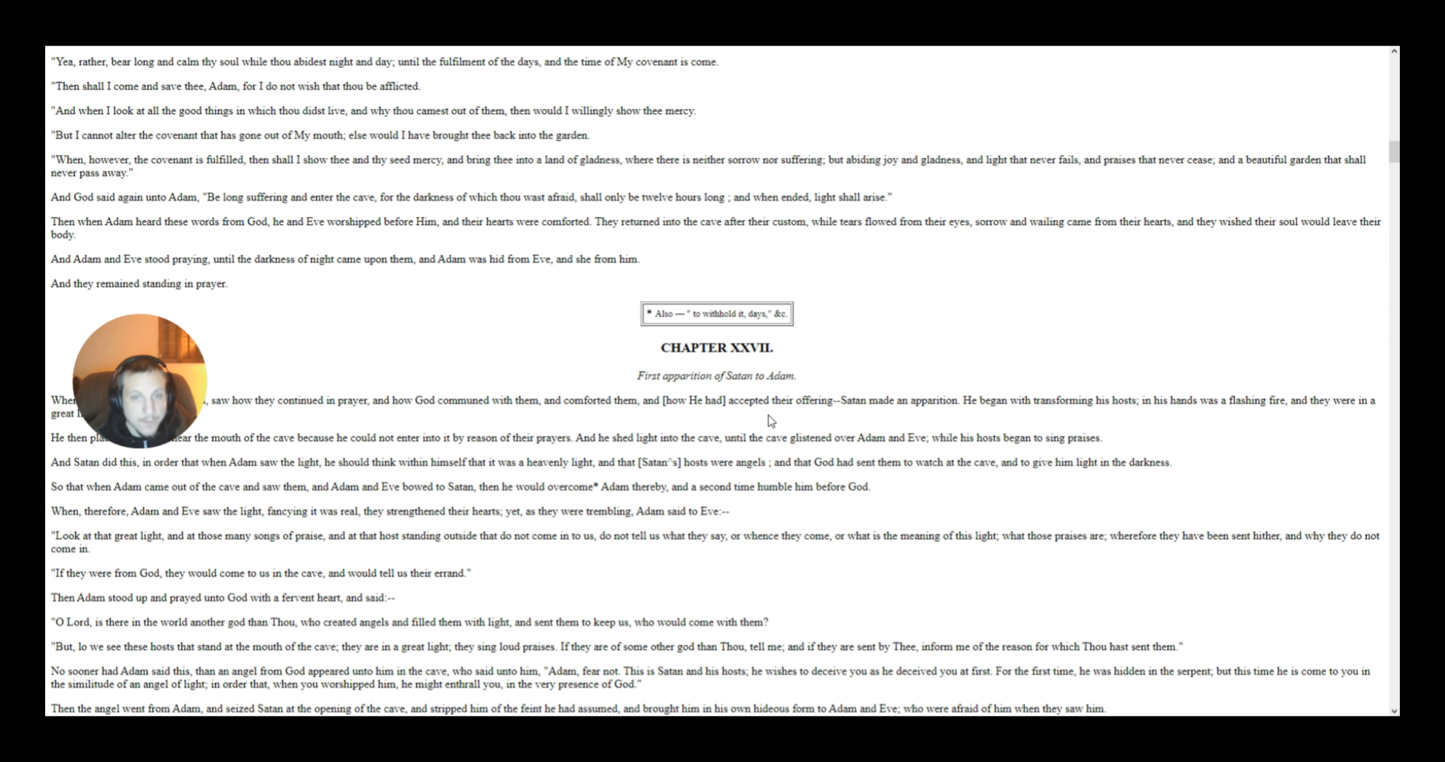
mouse_move(883, 422)
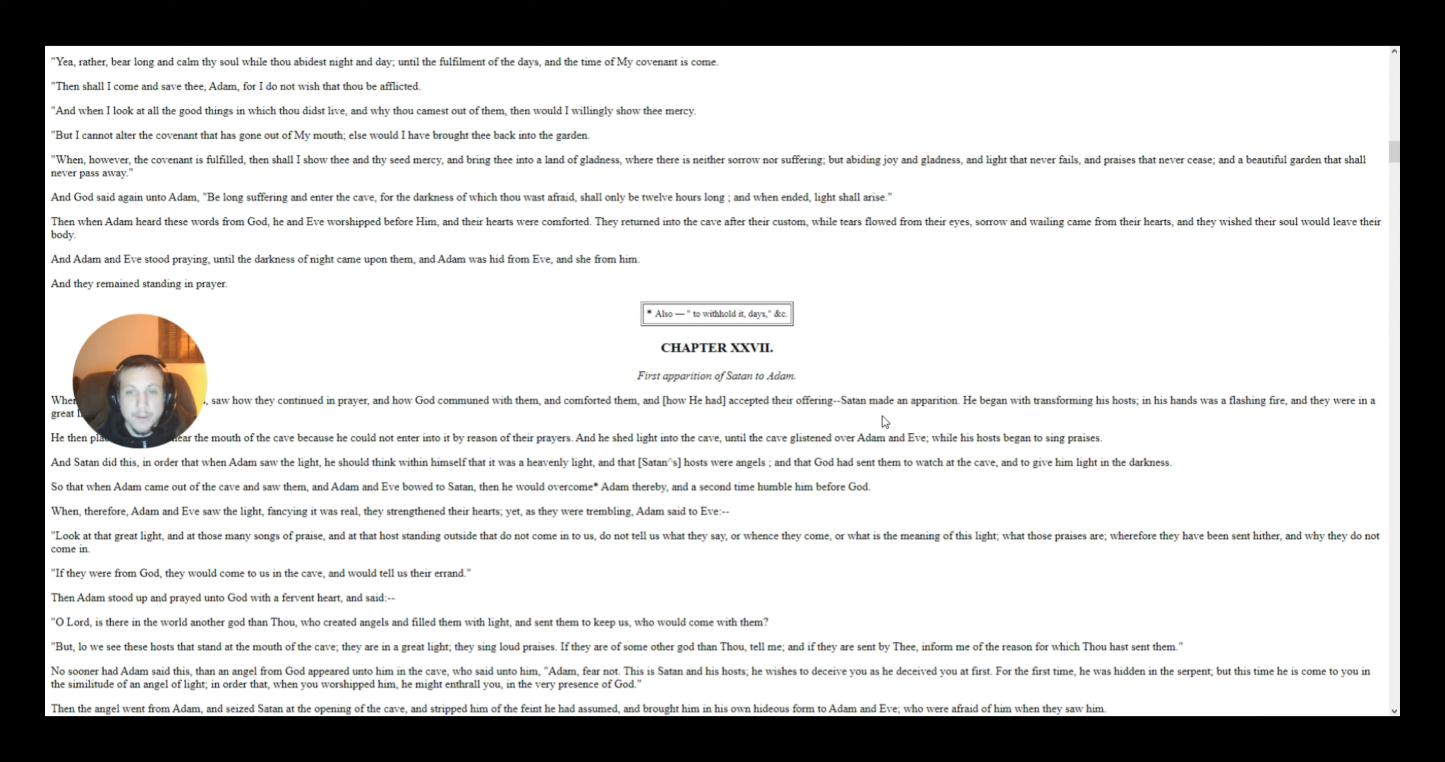
mouse_move(958, 427)
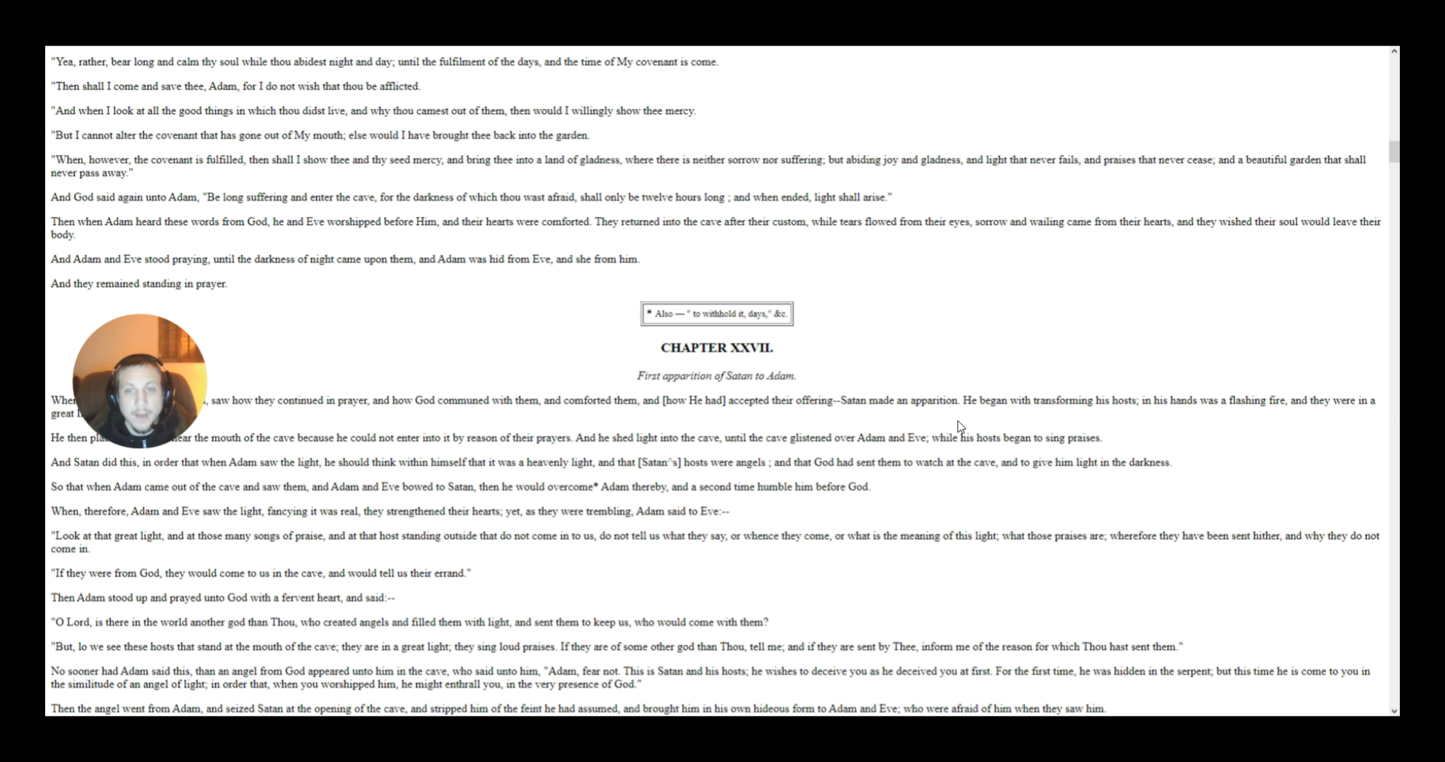
mouse_move(982, 416)
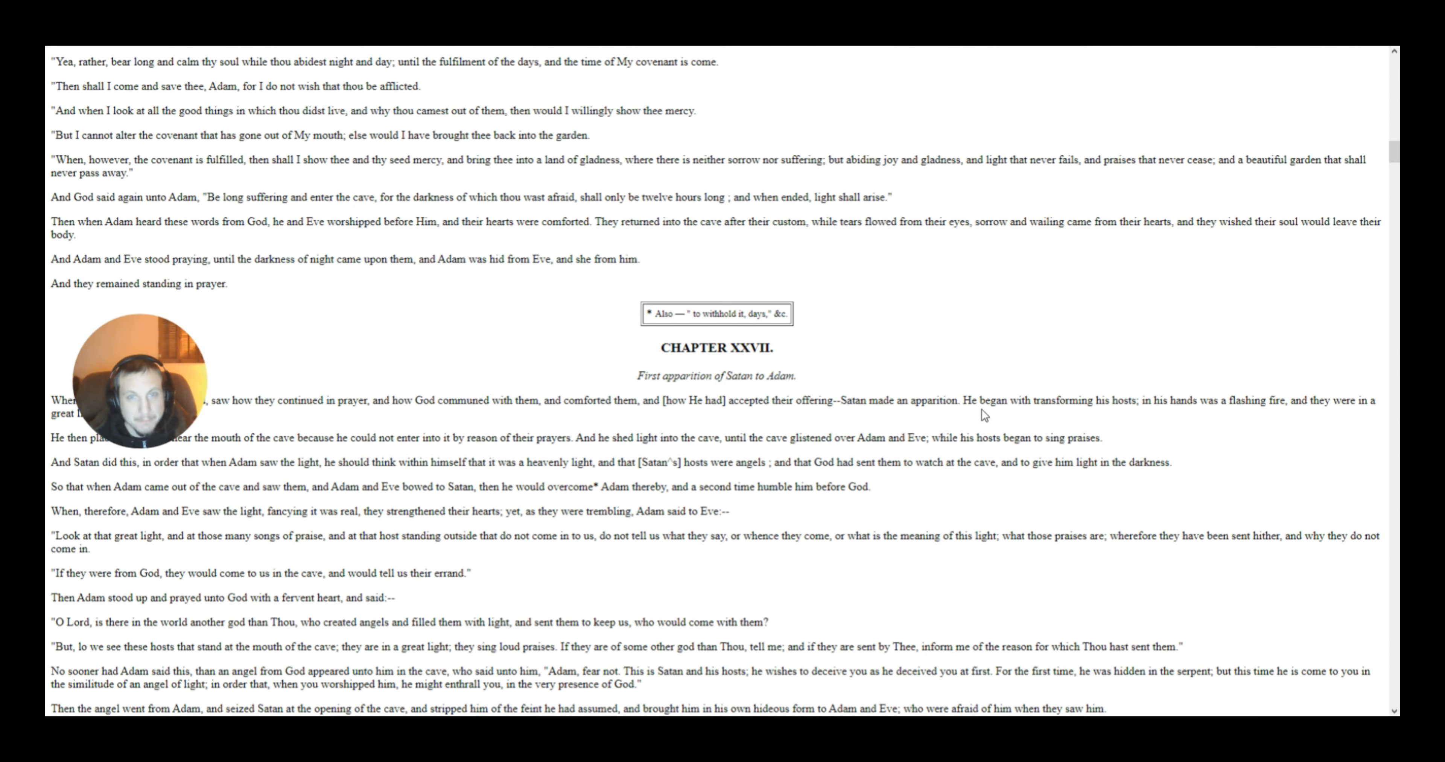
mouse_move(1071, 419)
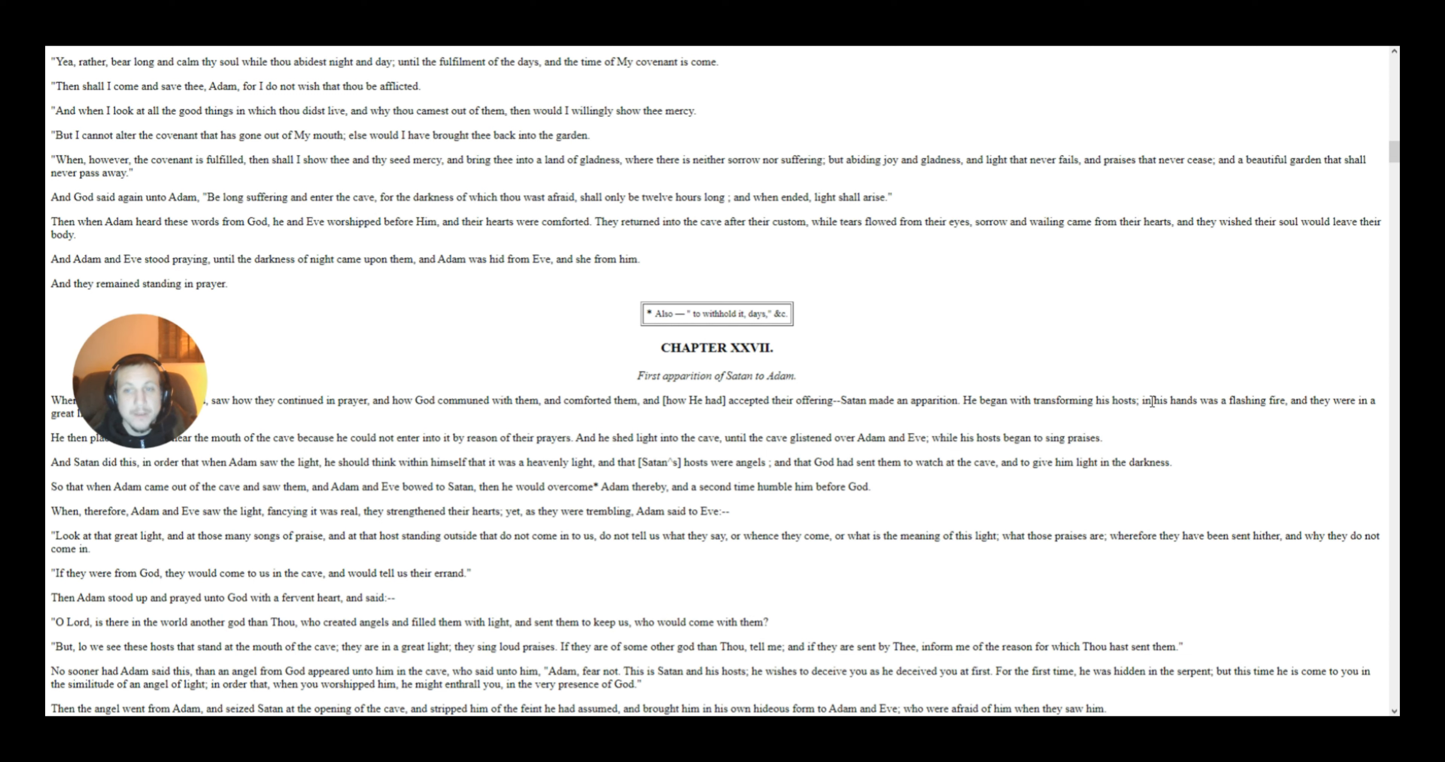
mouse_move(1241, 418)
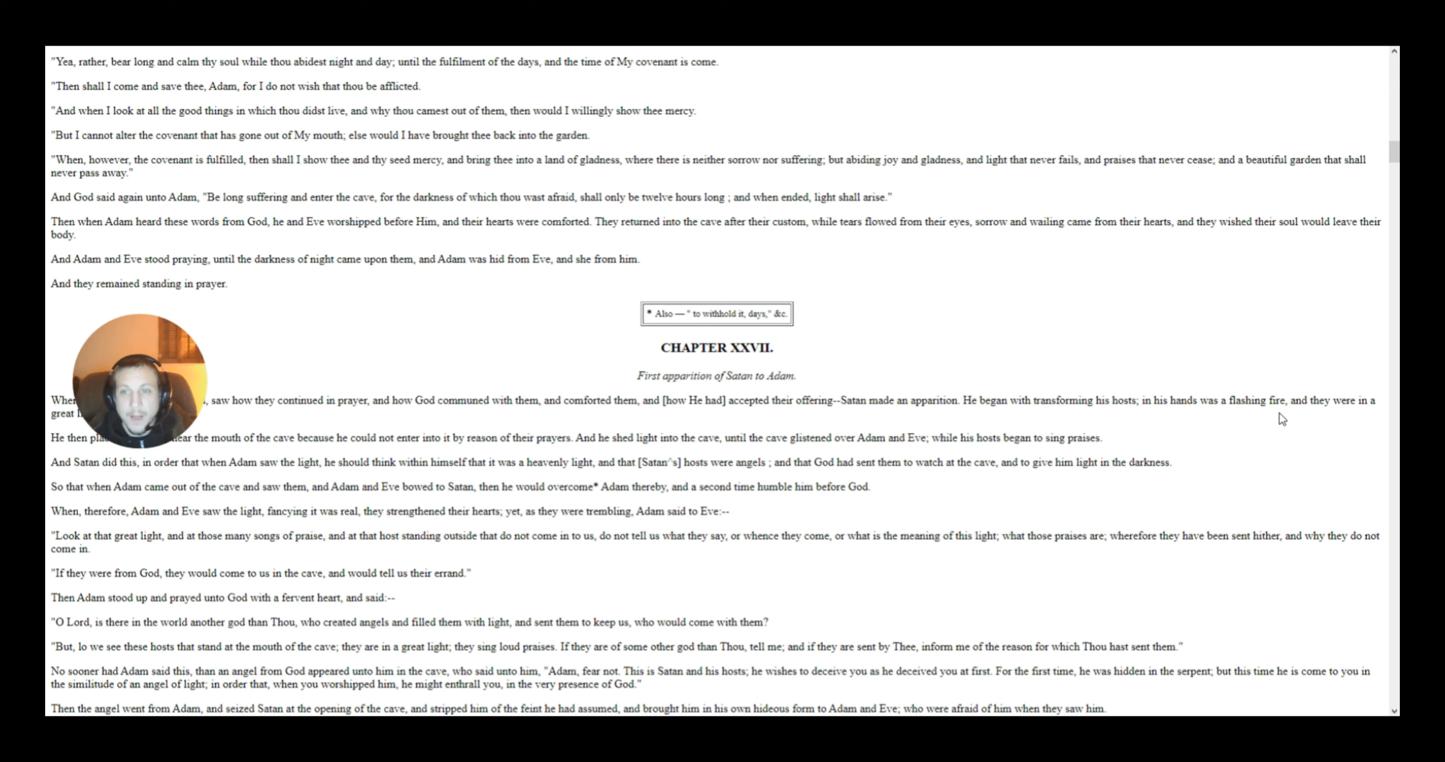
mouse_move(321, 404)
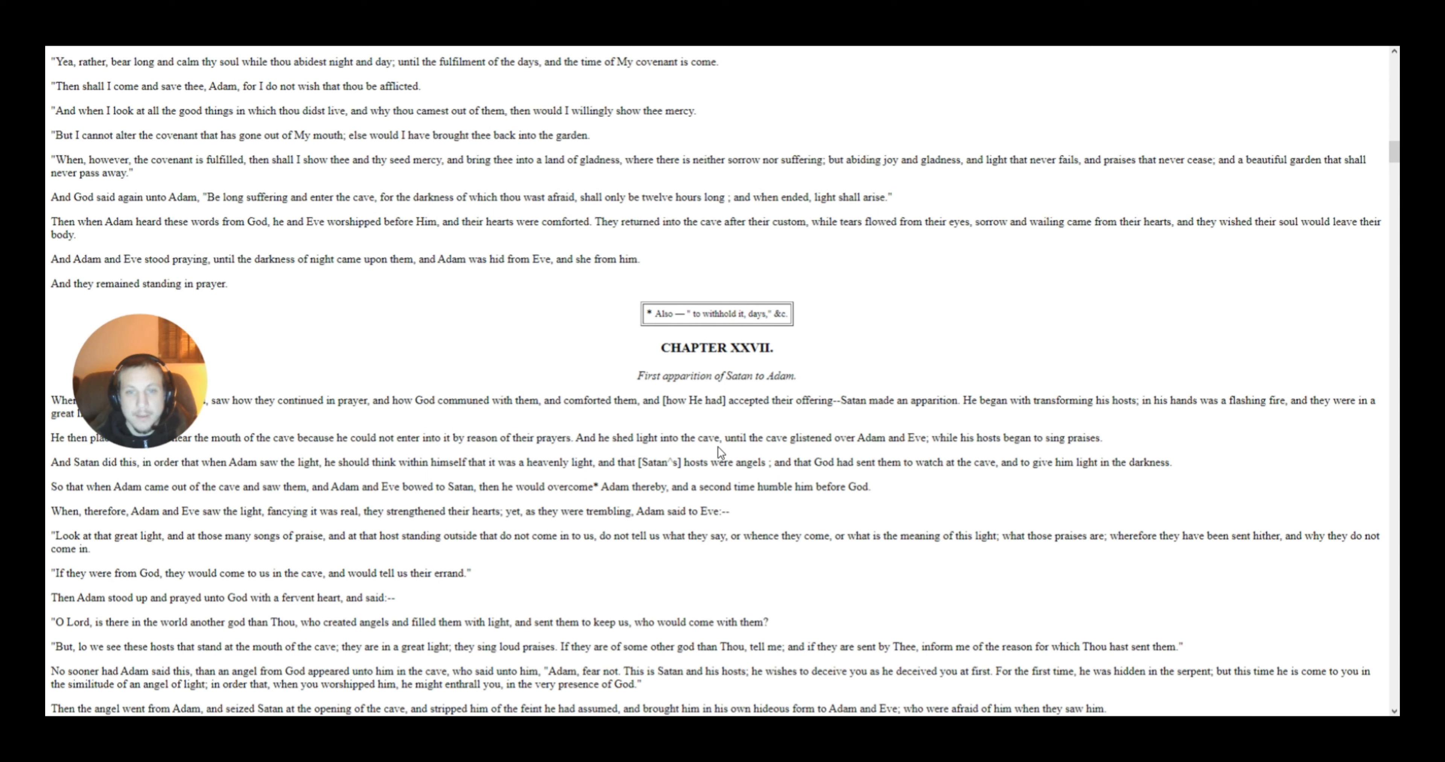
mouse_move(806, 468)
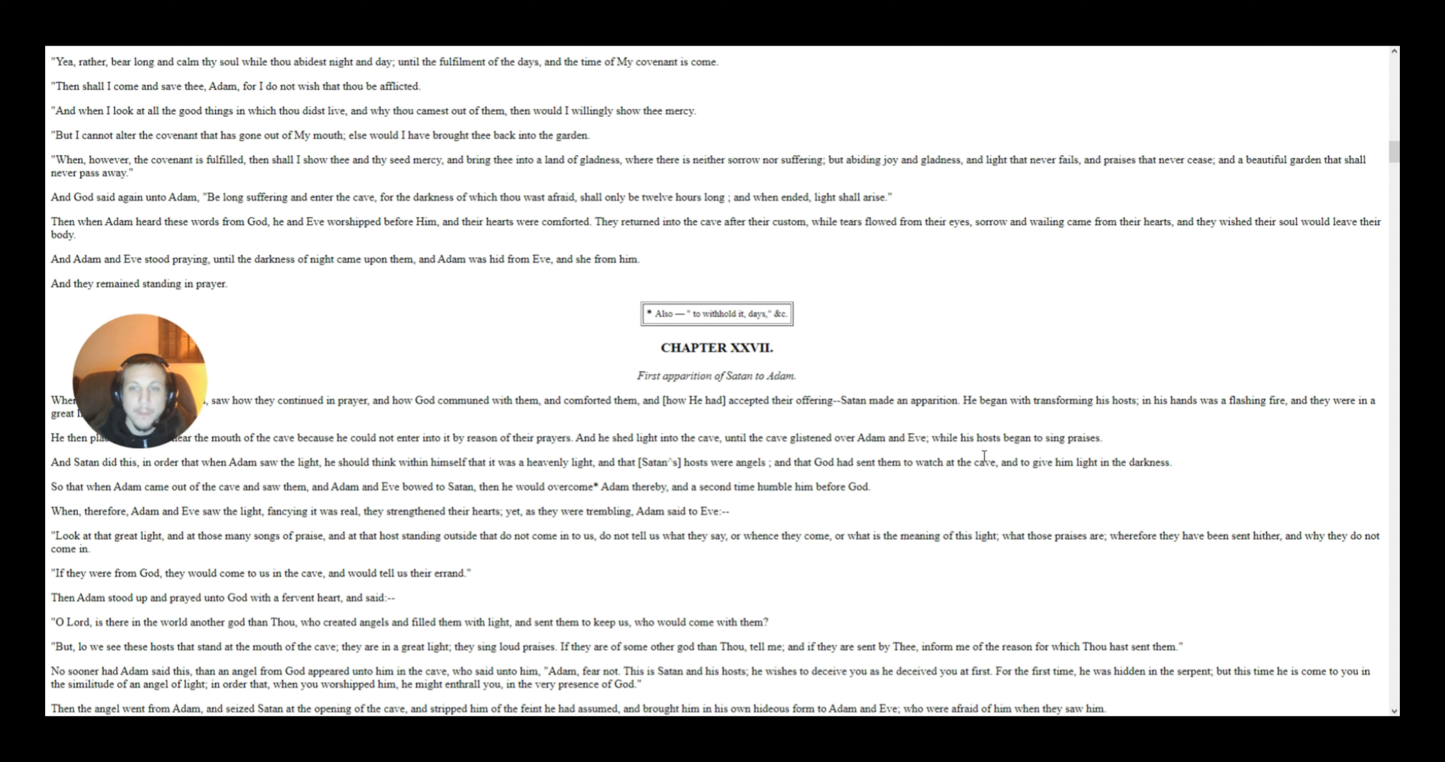
mouse_move(1095, 451)
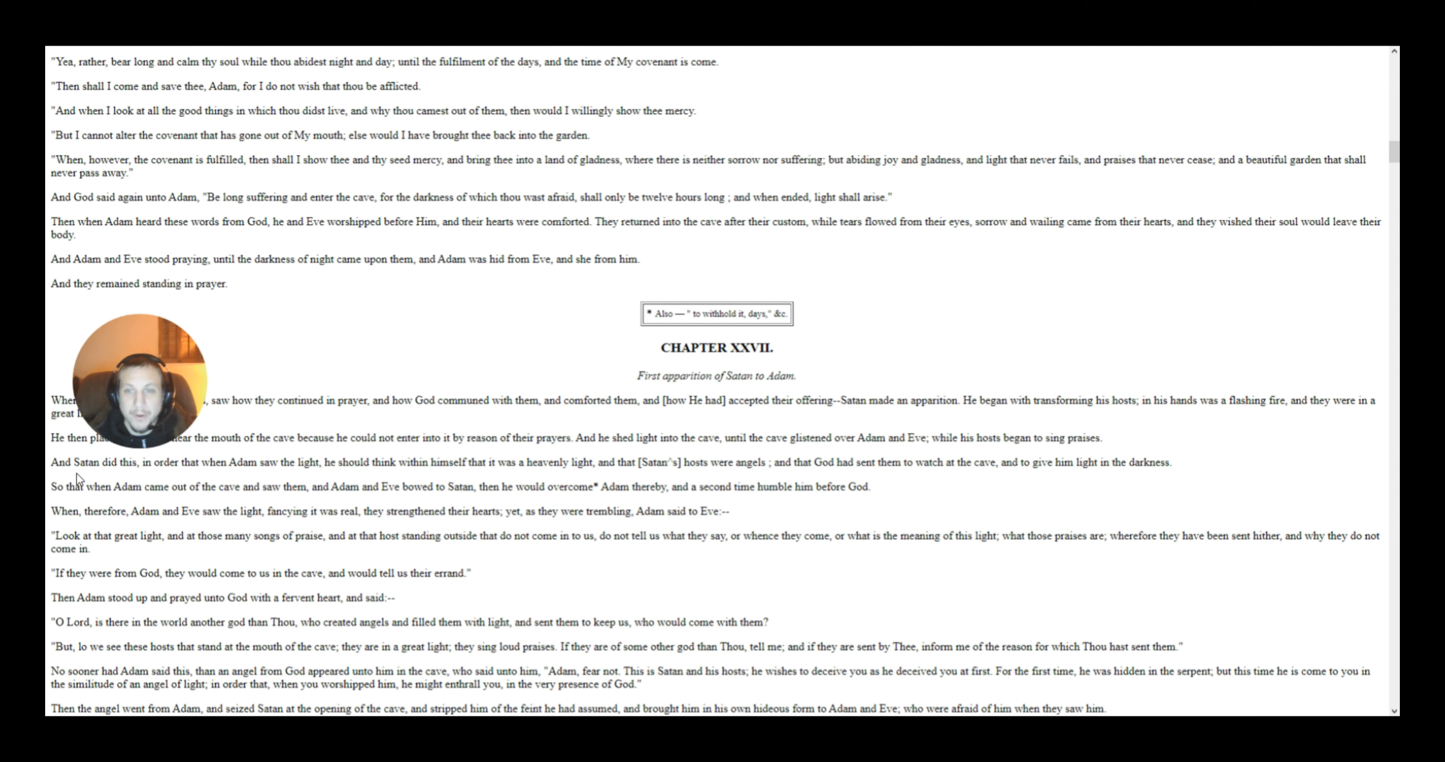
mouse_move(79, 479)
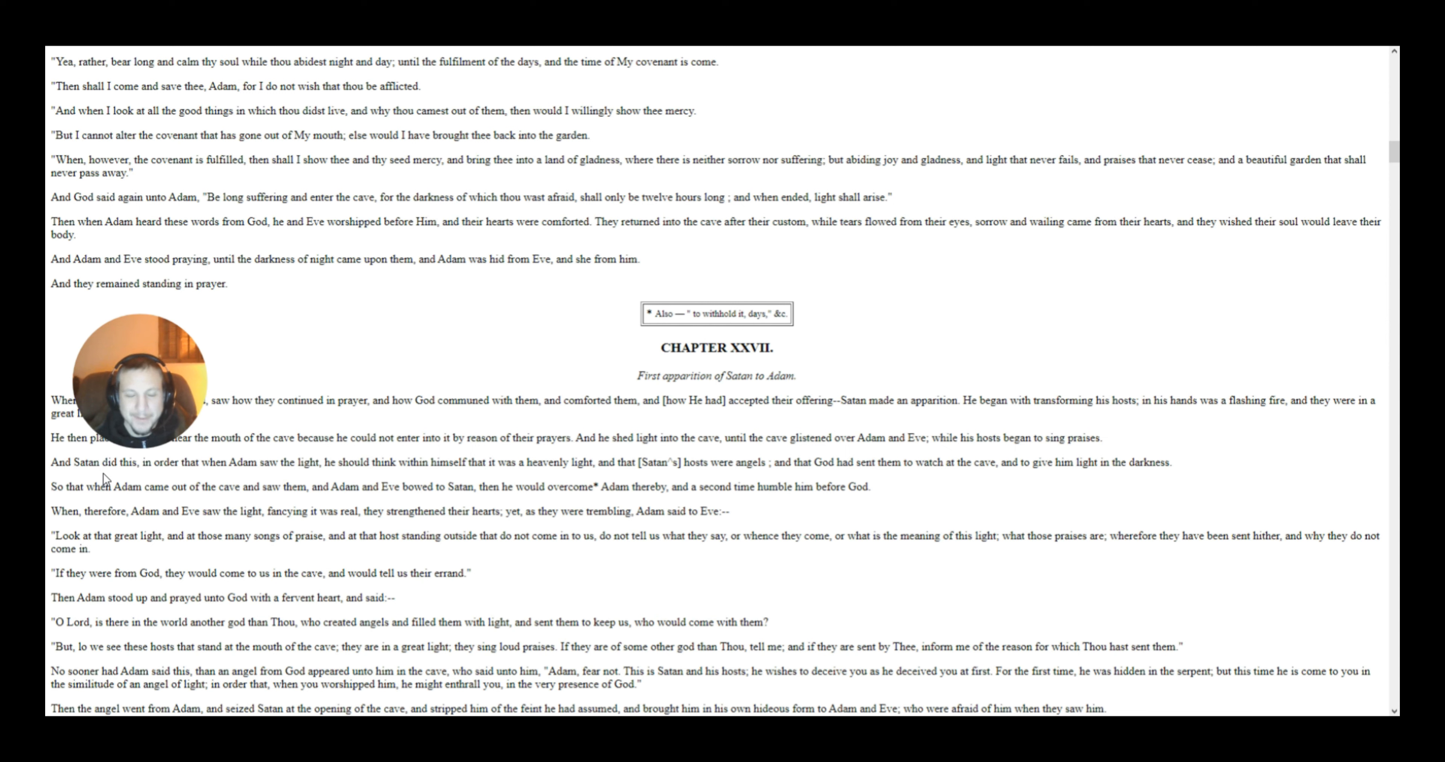
mouse_move(120, 486)
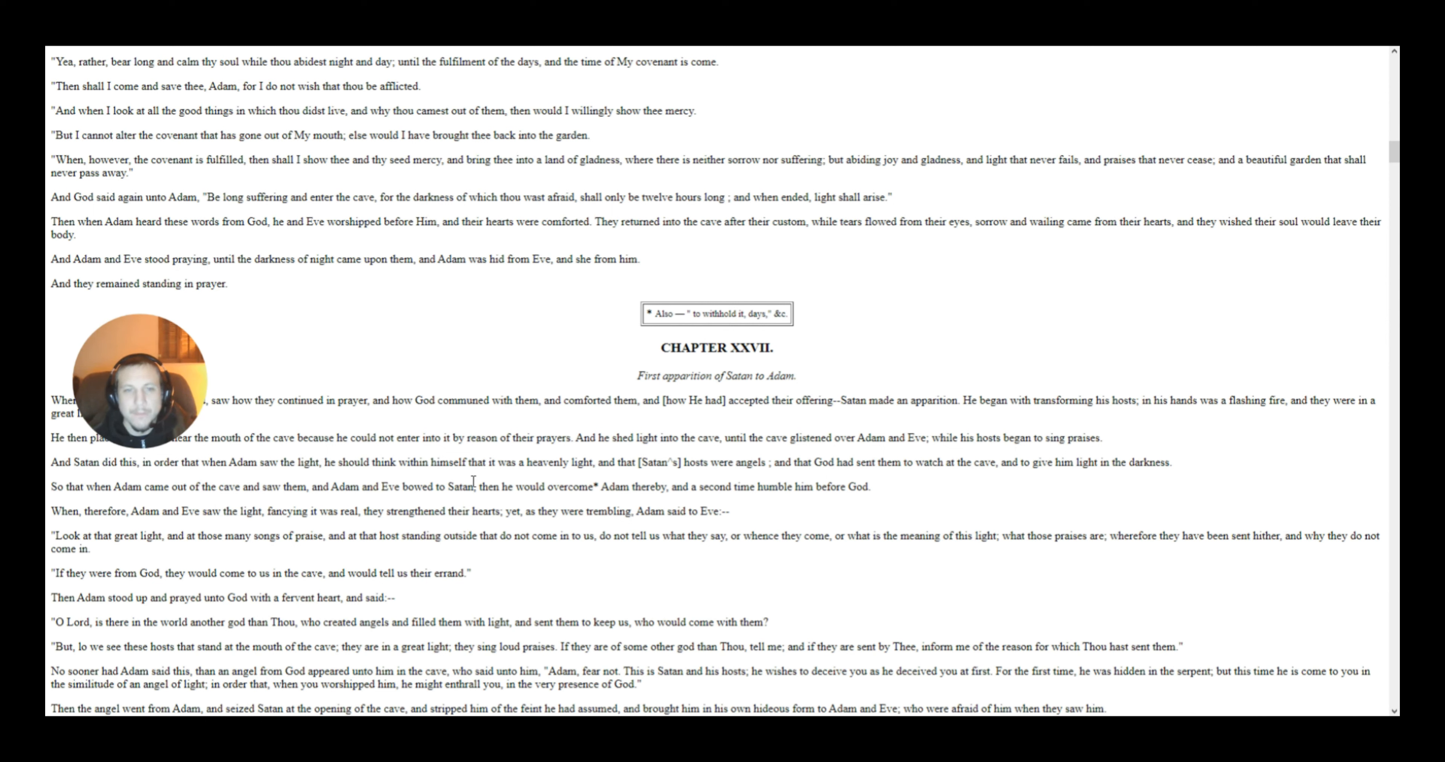
mouse_move(617, 481)
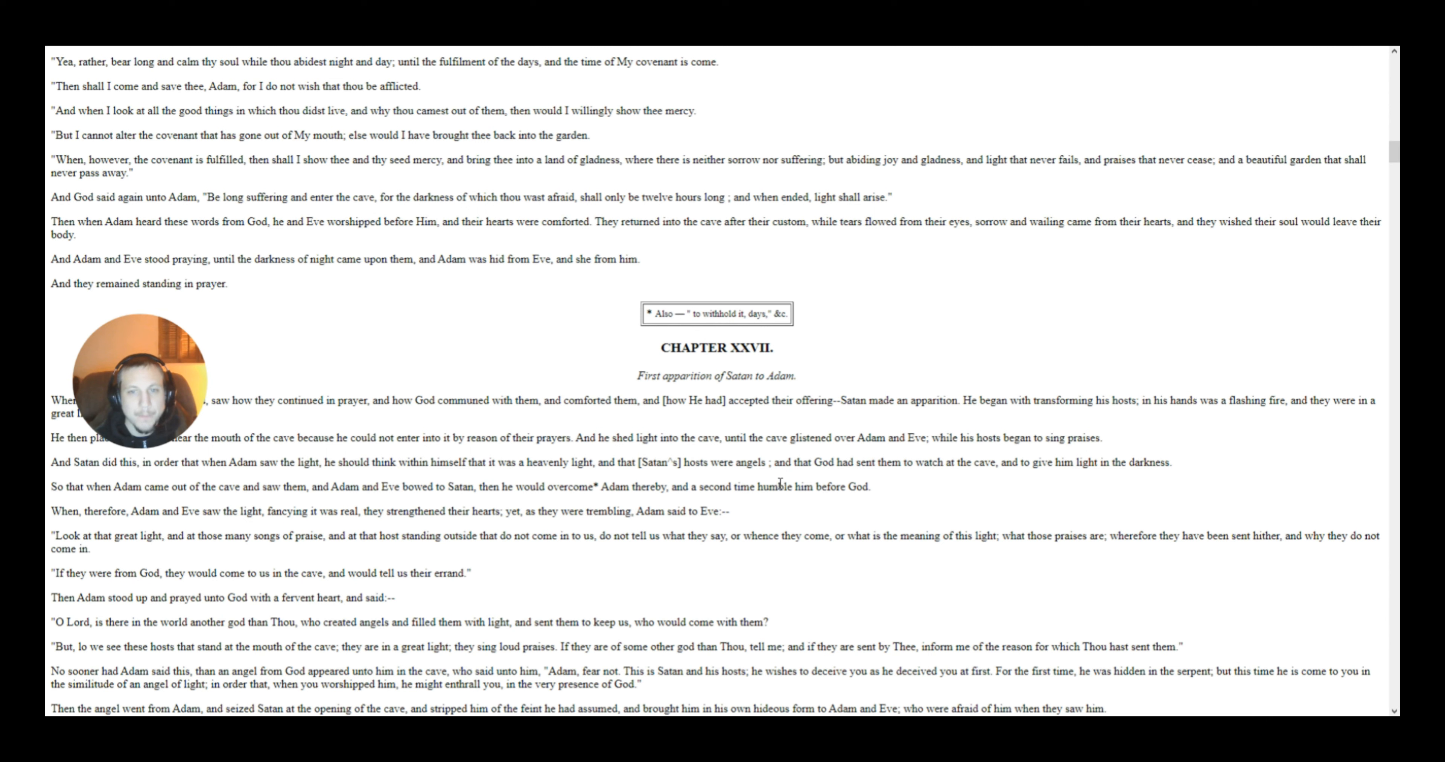
mouse_move(976, 475)
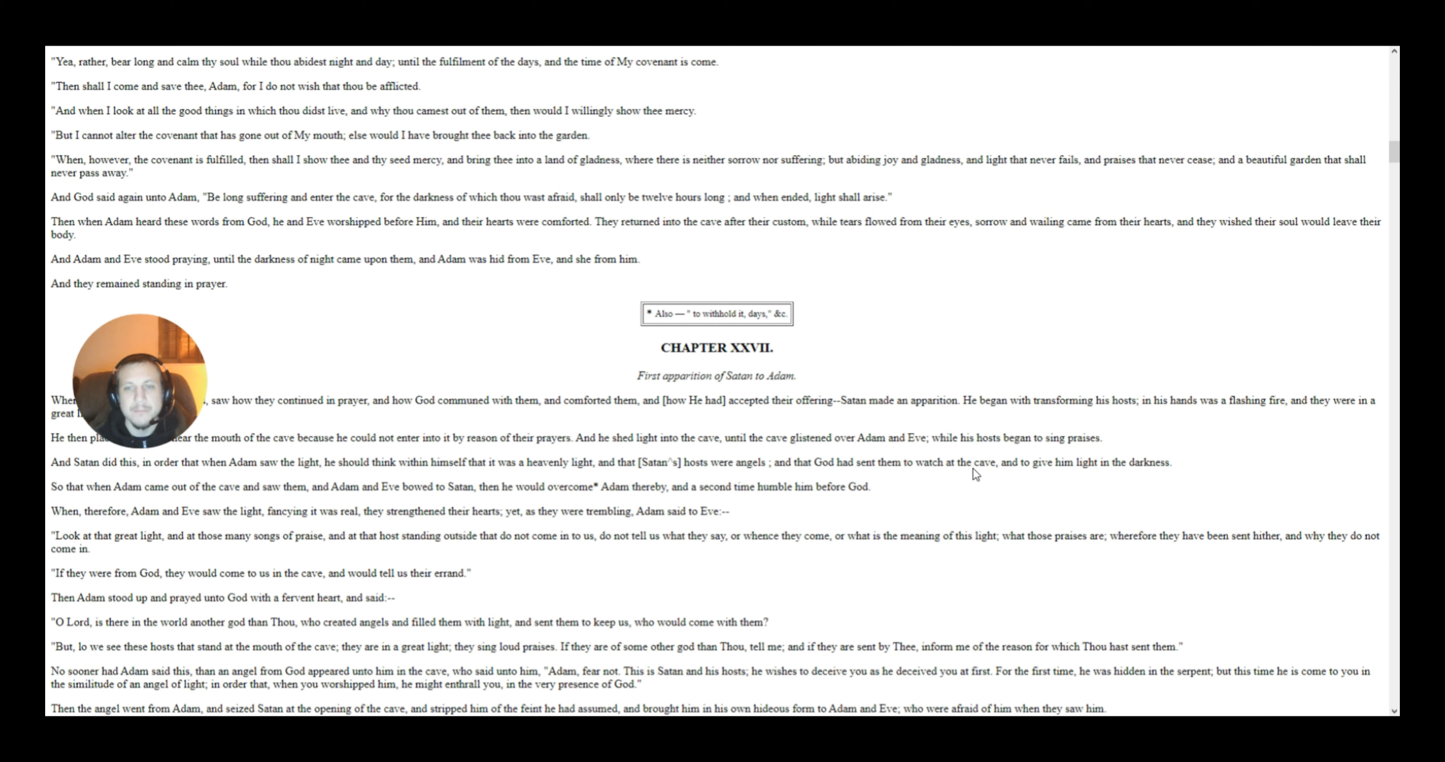
mouse_move(1128, 478)
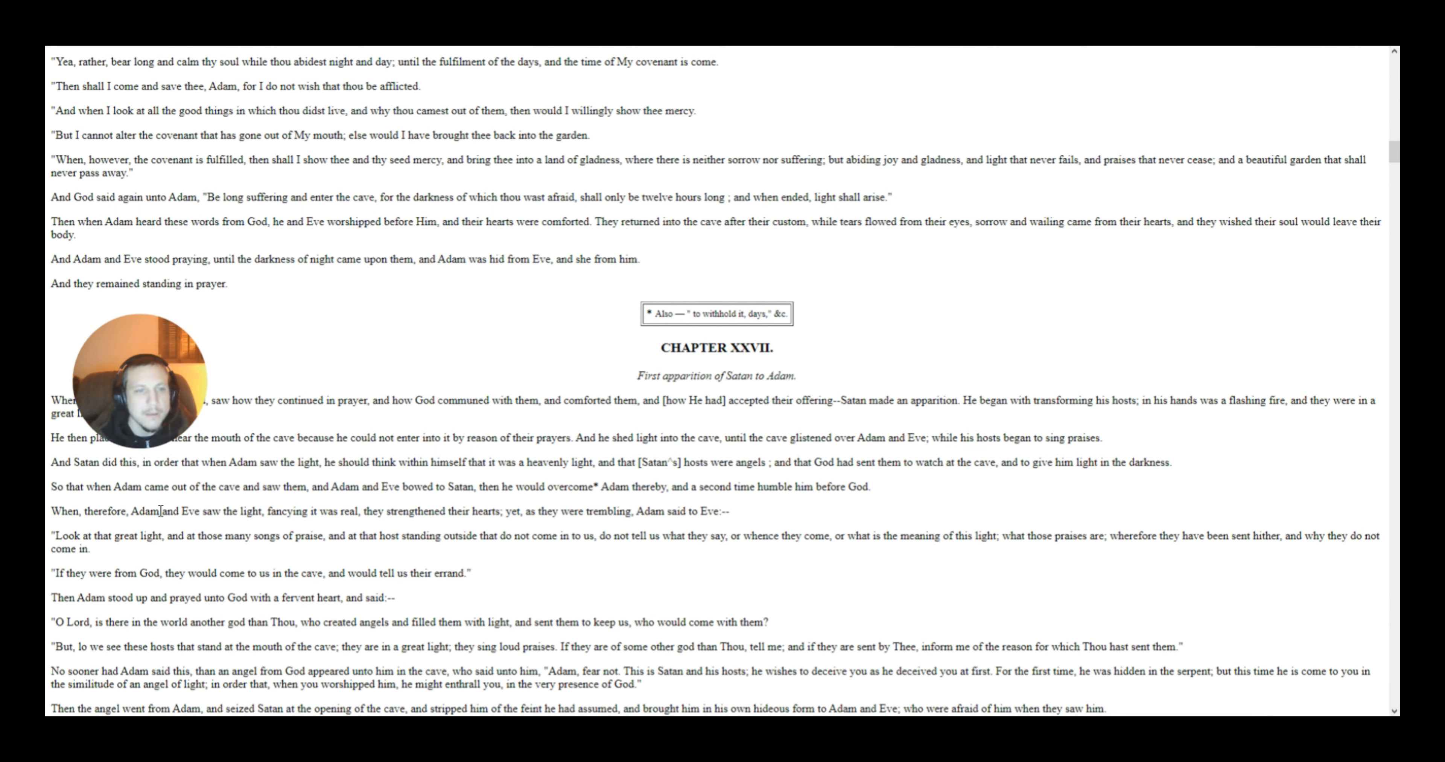
mouse_move(298, 505)
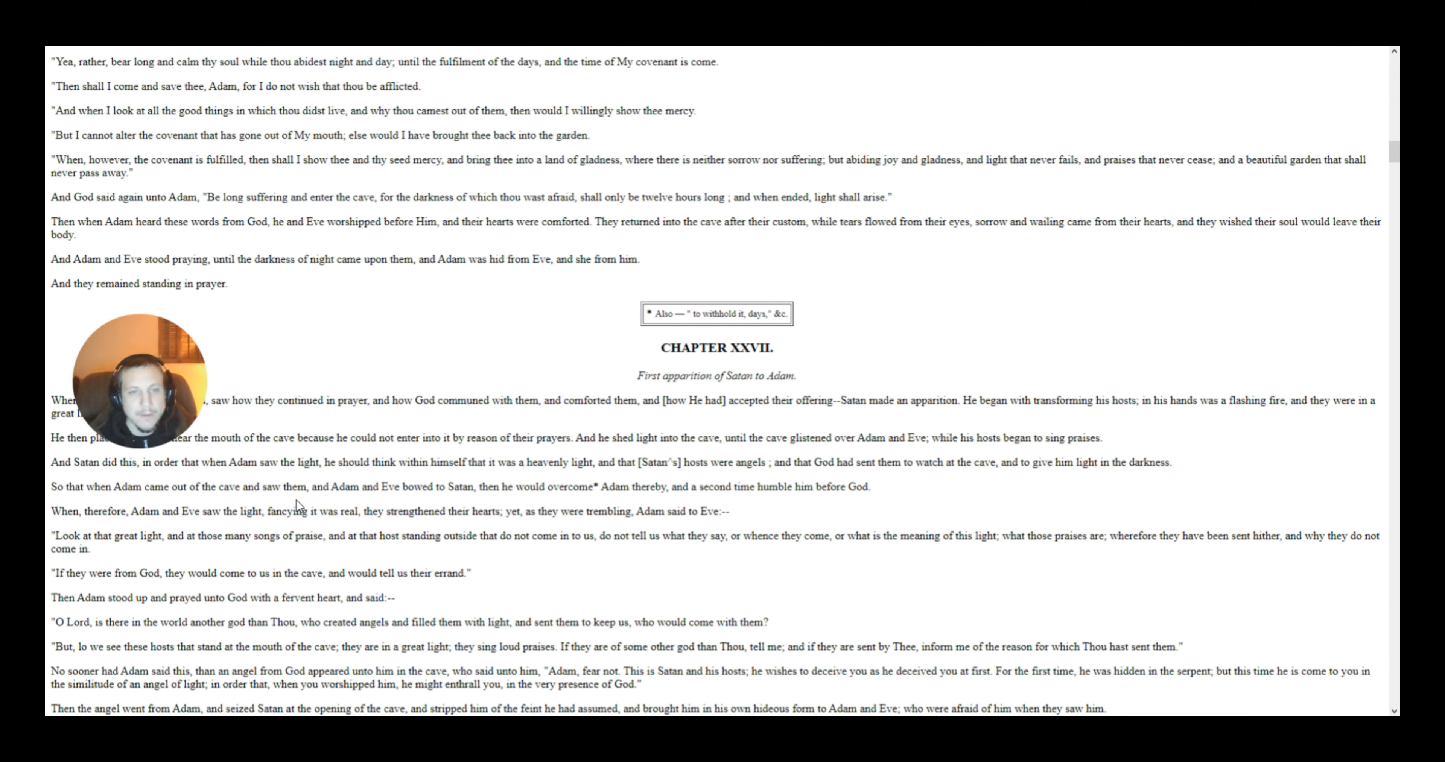
mouse_move(496, 512)
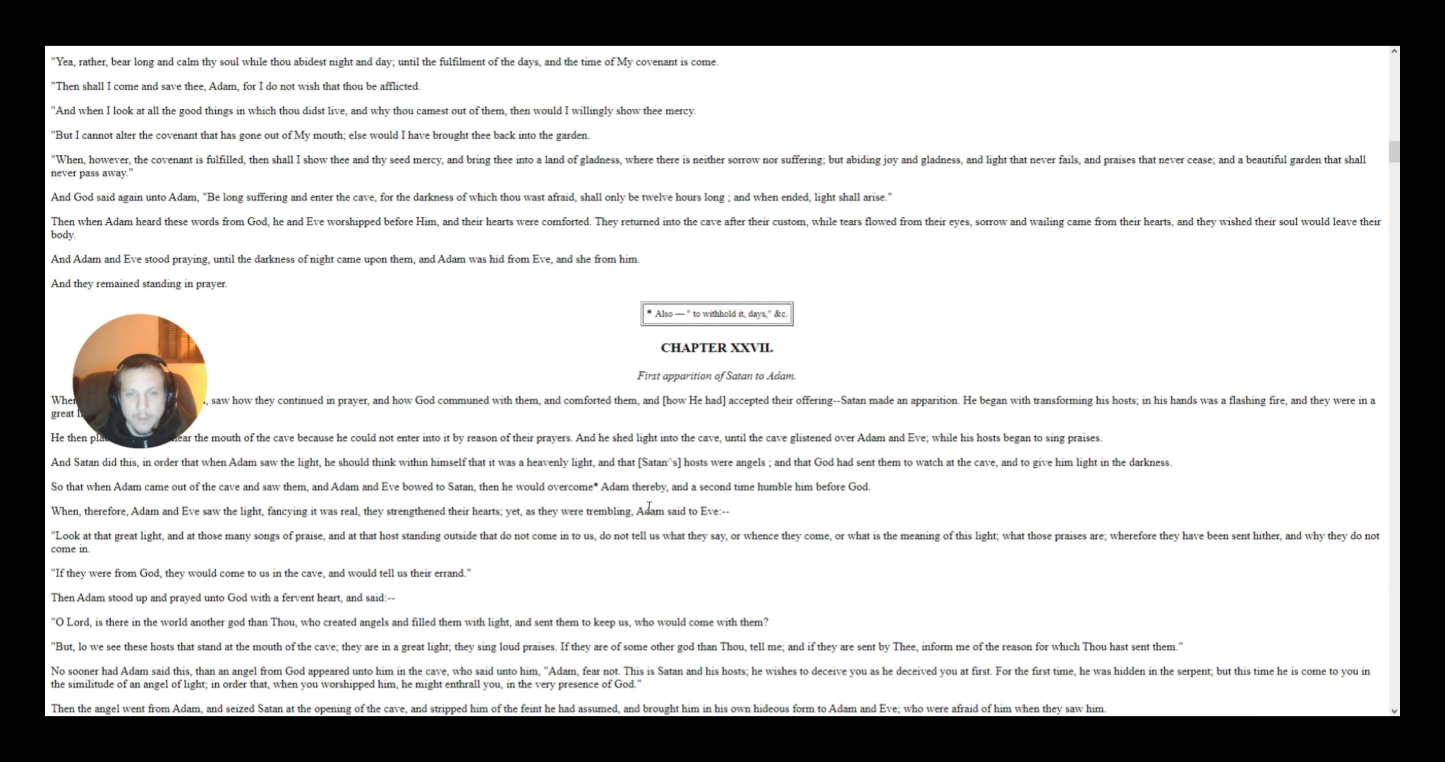
mouse_move(754, 516)
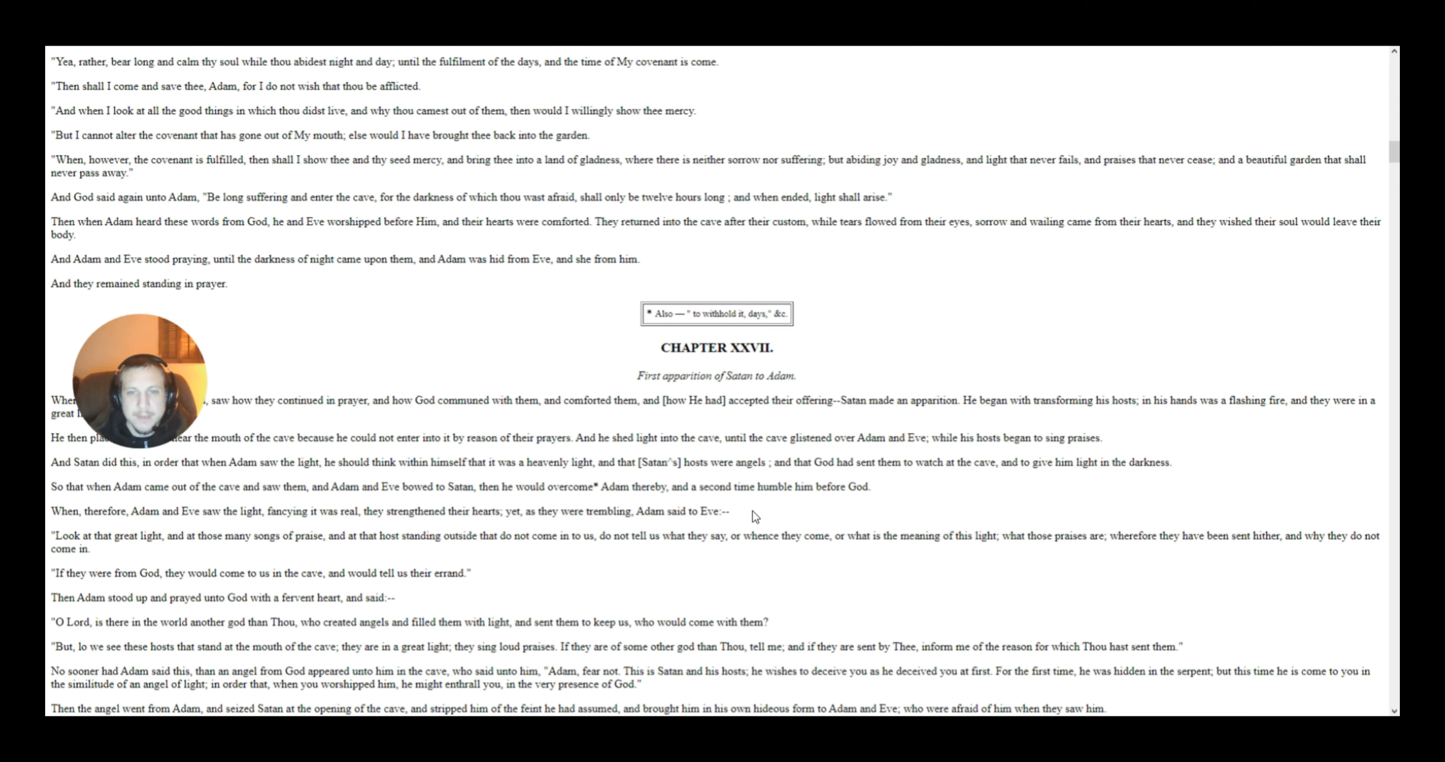
mouse_move(862, 492)
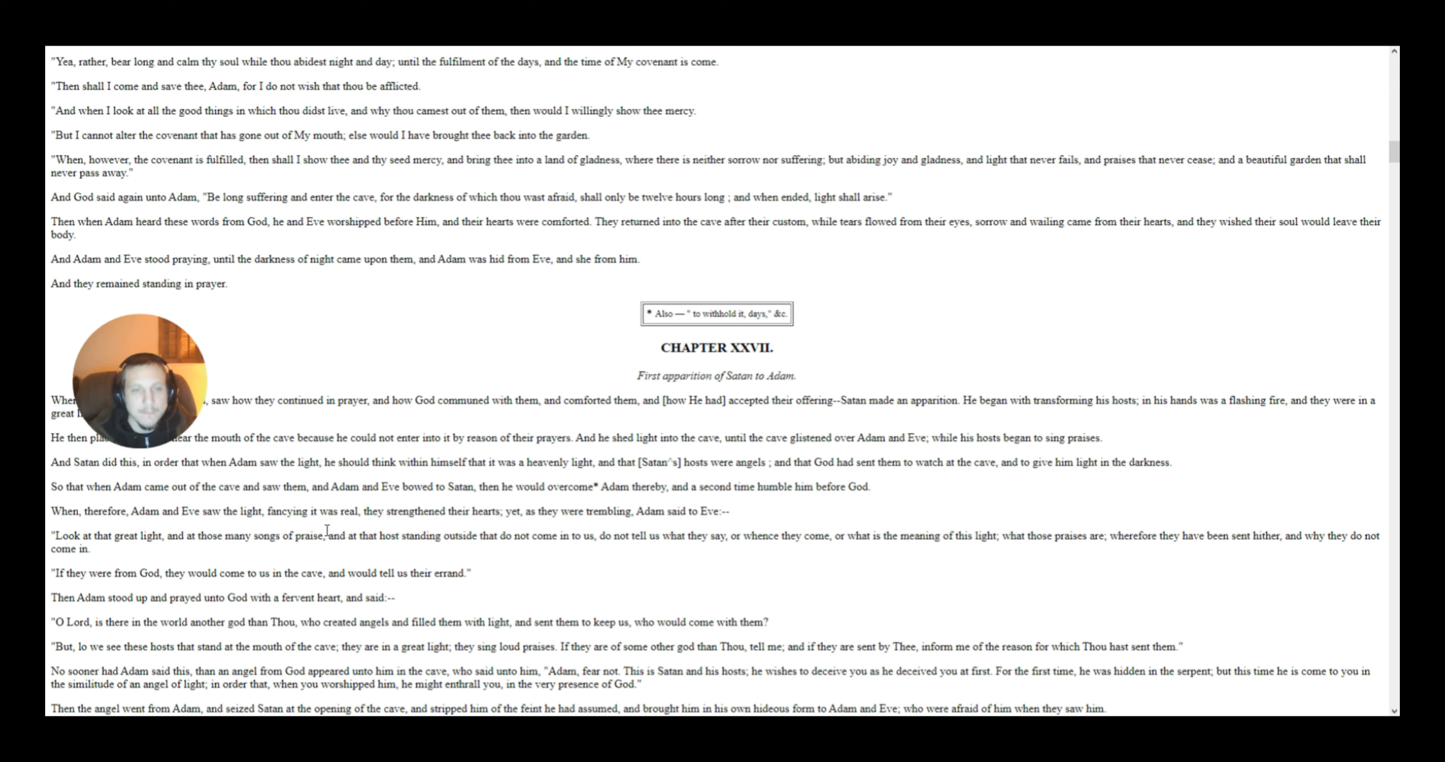
mouse_move(524, 533)
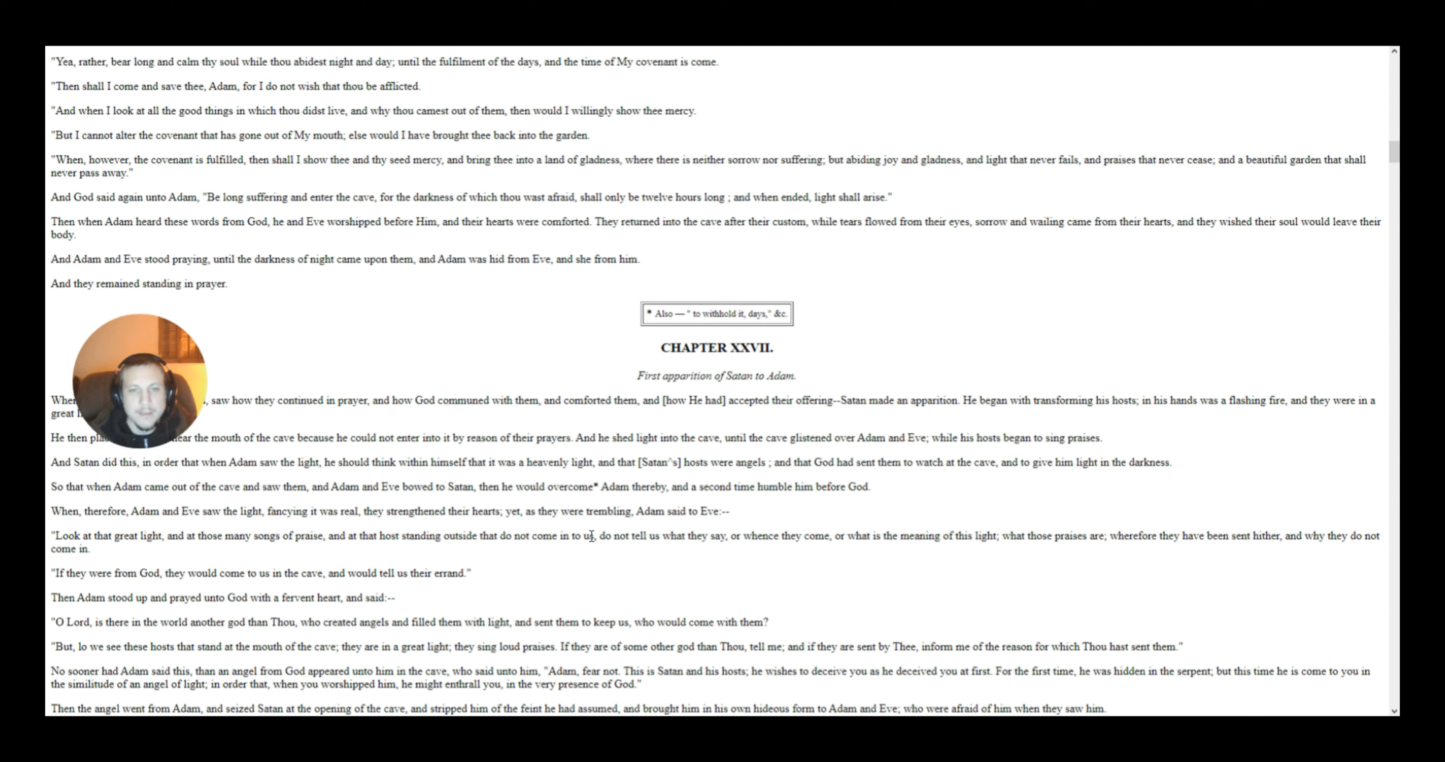
mouse_move(703, 533)
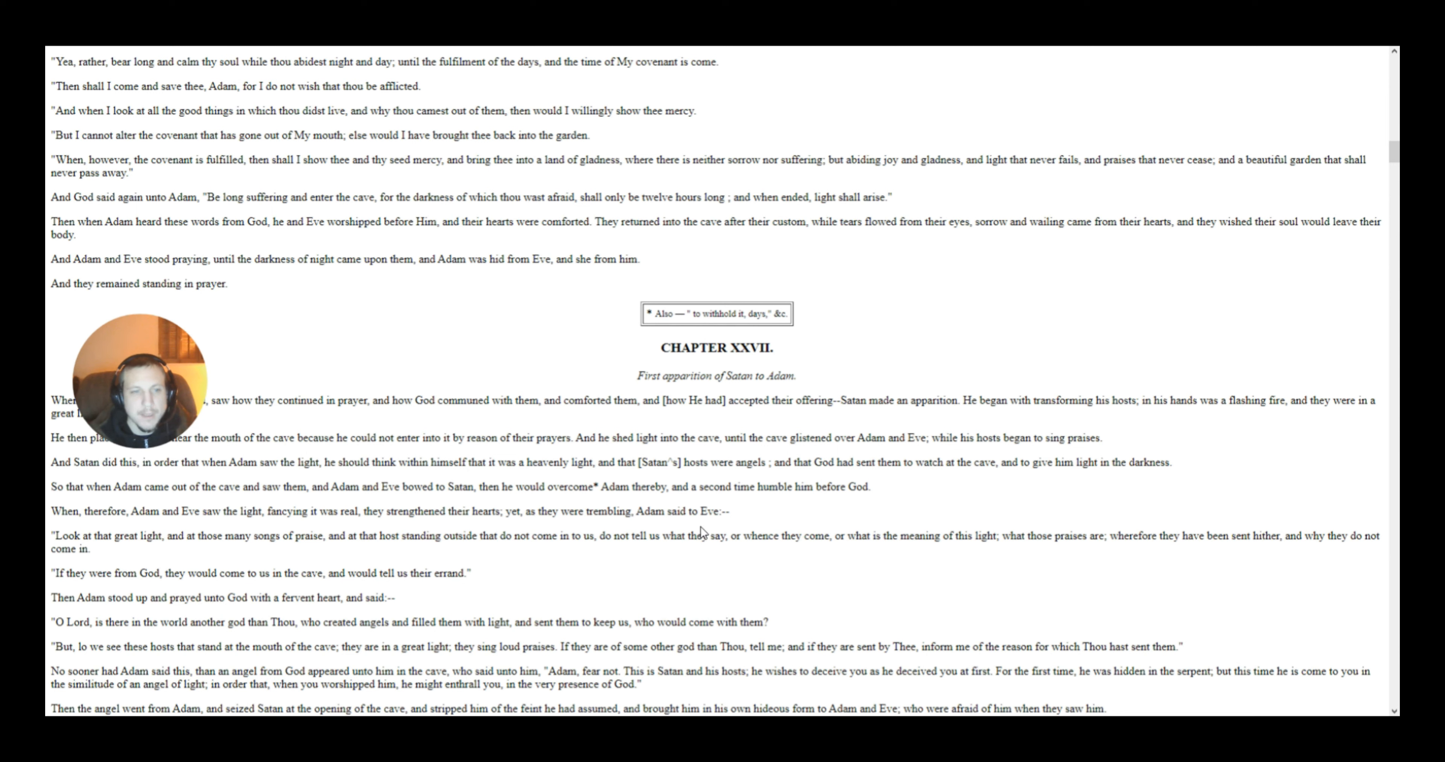
mouse_move(198, 558)
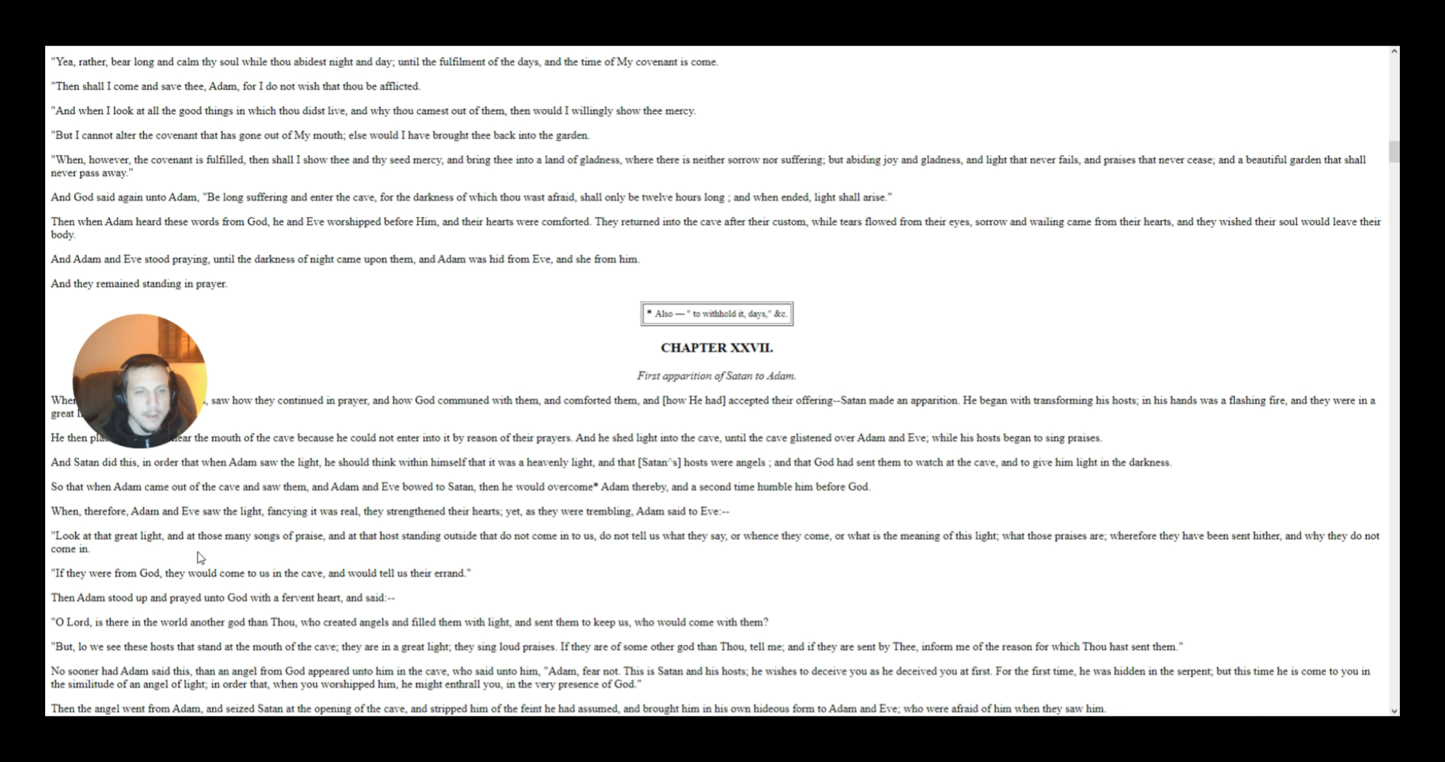
mouse_move(299, 587)
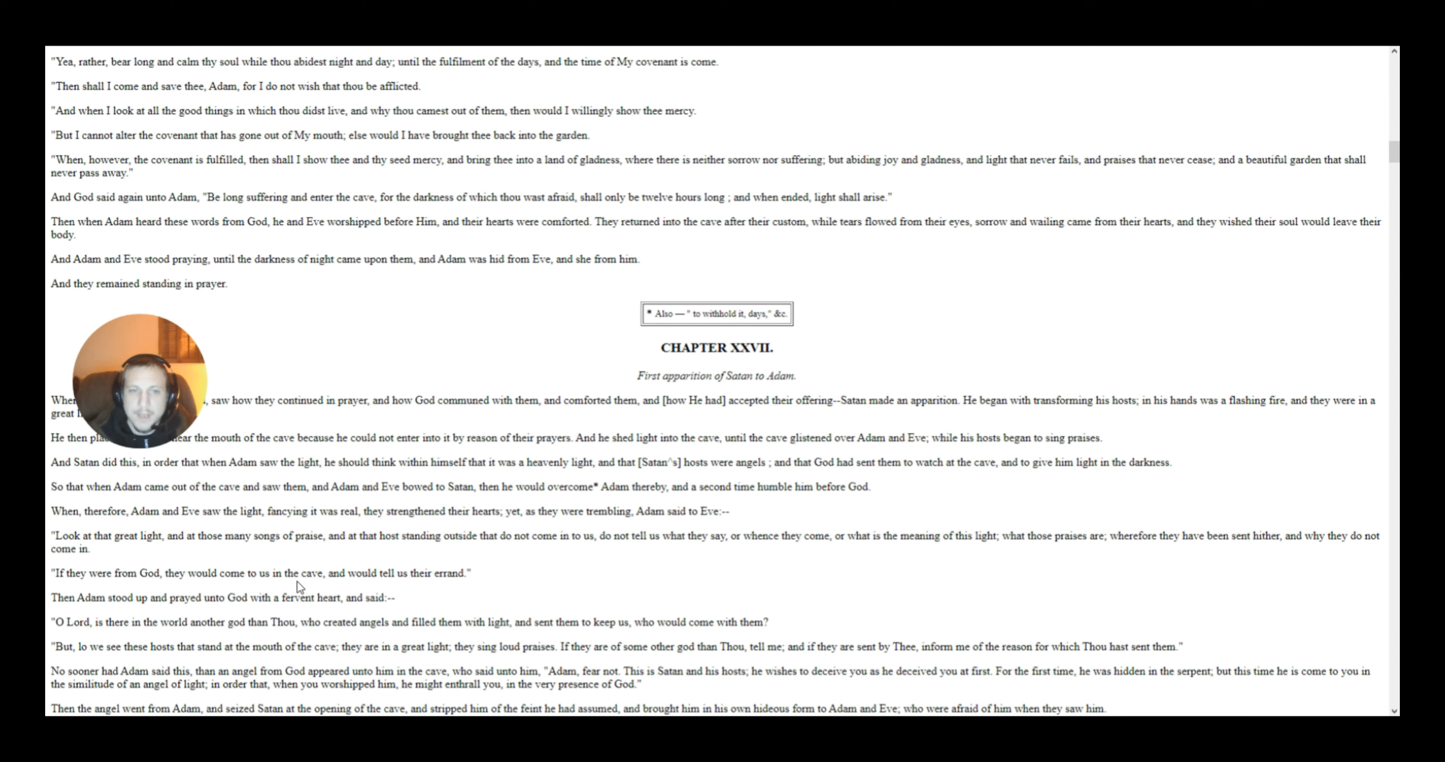
mouse_move(459, 552)
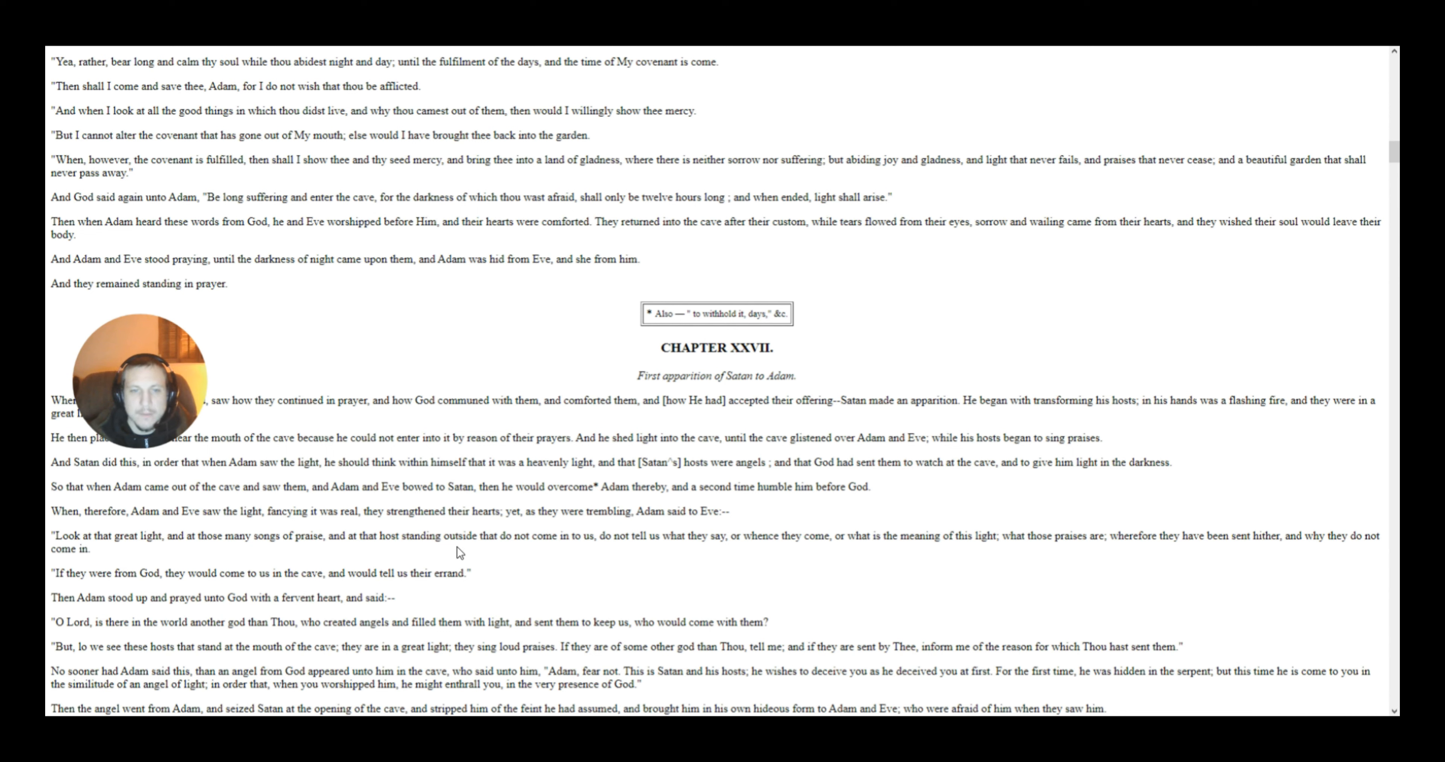
mouse_move(628, 560)
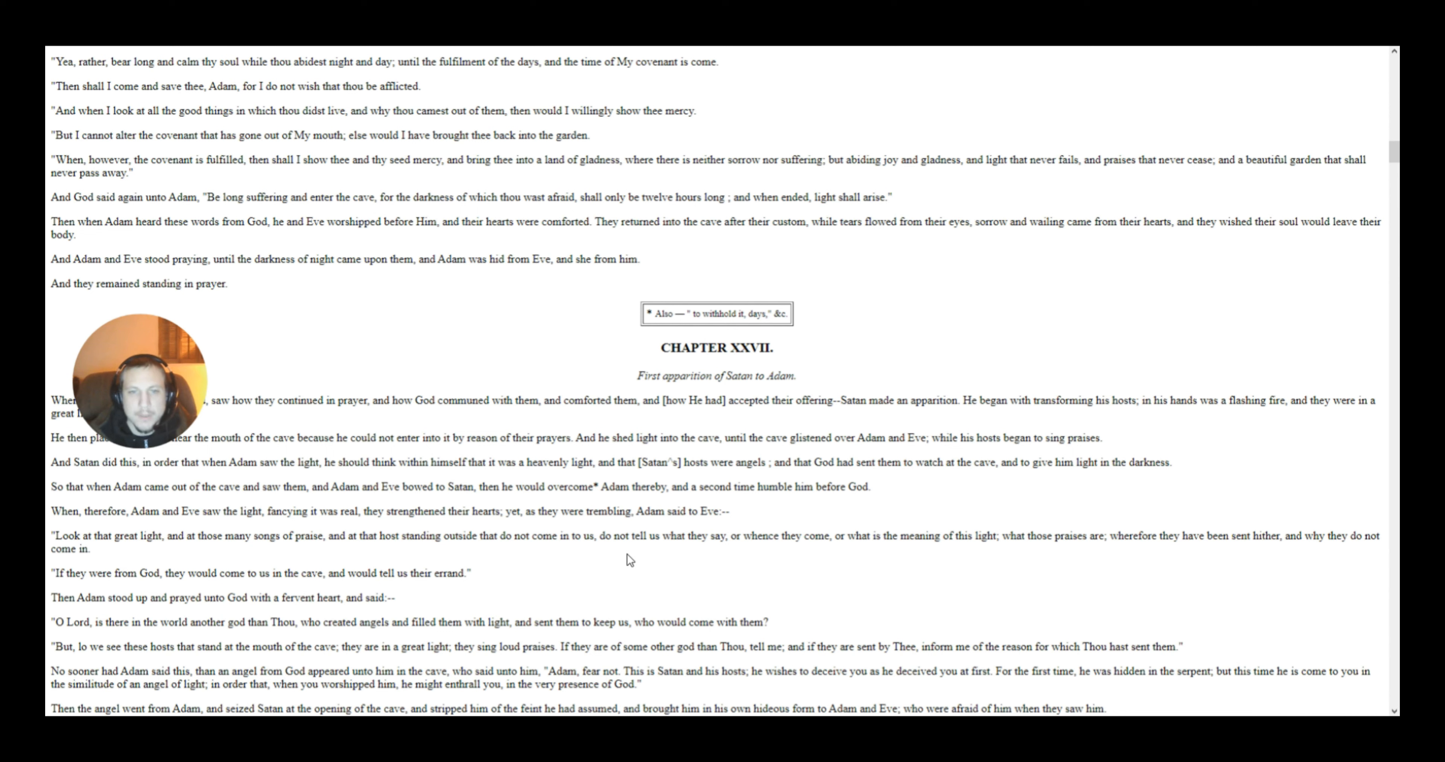
mouse_move(715, 548)
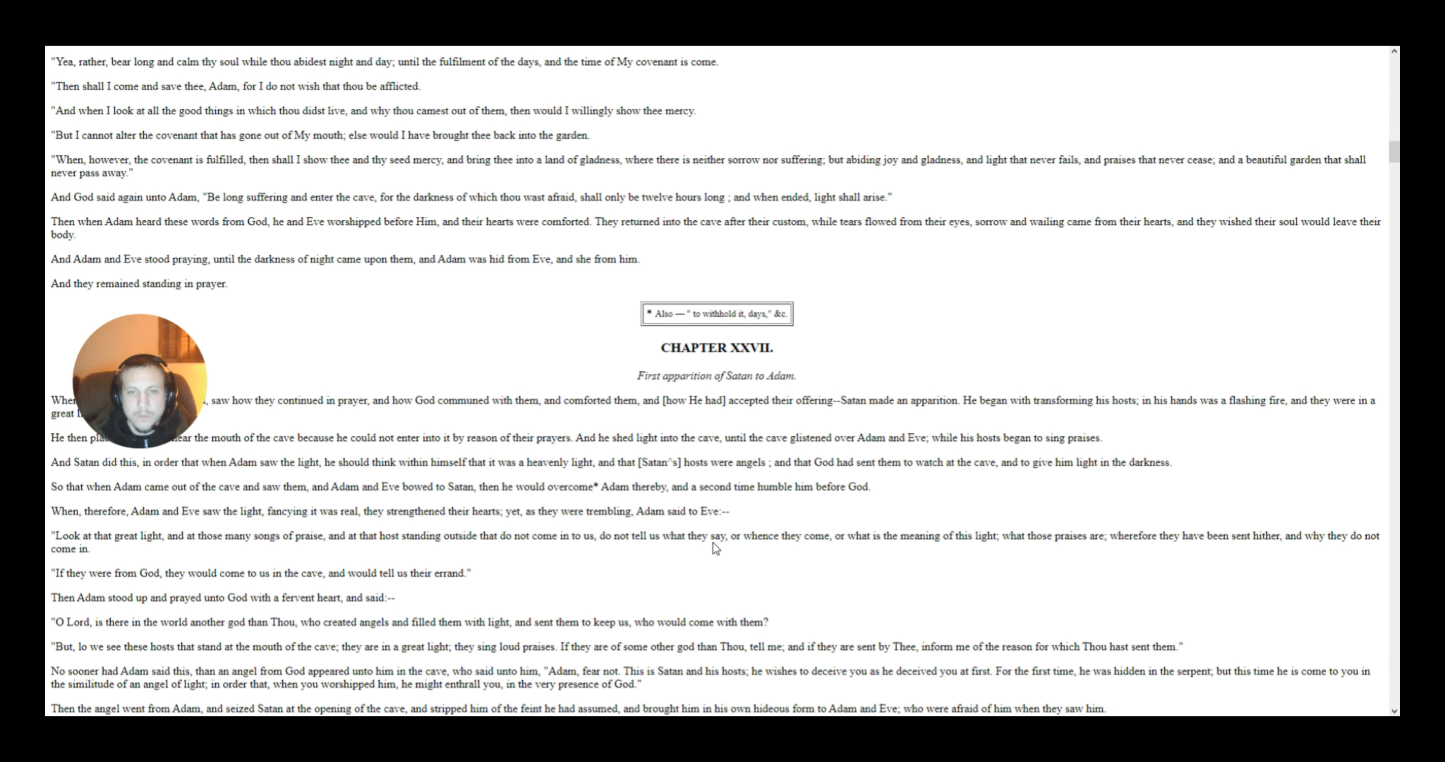
mouse_move(877, 554)
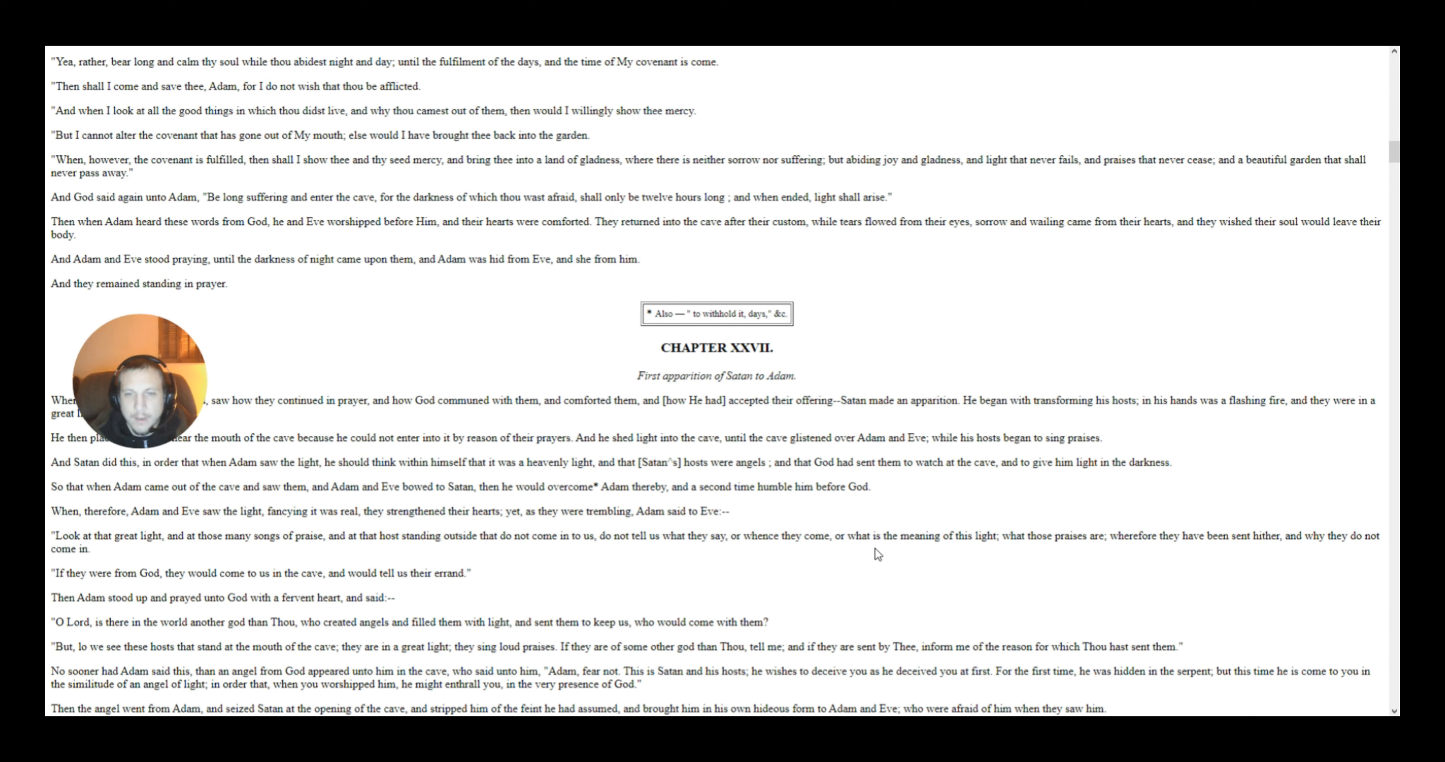
mouse_move(1007, 557)
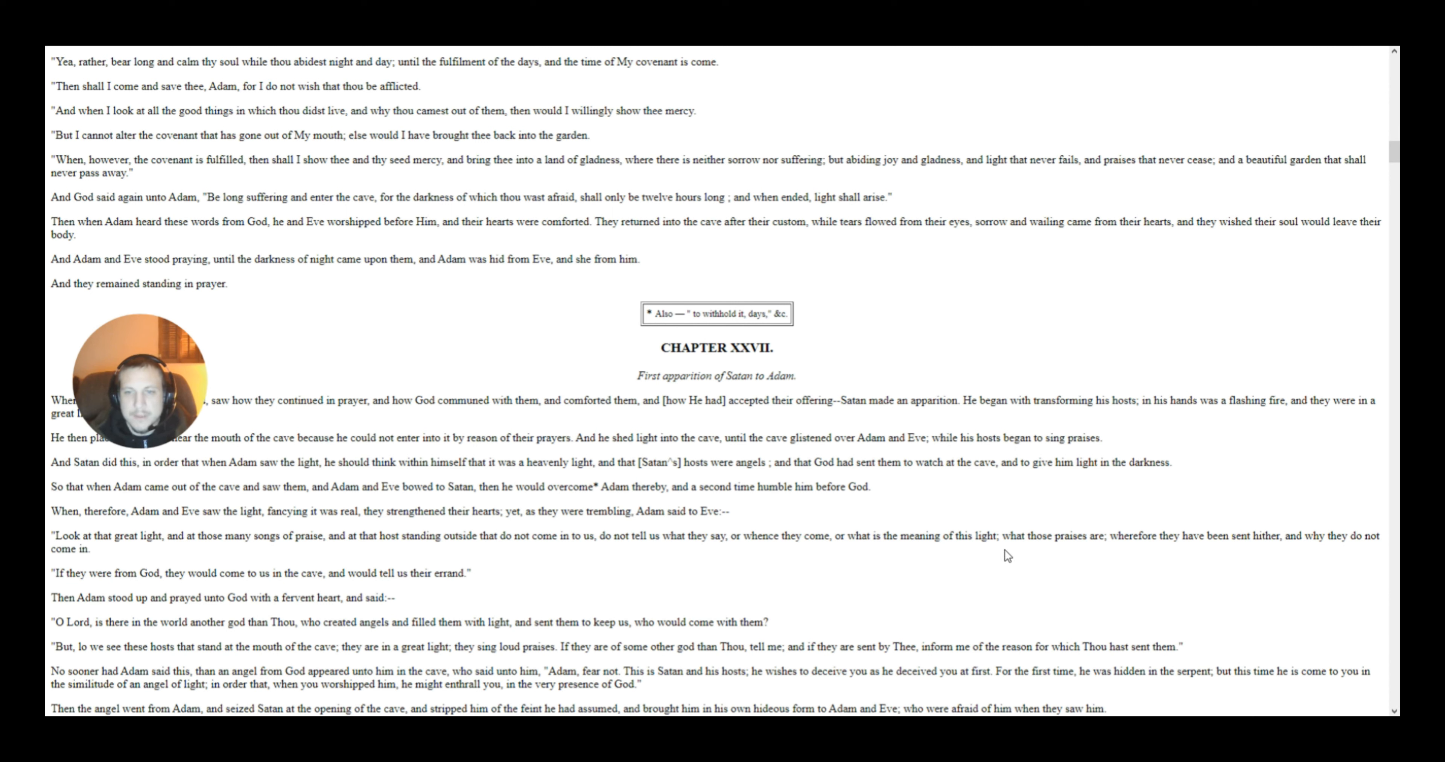
mouse_move(1050, 551)
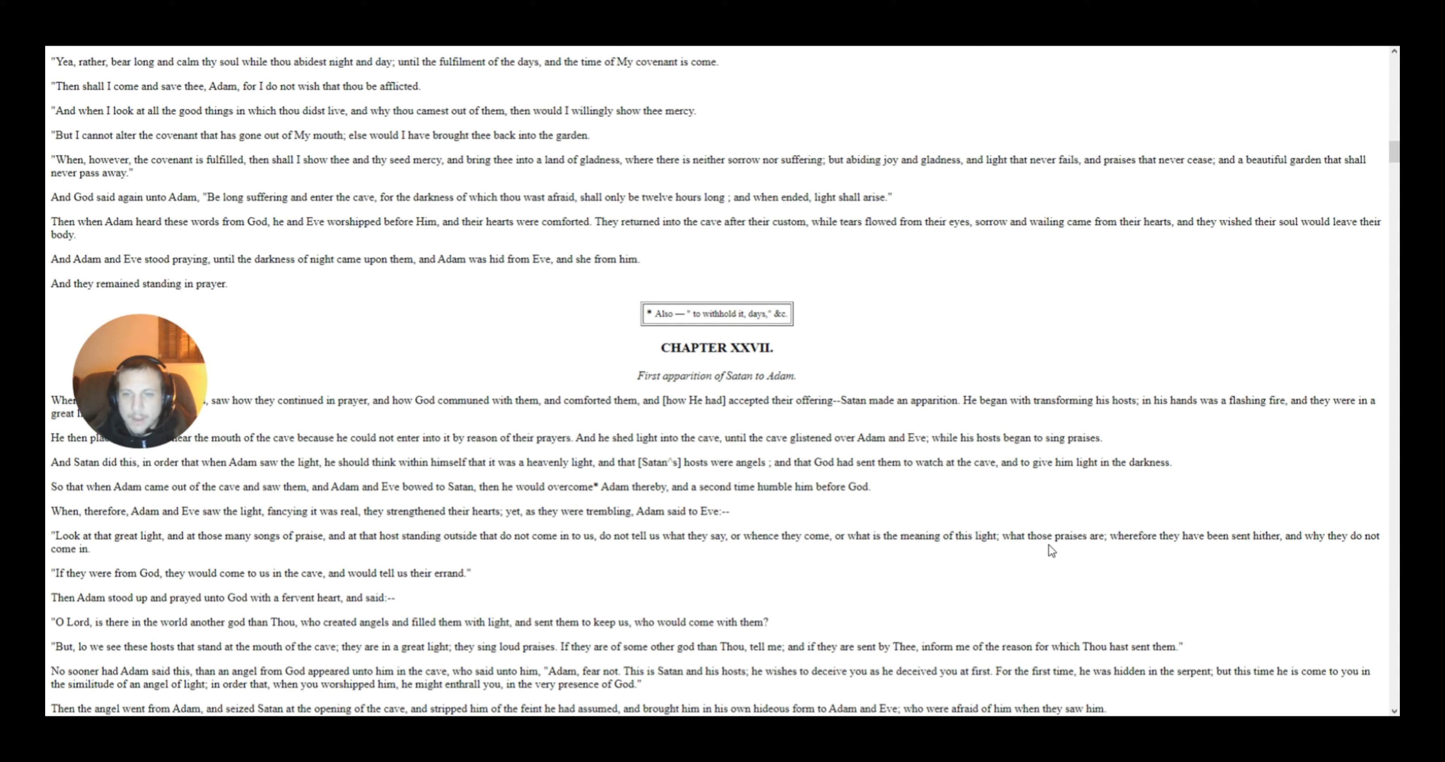
mouse_move(1133, 550)
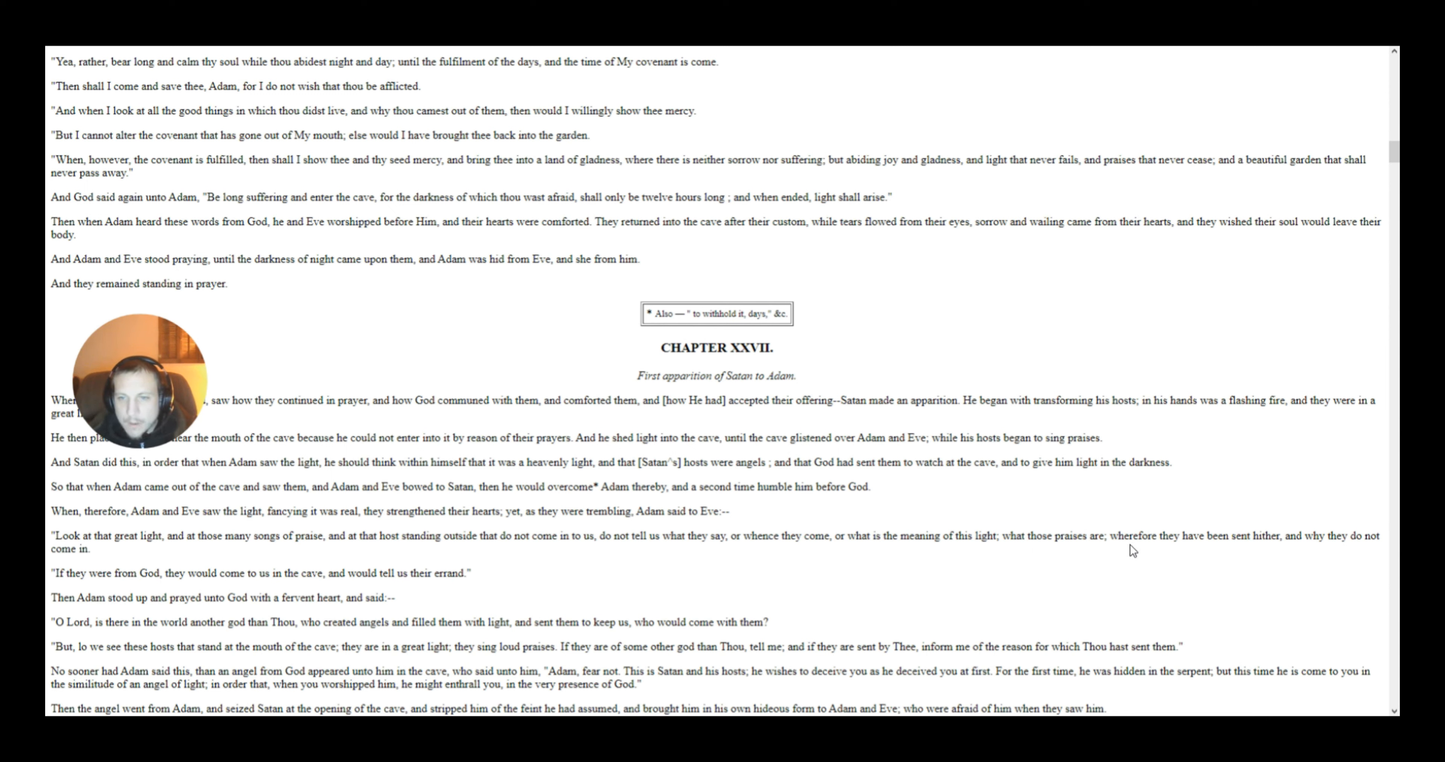
mouse_move(1201, 551)
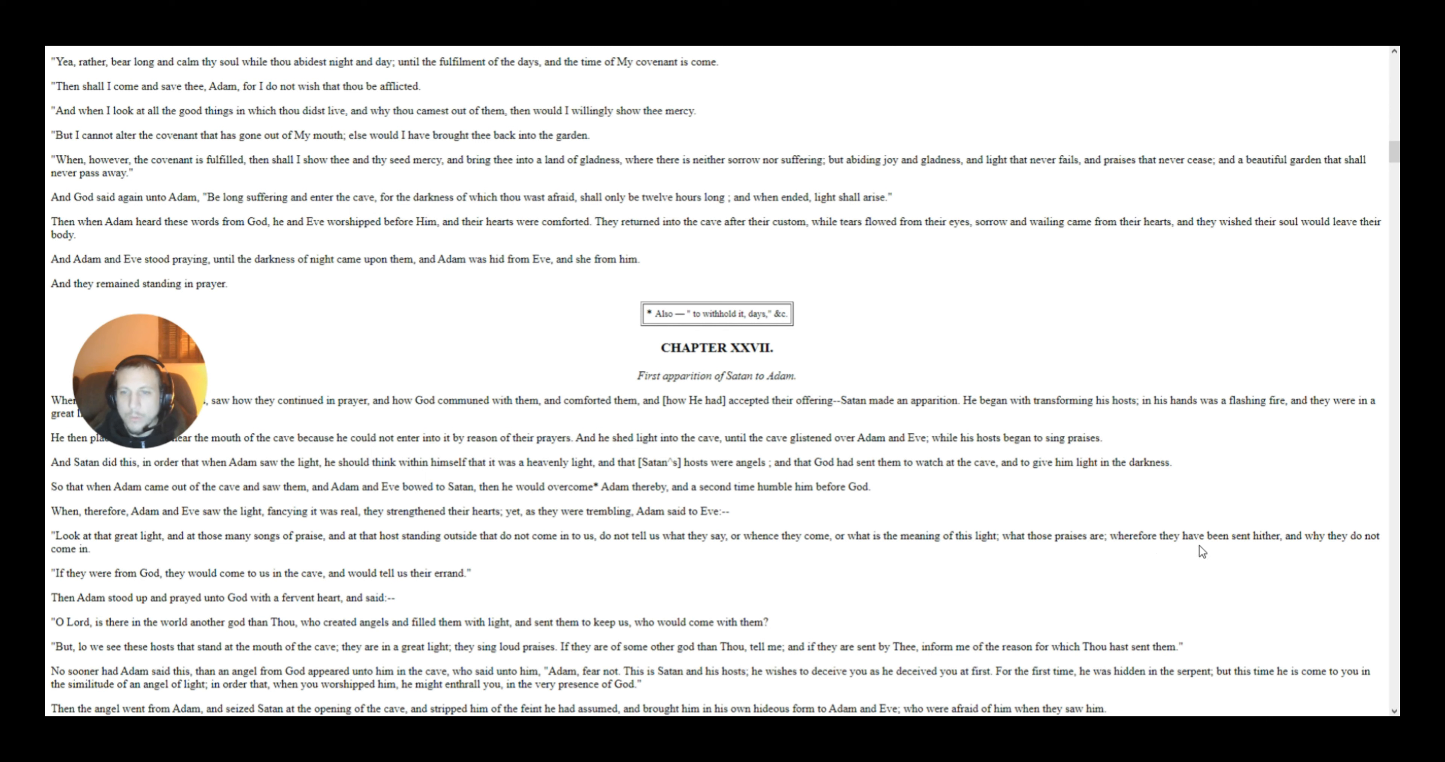
mouse_move(1252, 550)
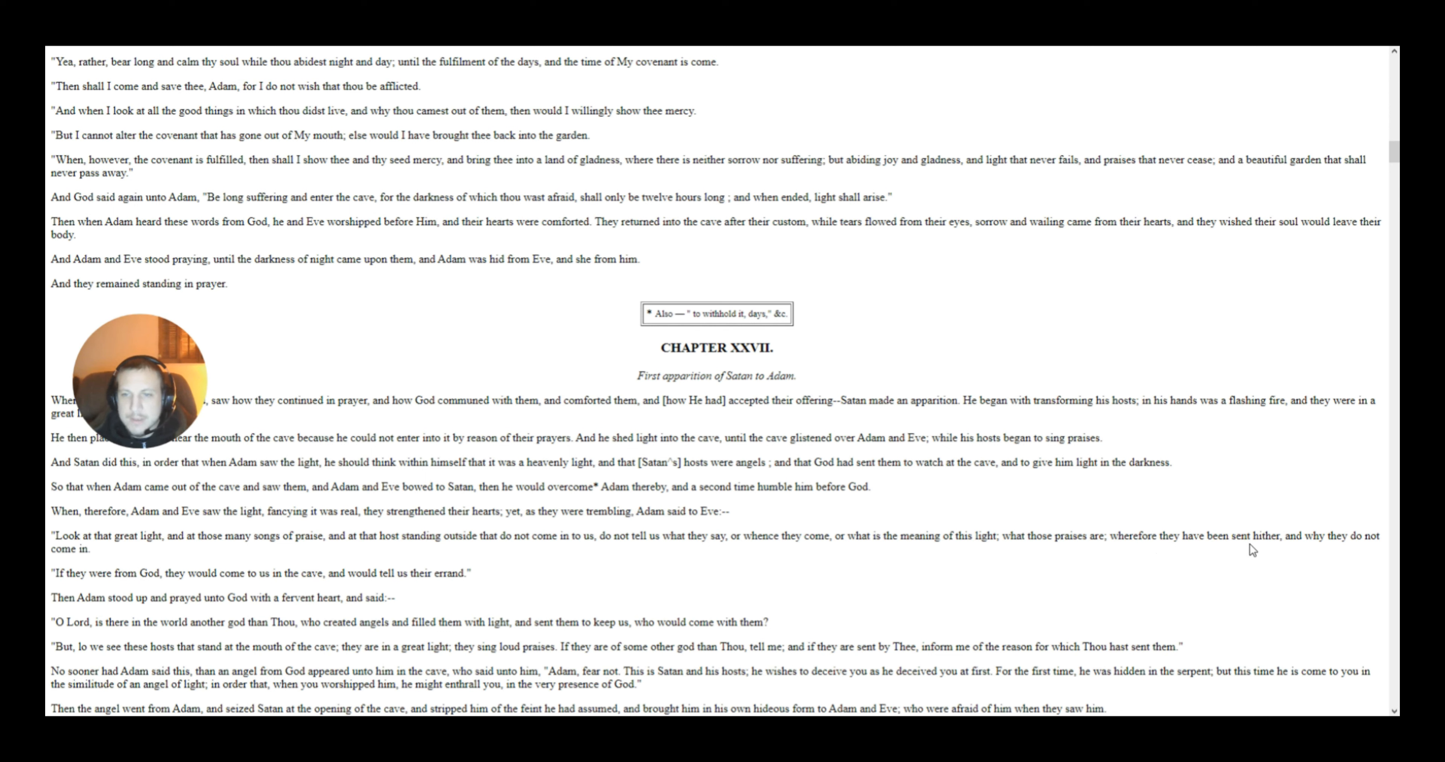
mouse_move(837, 570)
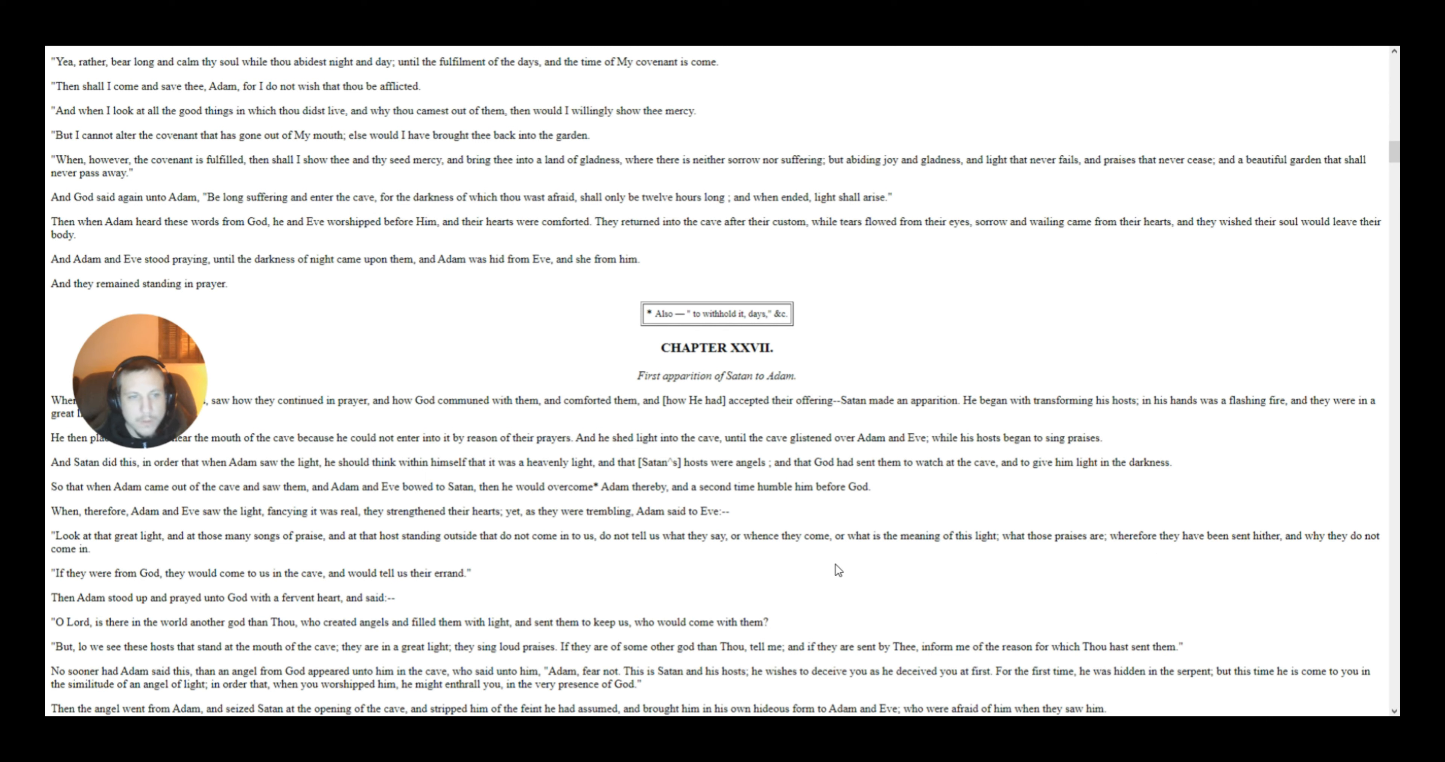
mouse_move(140, 587)
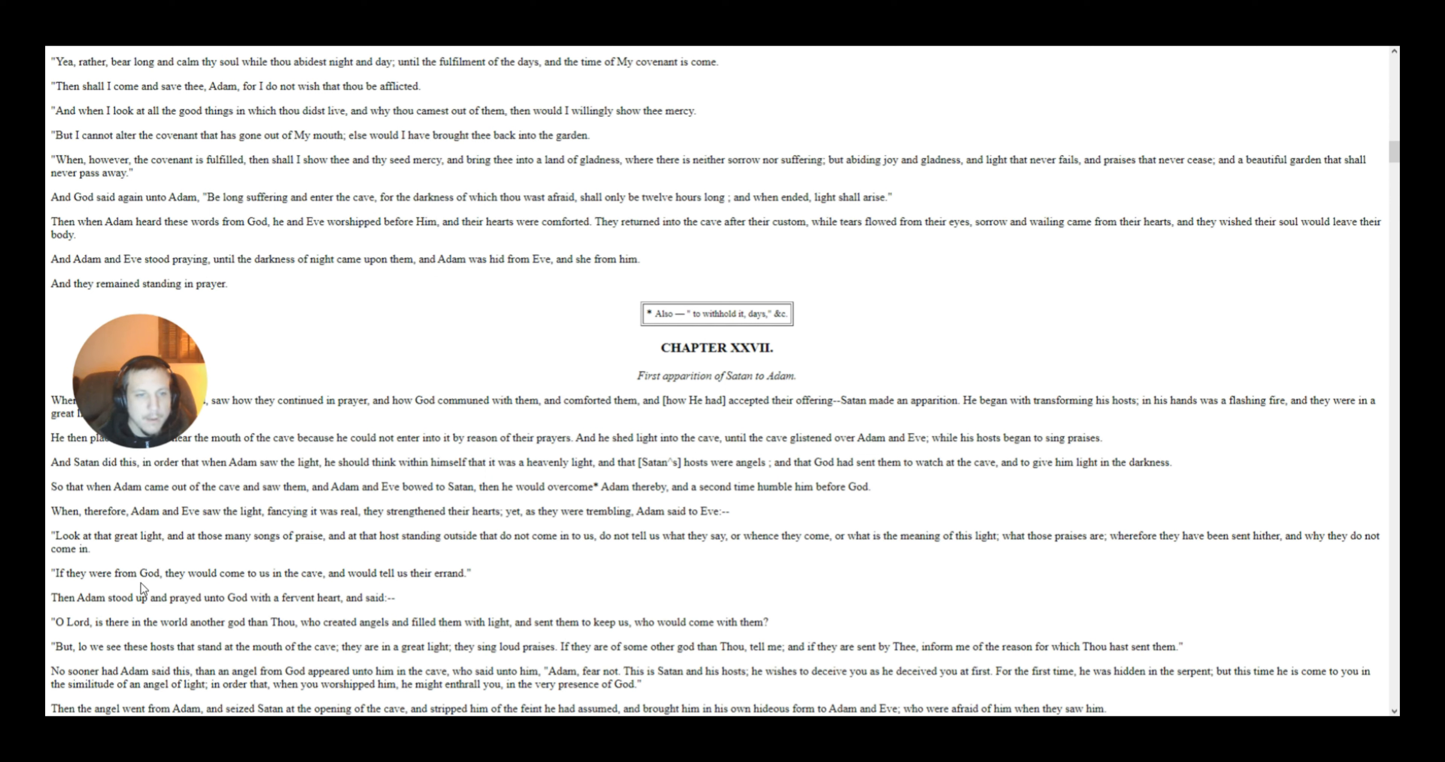
mouse_move(281, 591)
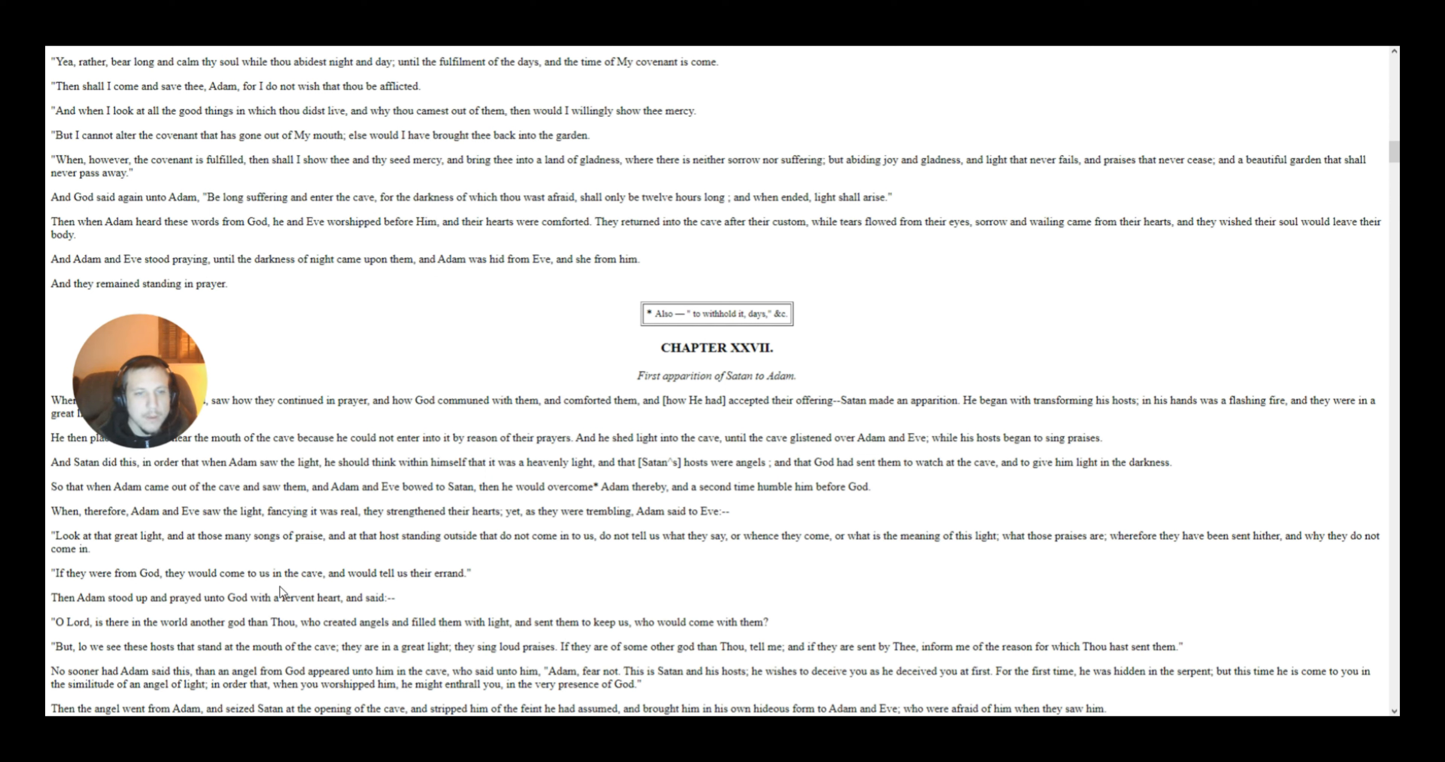
mouse_move(362, 588)
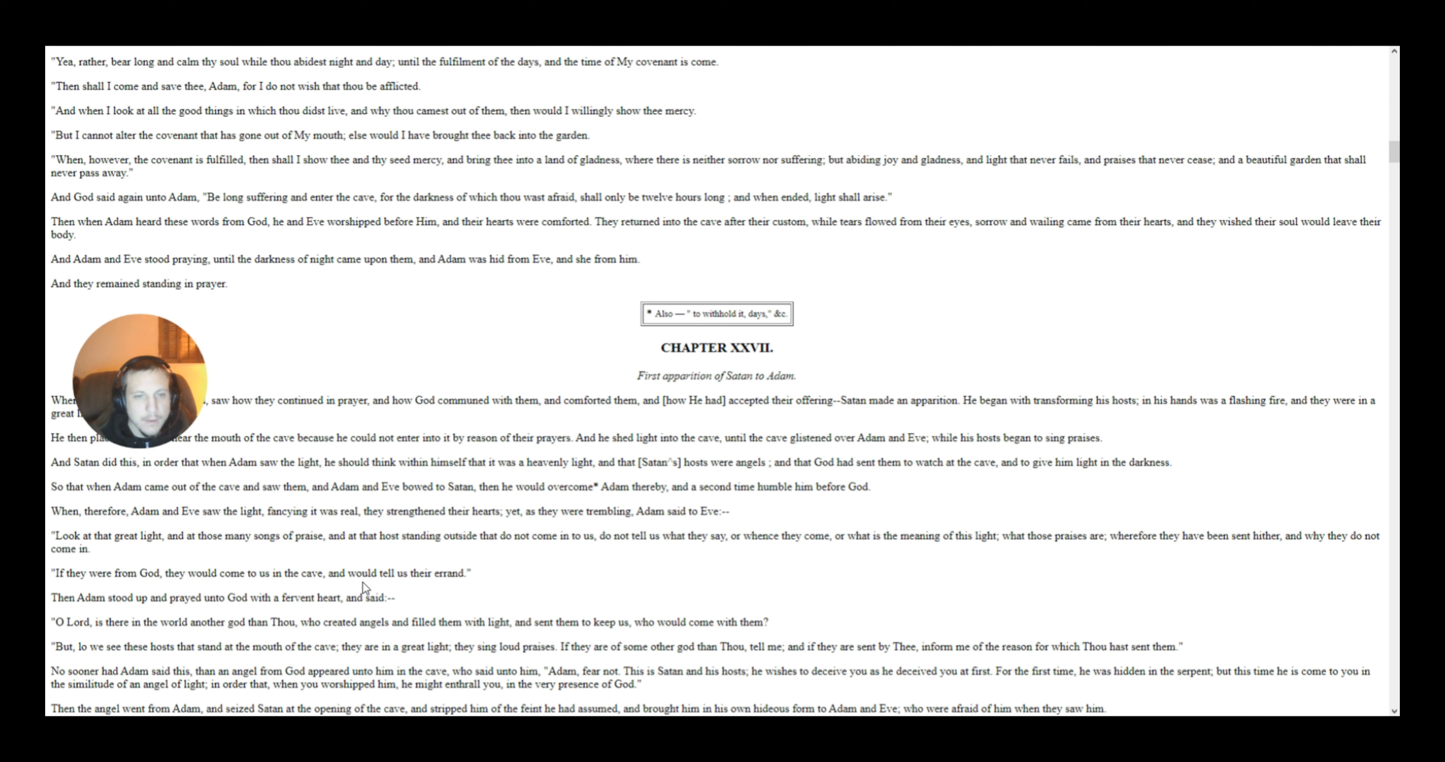
mouse_move(317, 598)
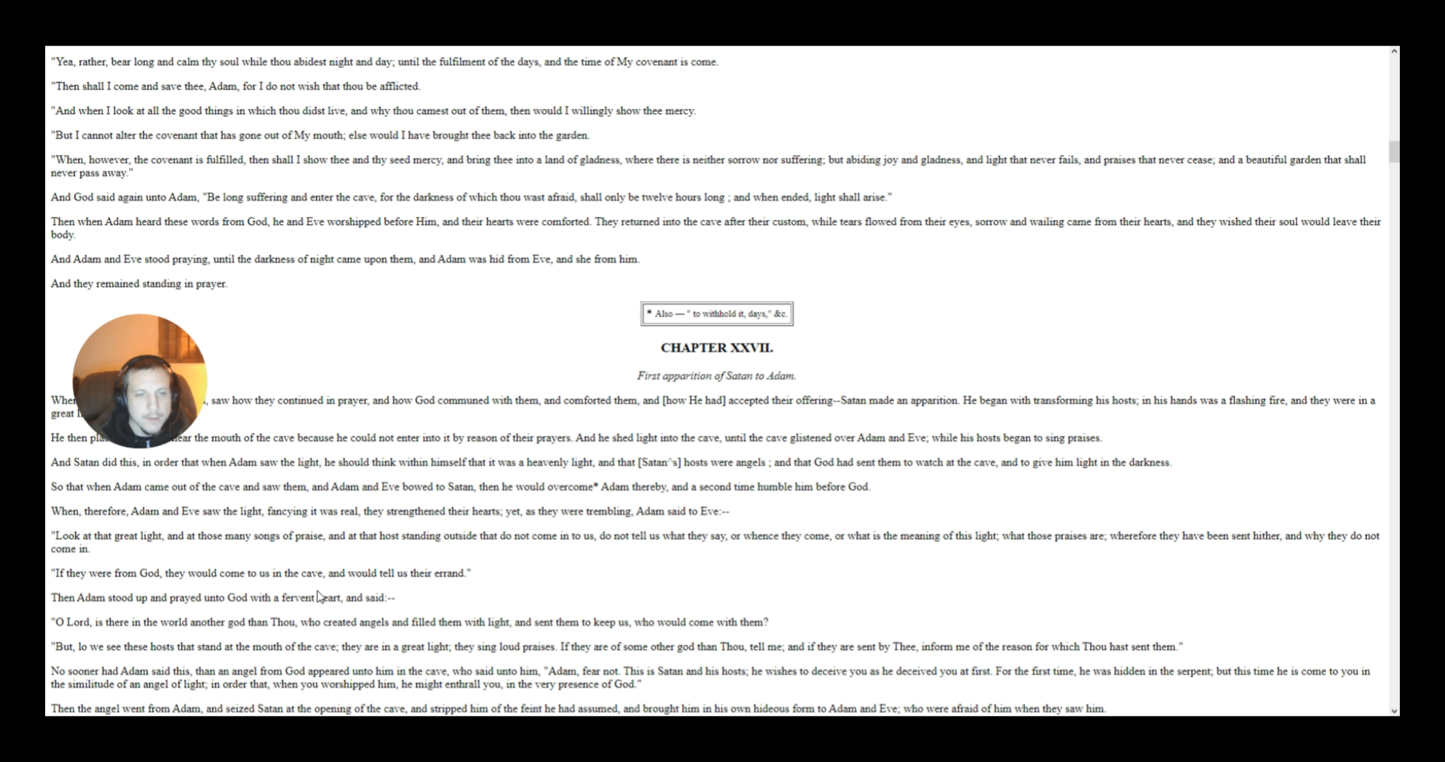
mouse_move(122, 615)
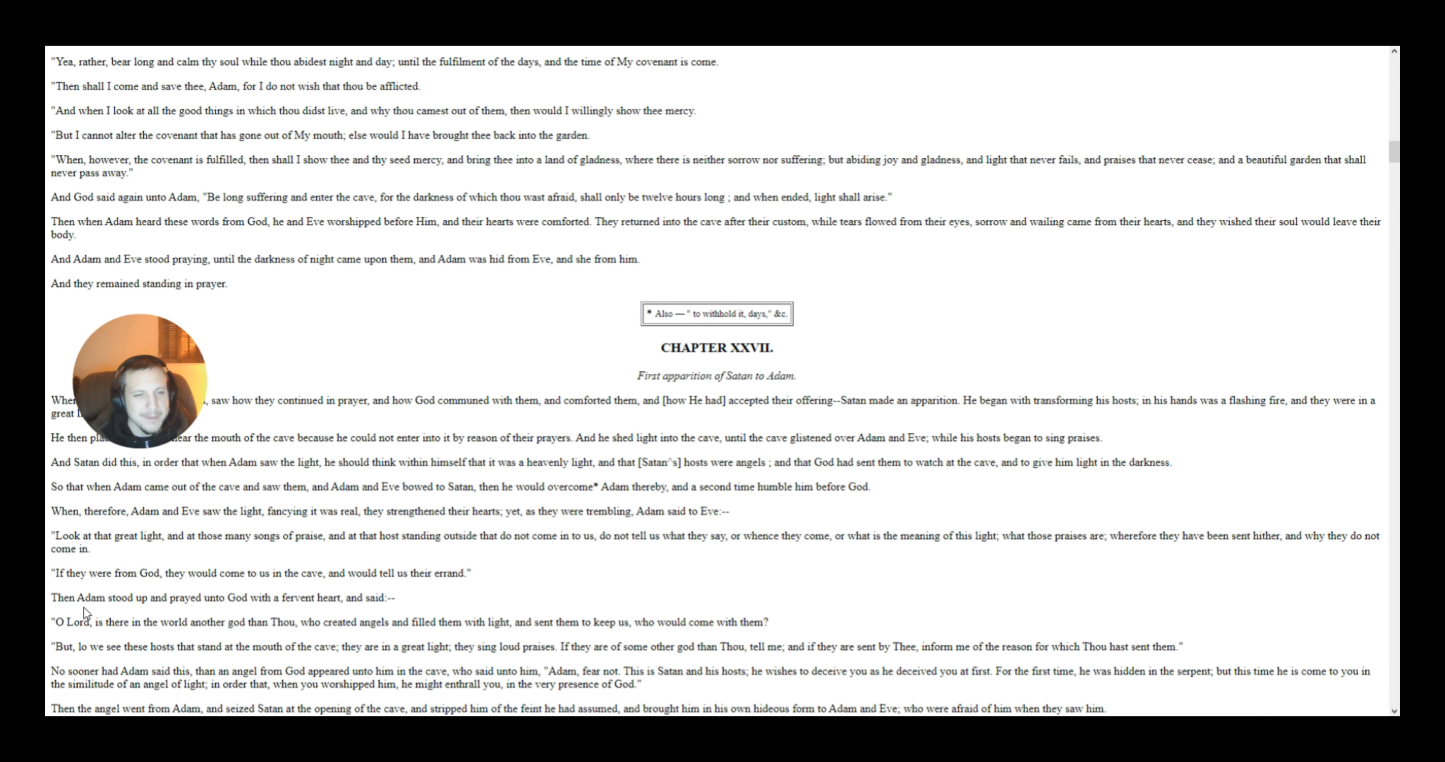
mouse_move(270, 615)
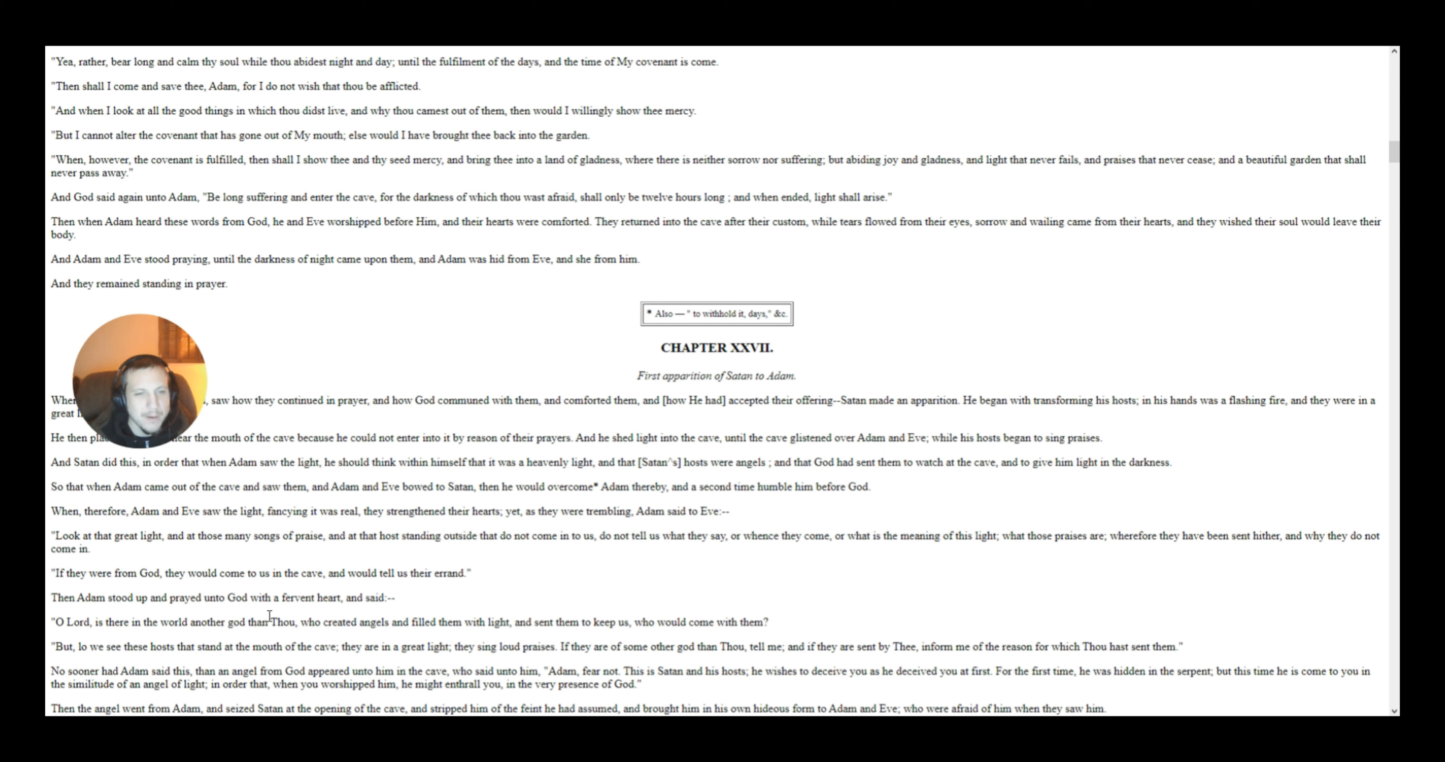
mouse_move(371, 620)
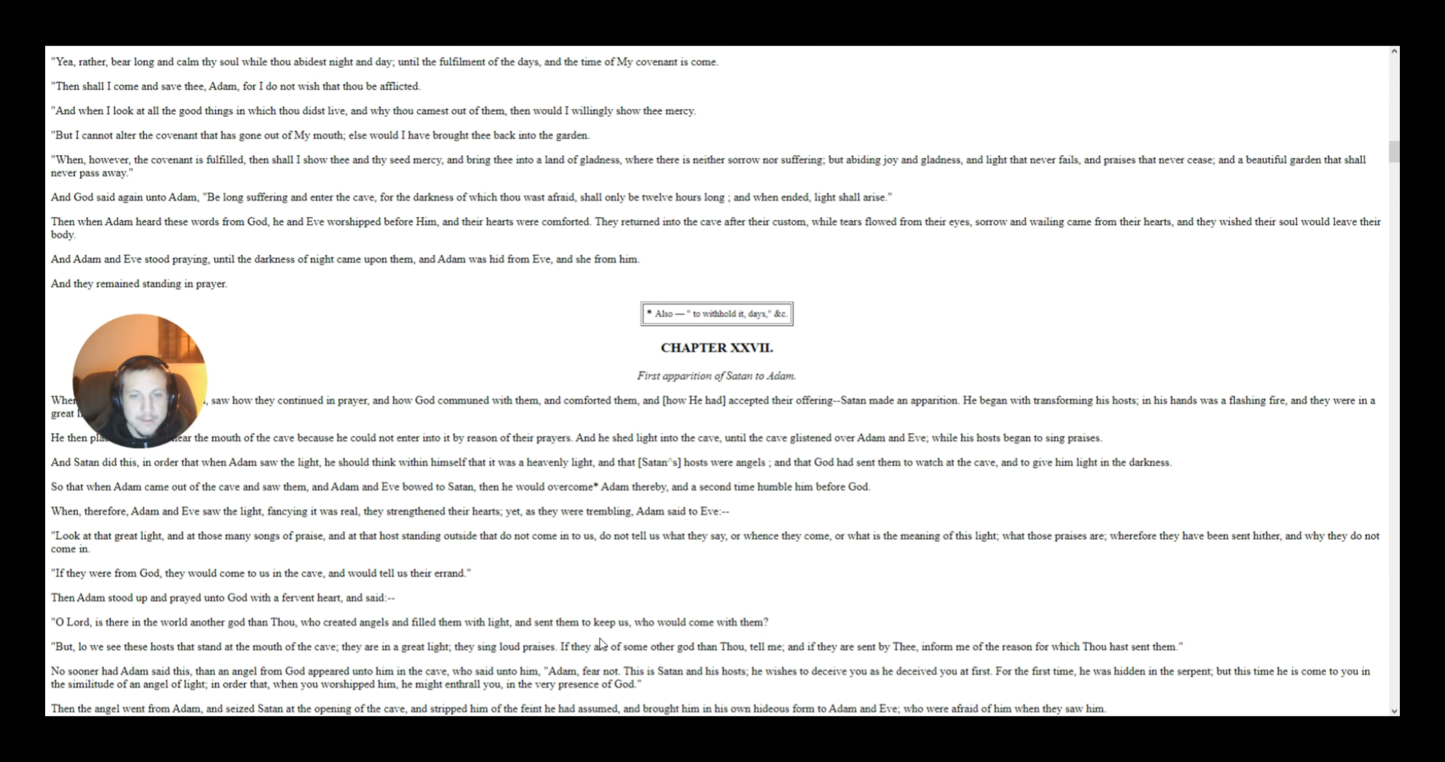
mouse_move(767, 638)
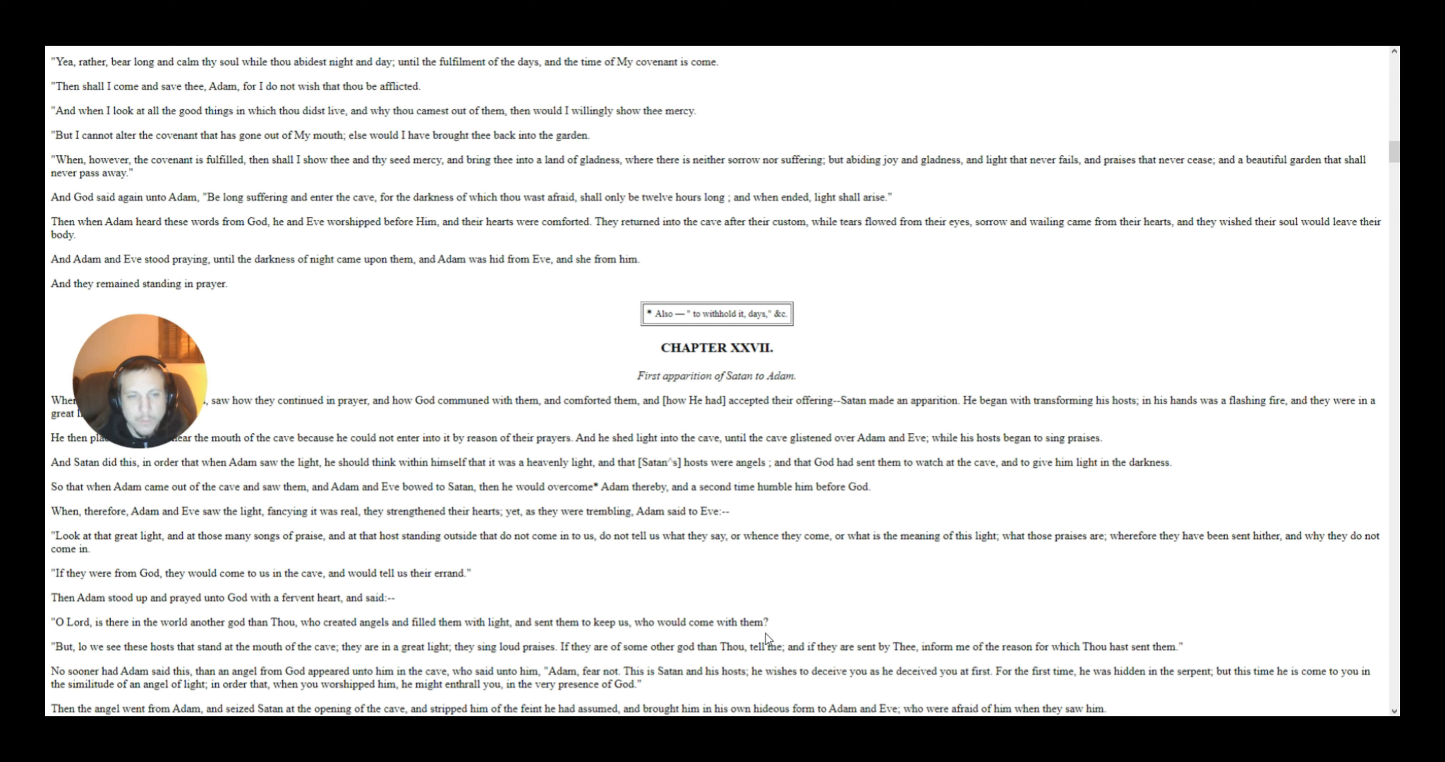
mouse_move(163, 671)
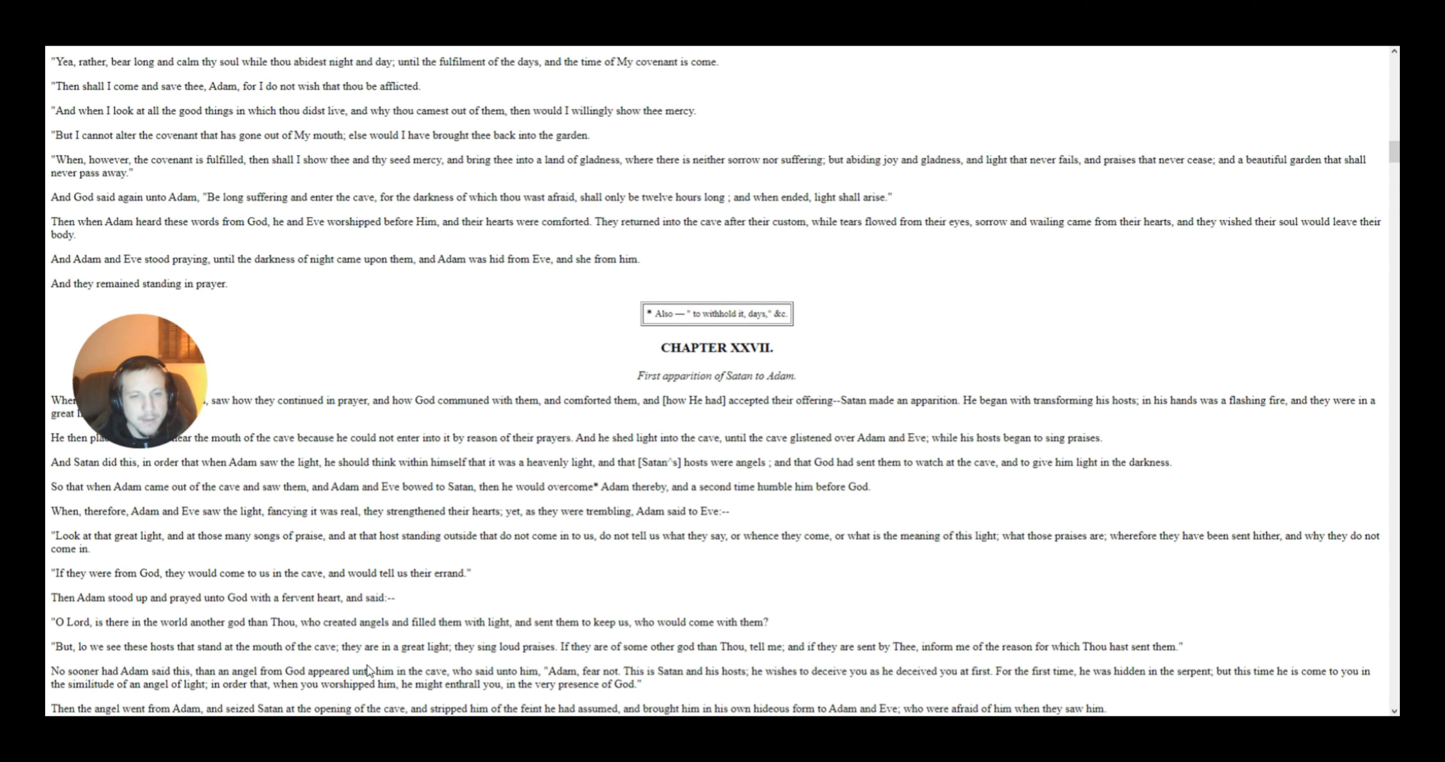
mouse_move(467, 667)
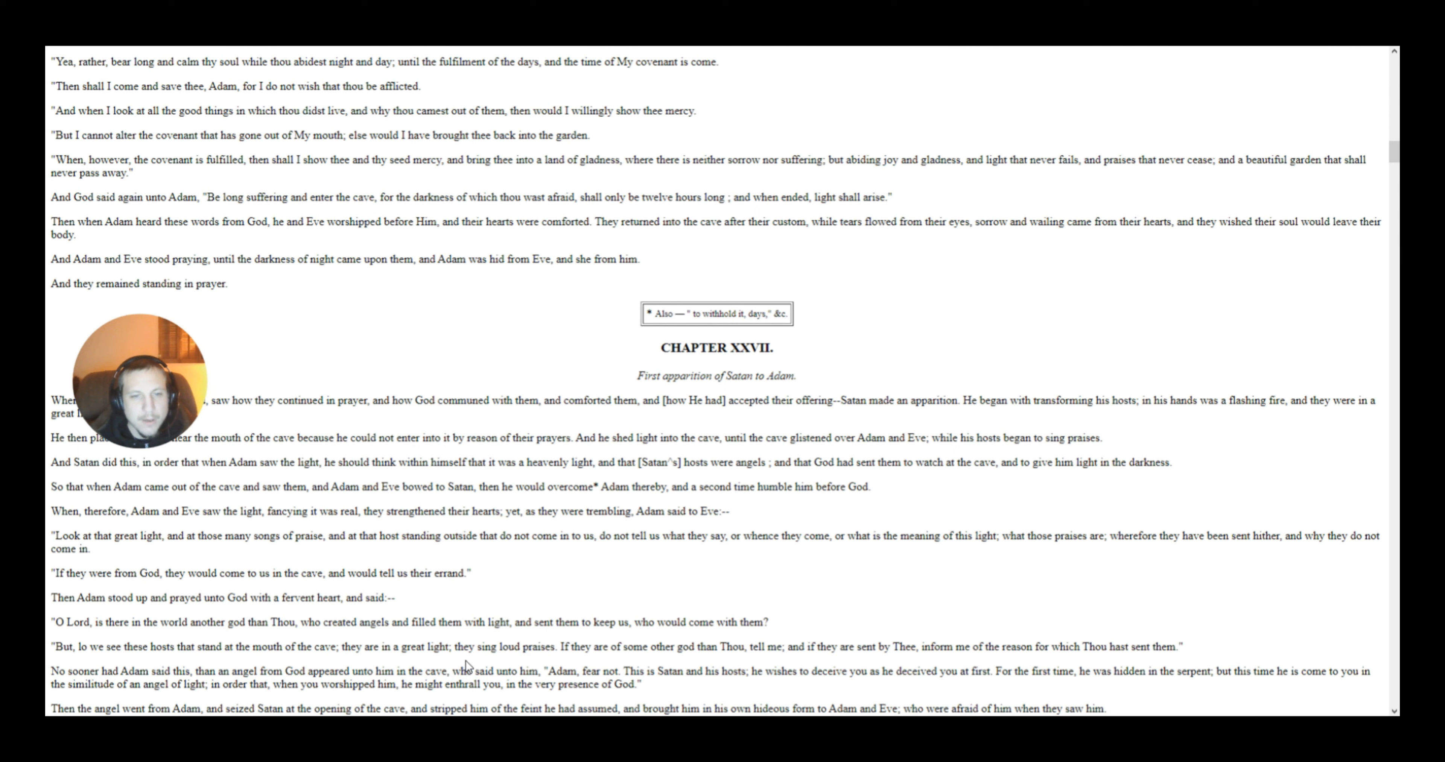
mouse_move(574, 662)
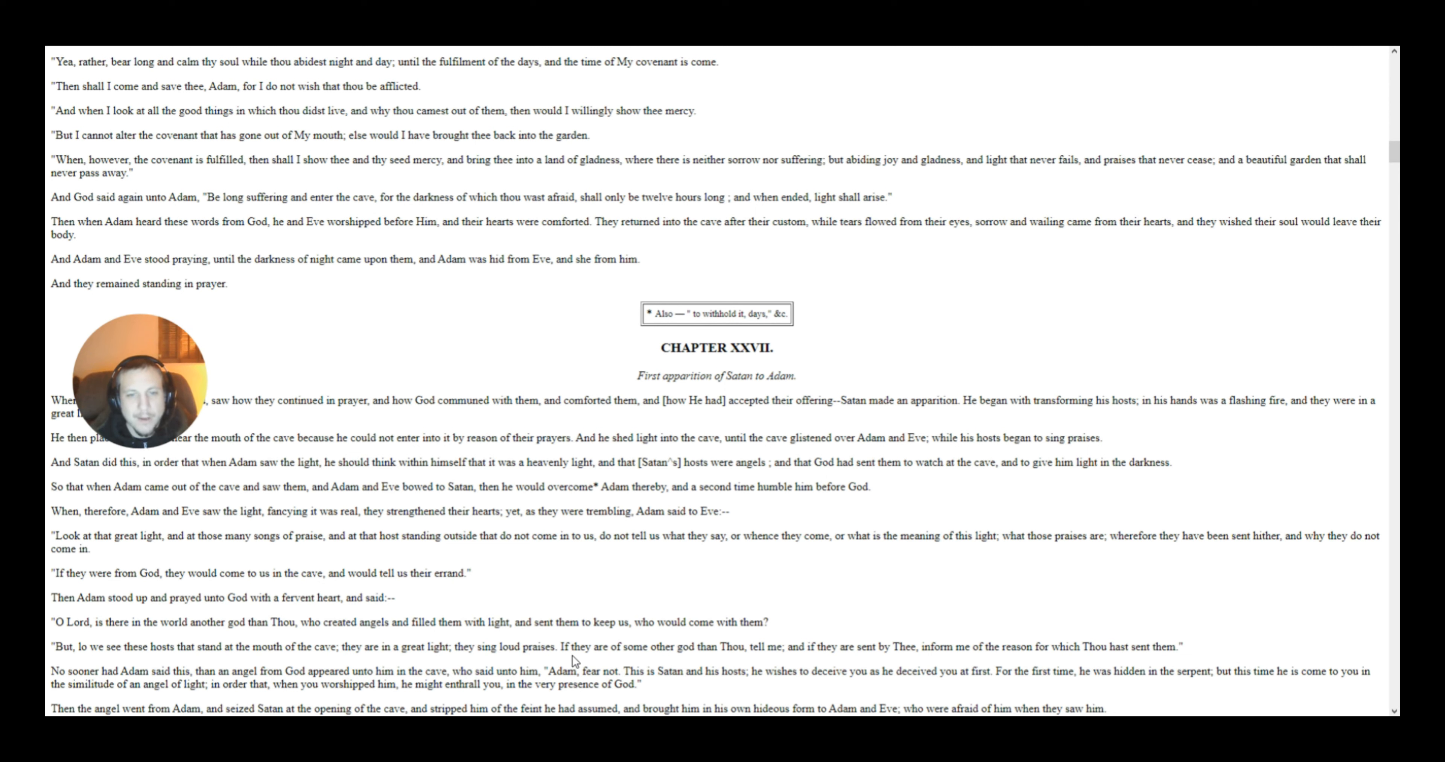
mouse_move(699, 662)
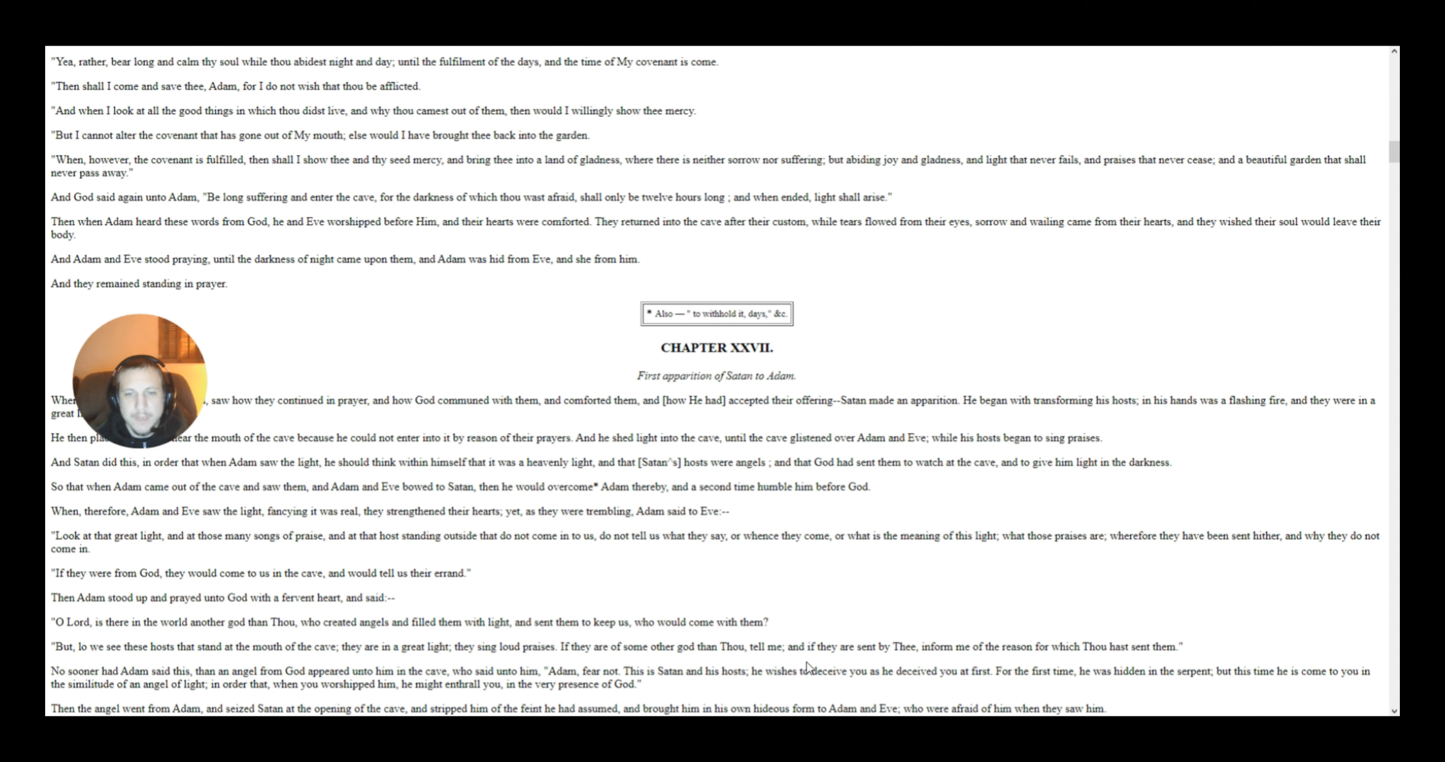
mouse_move(910, 663)
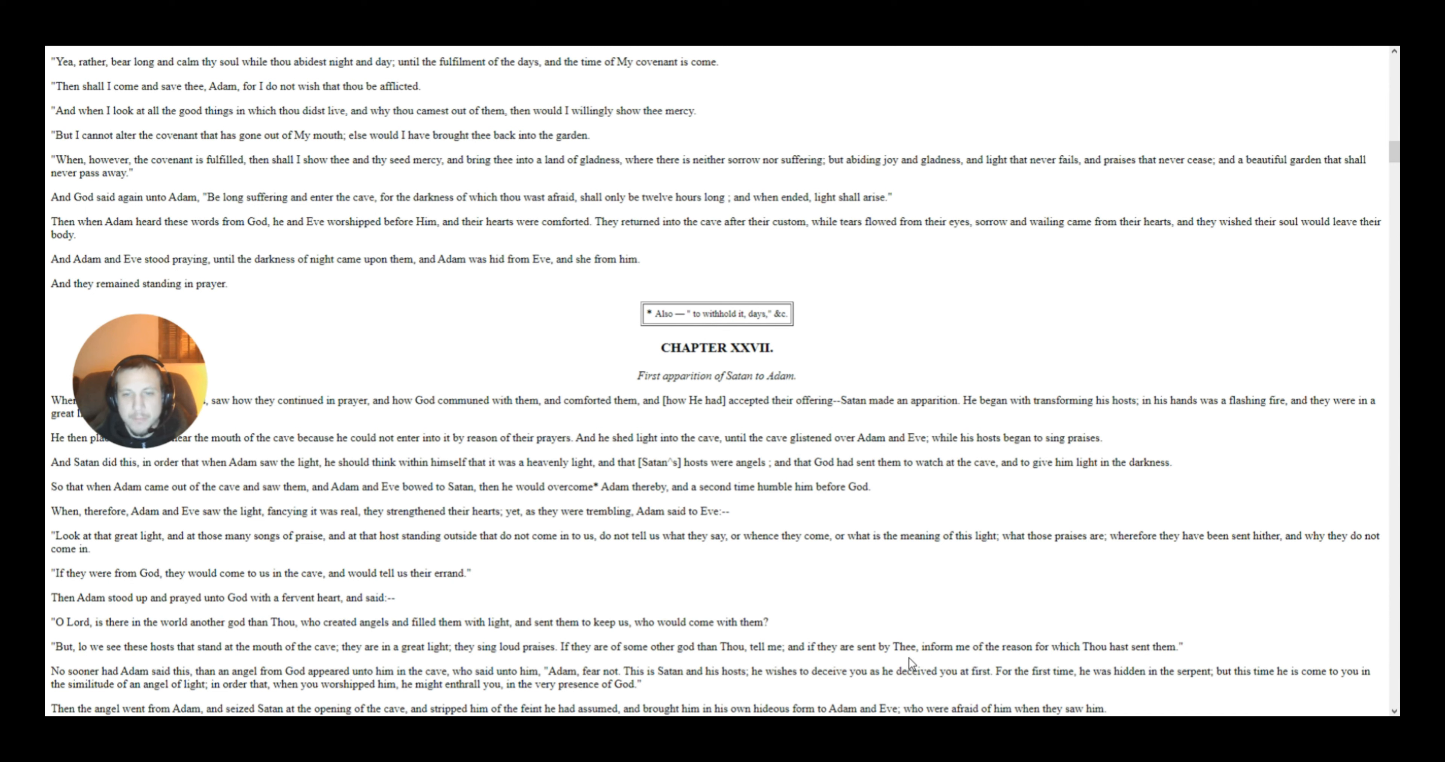
mouse_move(1064, 665)
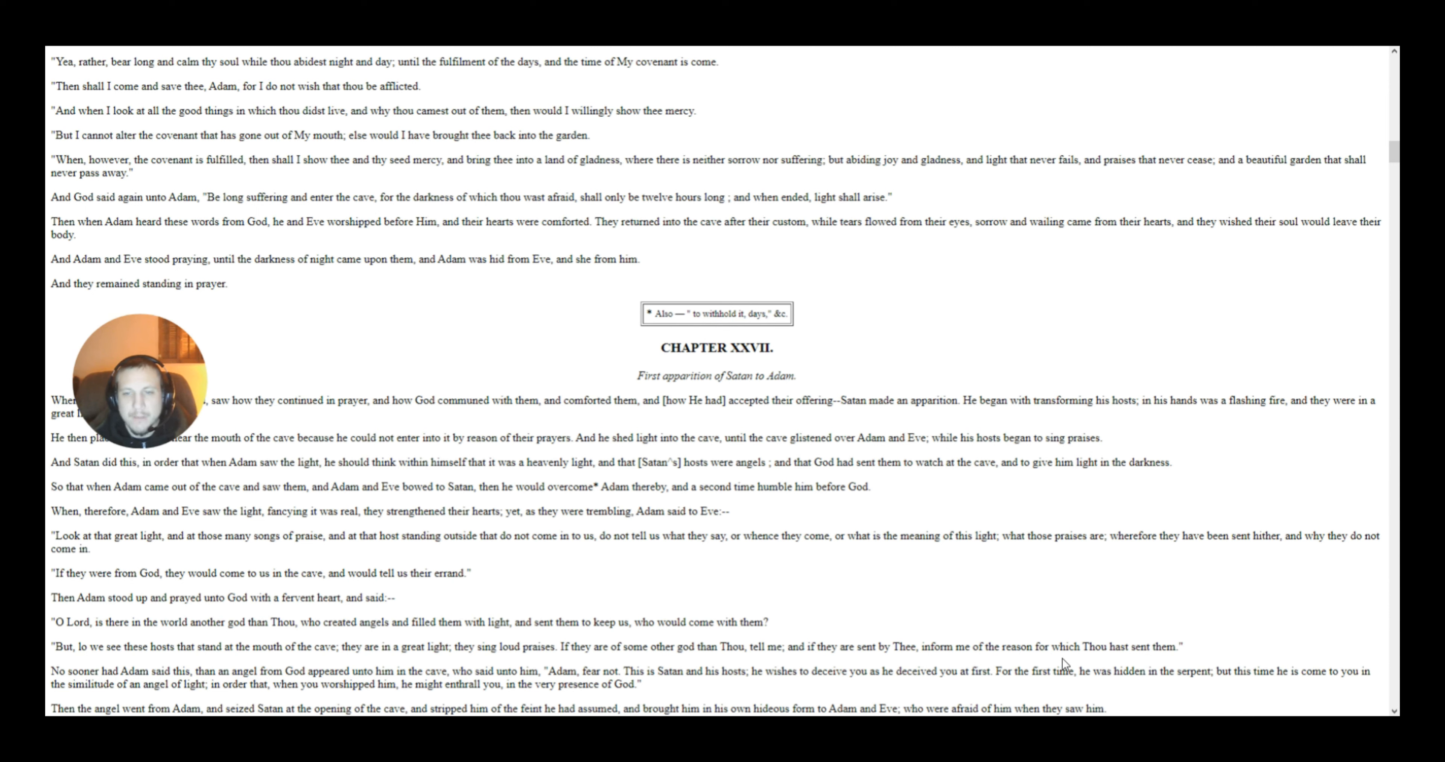
mouse_move(1165, 661)
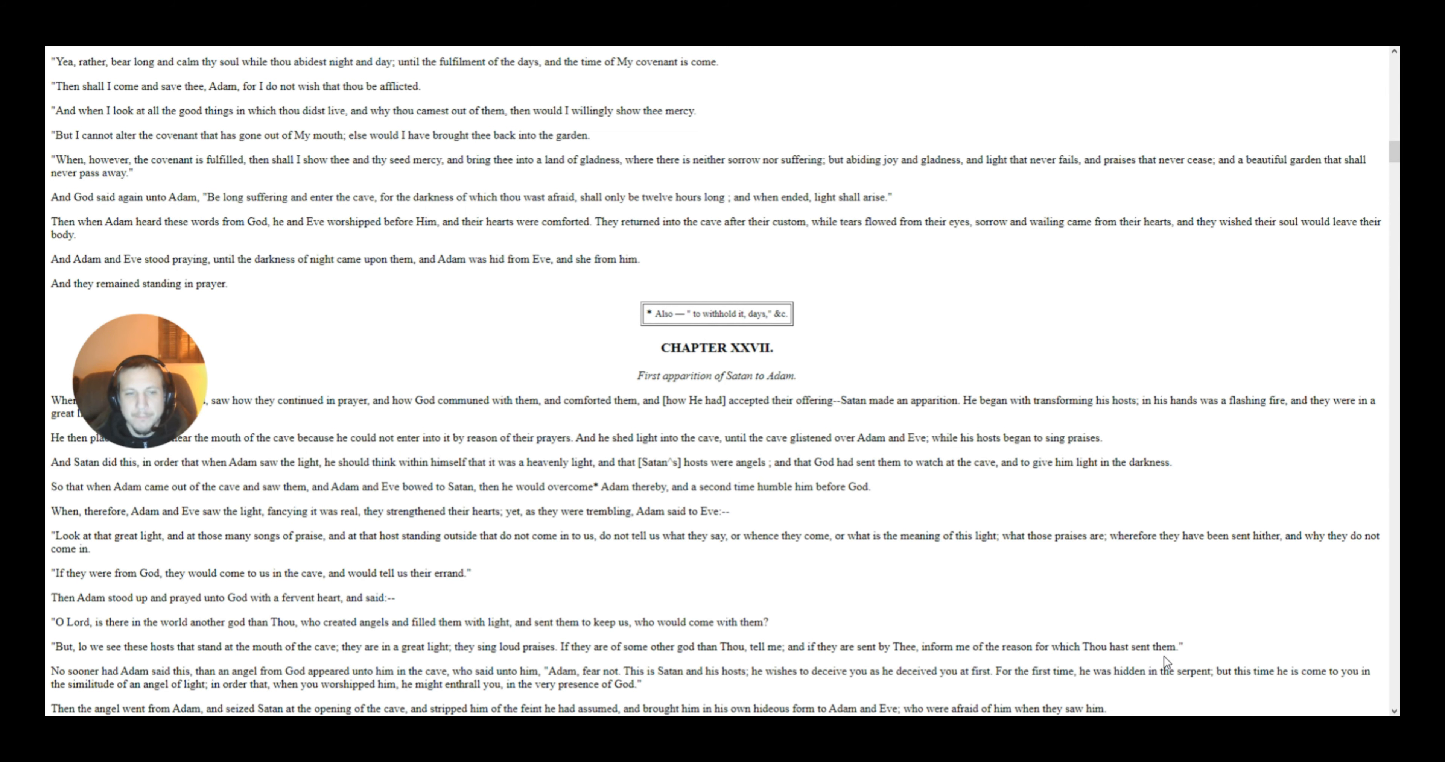
scroll("down", 3)
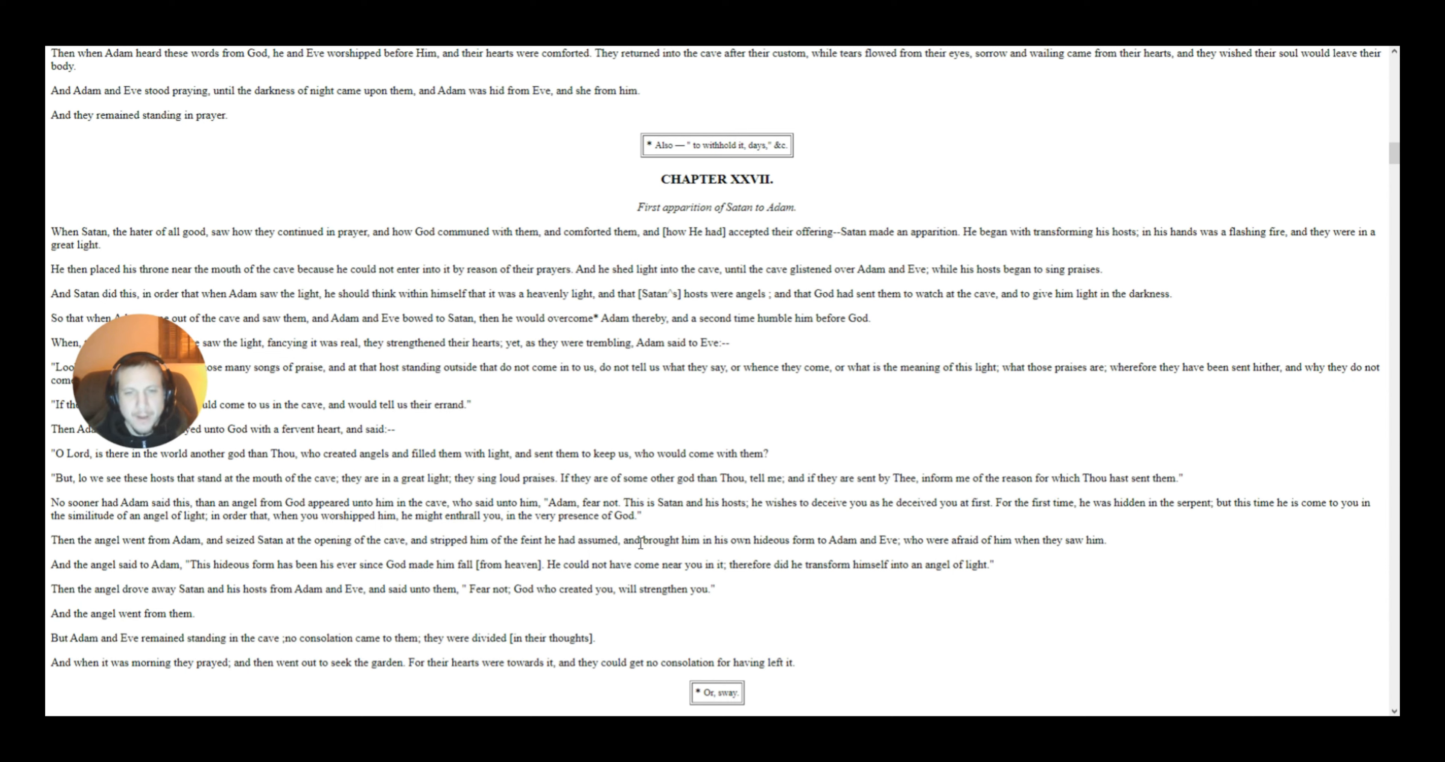
mouse_move(756, 524)
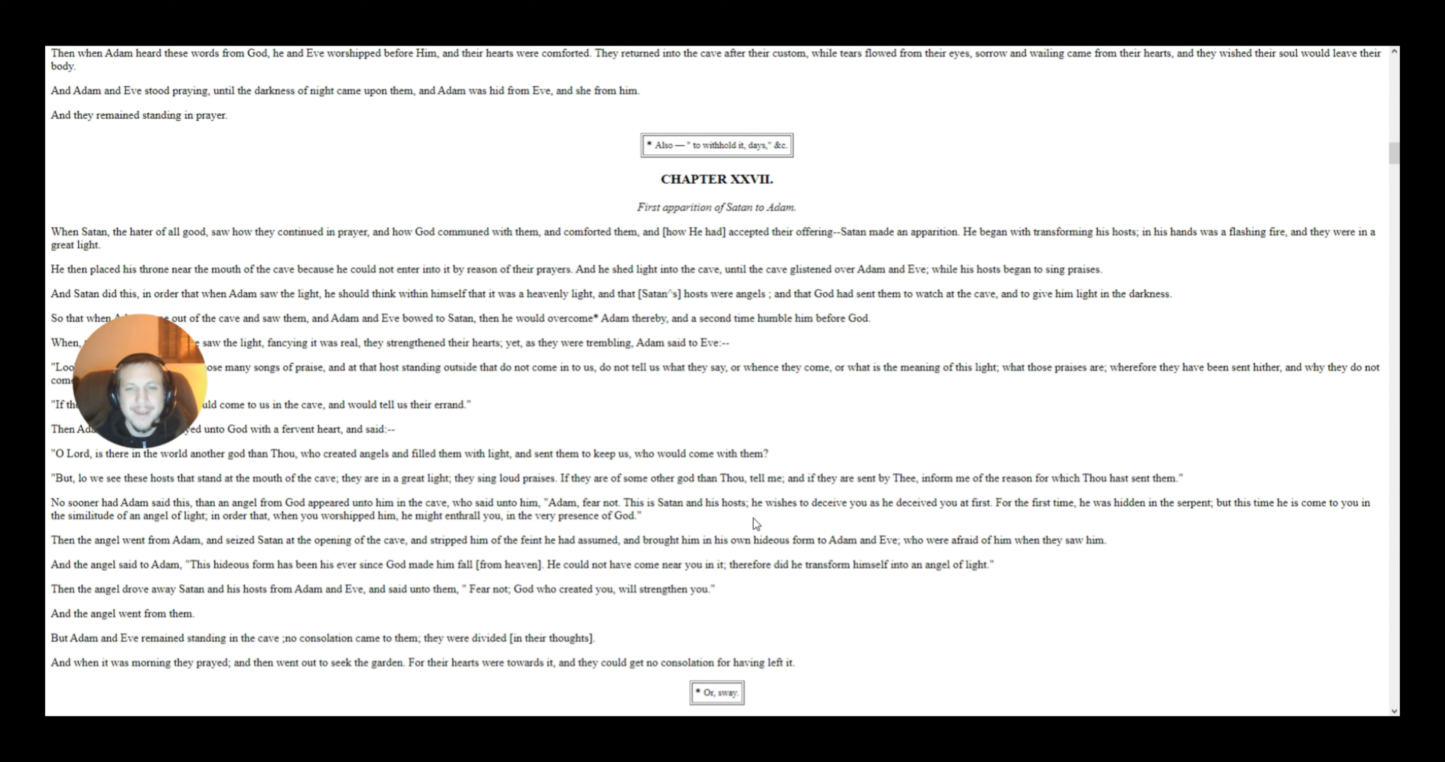
mouse_move(853, 520)
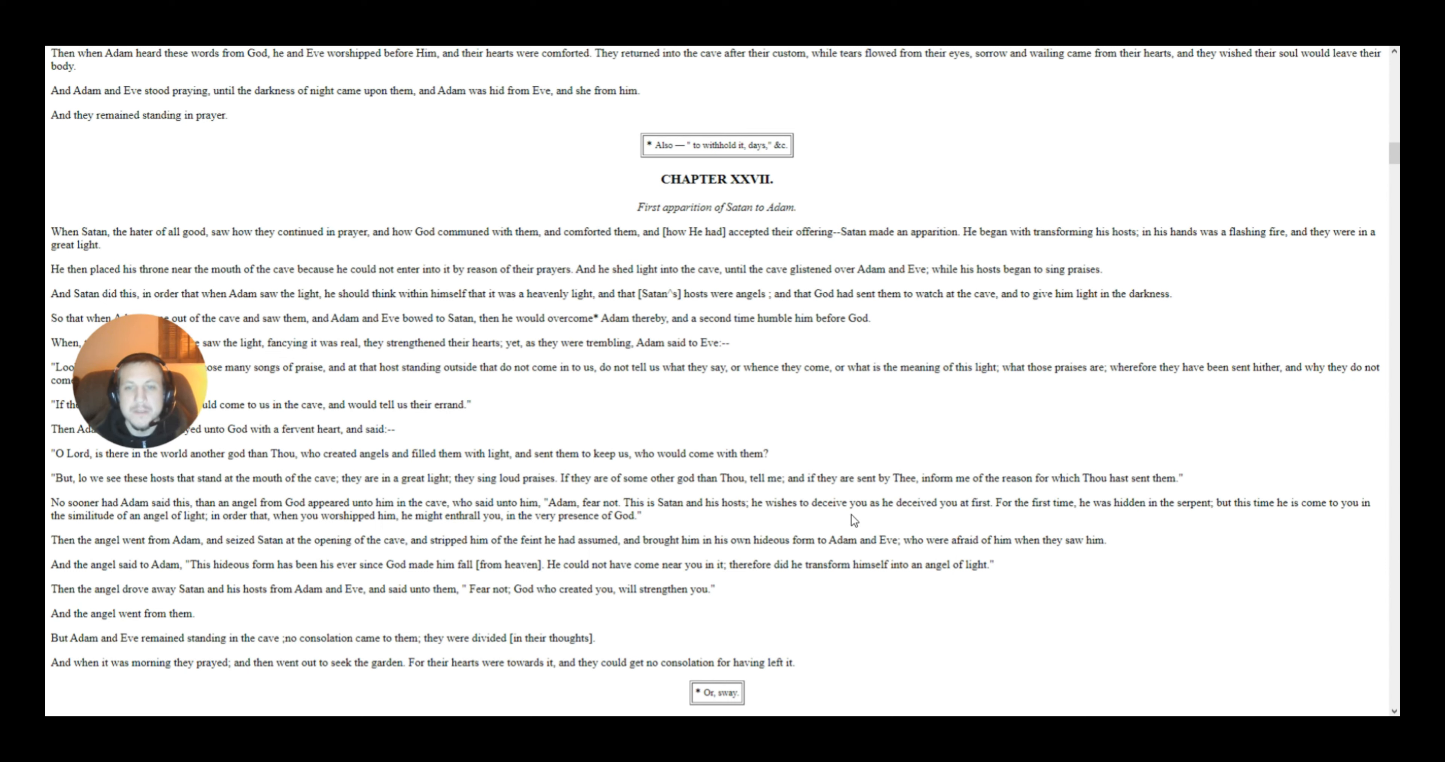
mouse_move(988, 517)
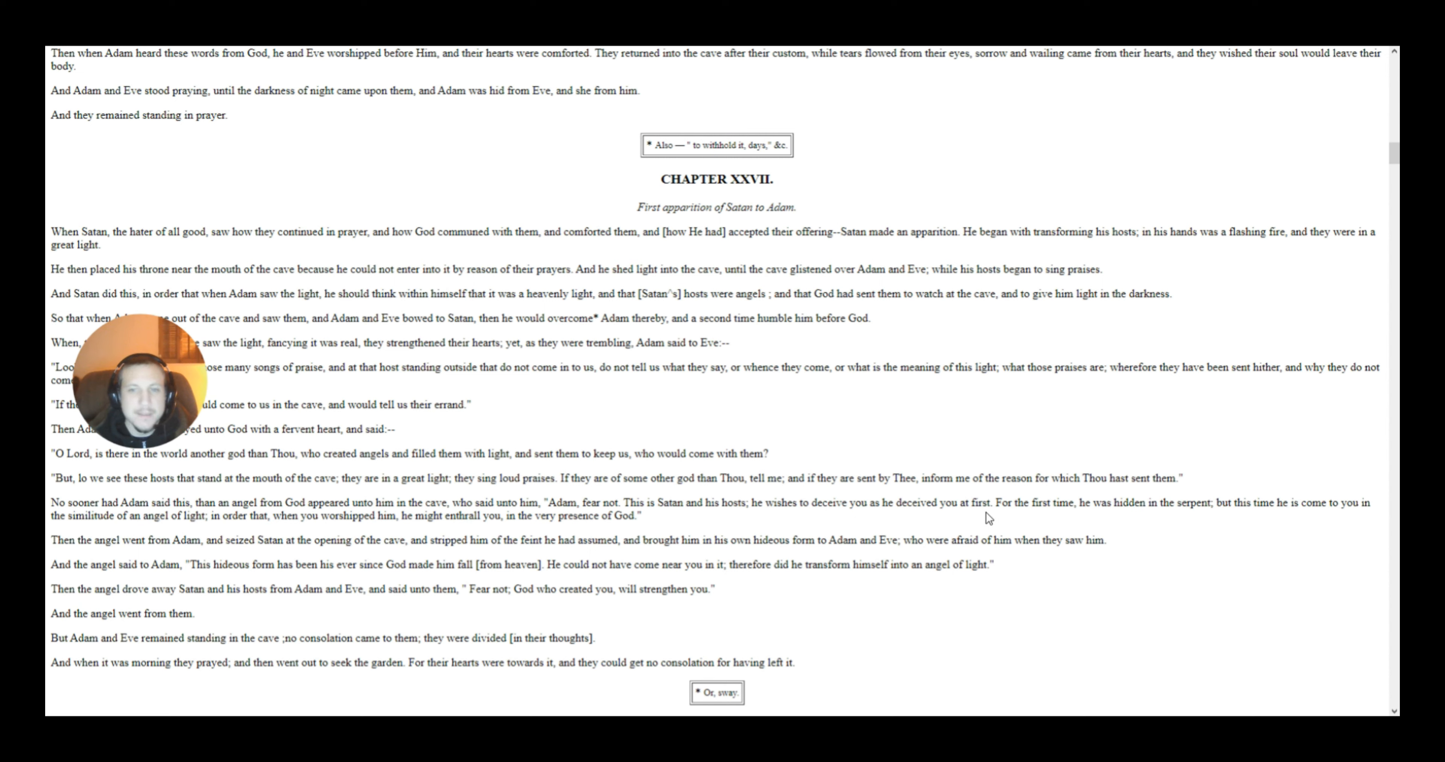
mouse_move(1101, 523)
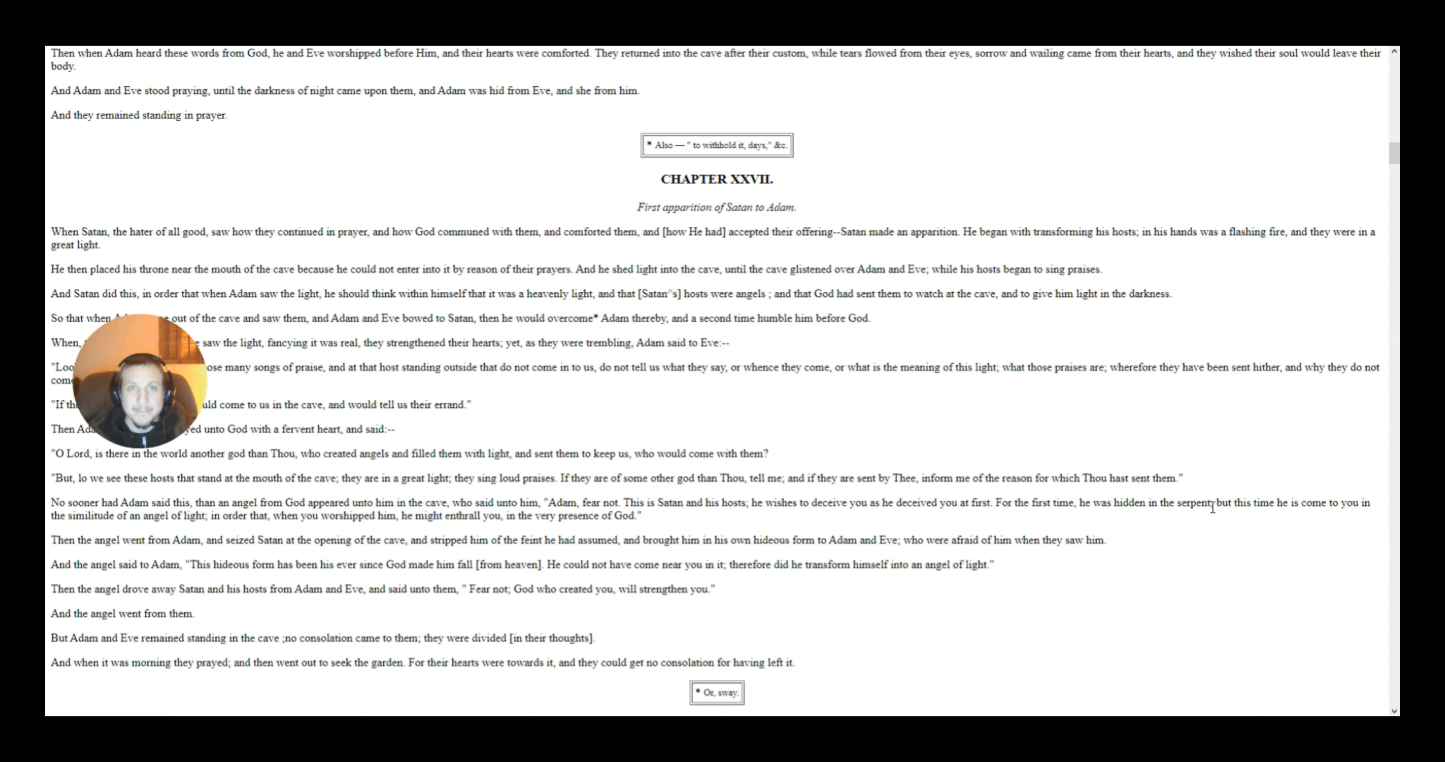
mouse_move(1226, 526)
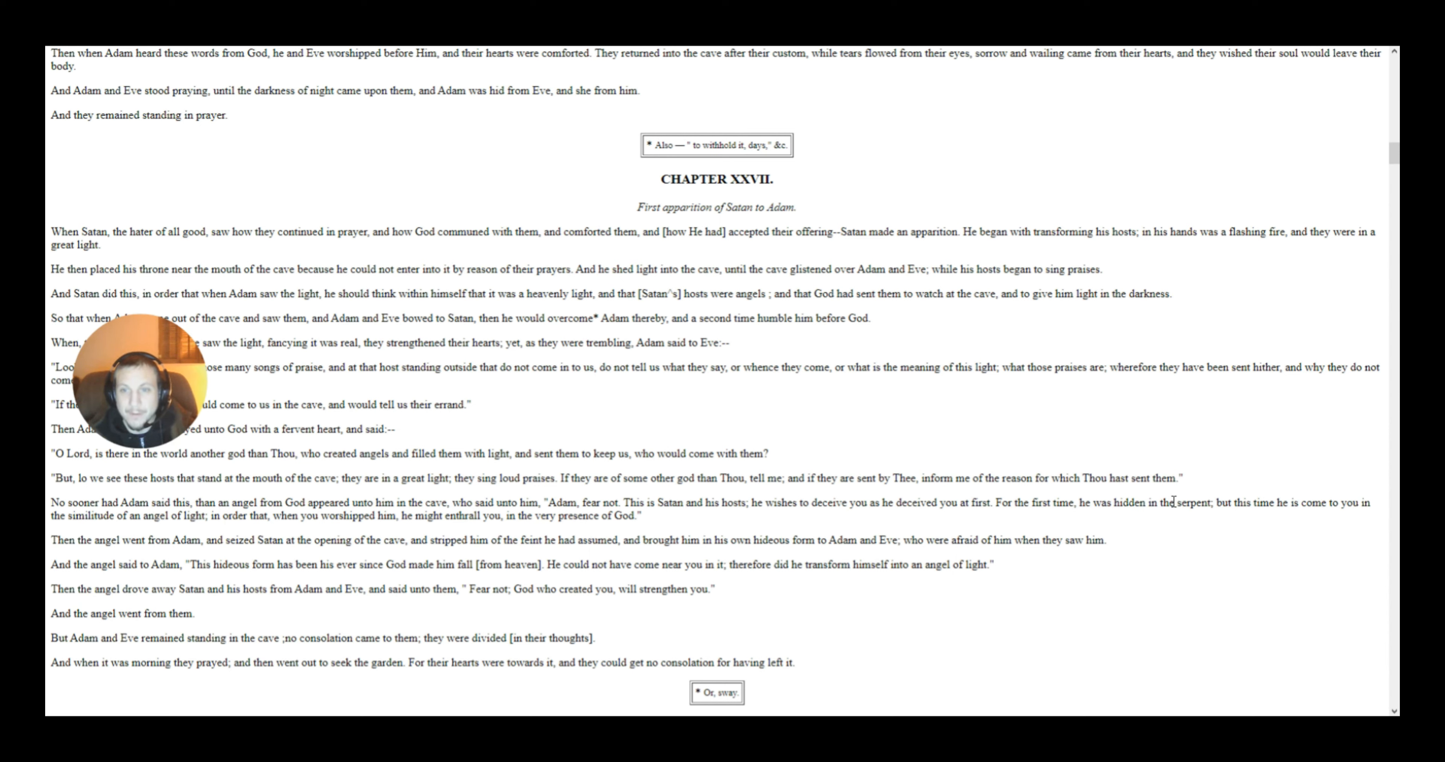
mouse_move(1240, 521)
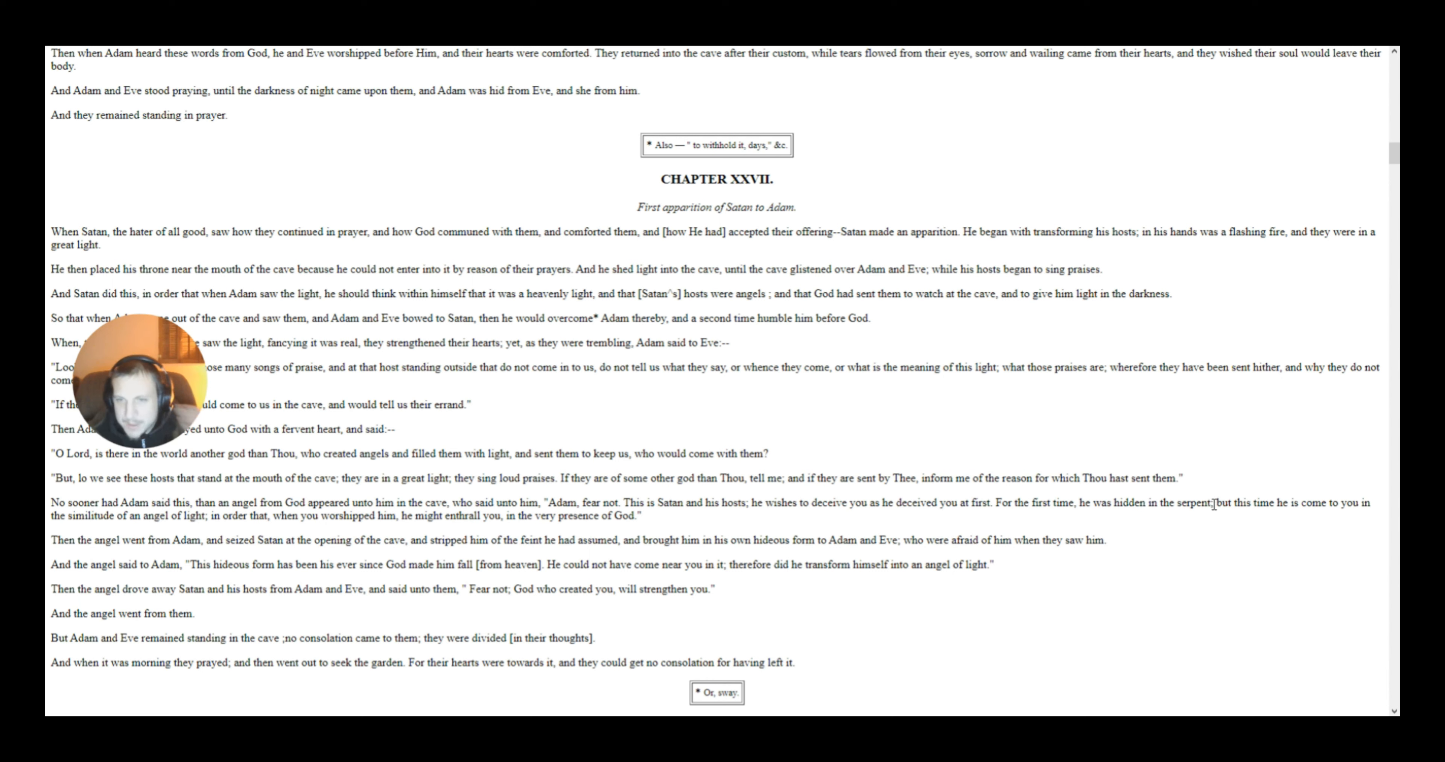
mouse_move(1280, 542)
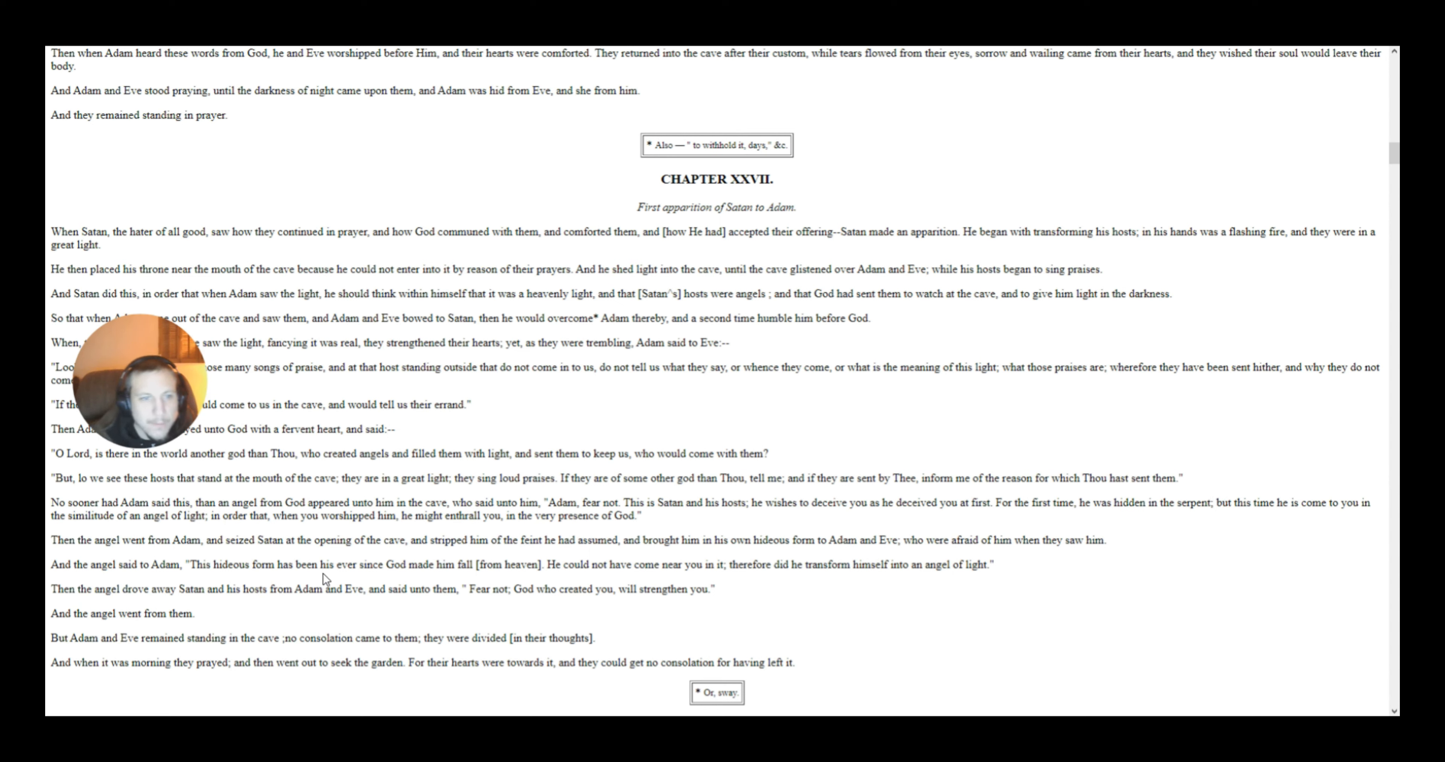
mouse_move(182, 531)
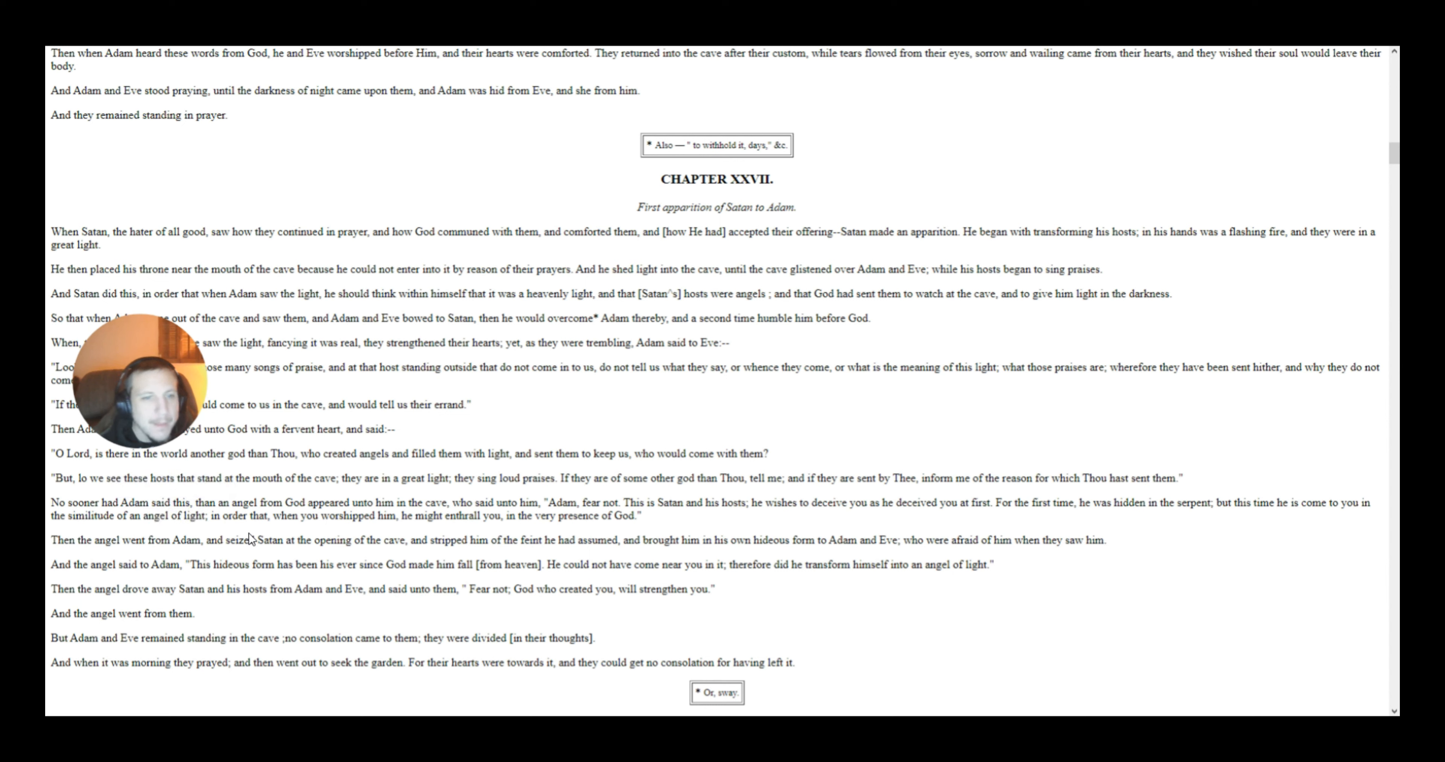
mouse_move(439, 538)
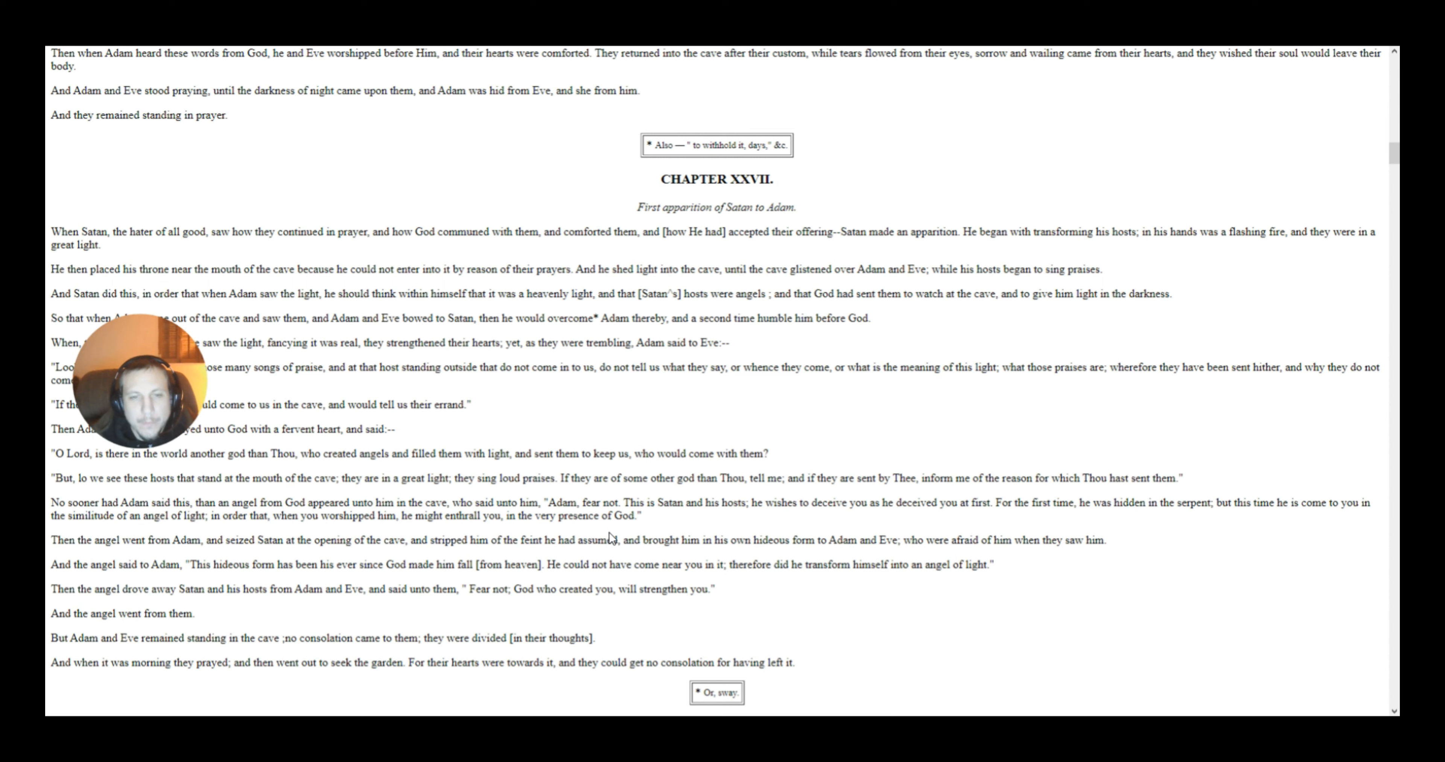
mouse_move(633, 533)
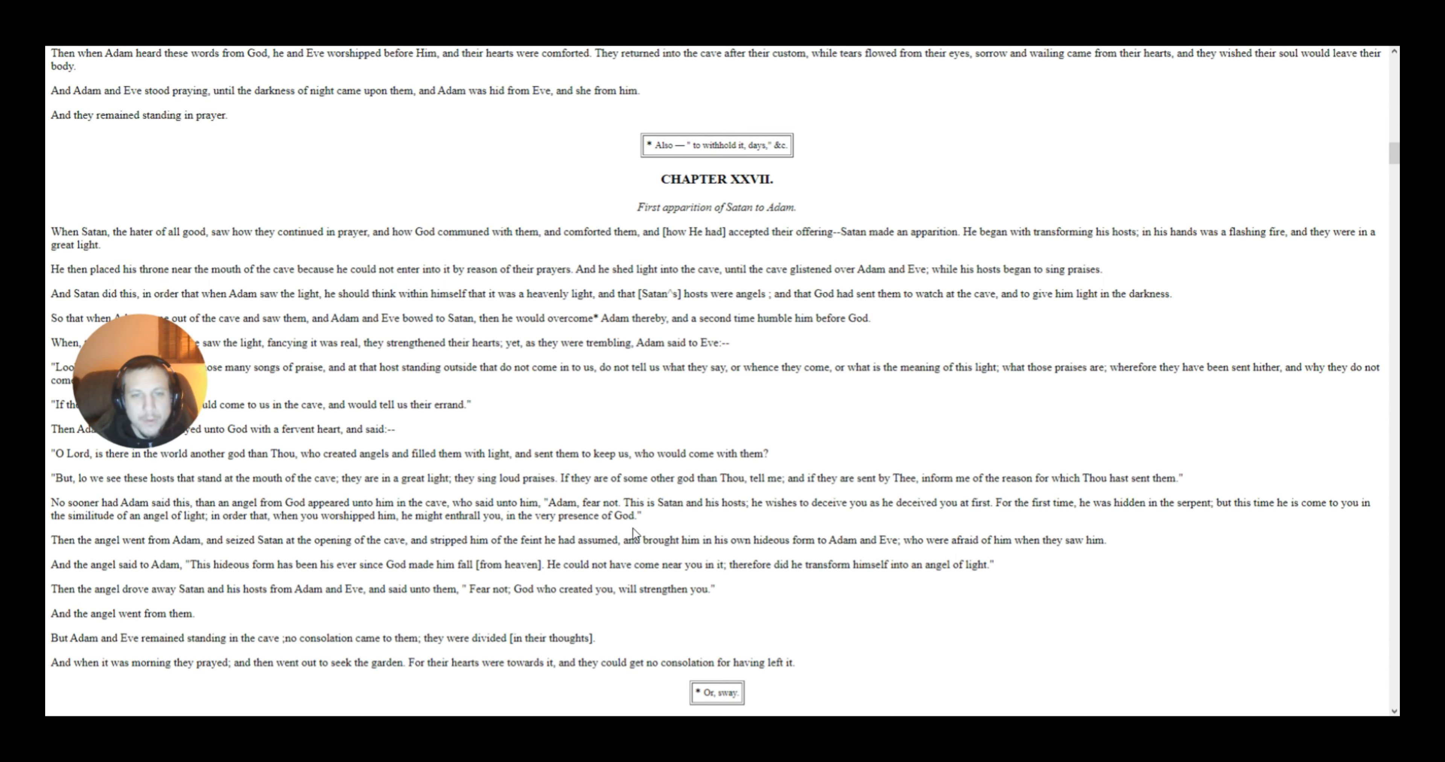
mouse_move(646, 523)
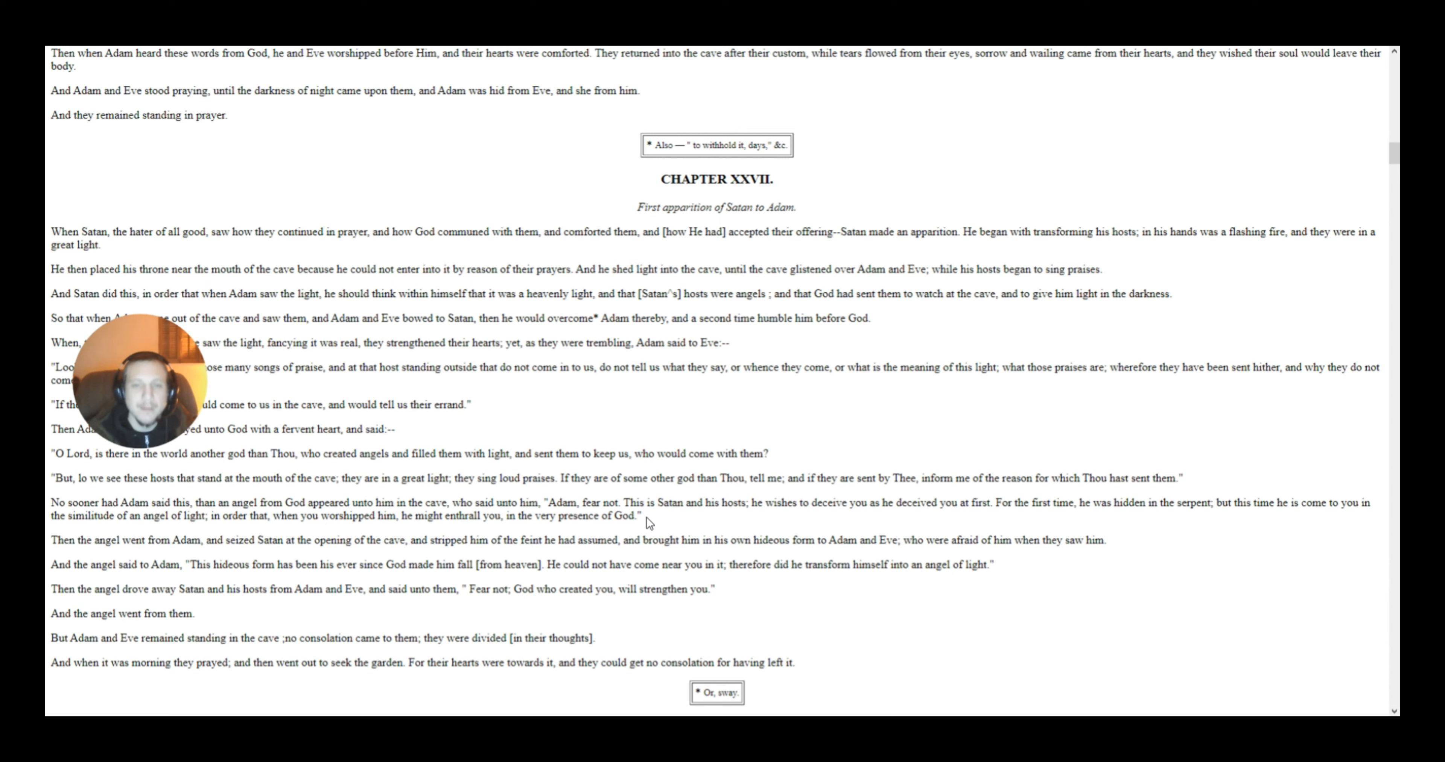
mouse_move(656, 524)
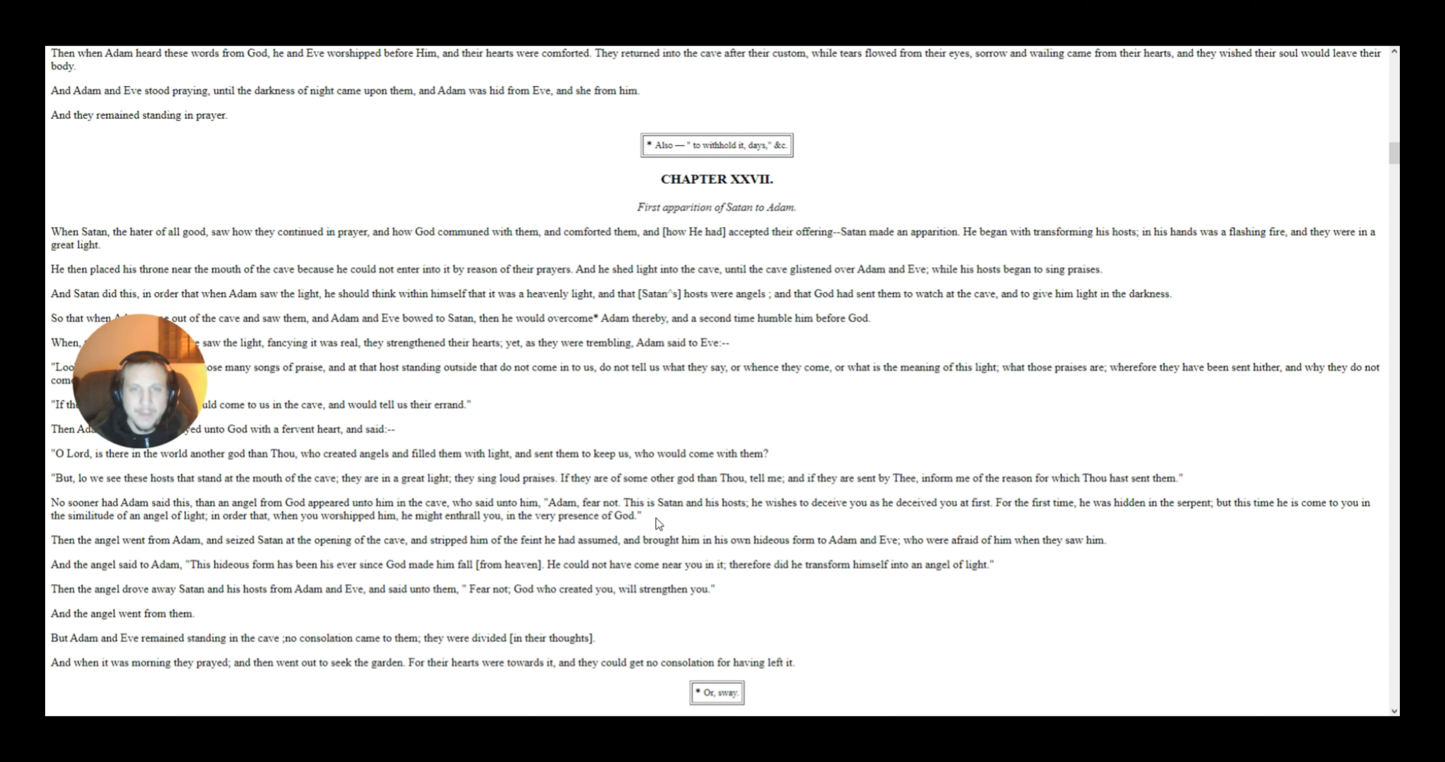
mouse_move(688, 465)
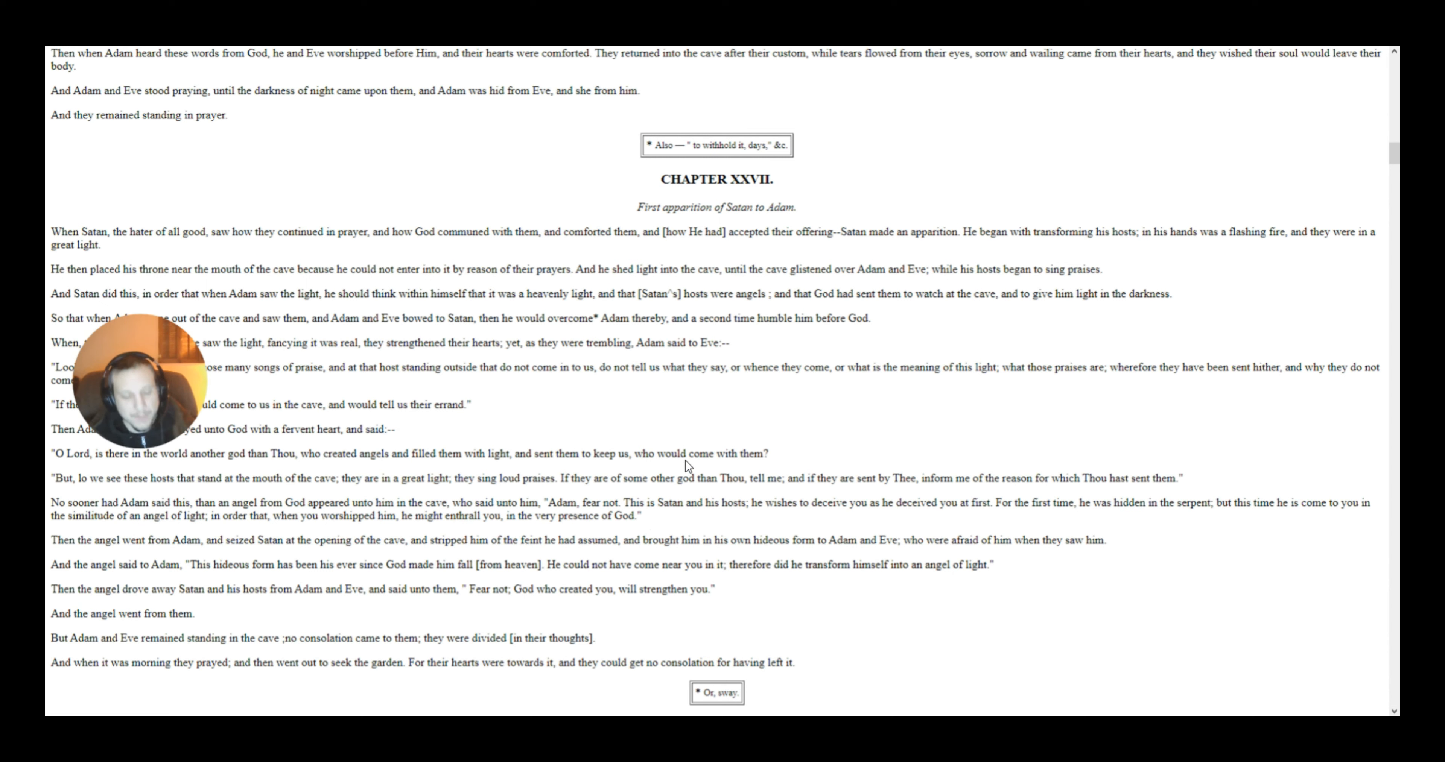
mouse_move(678, 472)
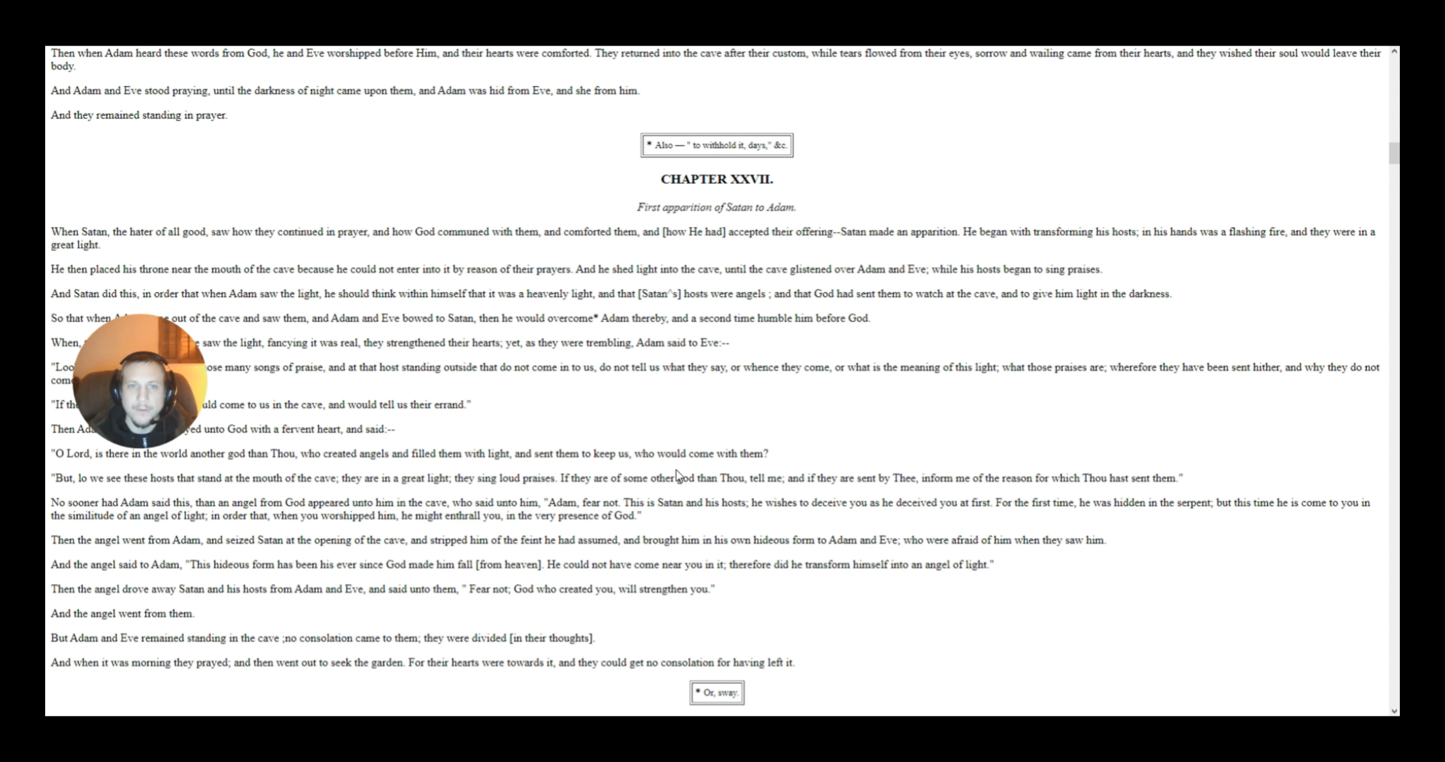
Step: Scroll up to Chapters XVII–XIX where the cursed serpent blocks Adam and Eve
scroll("up", 3)
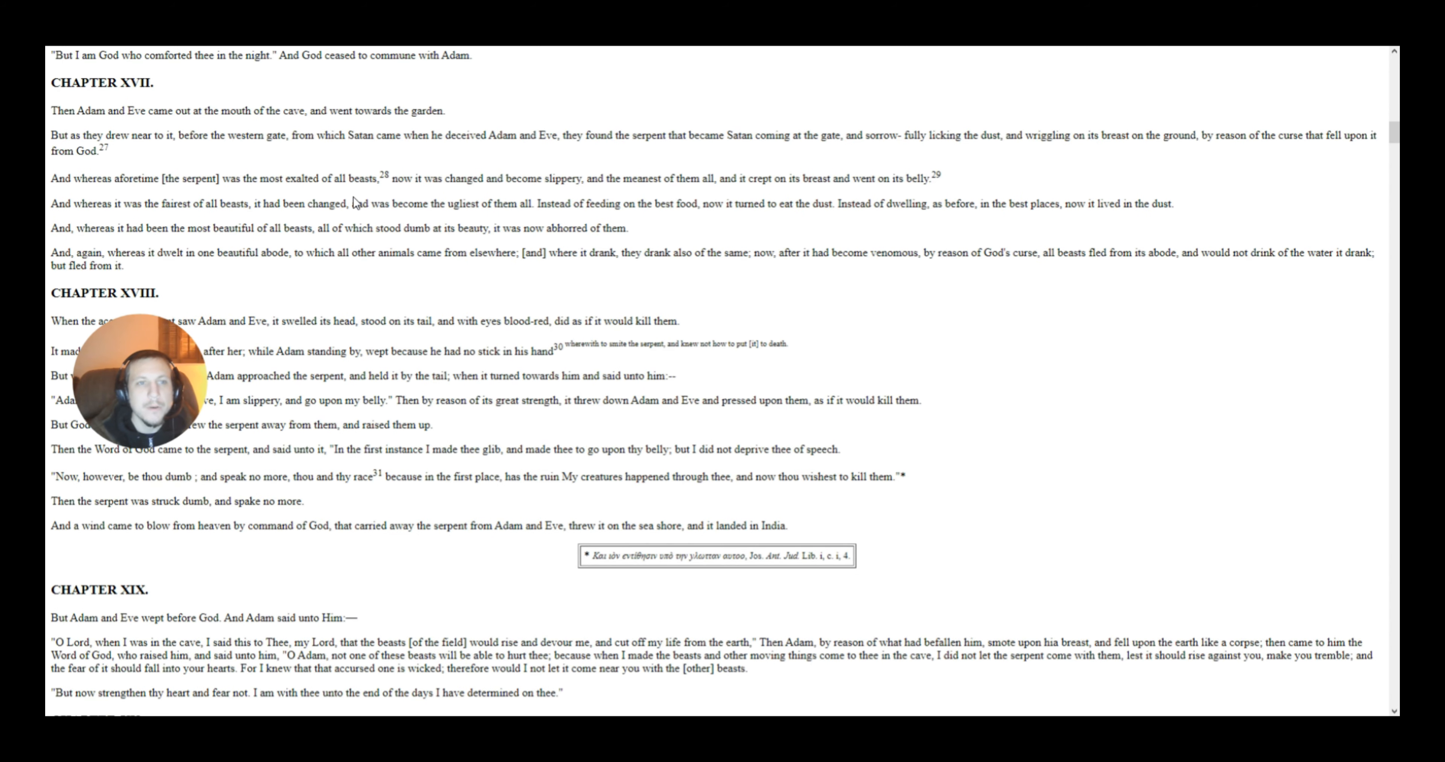
mouse_move(406, 173)
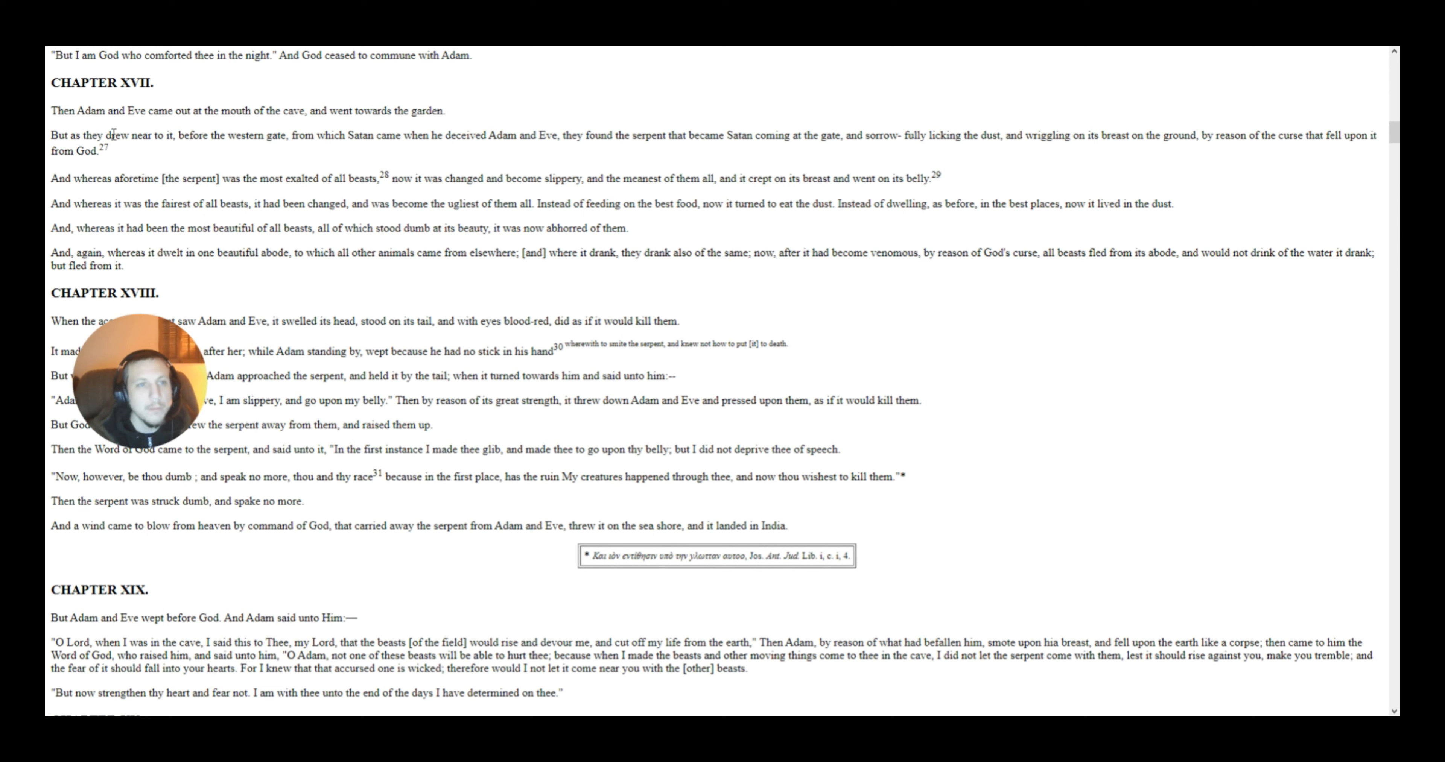
mouse_move(171, 131)
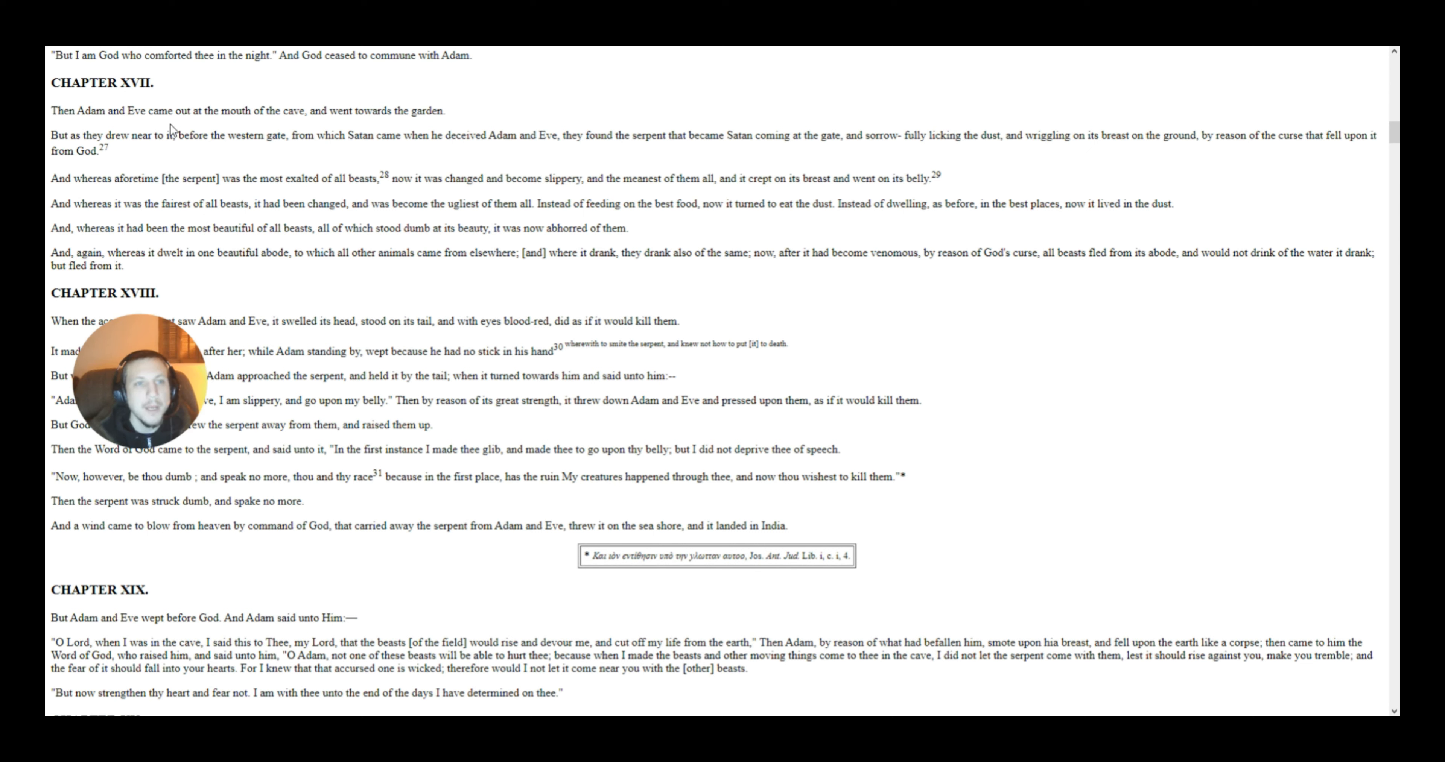
mouse_move(455, 122)
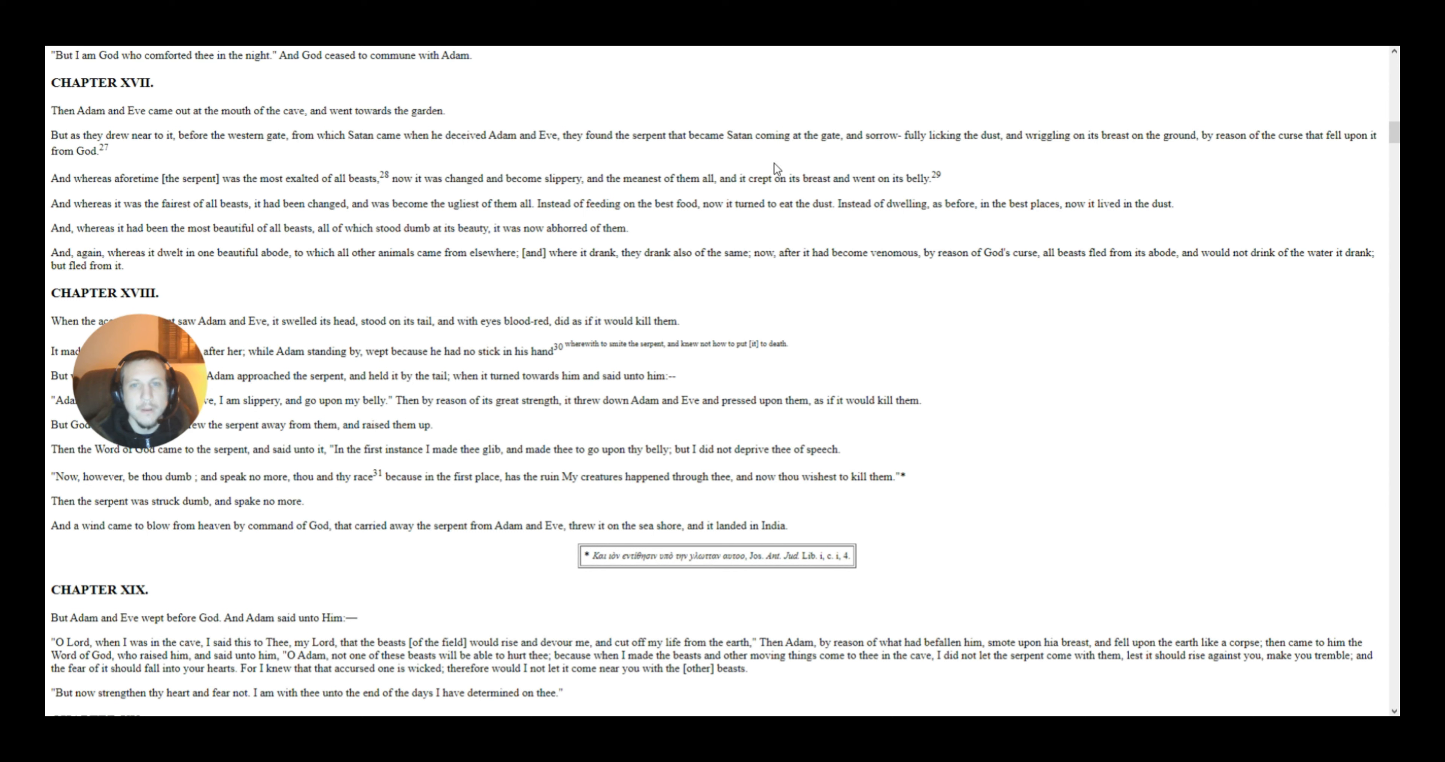
mouse_move(1093, 129)
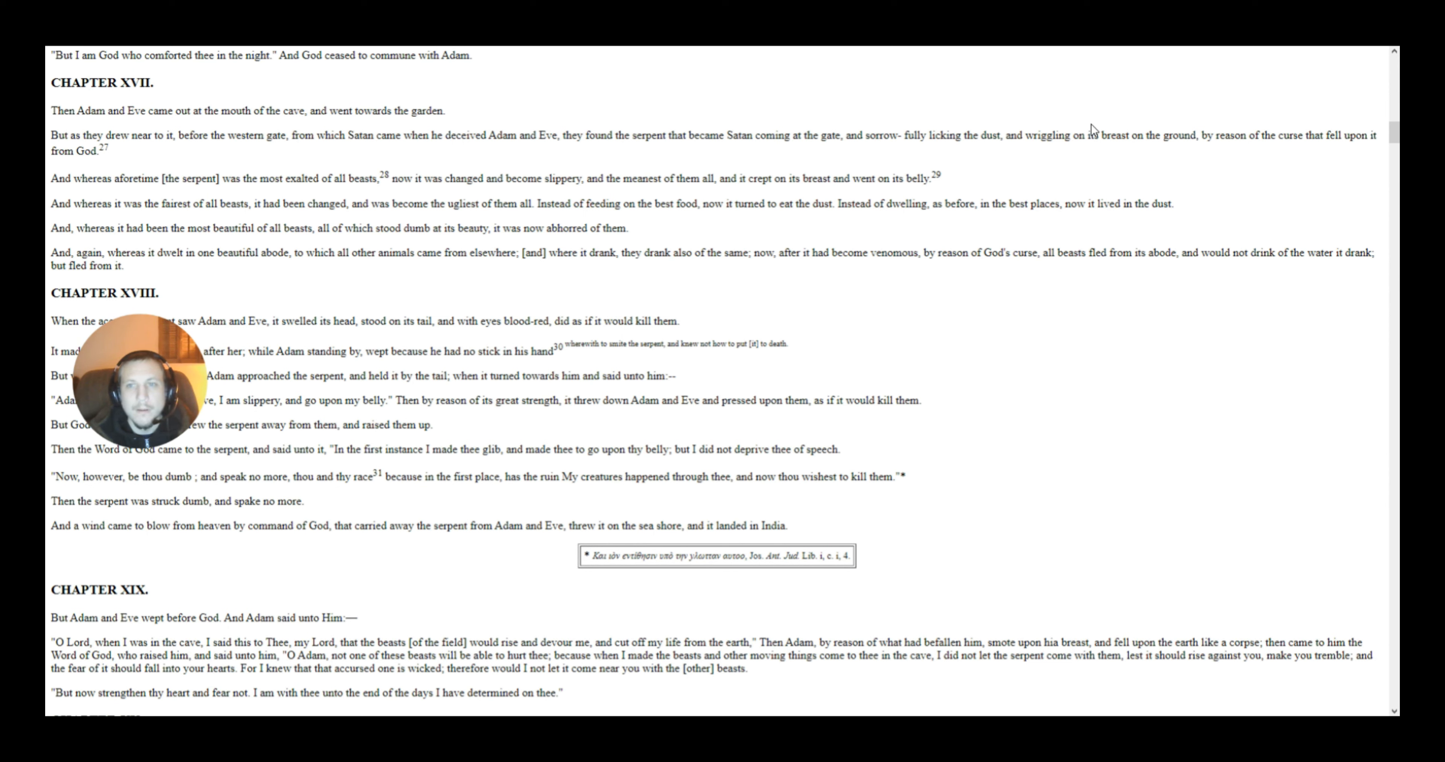
mouse_move(461, 153)
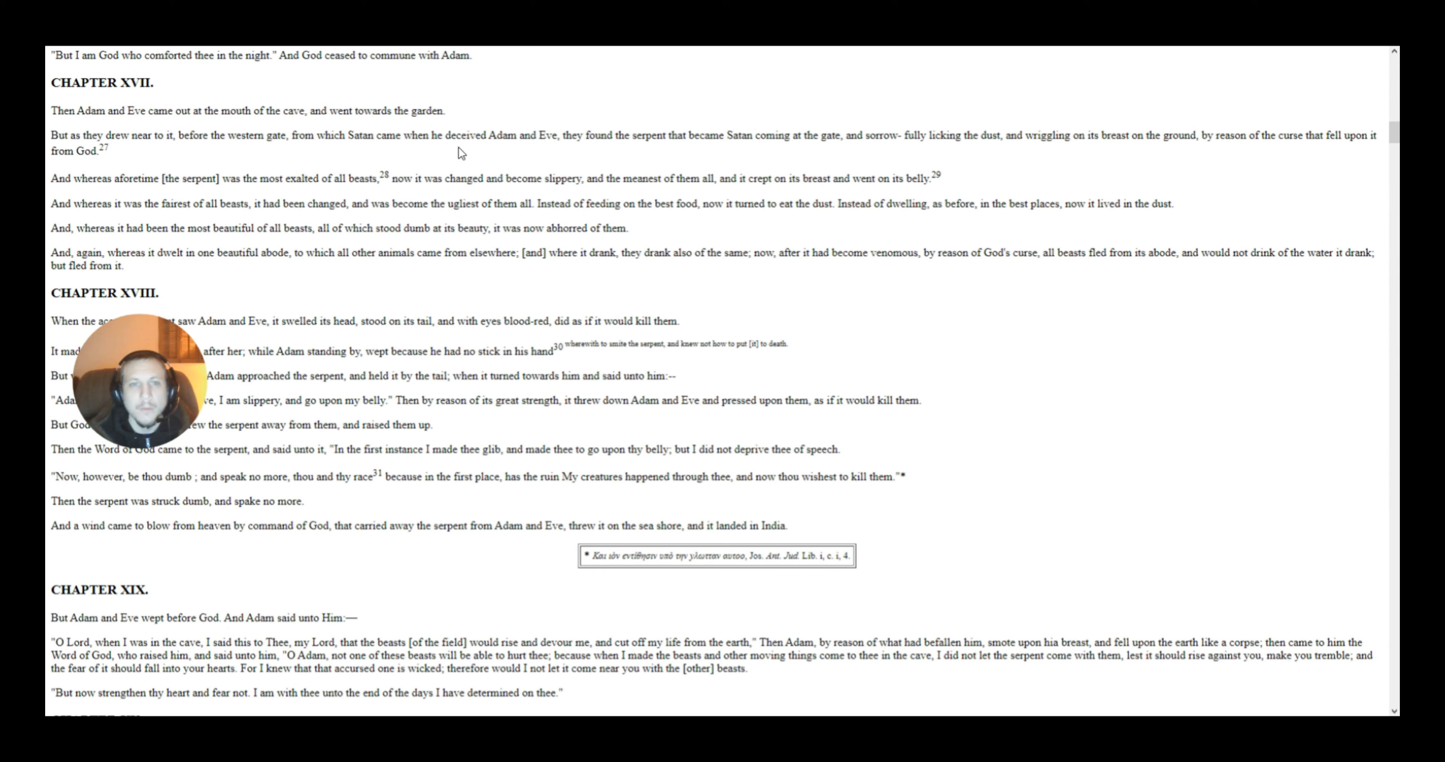
mouse_move(534, 149)
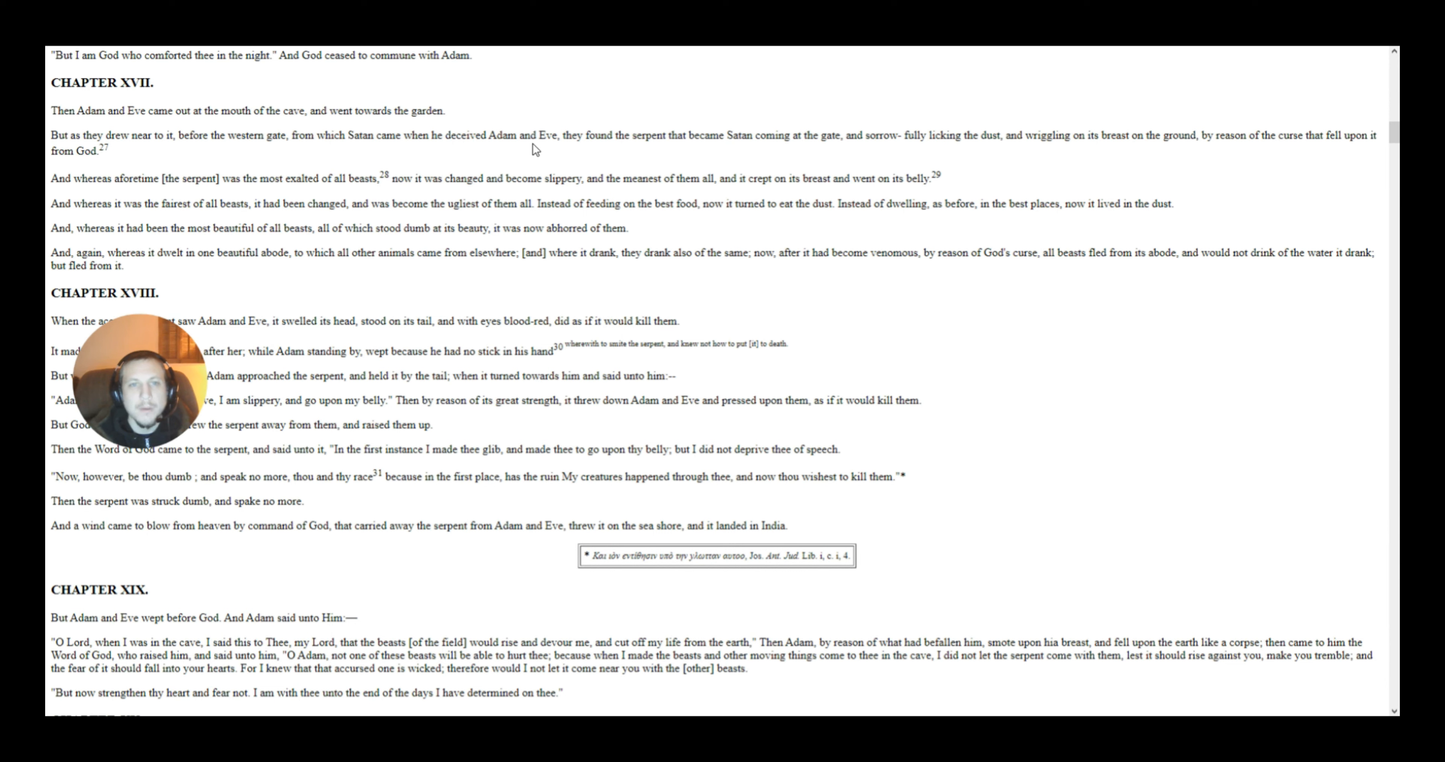
mouse_move(693, 162)
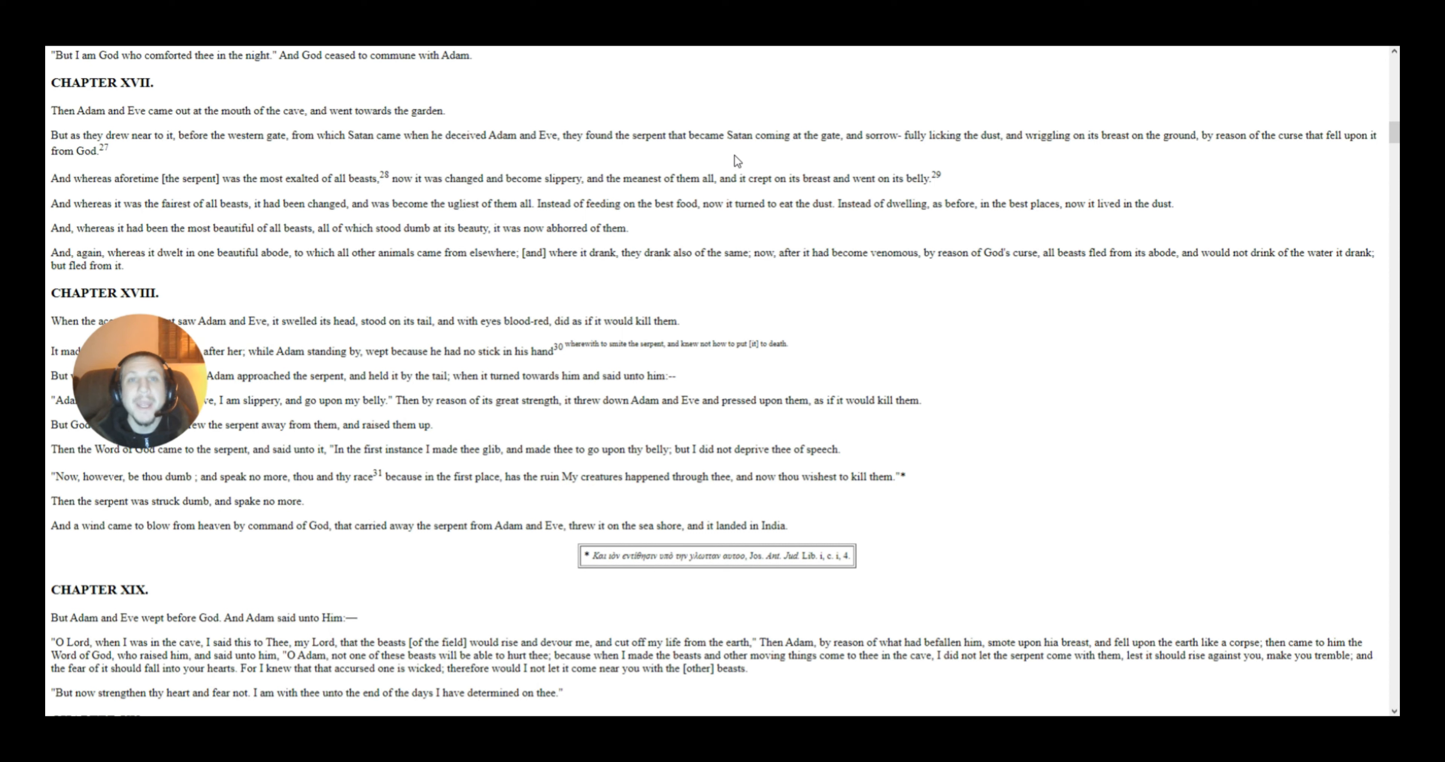
mouse_move(674, 157)
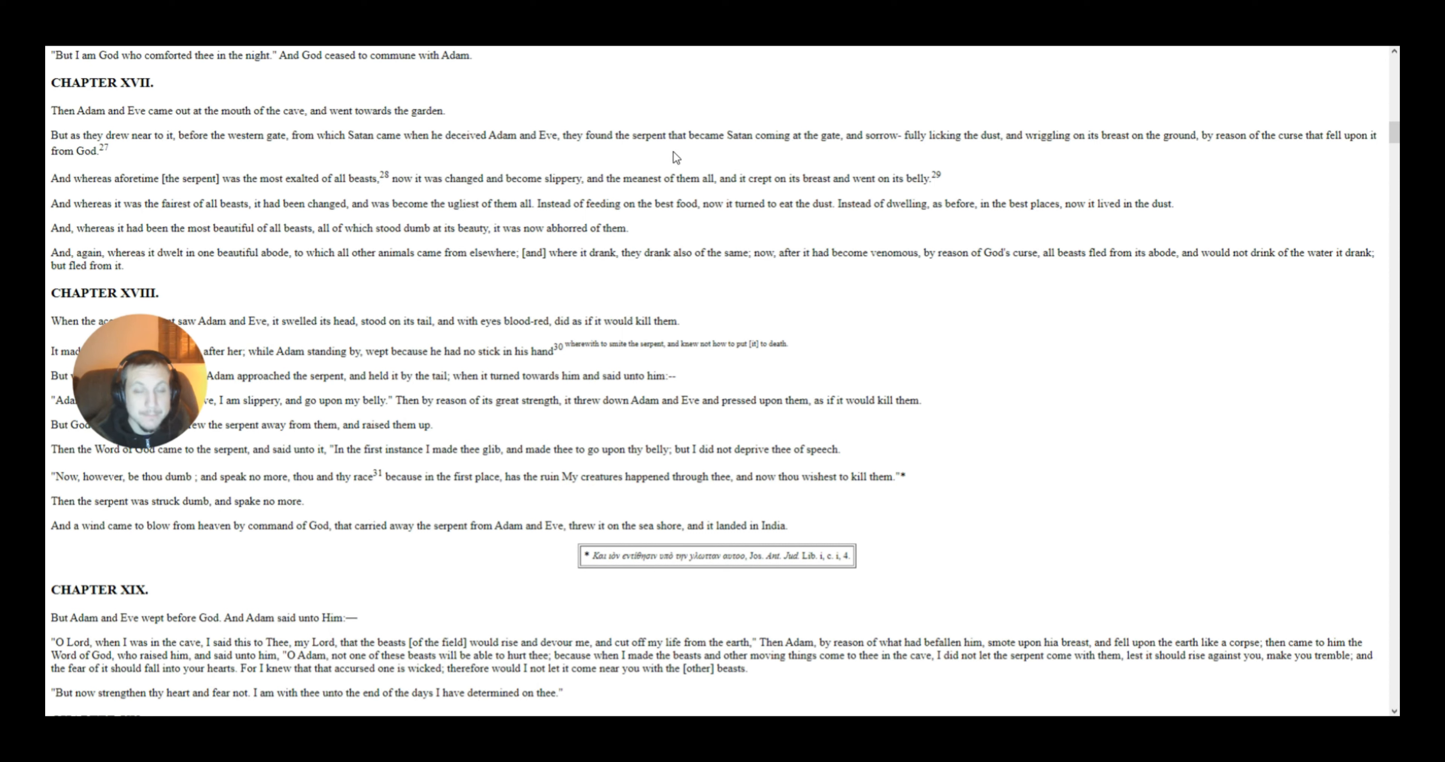
mouse_move(796, 148)
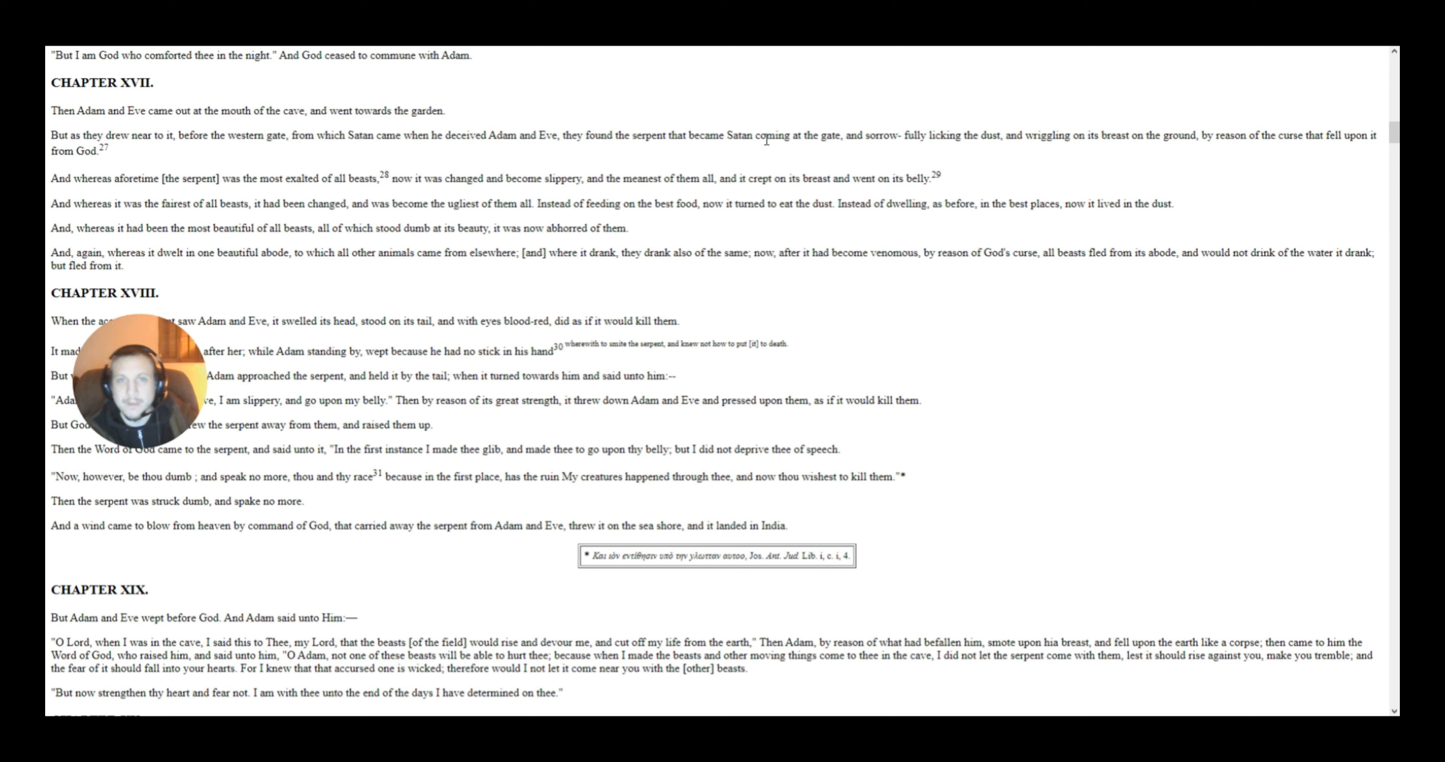
mouse_move(755, 149)
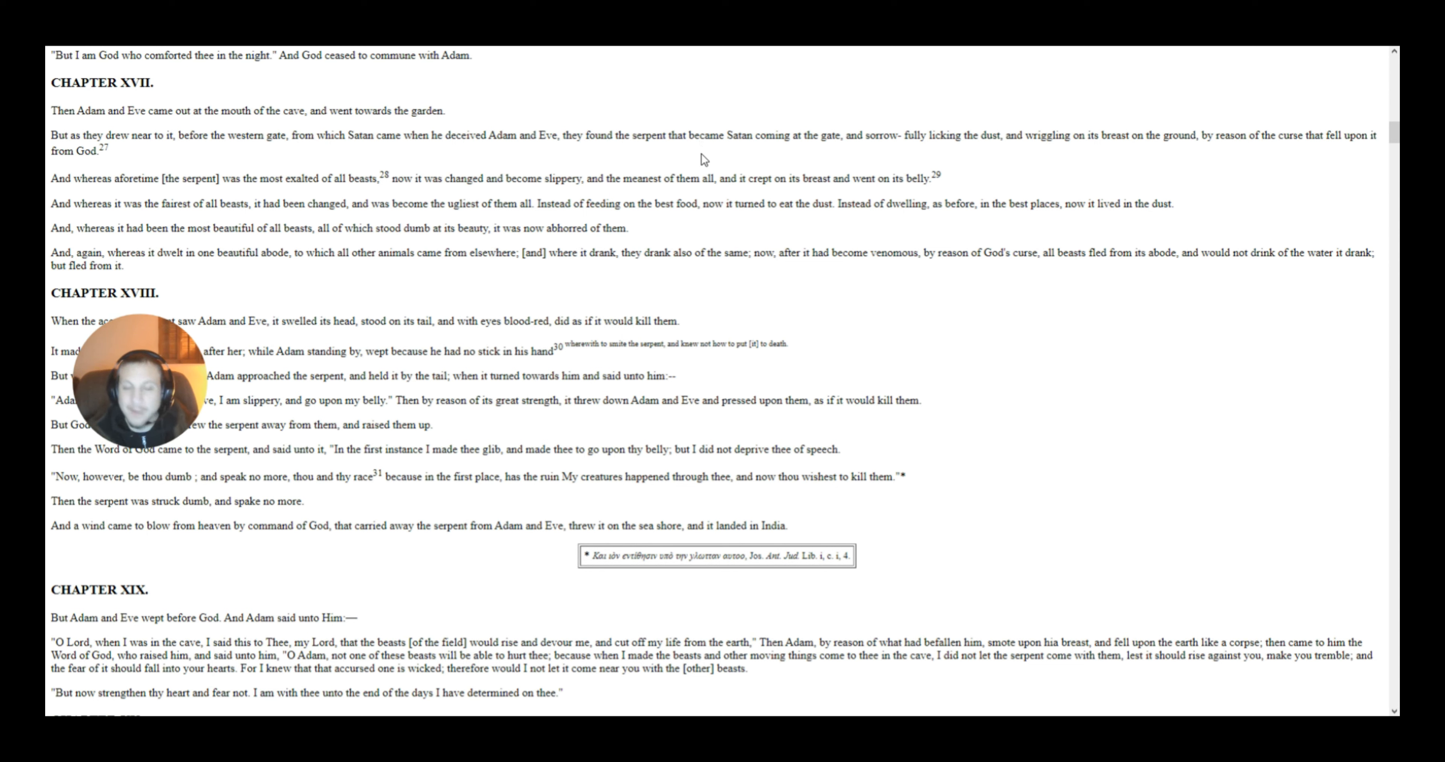
mouse_move(662, 177)
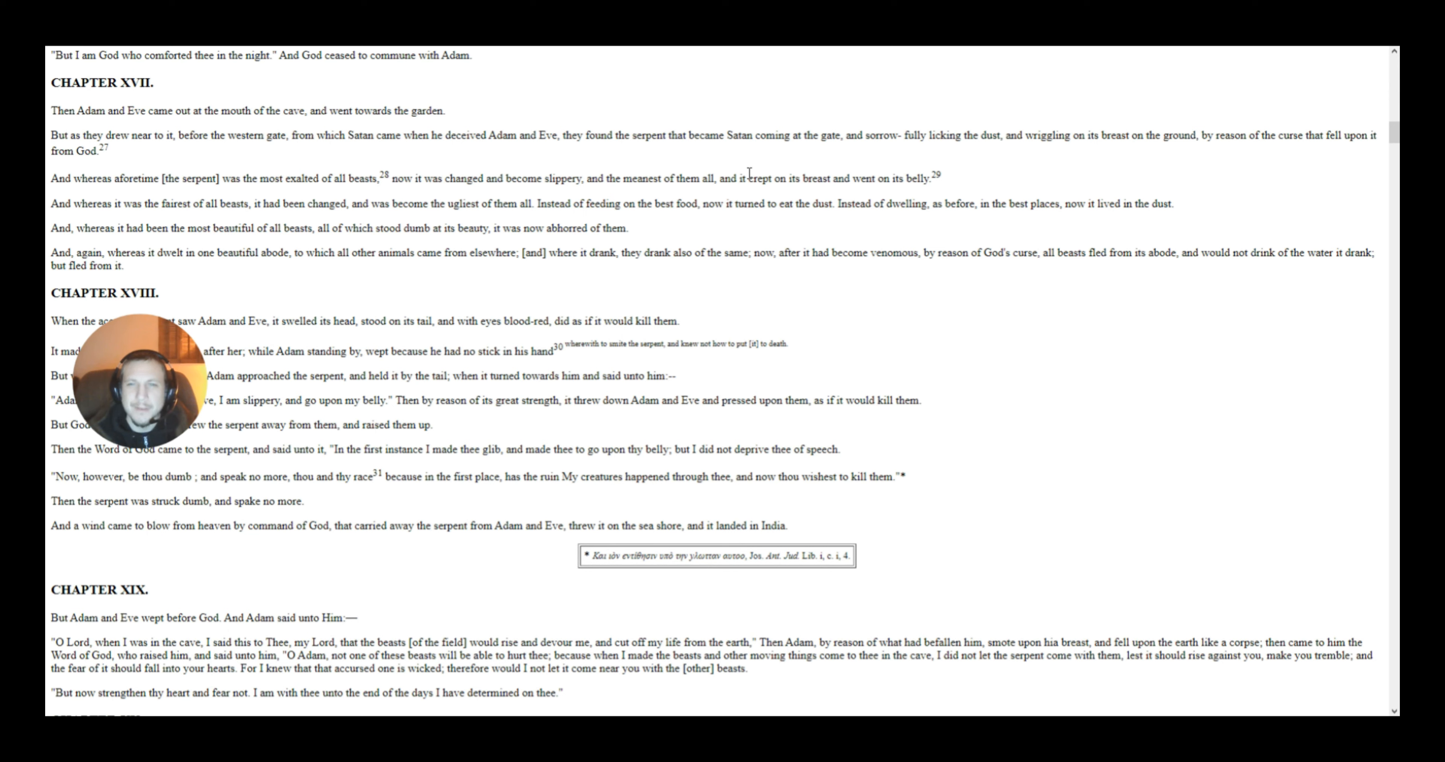
mouse_move(819, 165)
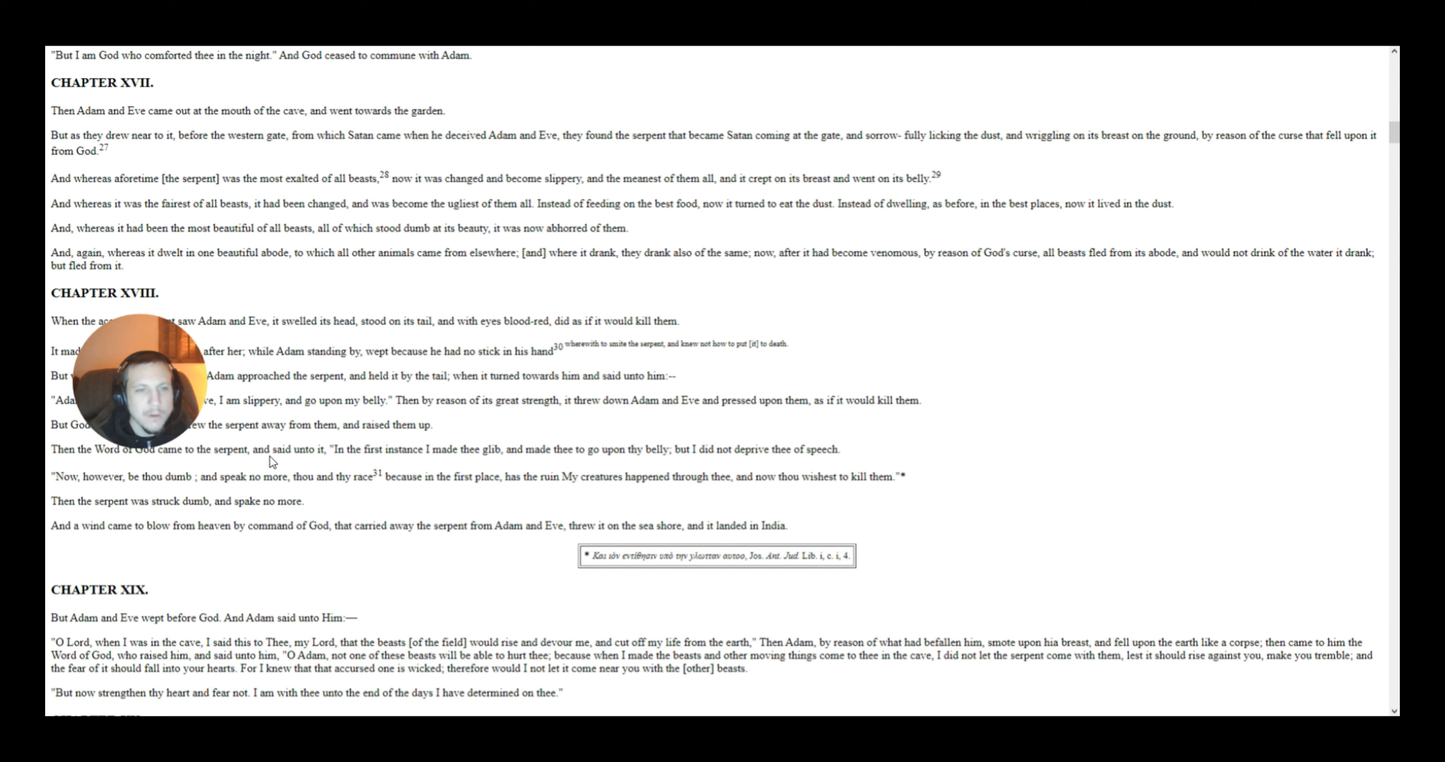
mouse_move(569, 245)
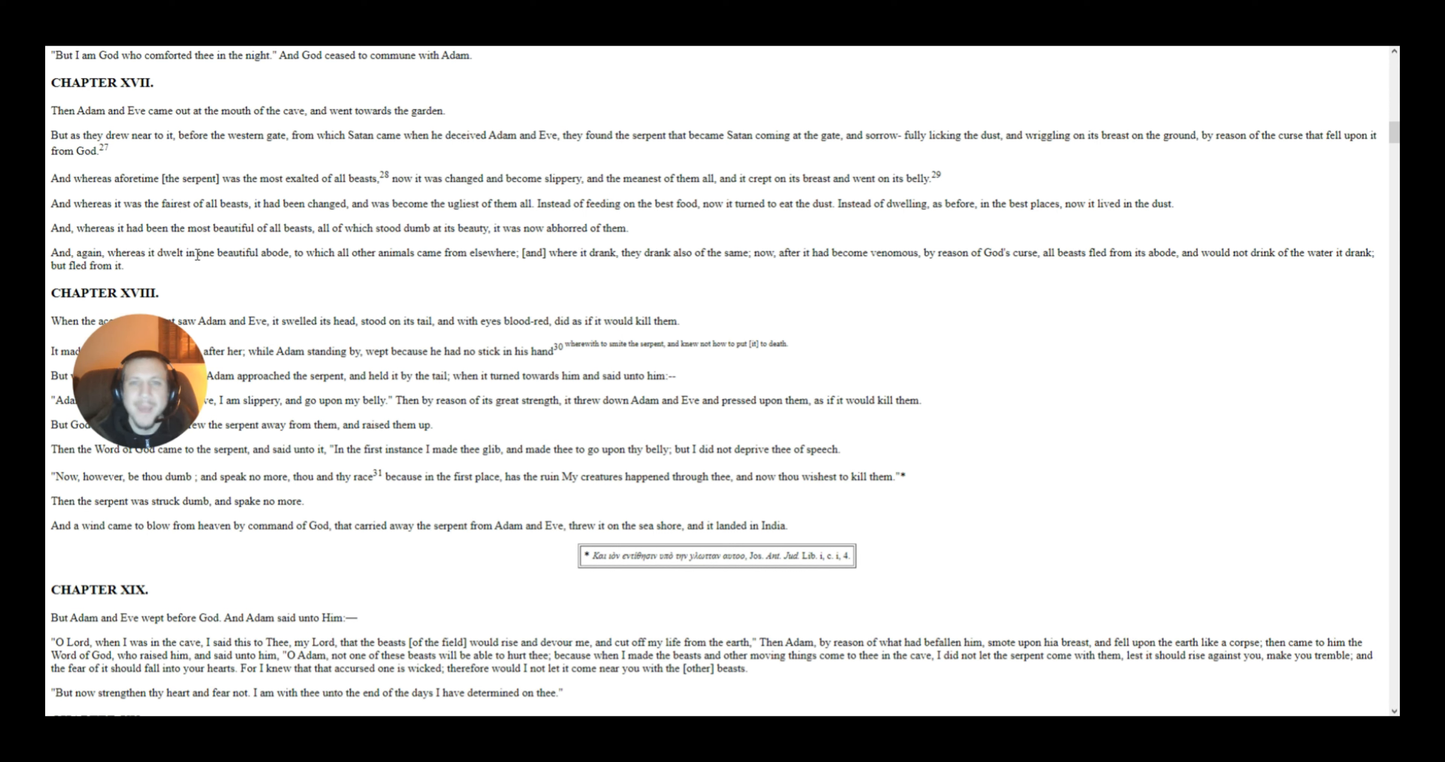
mouse_move(573, 265)
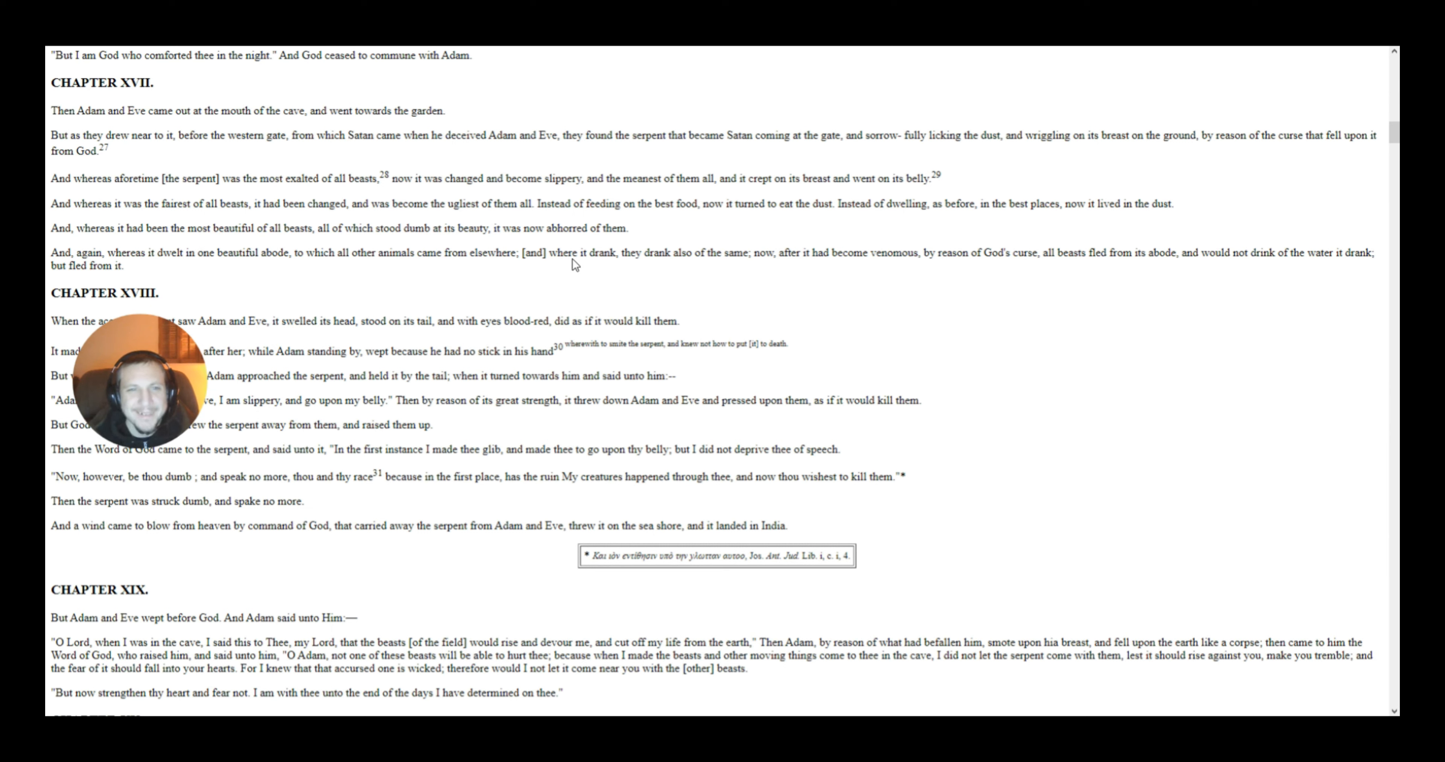
mouse_move(526, 224)
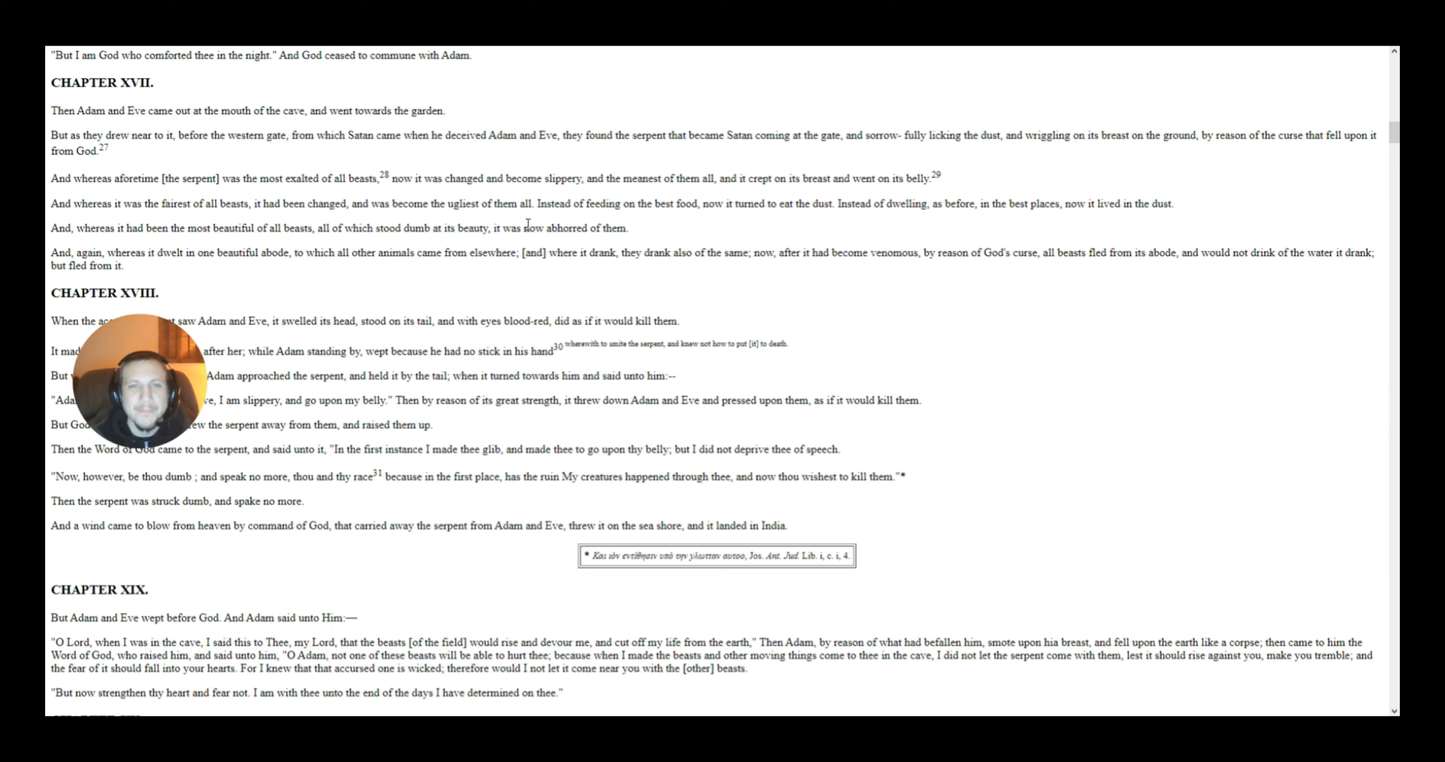
mouse_move(218, 196)
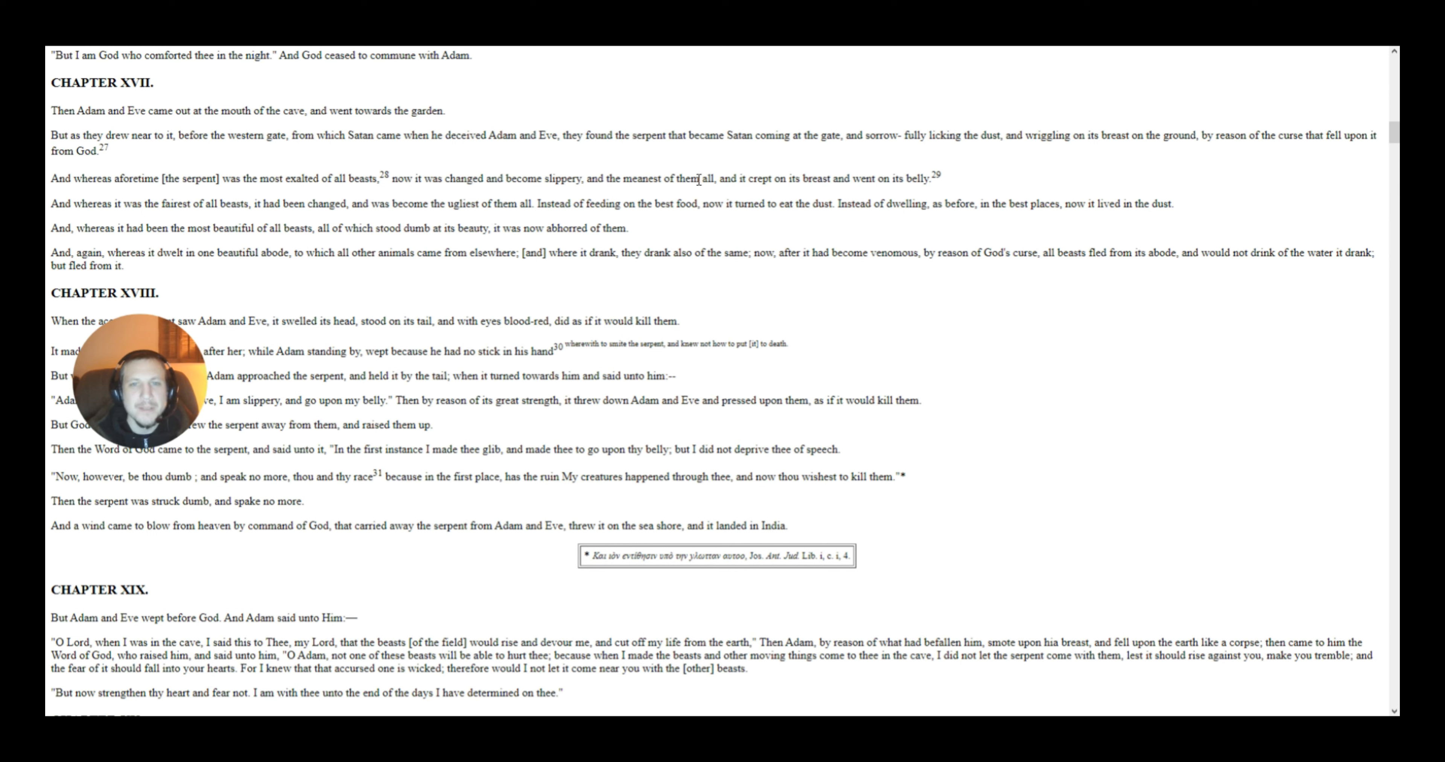
mouse_move(857, 201)
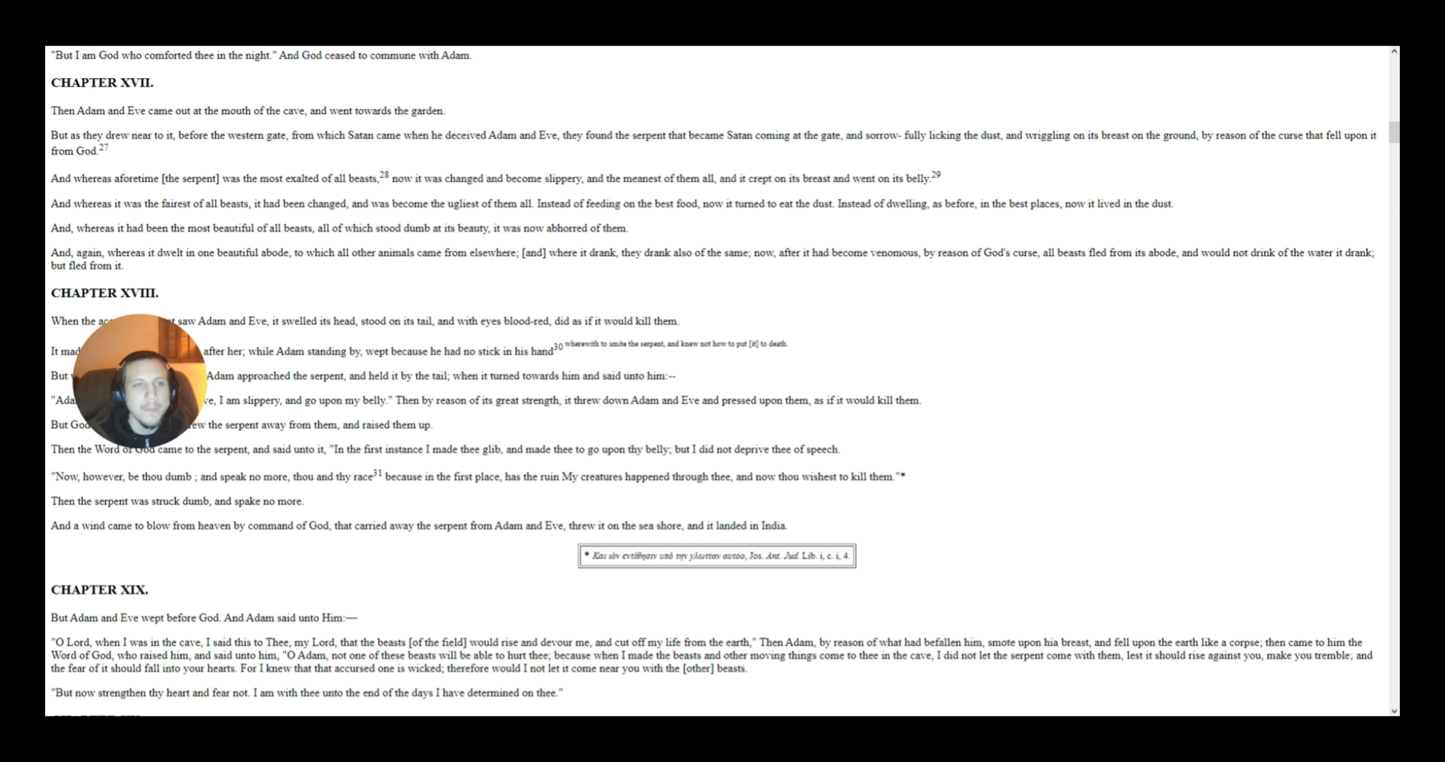
mouse_move(254, 241)
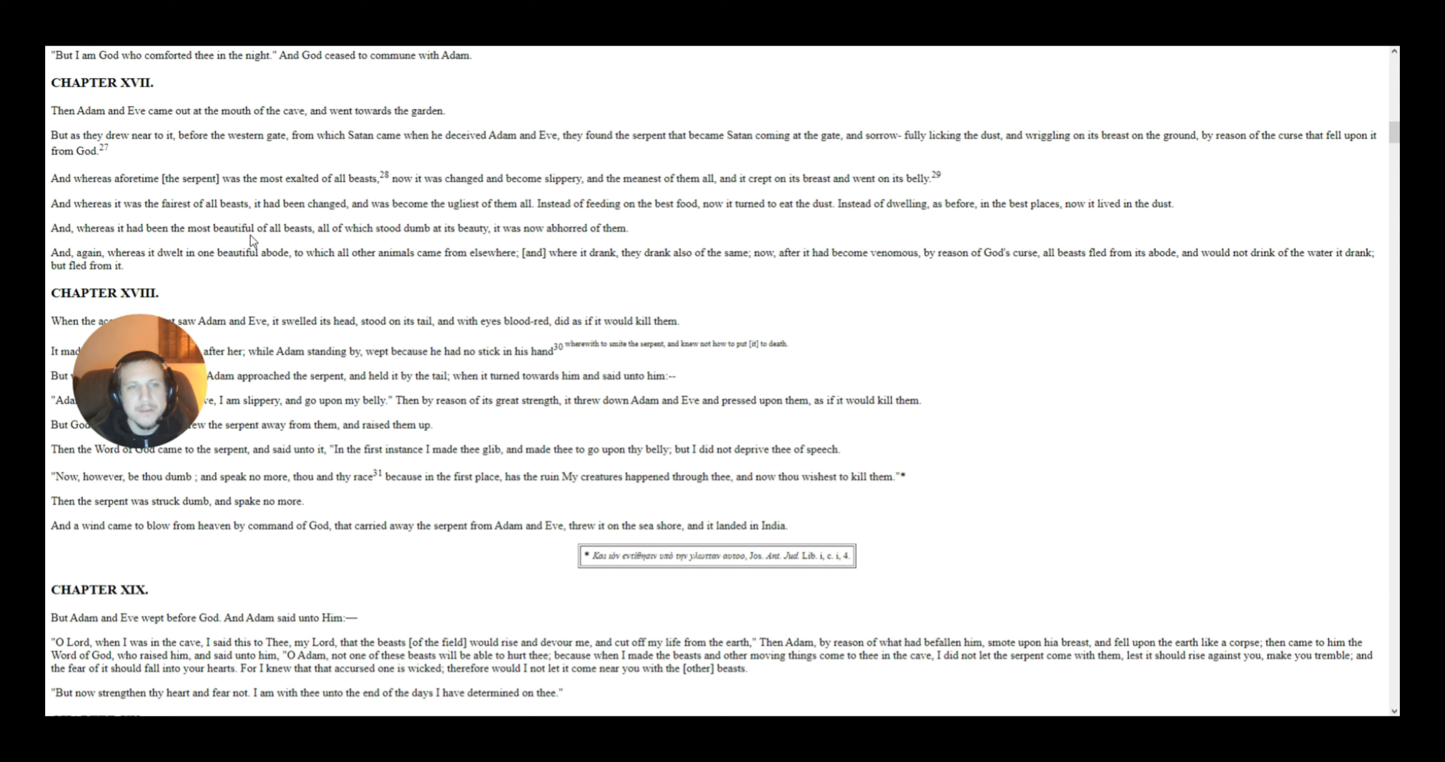
mouse_move(396, 227)
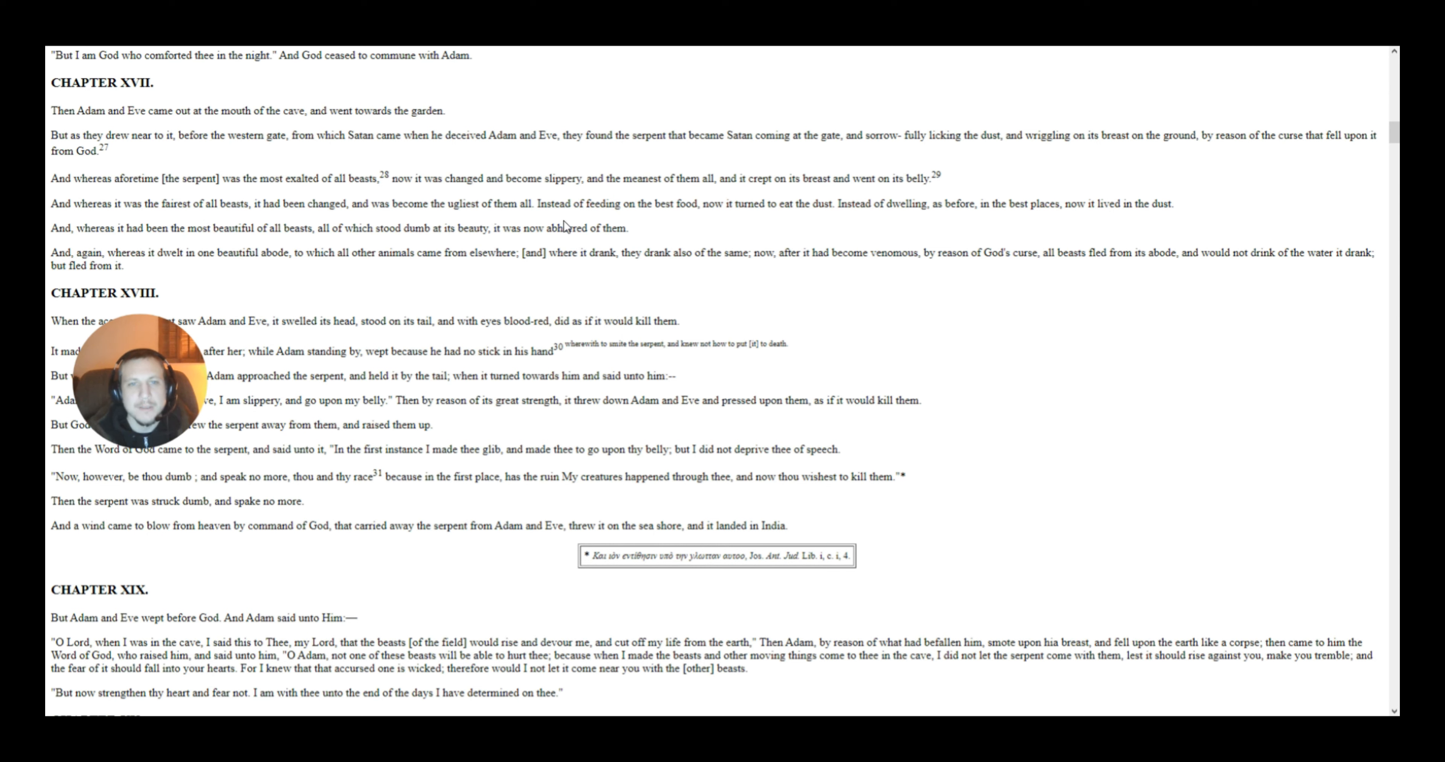
mouse_move(668, 229)
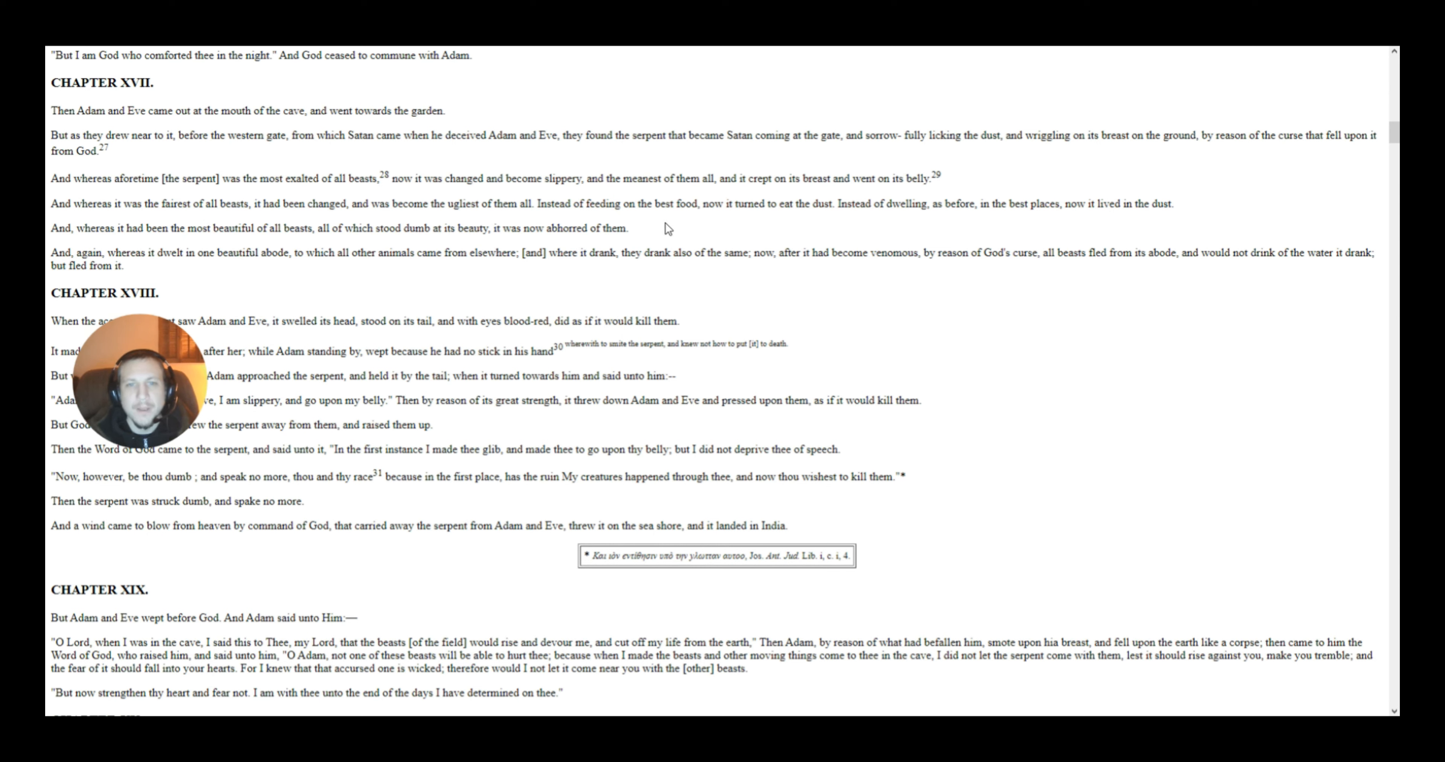
mouse_move(724, 230)
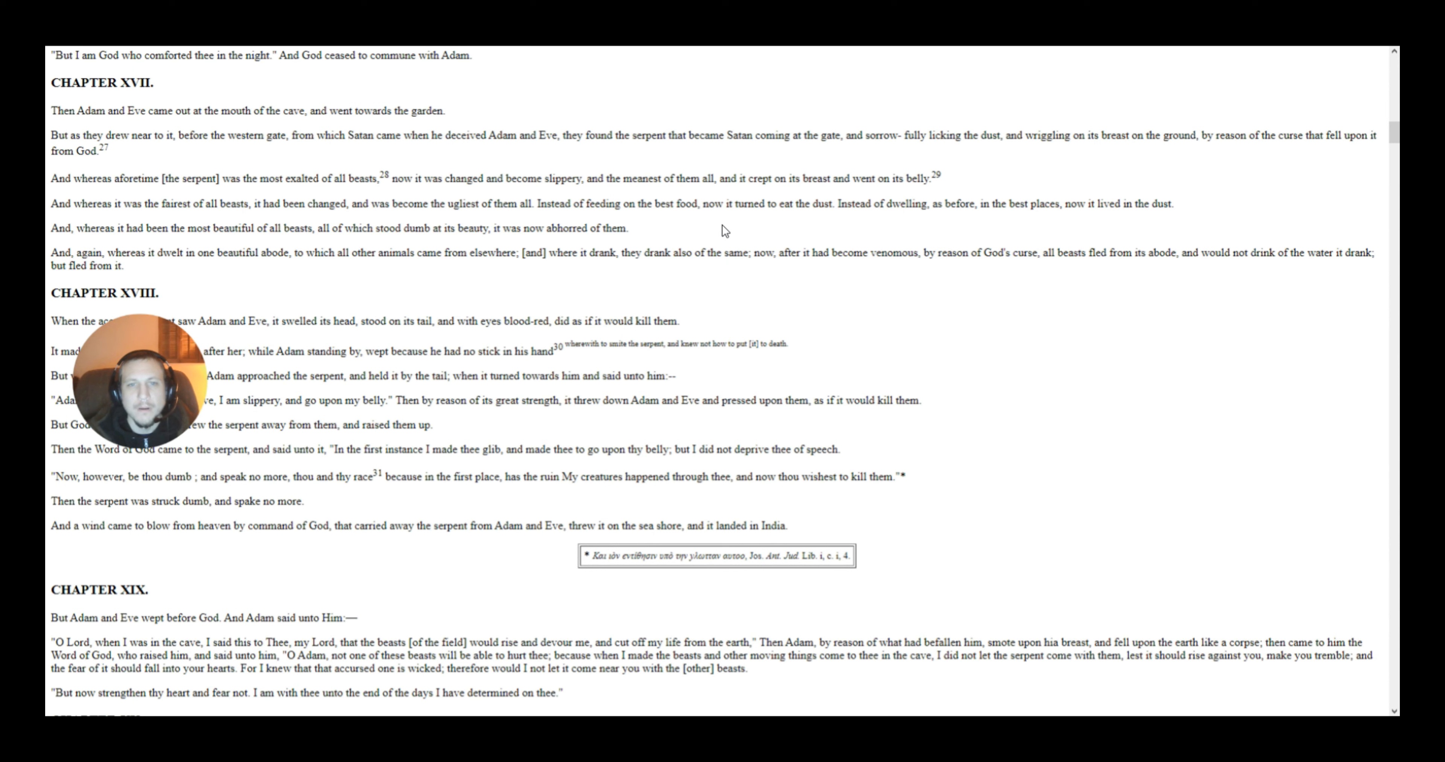
mouse_move(811, 232)
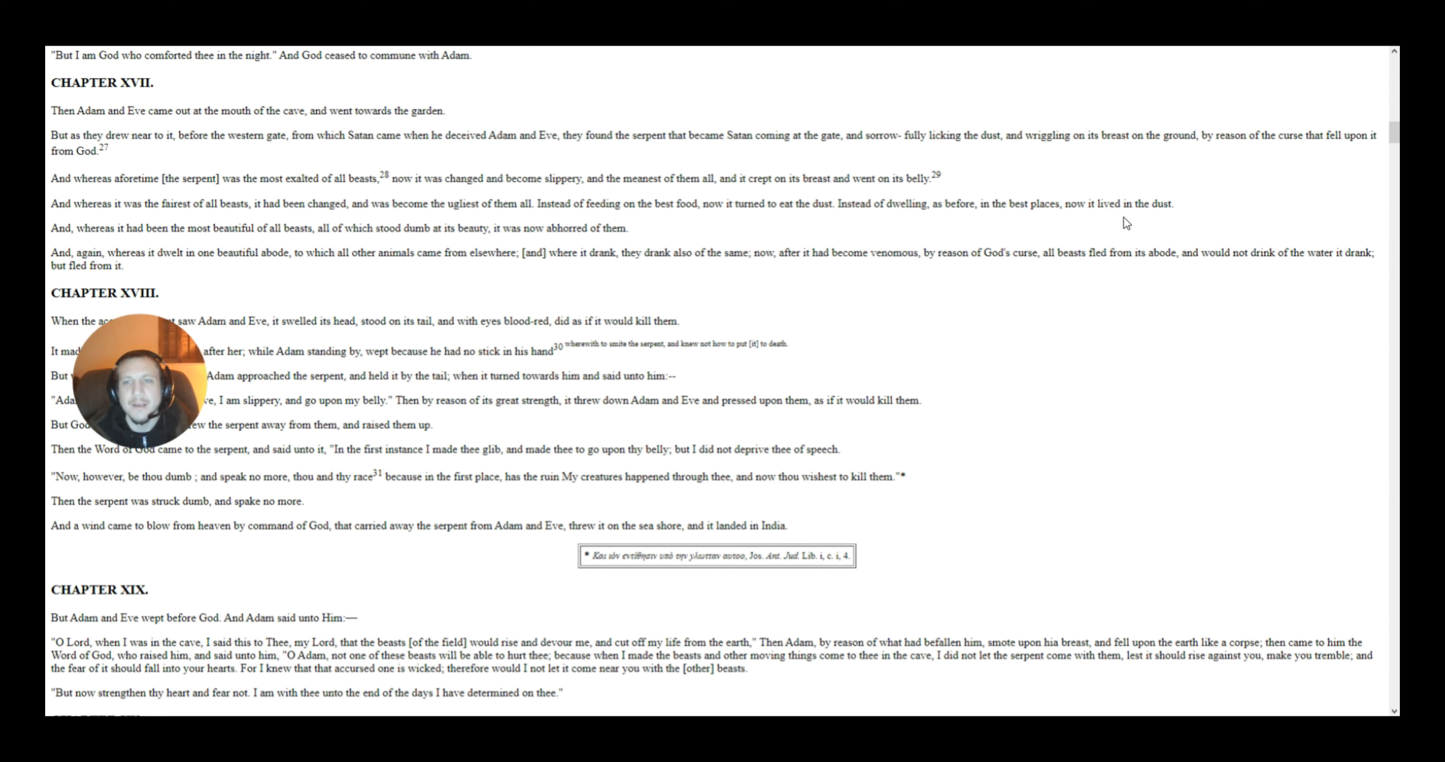
mouse_move(385, 221)
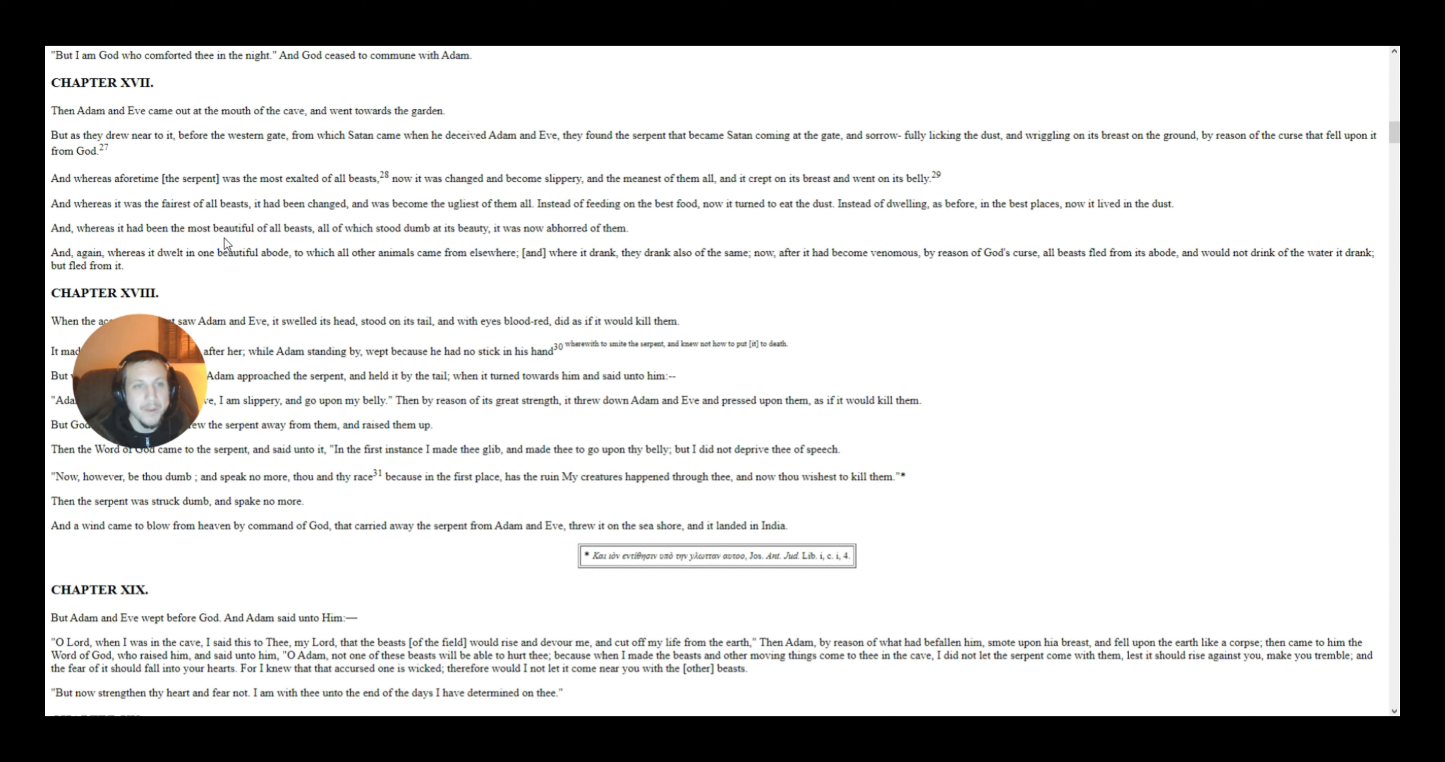
mouse_move(349, 244)
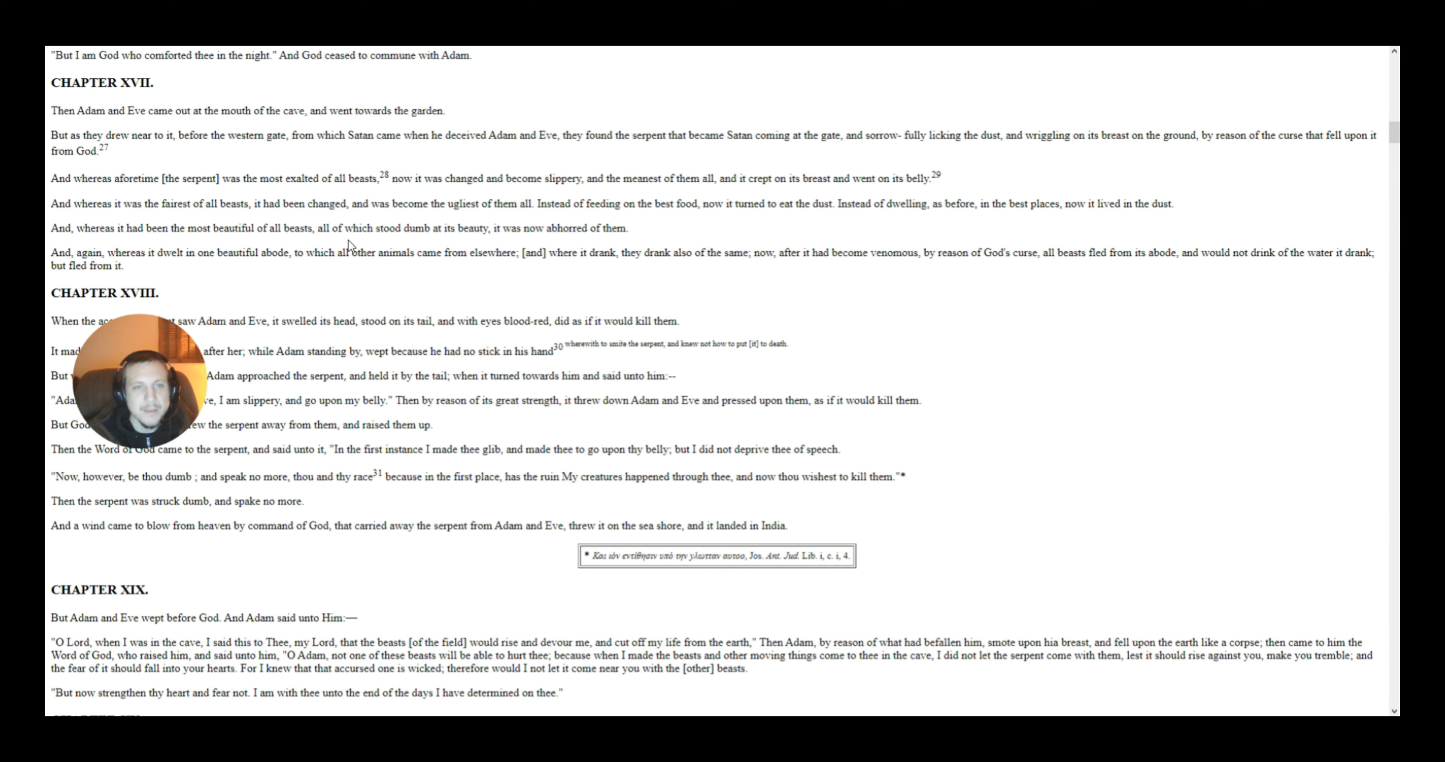
mouse_move(530, 255)
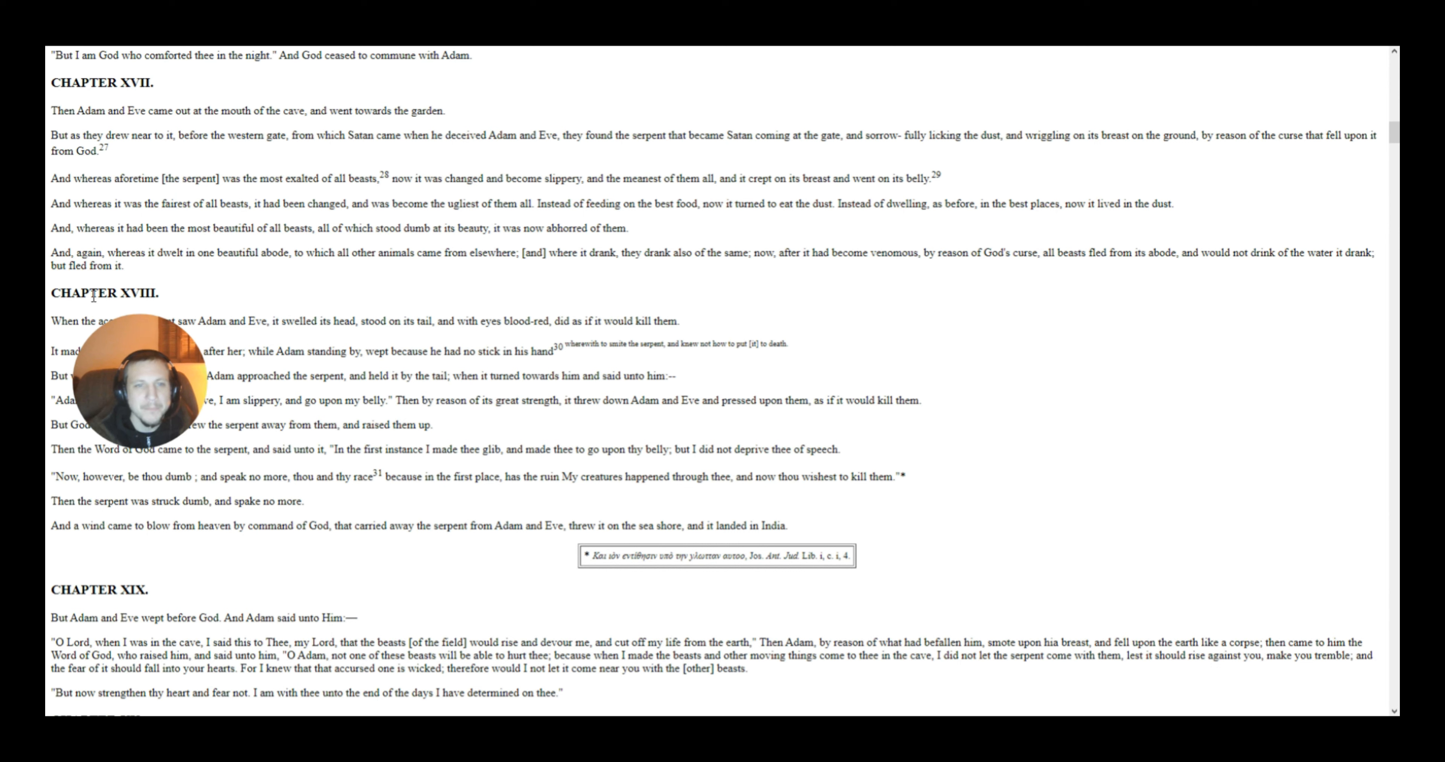
mouse_move(850, 288)
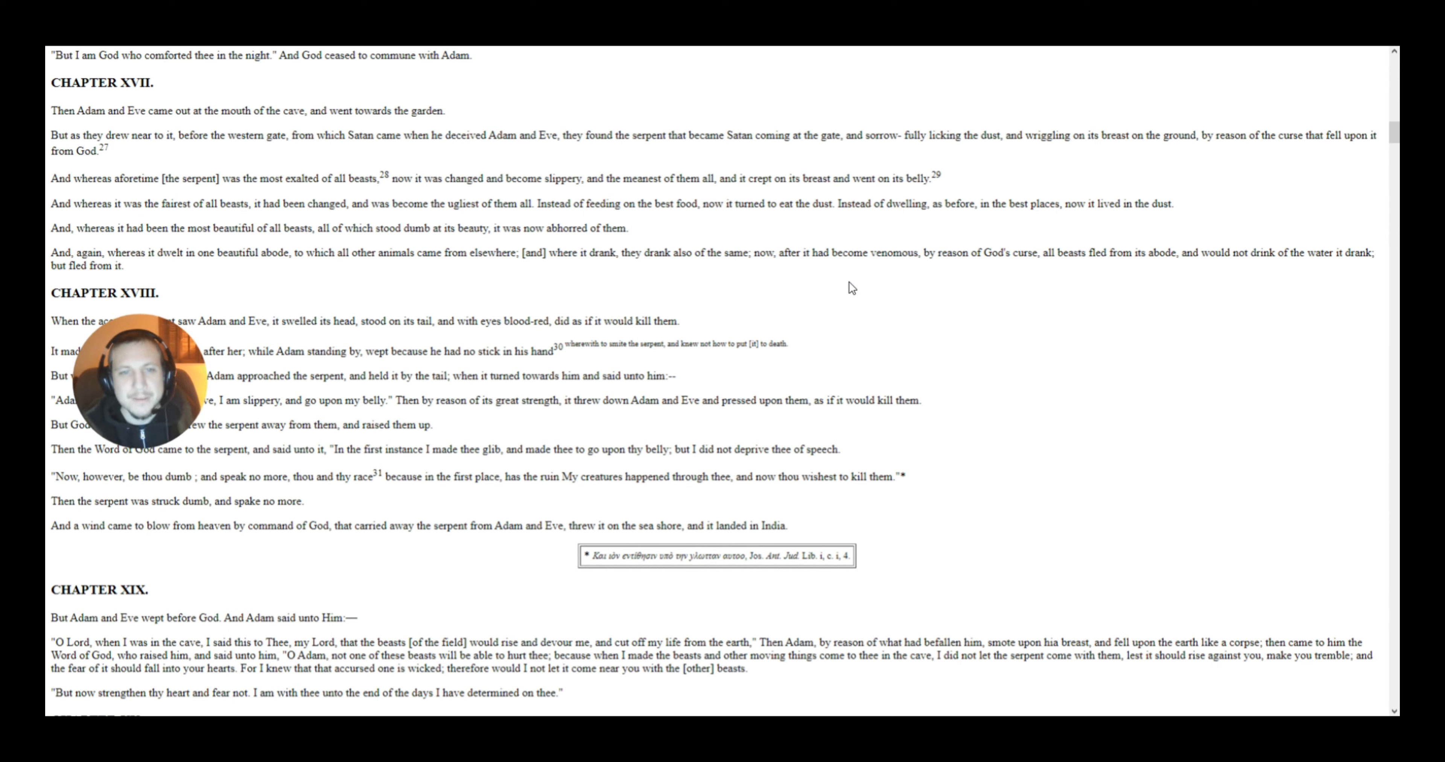
mouse_move(83, 468)
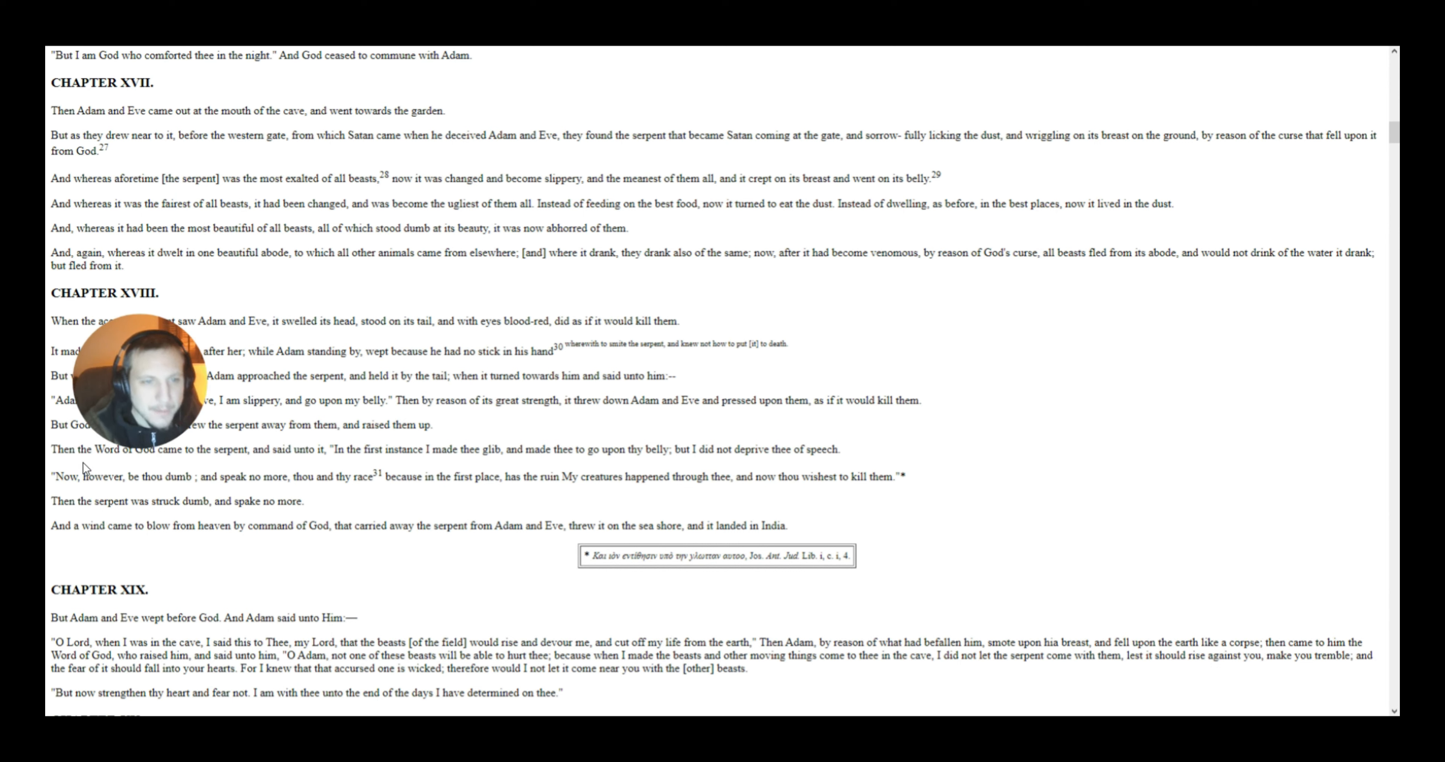
mouse_move(83, 447)
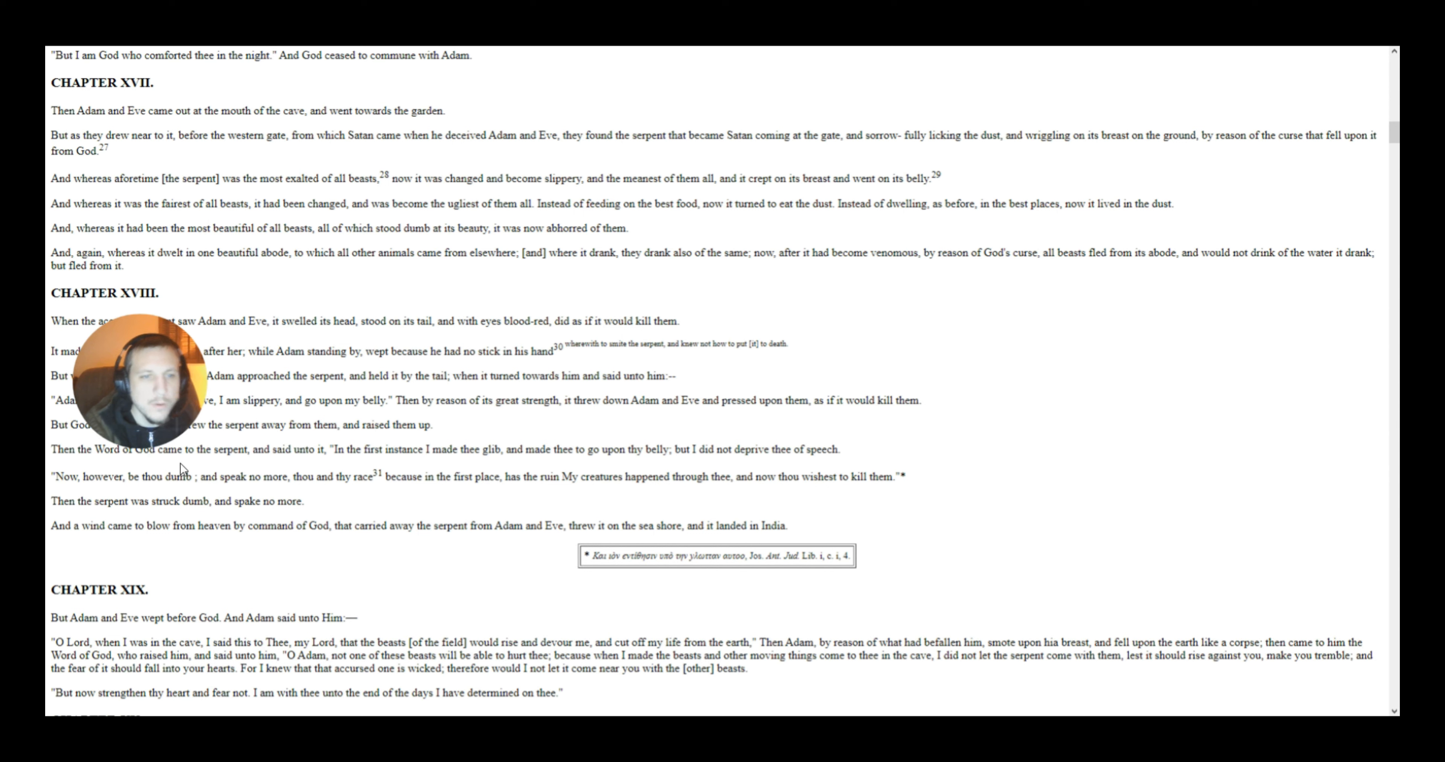
mouse_move(295, 471)
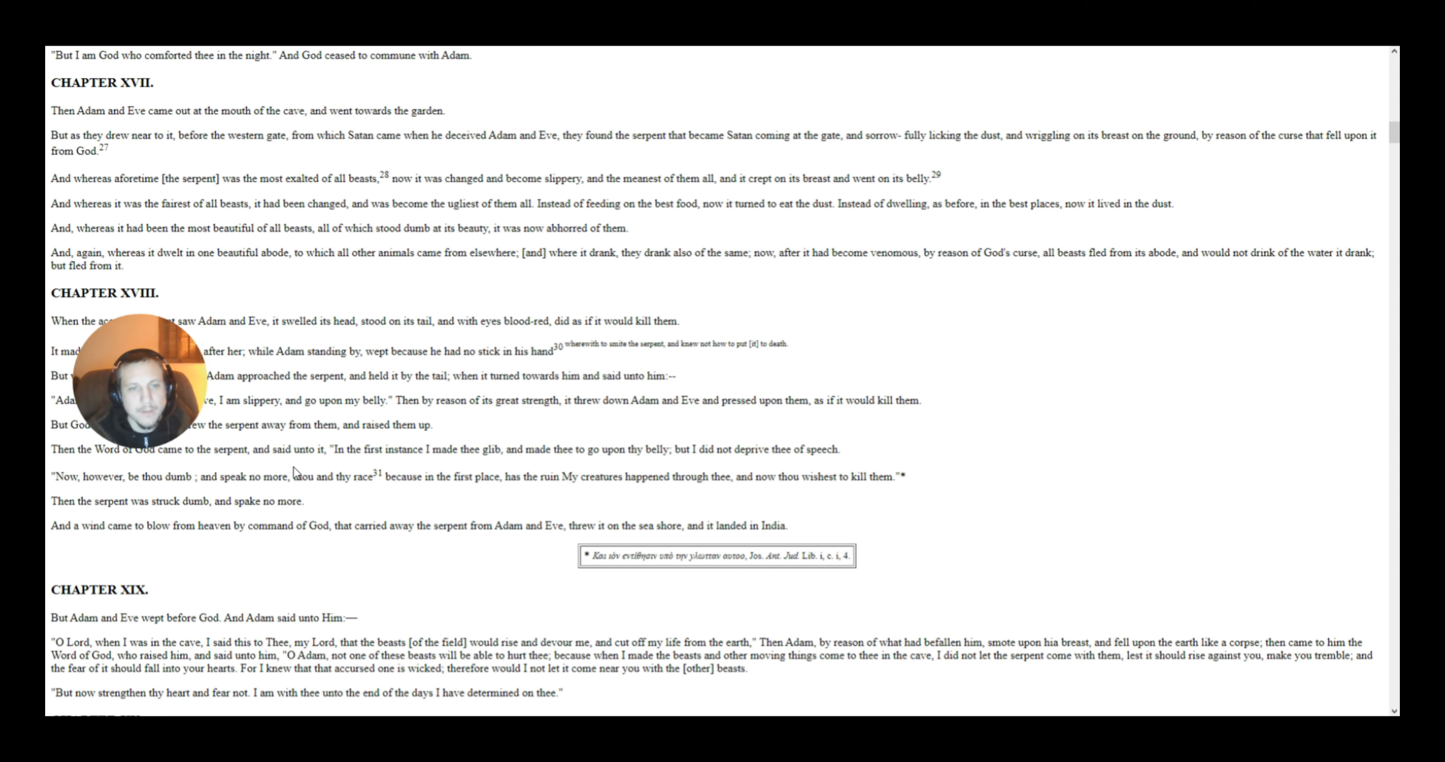
mouse_move(424, 464)
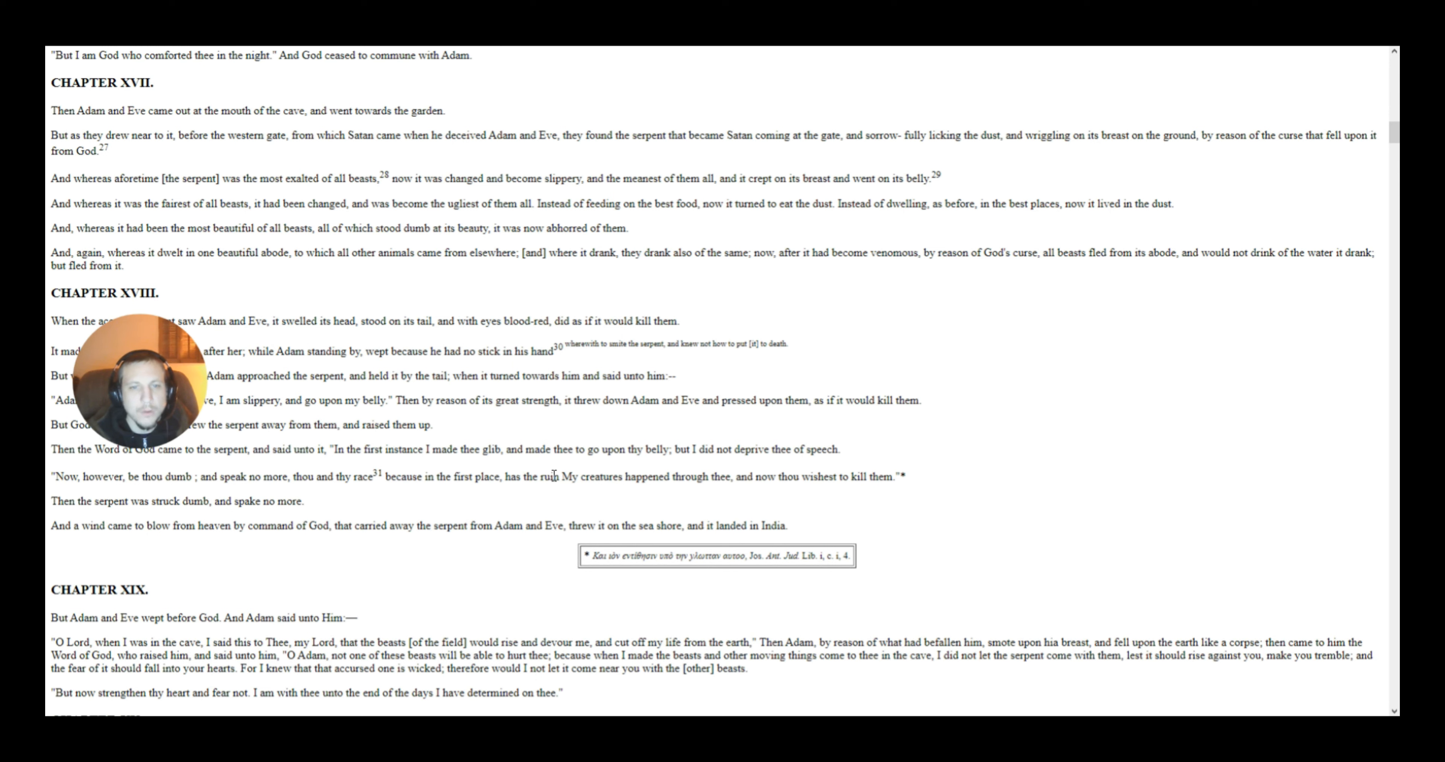
mouse_move(656, 471)
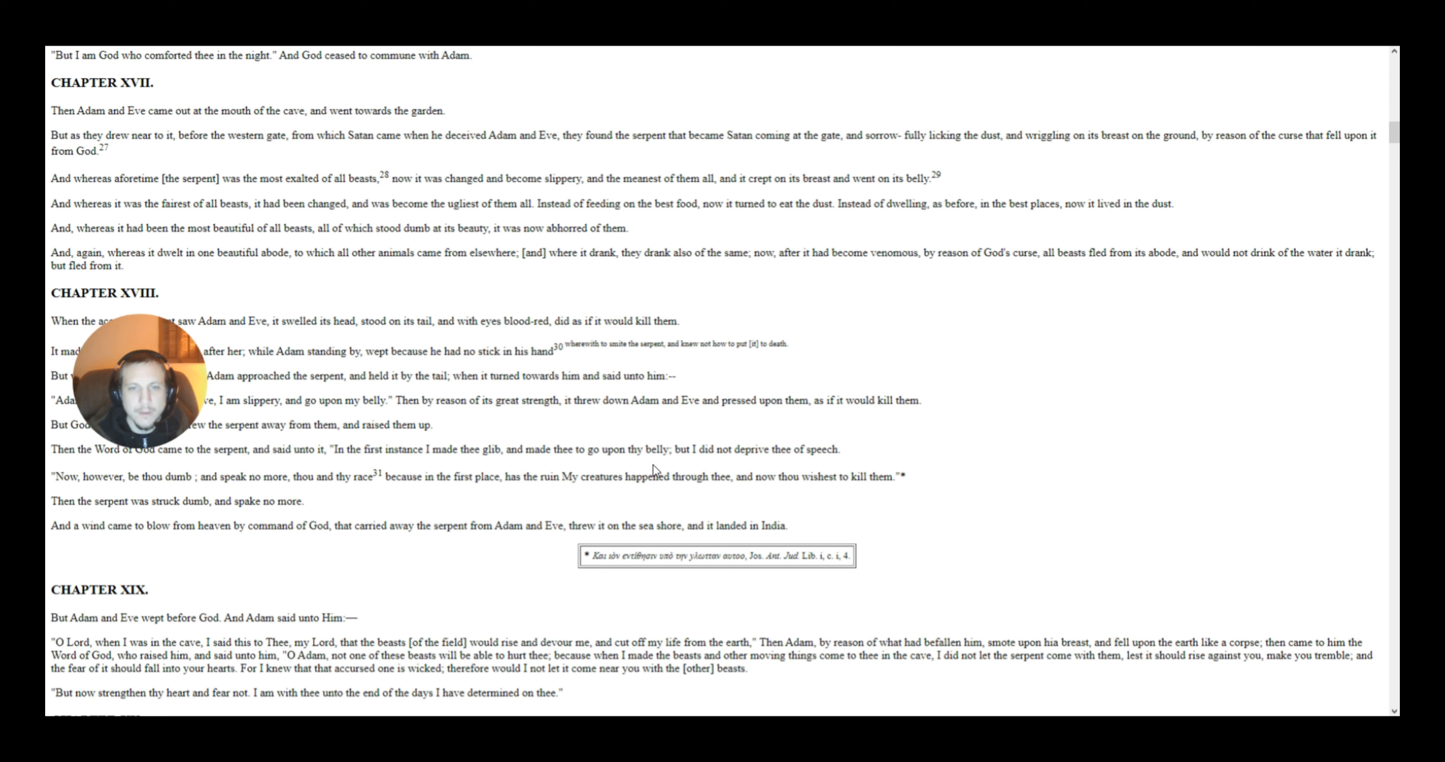
mouse_move(645, 506)
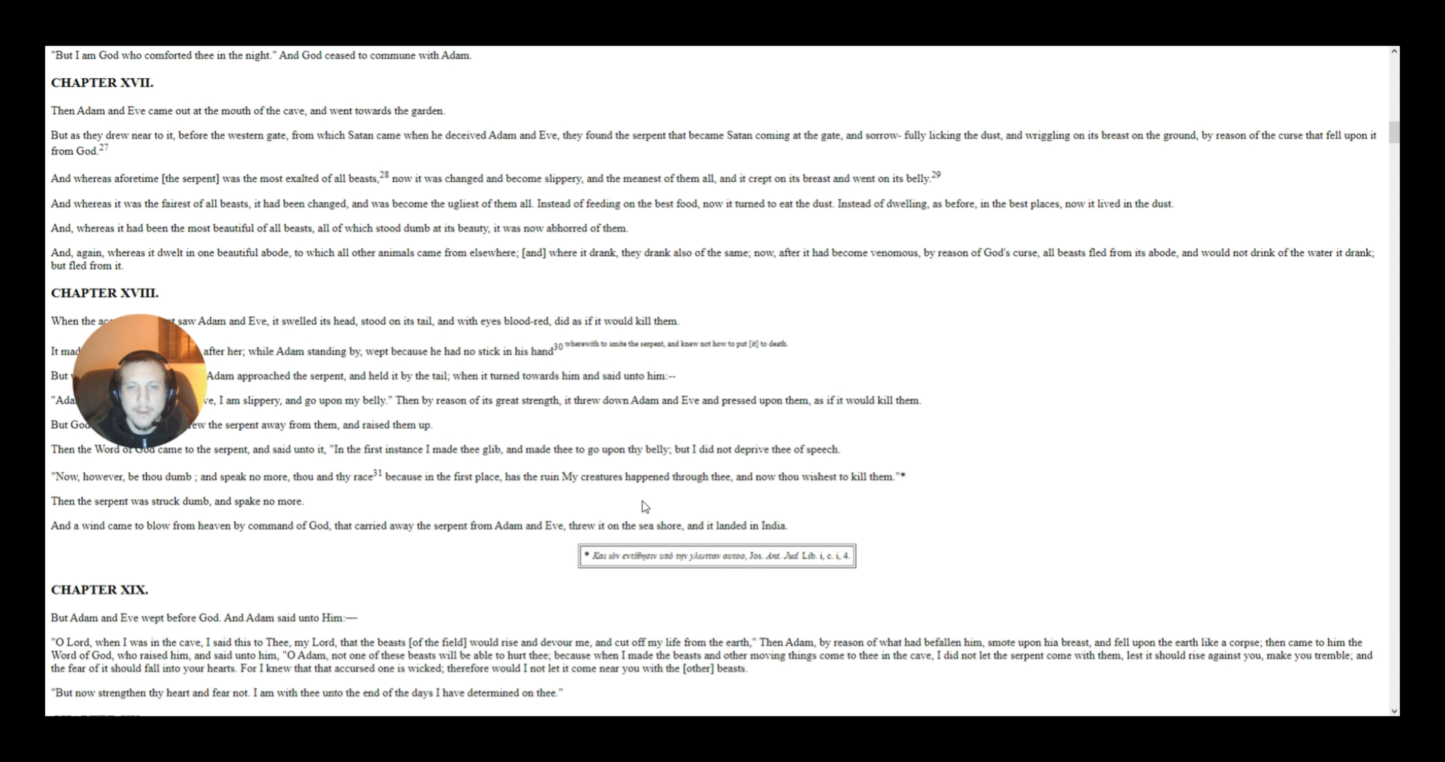
mouse_move(834, 466)
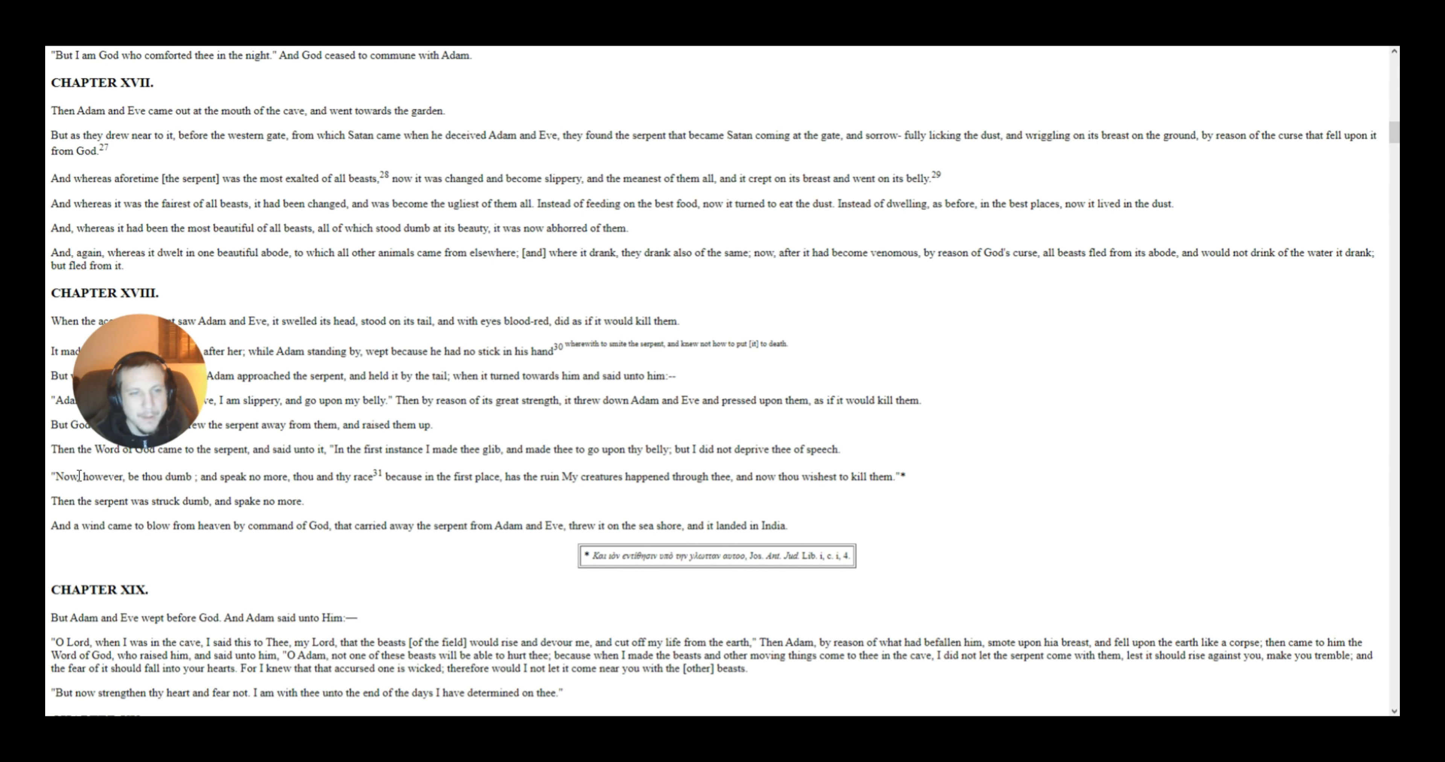
mouse_move(201, 493)
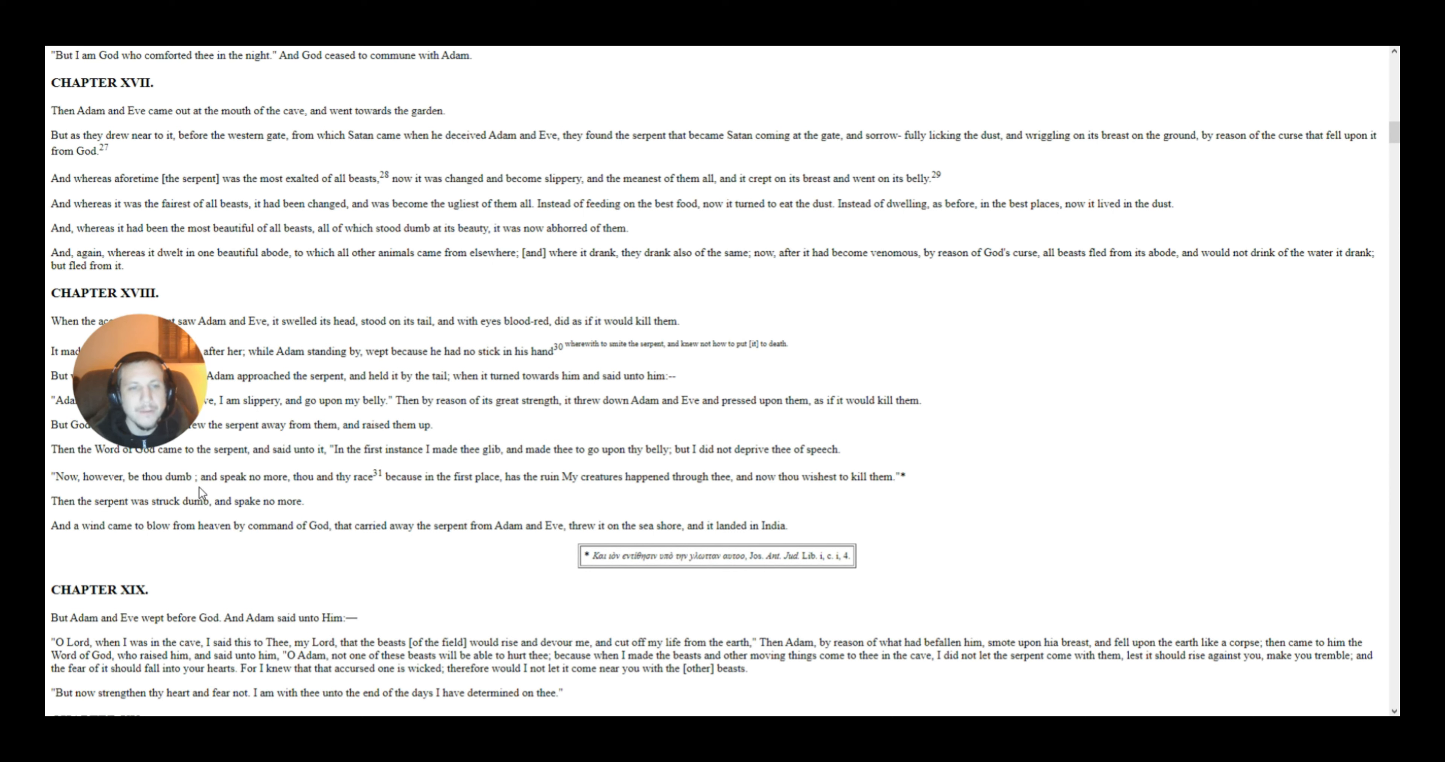
mouse_move(338, 501)
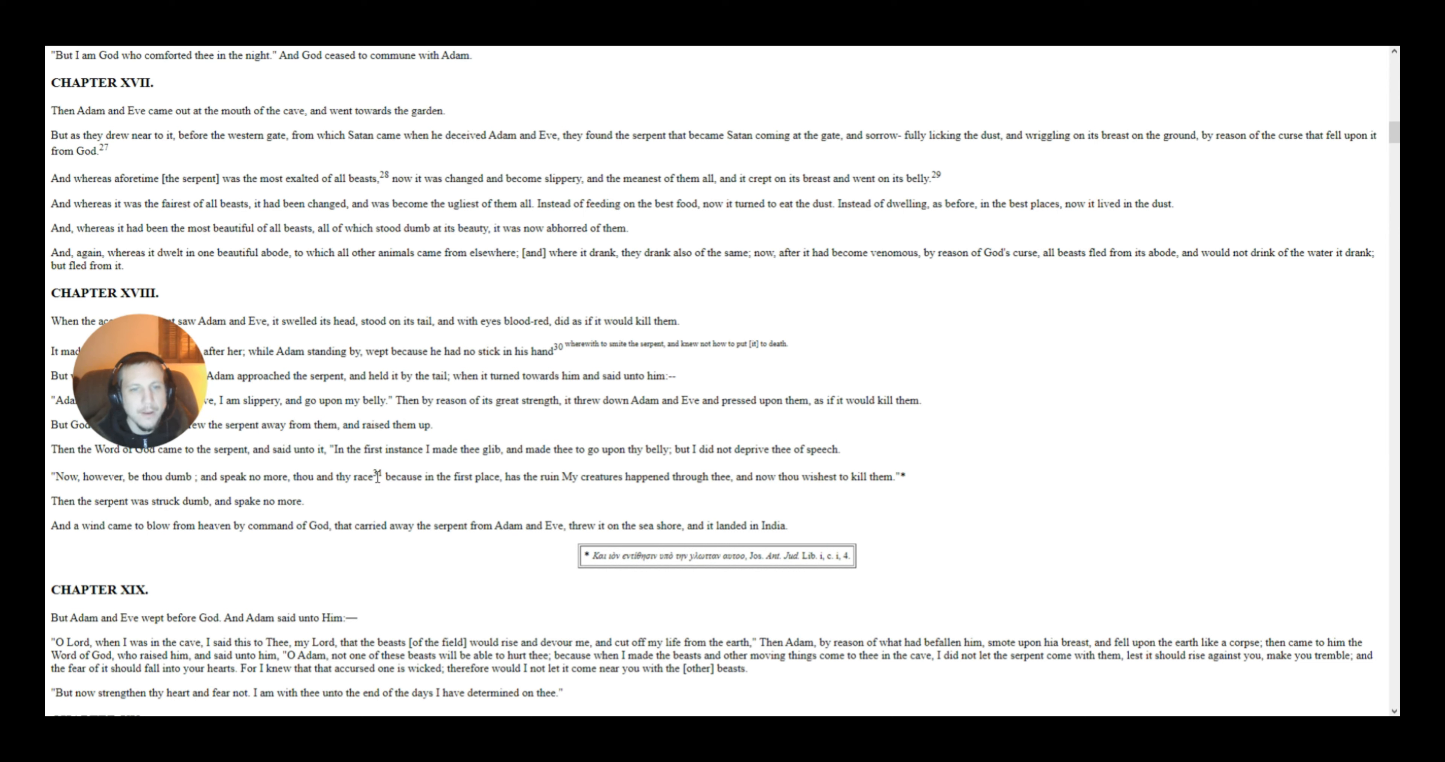
double_click(355, 476)
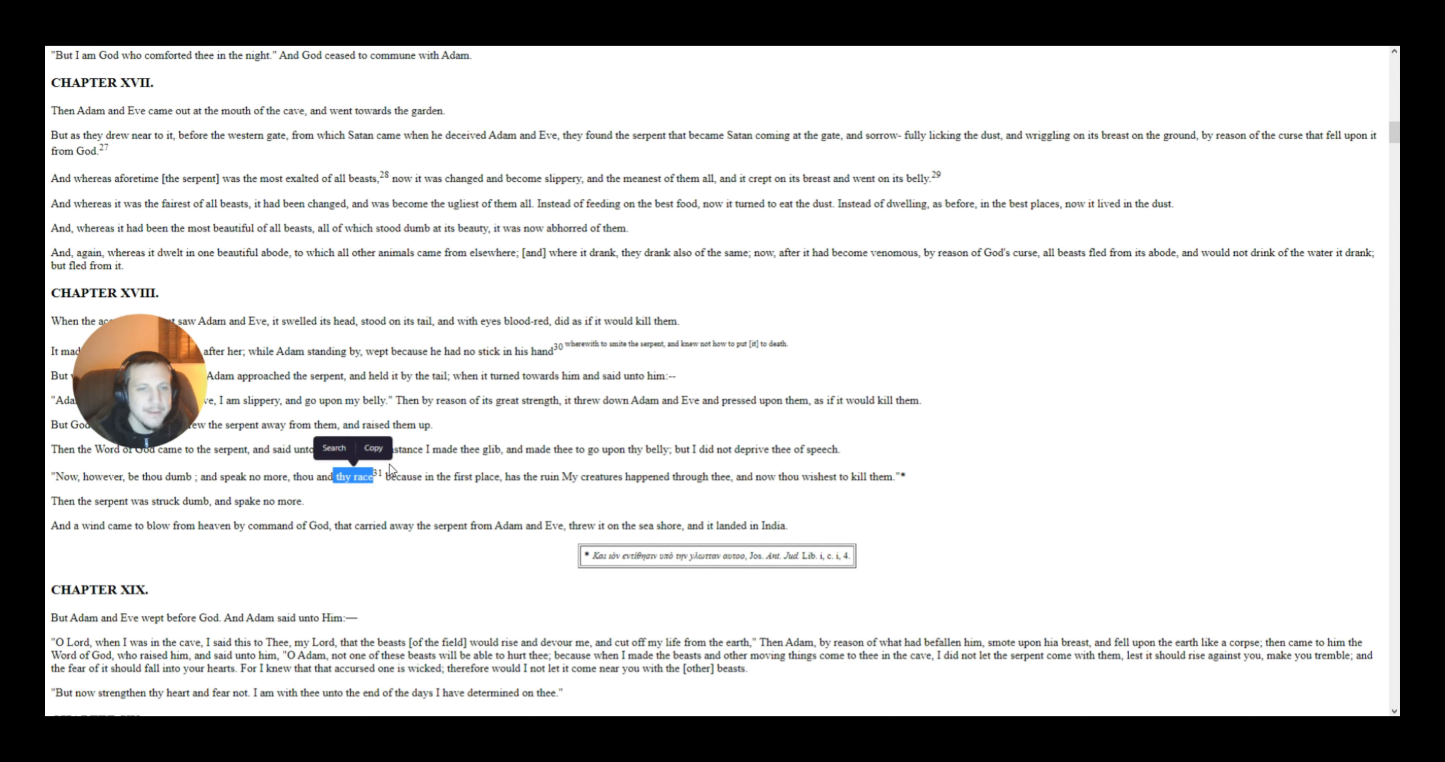
left_click(1022, 456)
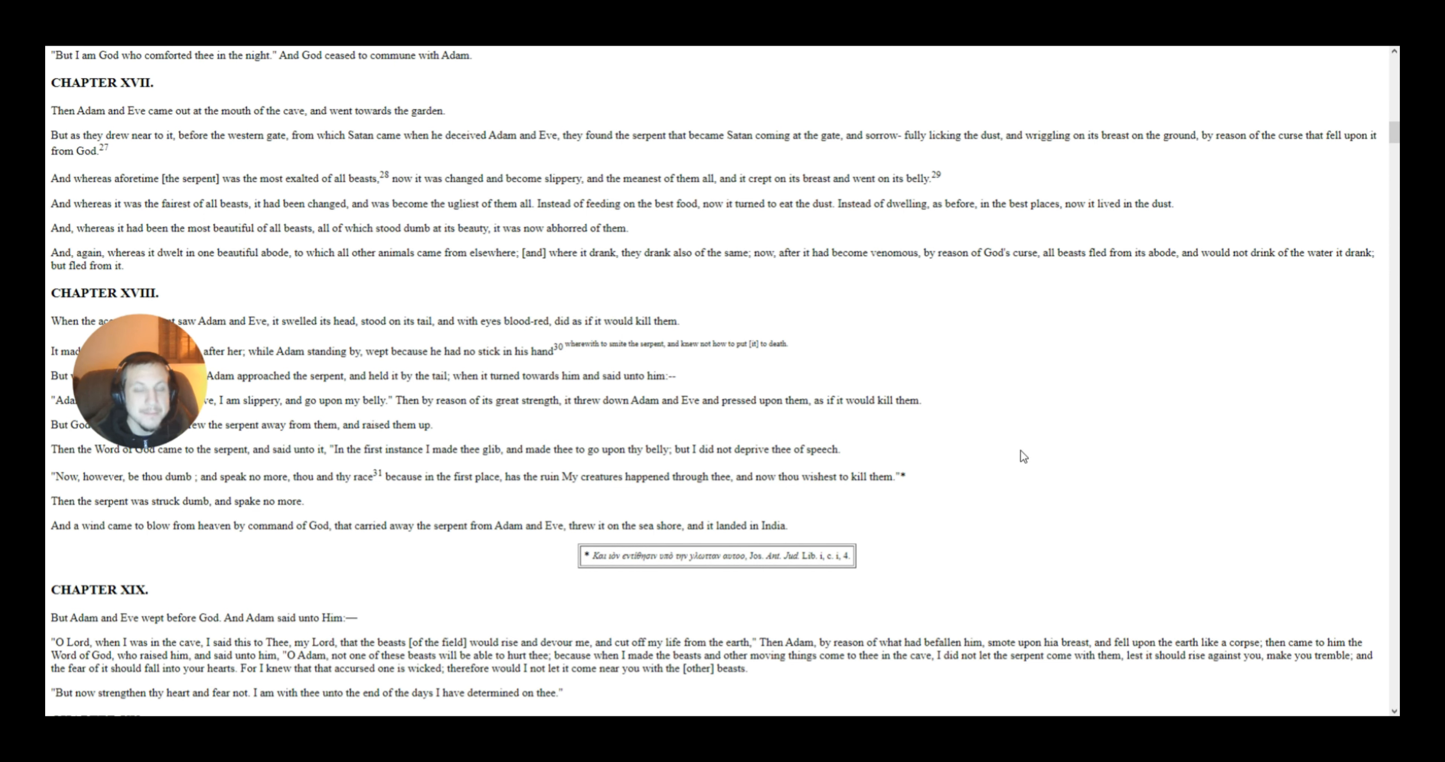
mouse_move(859, 511)
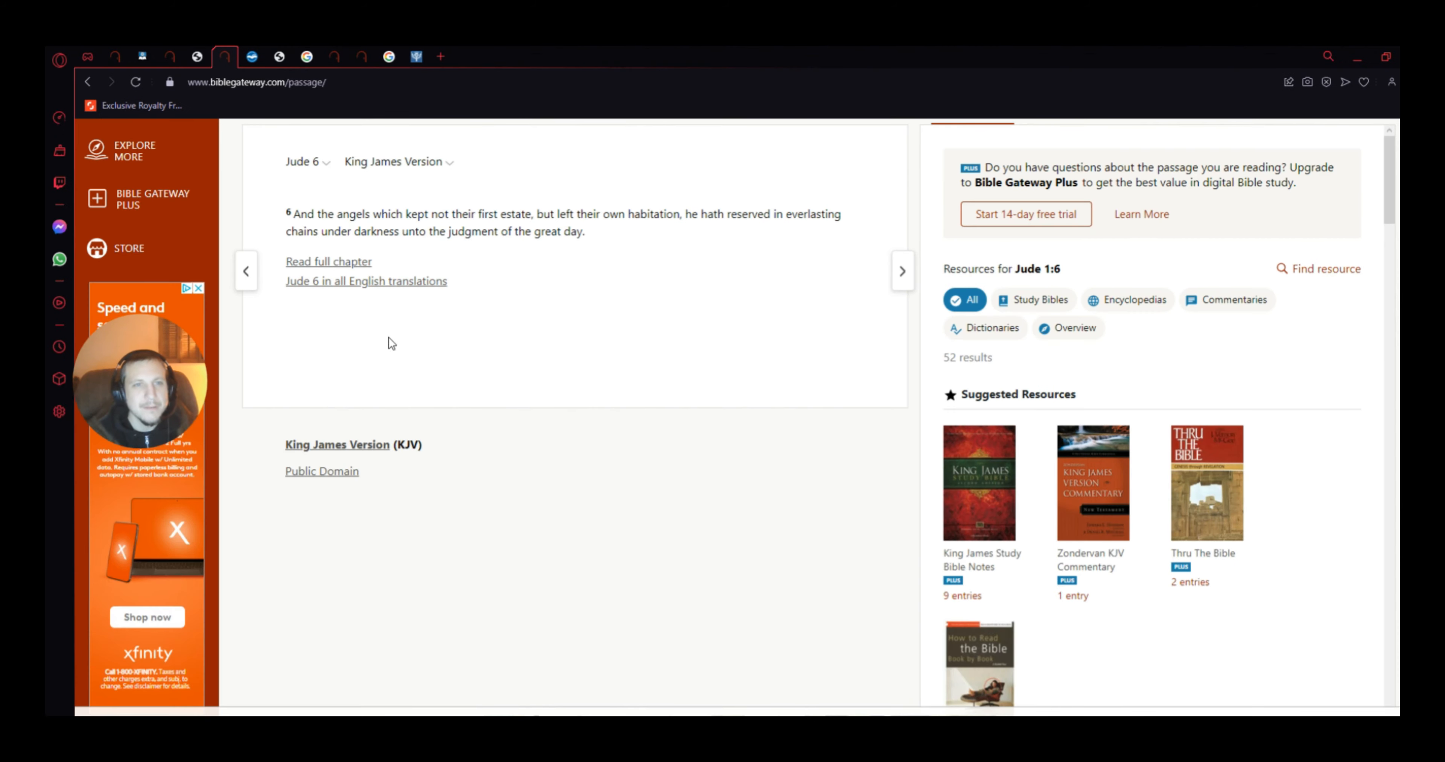
Step: Return to the top of Jude 6 KJV, then switch to the Strong's Greek 4747 stoicheion tab
scroll("up", 3)
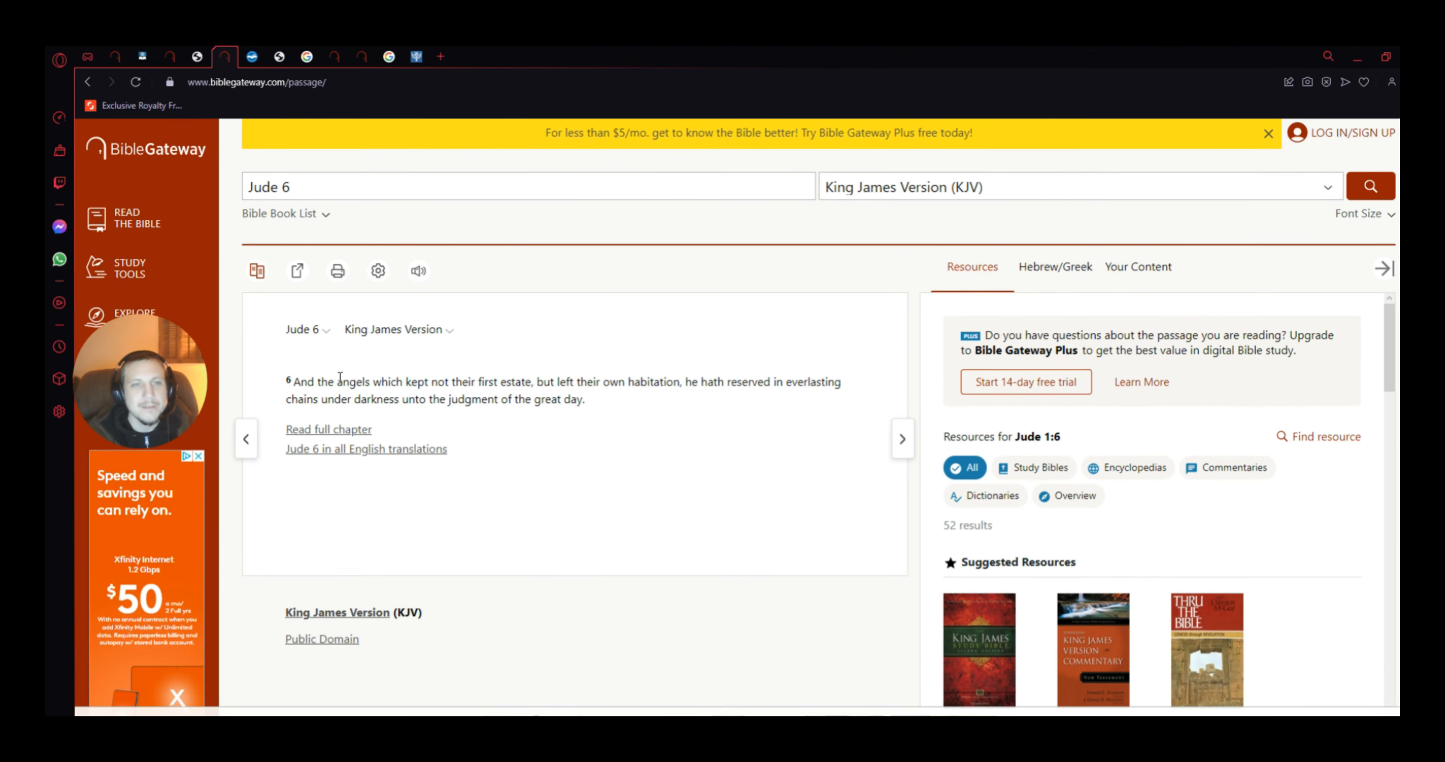
mouse_move(311, 356)
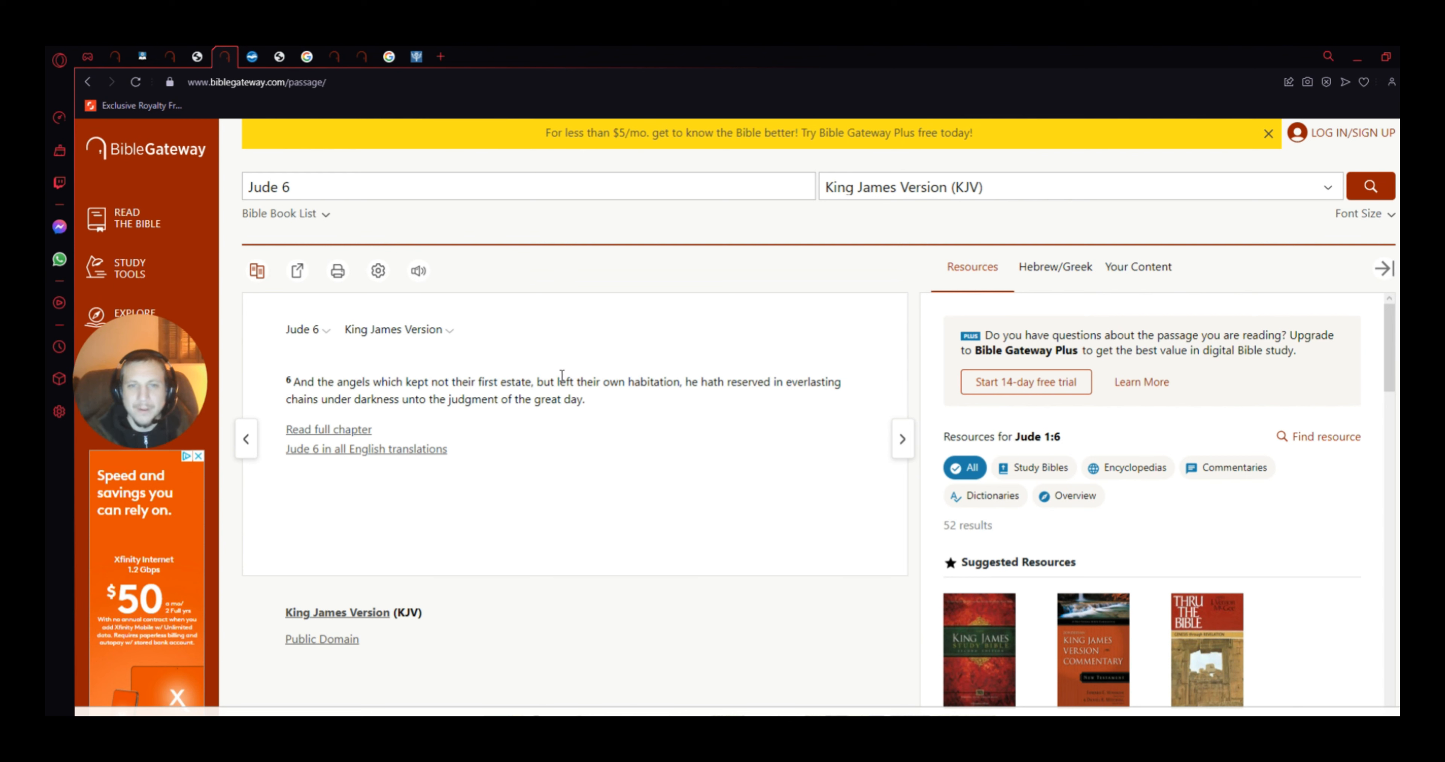
mouse_move(439, 387)
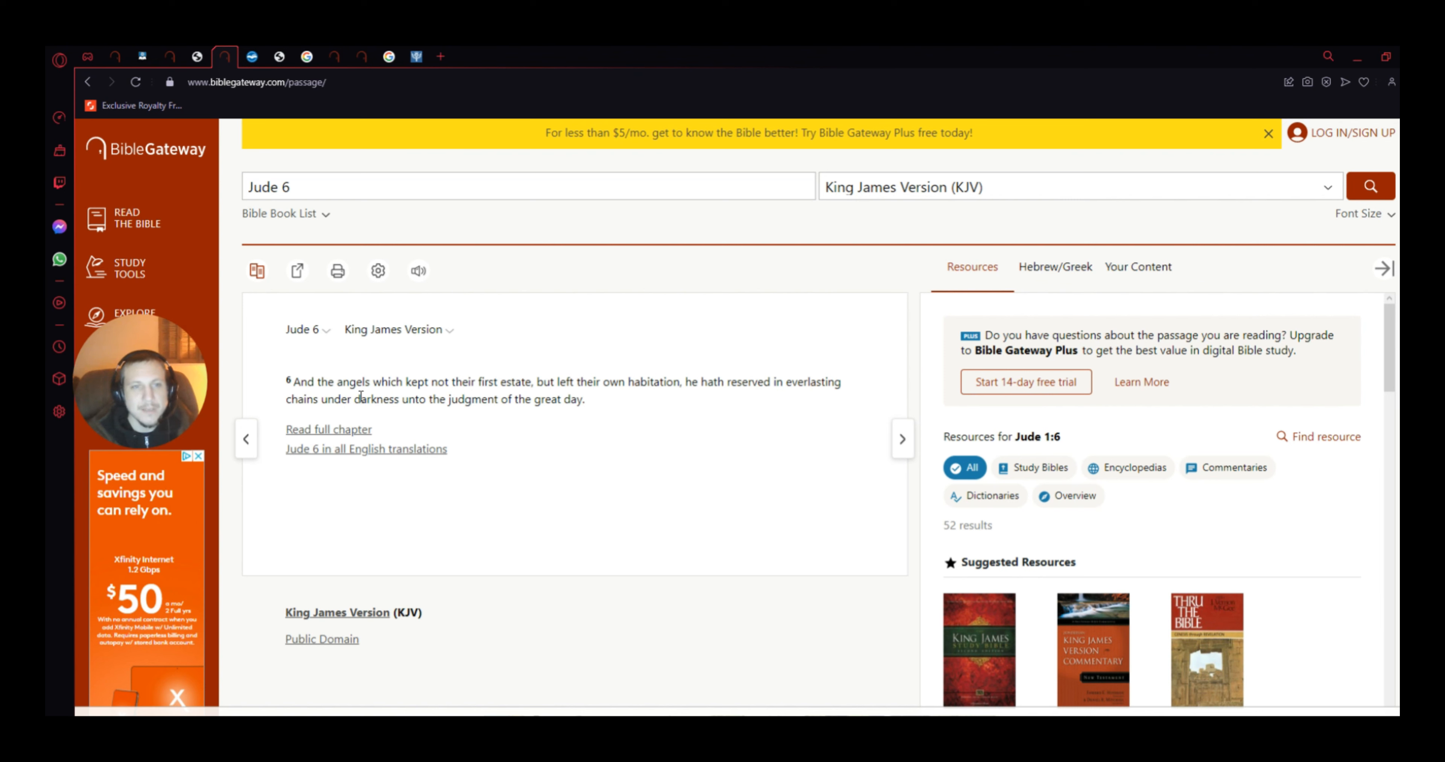
mouse_move(514, 396)
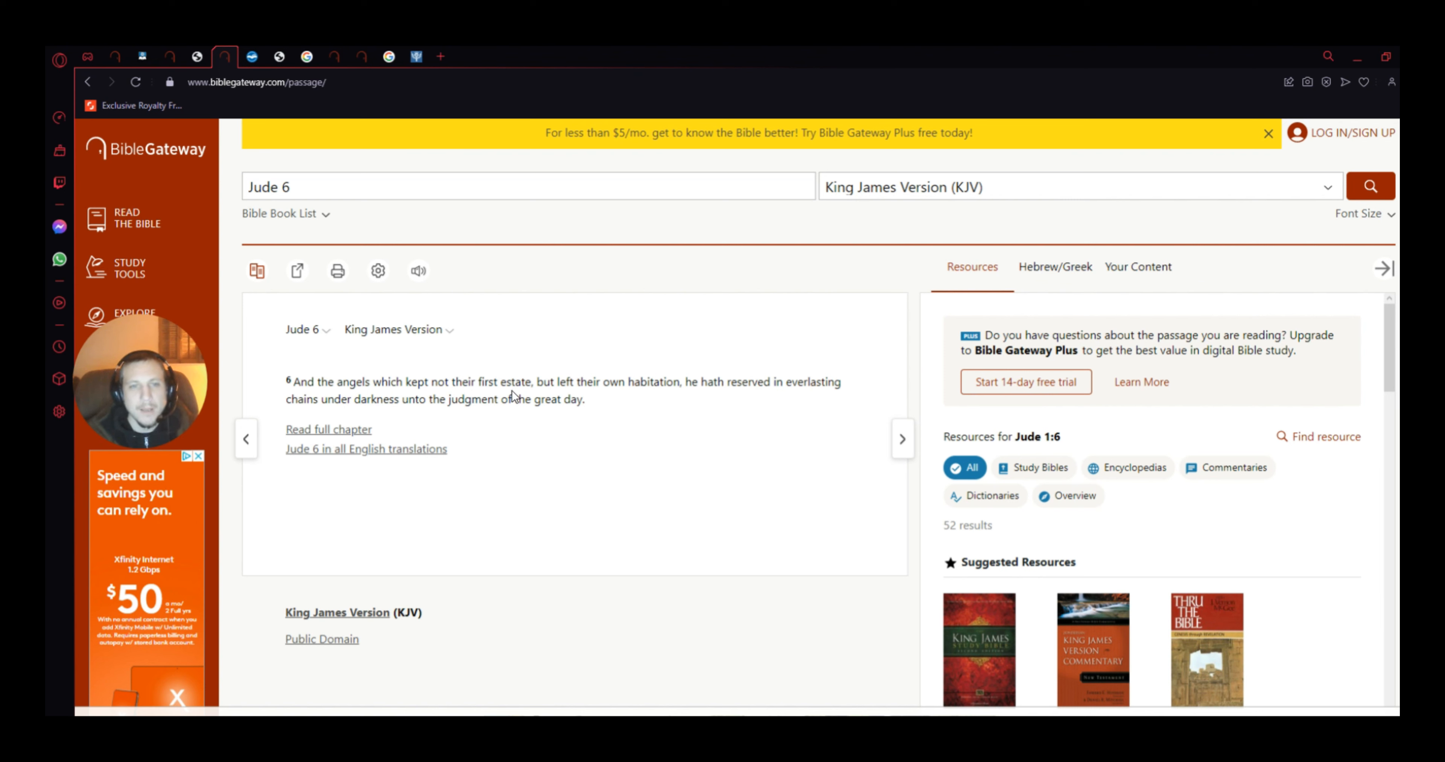
mouse_move(665, 413)
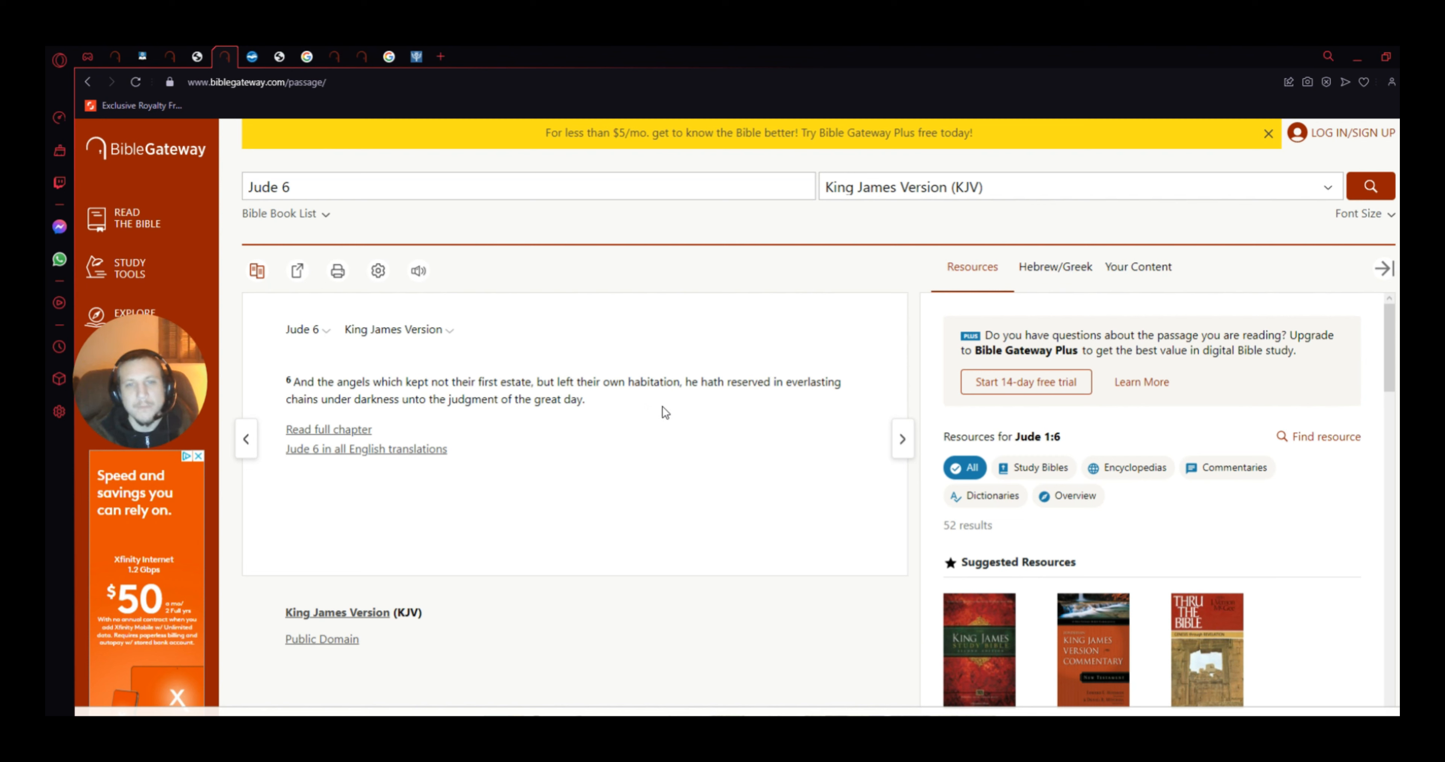
mouse_move(817, 398)
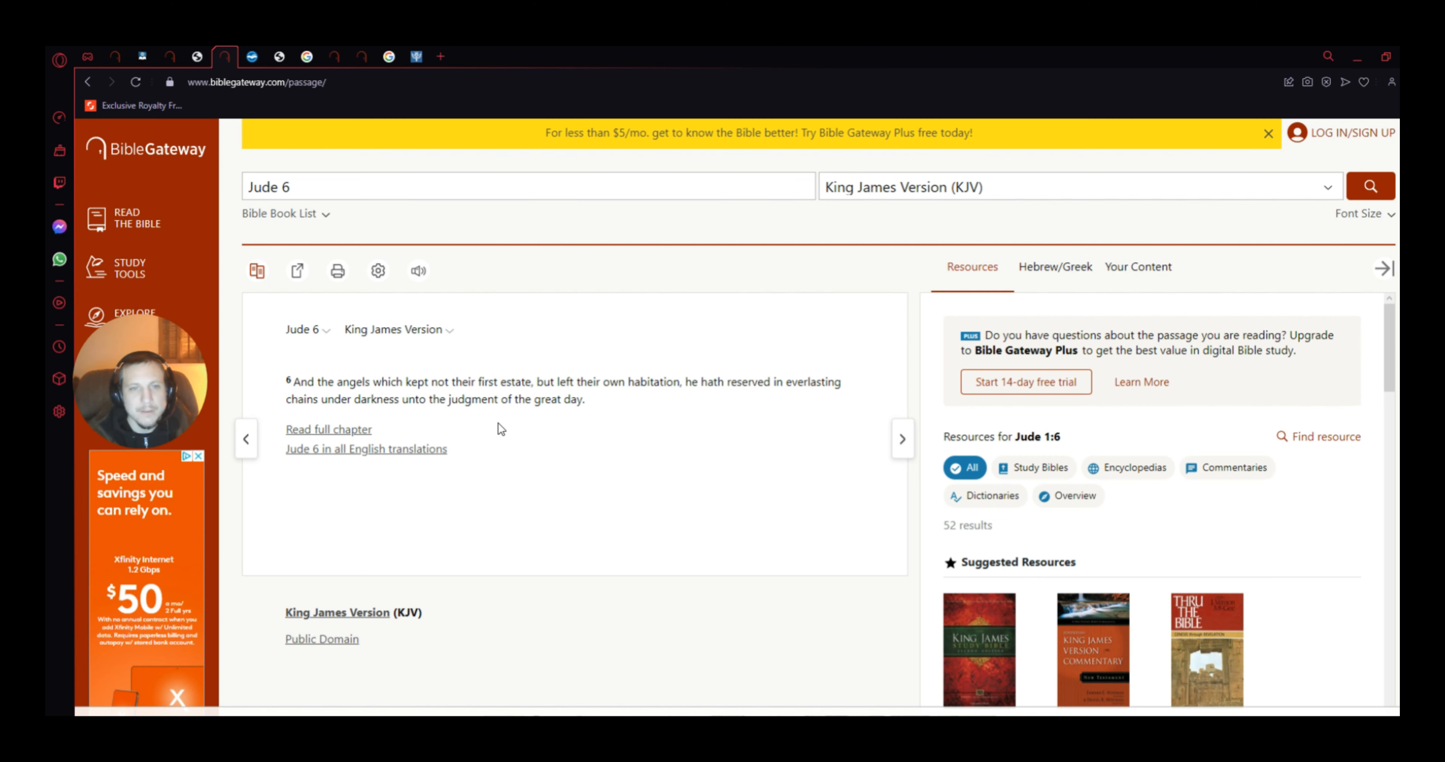
mouse_move(645, 426)
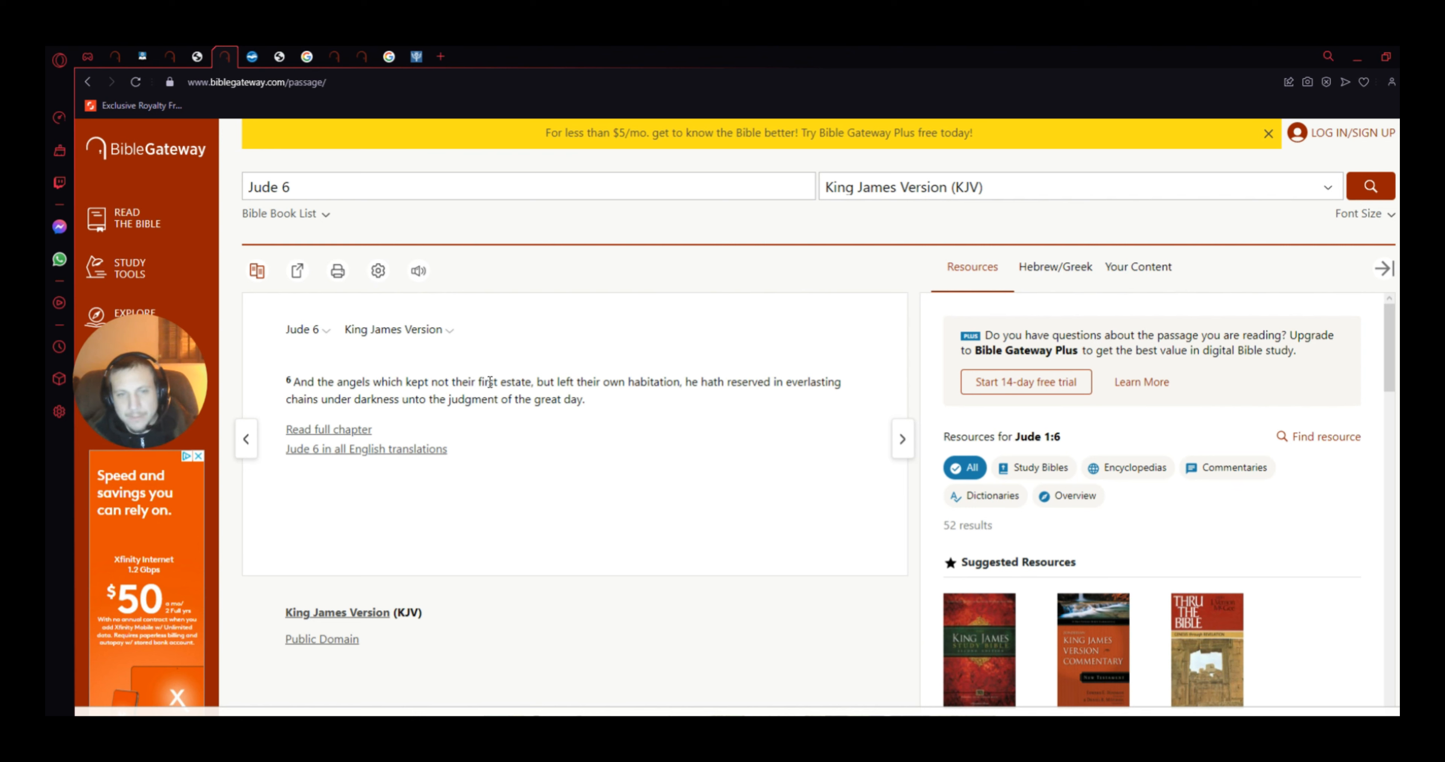
mouse_move(487, 360)
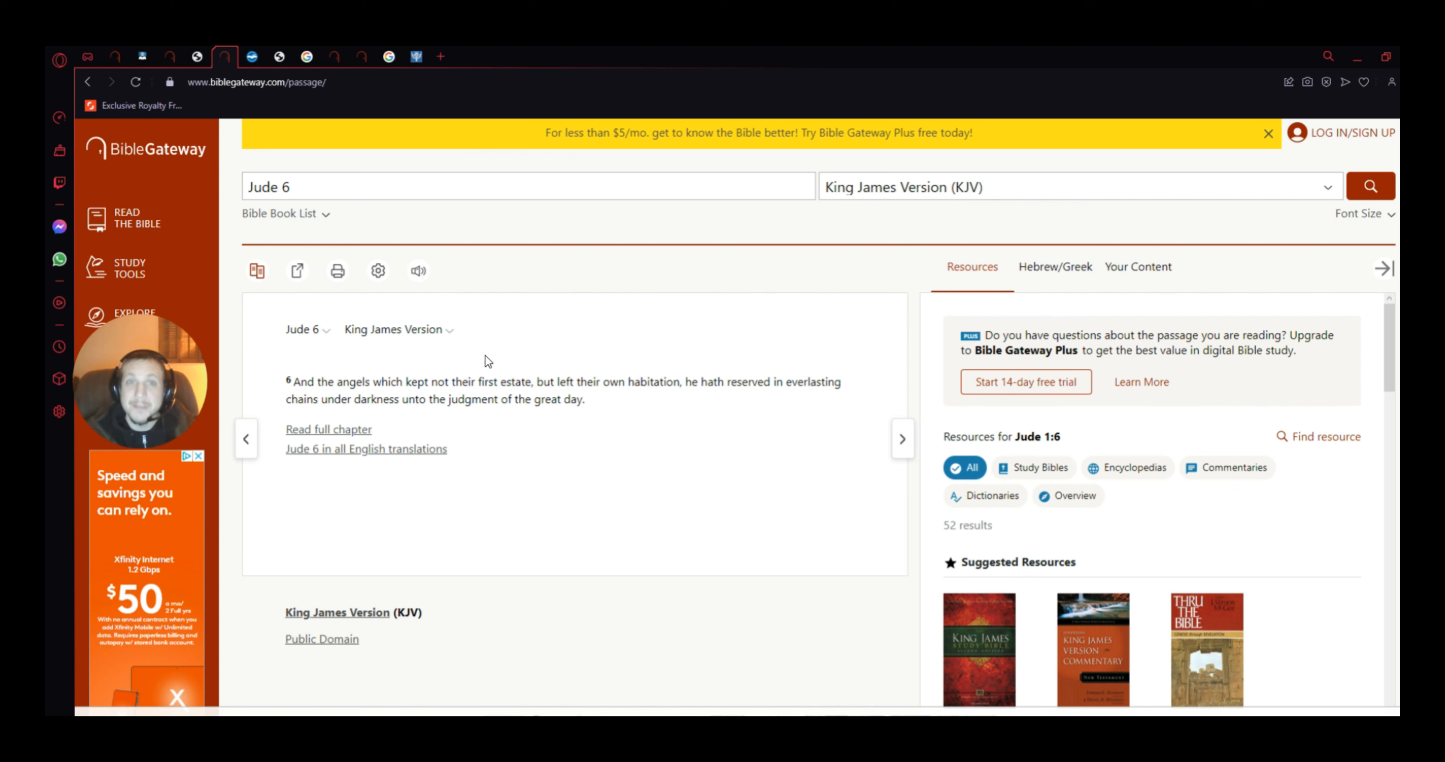
mouse_move(486, 400)
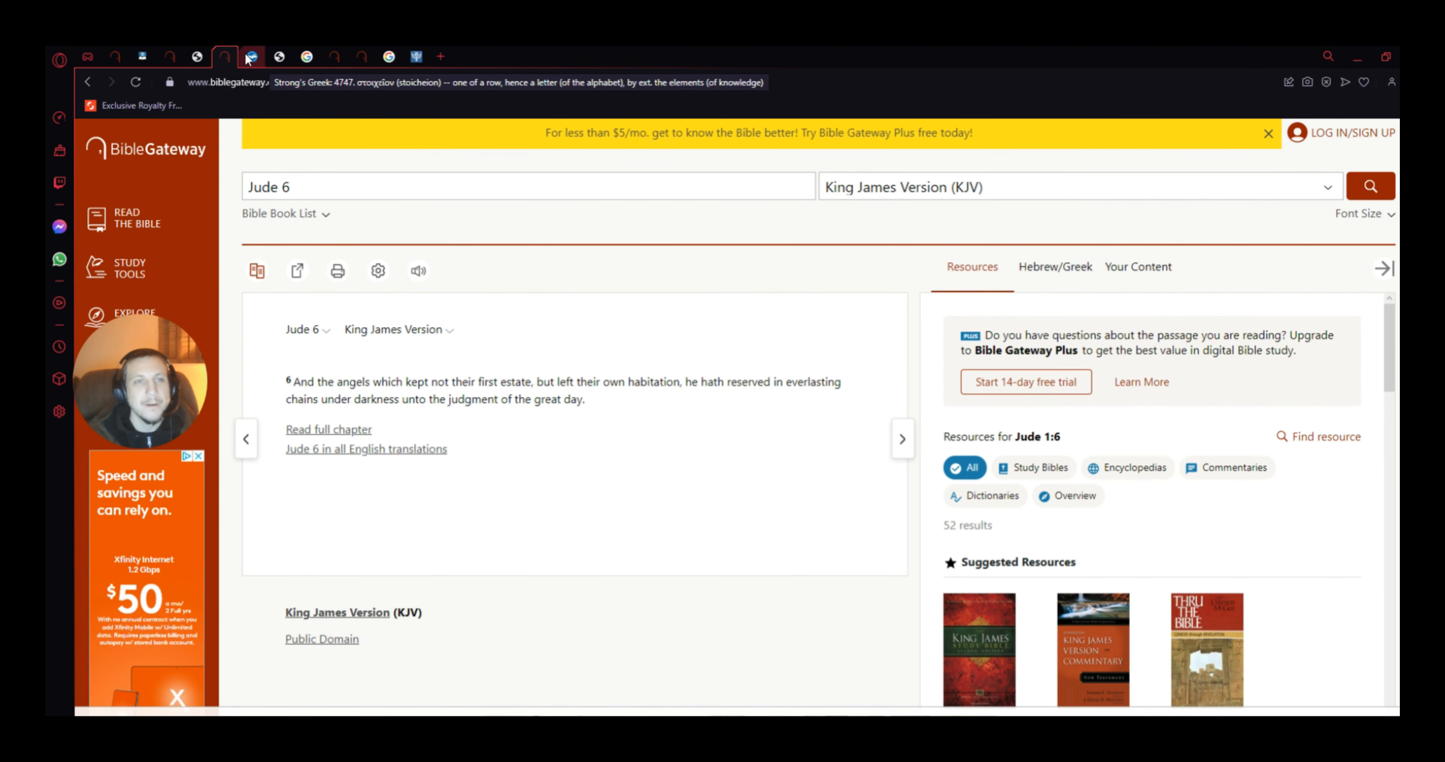
left_click(251, 56)
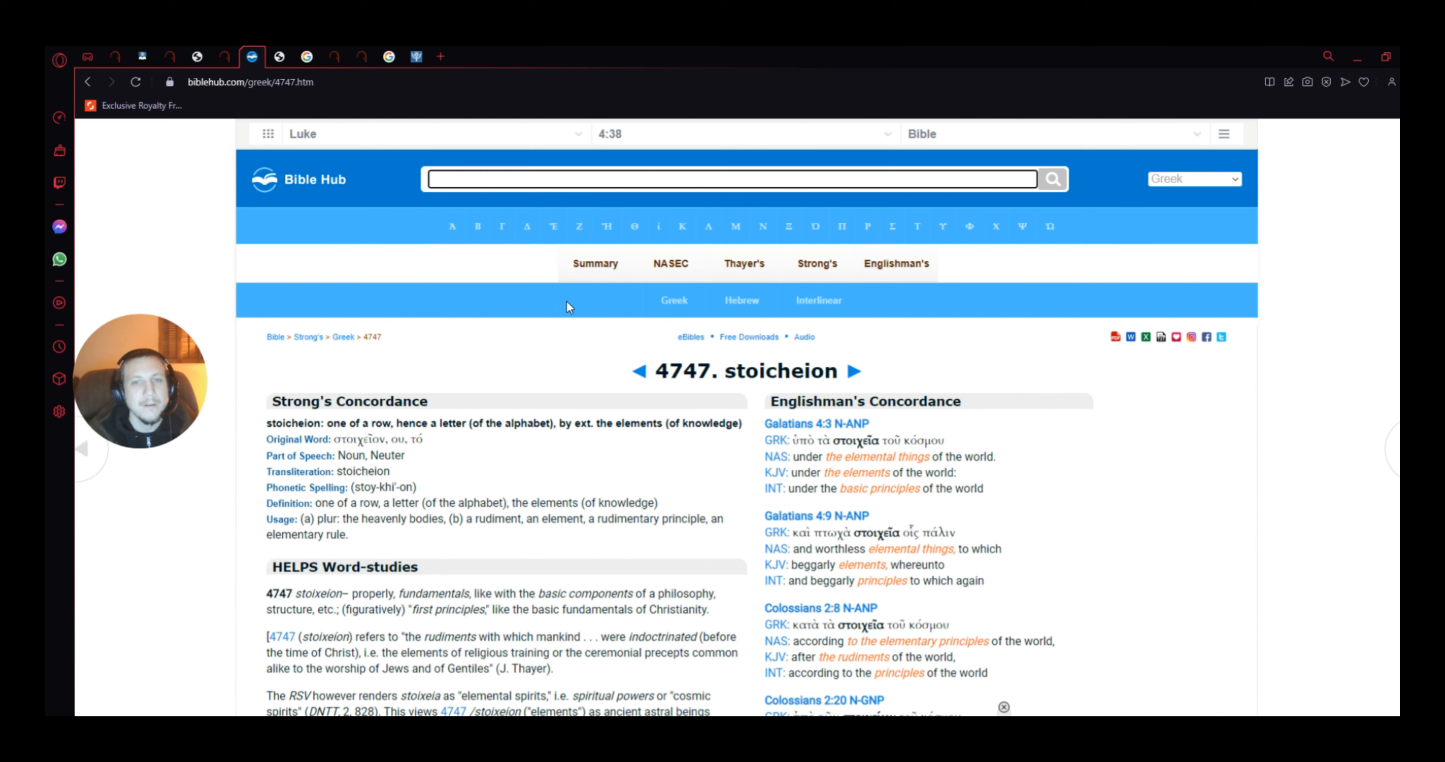
mouse_move(725, 553)
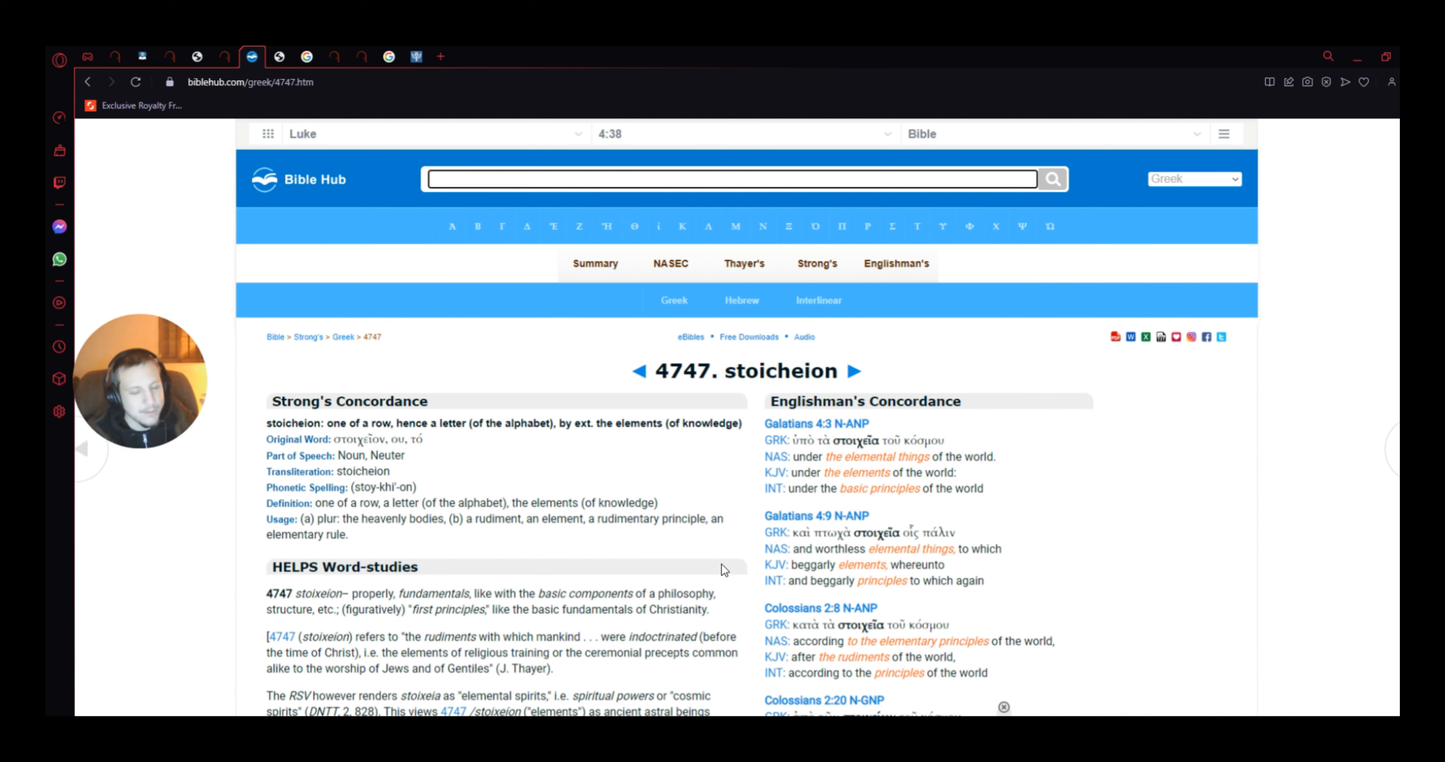
mouse_move(748, 601)
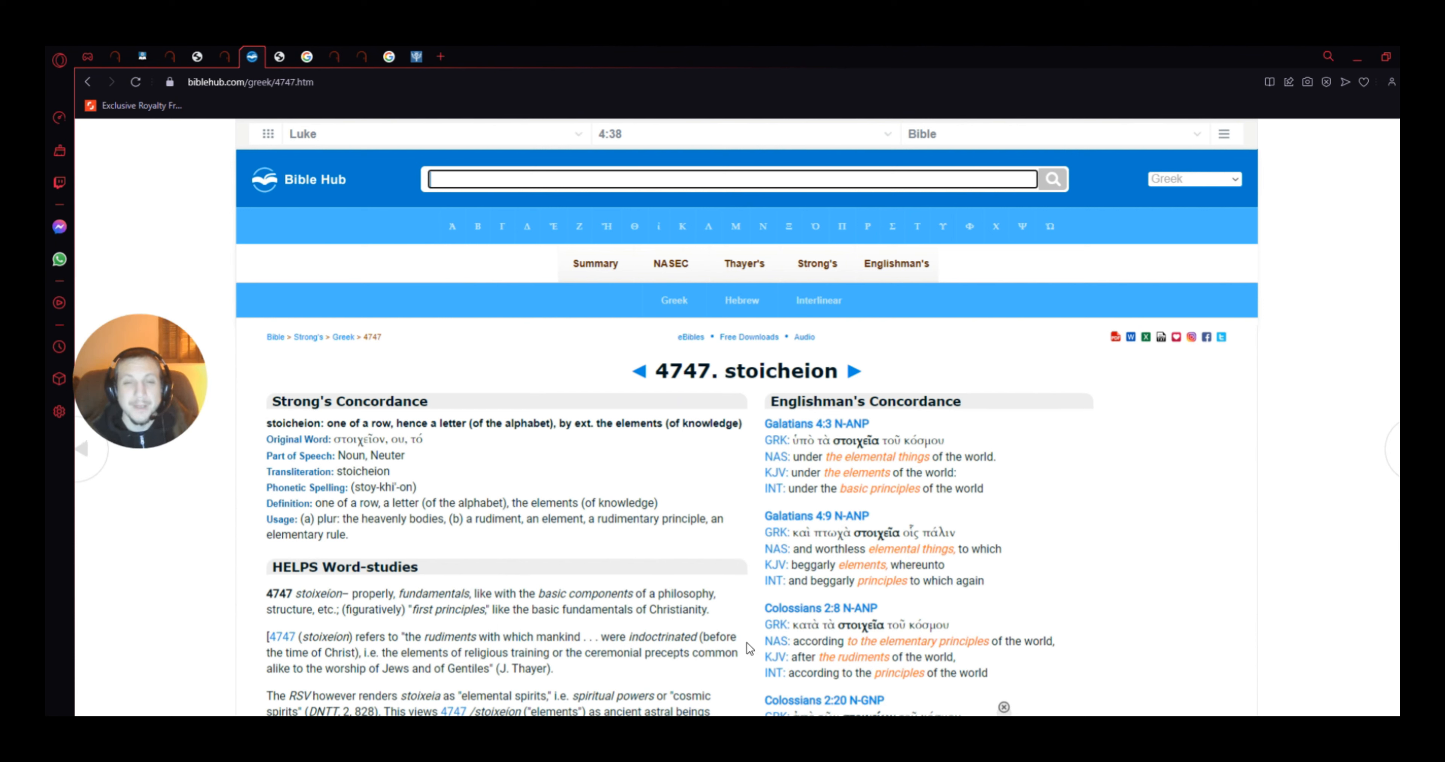
mouse_move(751, 569)
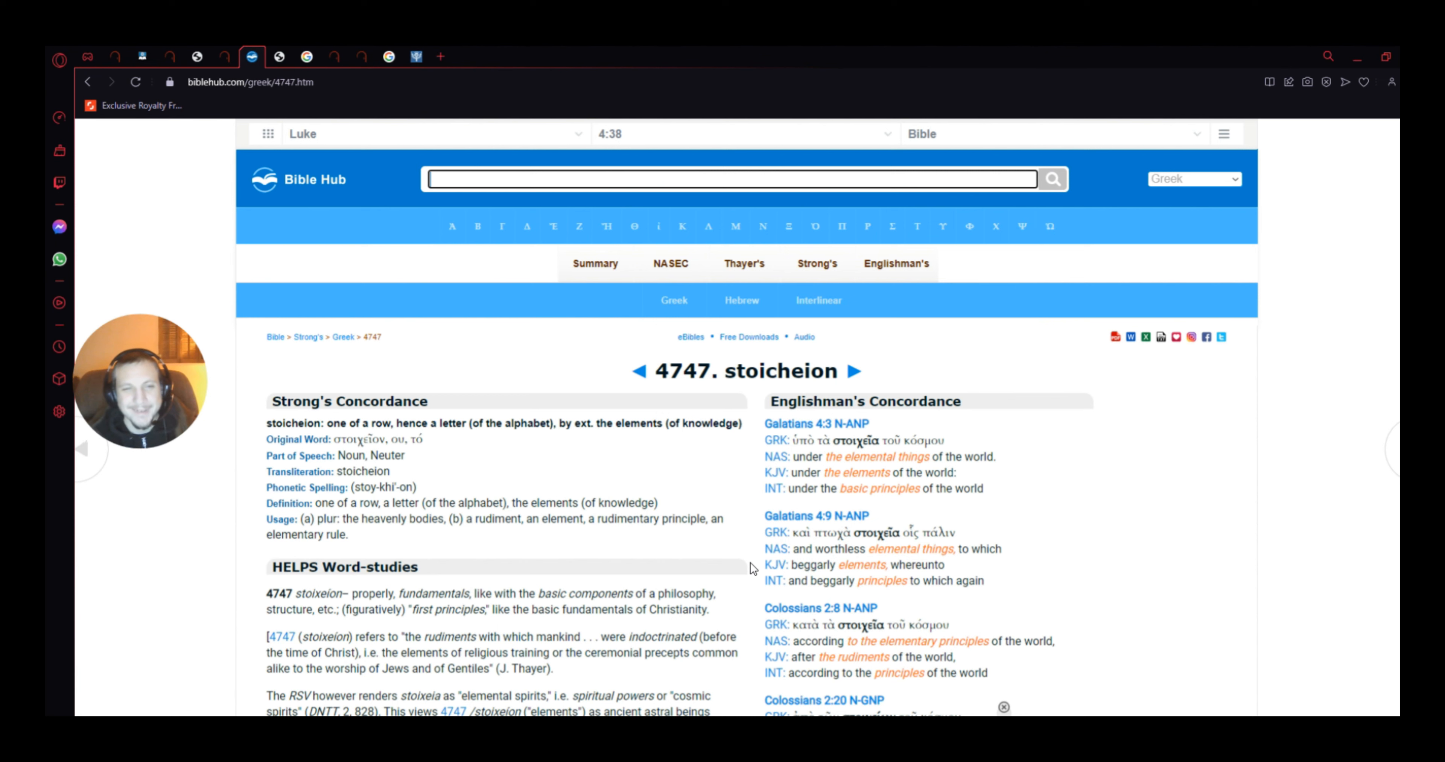
mouse_move(774, 582)
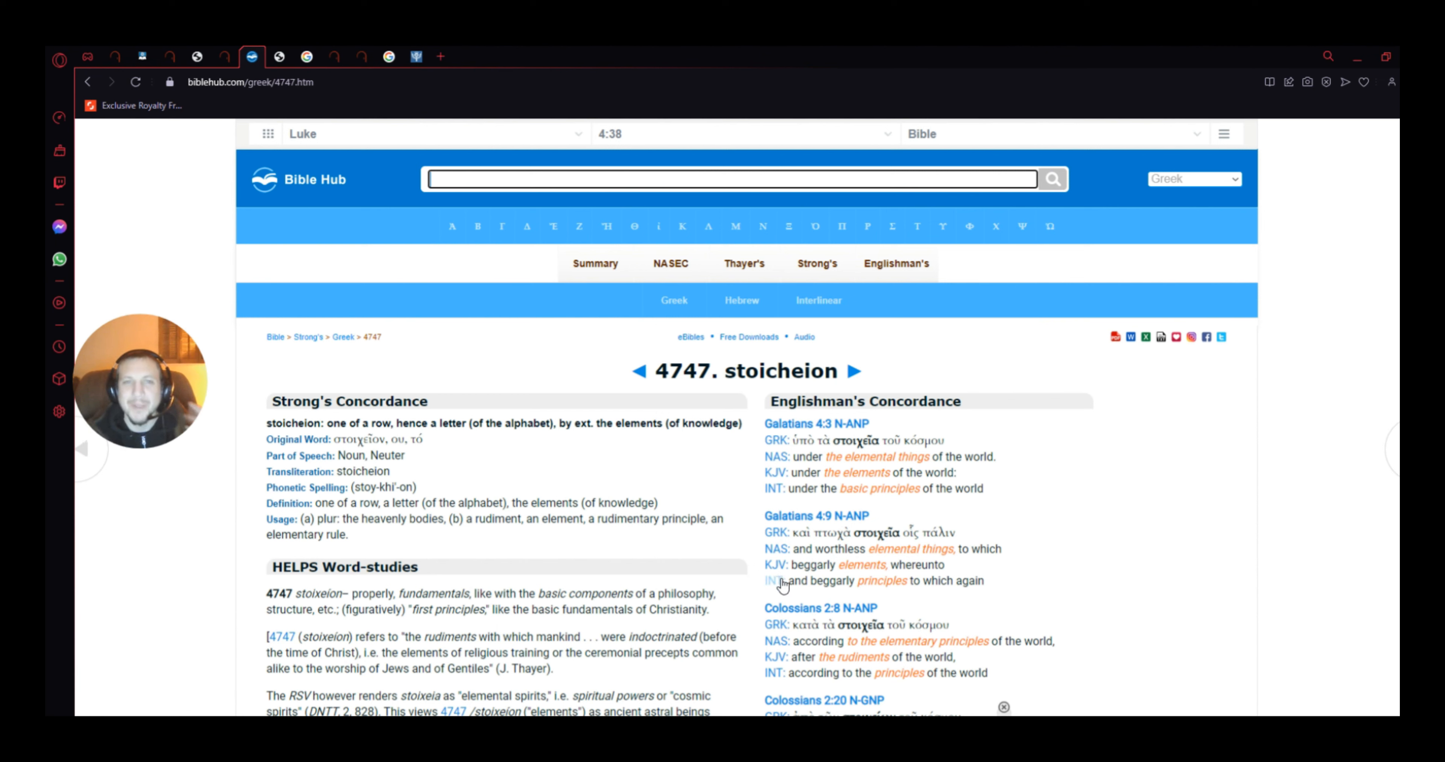
mouse_move(739, 588)
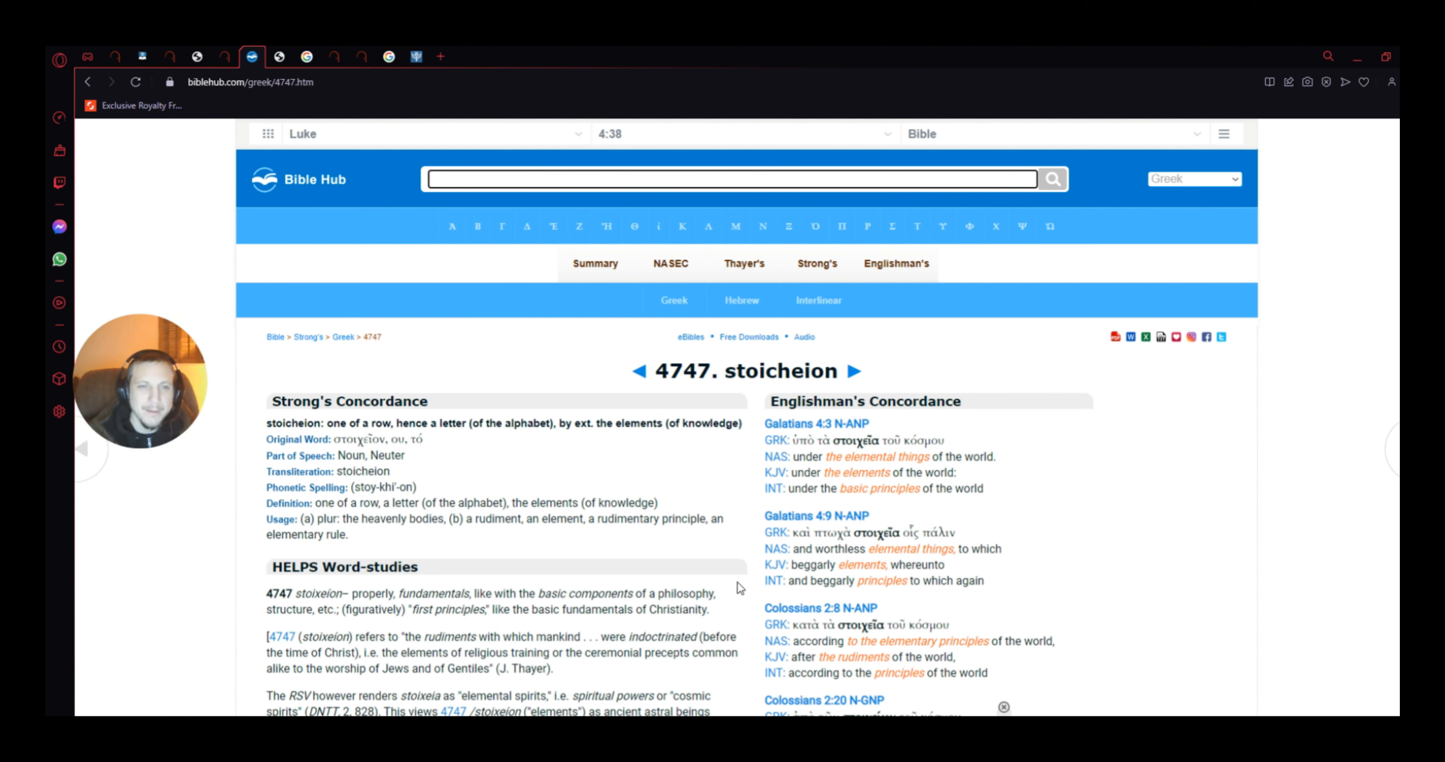
mouse_move(727, 623)
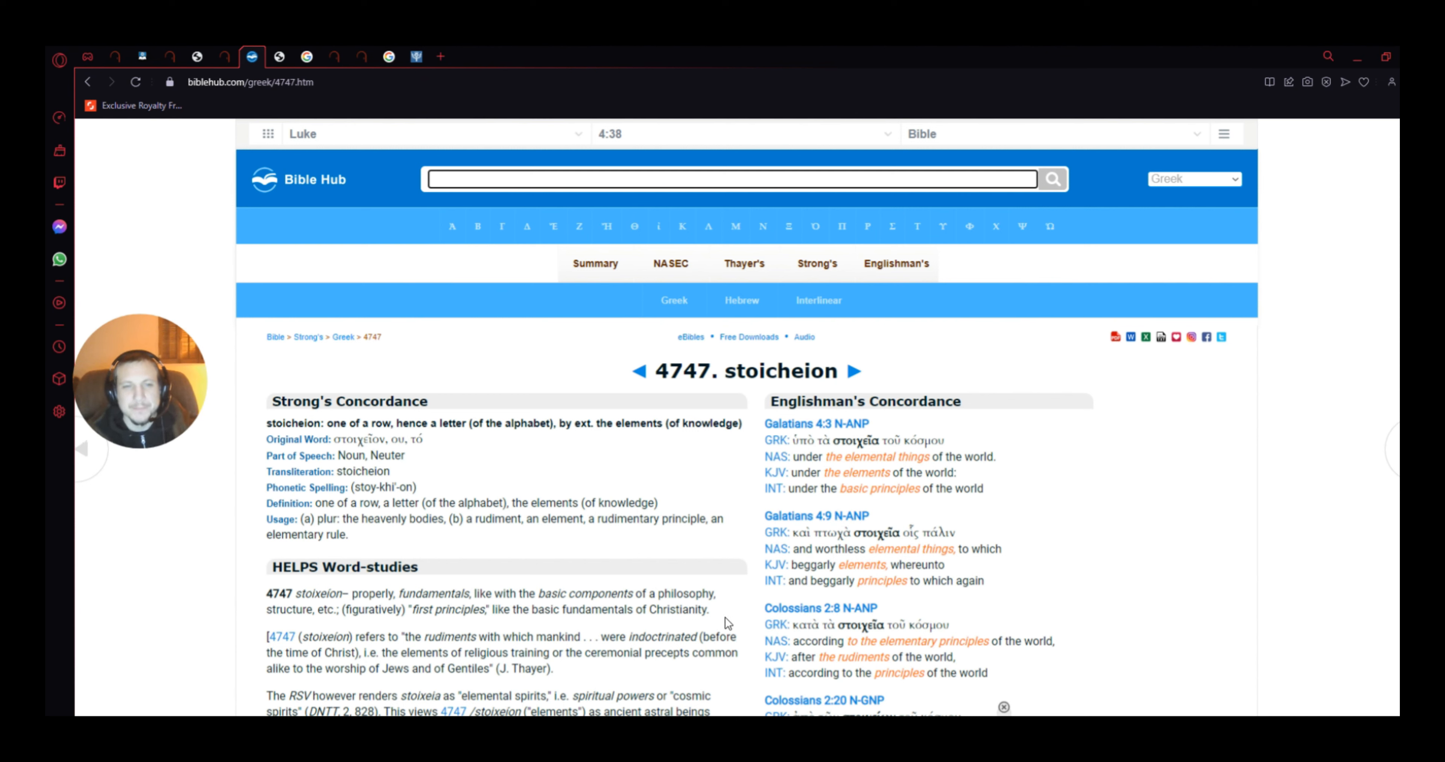
mouse_move(338, 563)
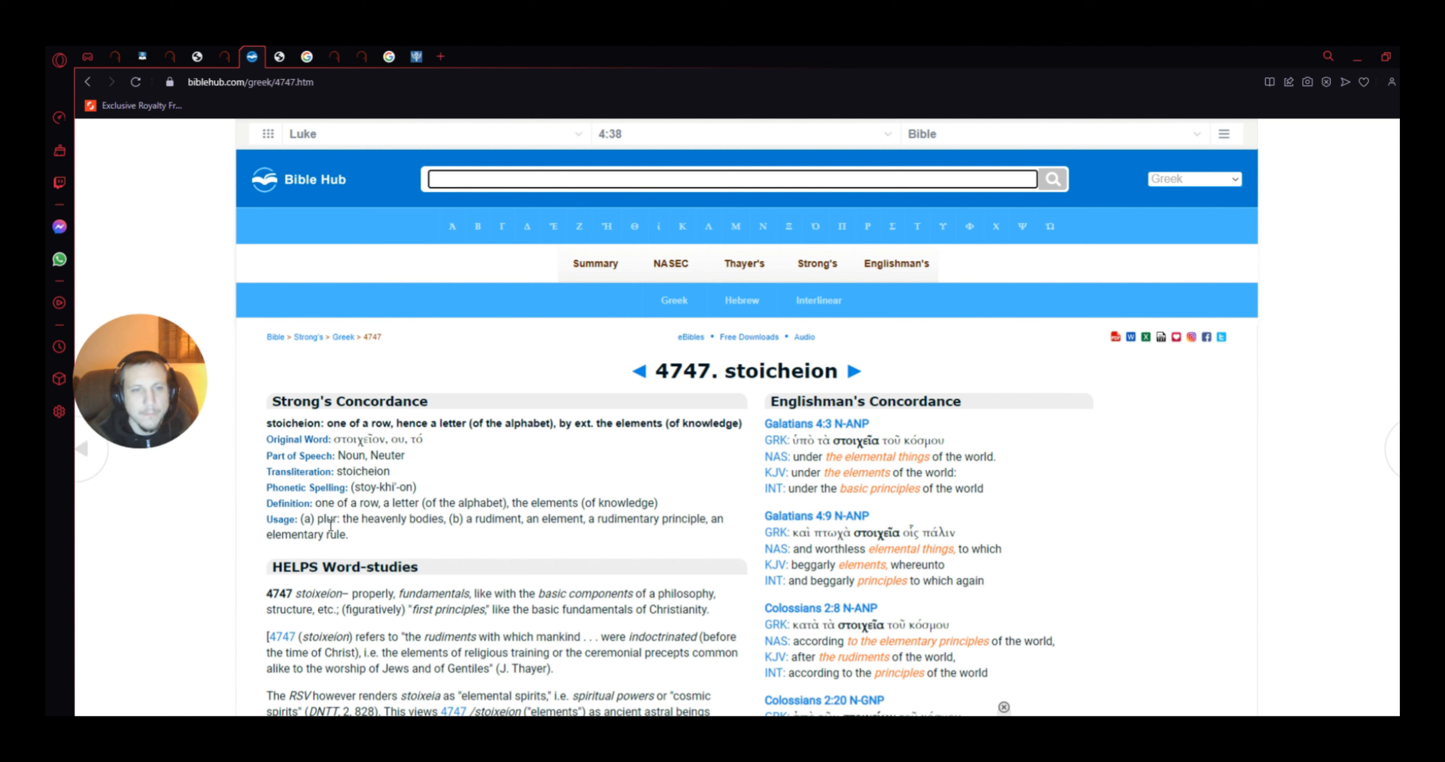
mouse_move(451, 532)
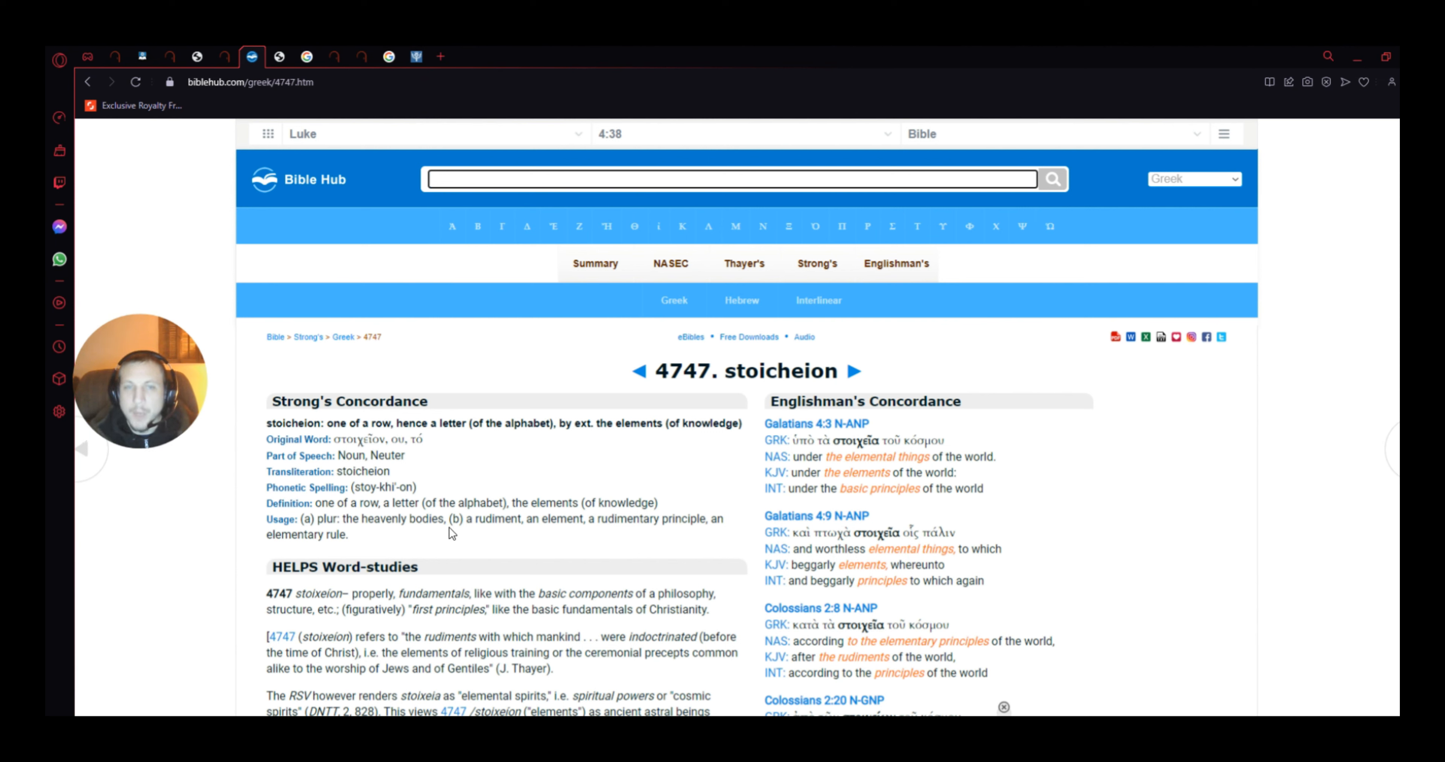
mouse_move(546, 542)
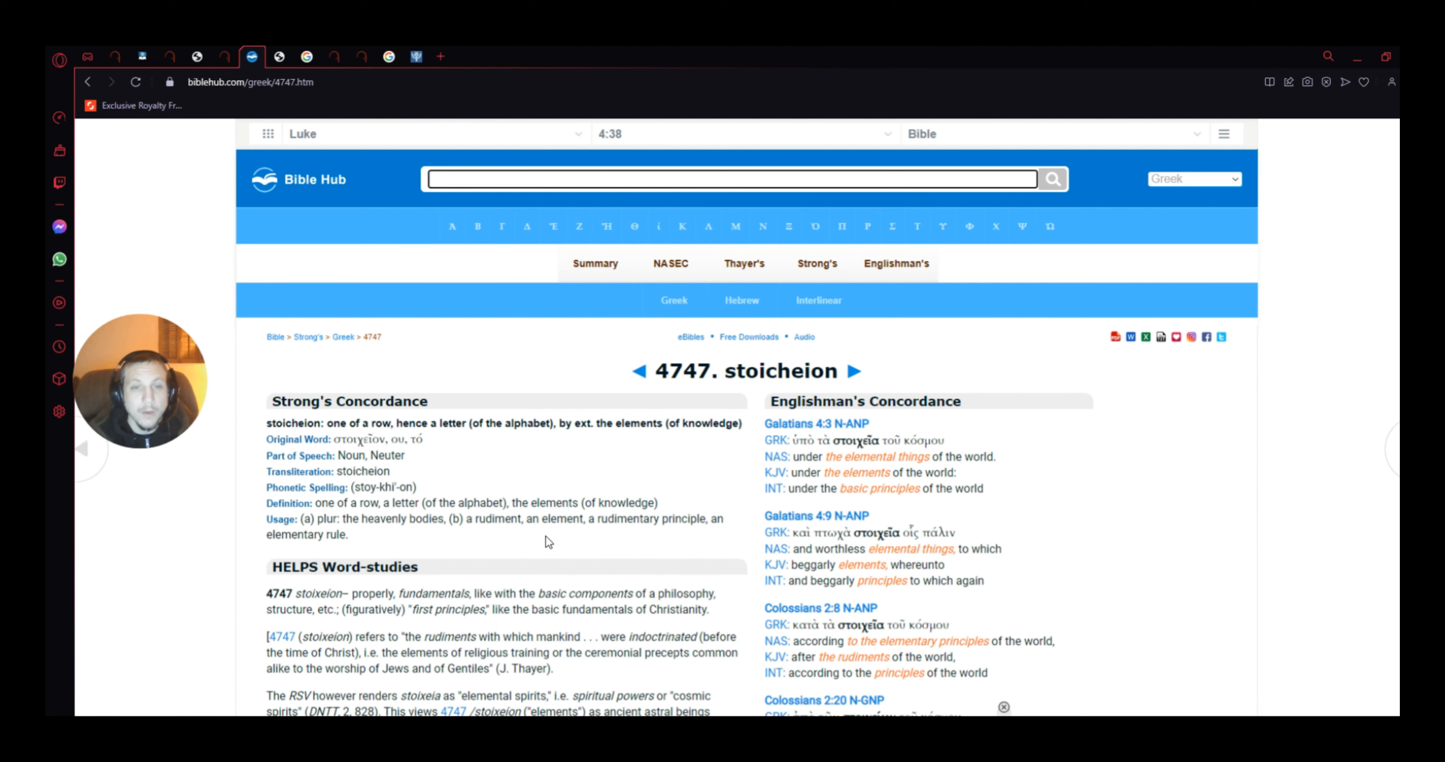
mouse_move(640, 537)
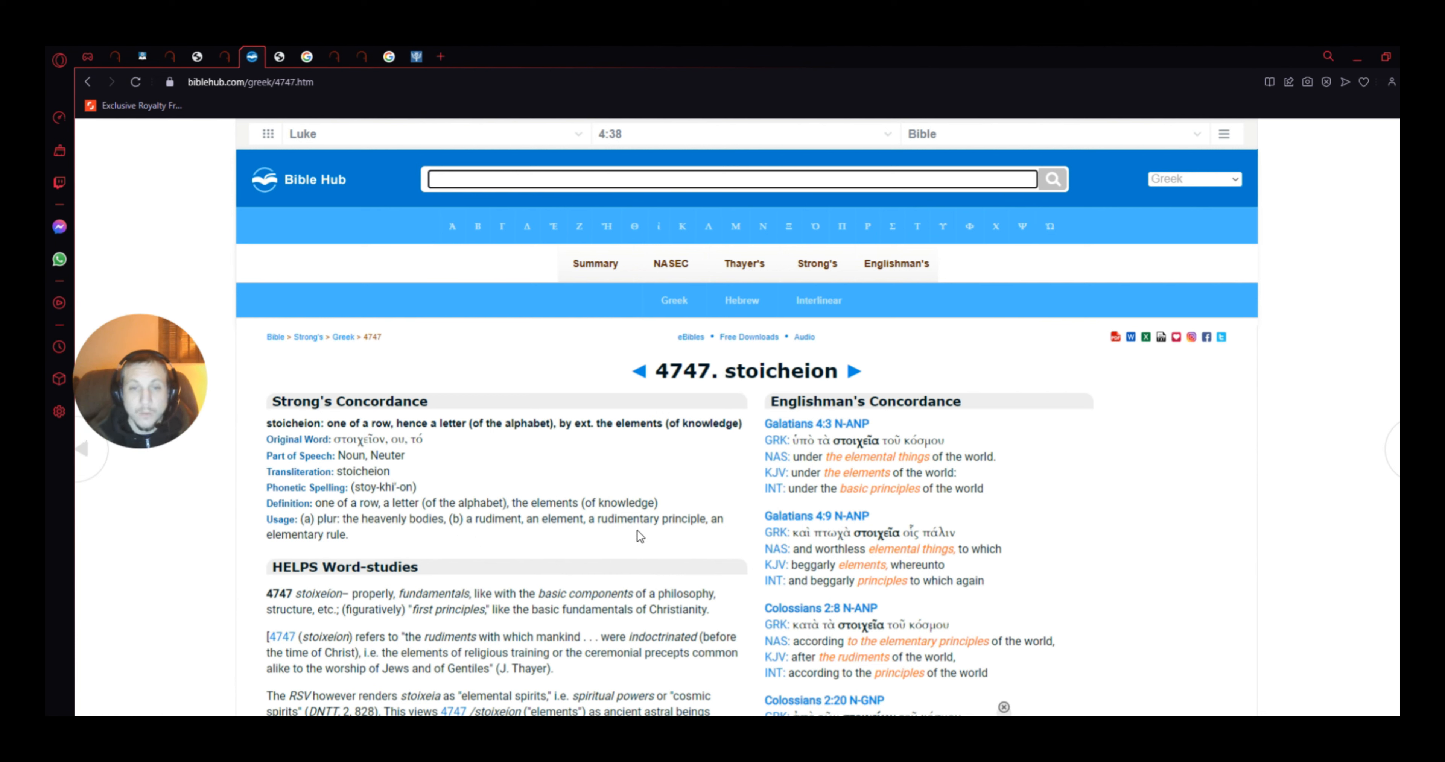
mouse_move(431, 546)
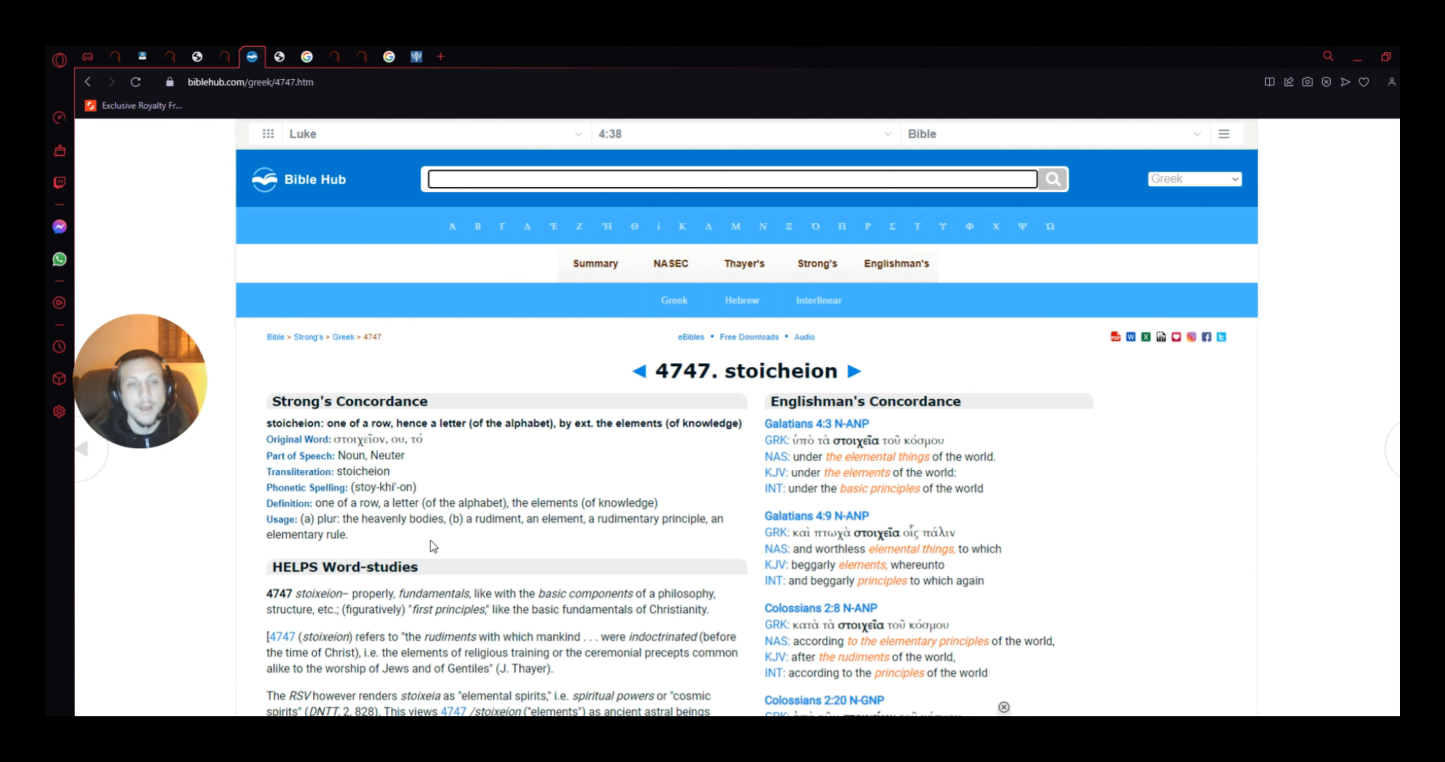
mouse_move(378, 555)
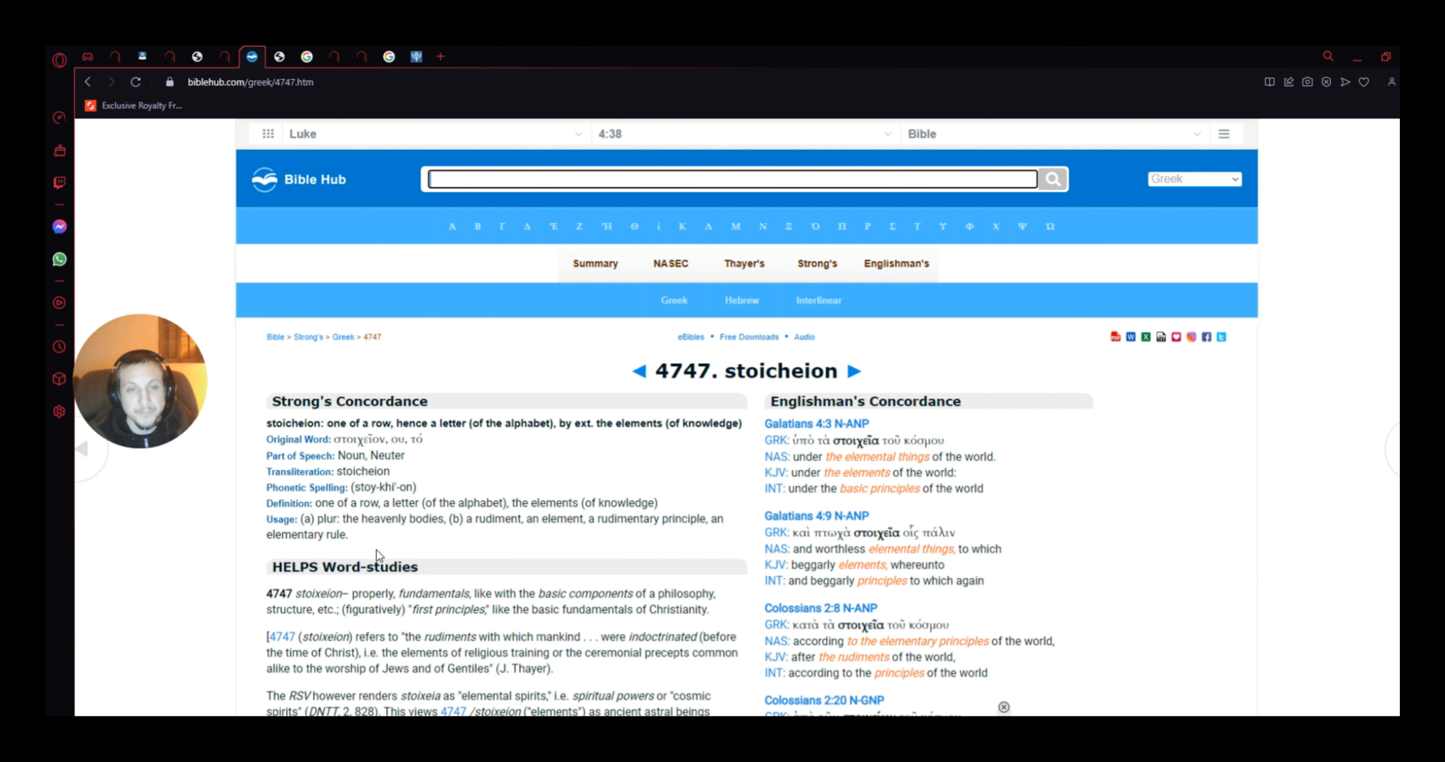
mouse_move(361, 518)
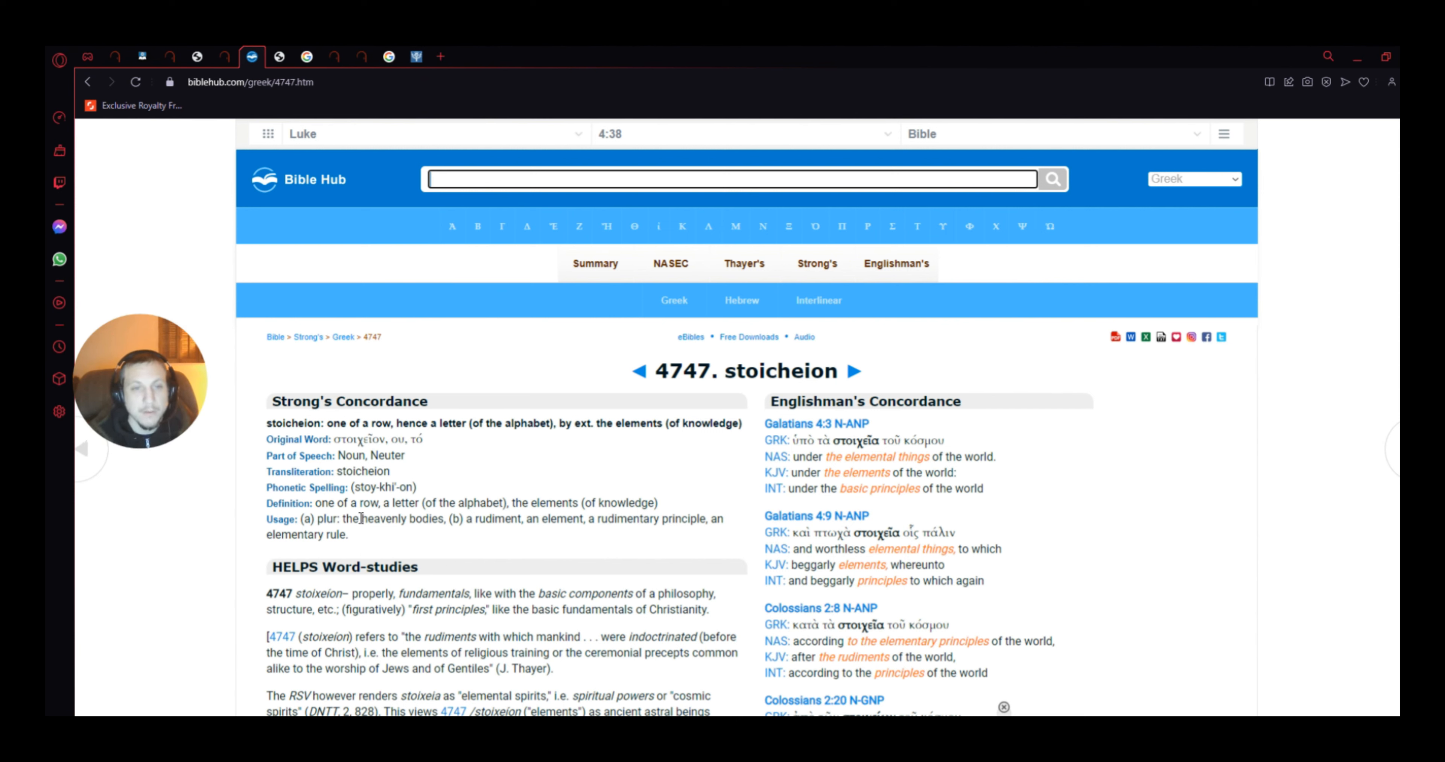
double_click(369, 519)
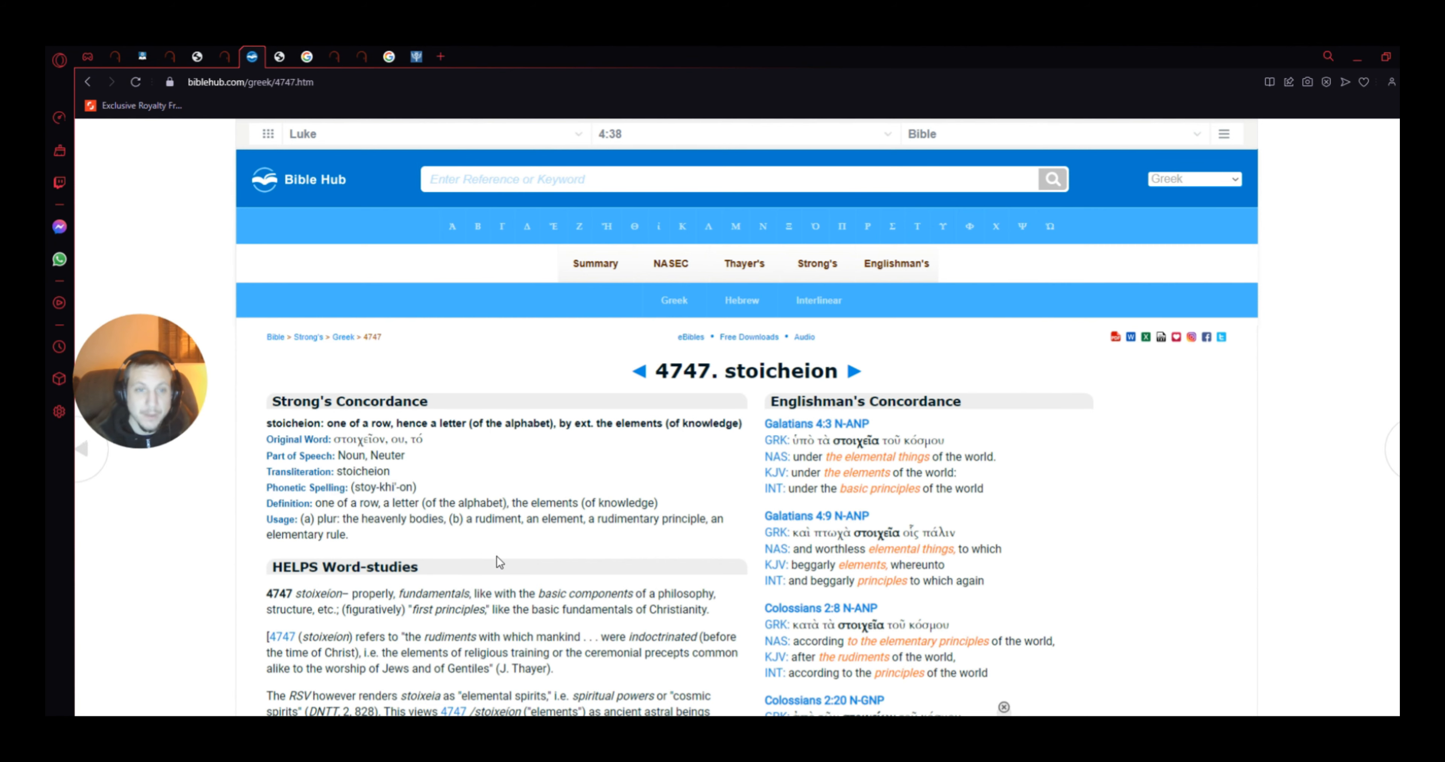
scroll("down", 3)
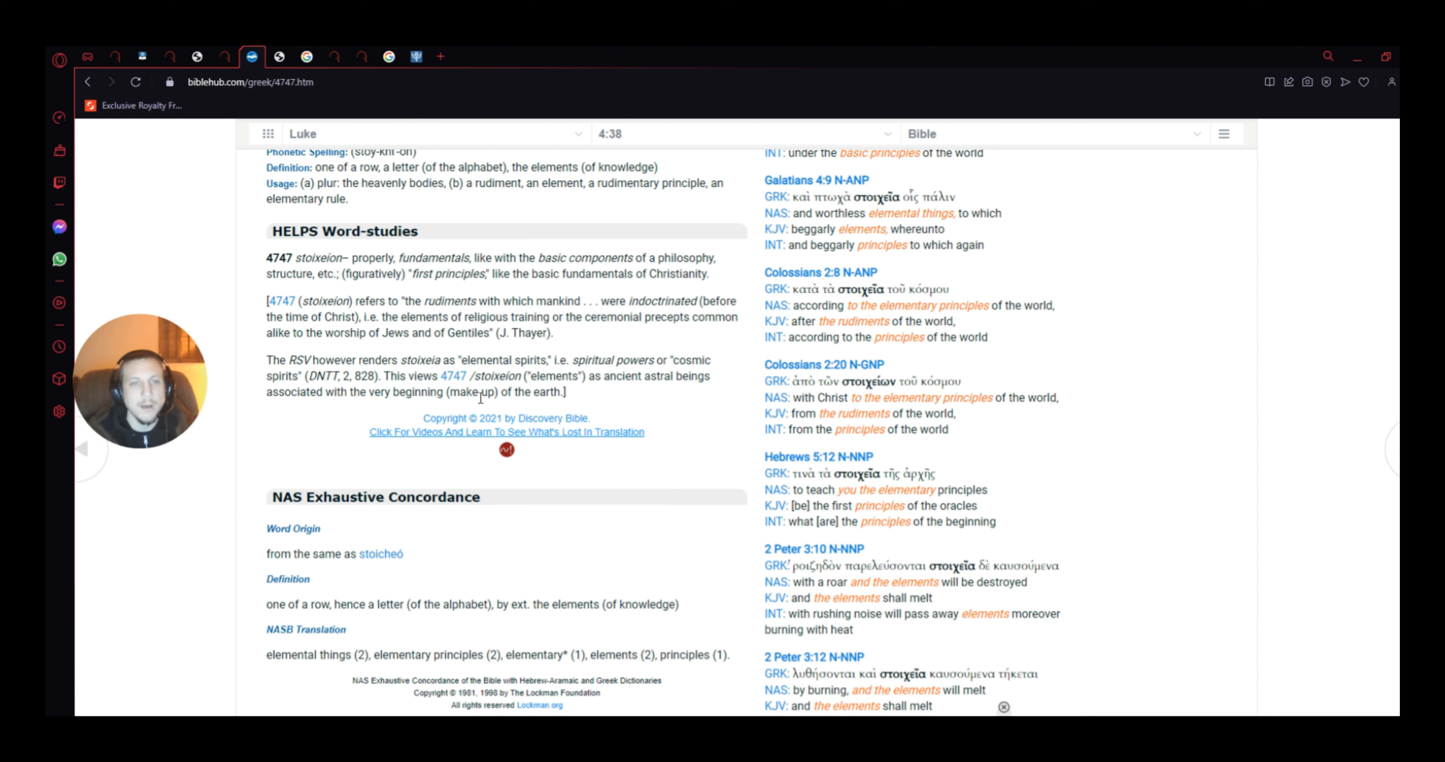
mouse_move(575, 392)
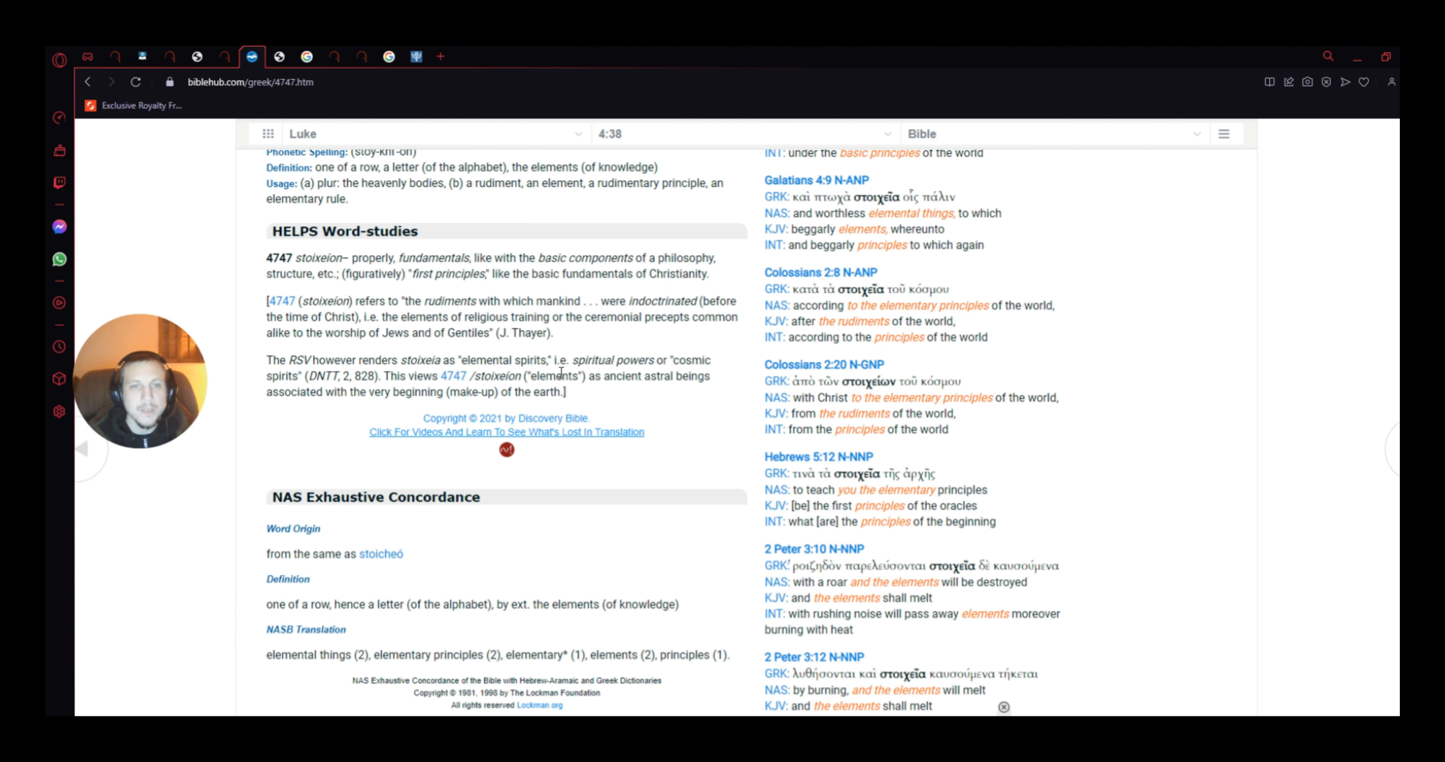
mouse_move(645, 390)
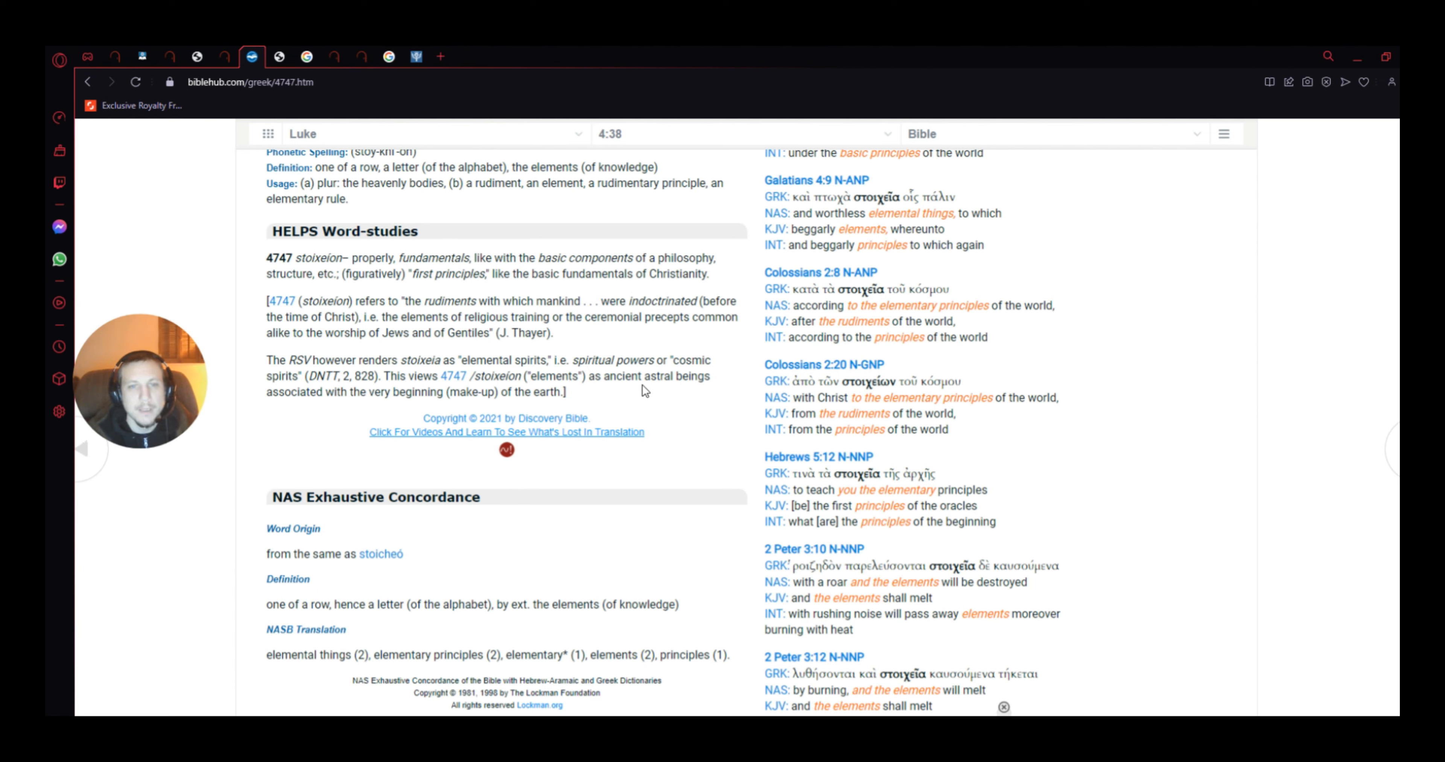
mouse_move(278, 406)
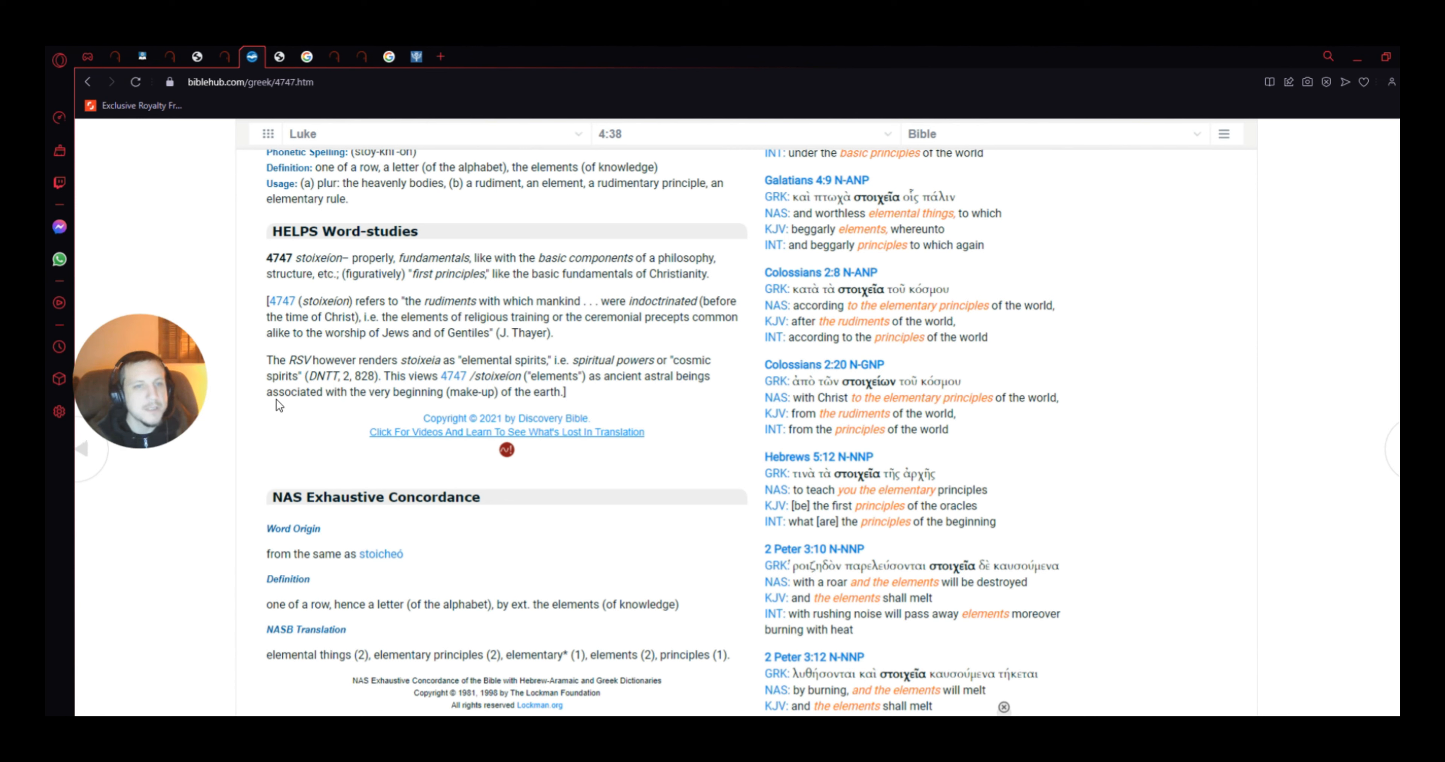
mouse_move(547, 388)
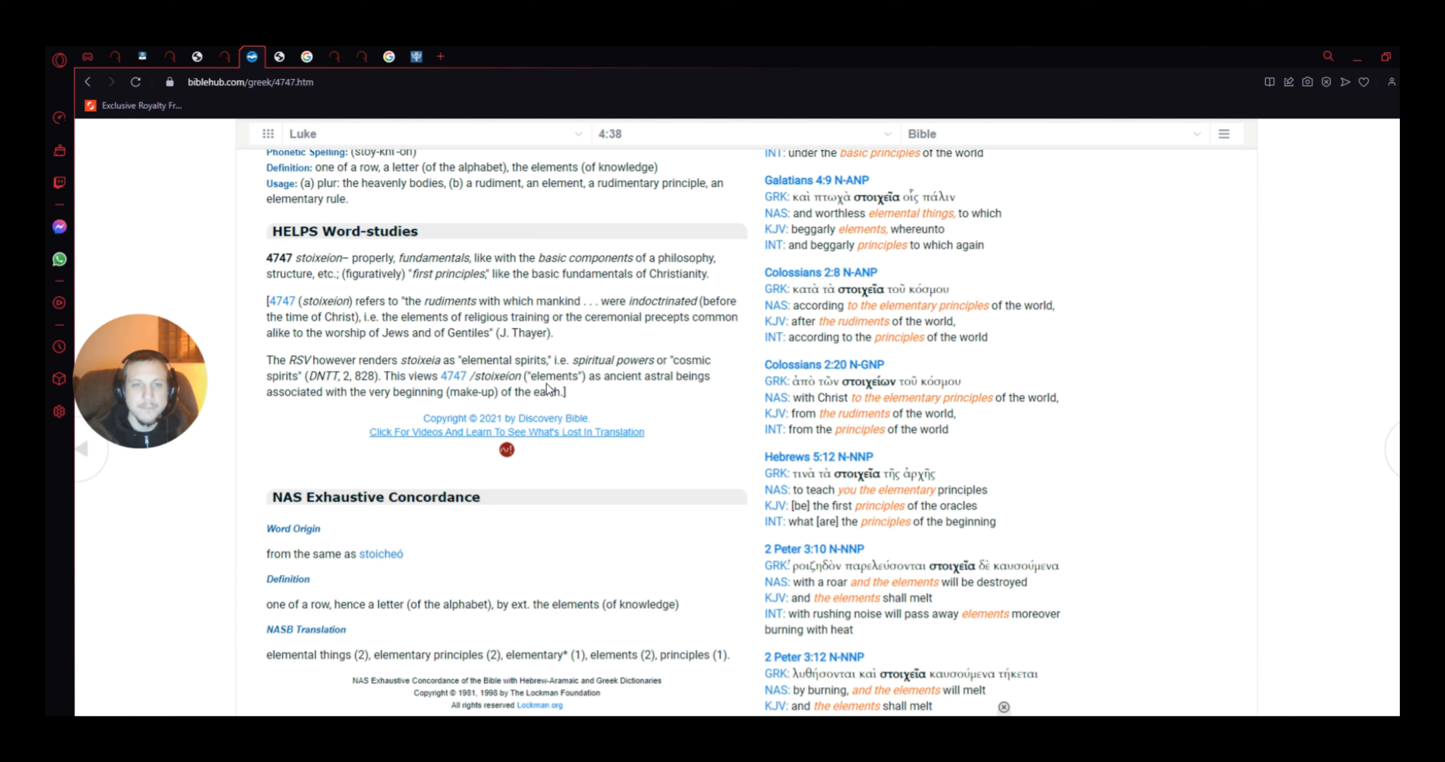
mouse_move(641, 403)
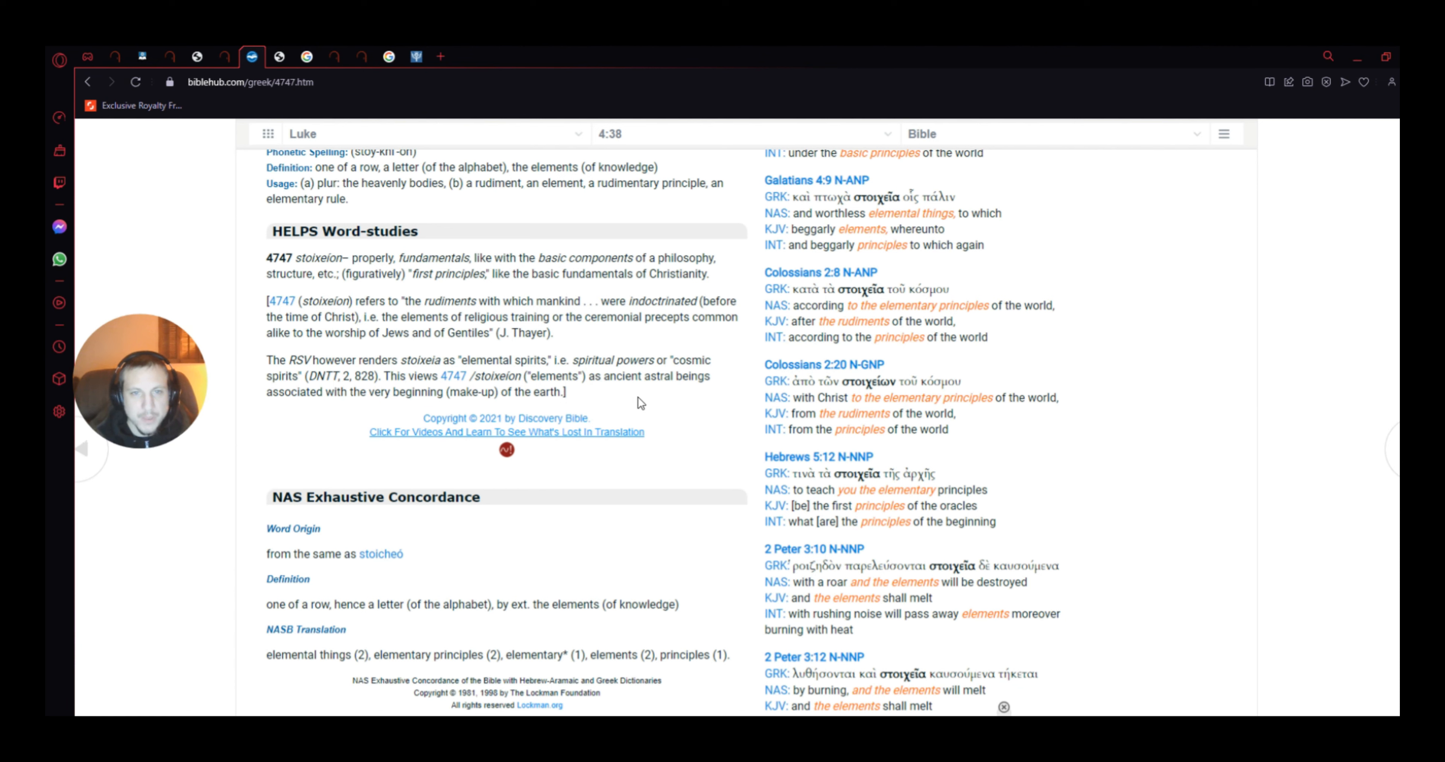
mouse_move(288, 385)
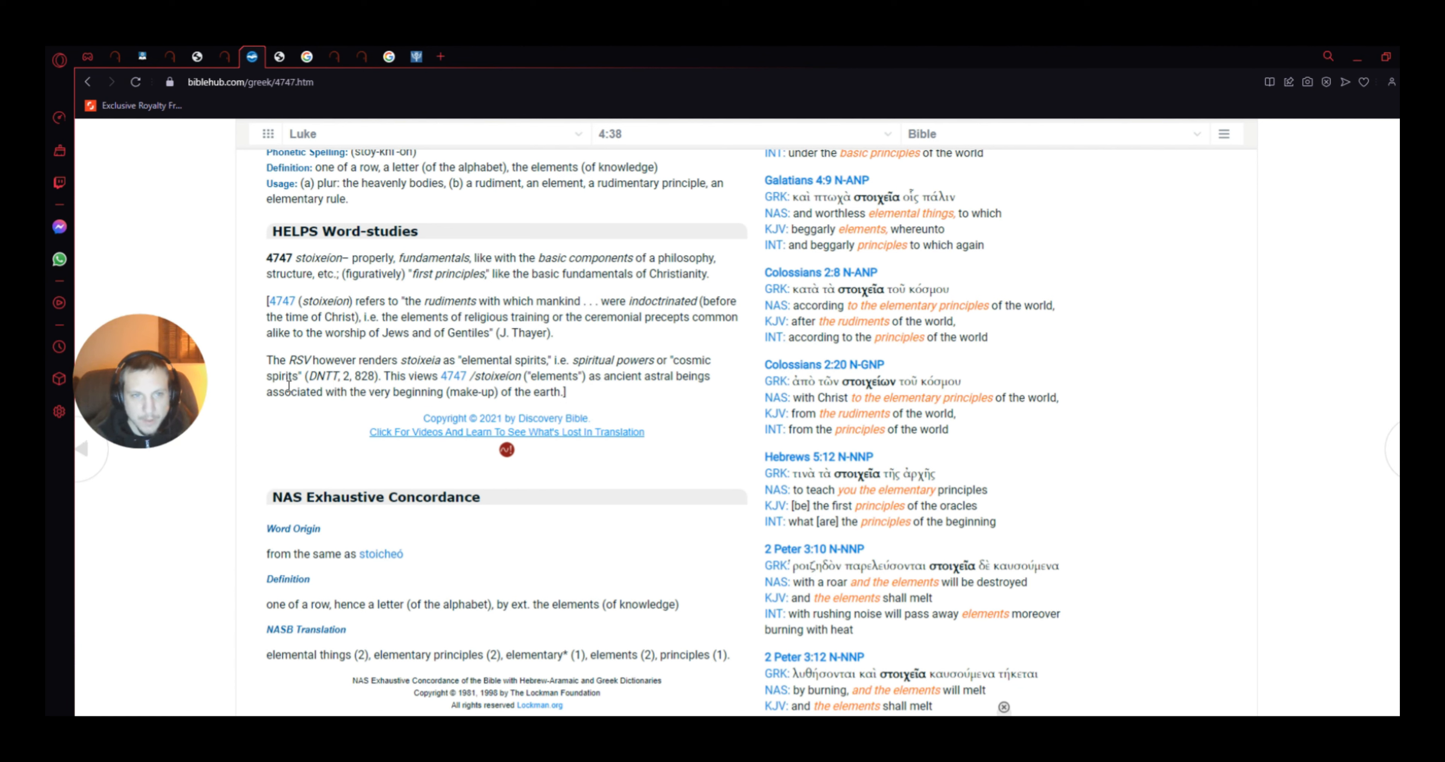
mouse_move(426, 412)
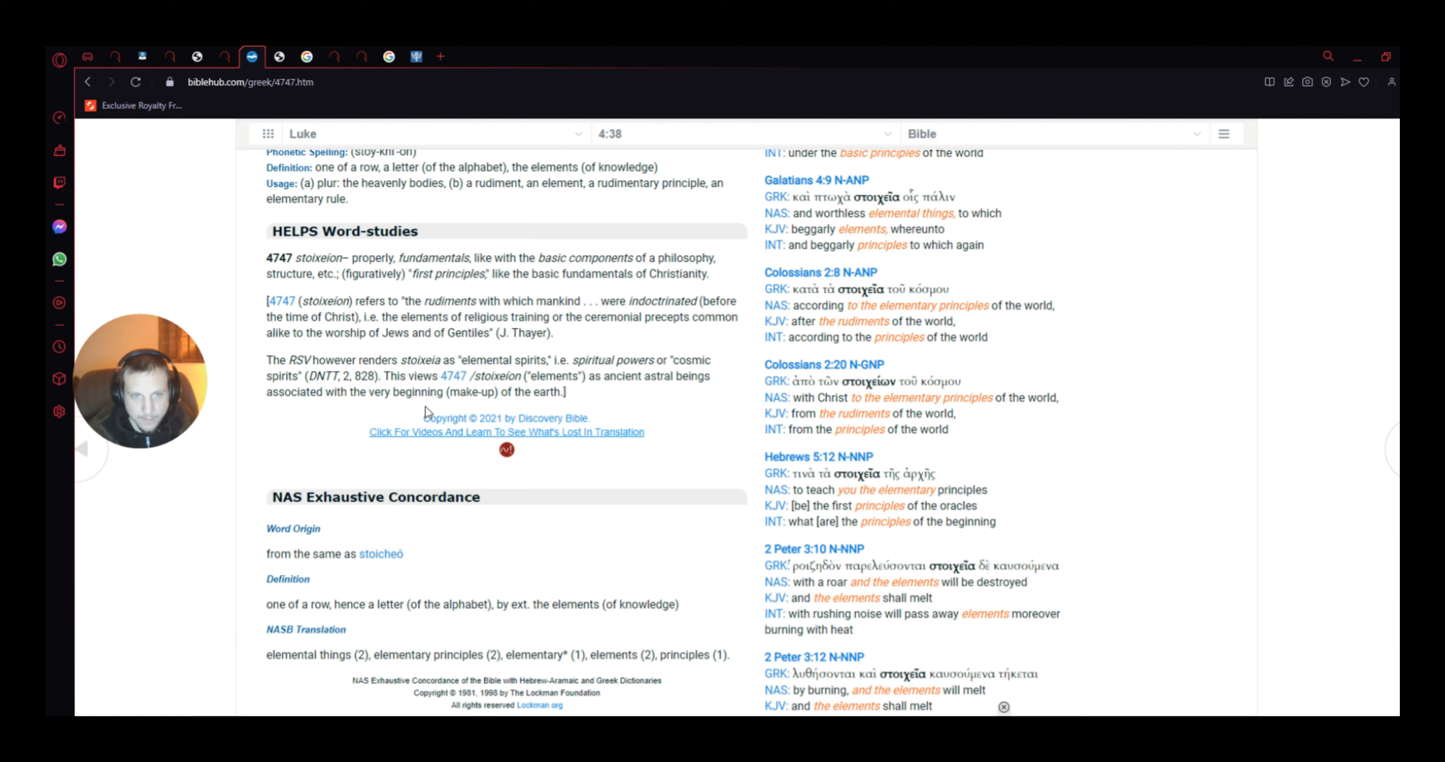
mouse_move(449, 410)
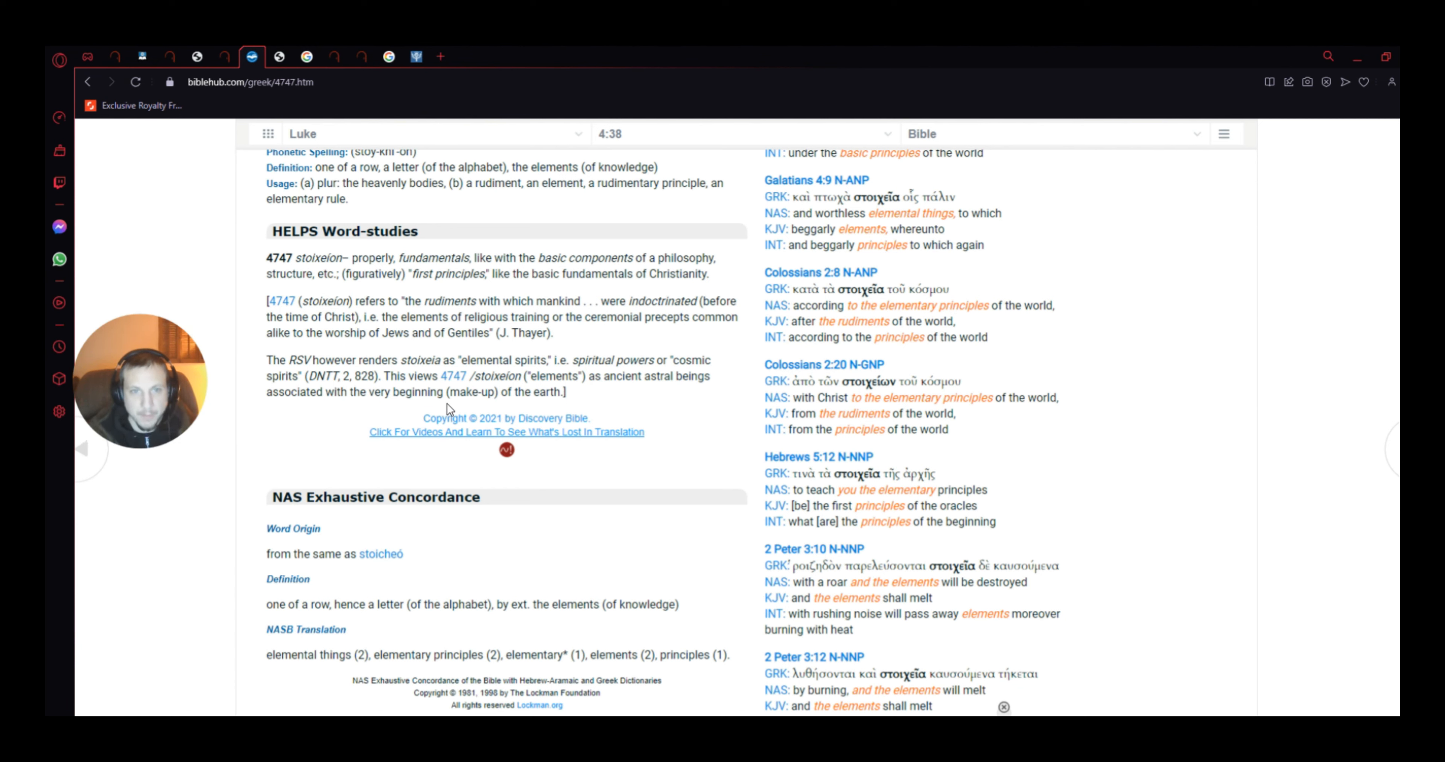
mouse_move(596, 416)
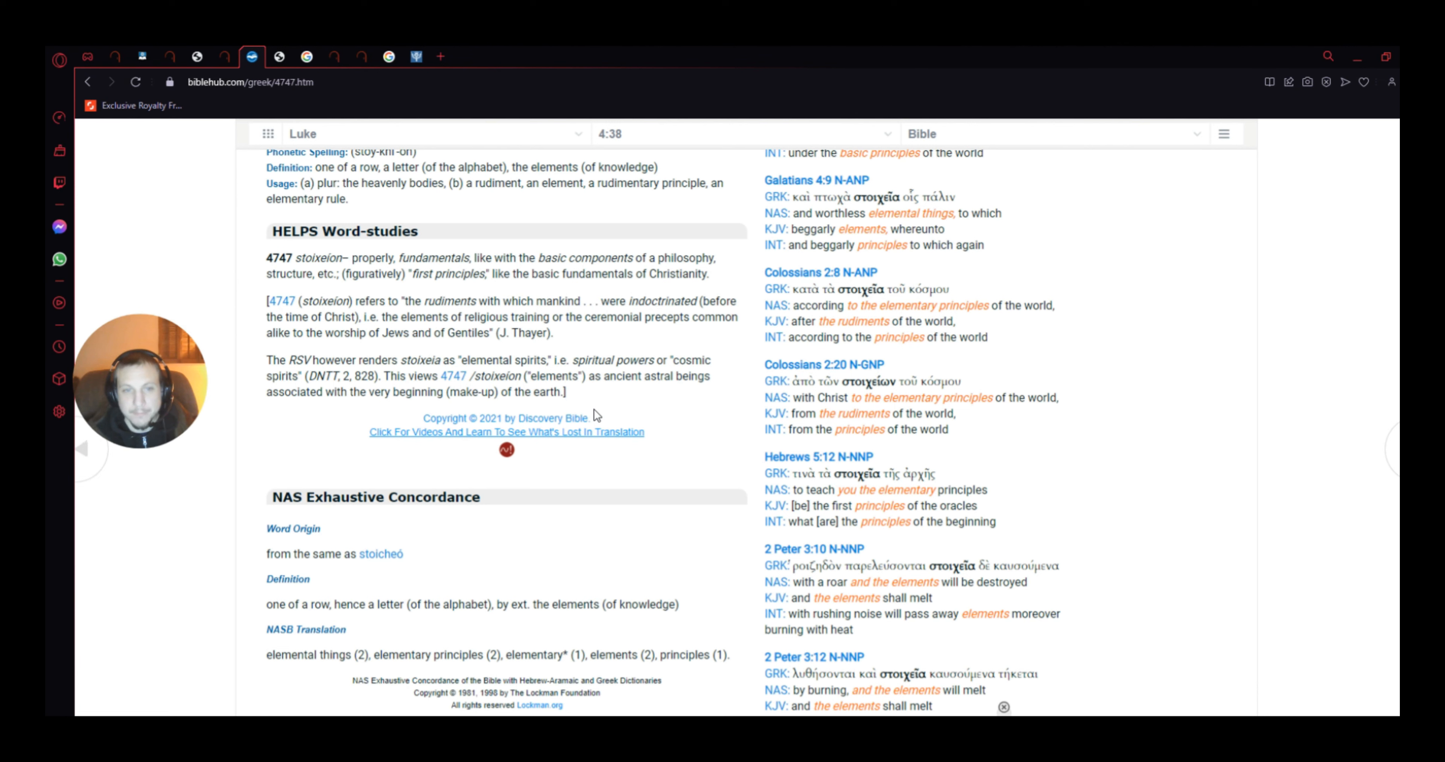
mouse_move(497, 581)
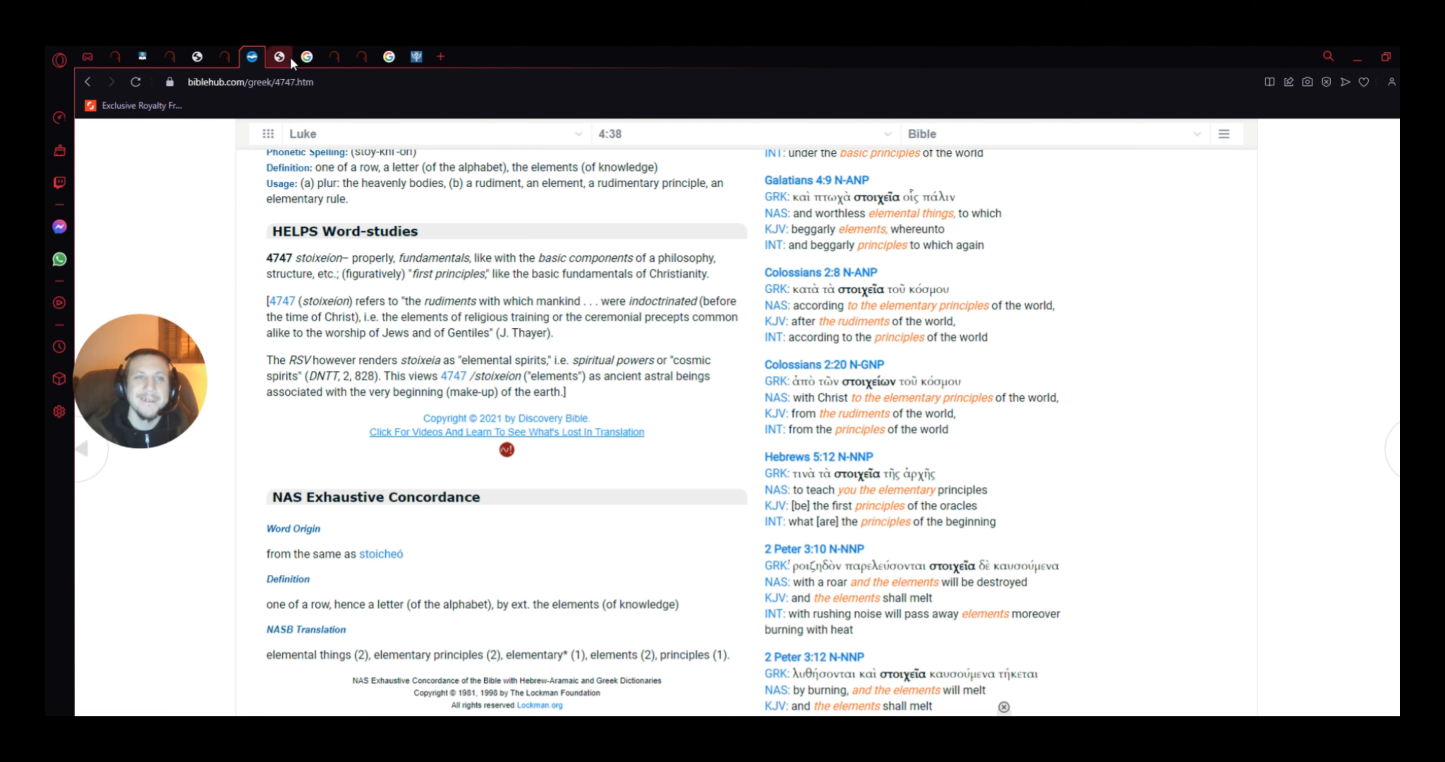
mouse_move(279, 57)
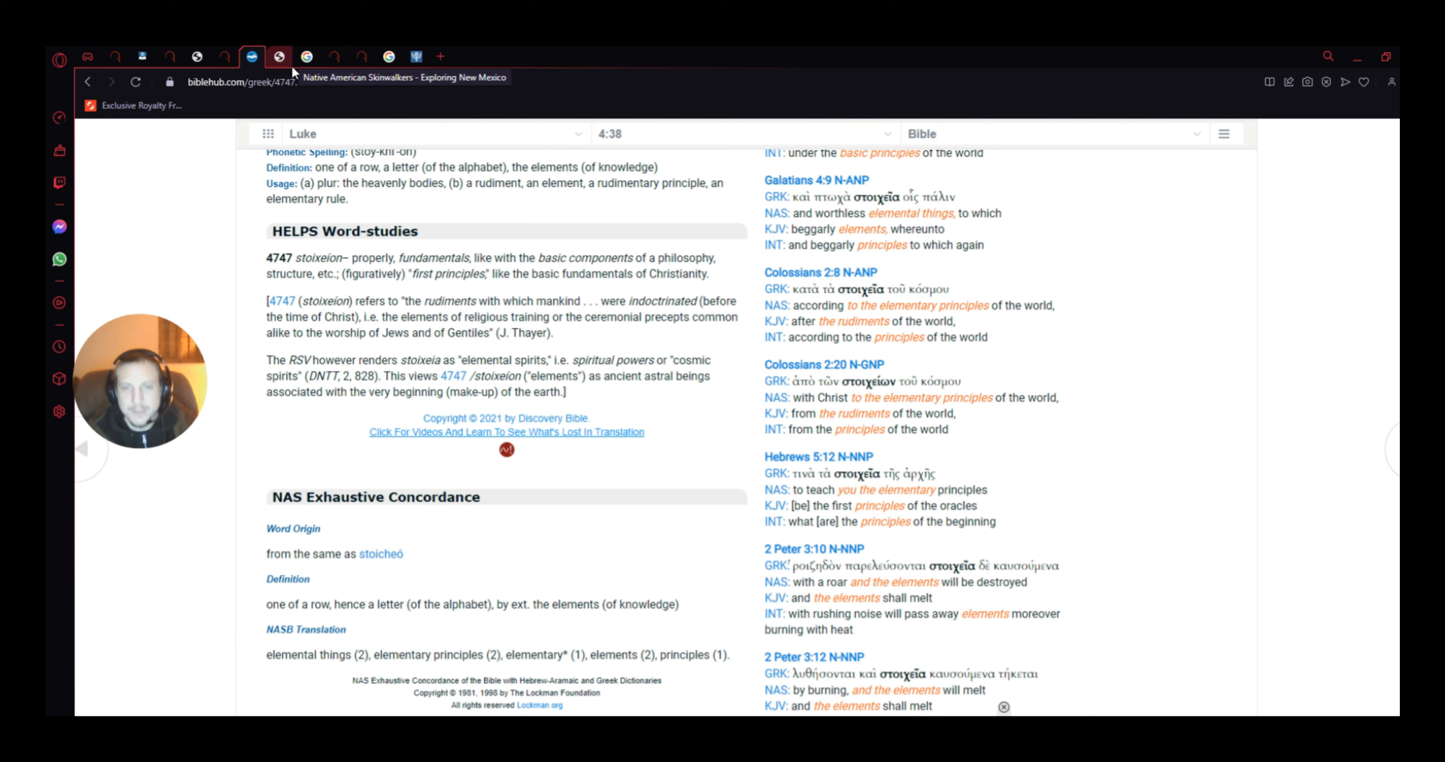
Step: Switch from the stoicheion entry to the Native American Skinwalkers article tab
left_click(280, 56)
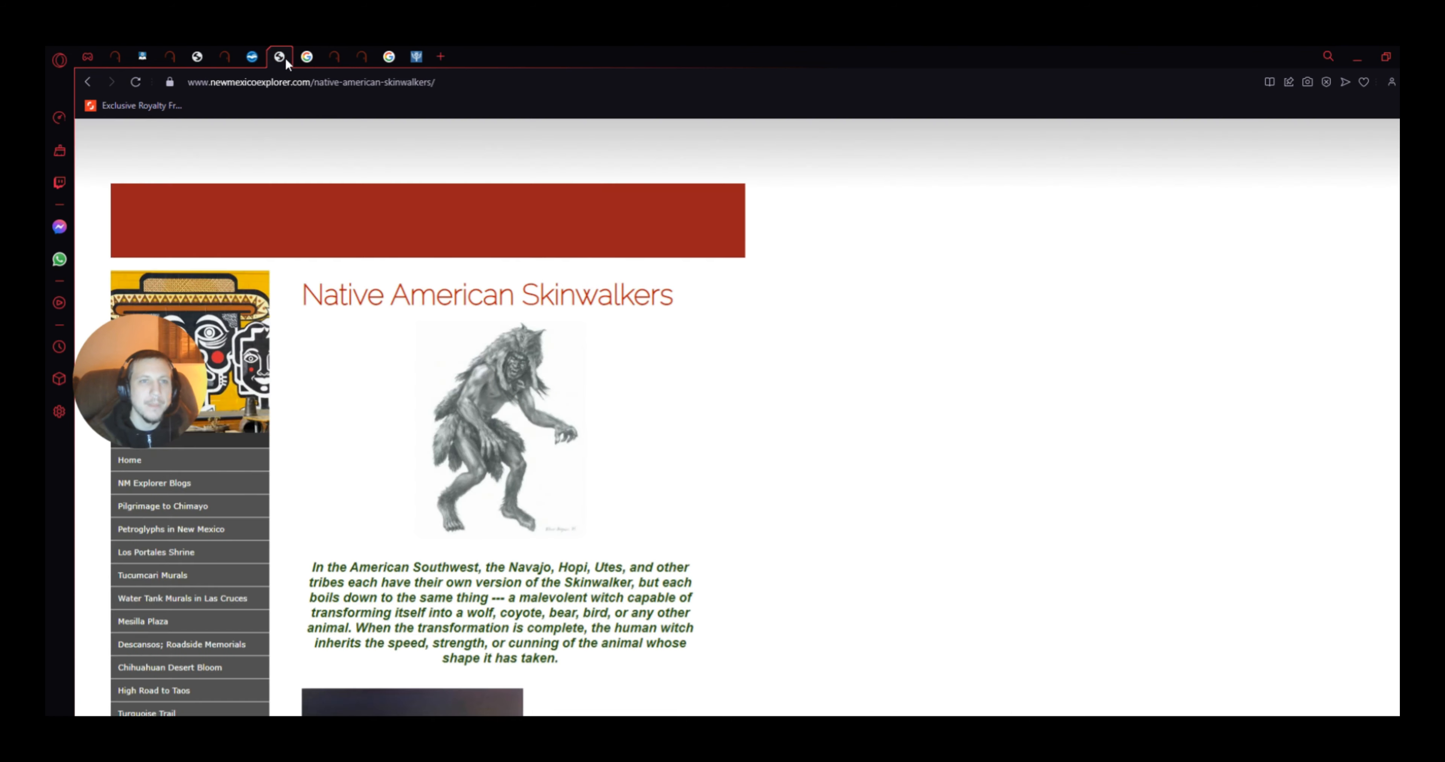
mouse_move(703, 532)
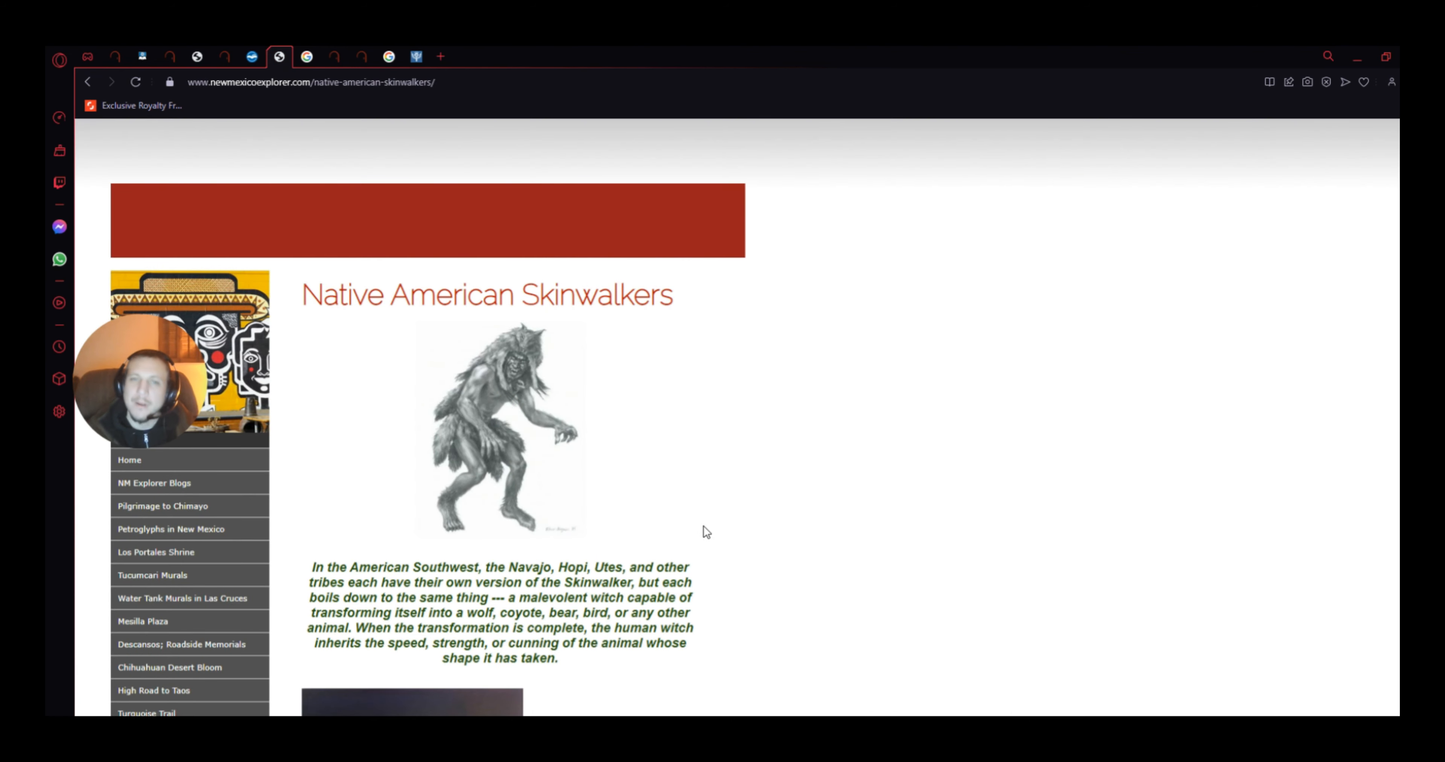
mouse_move(672, 350)
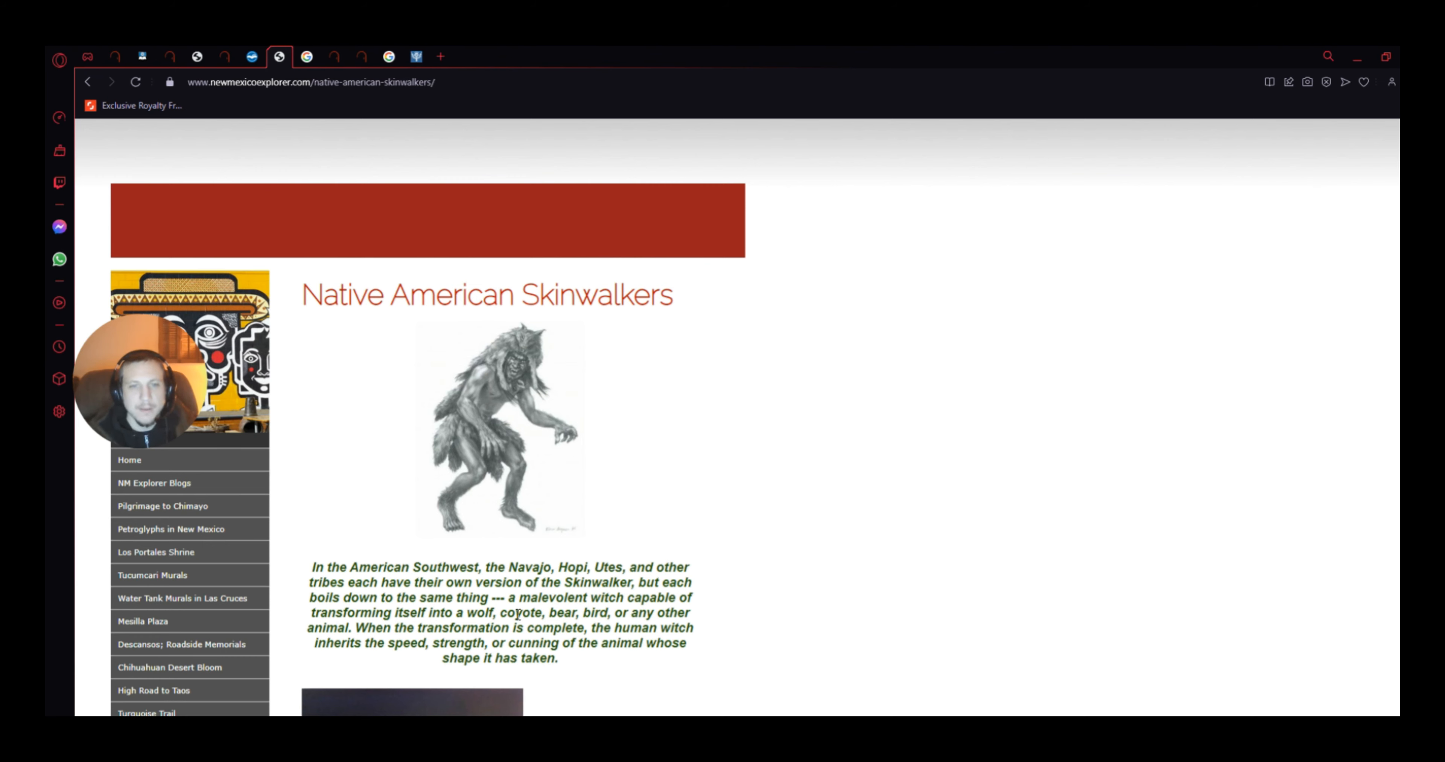
mouse_move(639, 575)
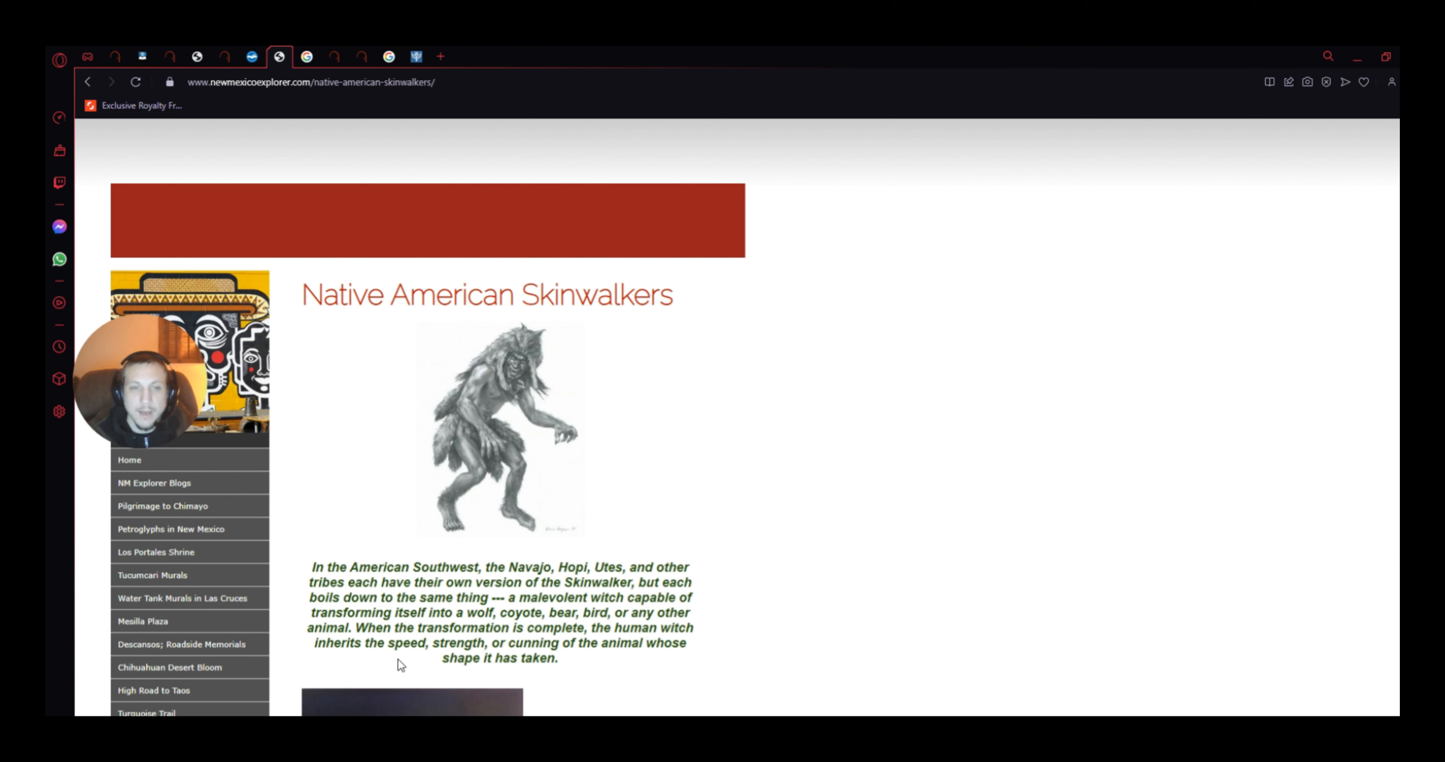
mouse_move(624, 667)
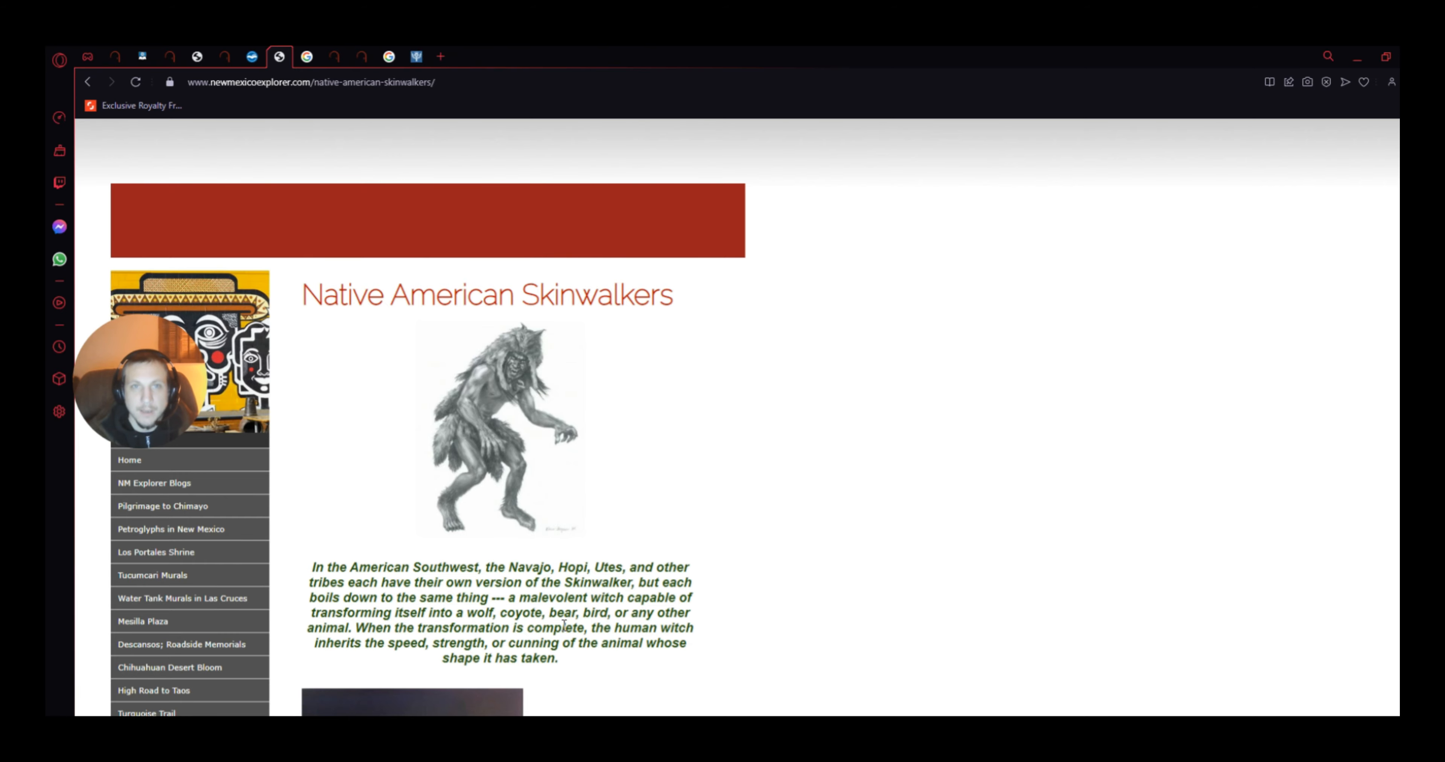
Step: Scroll down to the Hopi Kachina figure and the anthropologist's quote
scroll("down", 3)
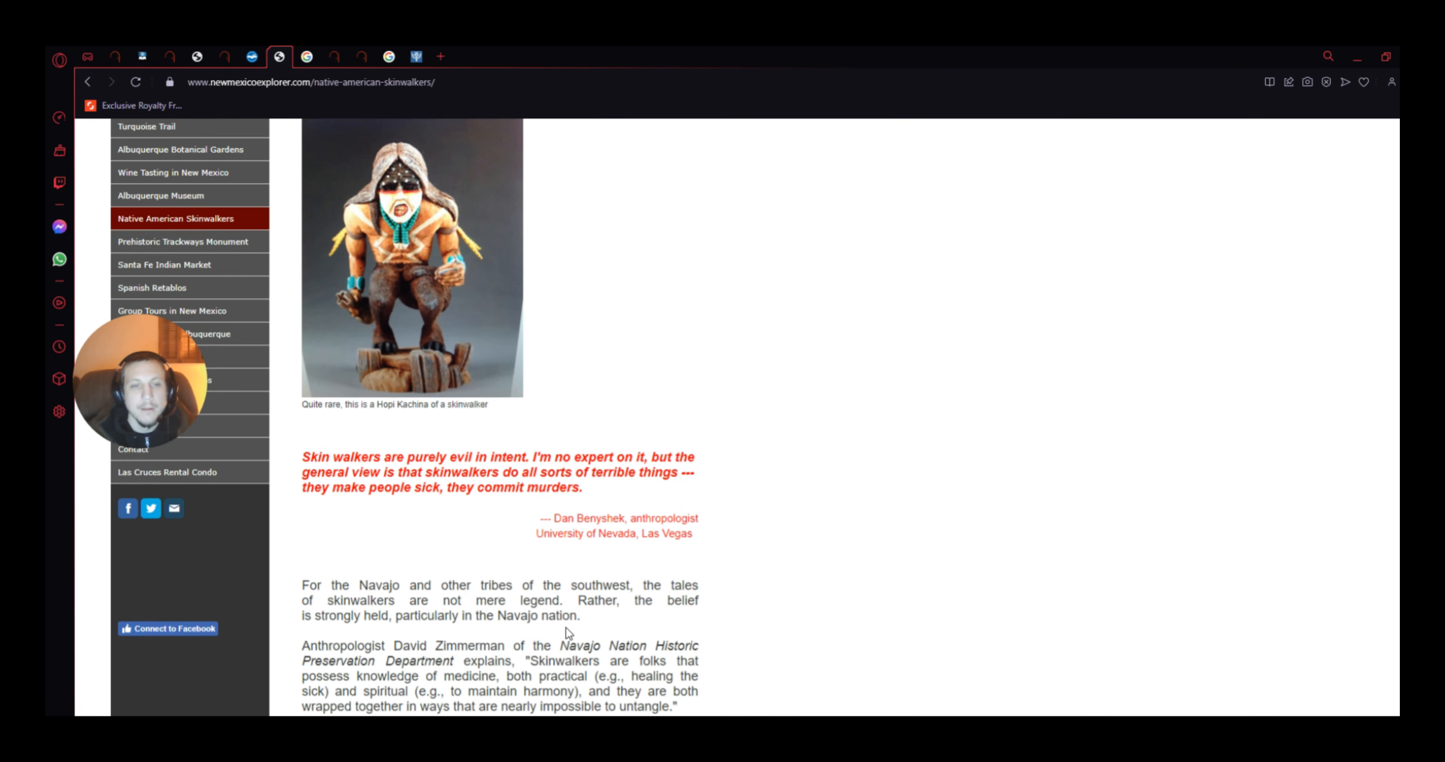
Step: Scroll back and forth through the Skinwalkers article while reading it aloud
scroll("up", 3)
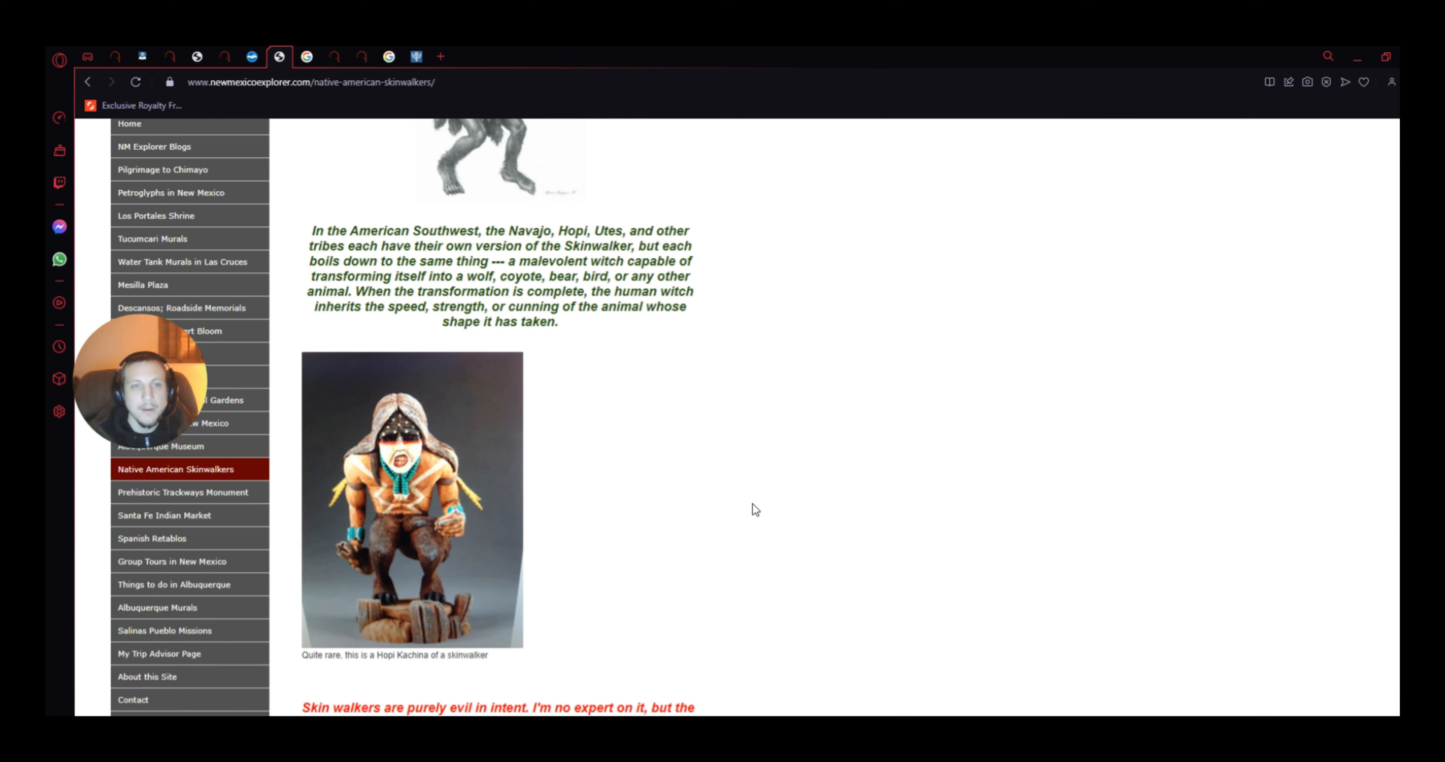
scroll("up", 3)
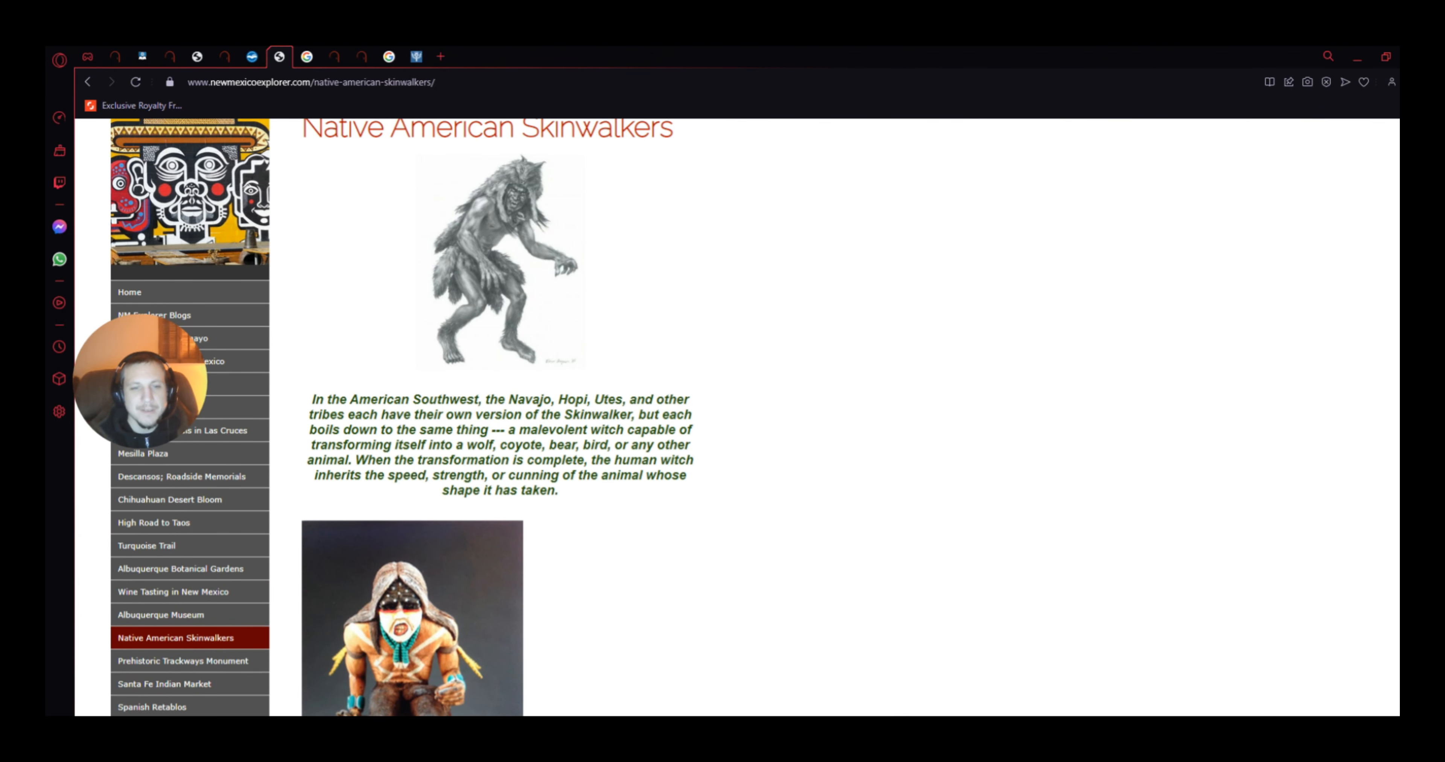
scroll("down", 3)
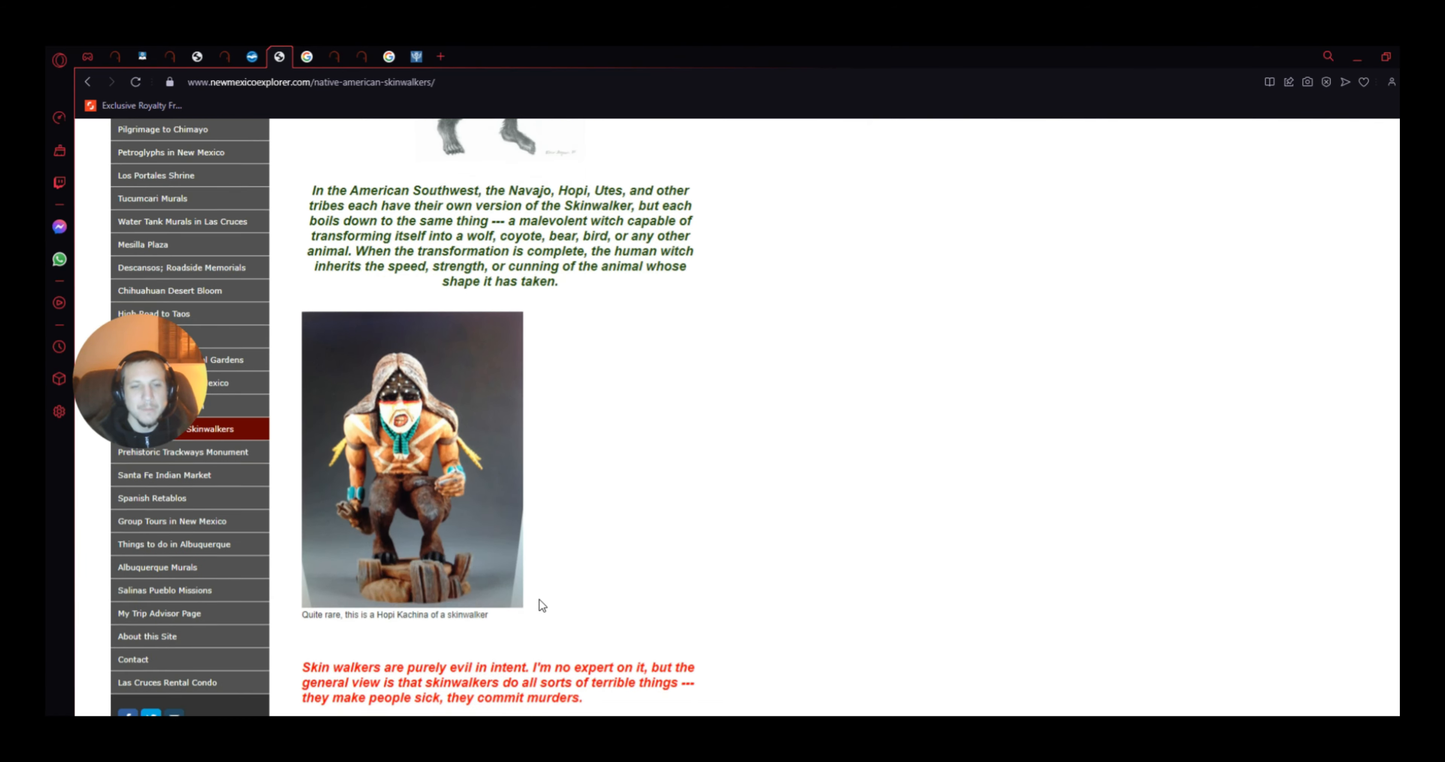
scroll("down", 3)
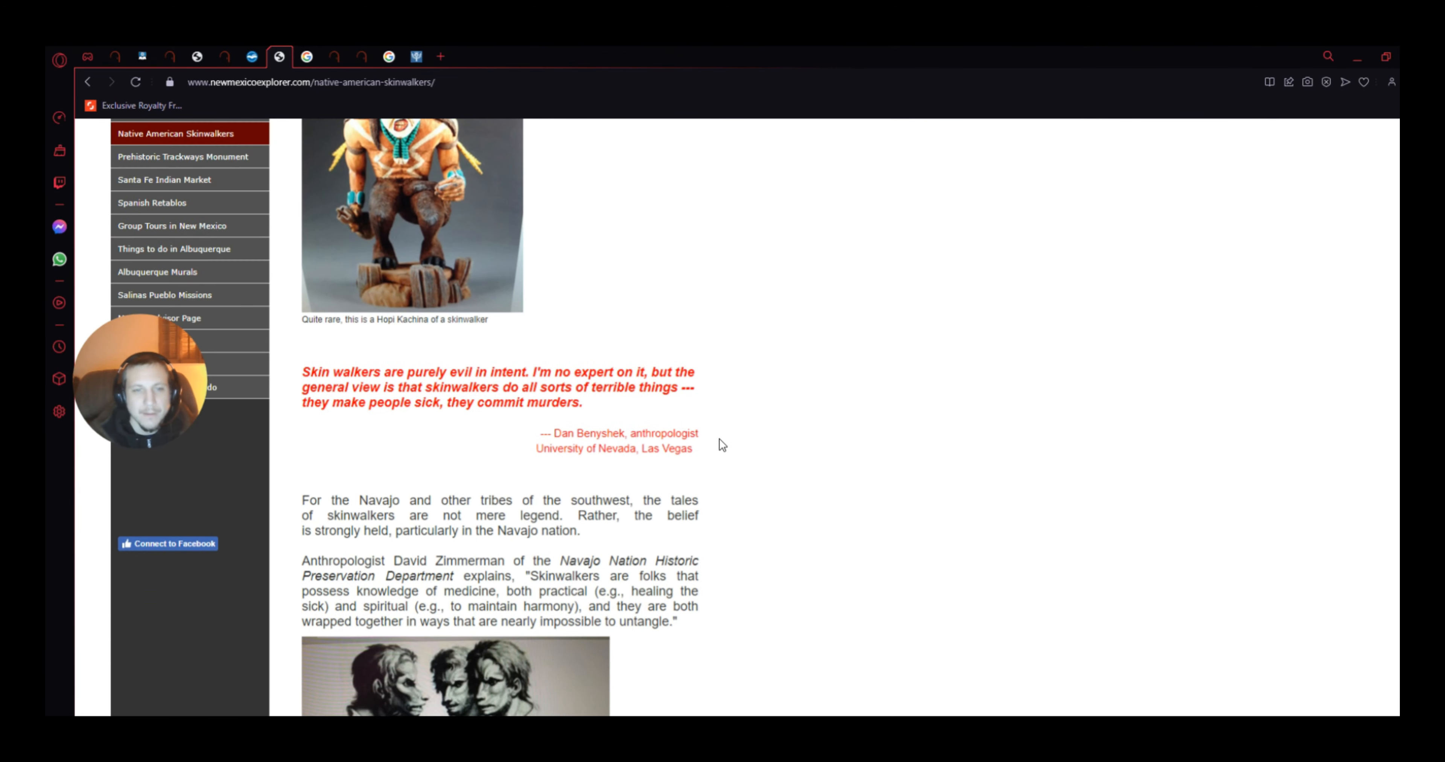
scroll("up", 3)
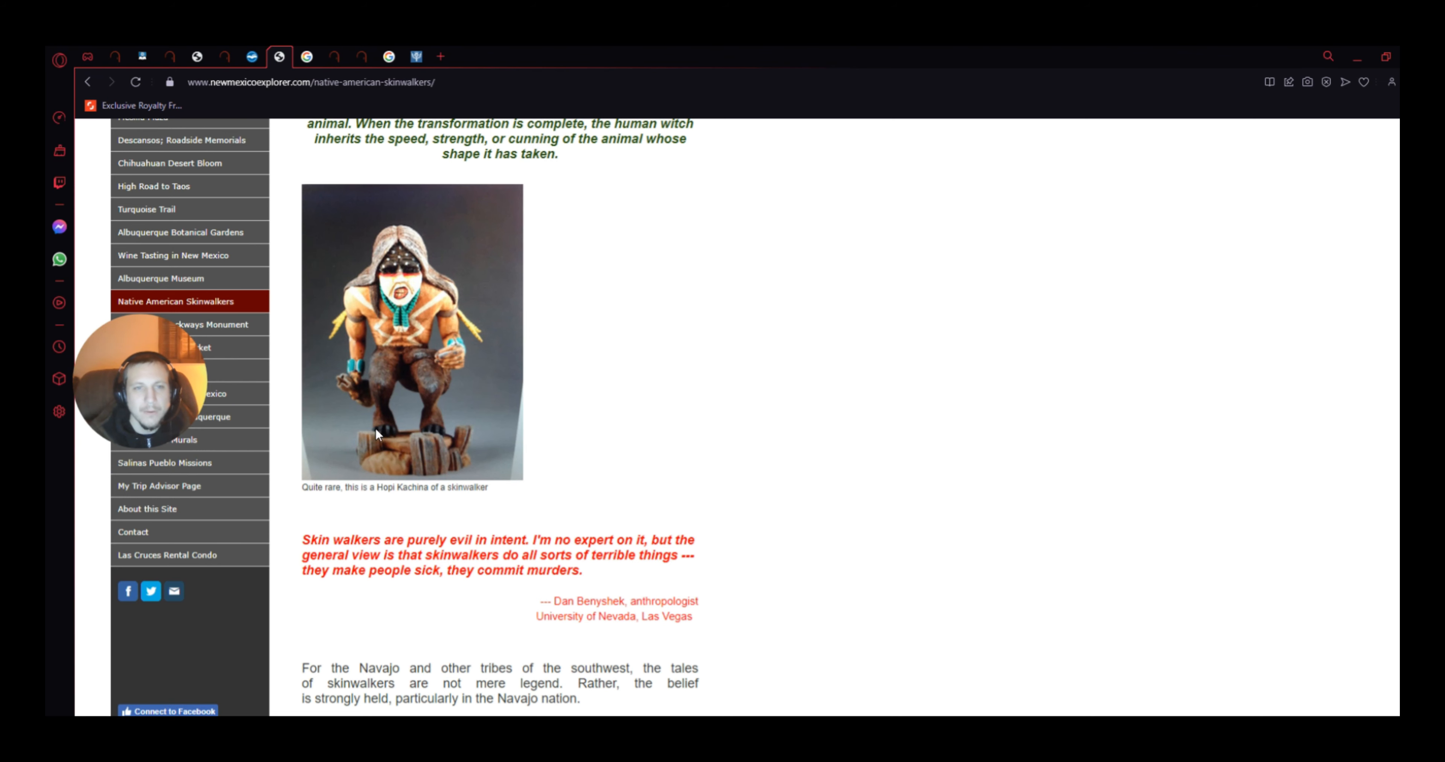
mouse_move(766, 571)
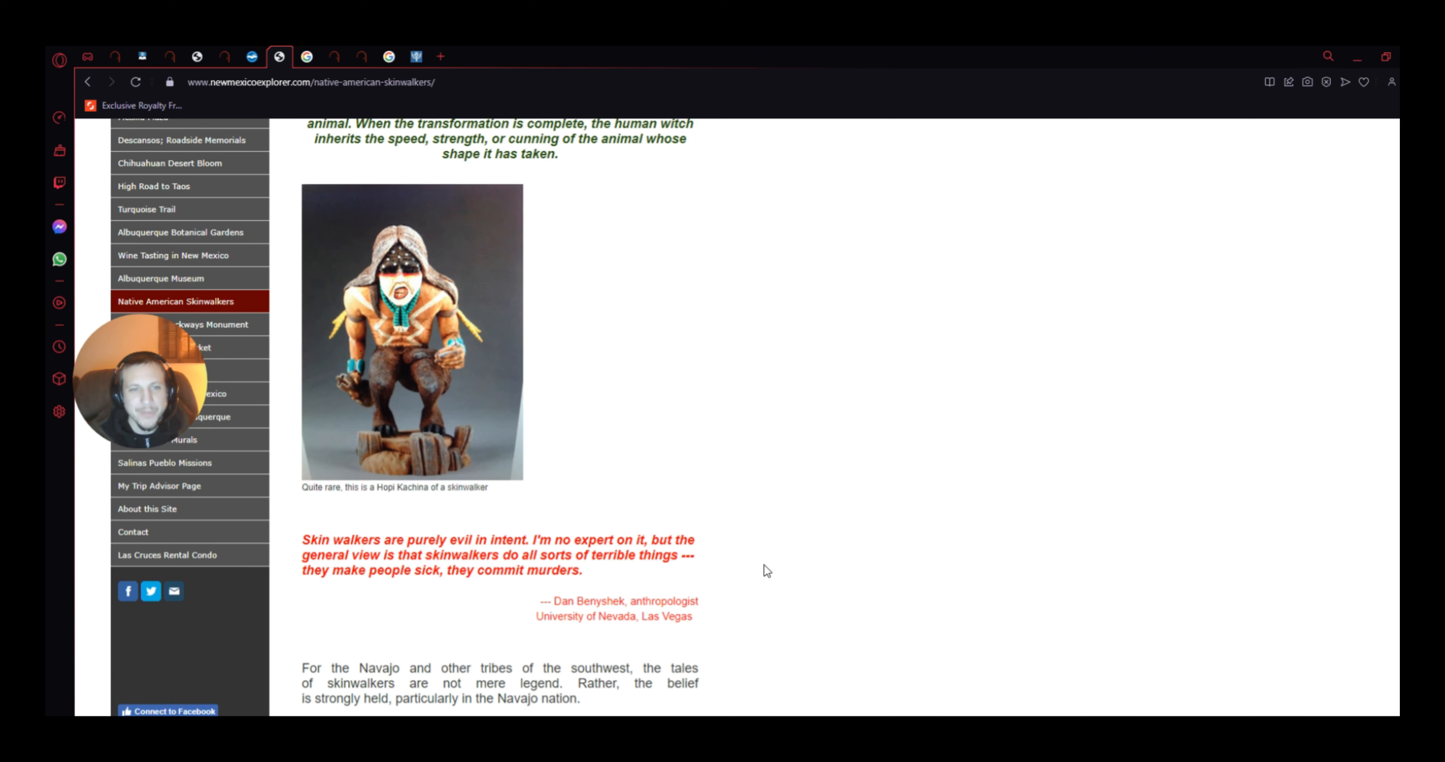
scroll("down", 3)
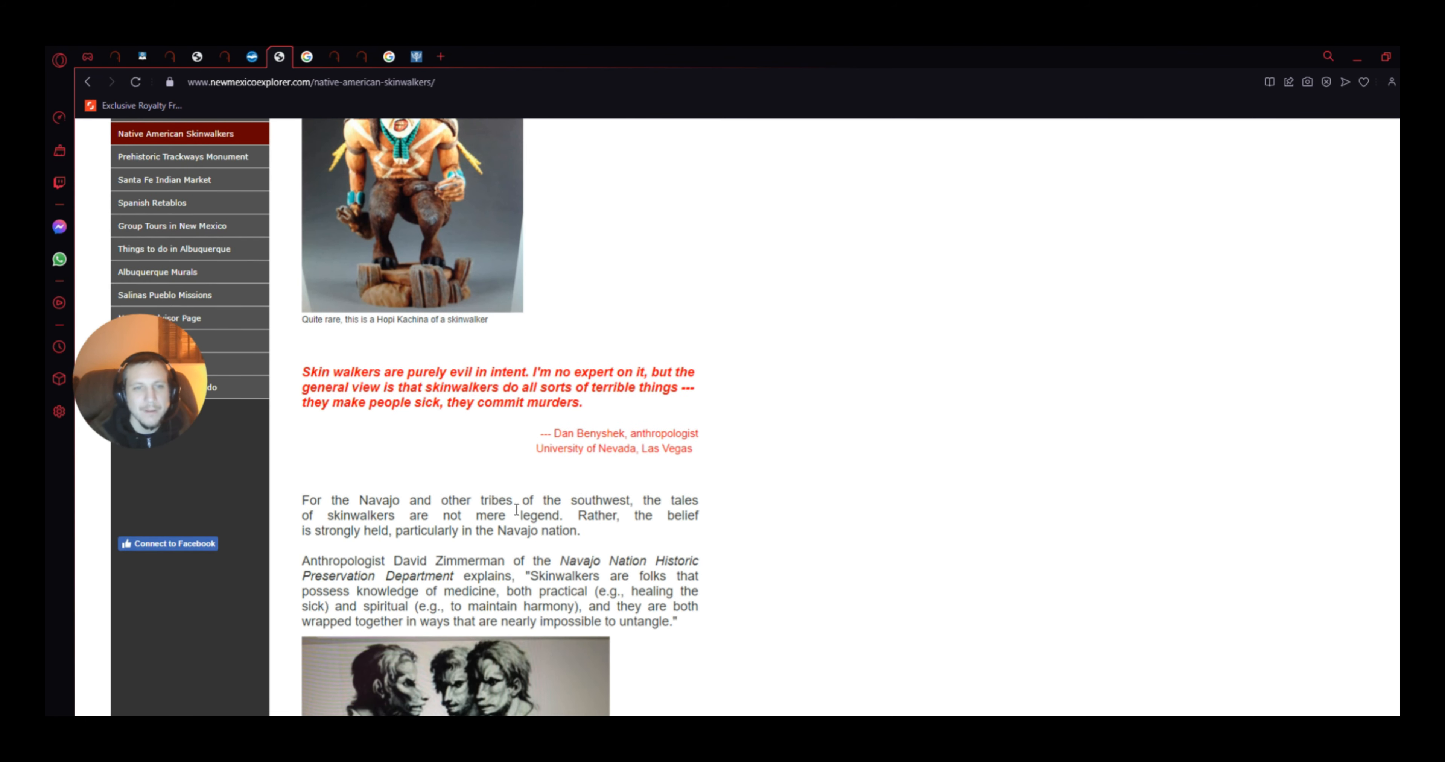
mouse_move(536, 389)
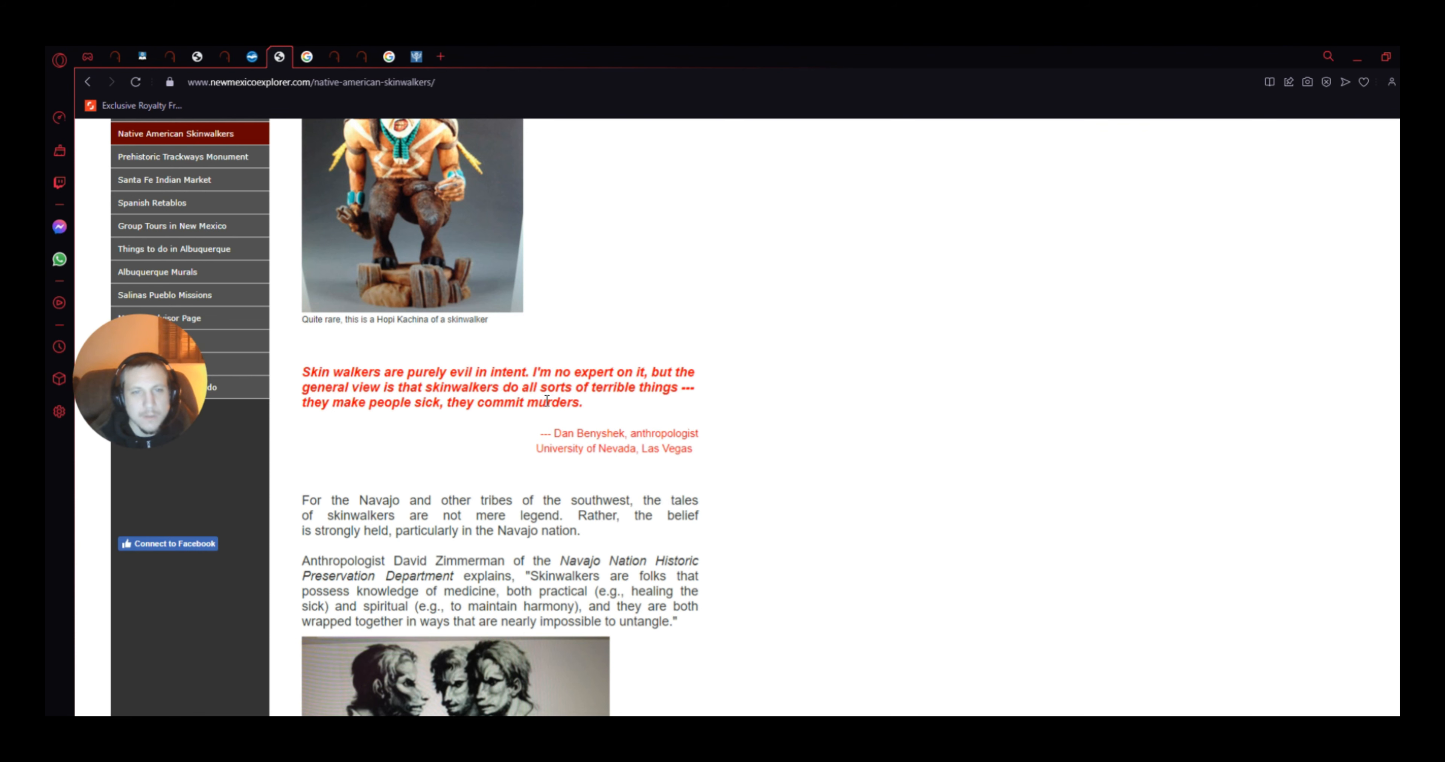
mouse_move(419, 438)
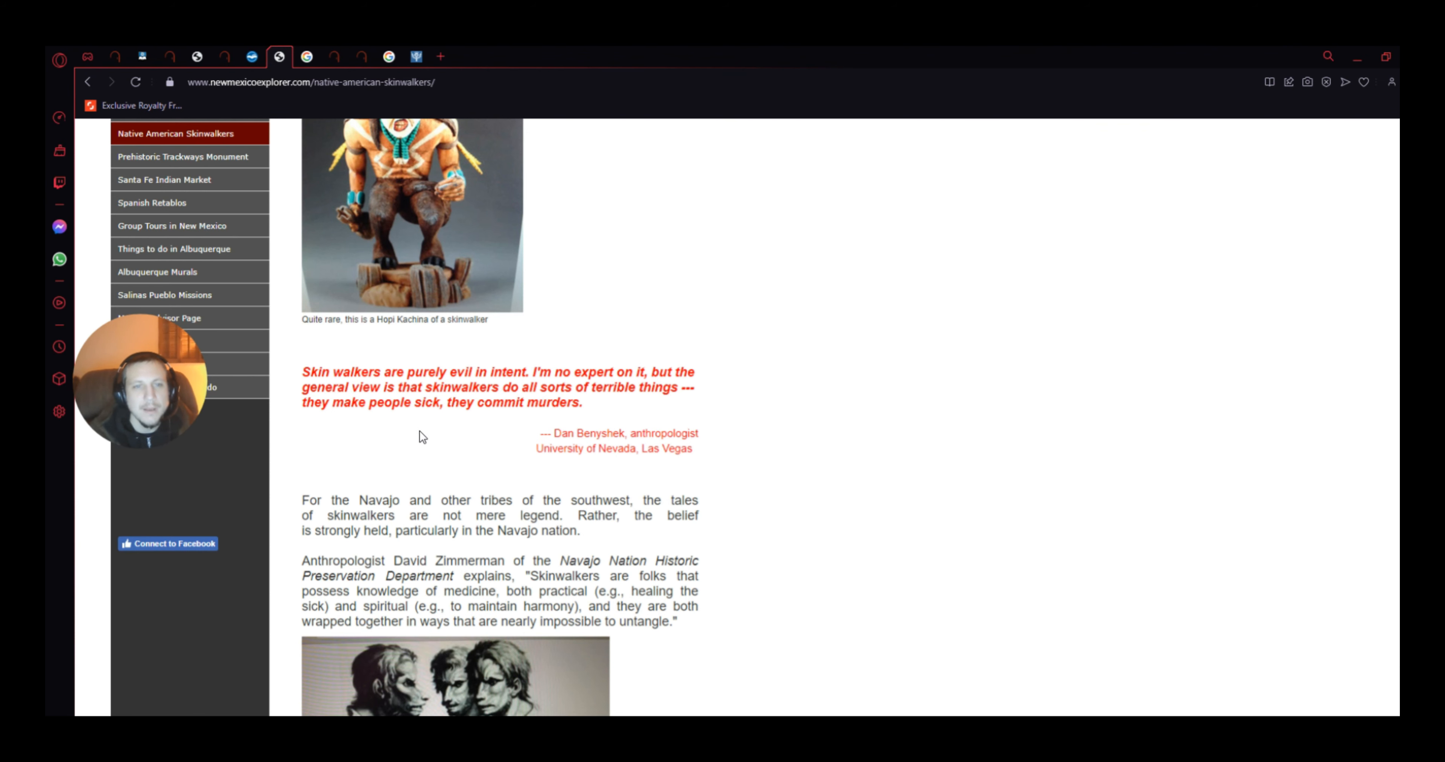
mouse_move(803, 427)
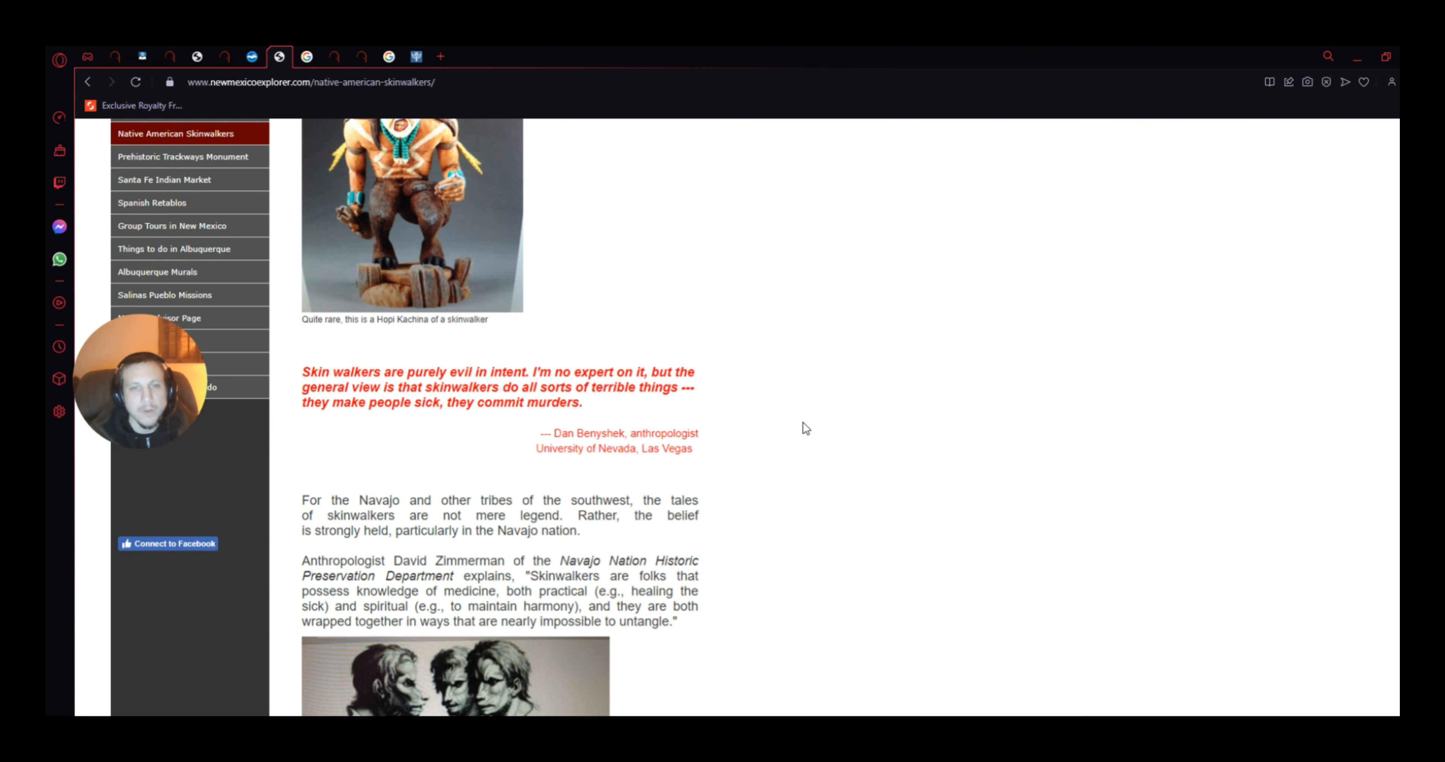
scroll("down", 3)
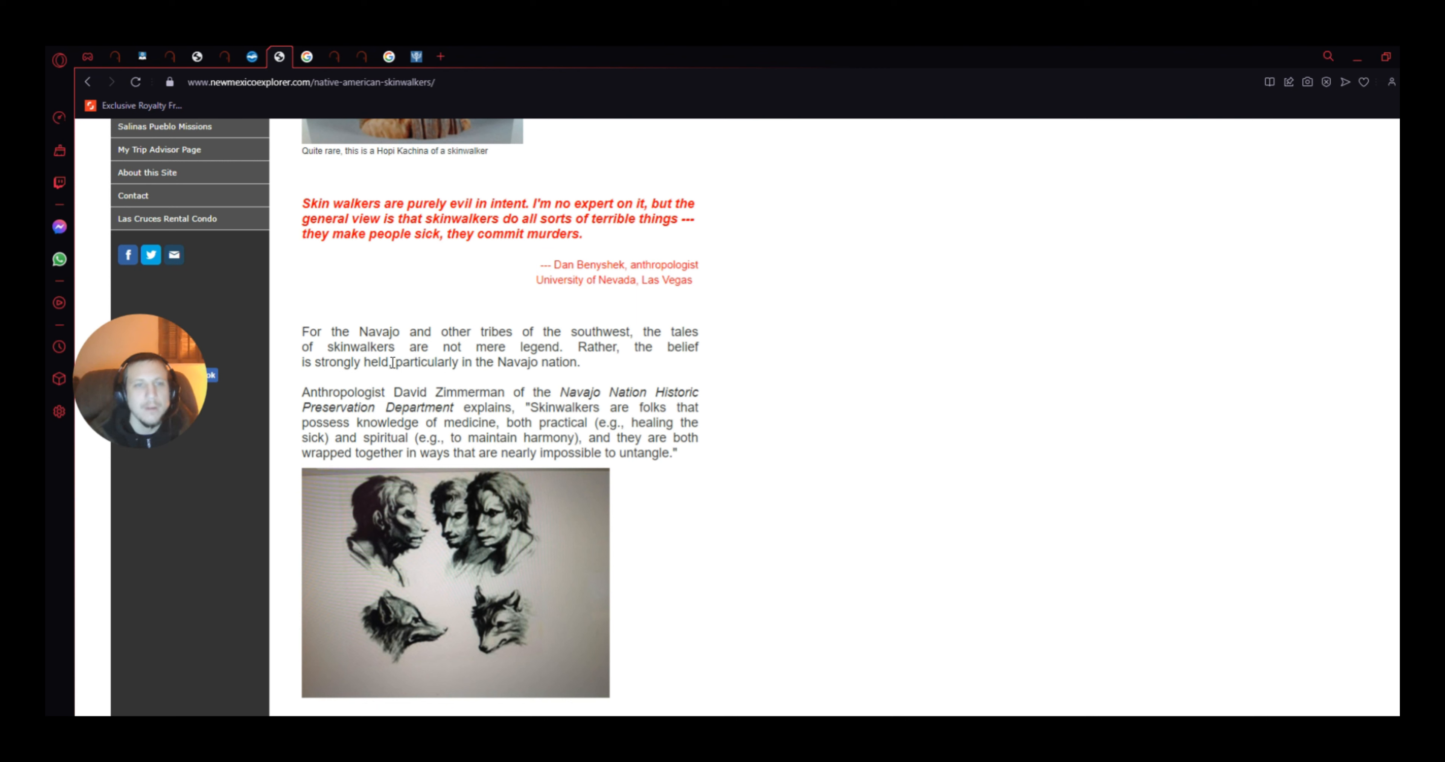
mouse_move(586, 366)
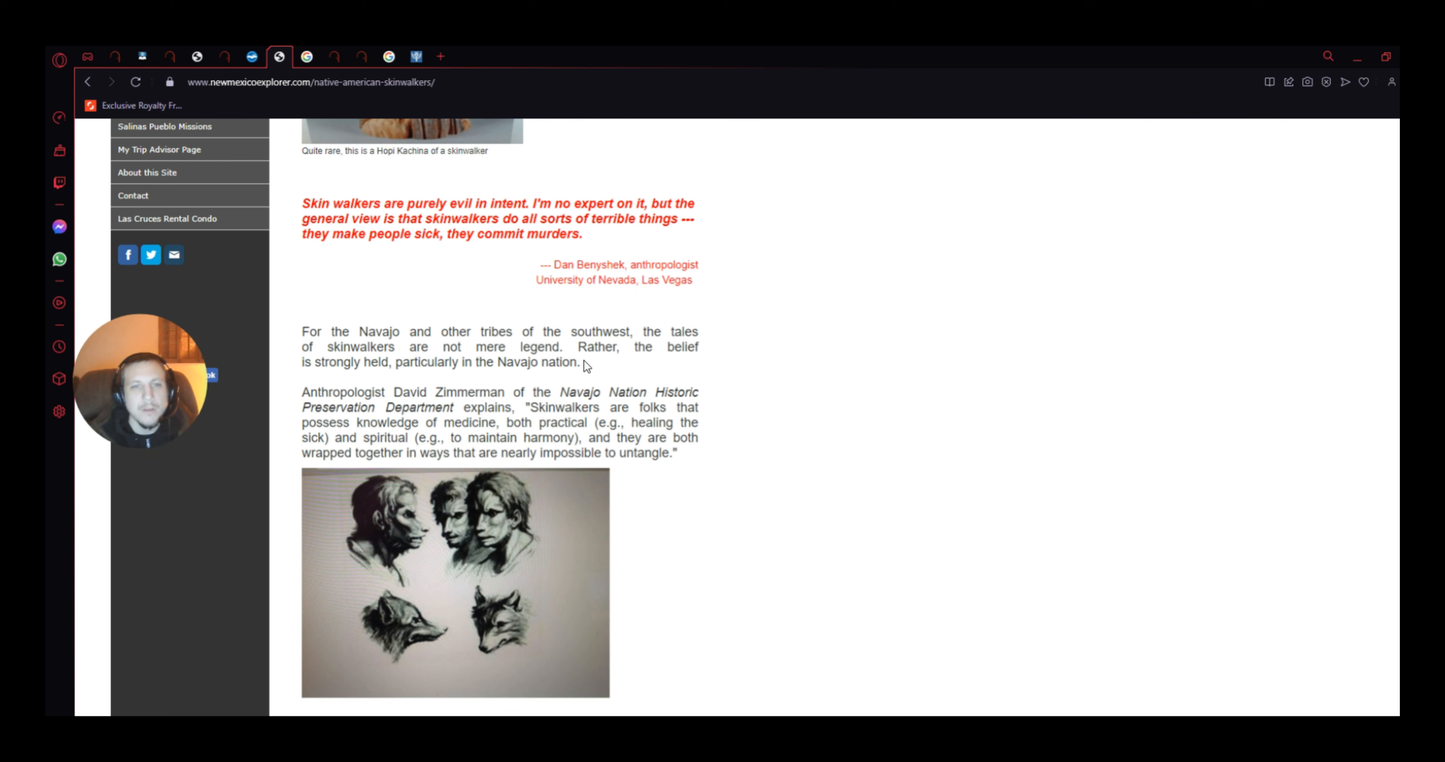
mouse_move(470, 369)
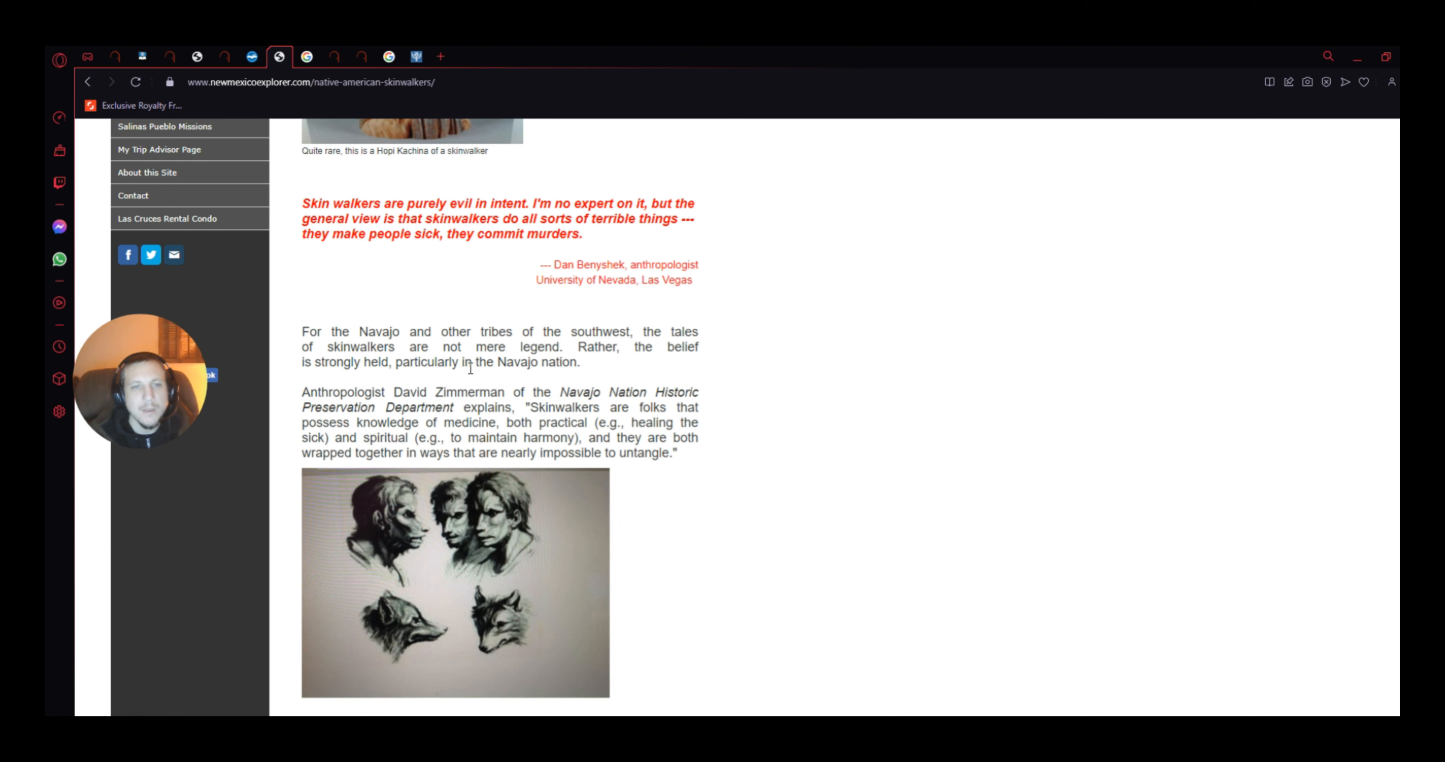
mouse_move(605, 368)
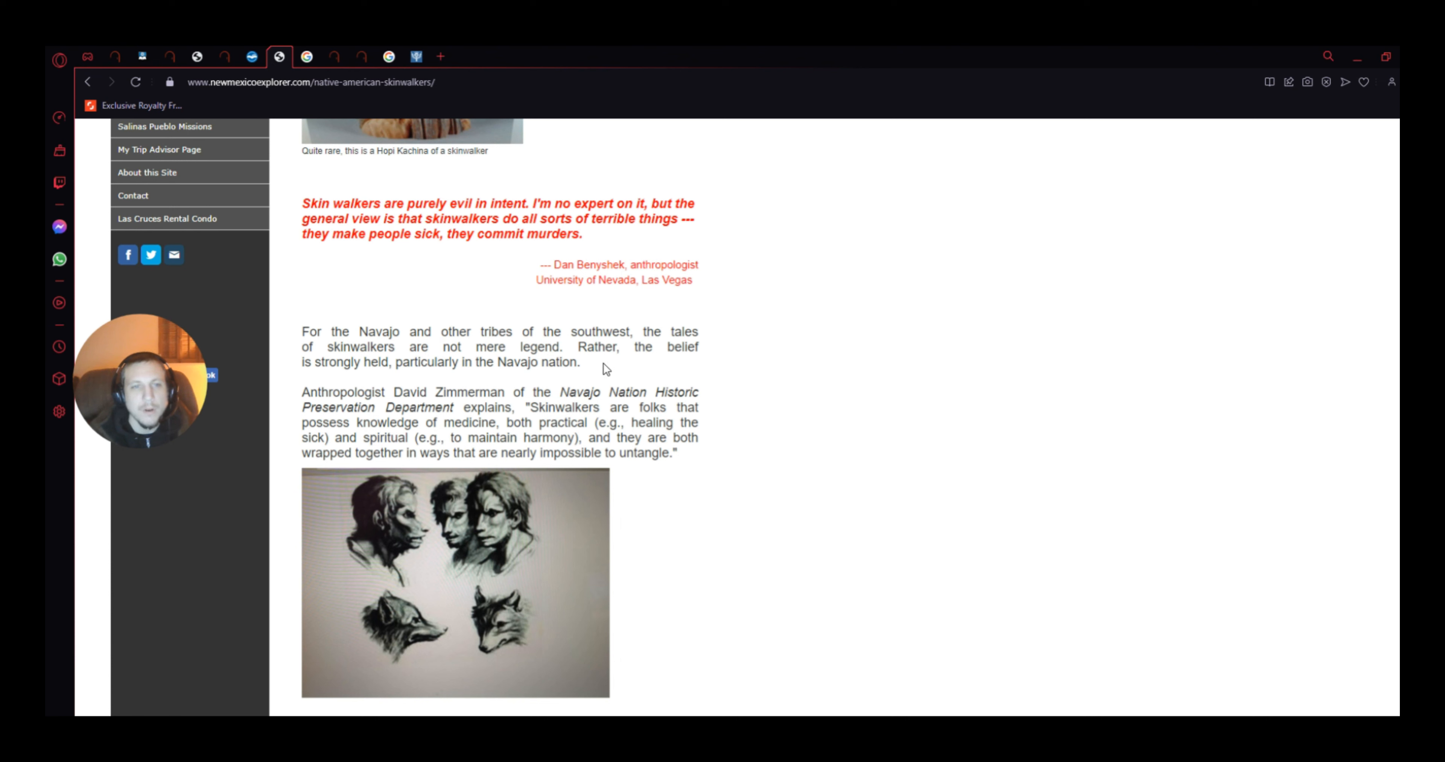
mouse_move(517, 380)
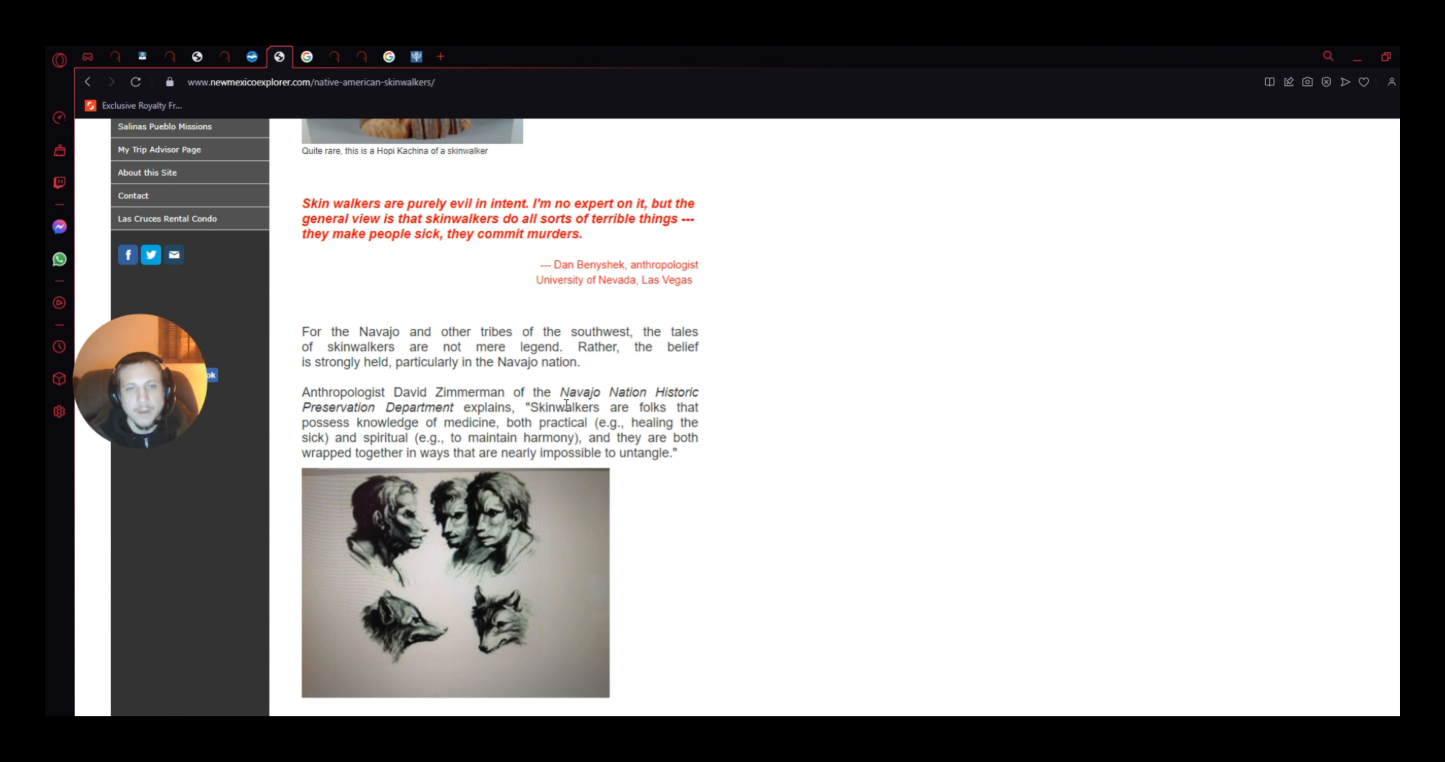
mouse_move(405, 473)
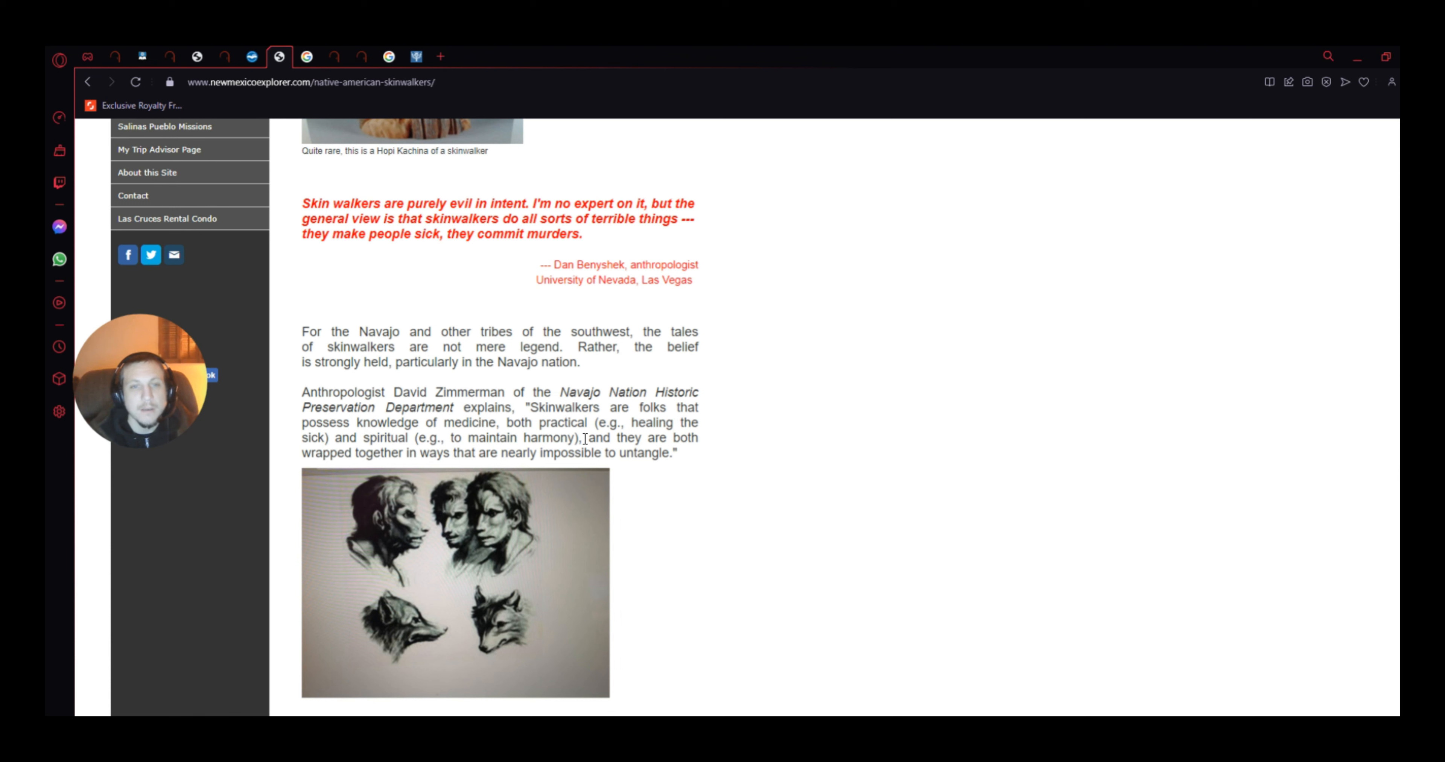
mouse_move(470, 435)
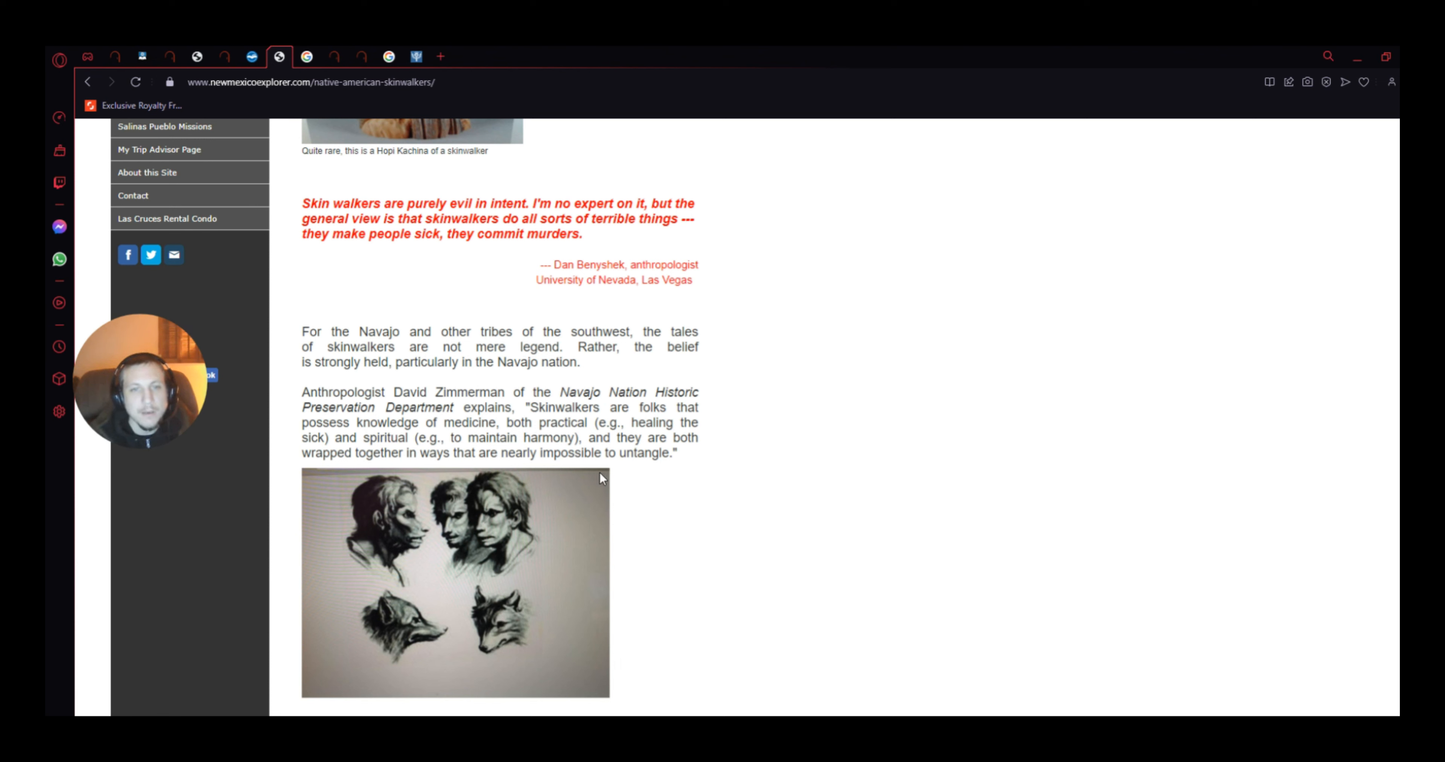
mouse_move(710, 491)
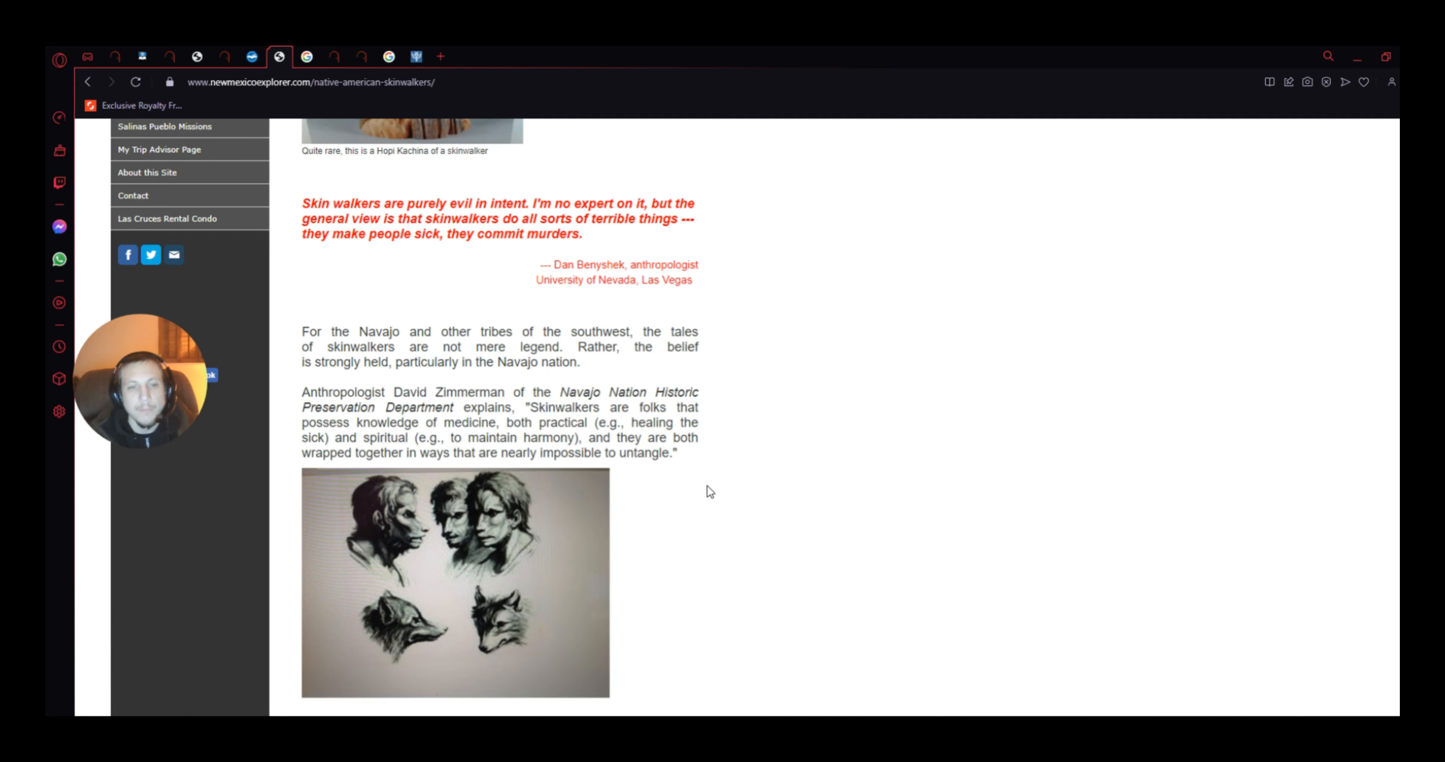
Step: Finish the Skinwalkers article and switch to the Wow Druid Google image search tab
scroll("down", 3)
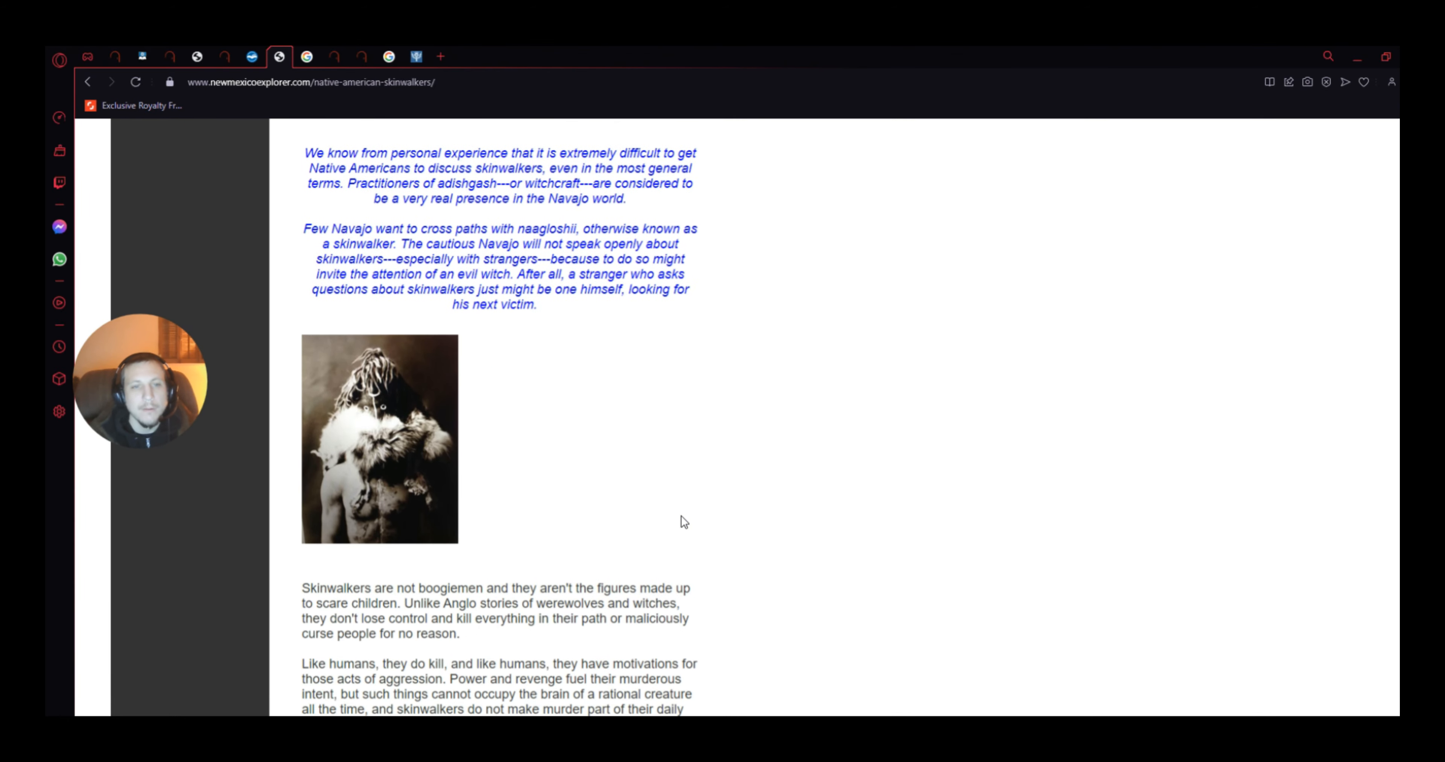
scroll("down", 3)
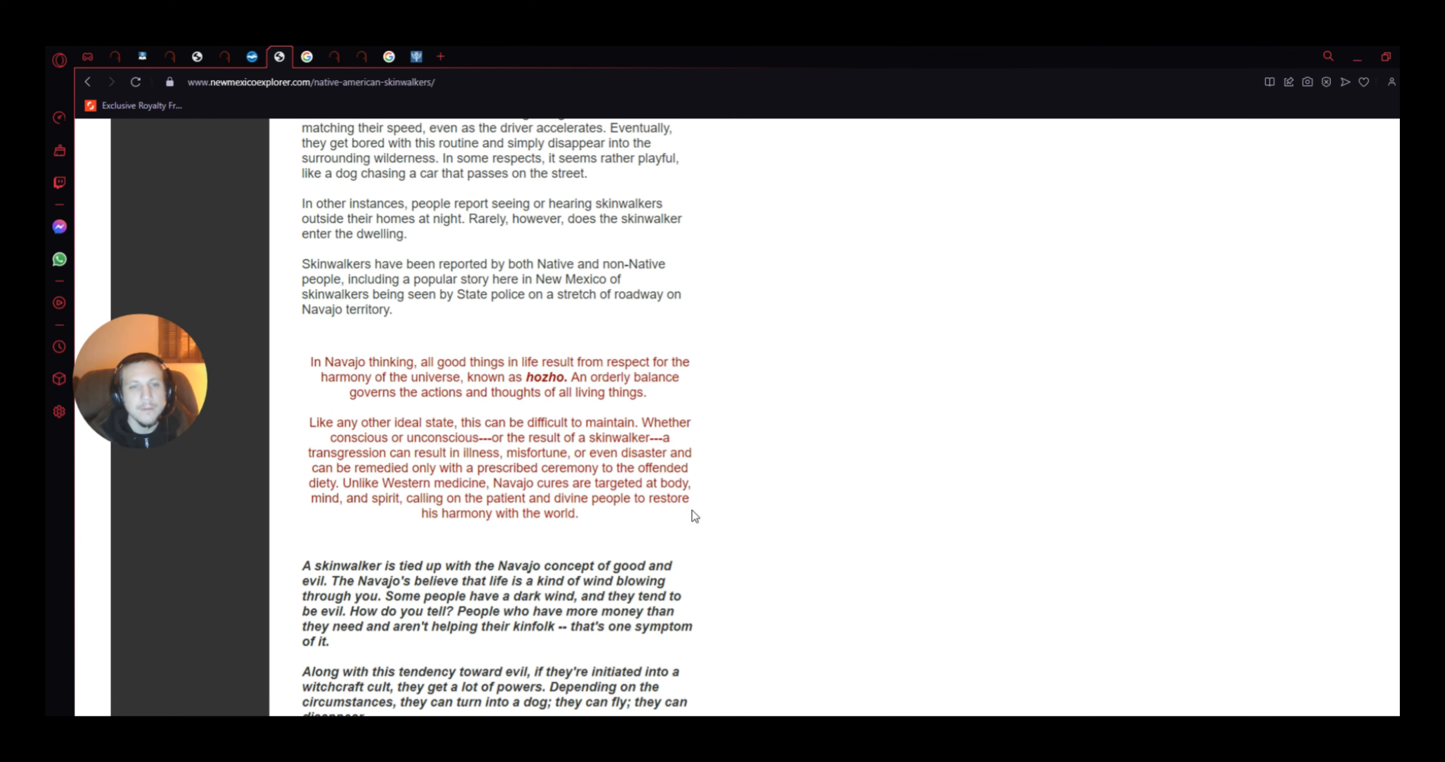
scroll("up", 3)
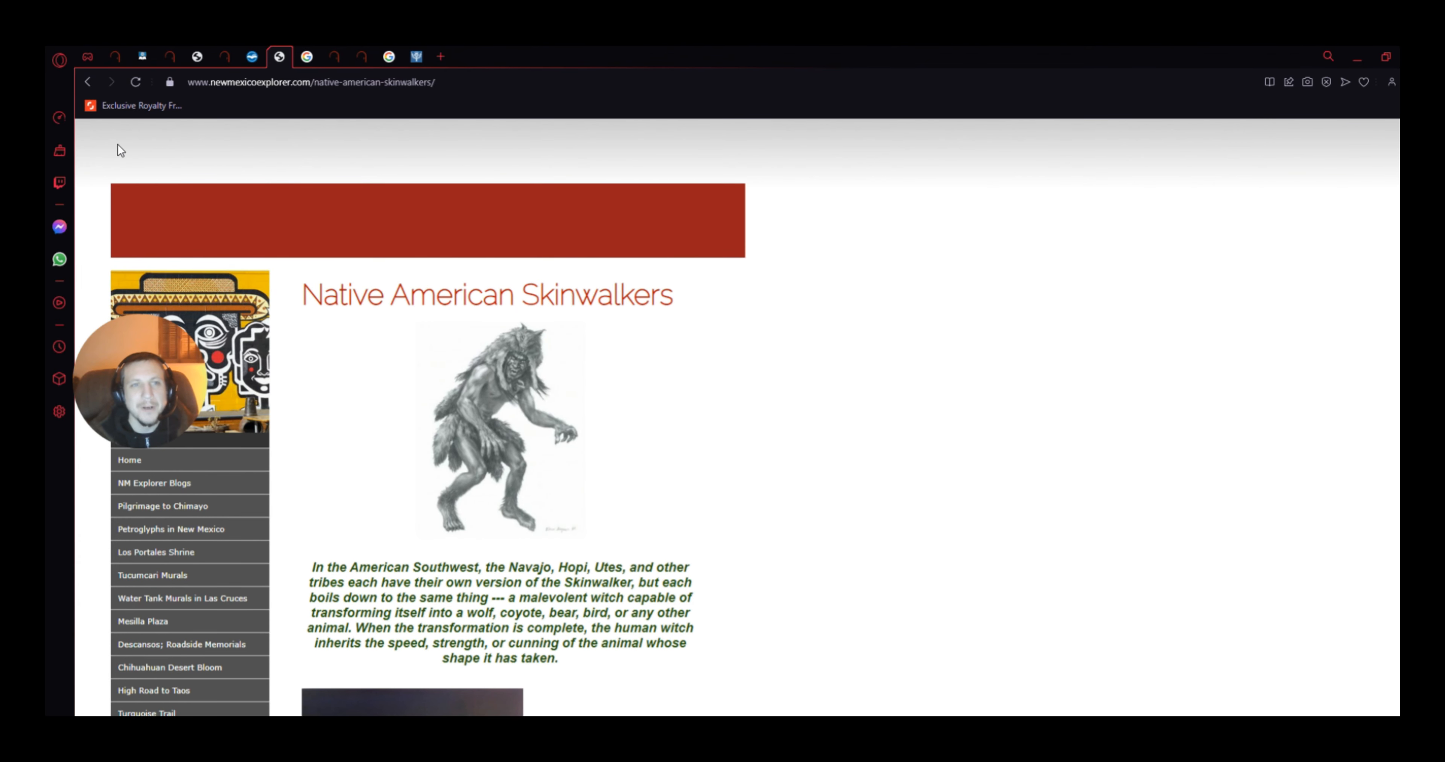
left_click(308, 56)
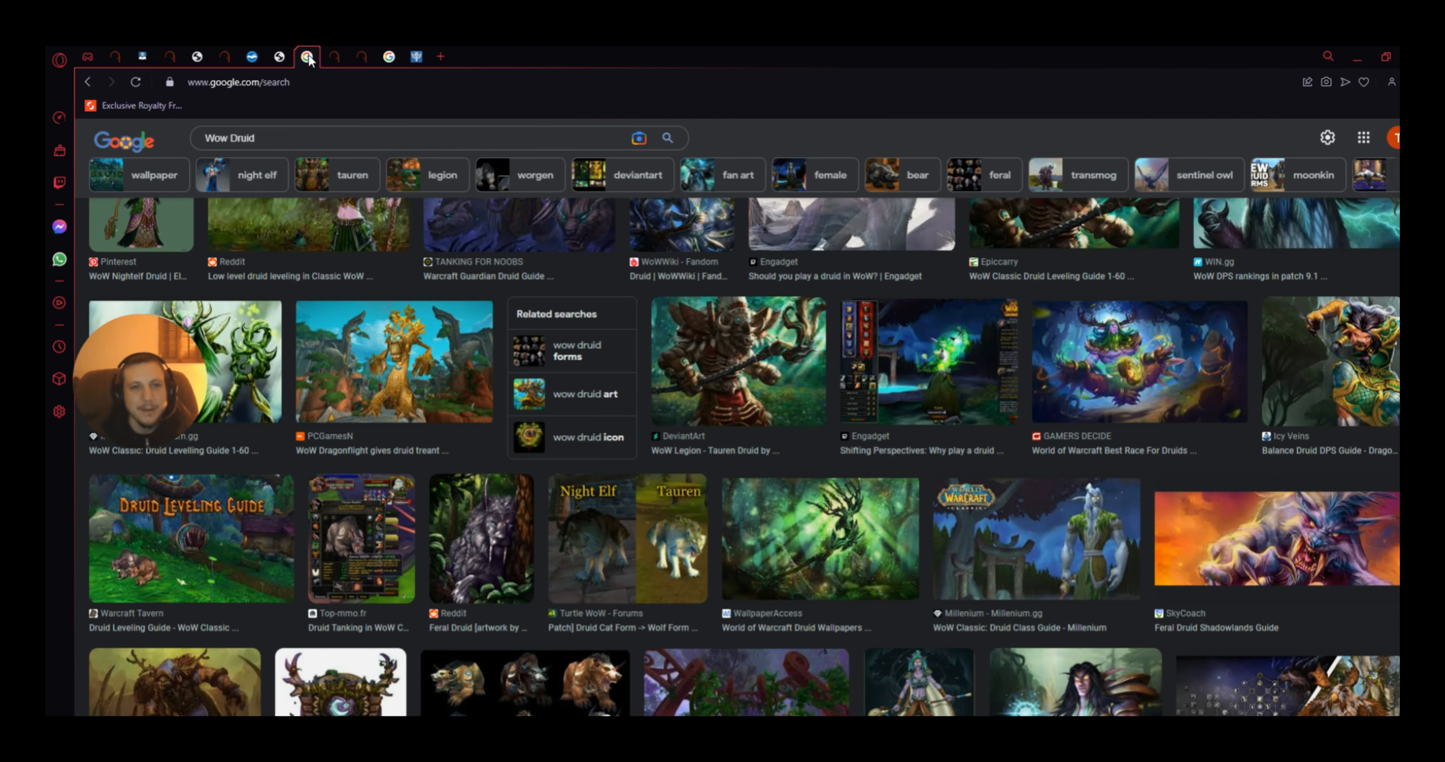
mouse_move(726, 541)
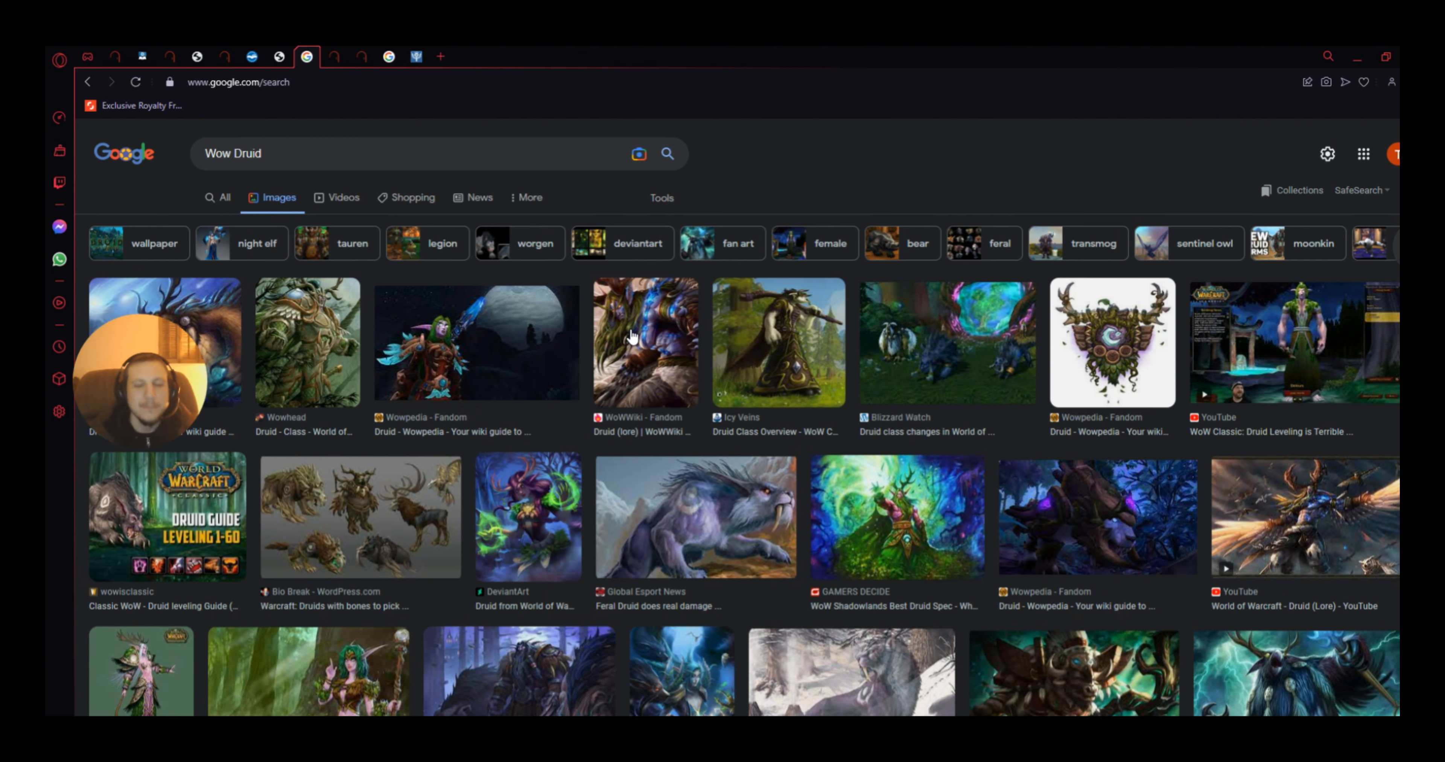
mouse_move(707, 344)
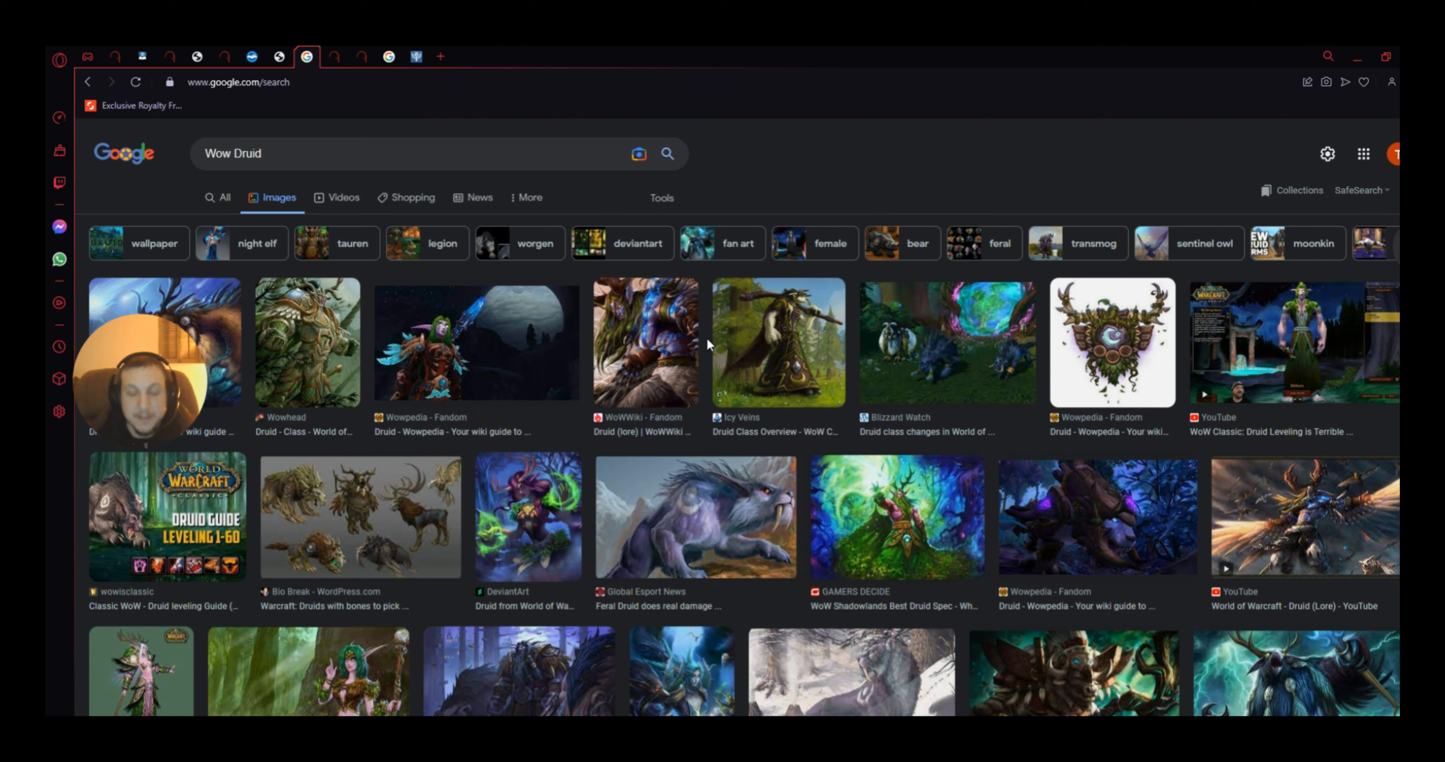
mouse_move(597, 405)
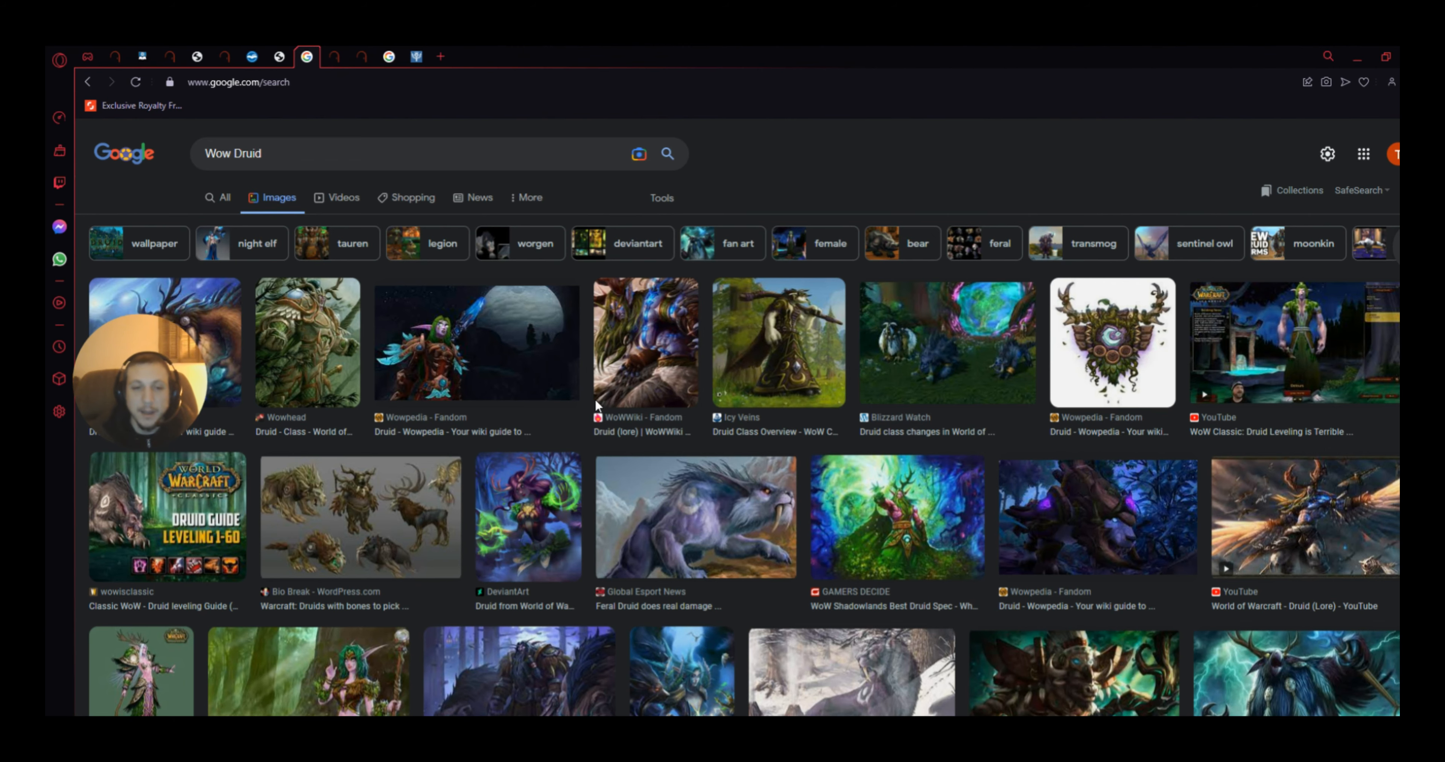
Step: Browse the Wow Druid results and enlarge the Classic WoW druid leveling guide image
scroll("down", 3)
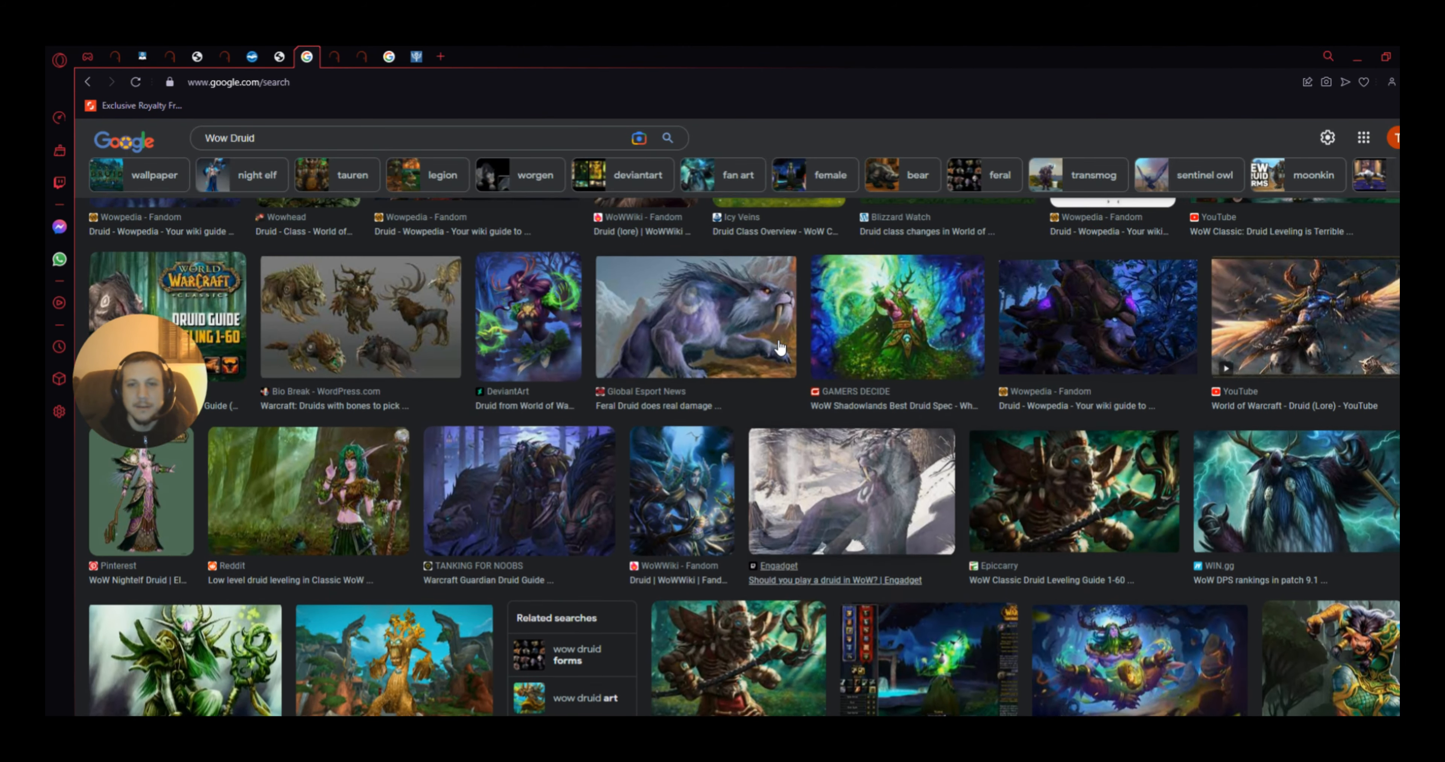
left_click(694, 317)
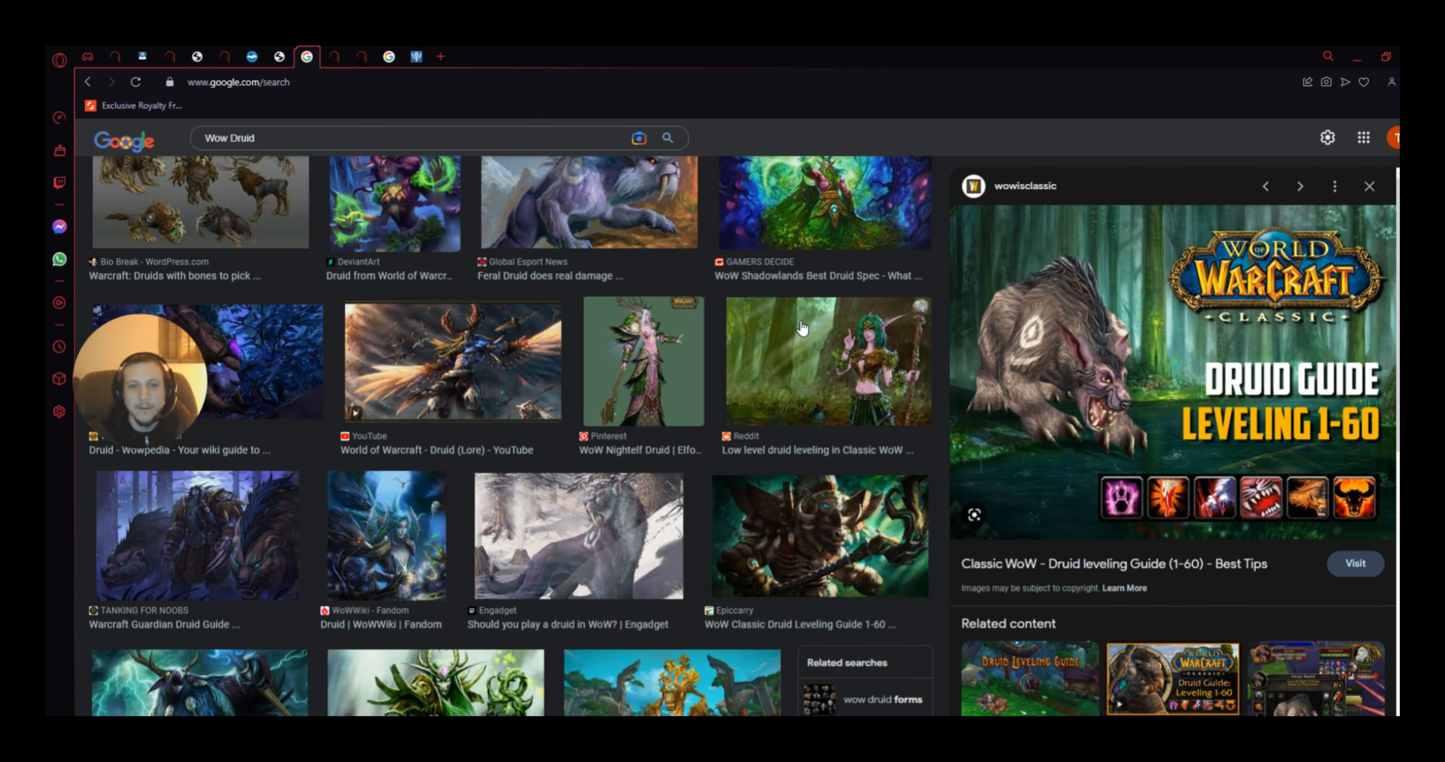
scroll("down", 3)
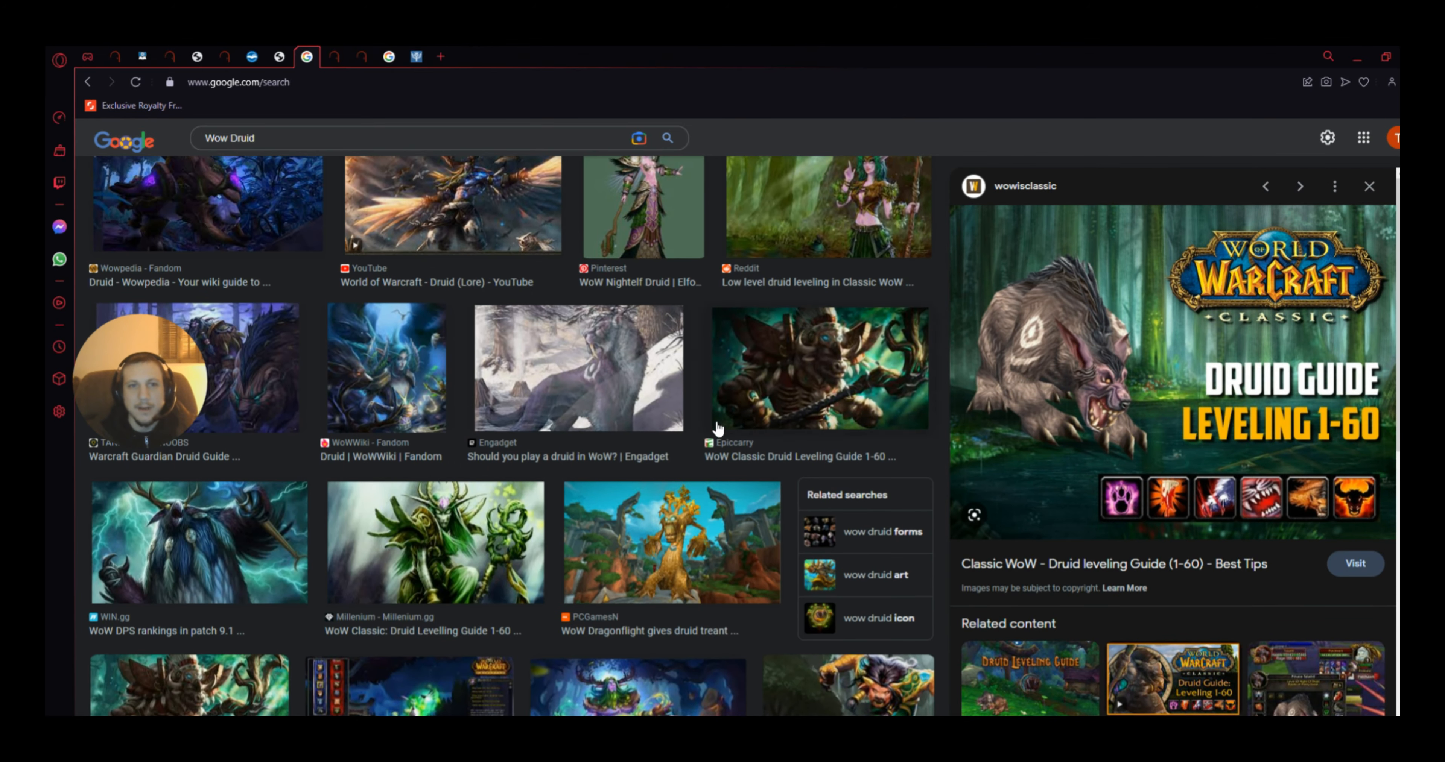
scroll("up", 3)
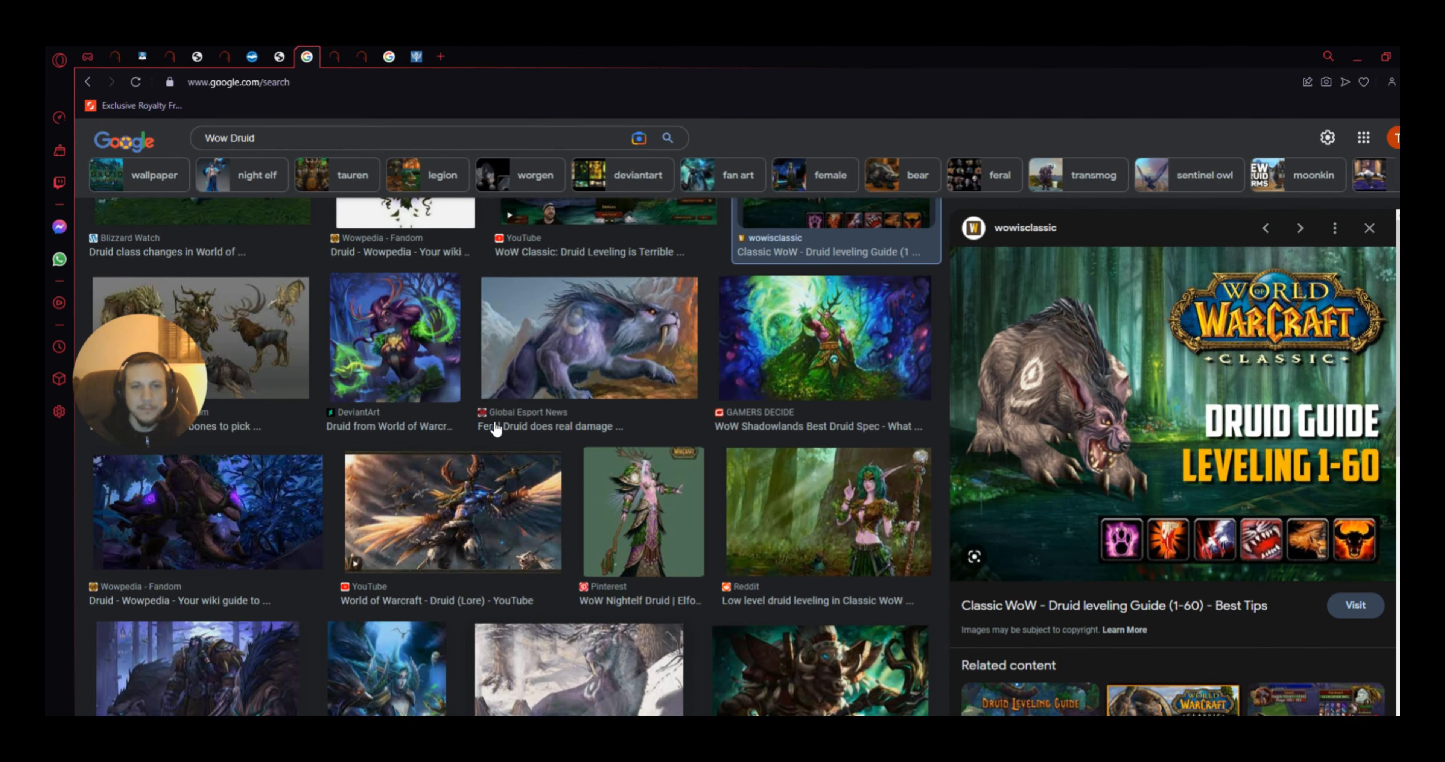
scroll("down", 3)
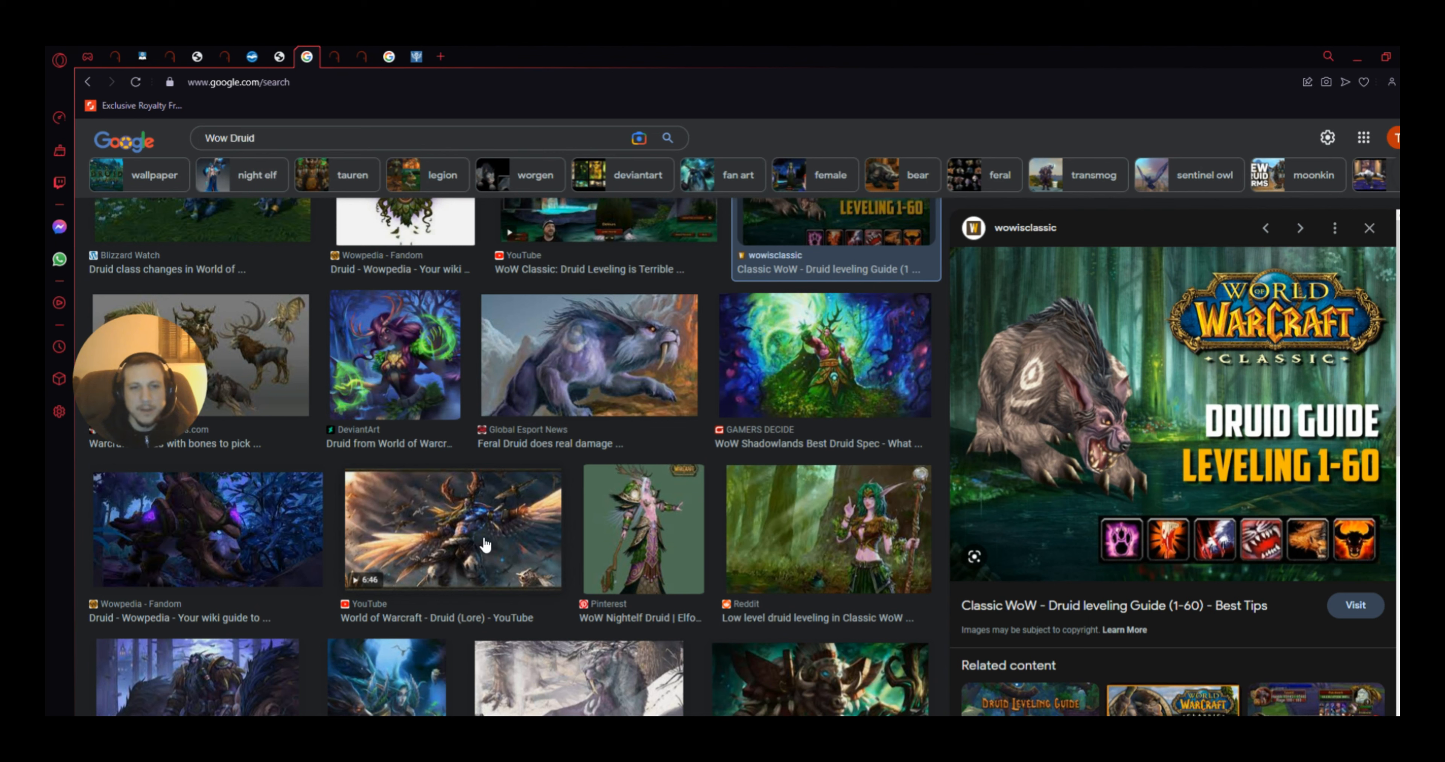
Step: Enlarge the World of Warcraft Druid (Lore) image, then switch to the 1 John 4:1 KJV tab
left_click(451, 528)
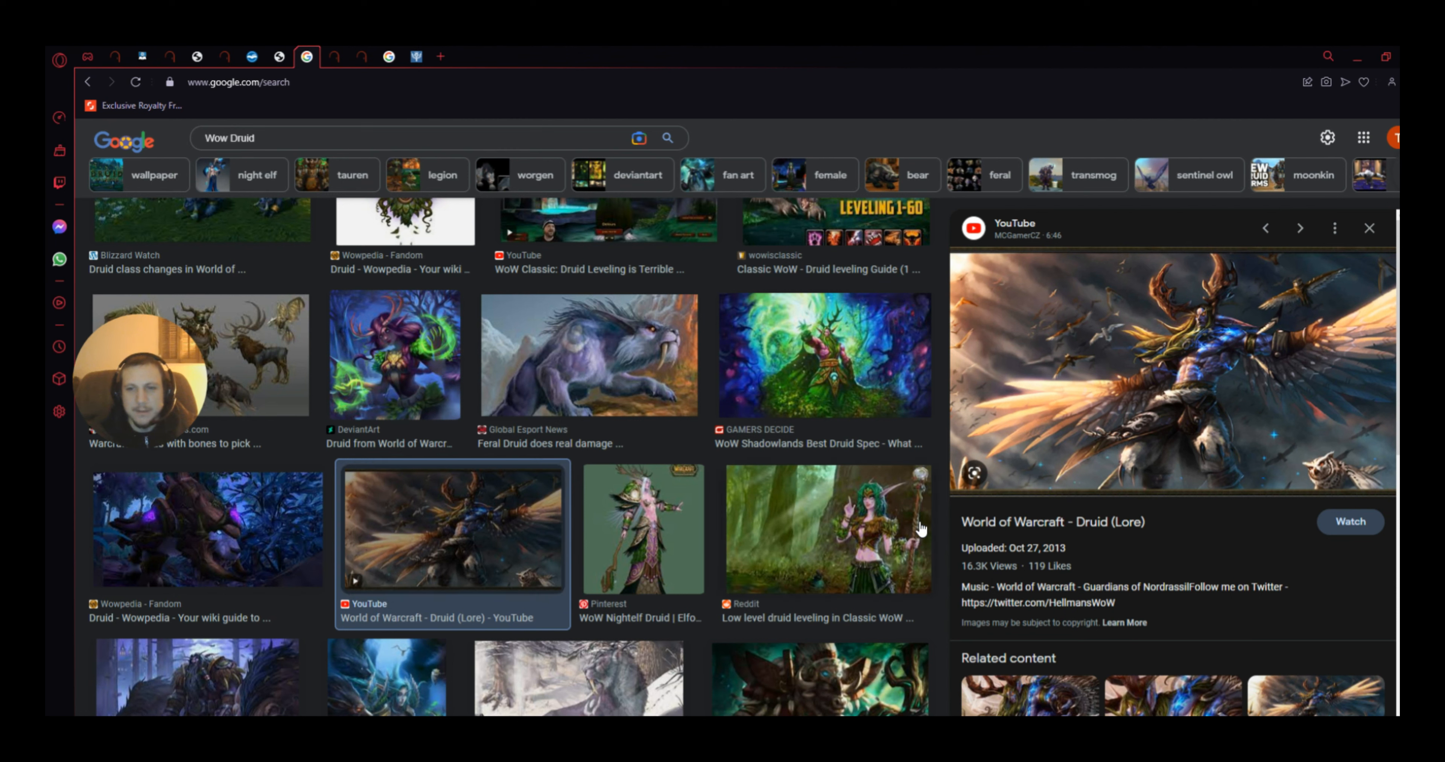
mouse_move(1092, 521)
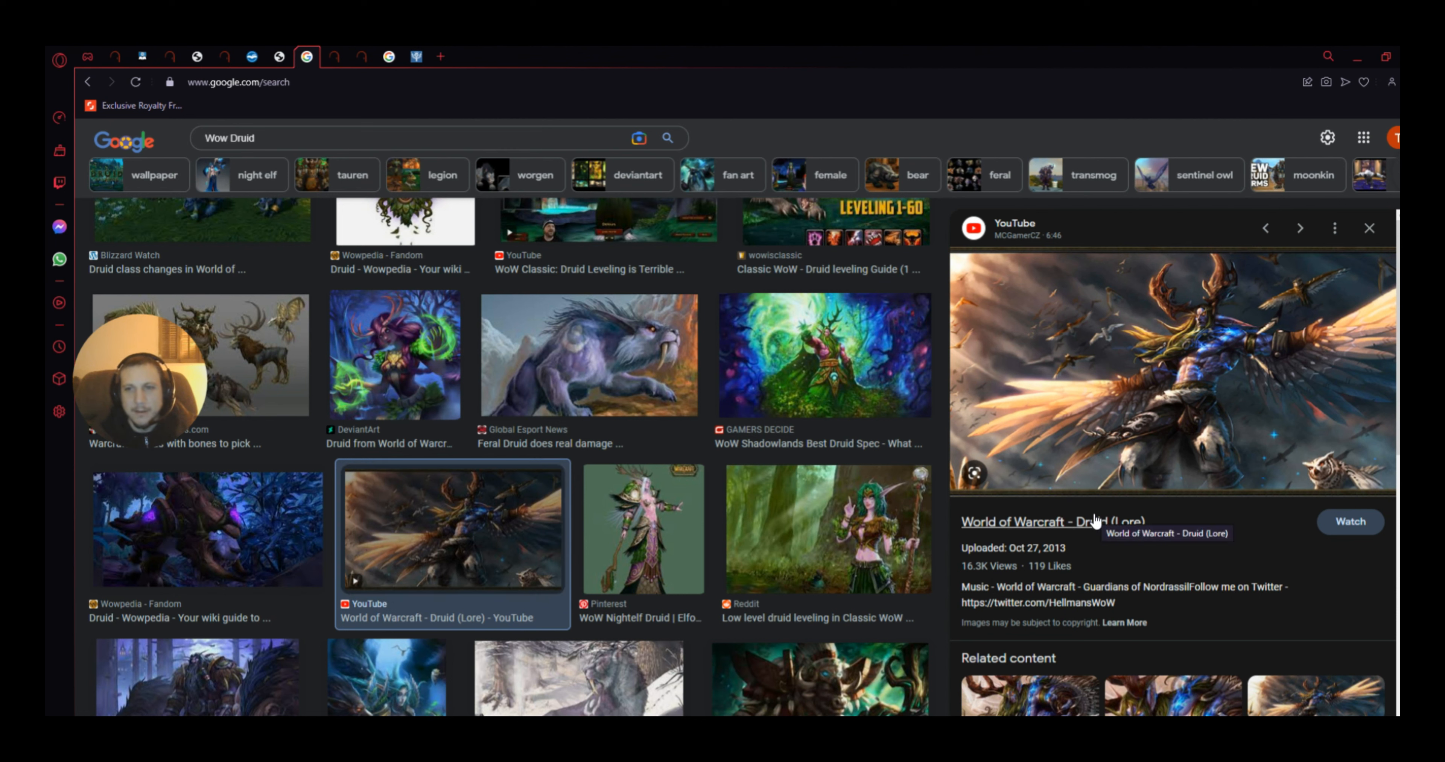
mouse_move(466, 660)
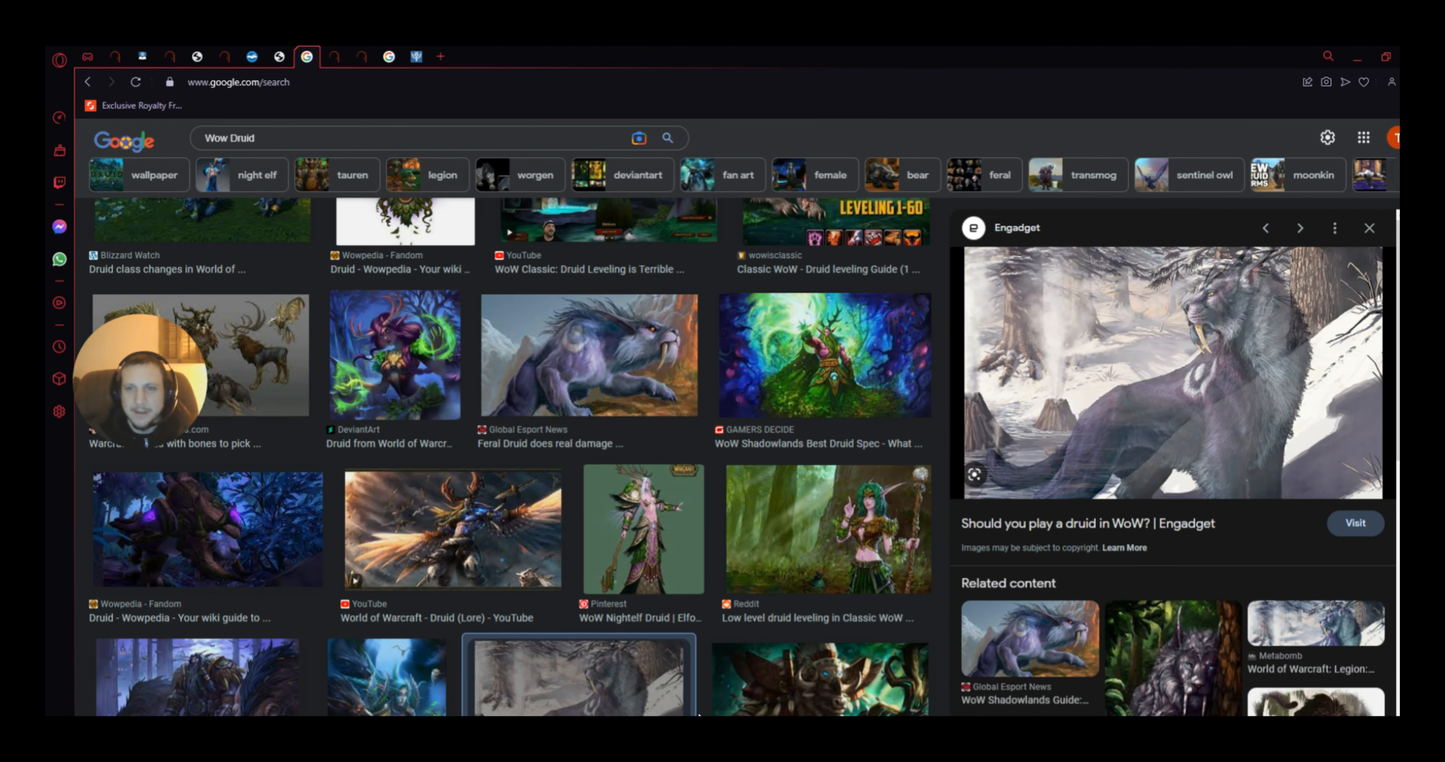
scroll("down", 3)
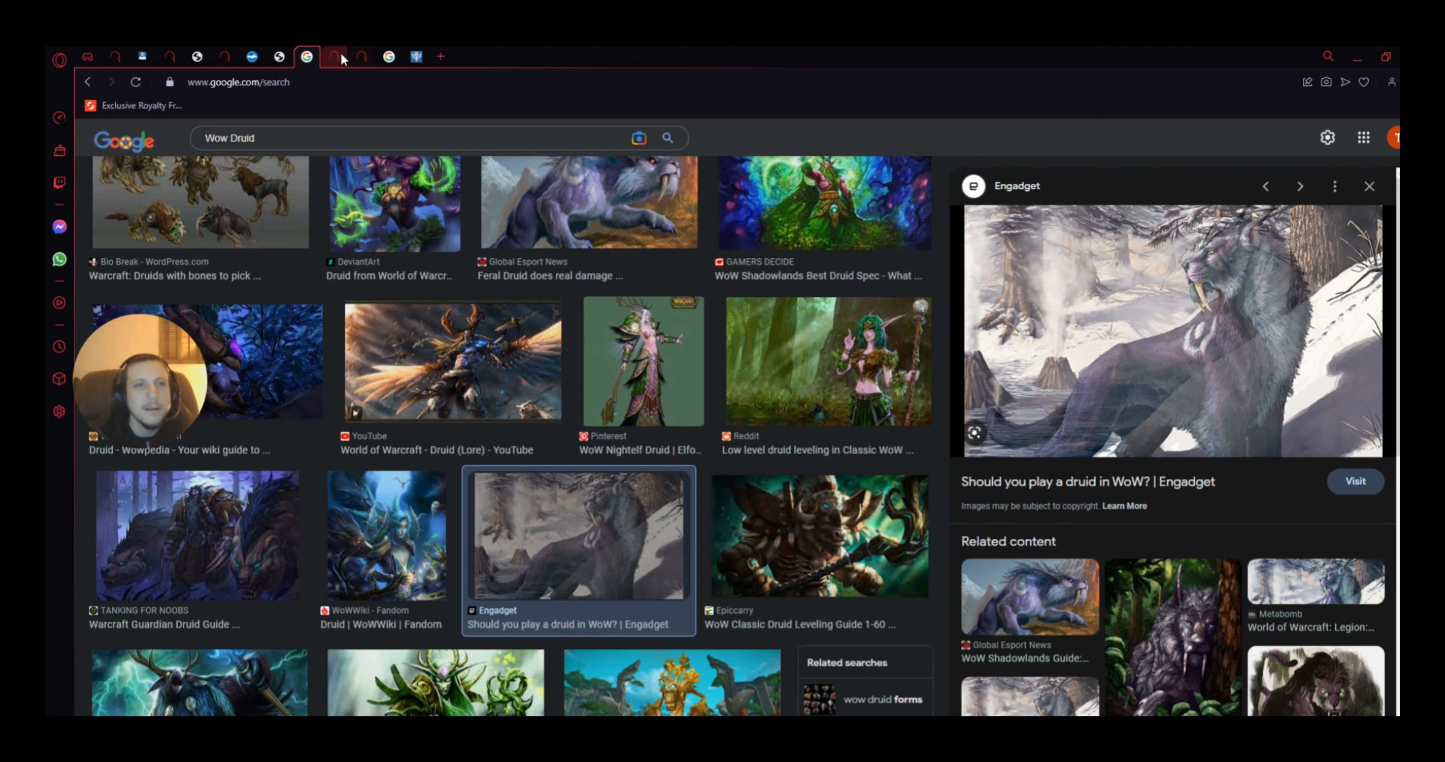
mouse_move(330, 57)
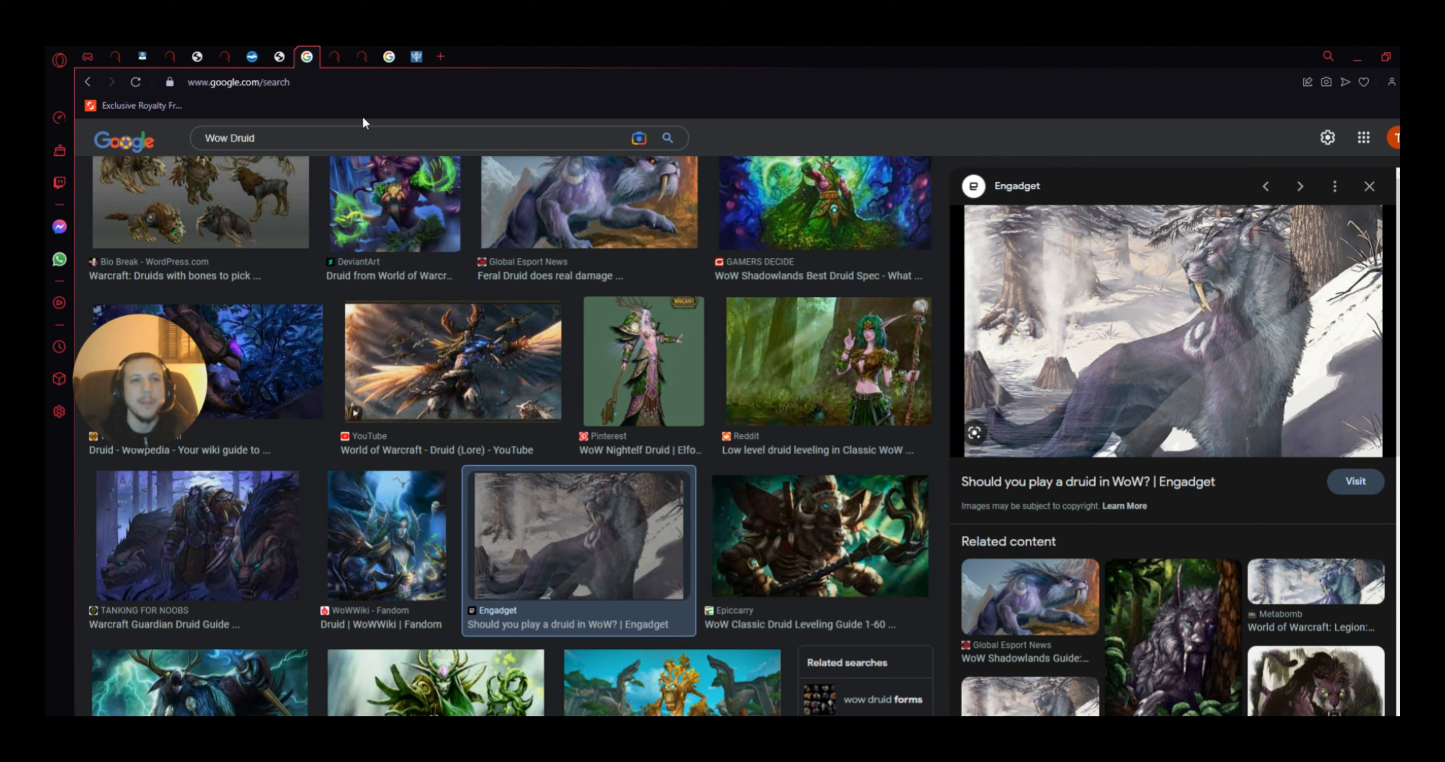
mouse_move(340, 76)
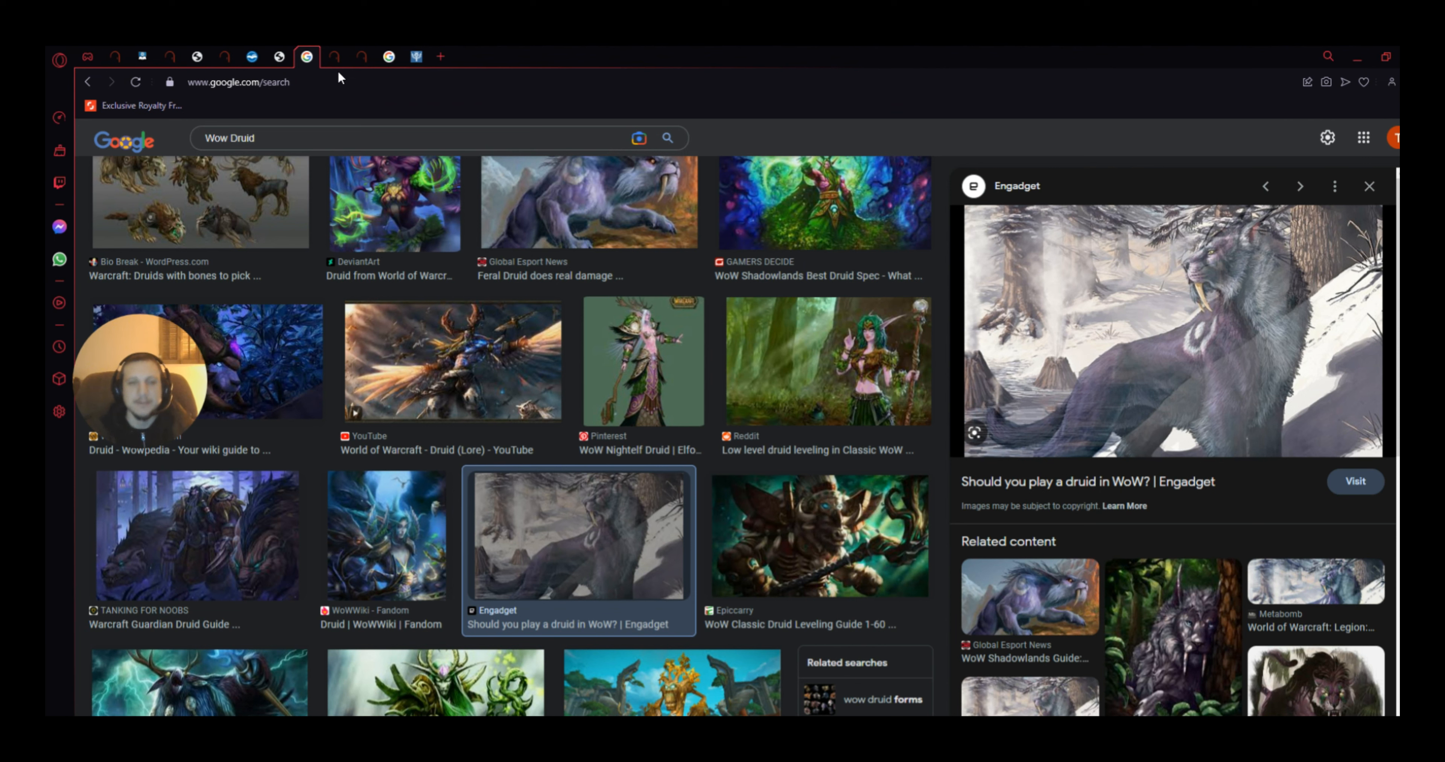
left_click(334, 56)
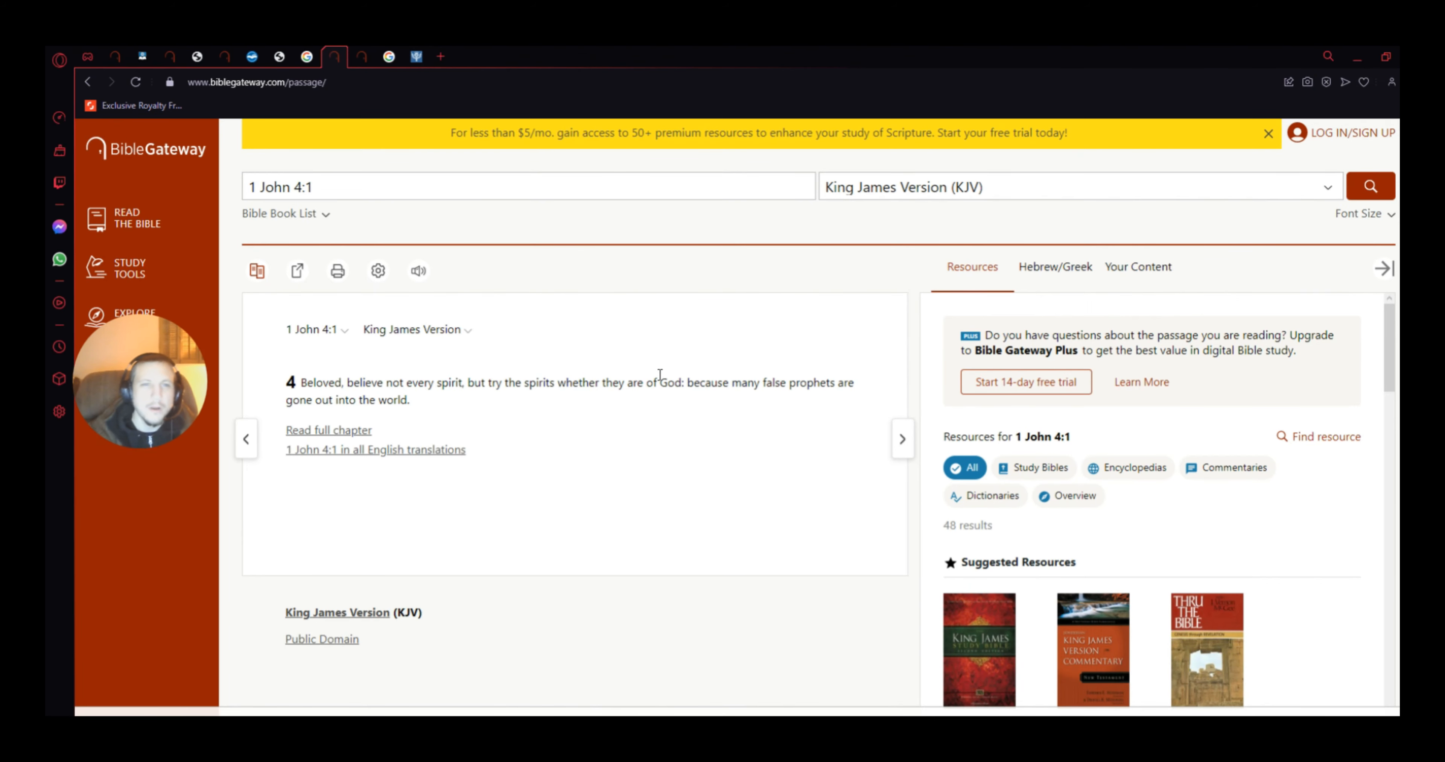
mouse_move(513, 438)
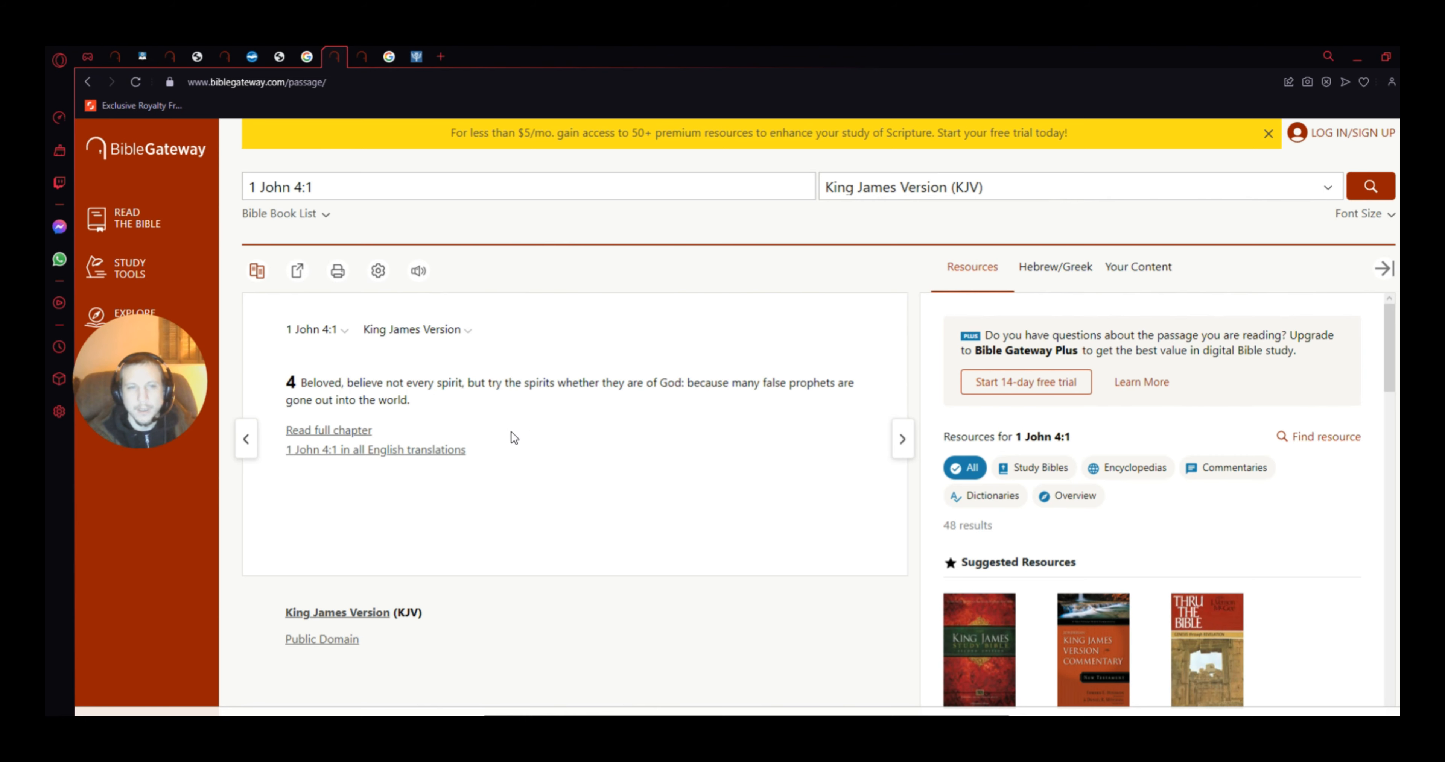
mouse_move(433, 425)
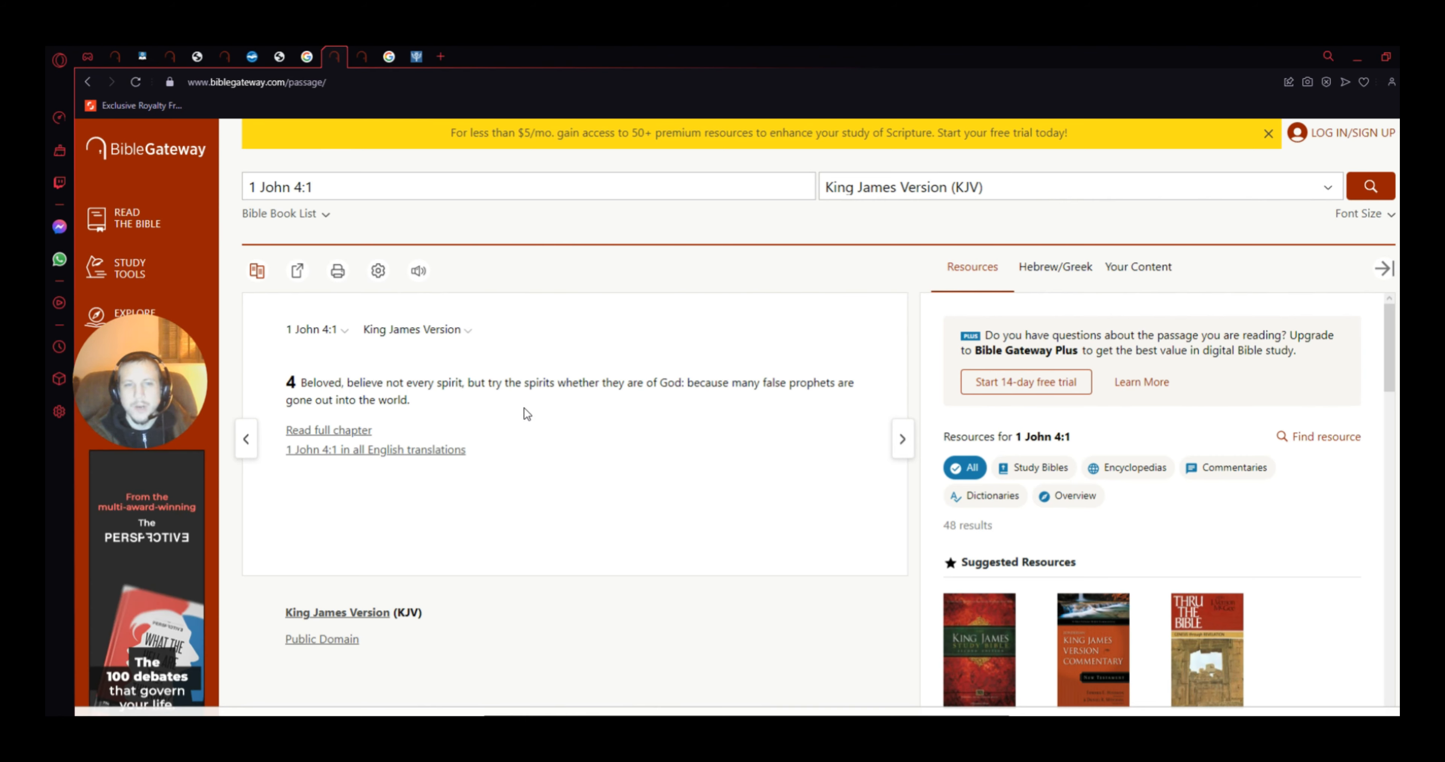
mouse_move(532, 429)
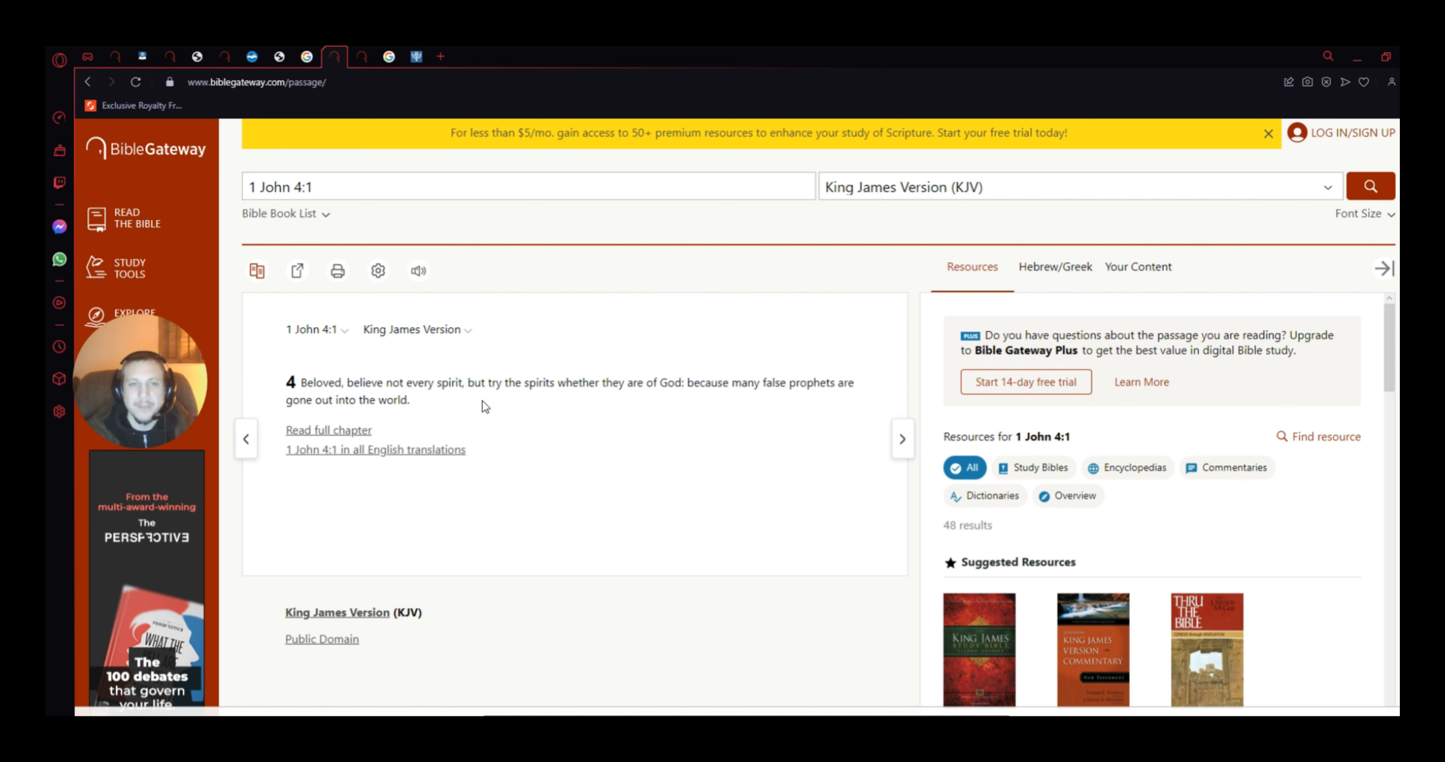
mouse_move(550, 418)
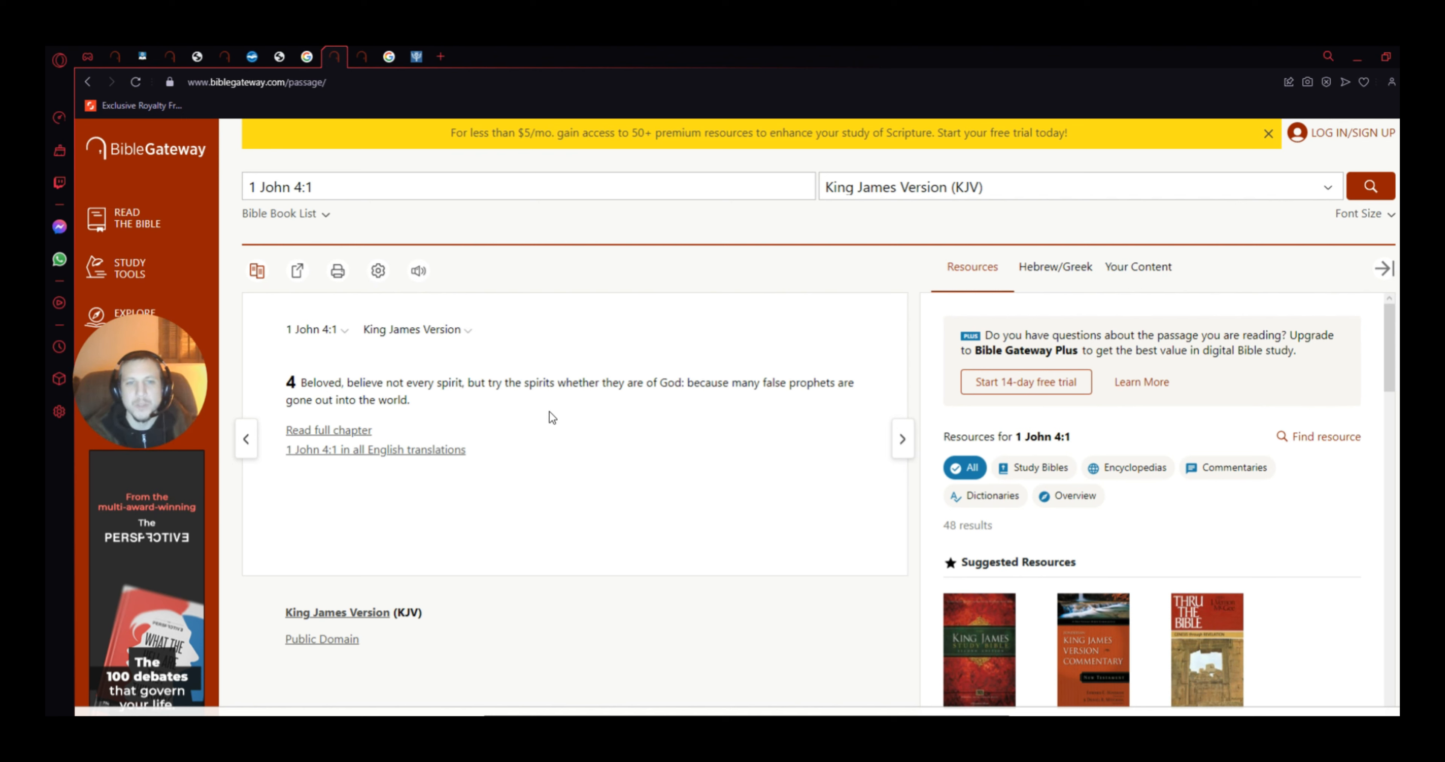
mouse_move(568, 409)
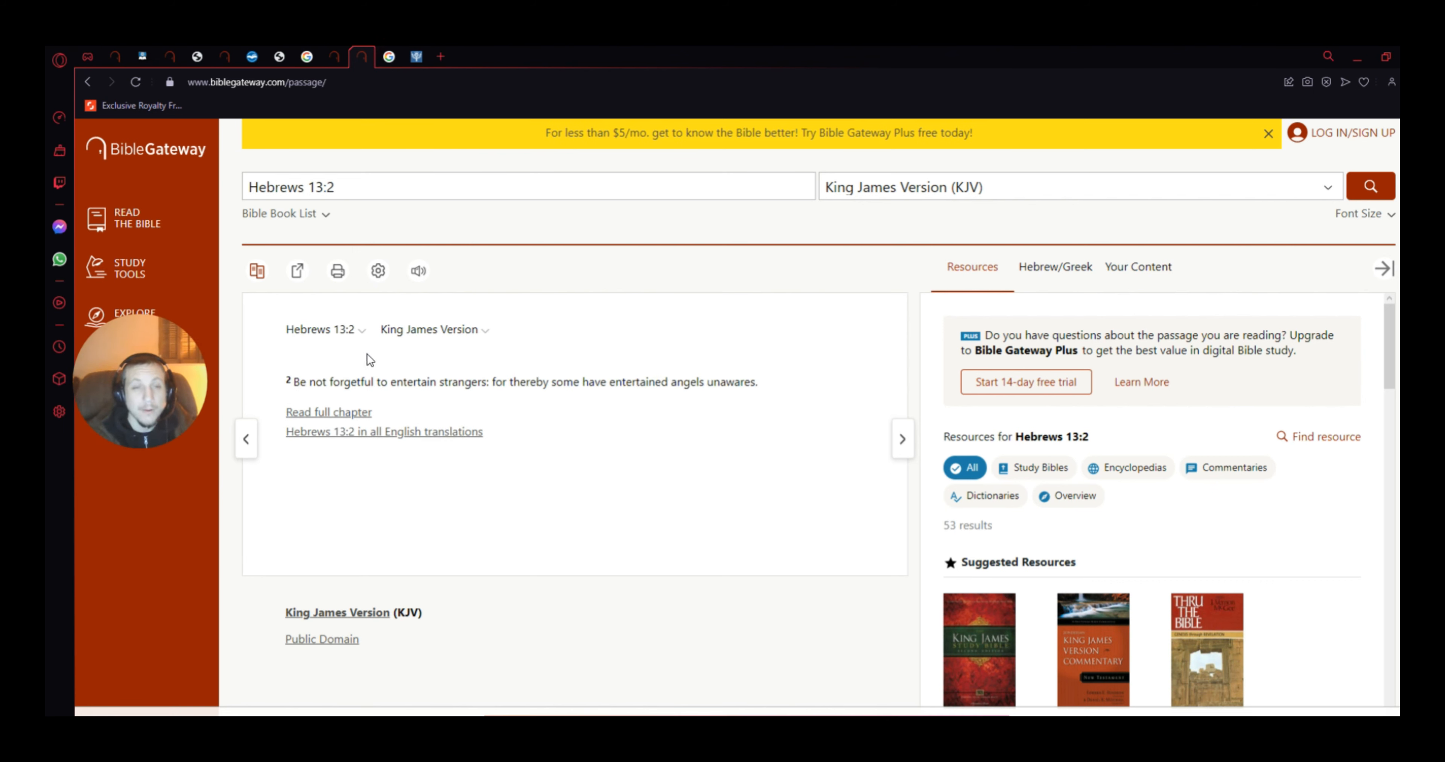
mouse_move(367, 375)
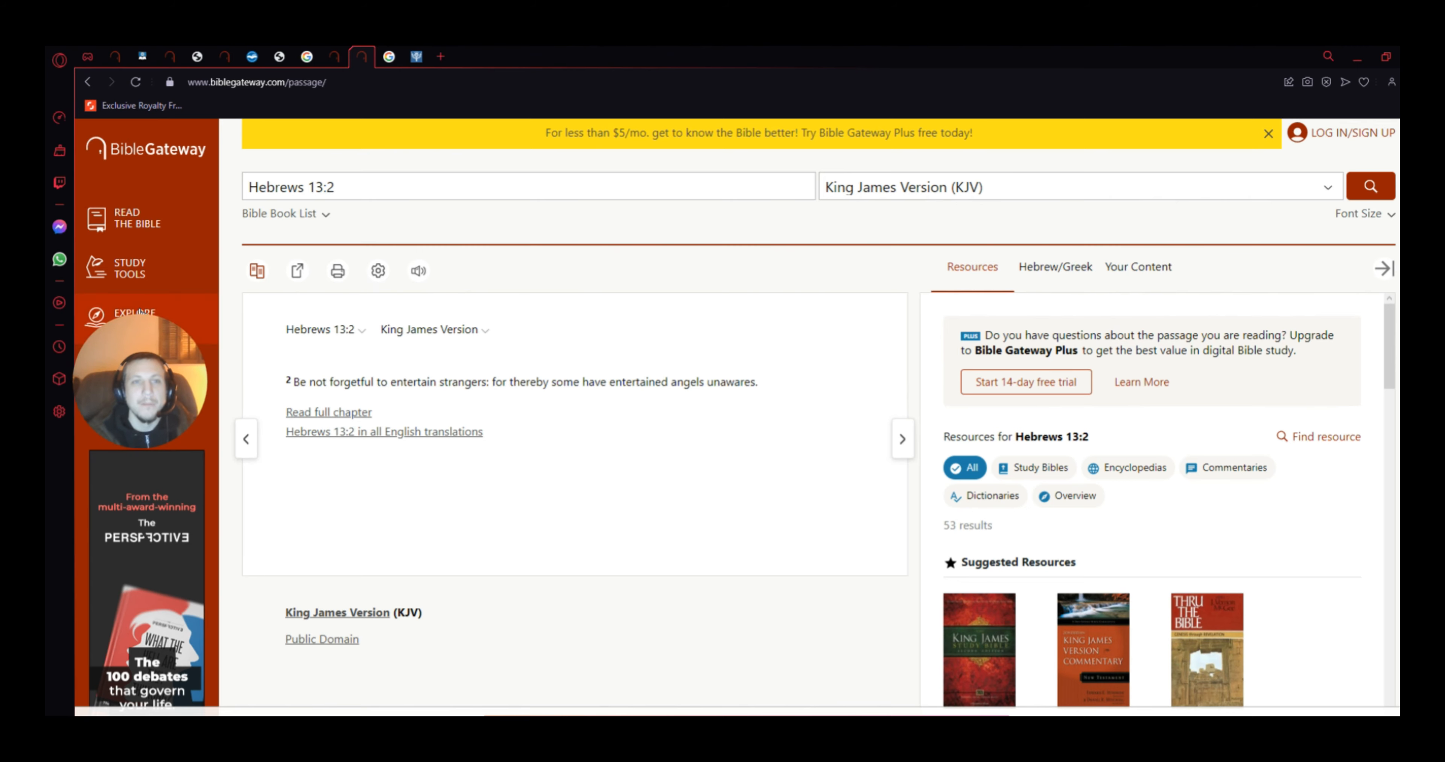
Step: Switch to the 'Transmogrophy meaning' Google results and scroll up to the dictionary definition
left_click(387, 56)
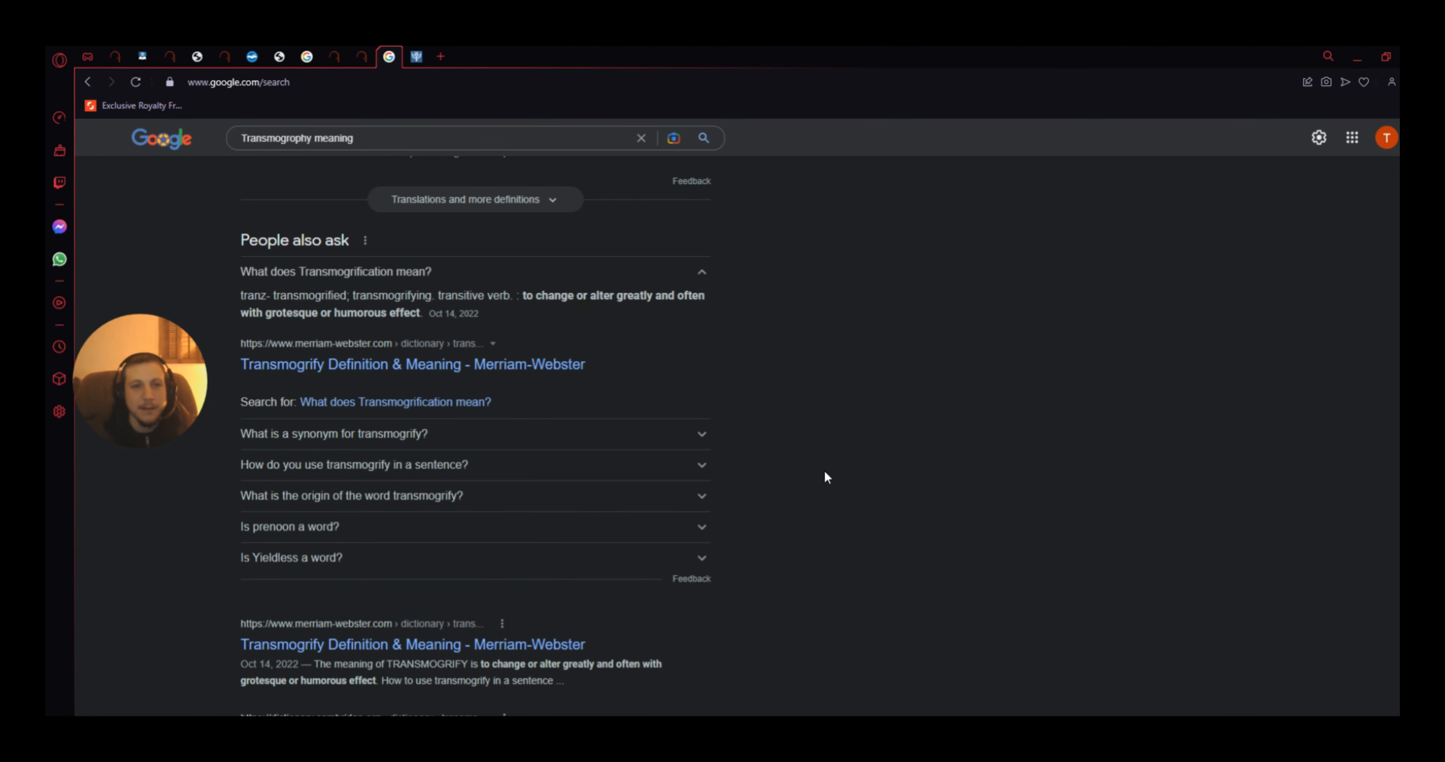
mouse_move(470, 442)
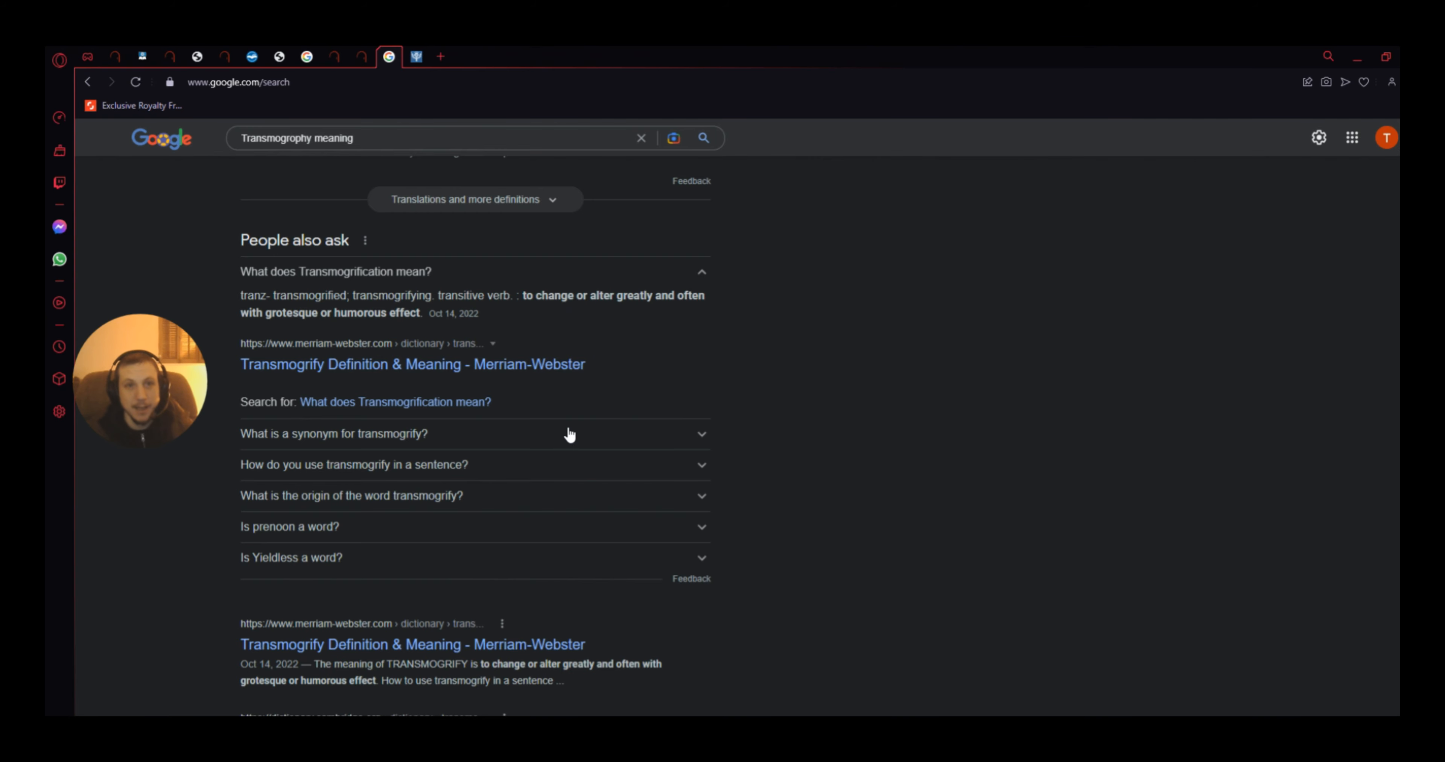
mouse_move(619, 376)
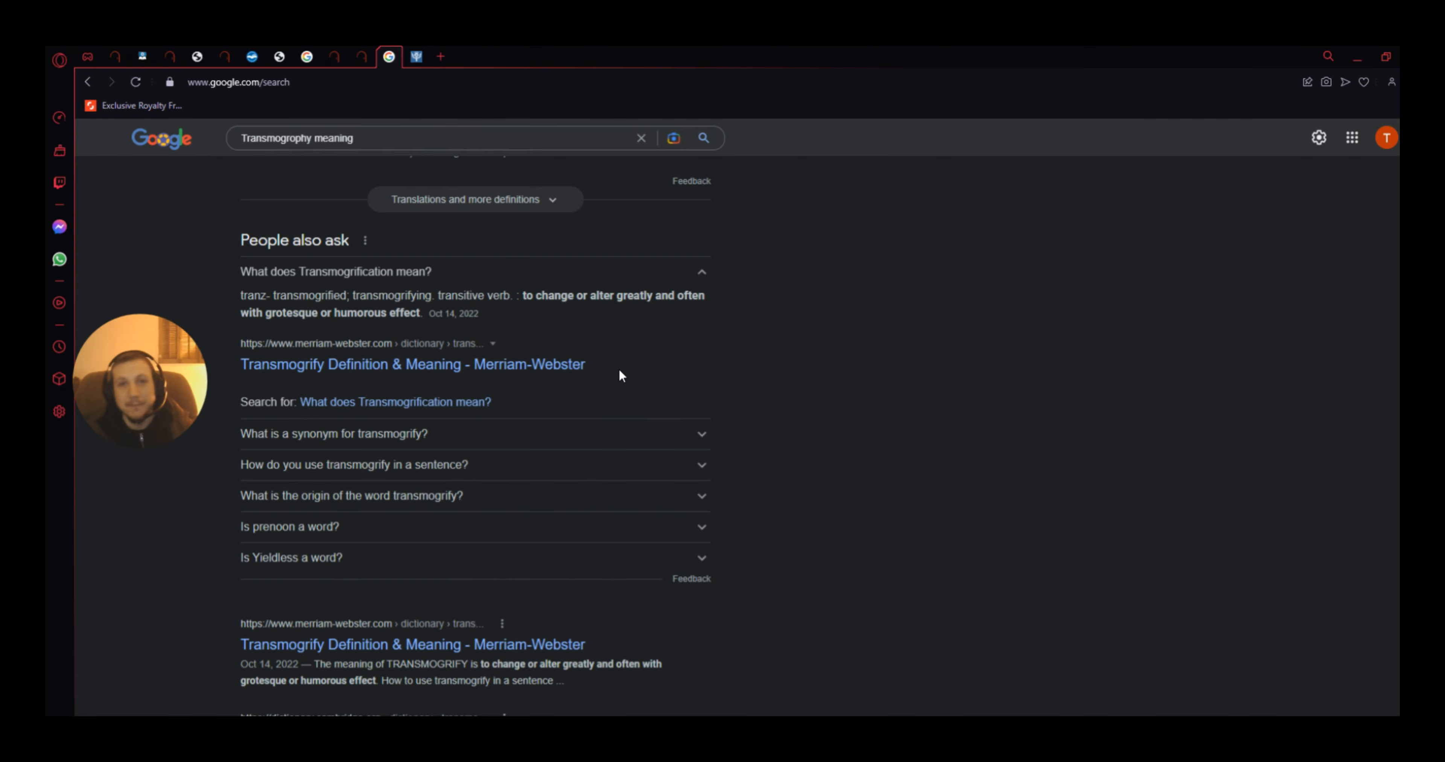
mouse_move(603, 419)
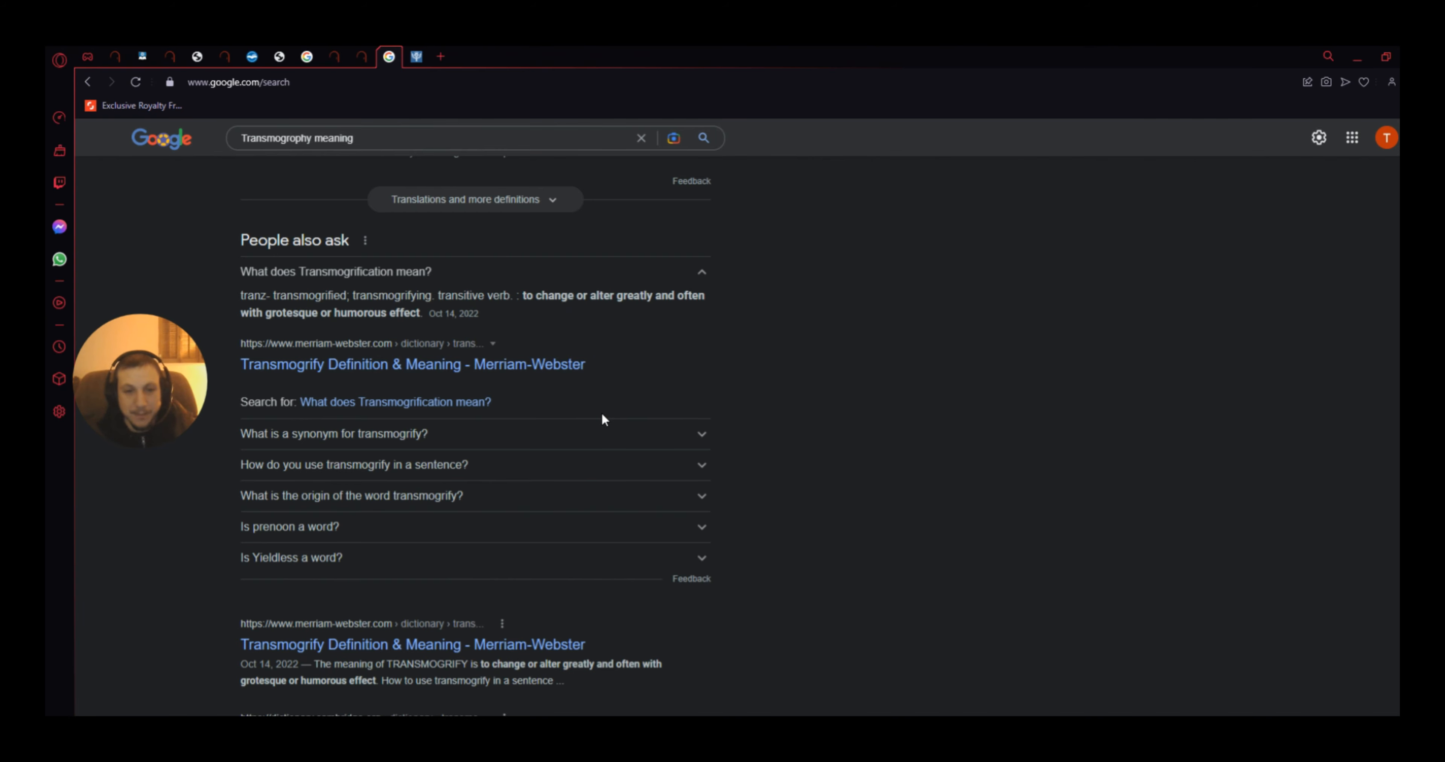
mouse_move(309, 286)
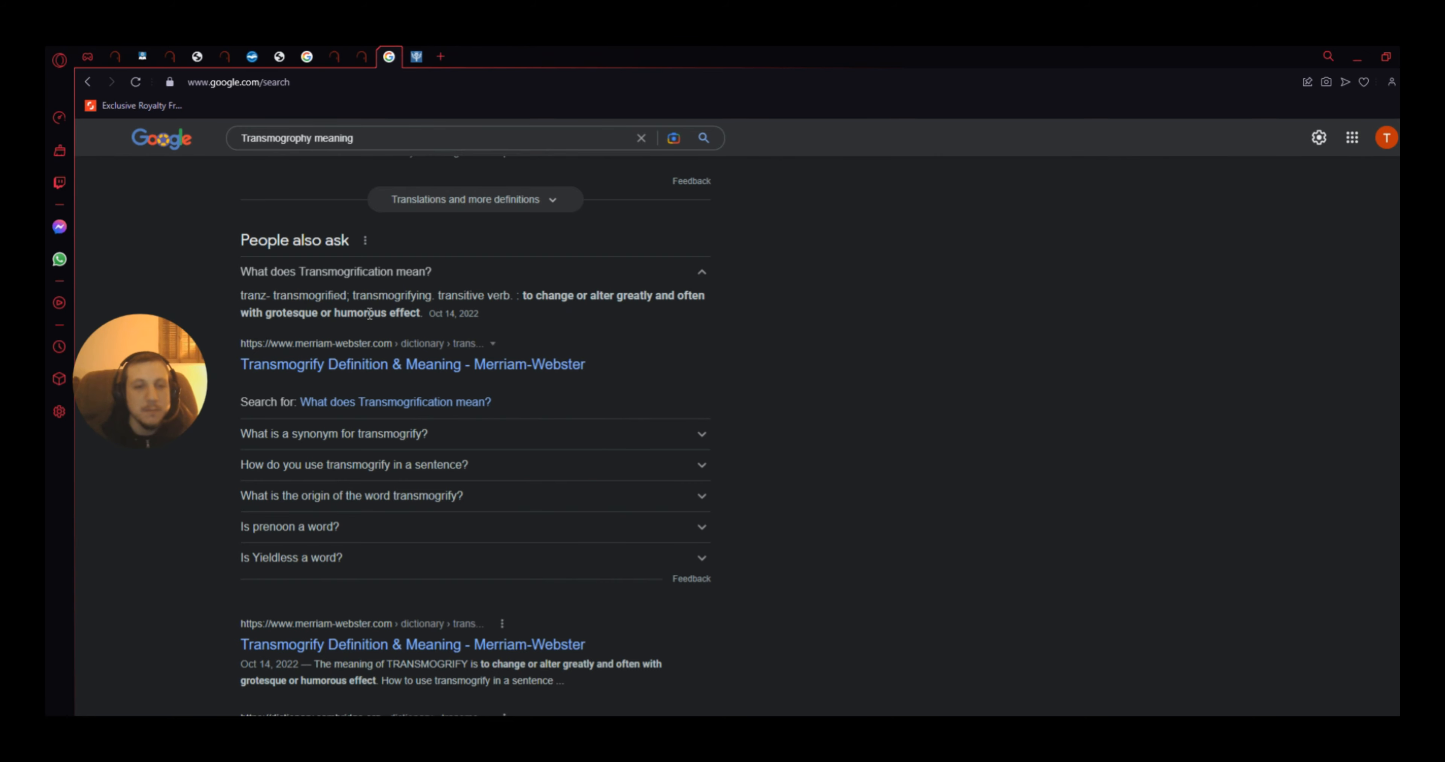
mouse_move(481, 334)
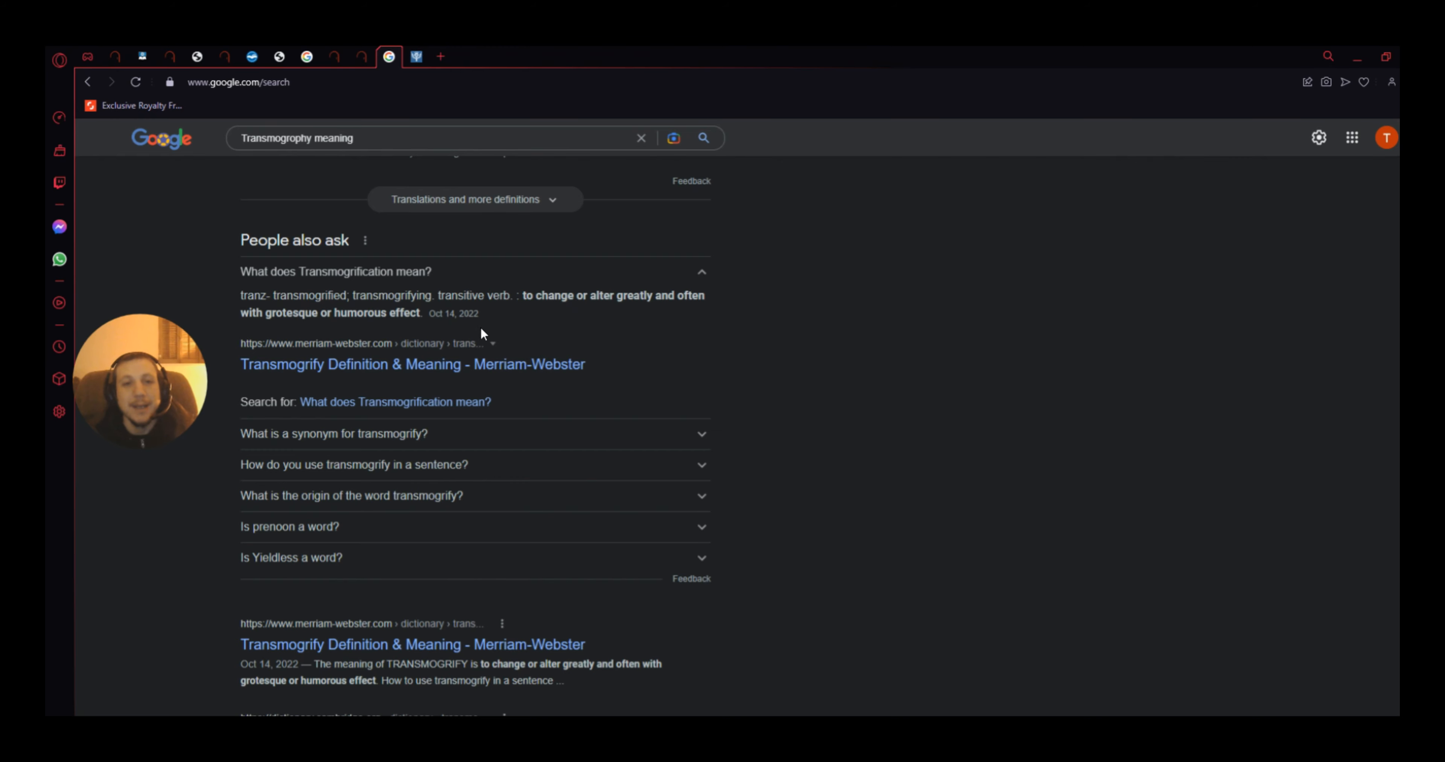
mouse_move(532, 328)
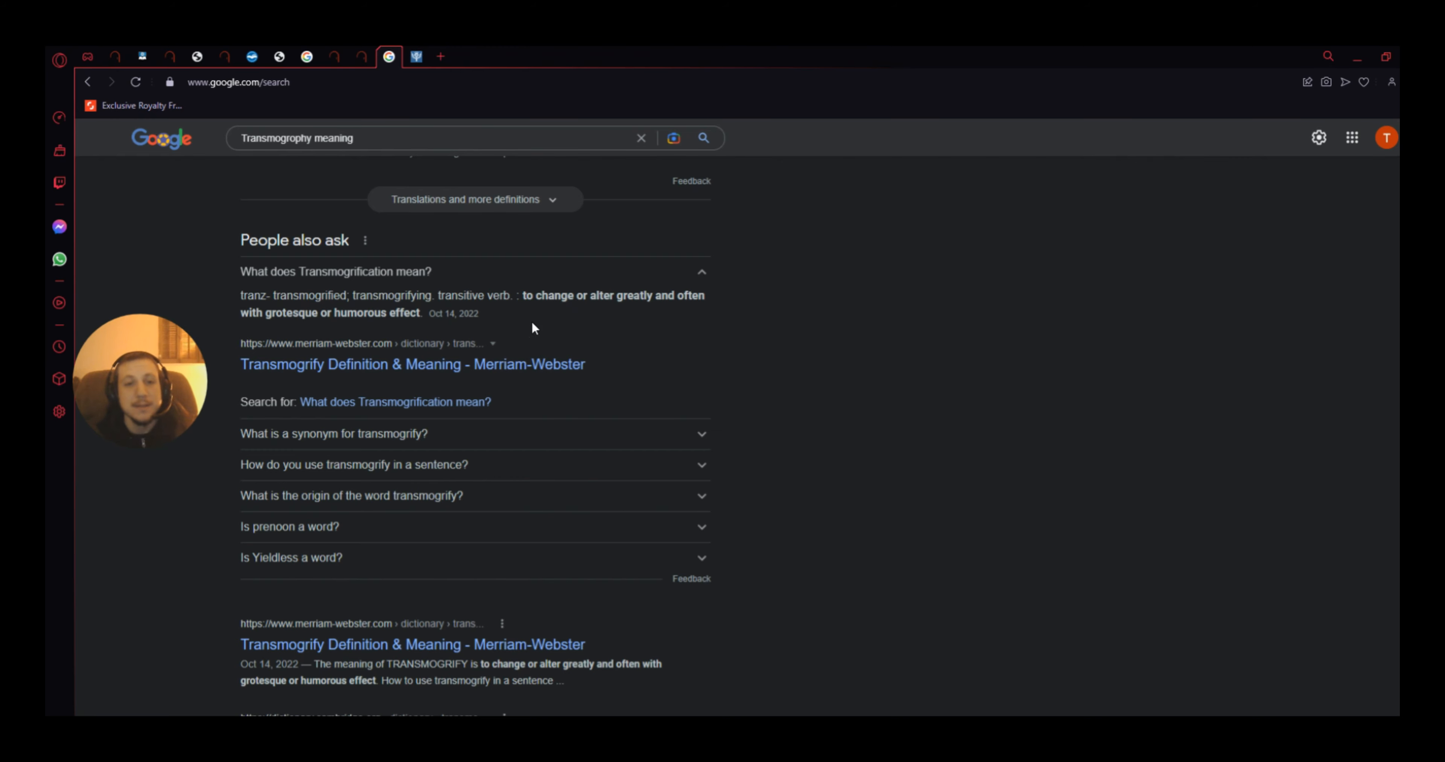
mouse_move(602, 332)
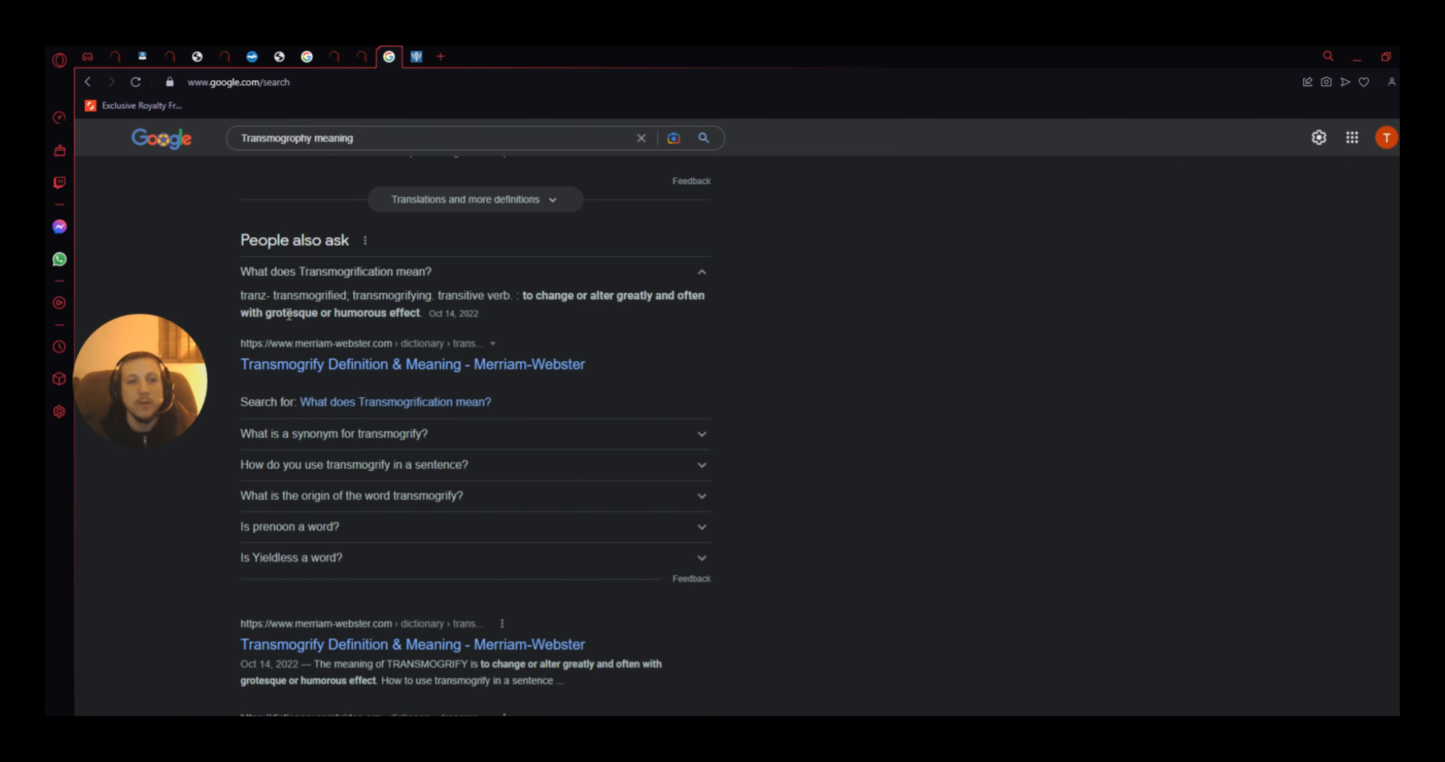
mouse_move(553, 441)
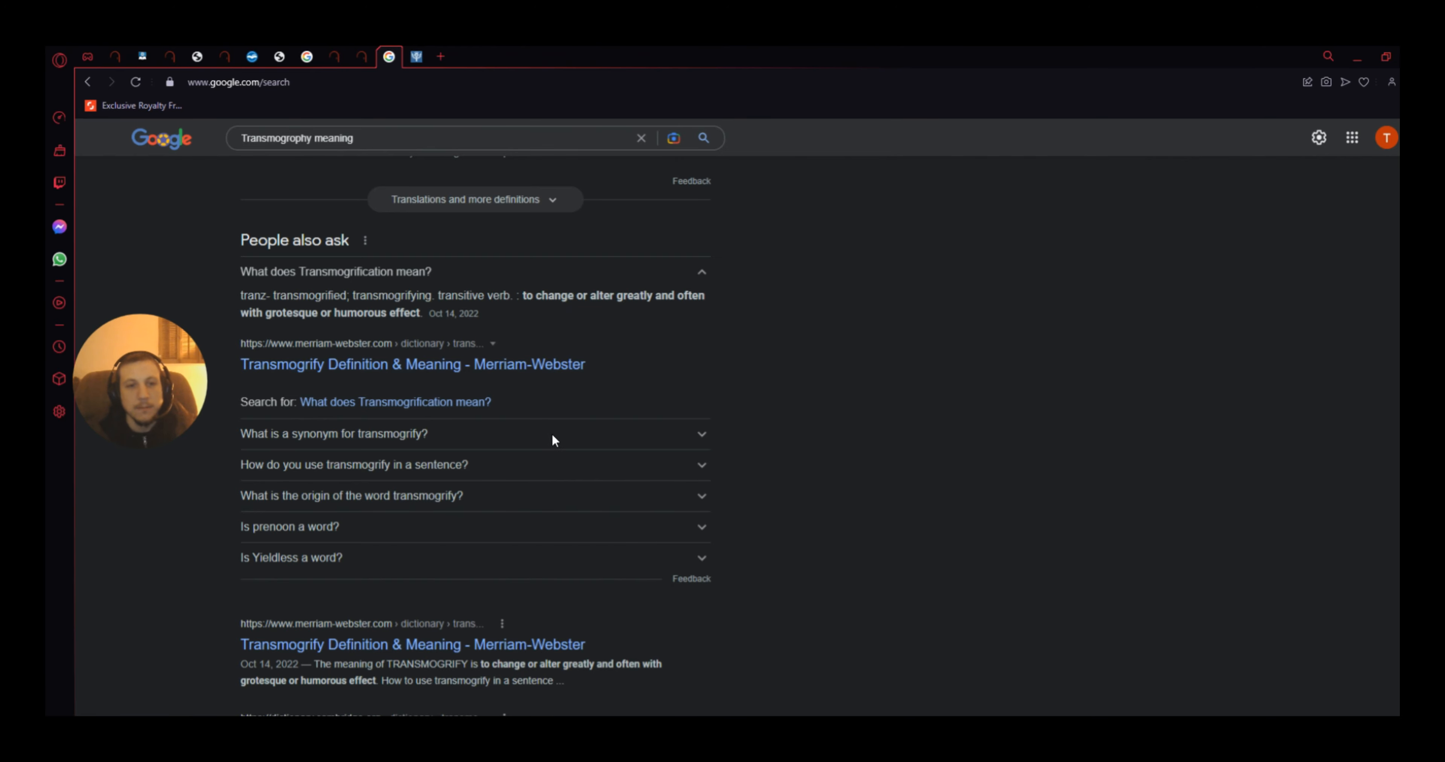
scroll("up", 3)
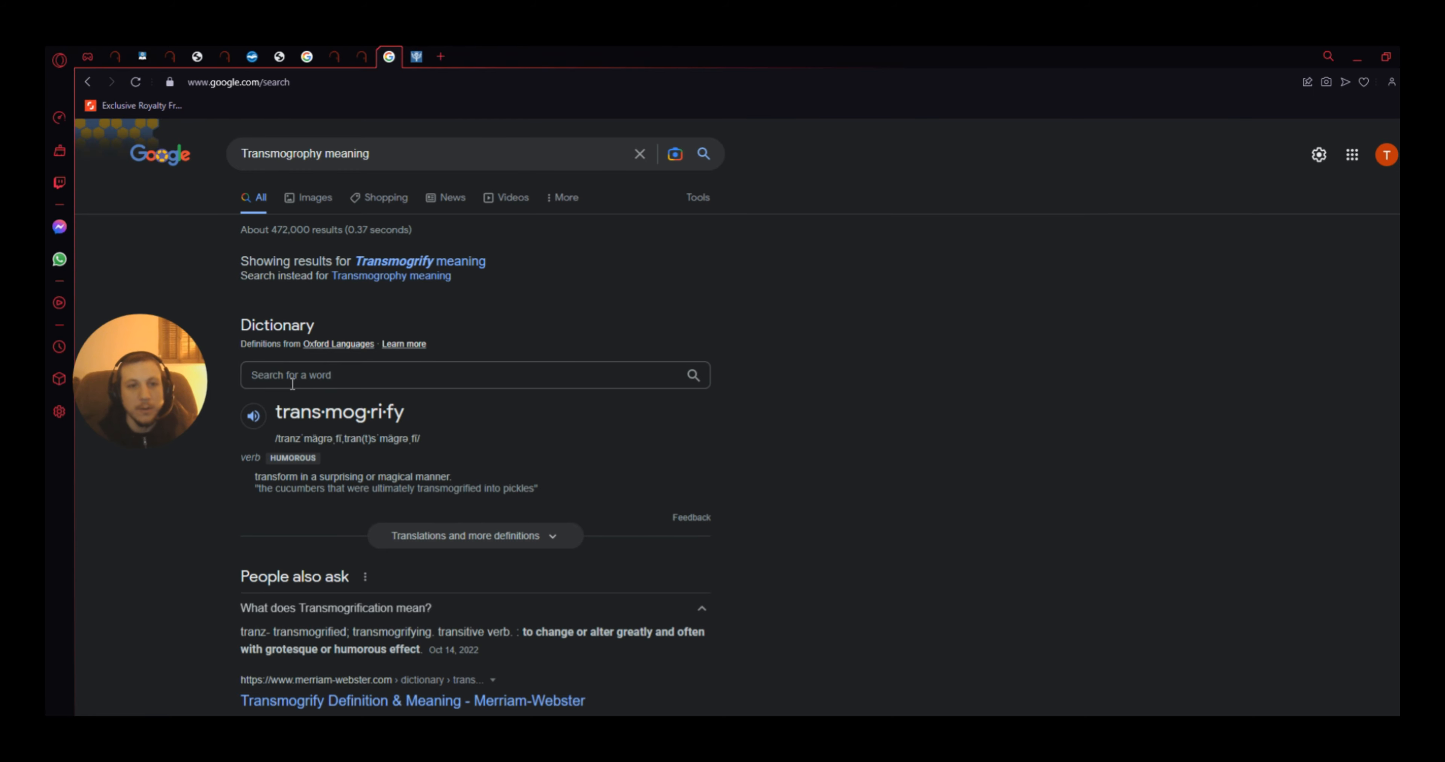
mouse_move(385, 505)
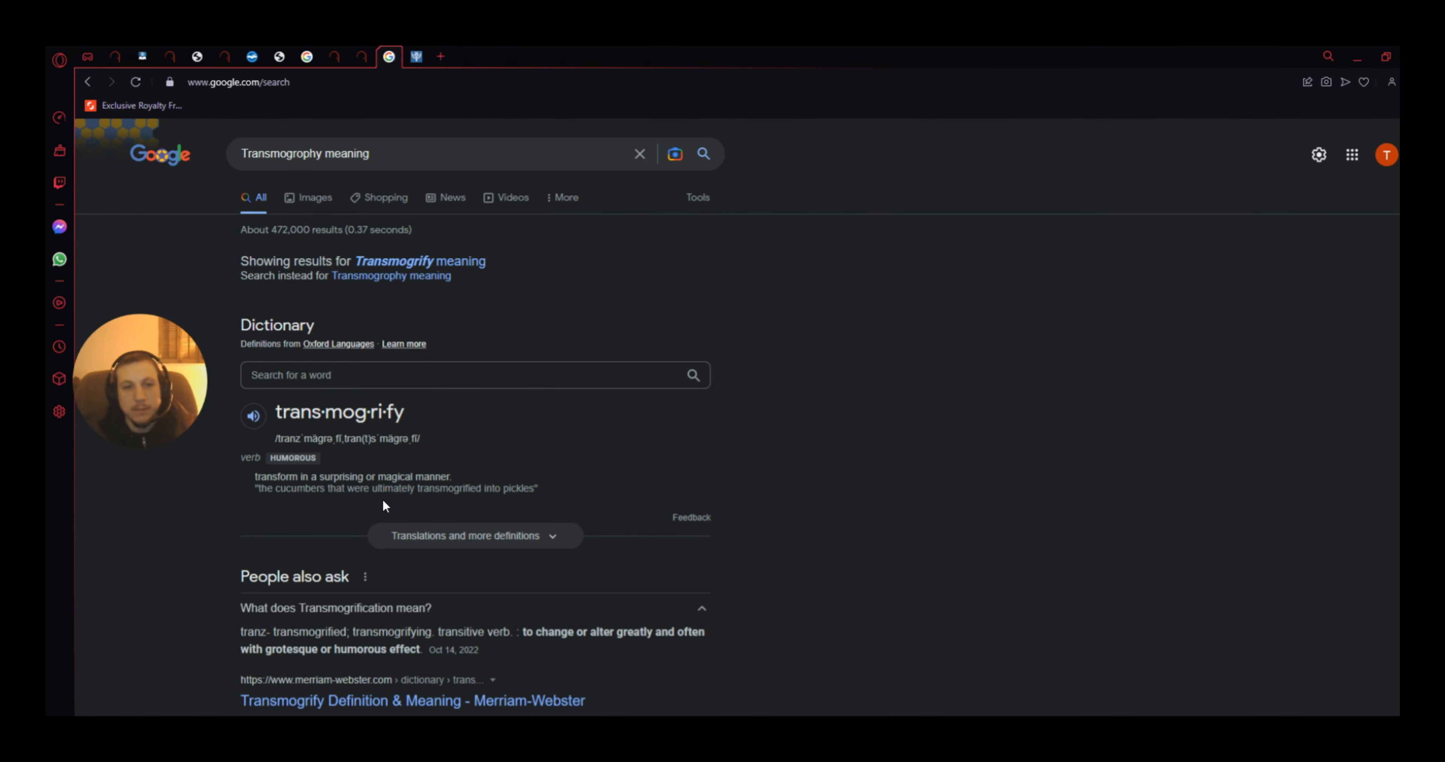
mouse_move(438, 487)
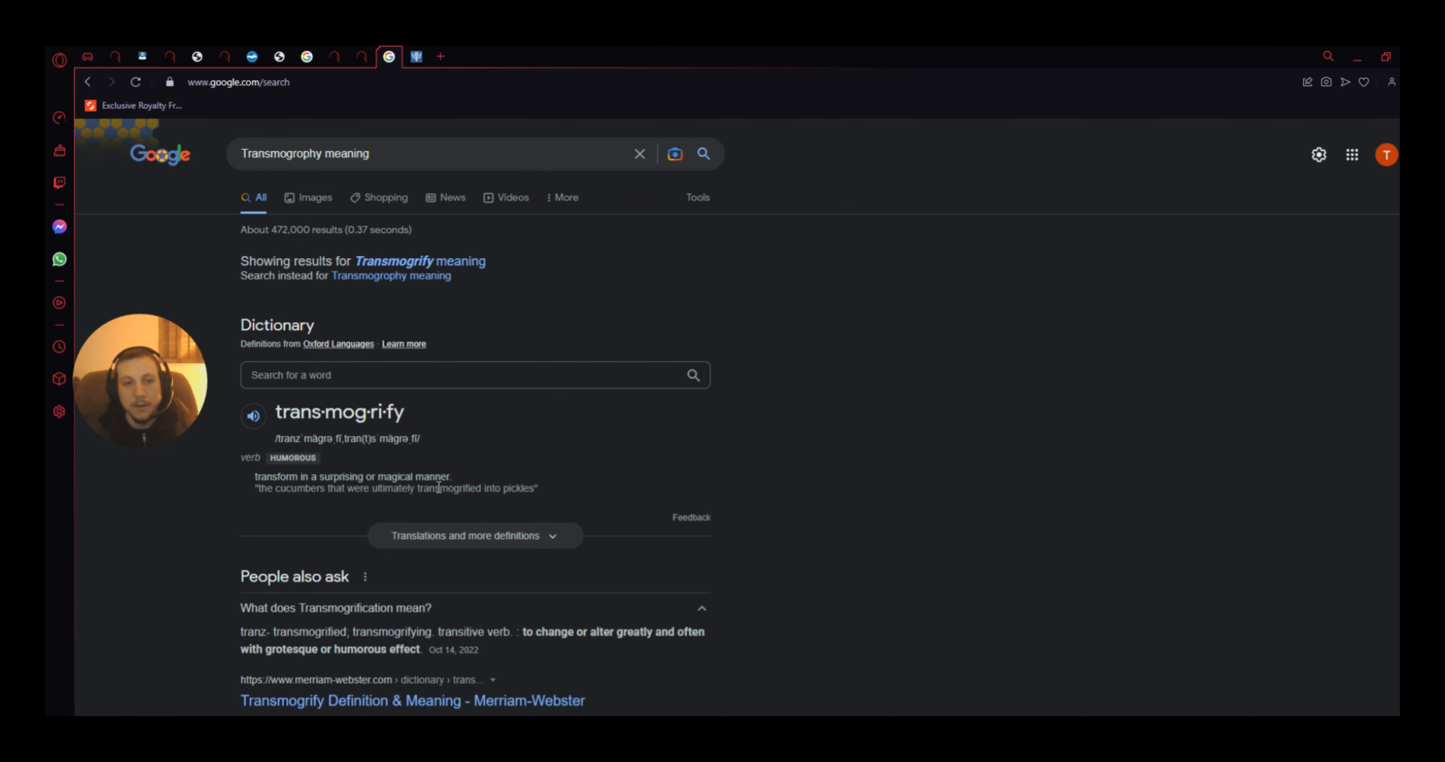
mouse_move(460, 503)
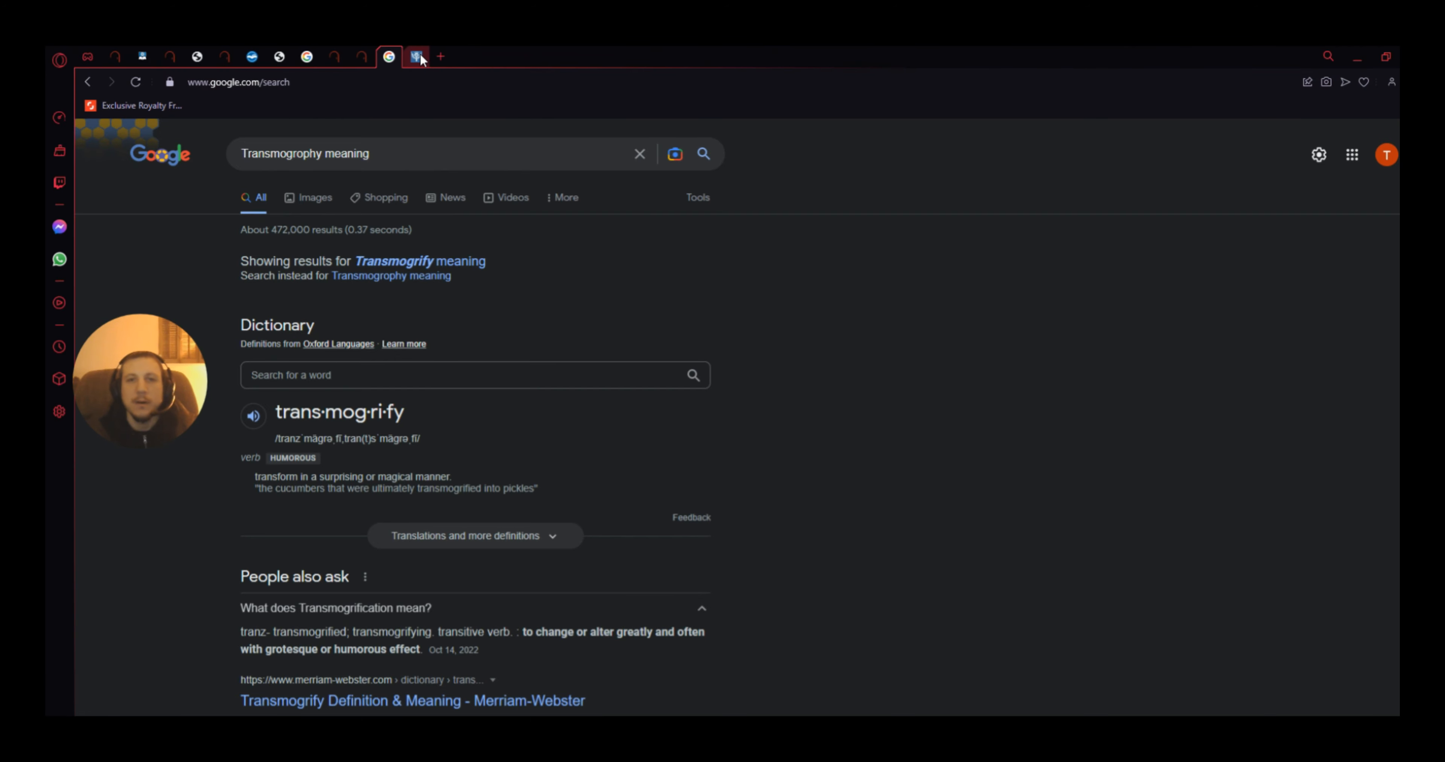
mouse_move(419, 58)
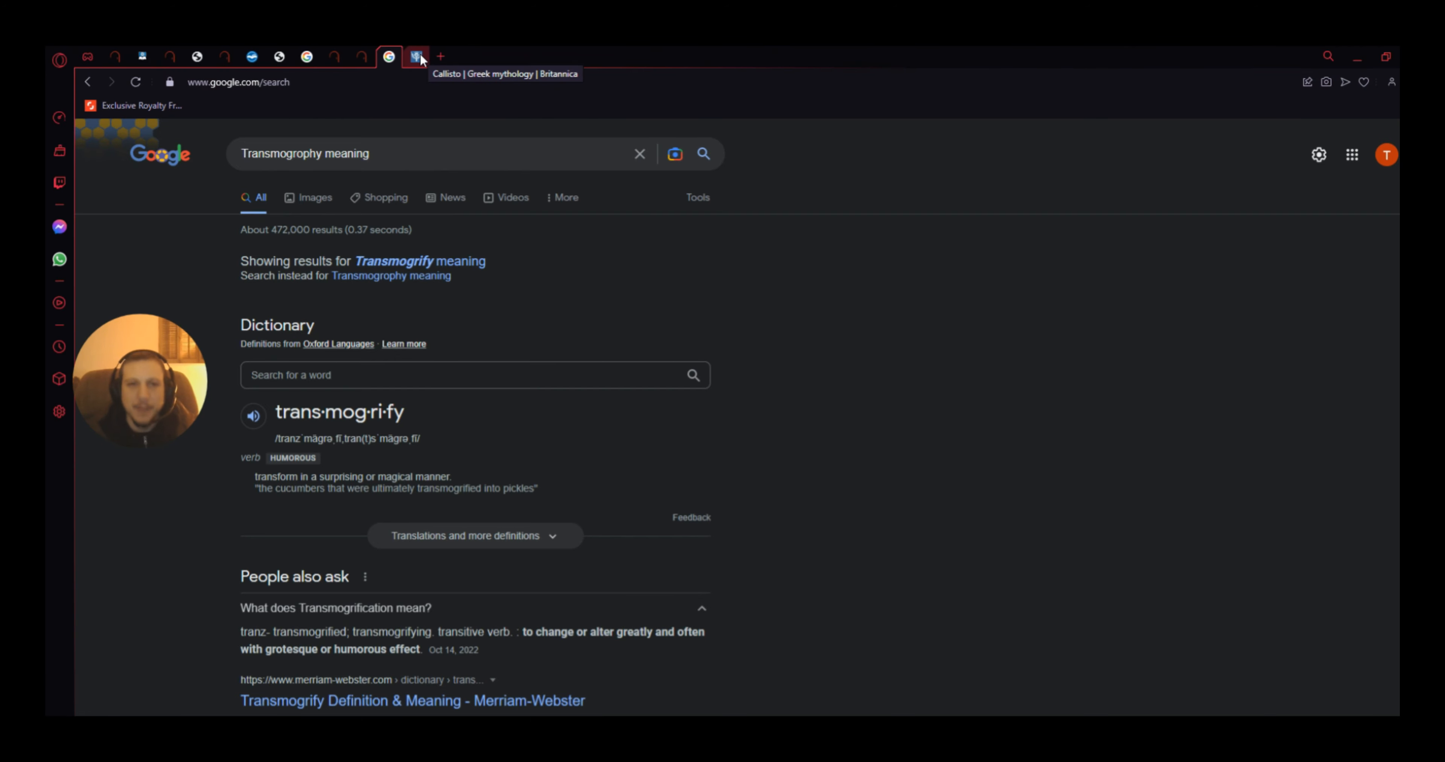
Step: Switch to the Britannica 'Callisto | Greek mythology' article tab
left_click(416, 58)
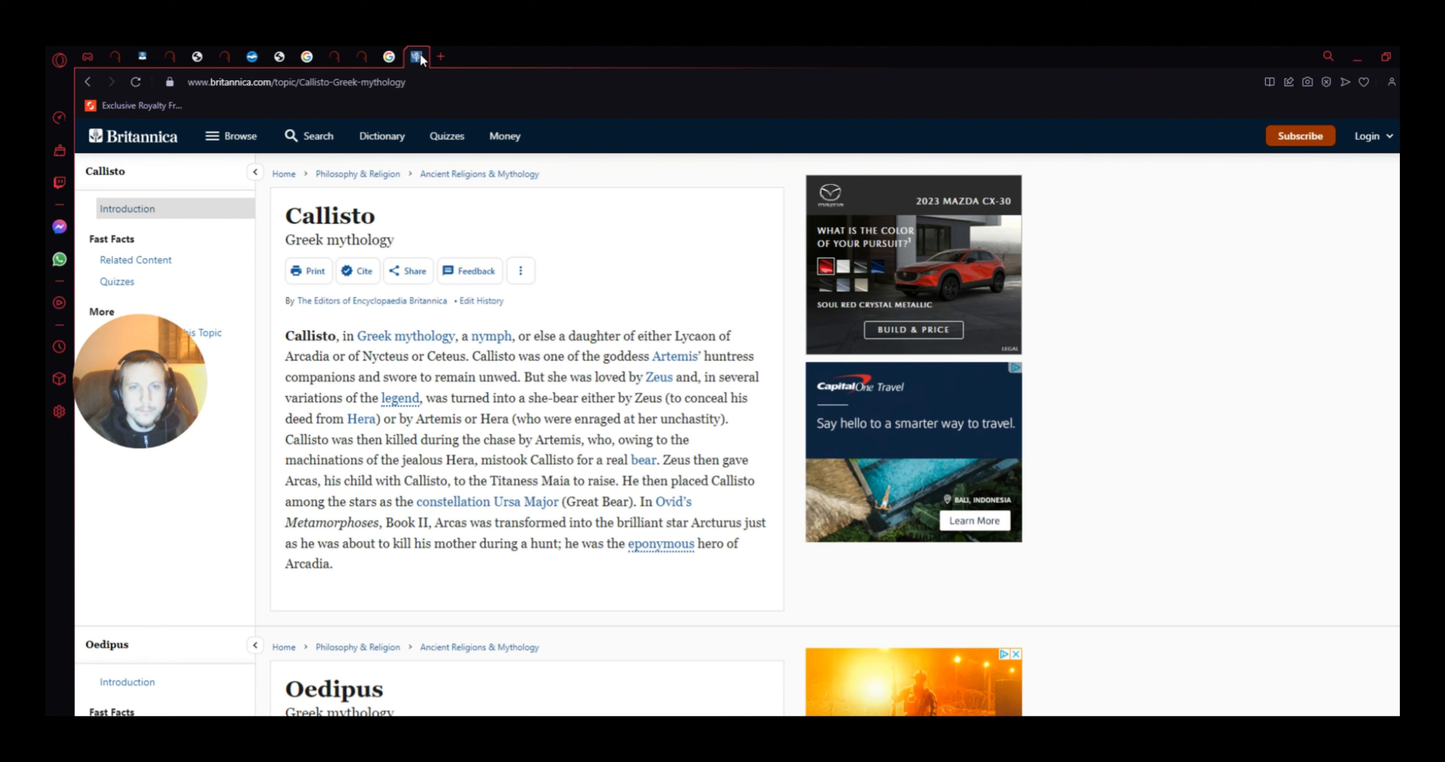
mouse_move(435, 213)
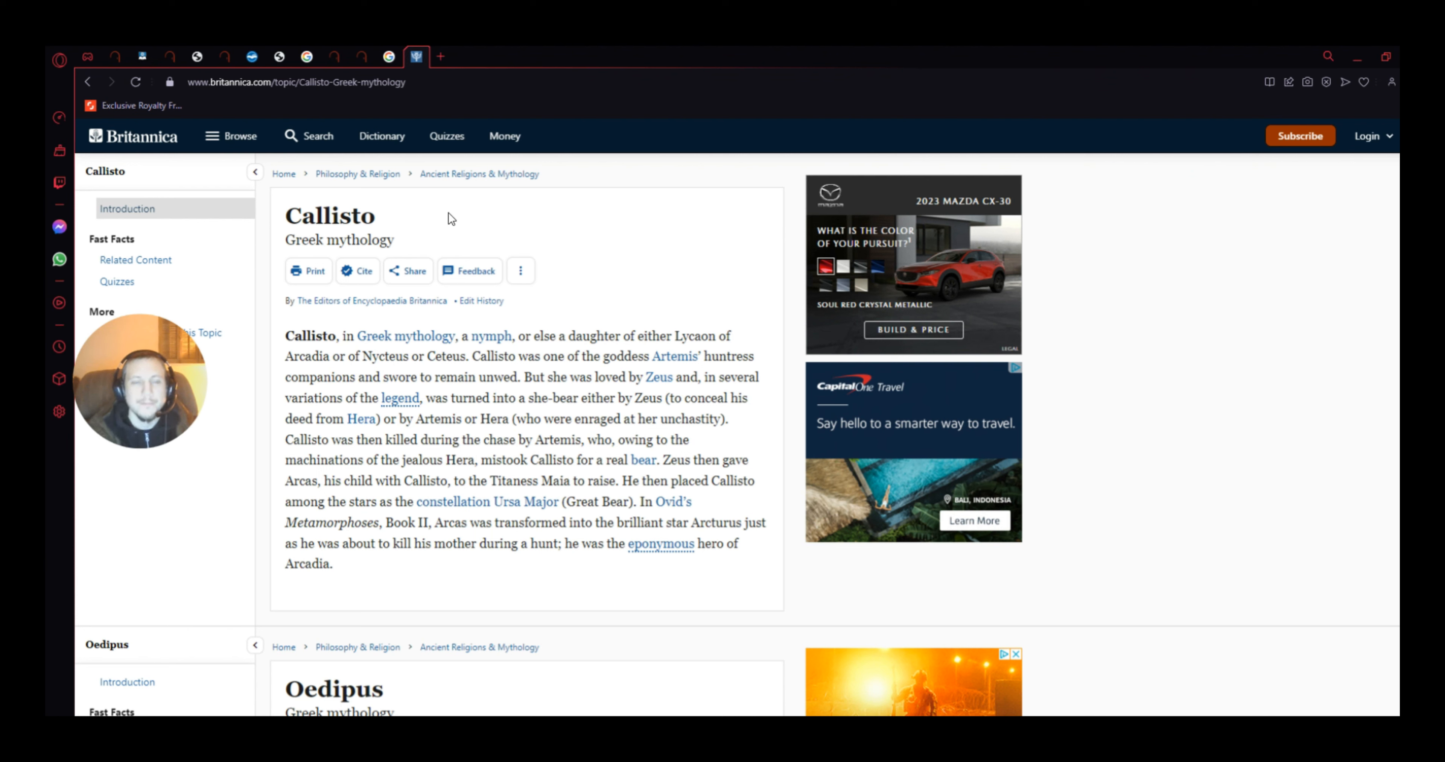
mouse_move(499, 362)
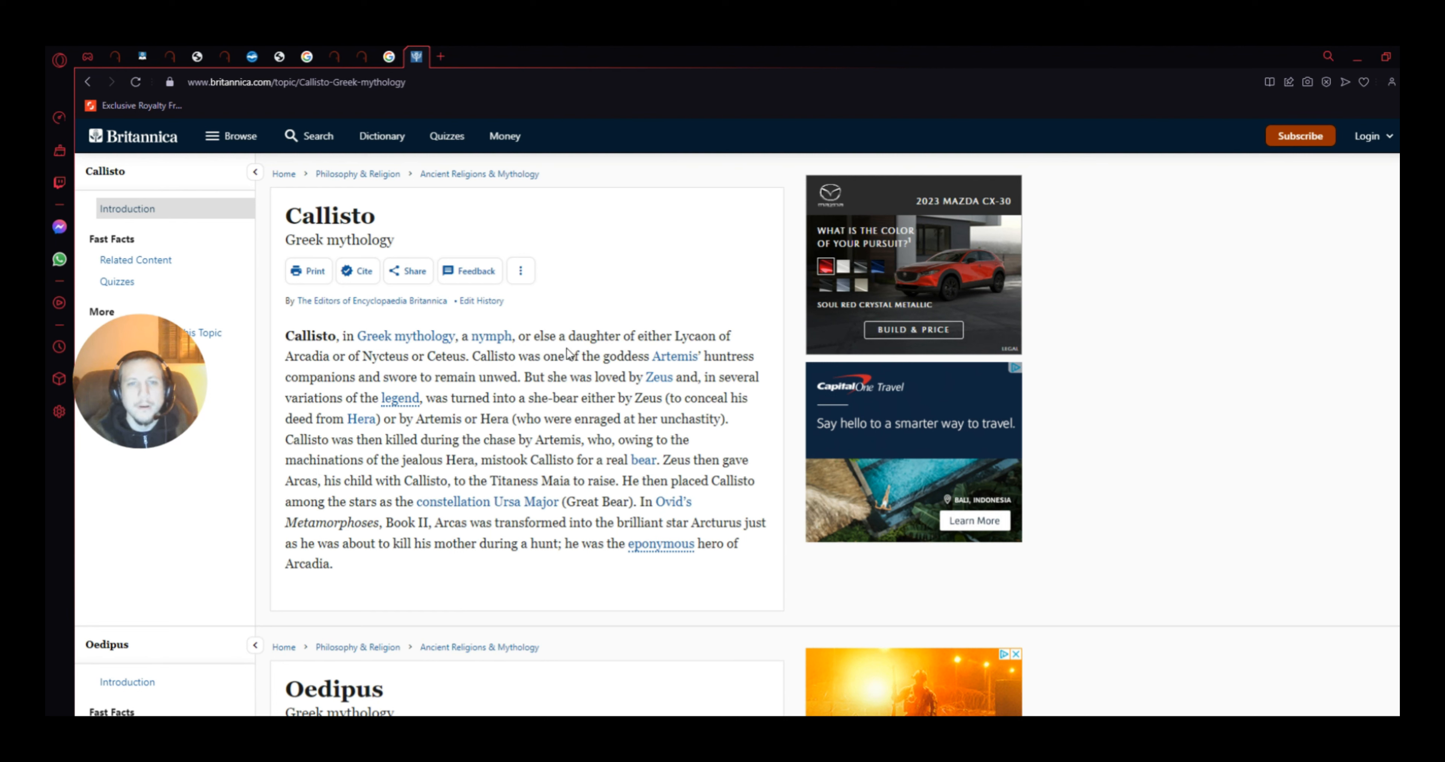
mouse_move(712, 349)
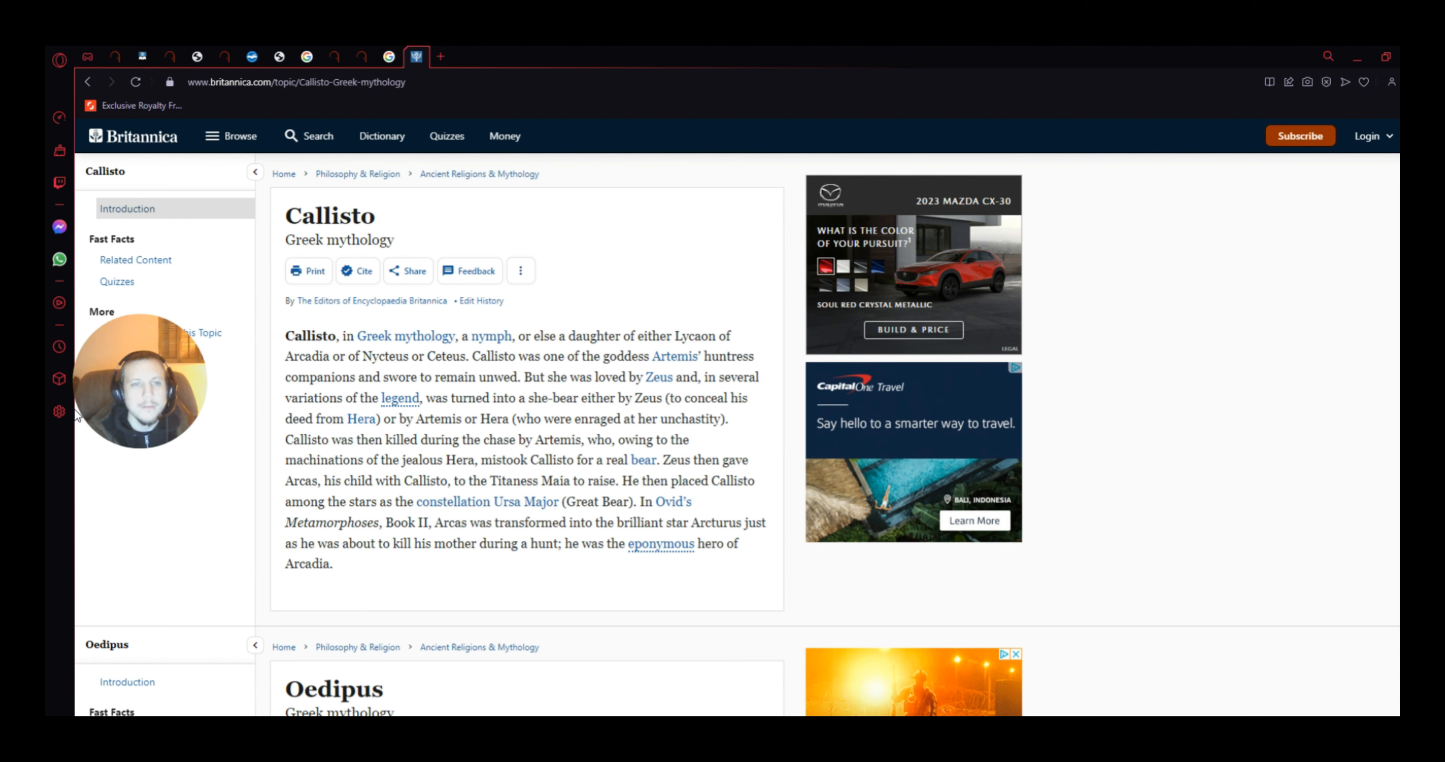
mouse_move(426, 373)
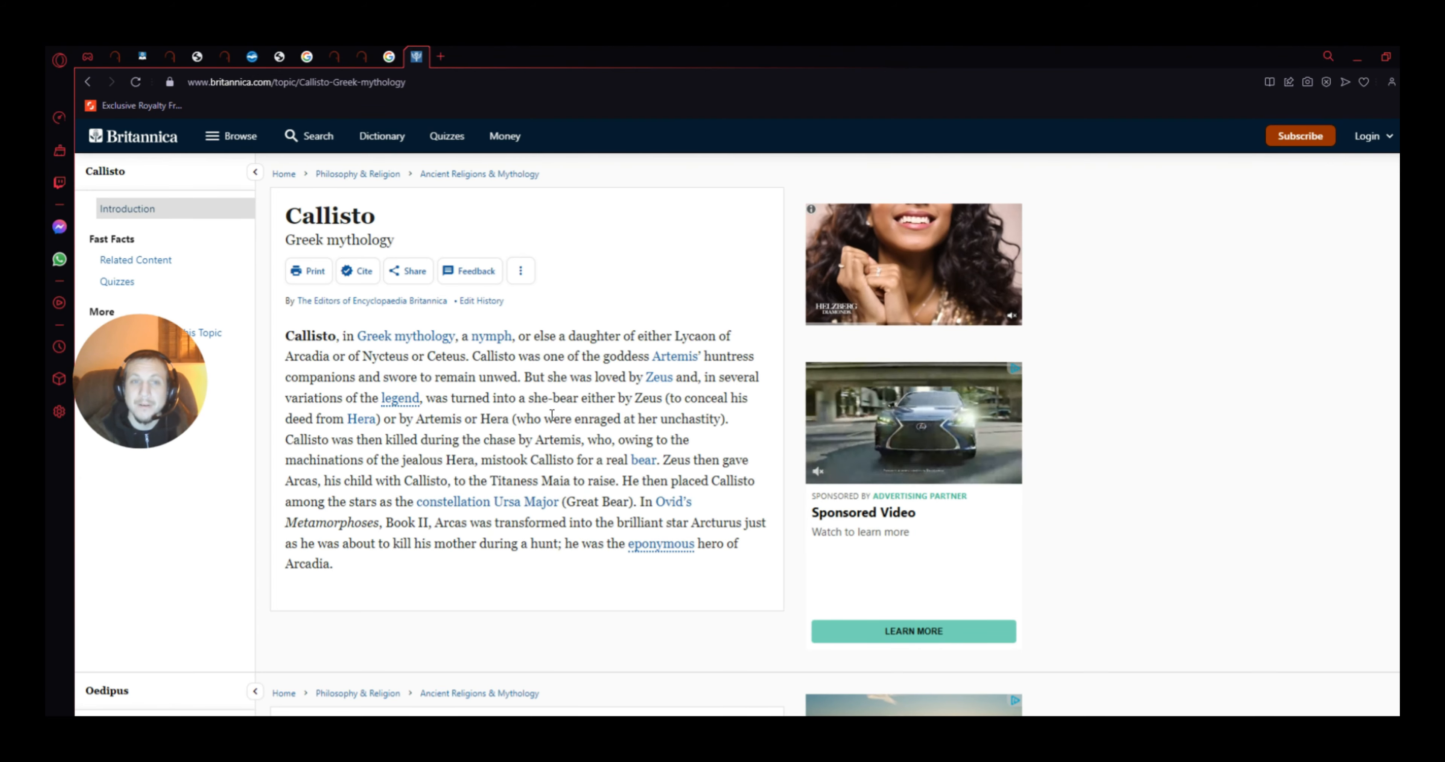
mouse_move(333, 56)
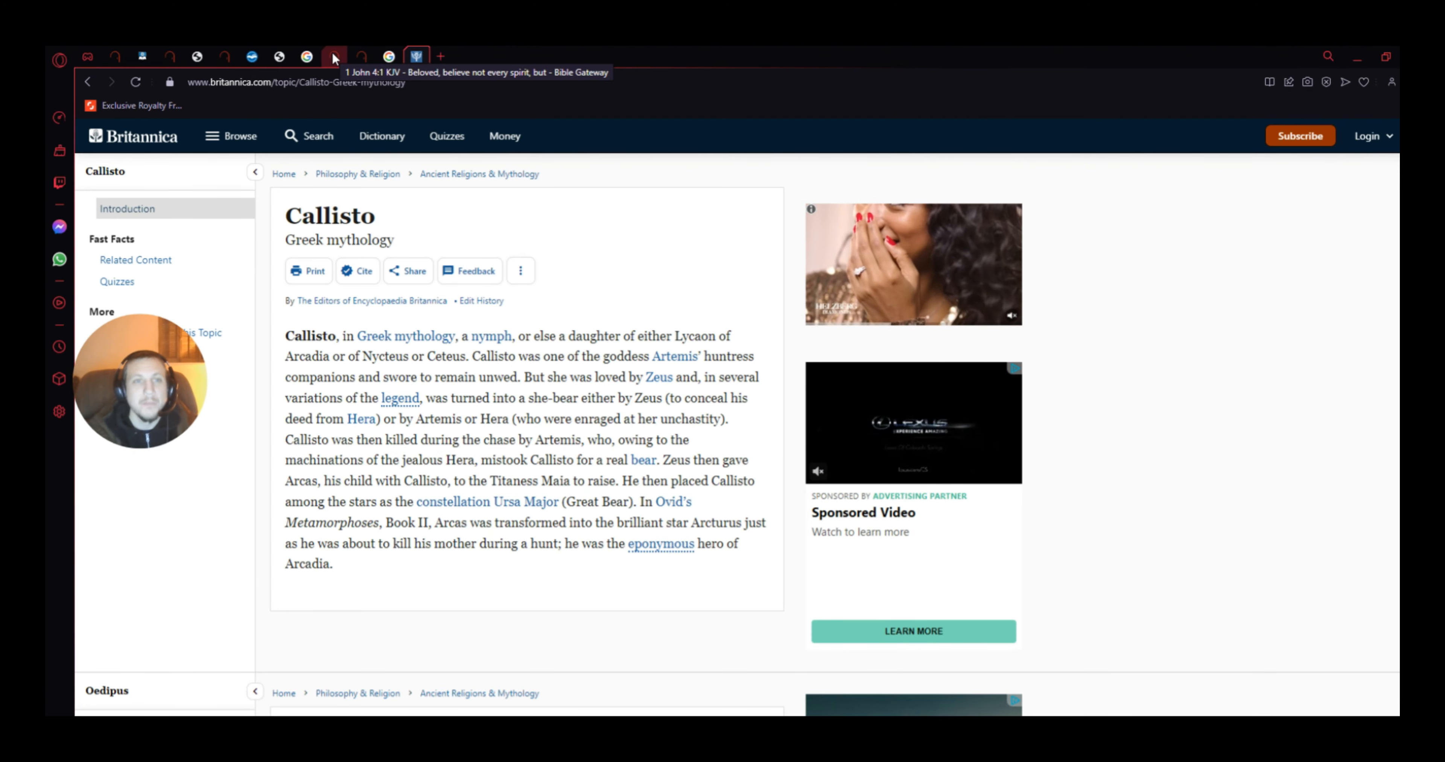
Step: Return to the 'Wow Druid' image results and enlarge the Classic WoW Druid Leveling Guide (1-60) picture
left_click(305, 56)
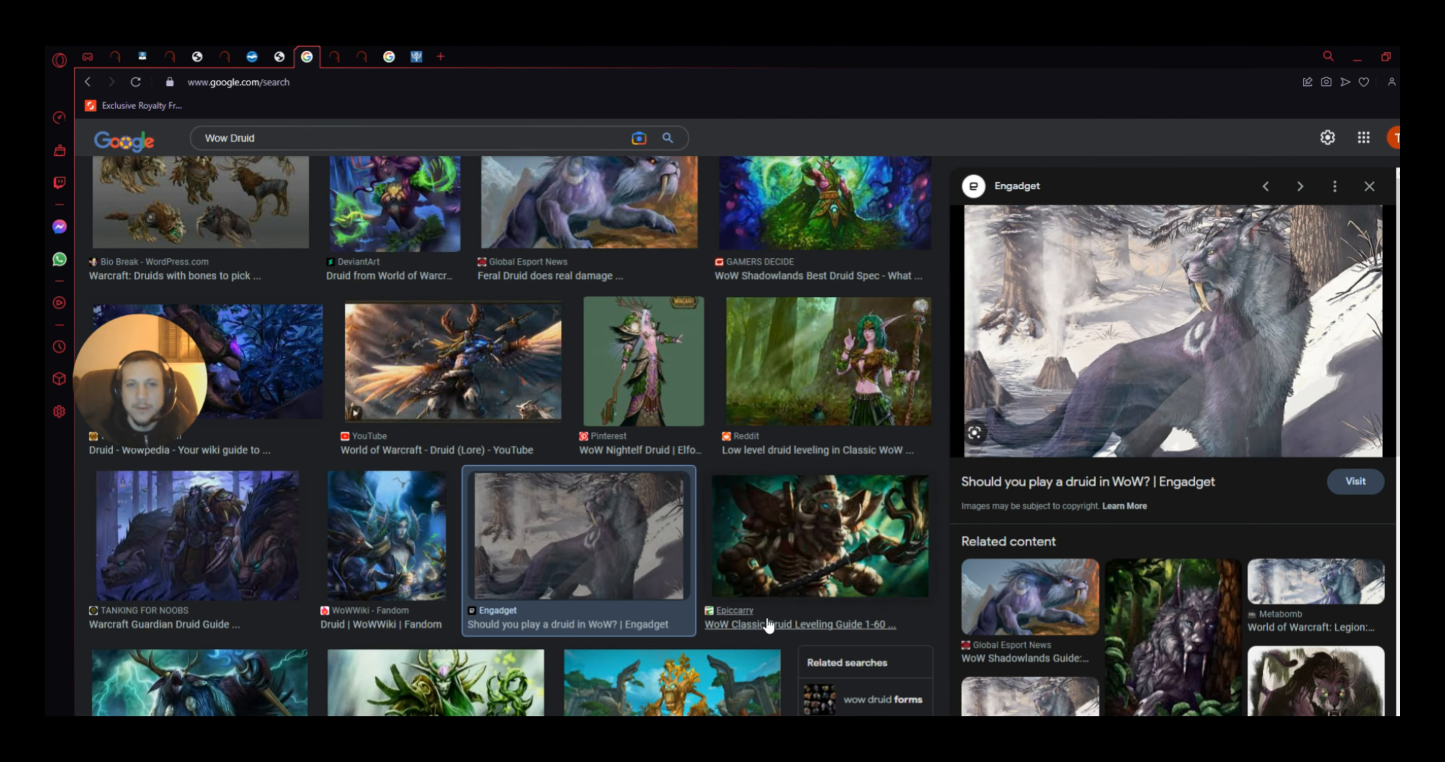
scroll("up", 3)
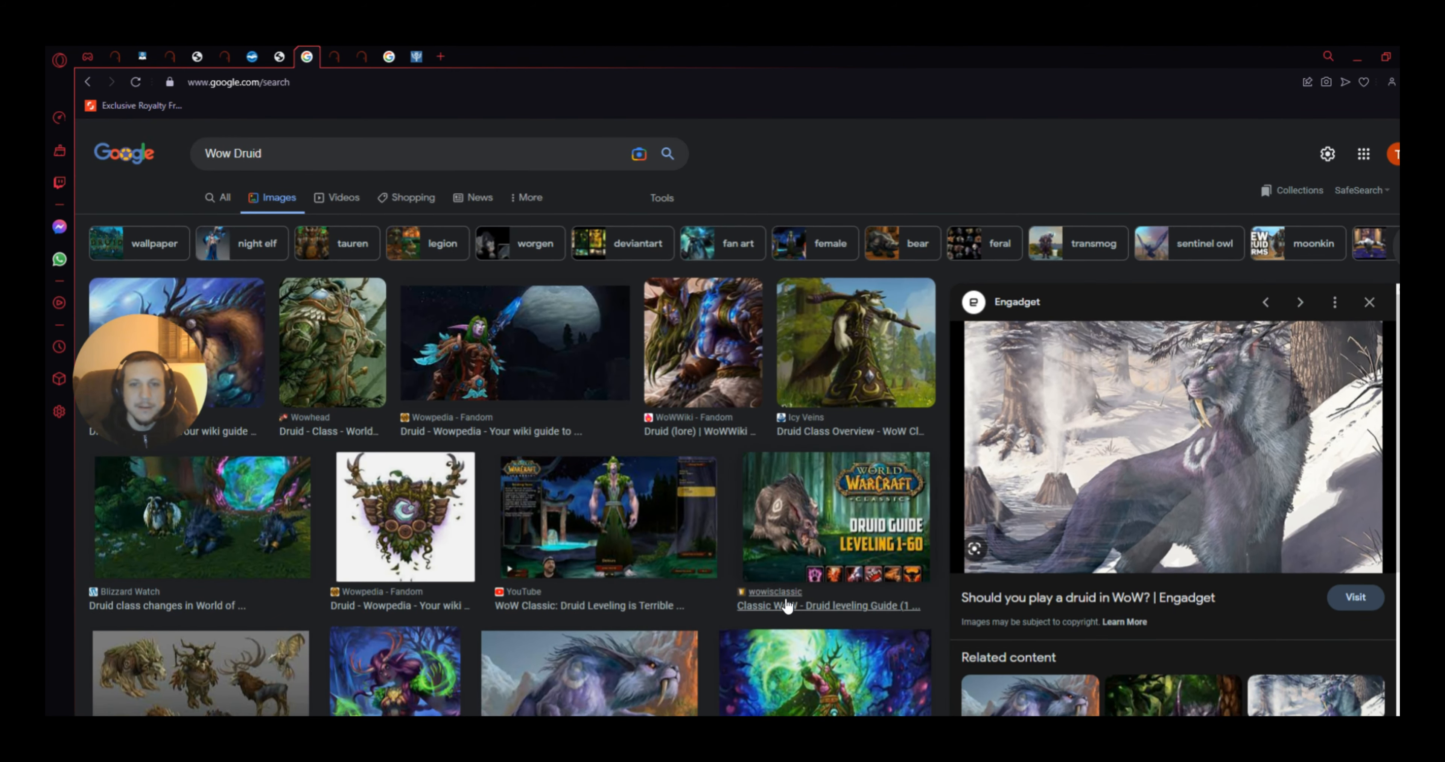
scroll("down", 3)
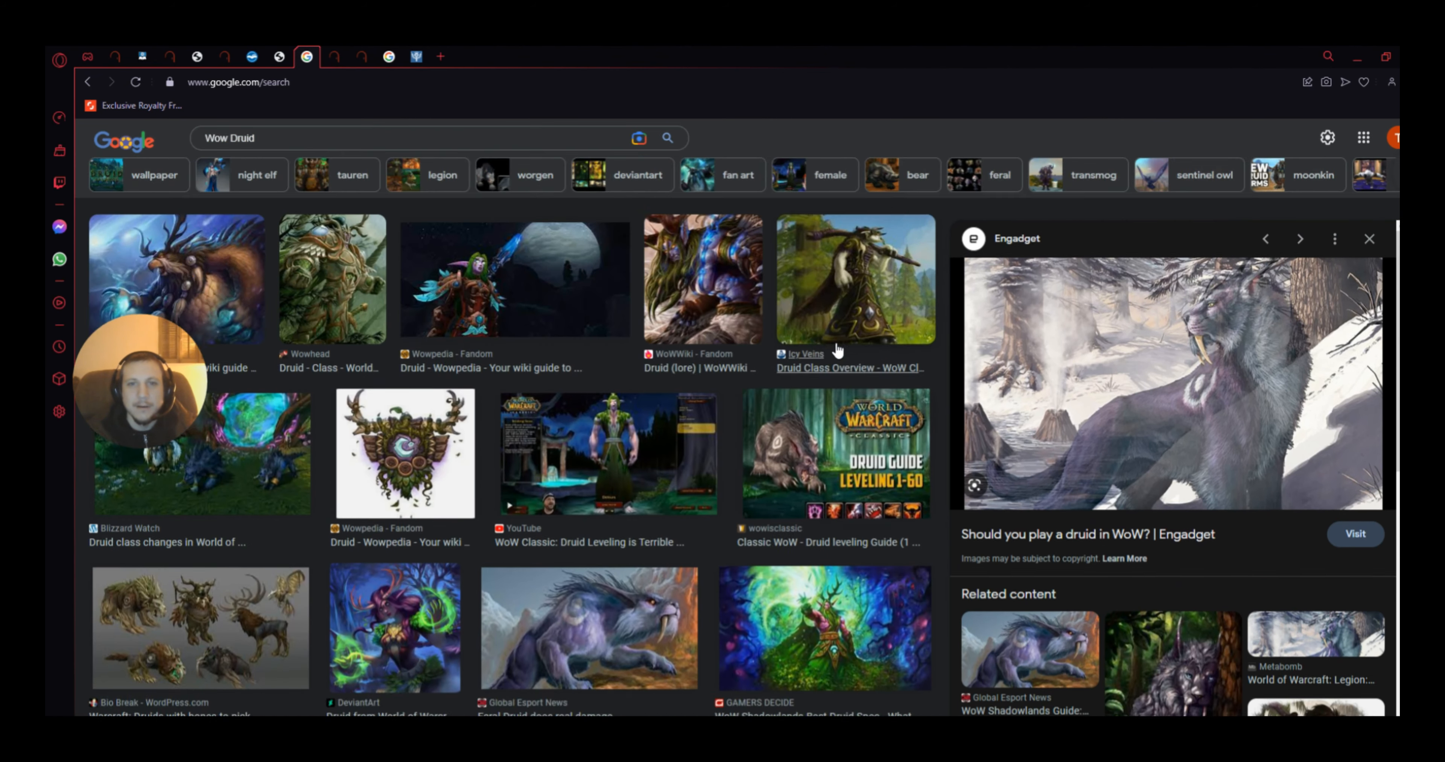
left_click(824, 454)
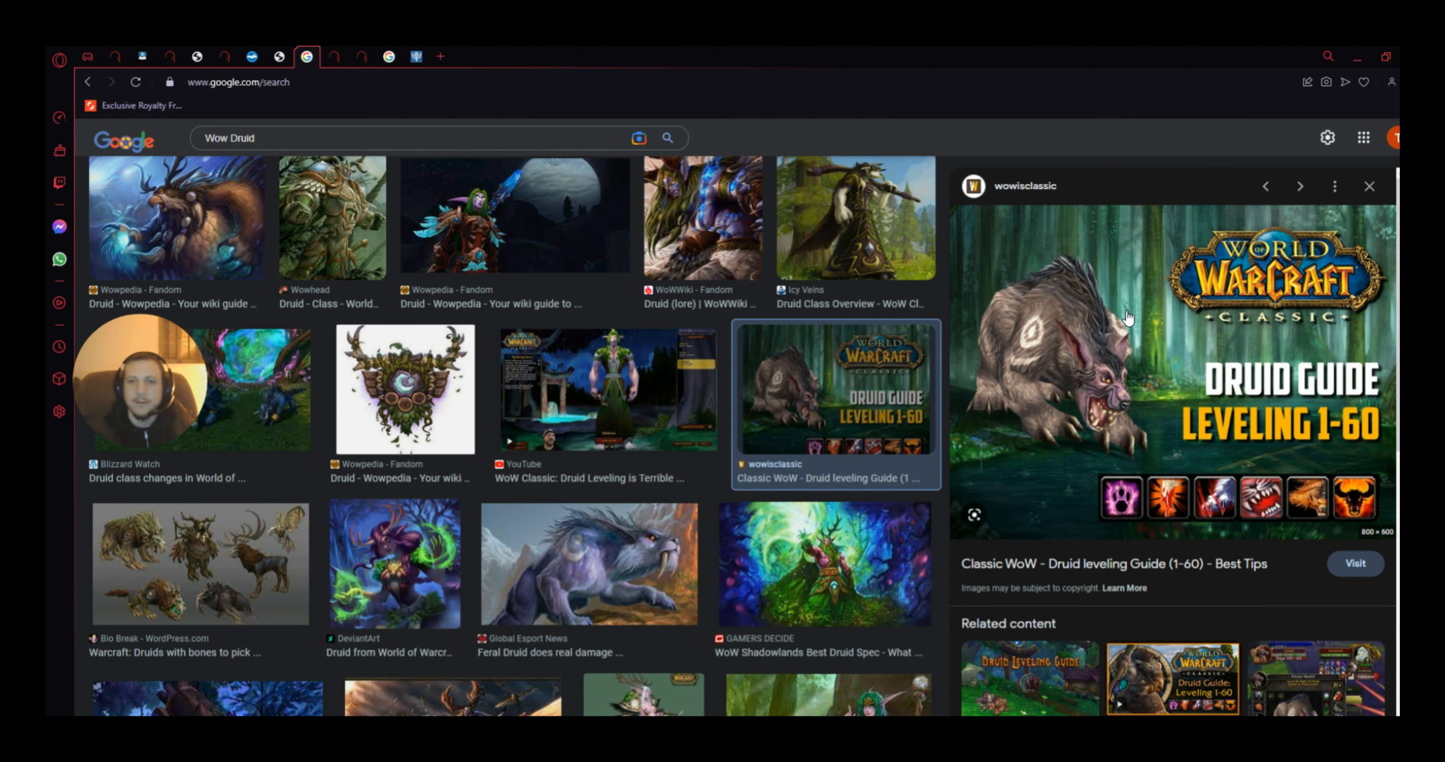
mouse_move(504, 539)
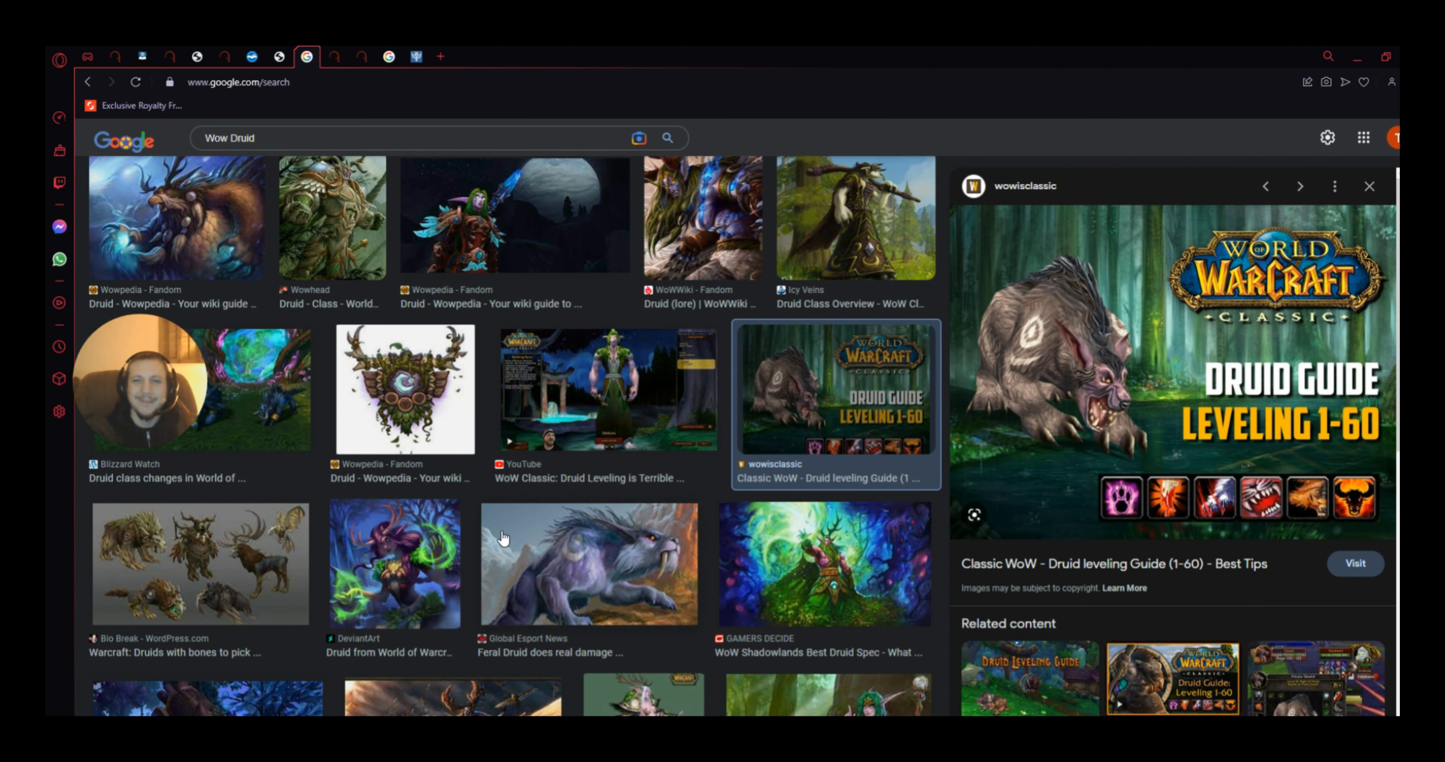
mouse_move(576, 376)
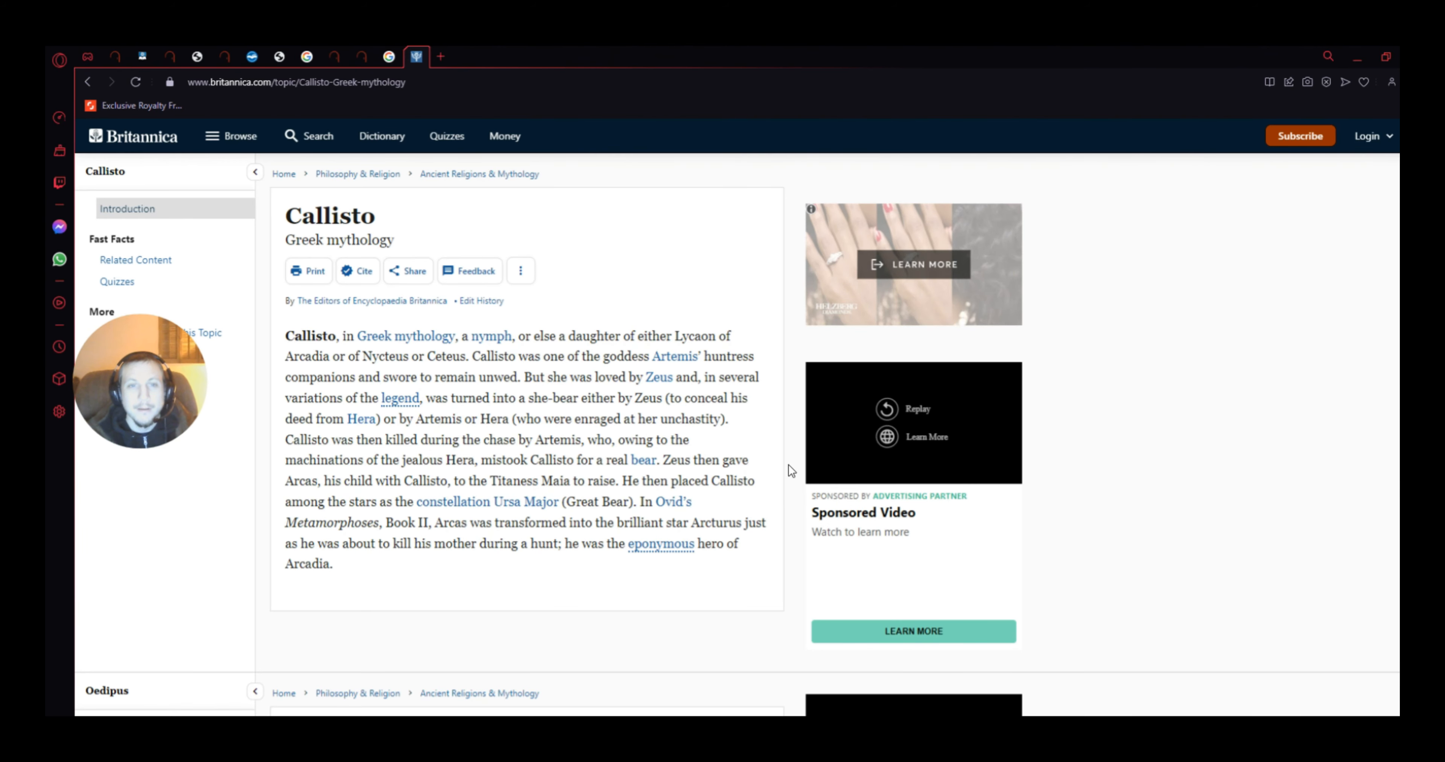
mouse_move(566, 495)
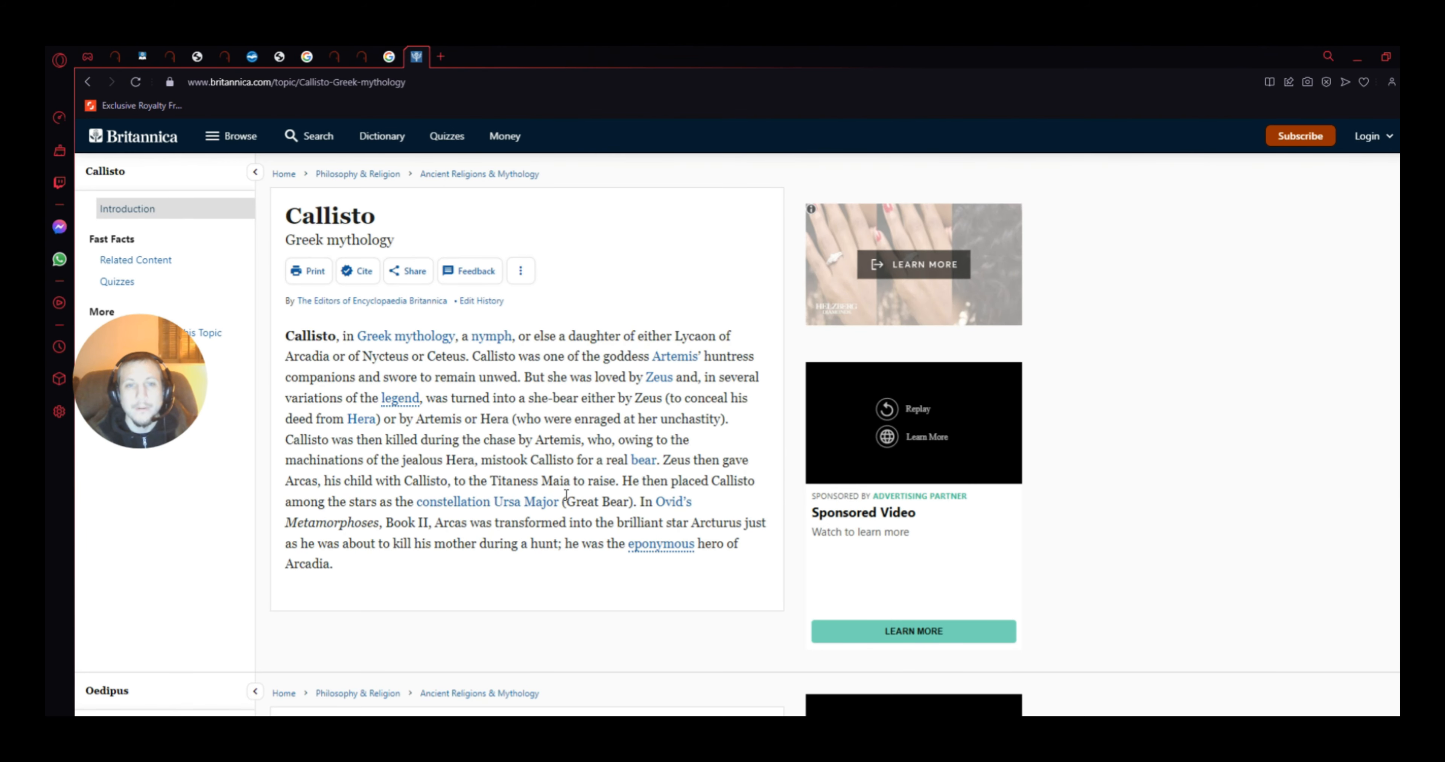
mouse_move(625, 415)
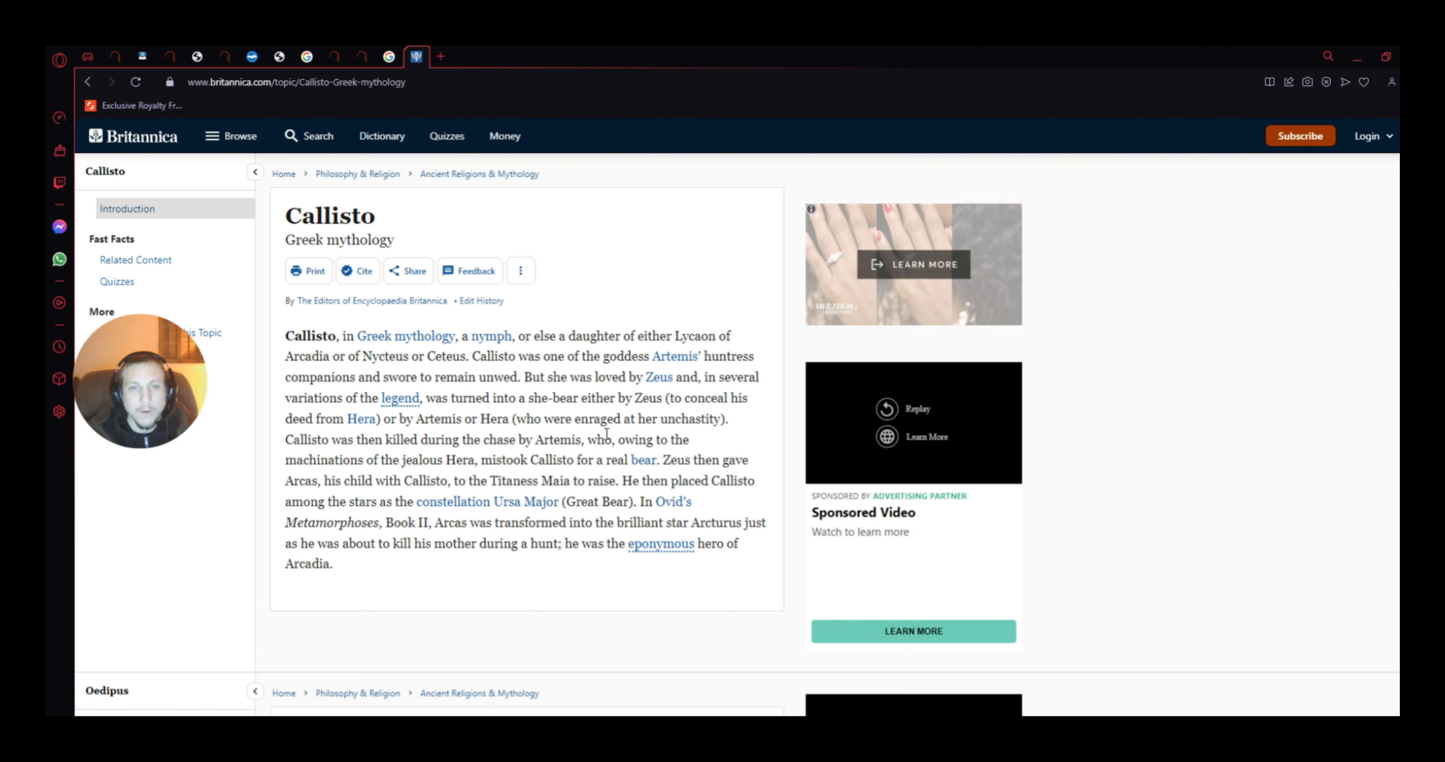
mouse_move(718, 433)
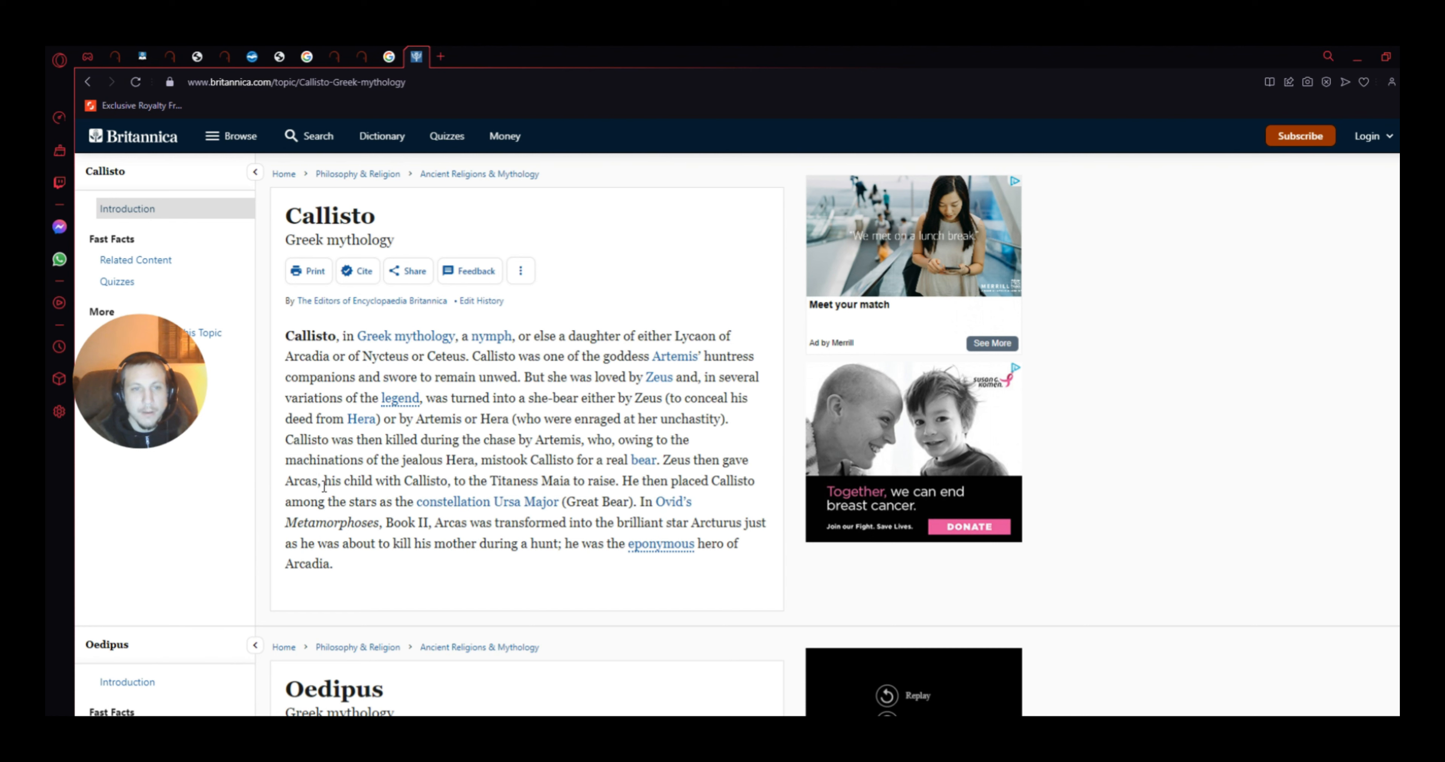
mouse_move(387, 474)
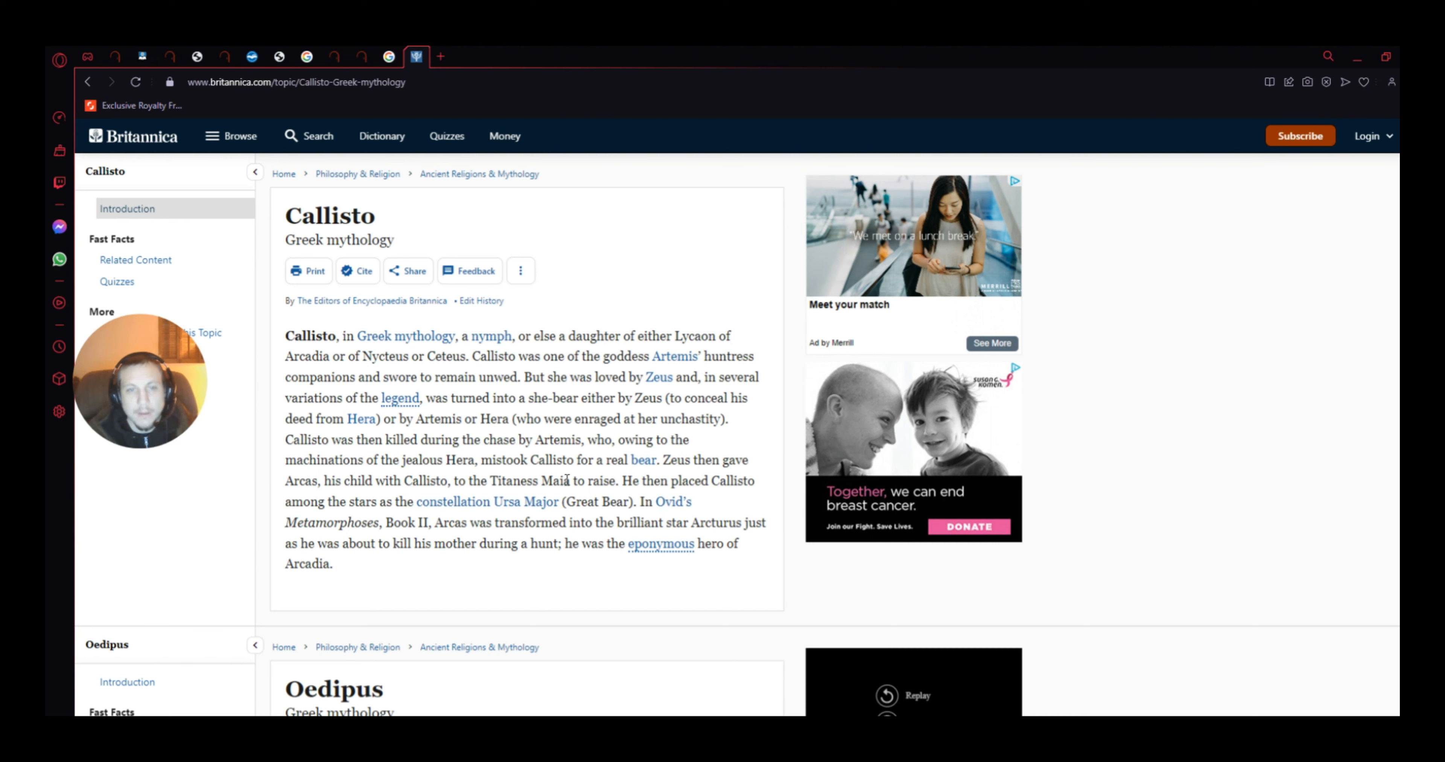
mouse_move(753, 664)
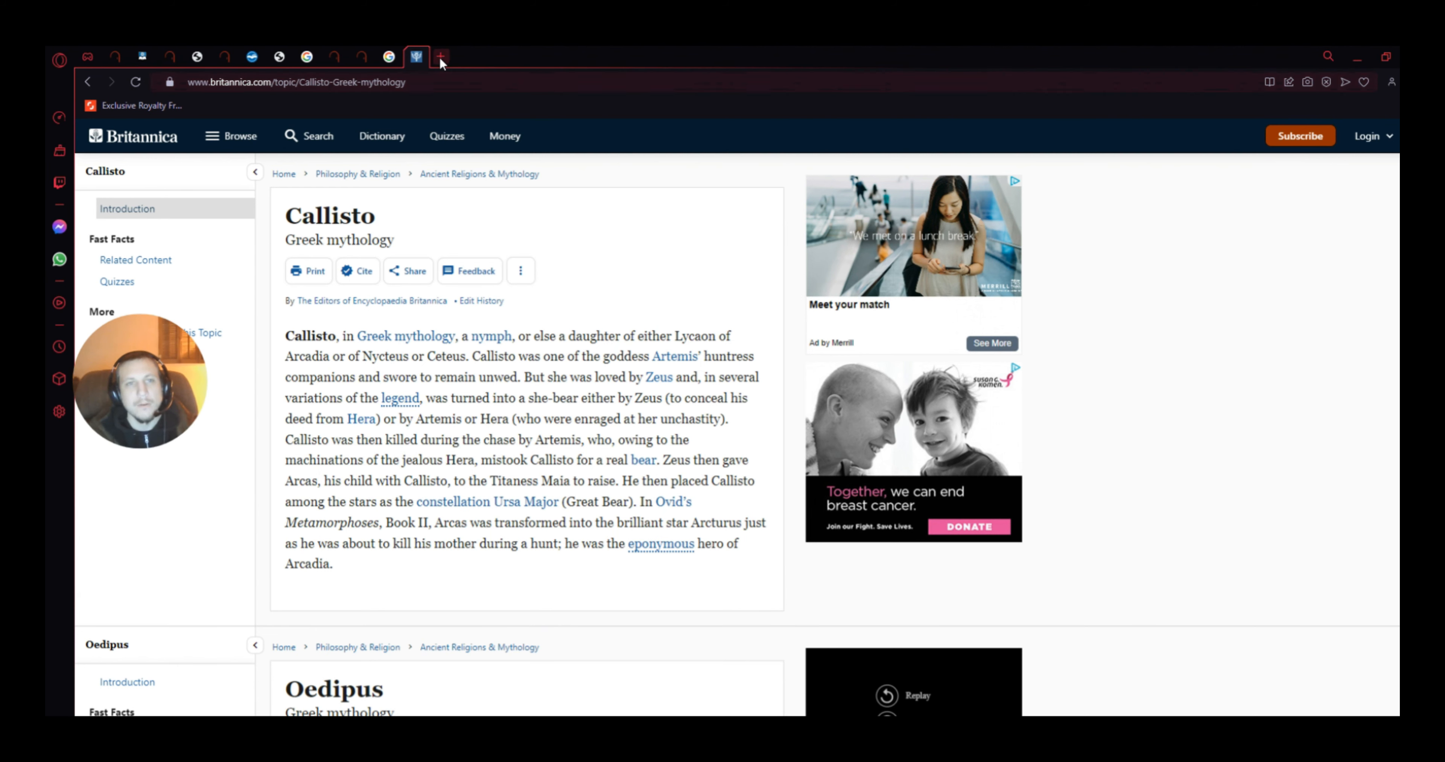
mouse_move(473, 72)
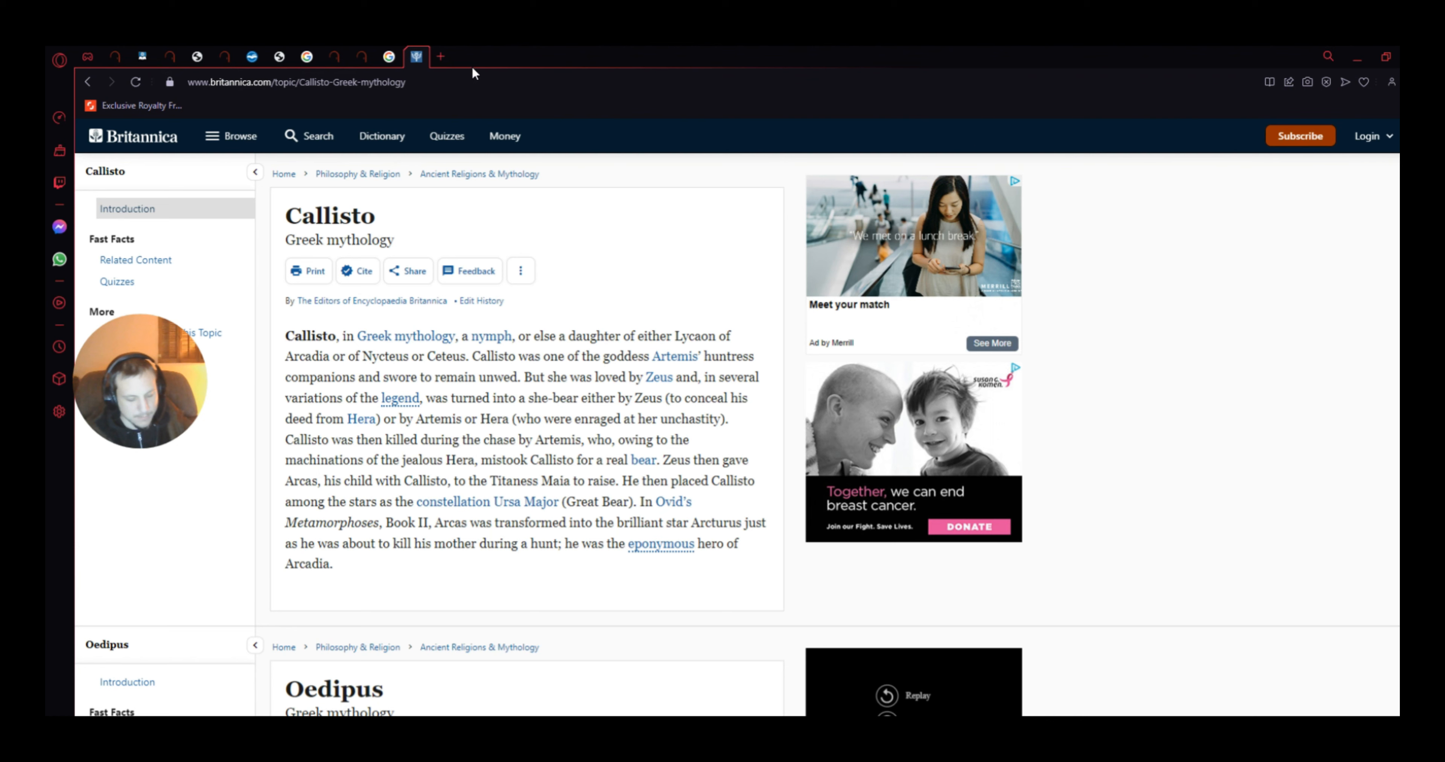
mouse_move(463, 76)
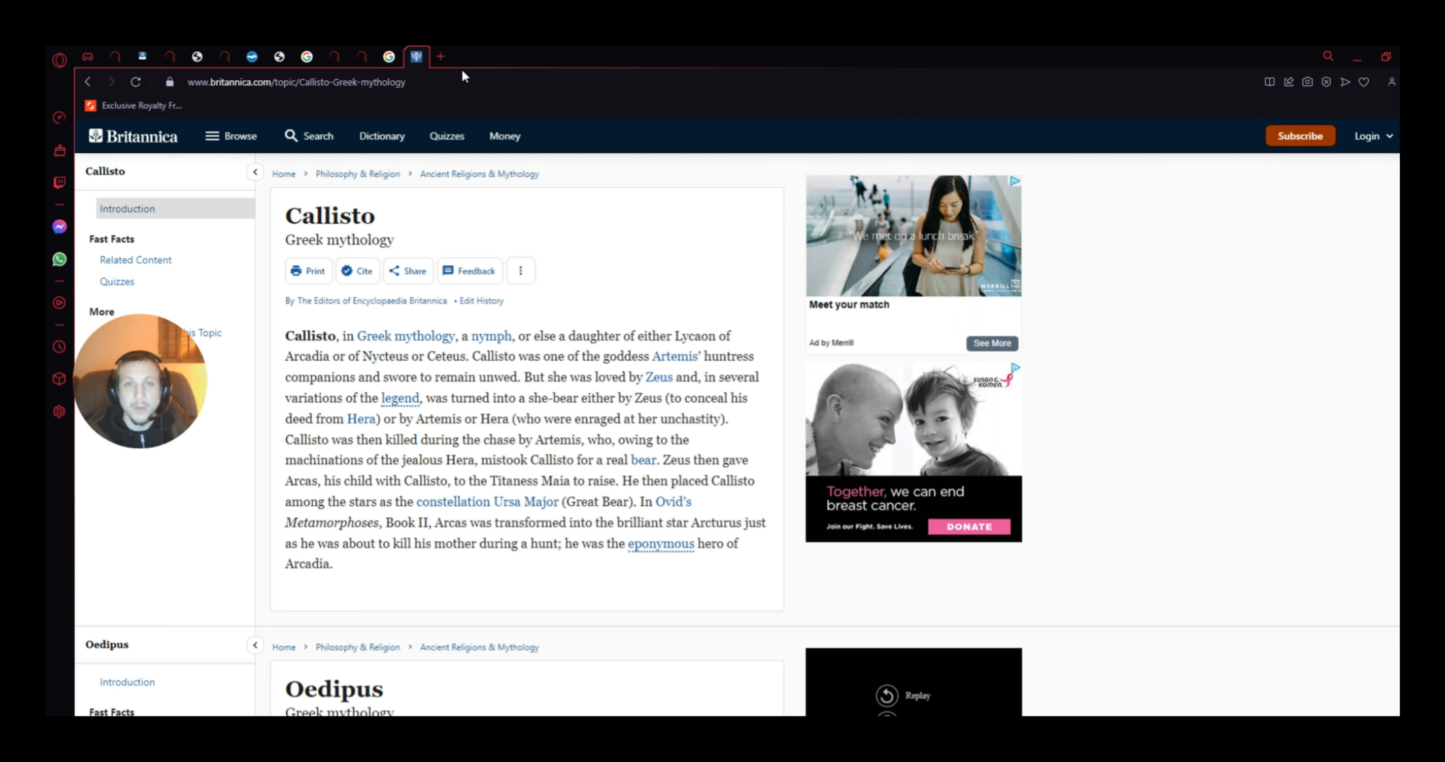
Step: Bring up the BibleGateway passage 1 John 4:1-4 in the King James Version
left_click(415, 56)
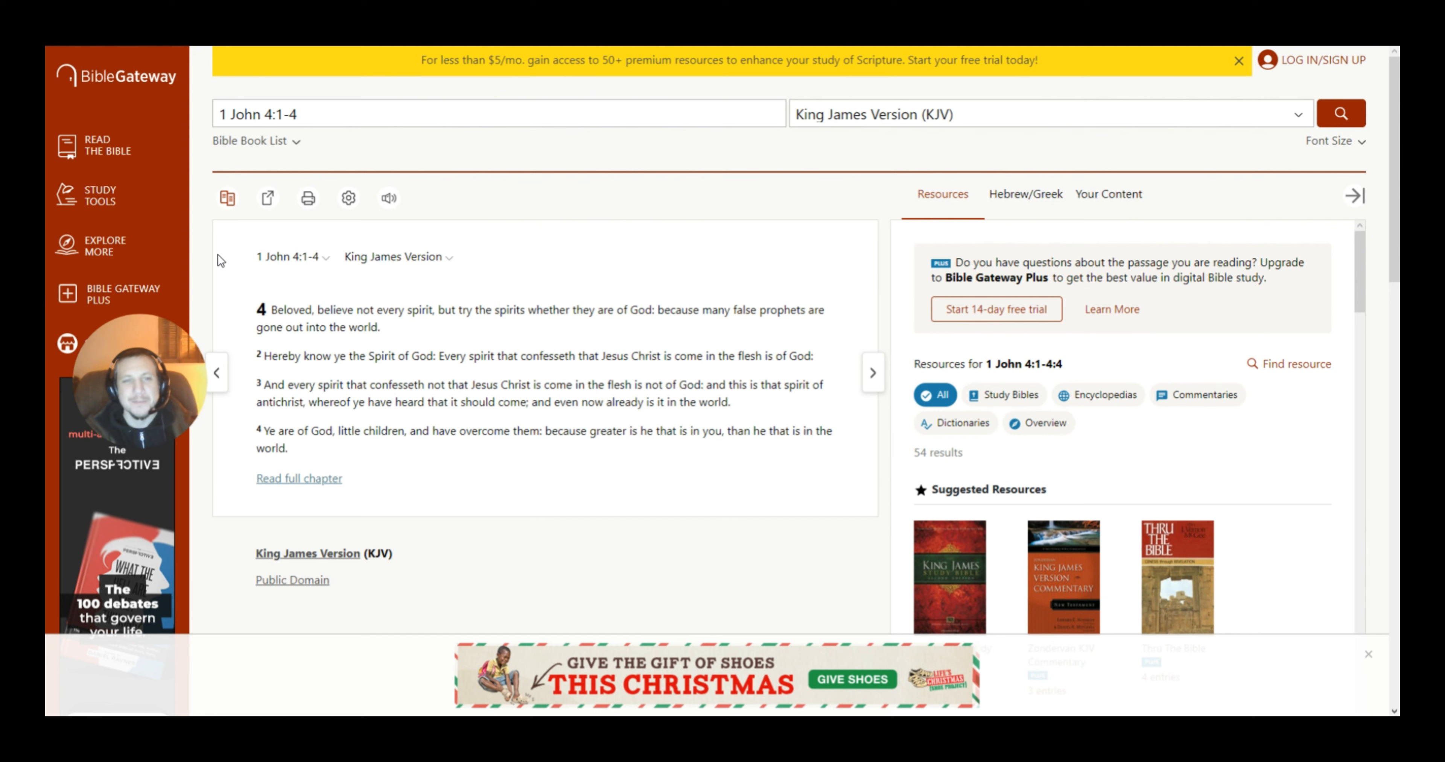
mouse_move(435, 258)
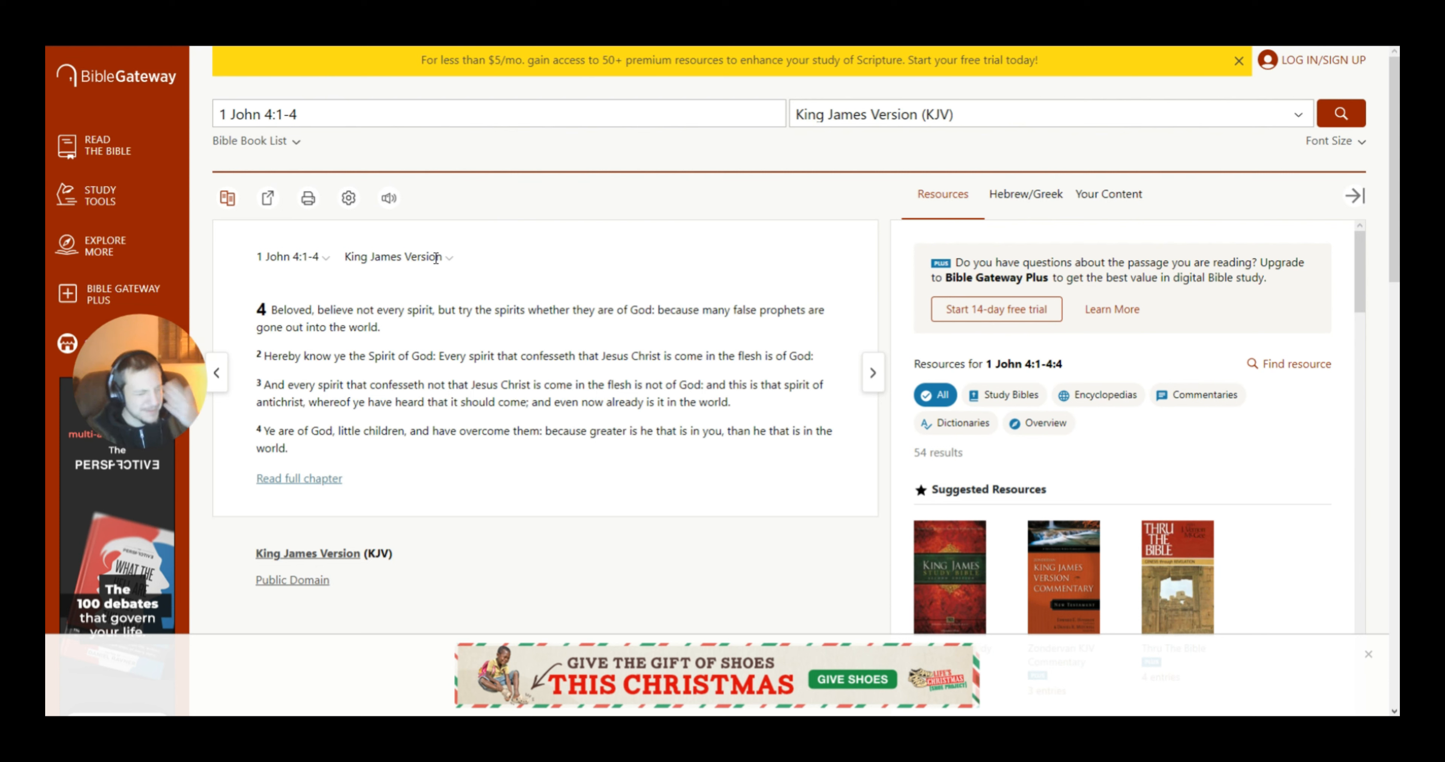
mouse_move(444, 234)
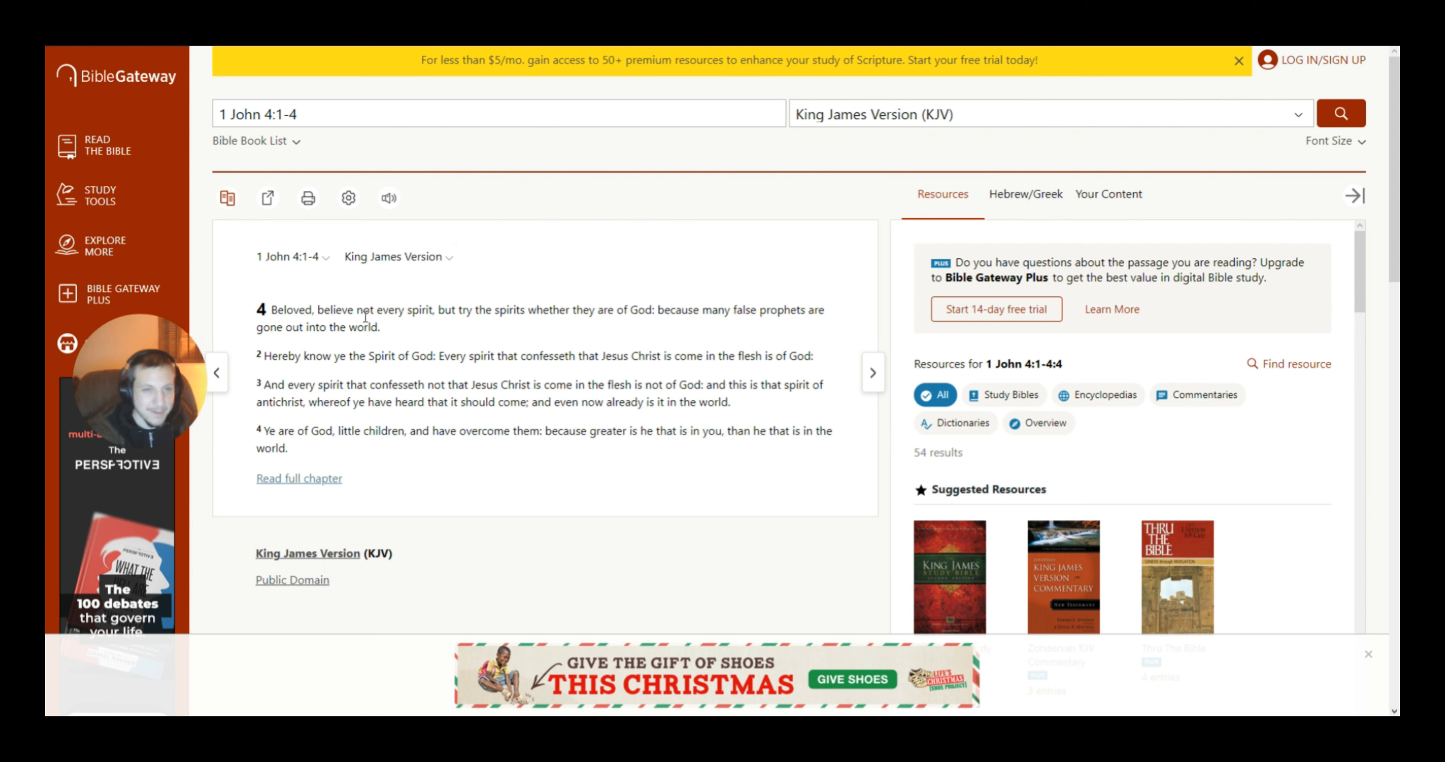
mouse_move(292, 295)
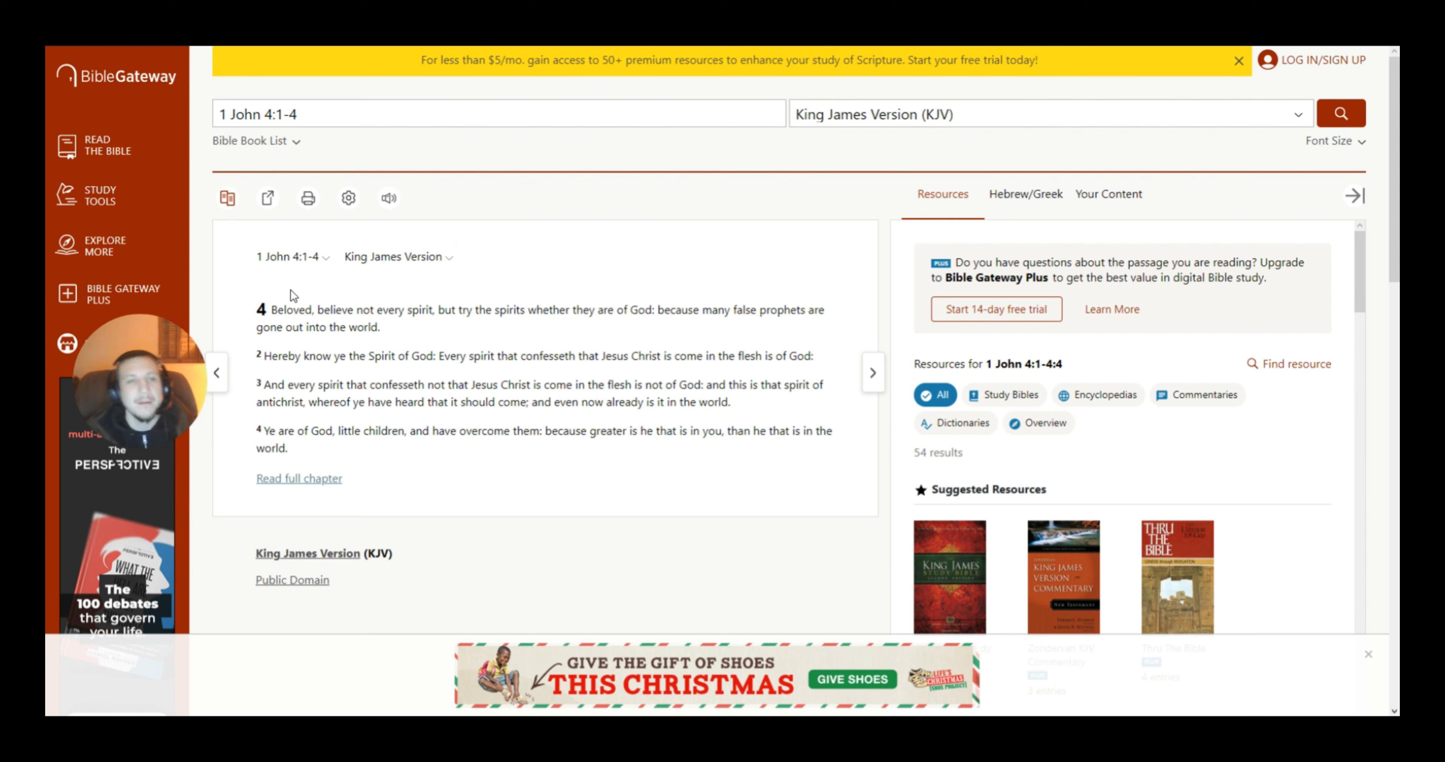
mouse_move(321, 282)
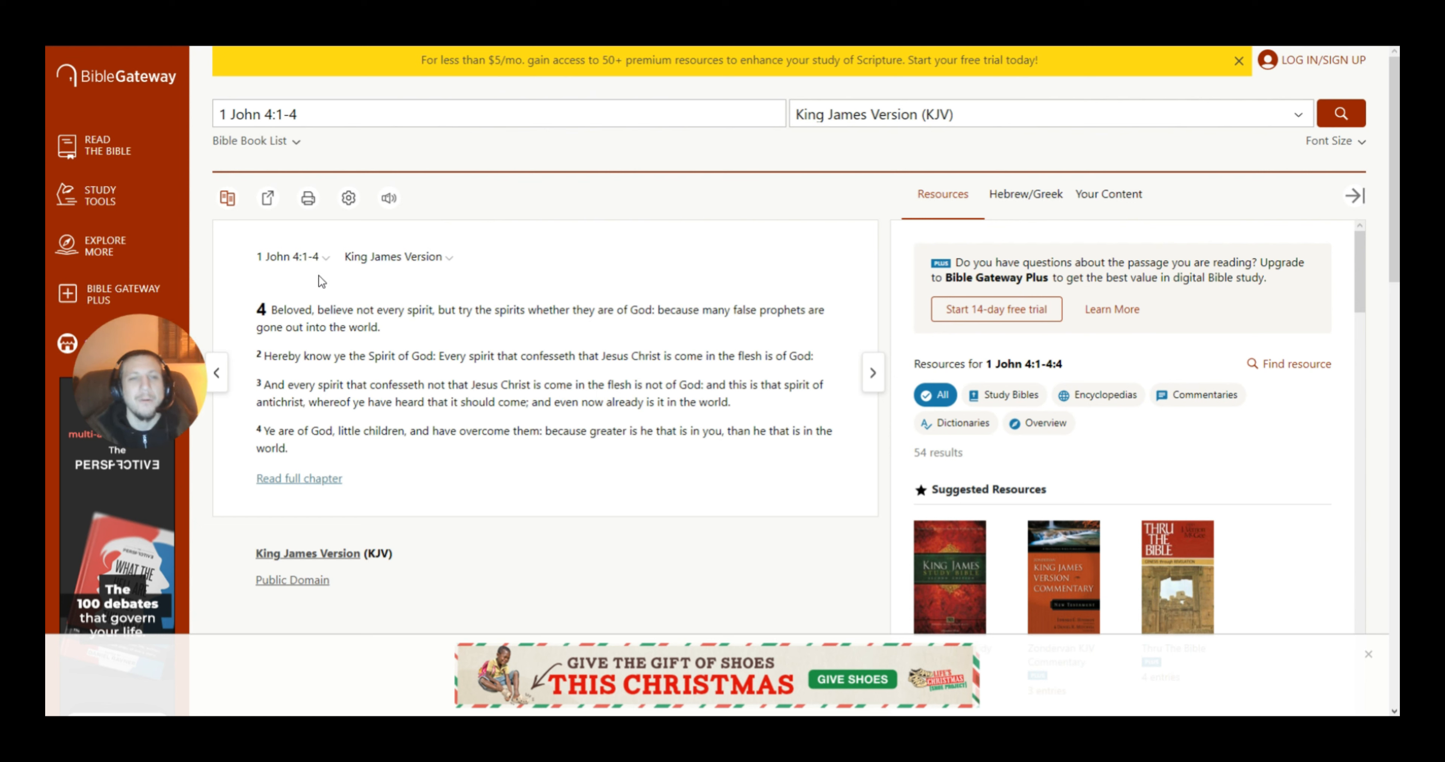
mouse_move(419, 344)
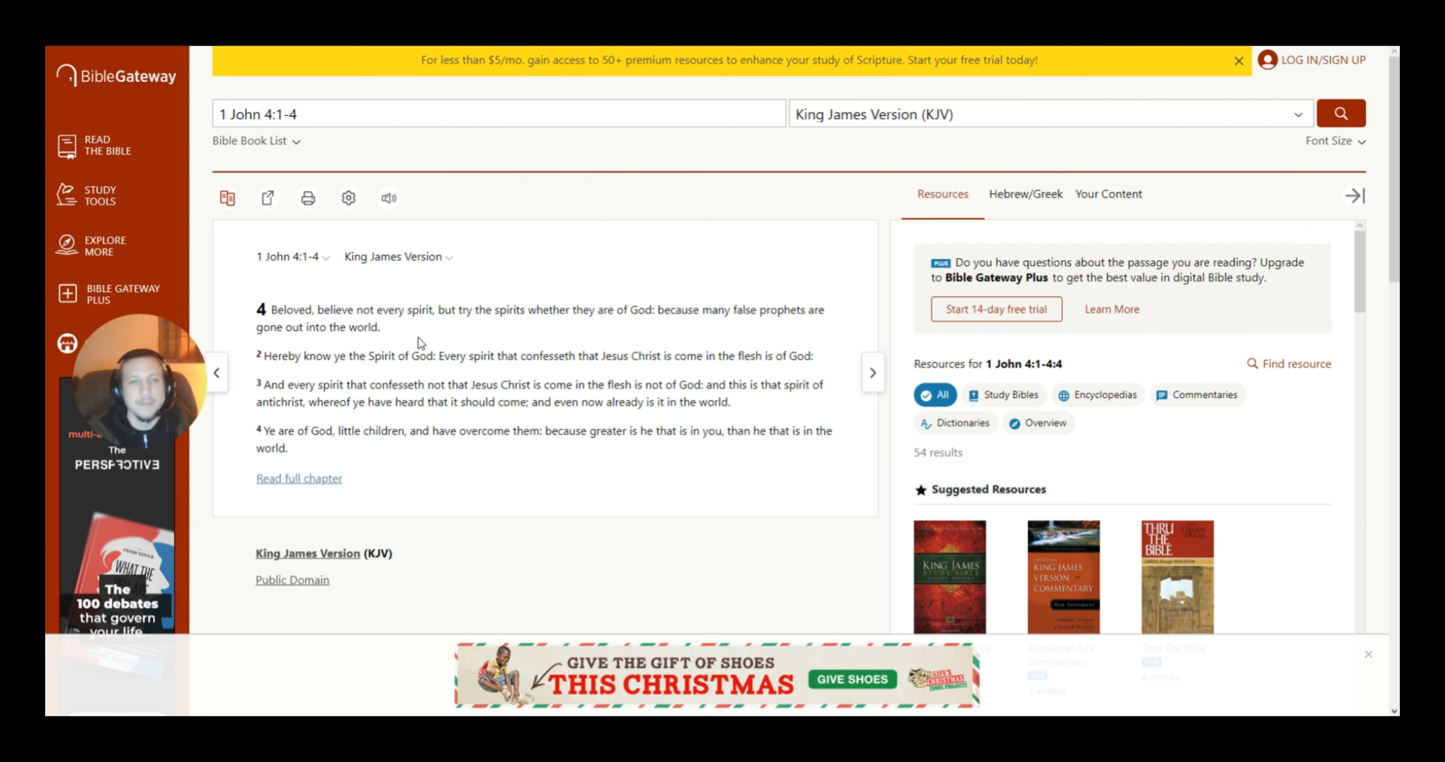
mouse_move(590, 348)
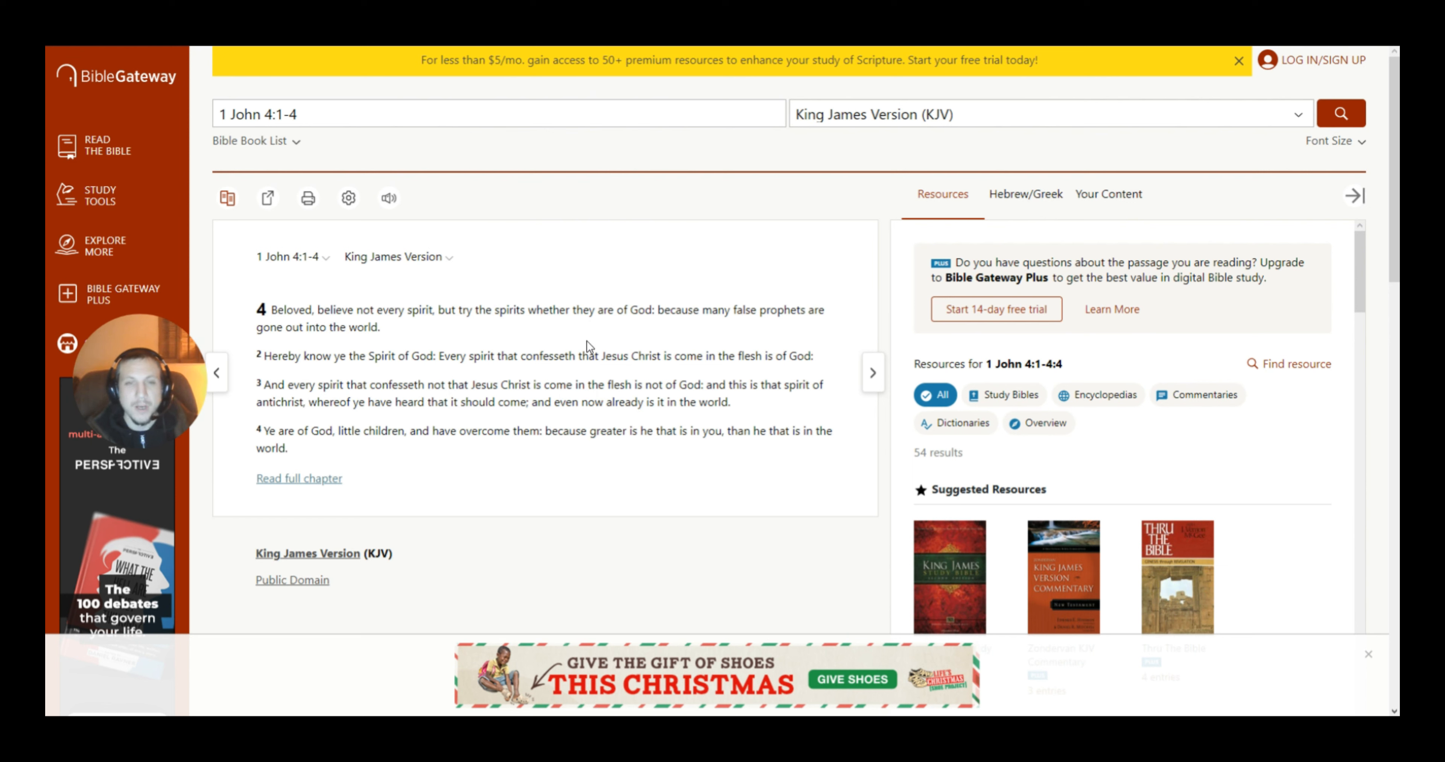
mouse_move(800, 303)
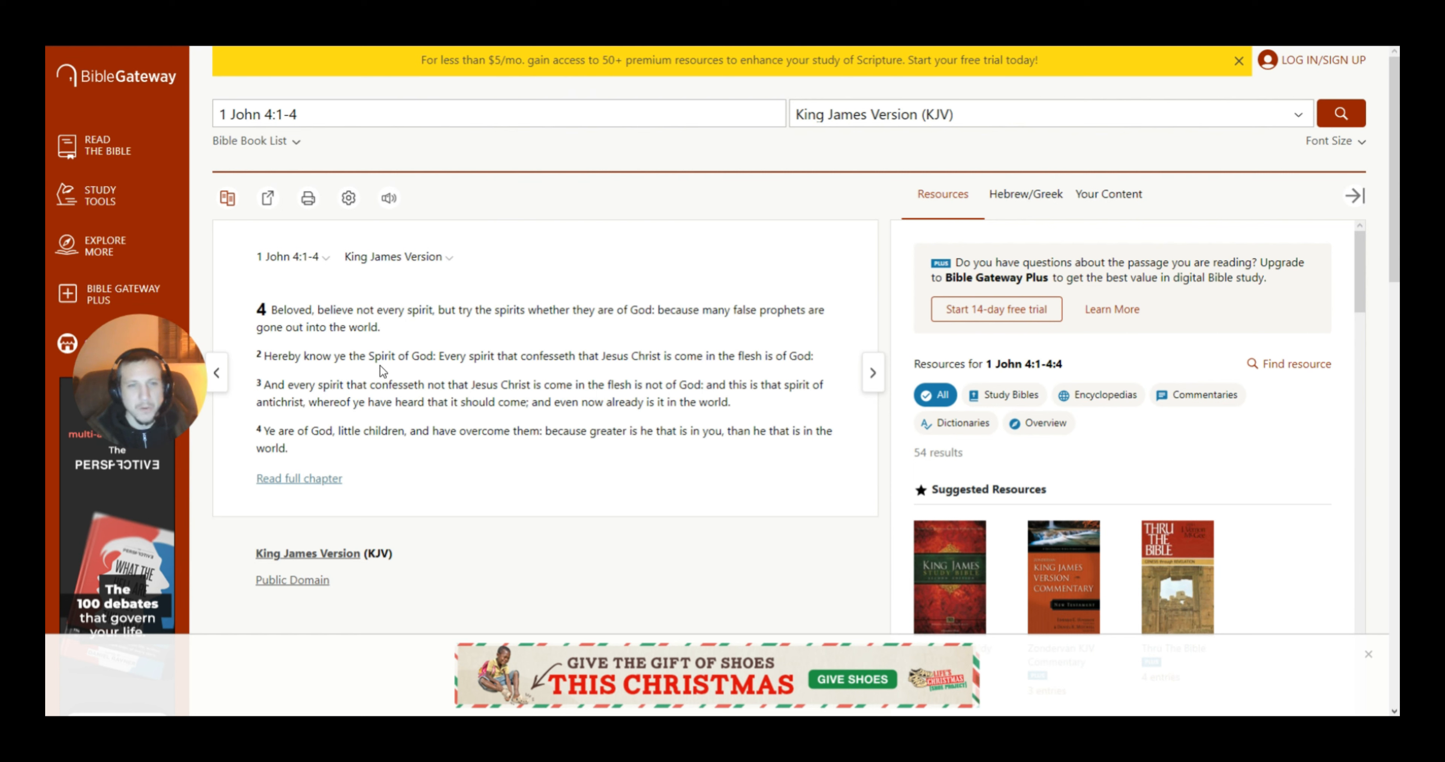
mouse_move(470, 380)
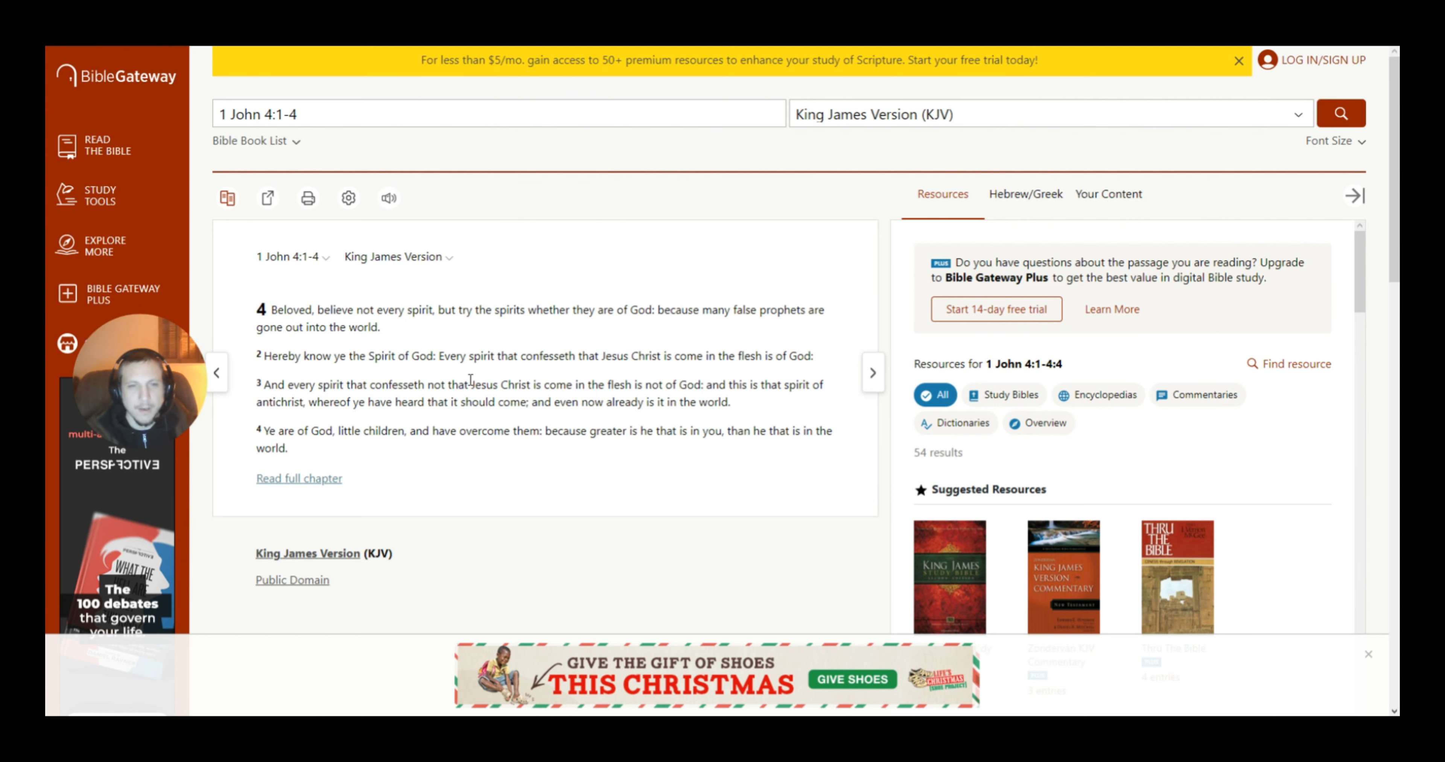
mouse_move(596, 378)
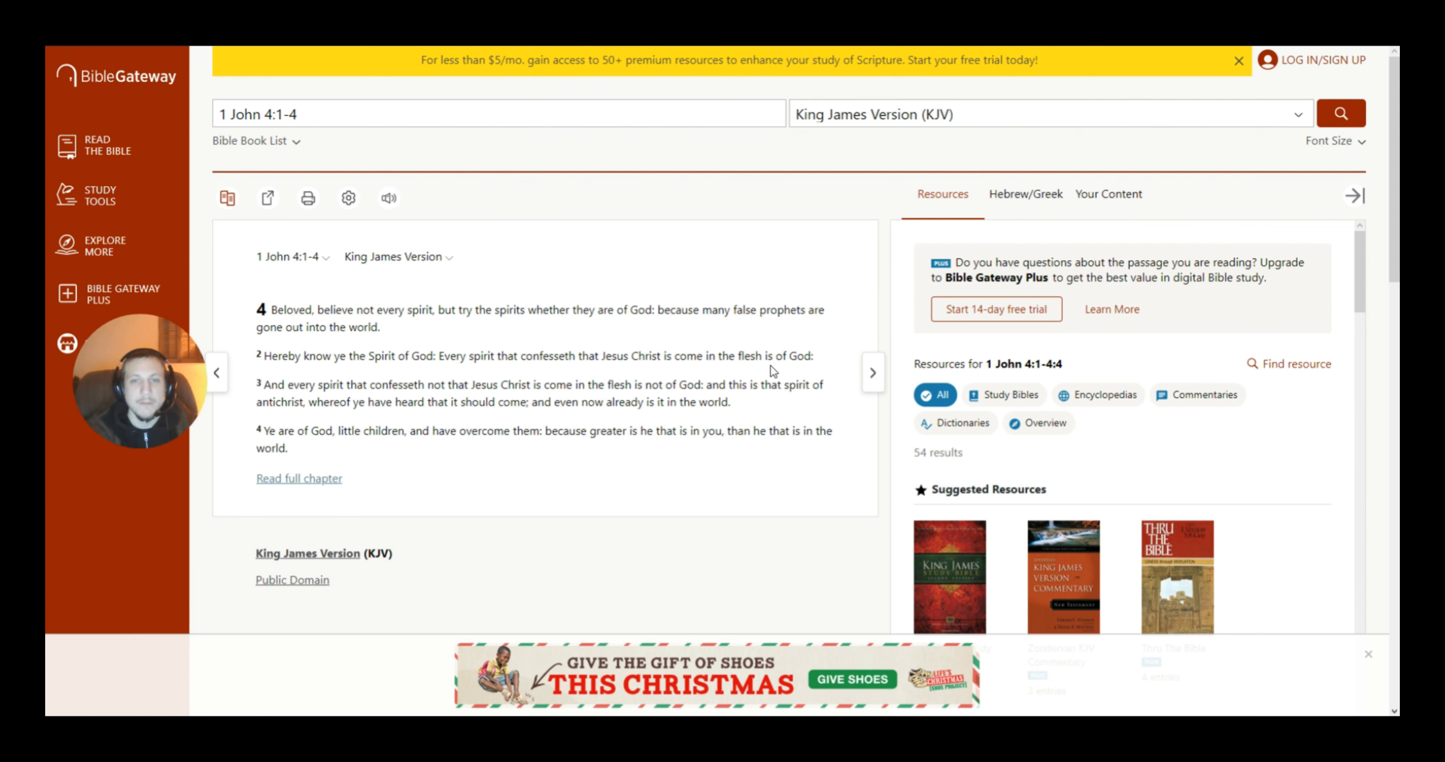
mouse_move(223, 434)
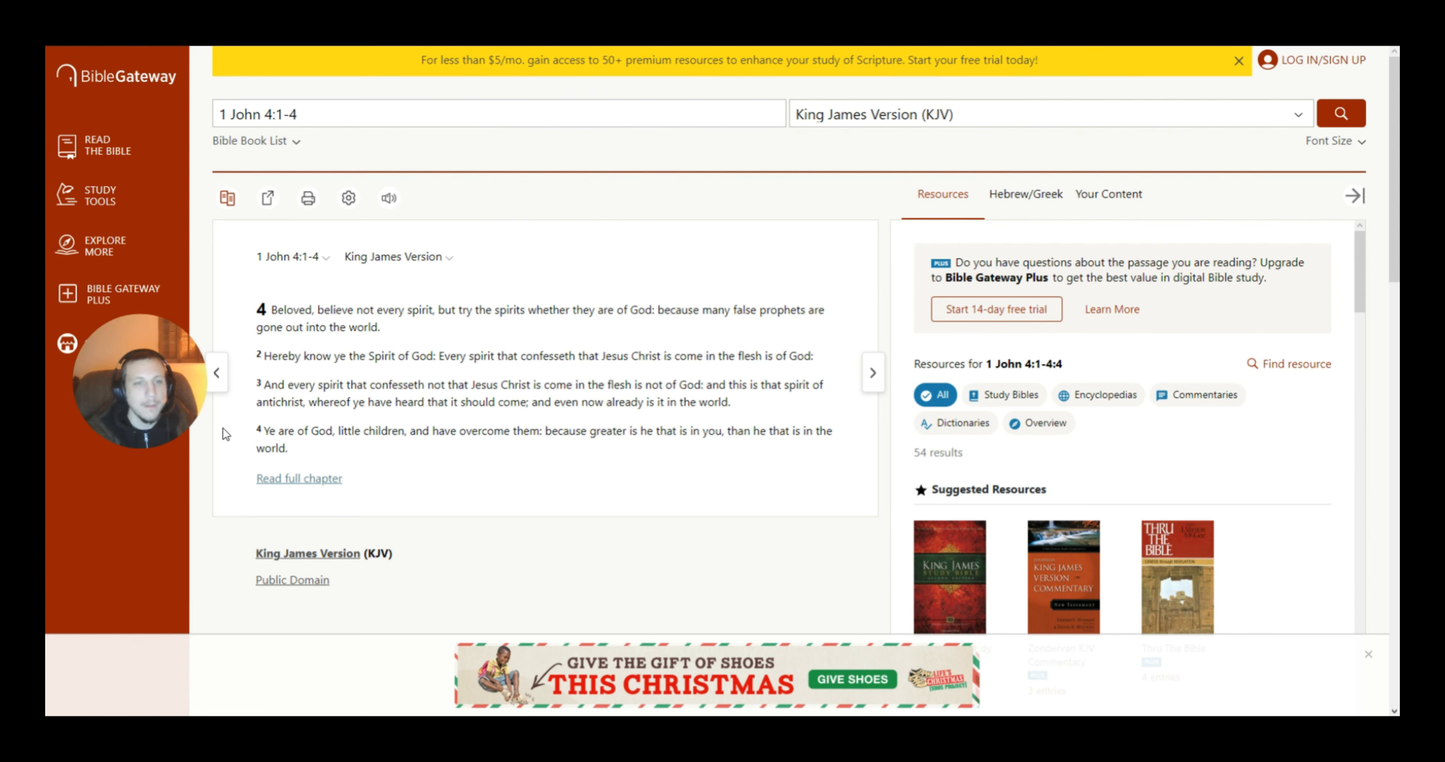
mouse_move(490, 405)
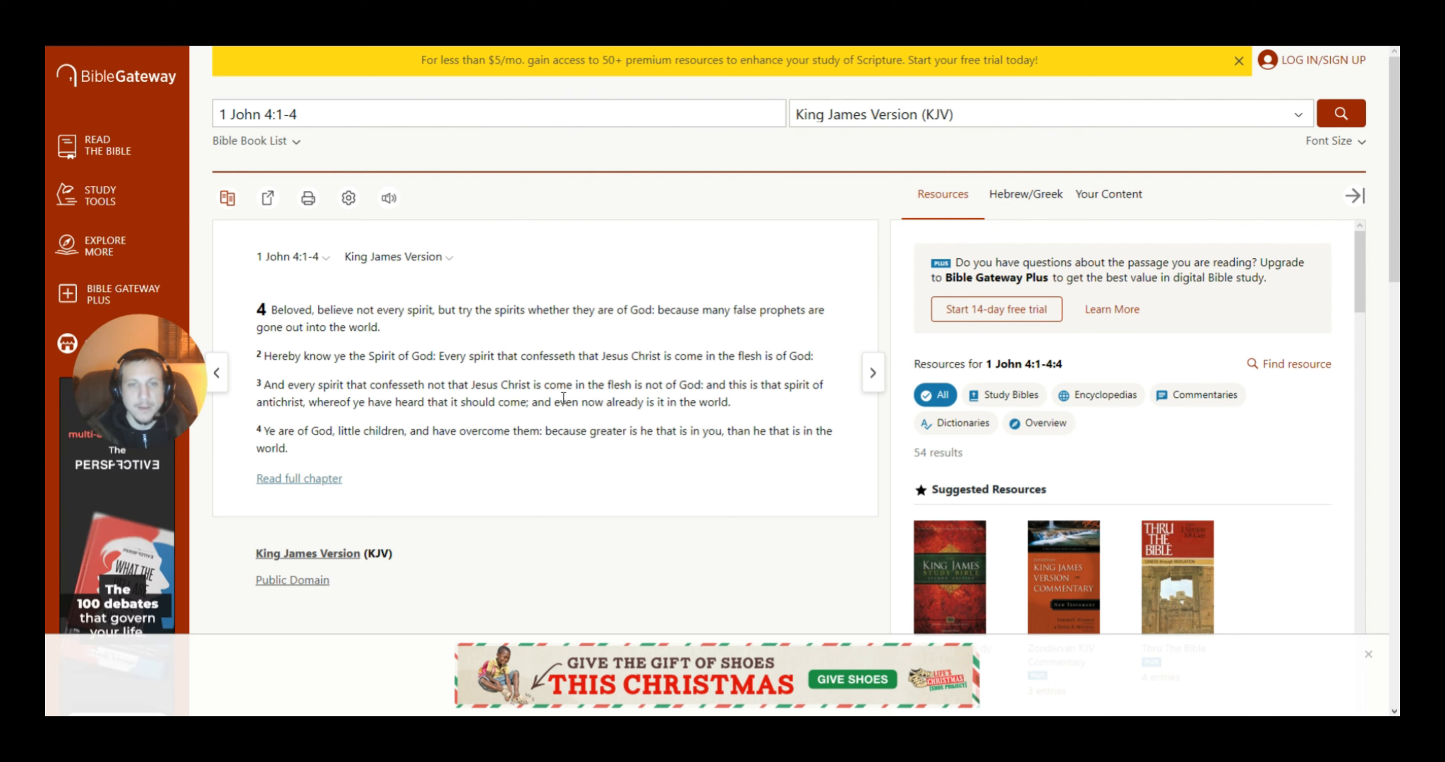
mouse_move(695, 414)
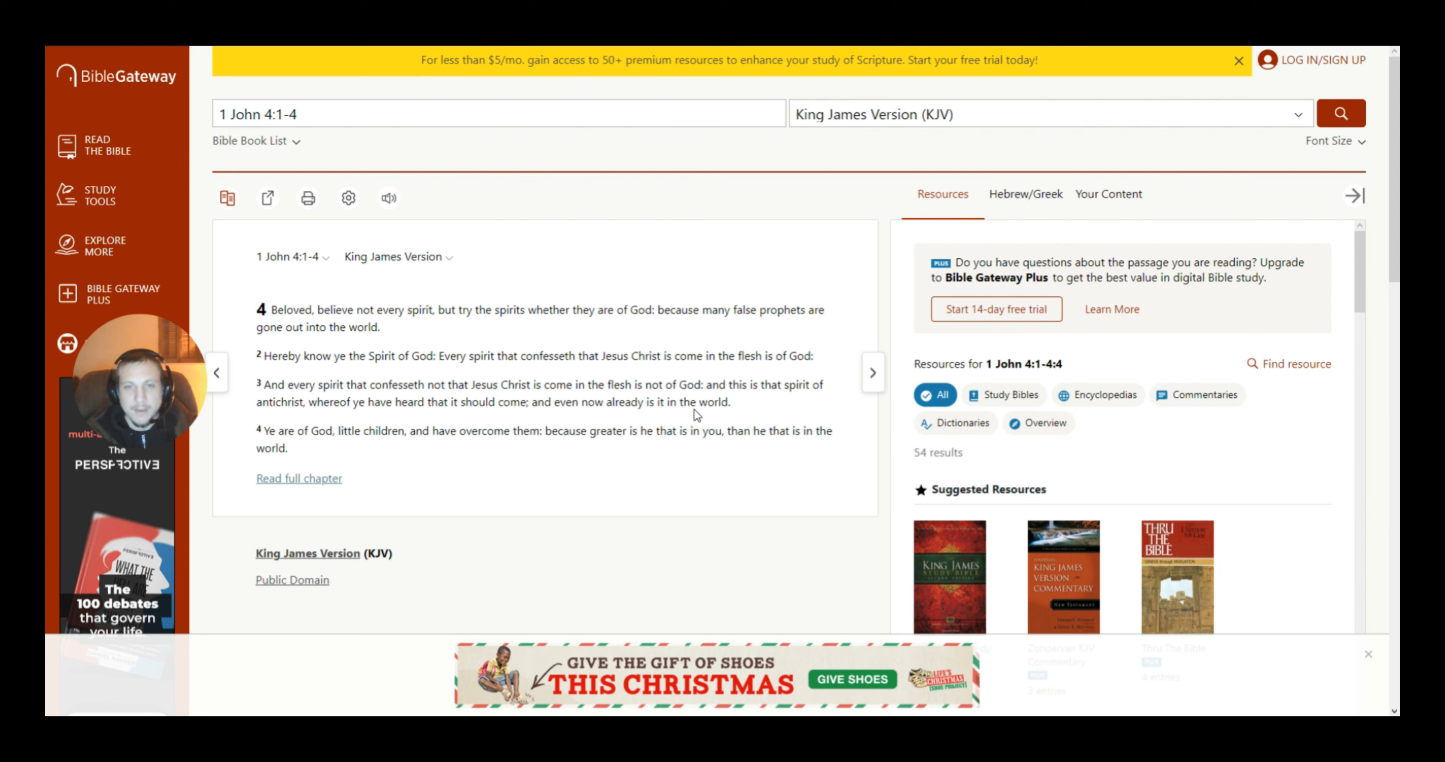
mouse_move(815, 402)
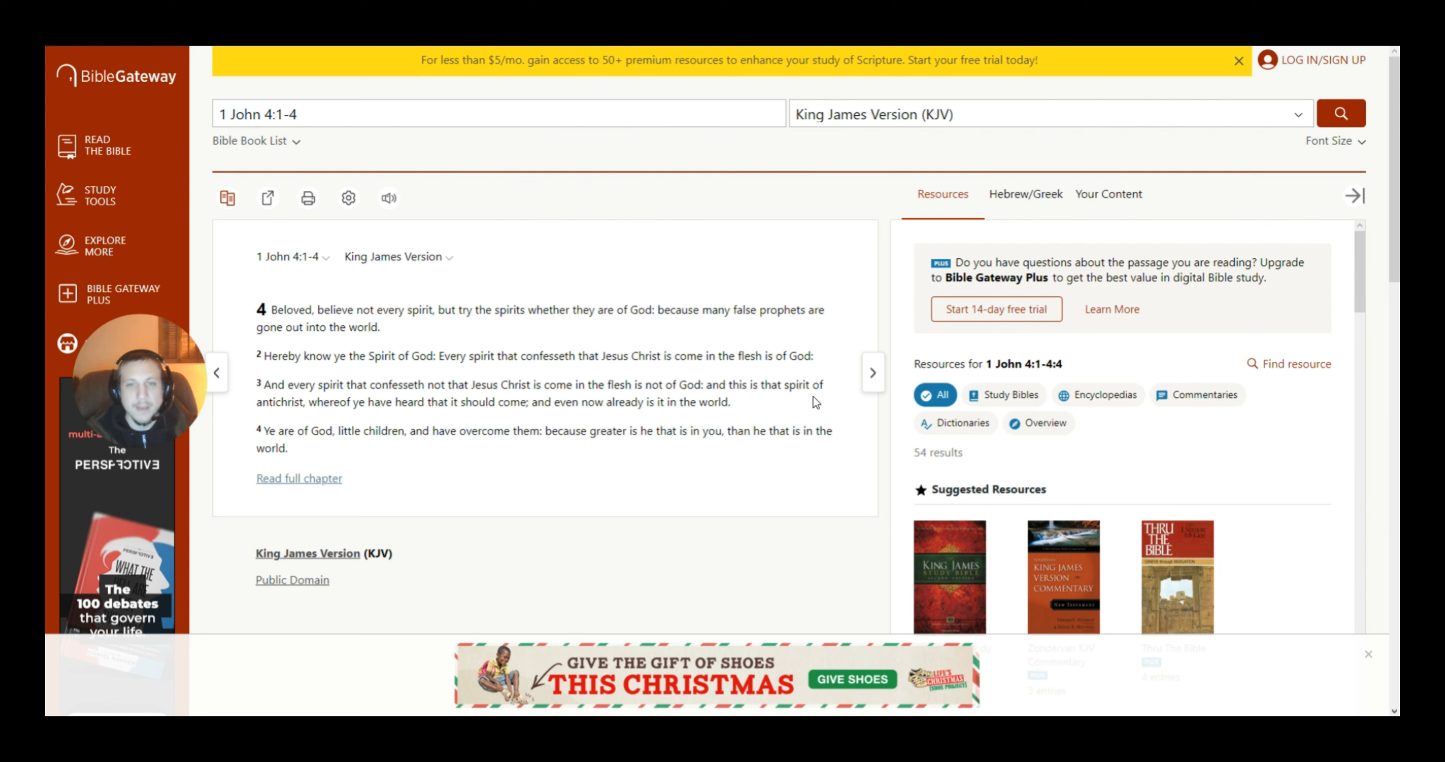
mouse_move(341, 406)
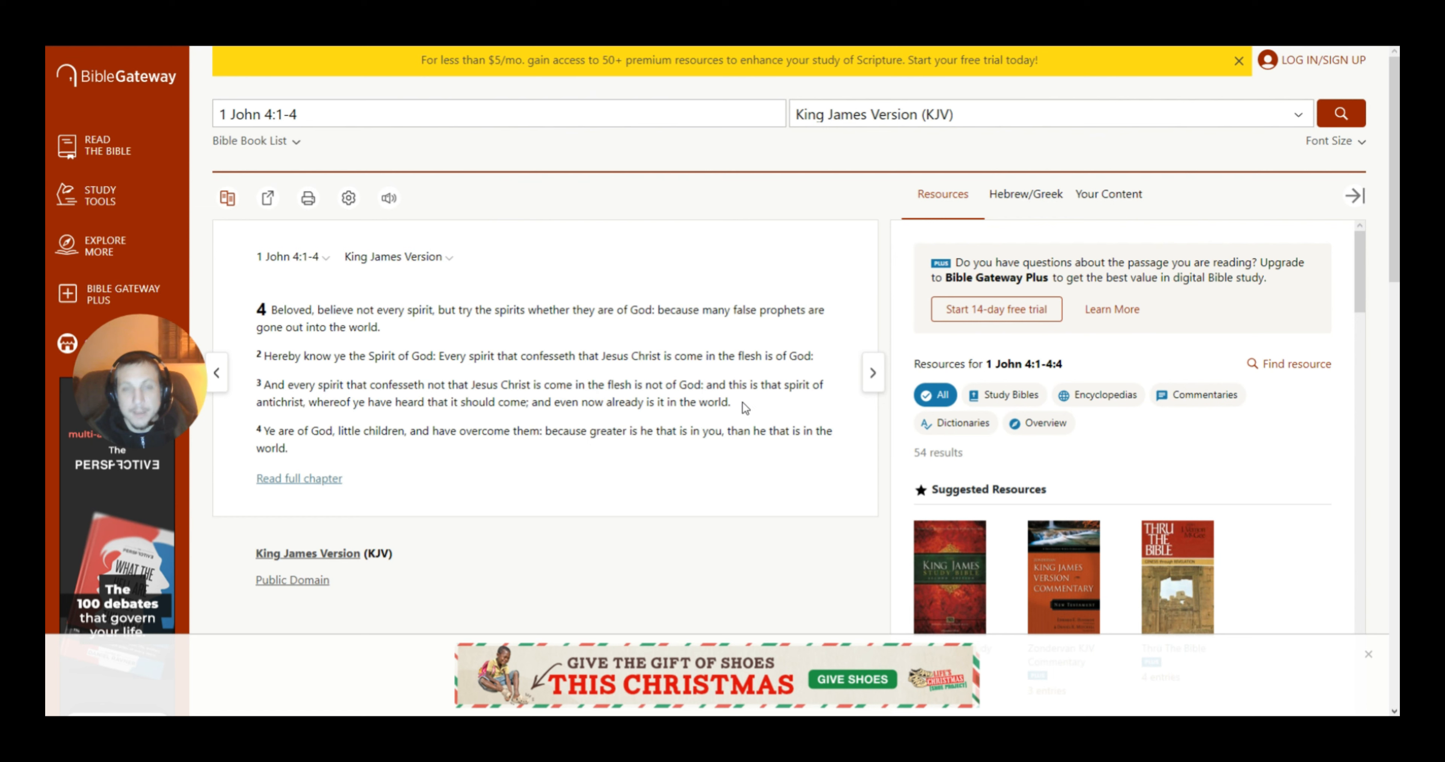
mouse_move(726, 381)
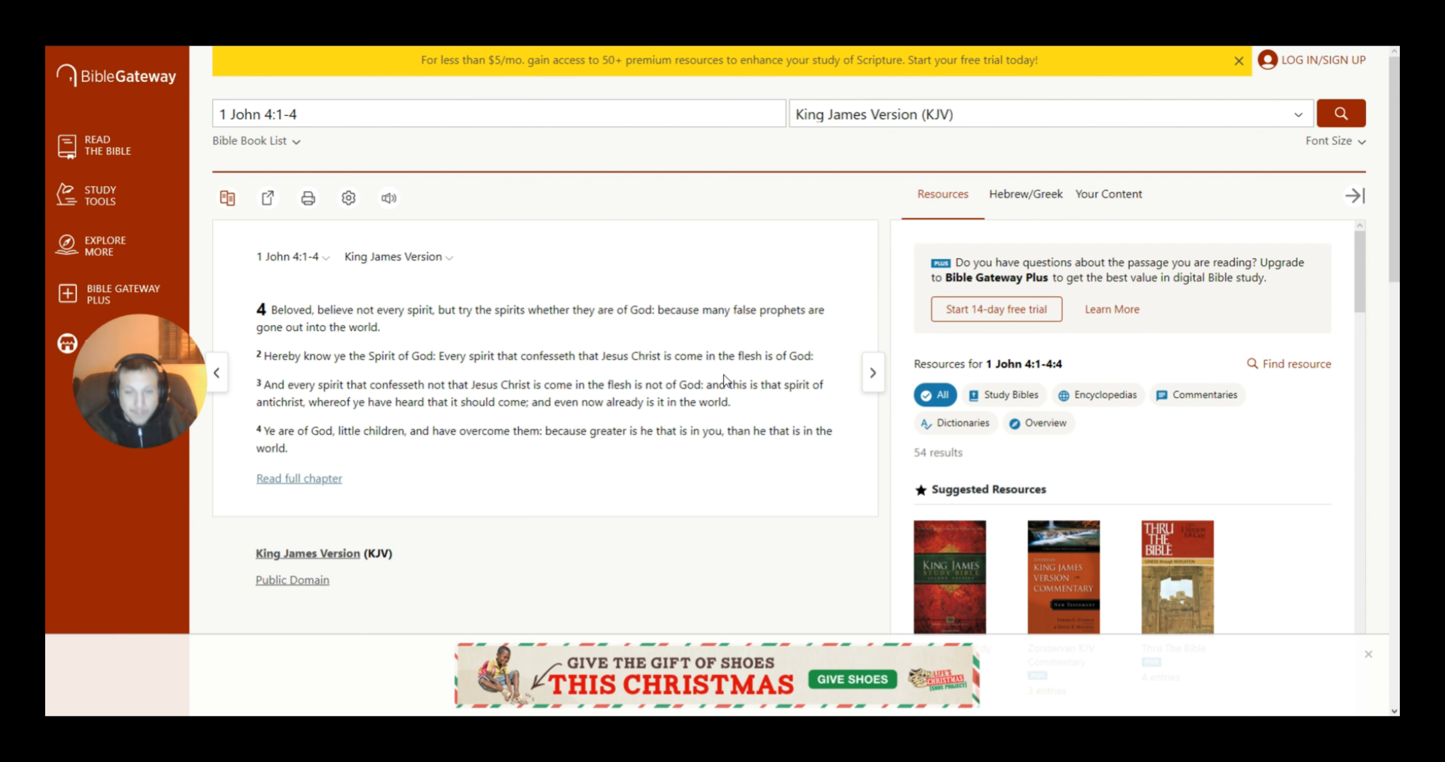
mouse_move(588, 327)
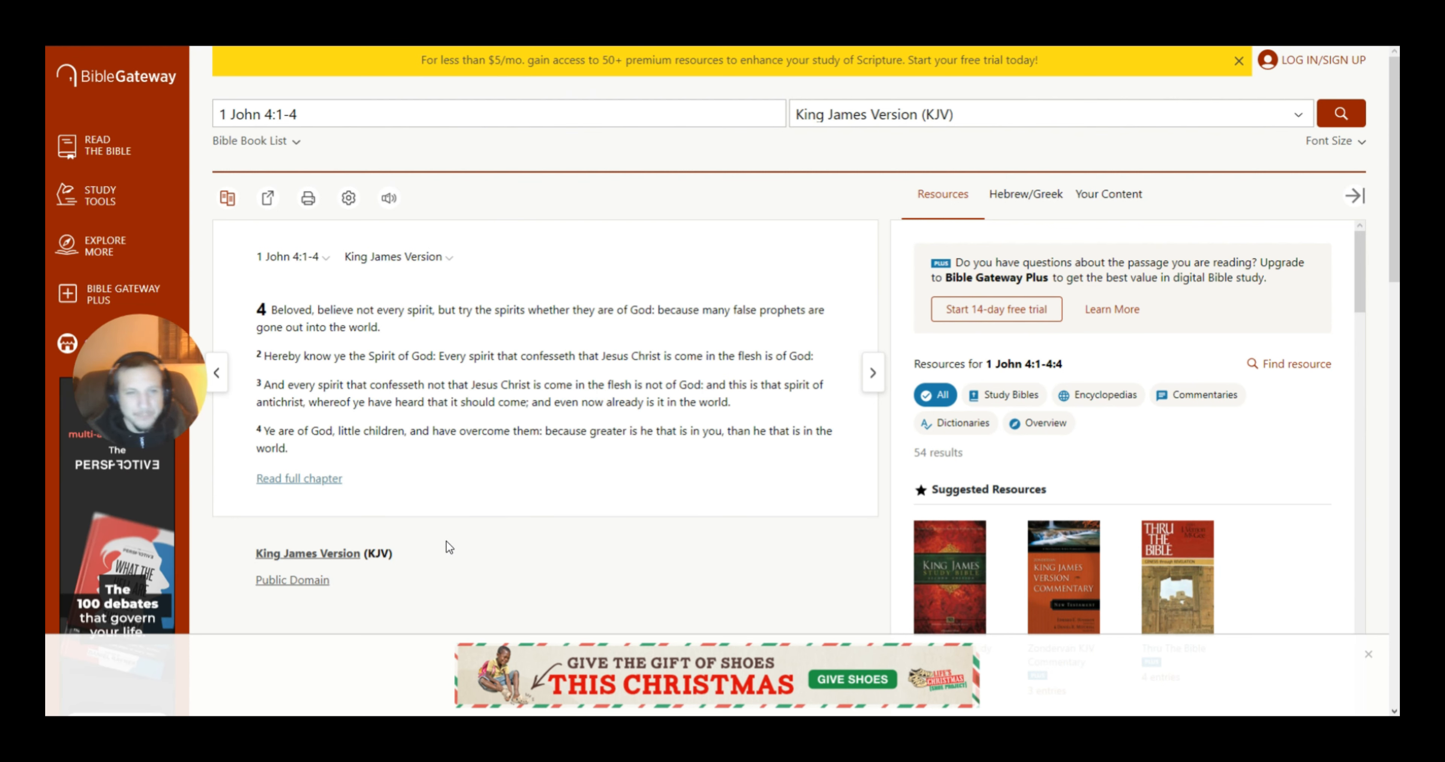
mouse_move(512, 446)
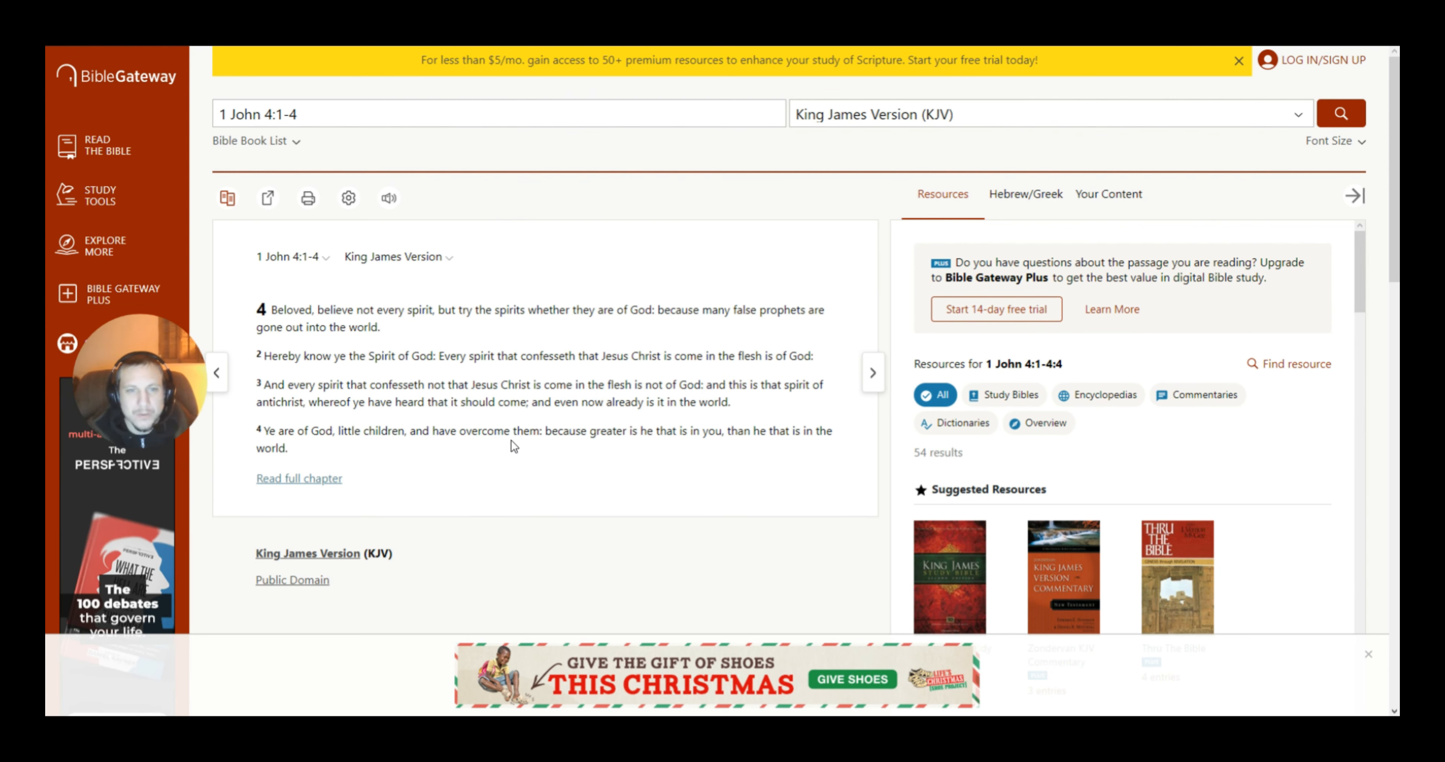
mouse_move(652, 460)
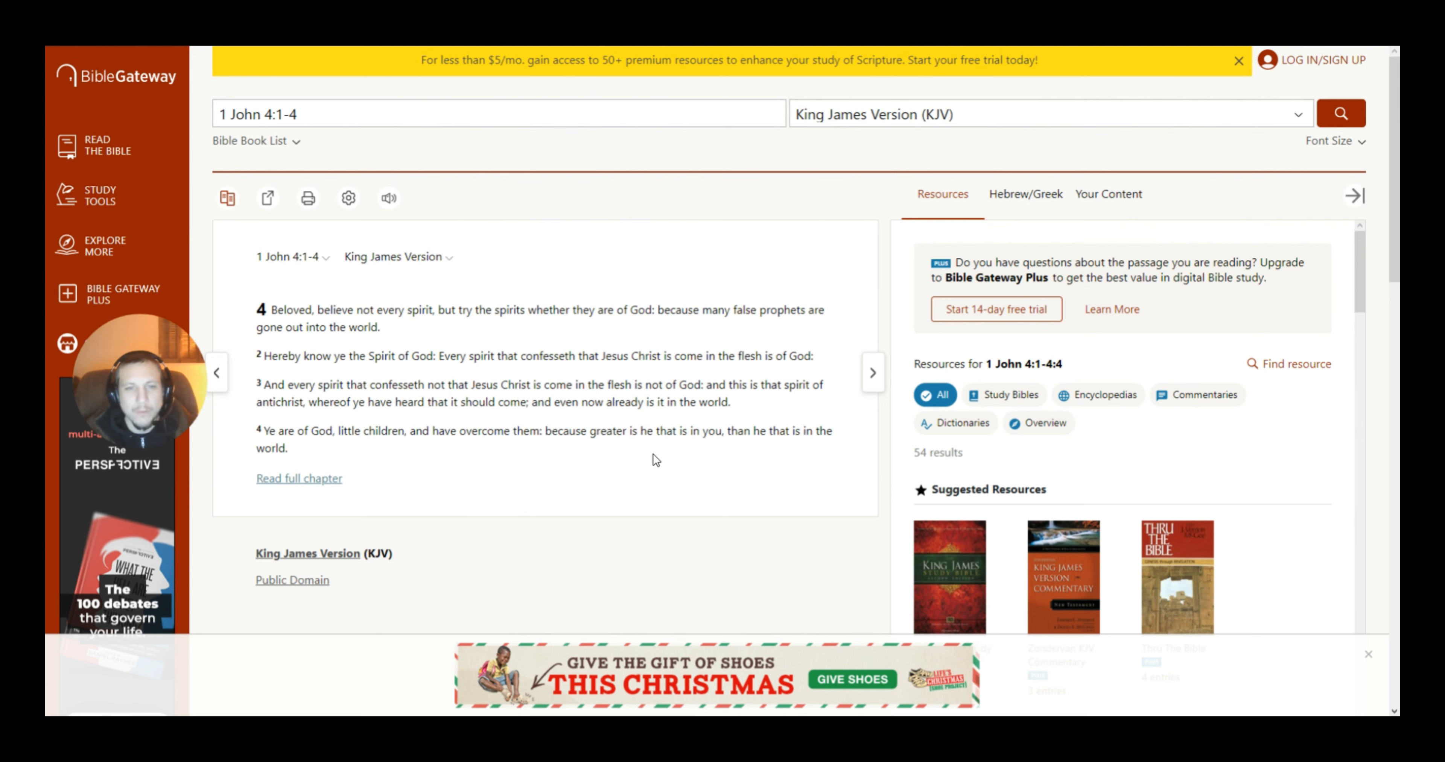
mouse_move(751, 456)
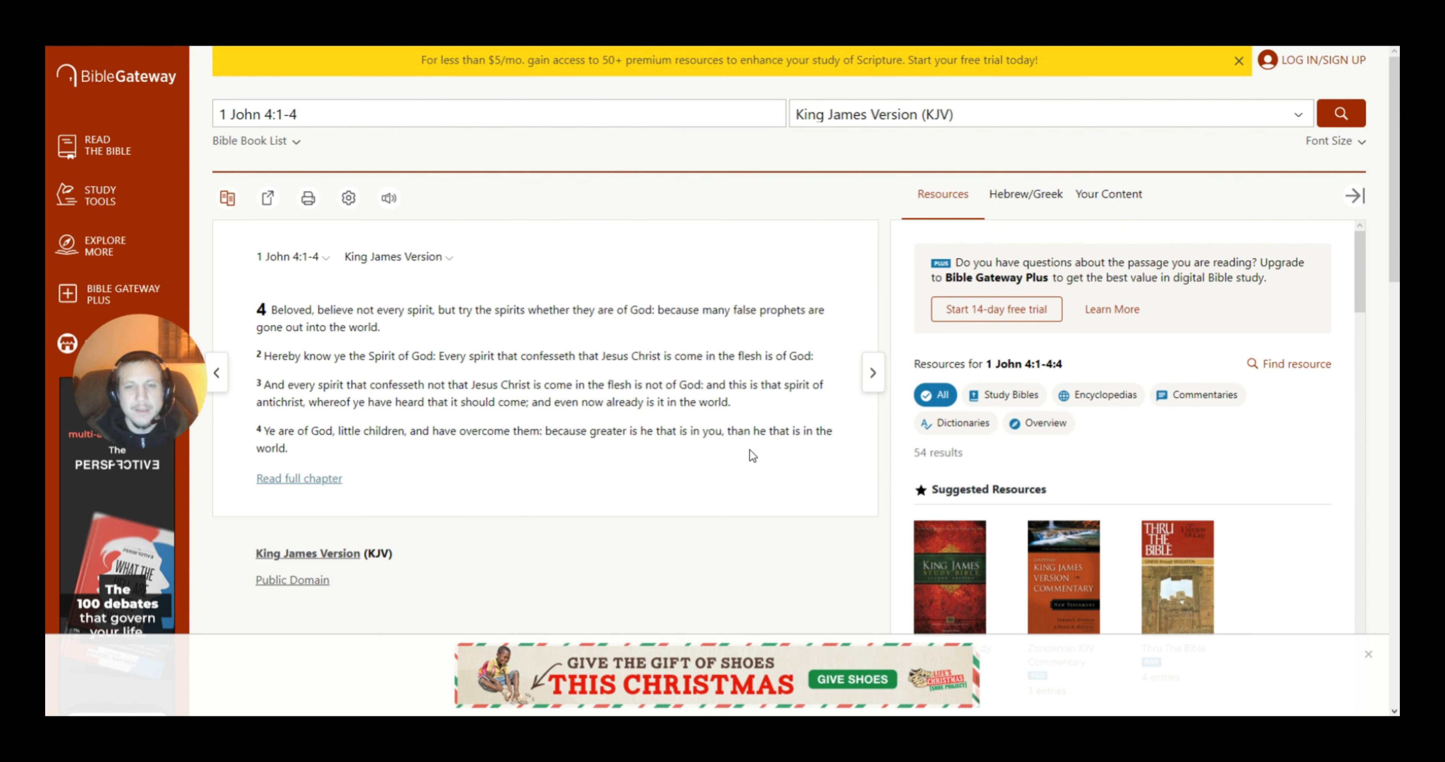
mouse_move(373, 424)
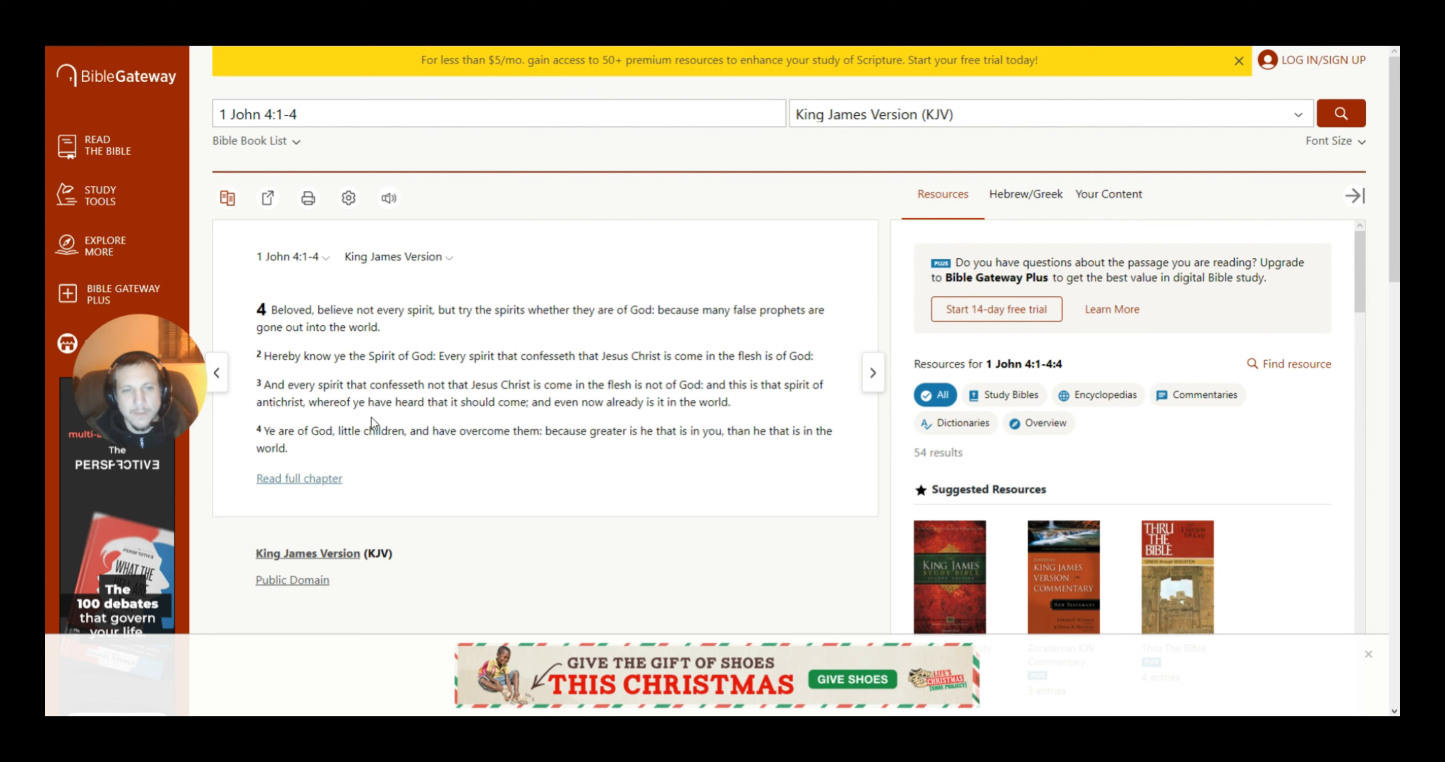
mouse_move(553, 459)
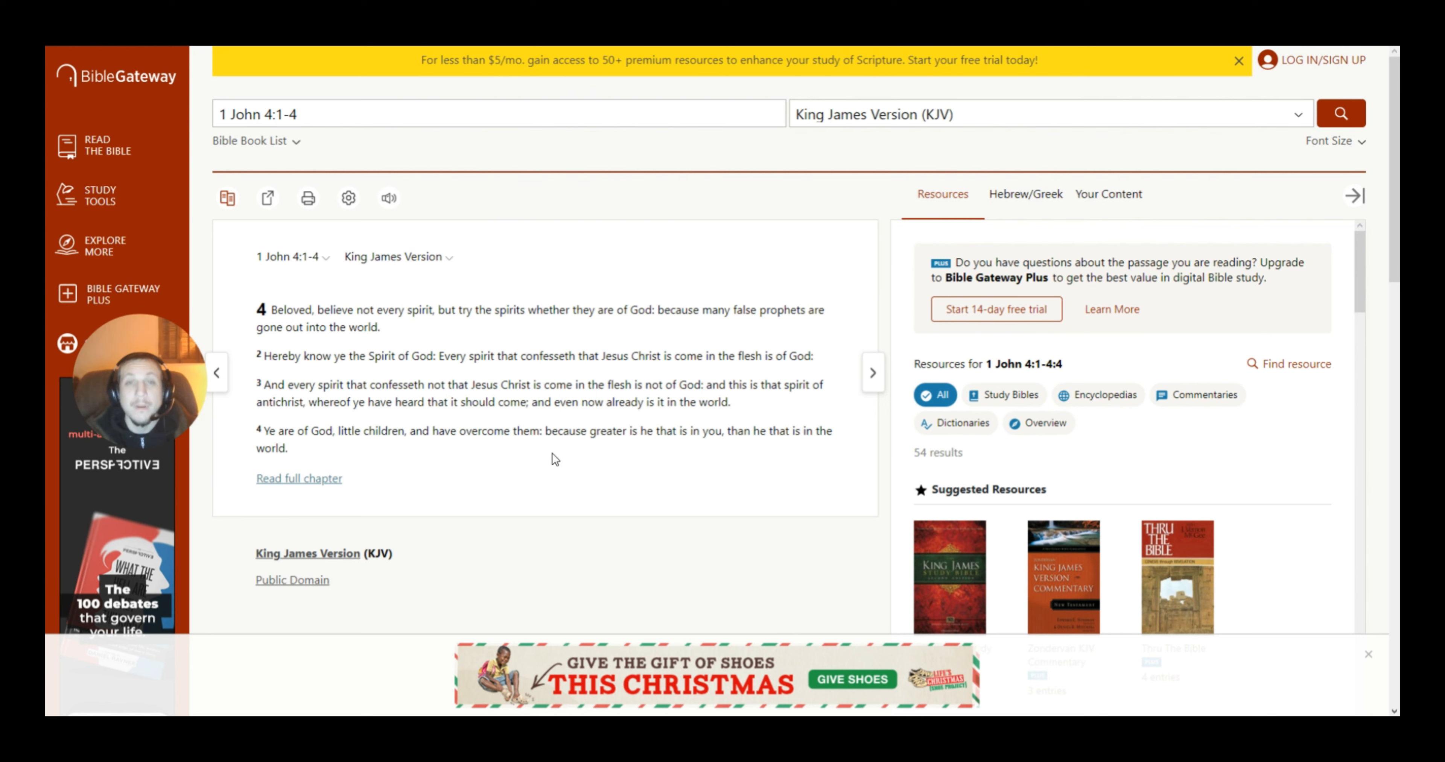
mouse_move(582, 429)
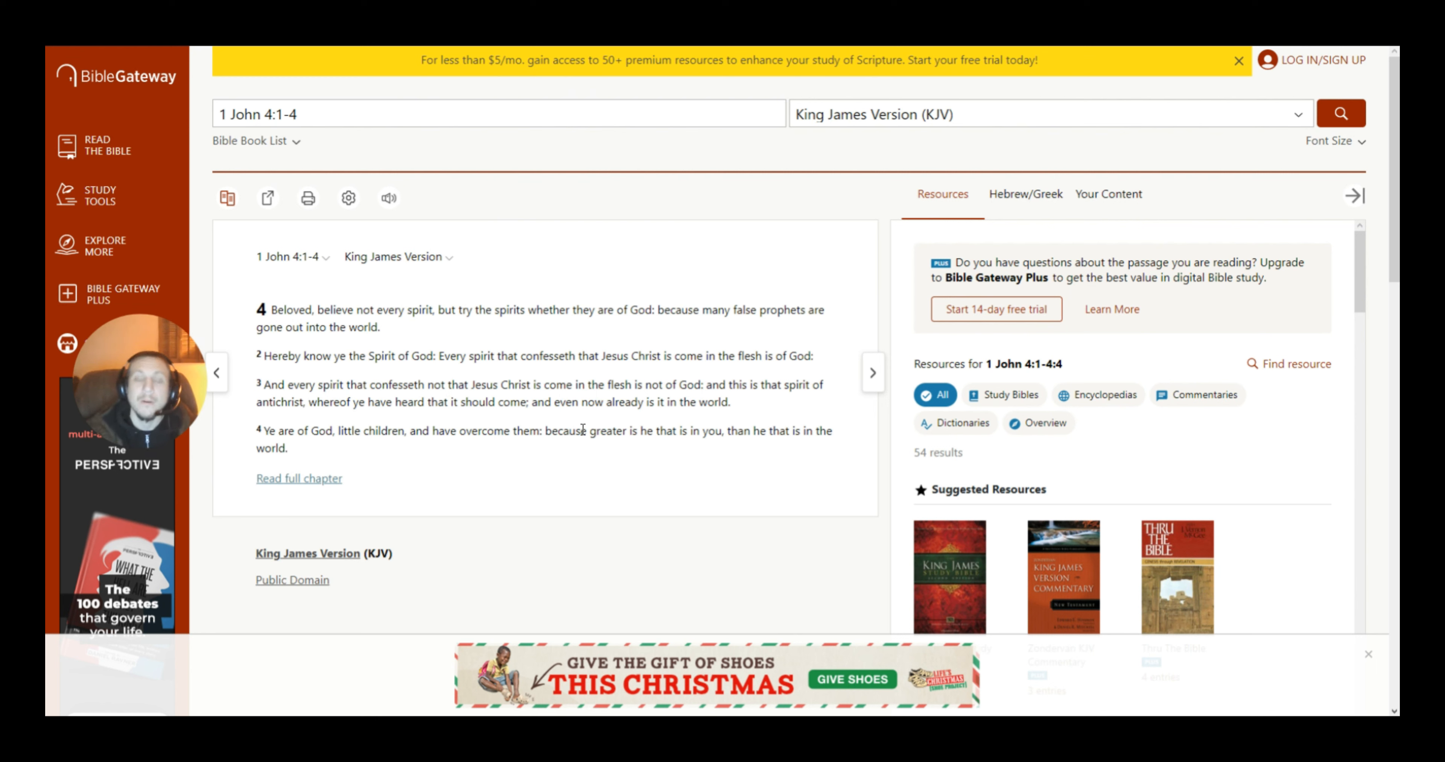